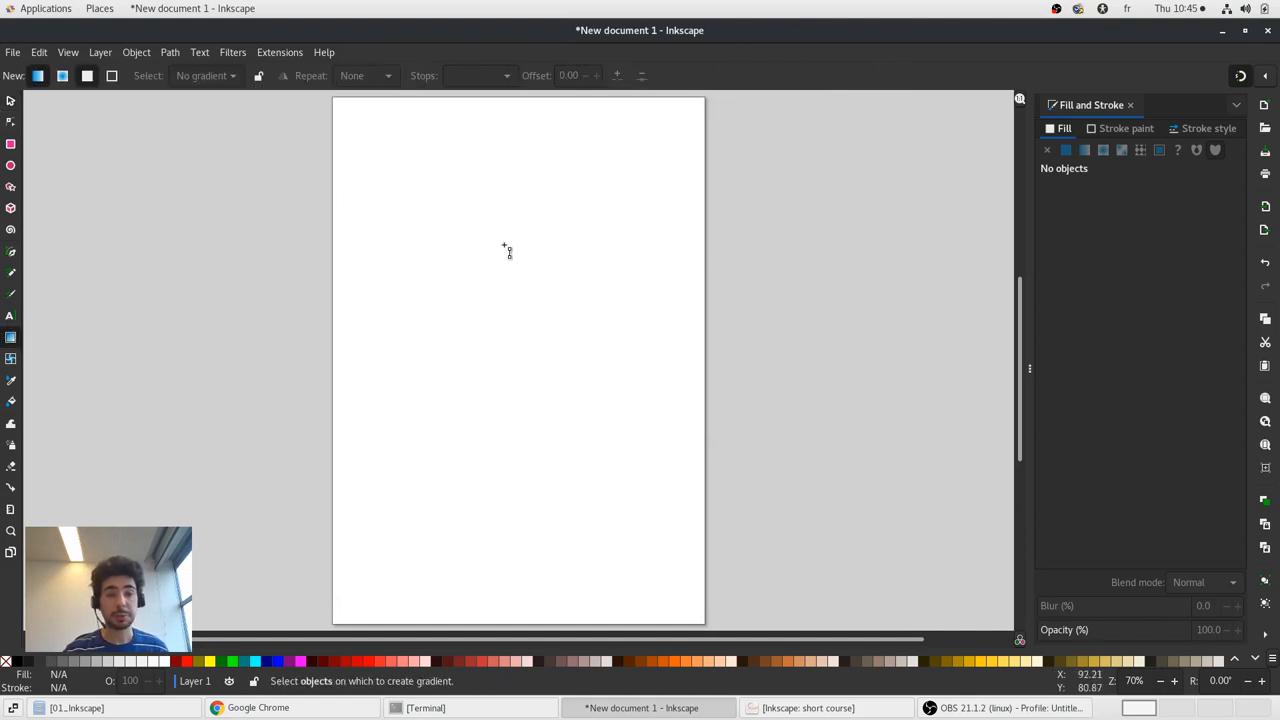
mouse_move(184, 660)
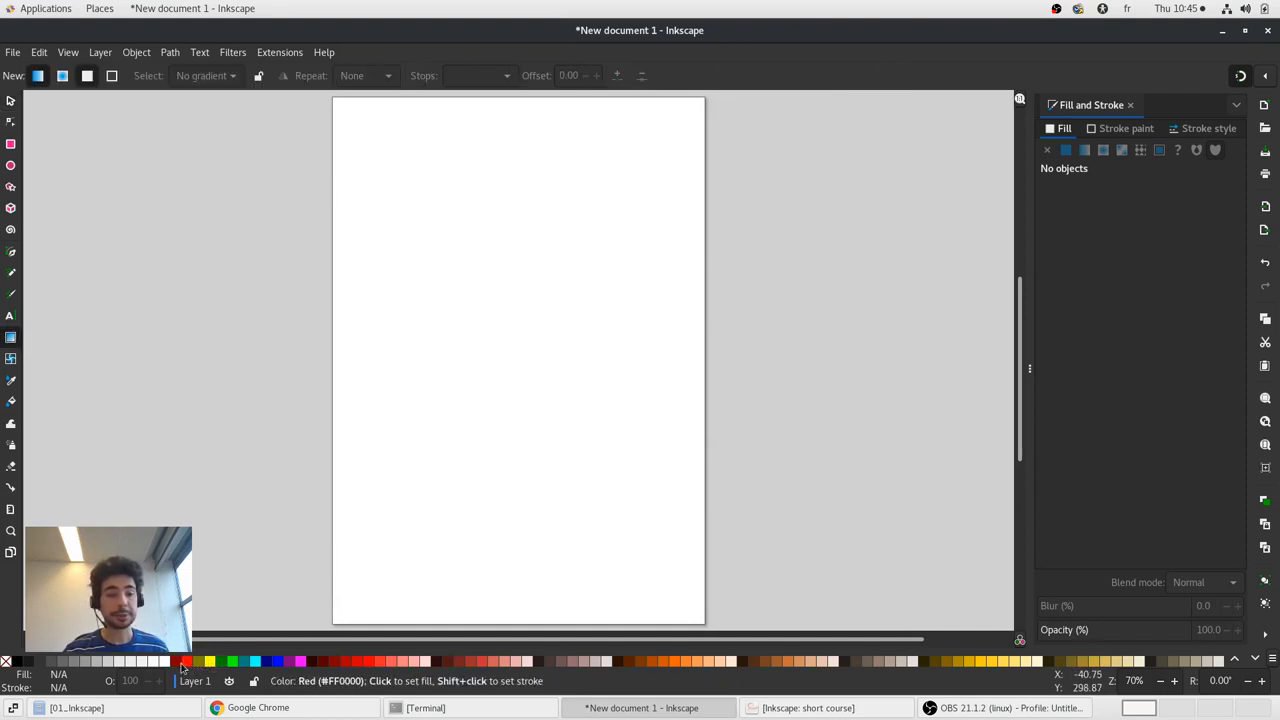
Add the caption 'It is a rectangle.' just below the red rectangle and select it.
click(12, 144)
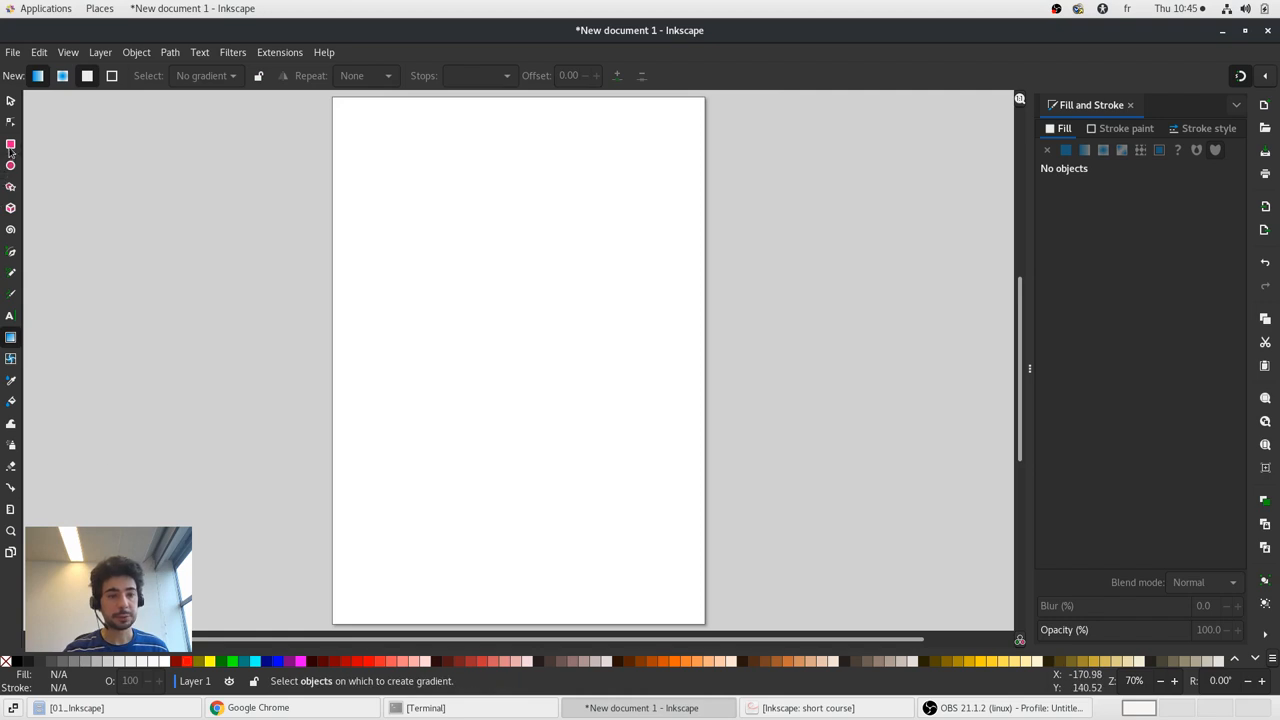
drag(398, 140, 600, 312)
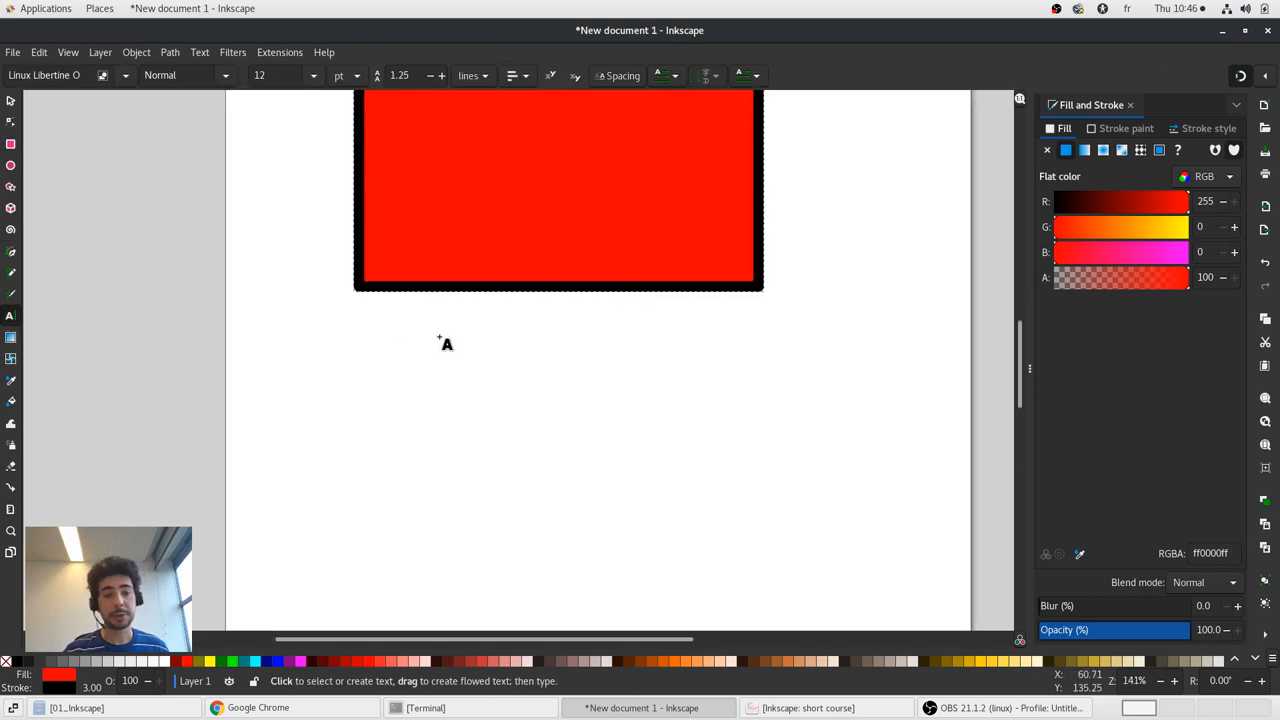
click(496, 332)
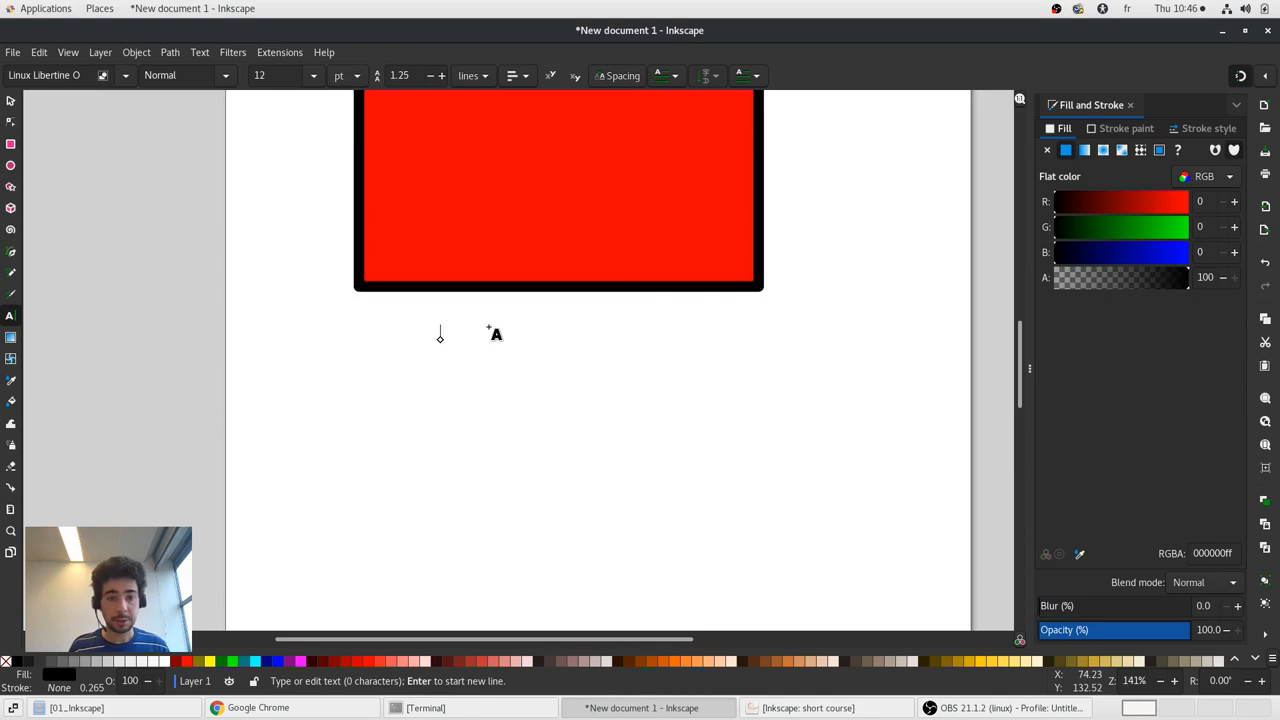
text(It is a rectangle.)
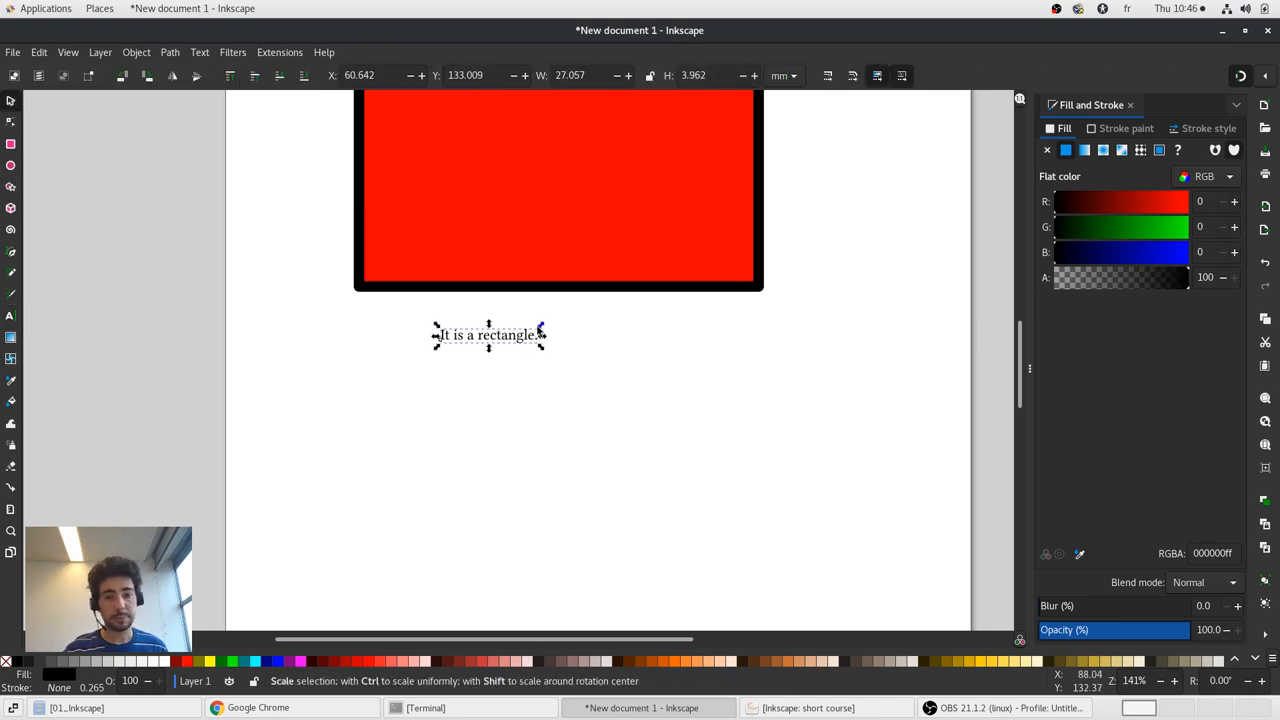
click(488, 336)
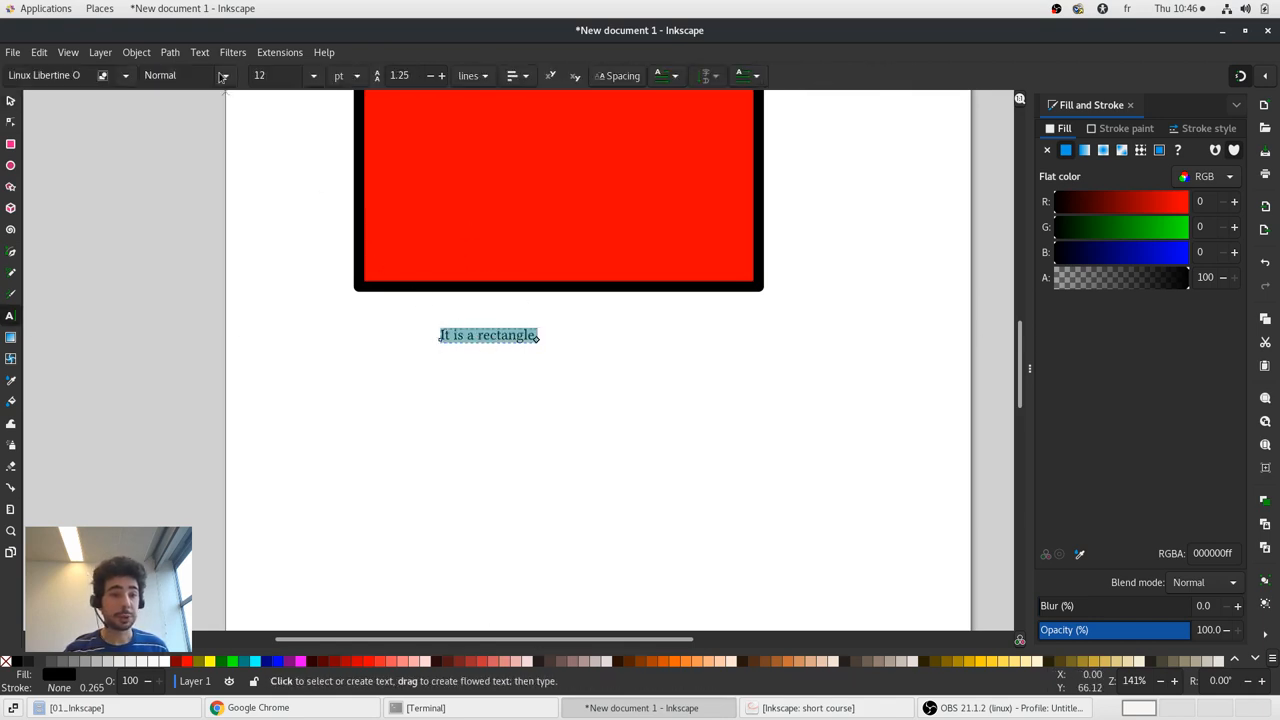
Set the caption to Times New Roman at 40 pt with white fill and black outline.
click(224, 76)
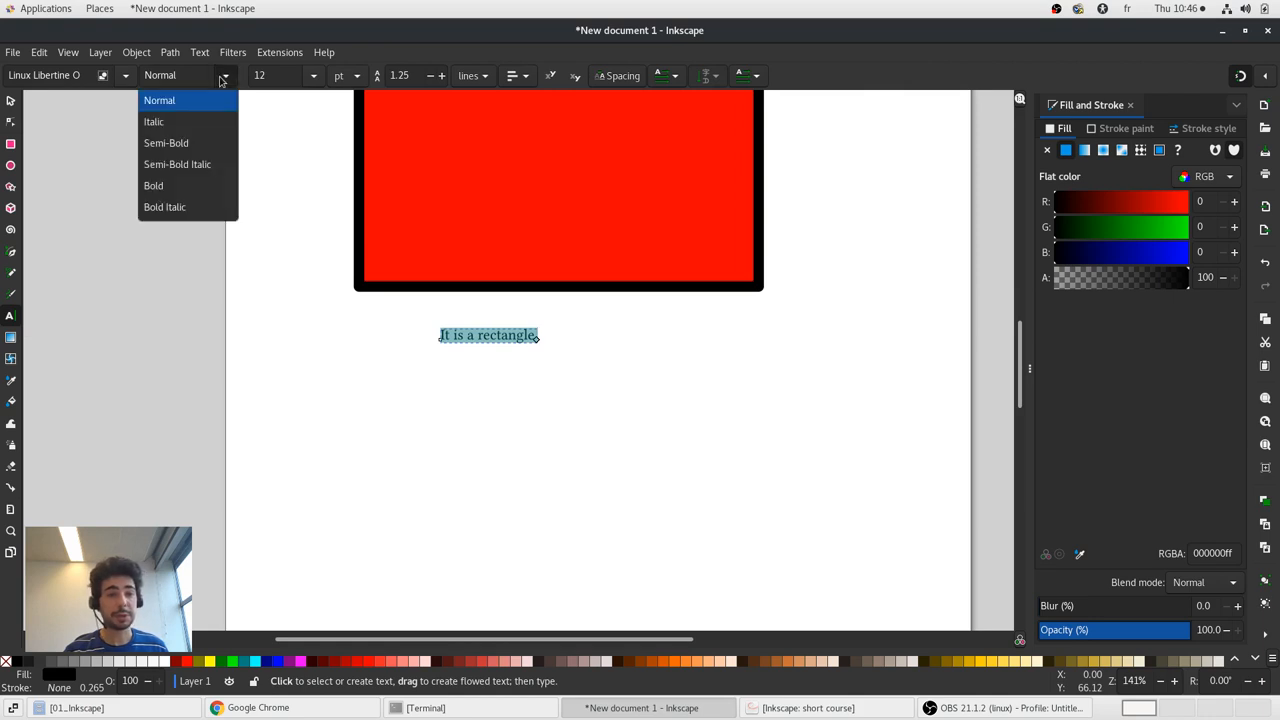
click(124, 76)
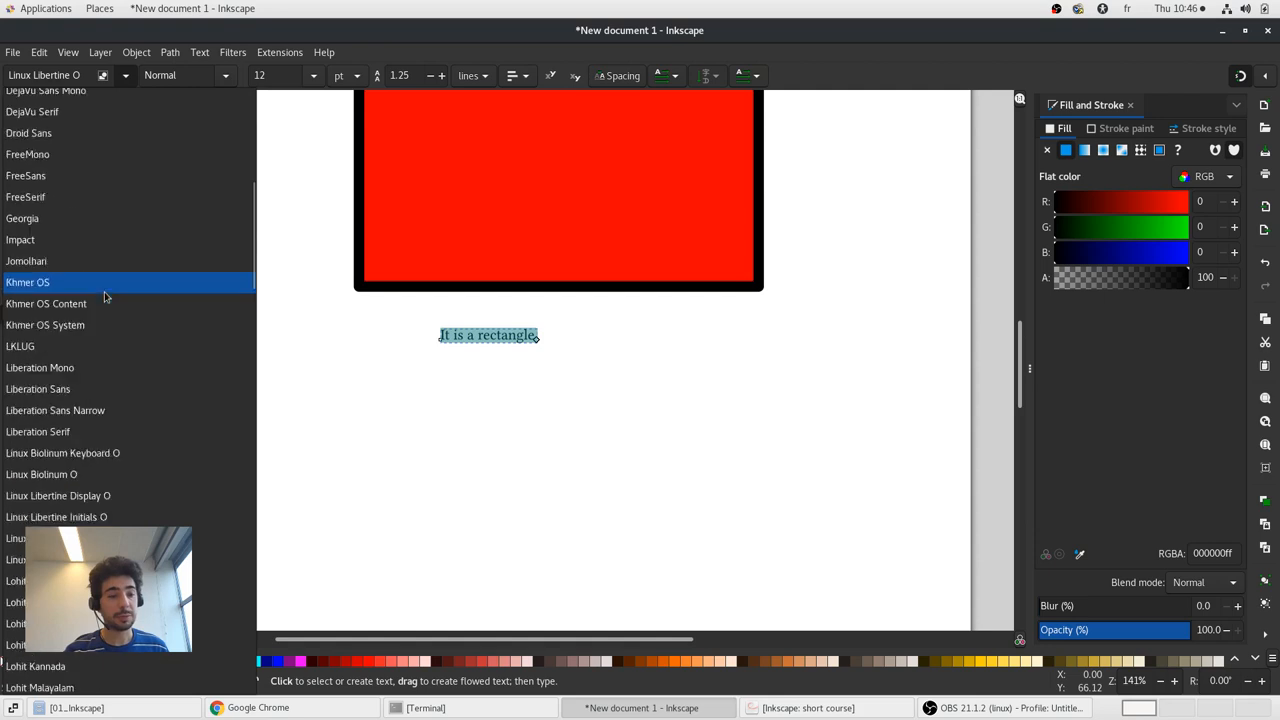
scroll(down, 3)
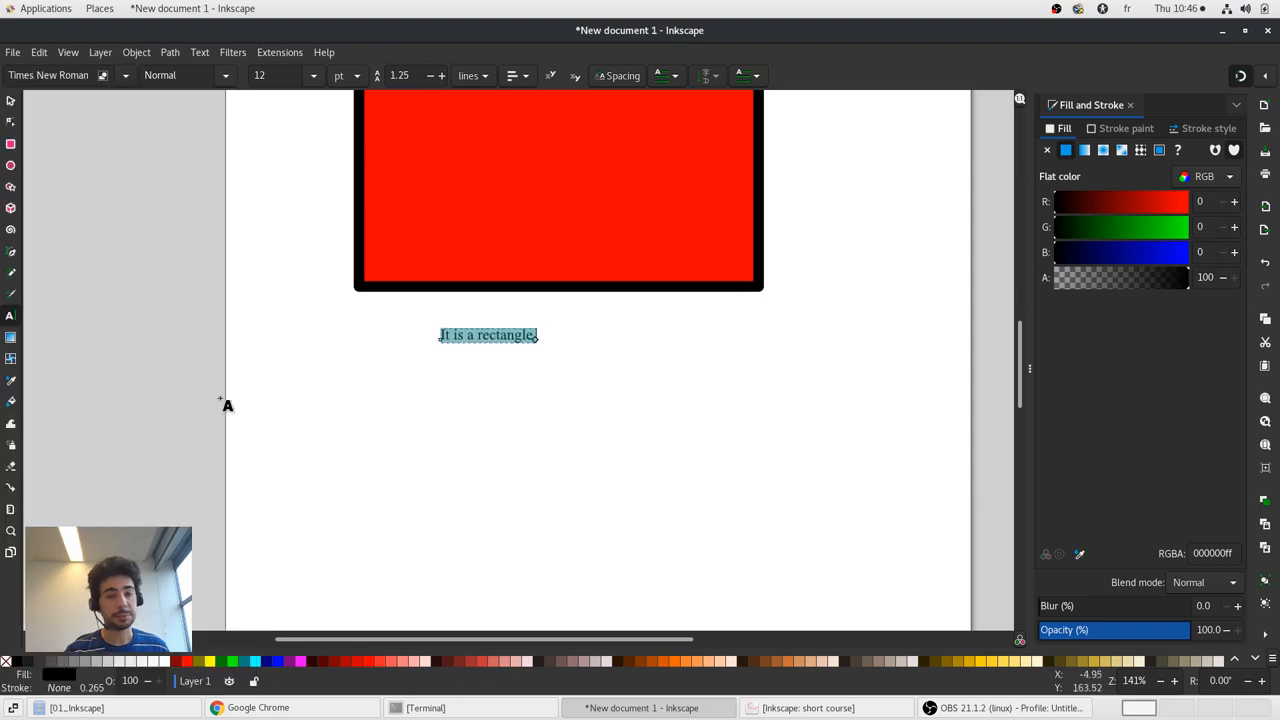
click(312, 76)
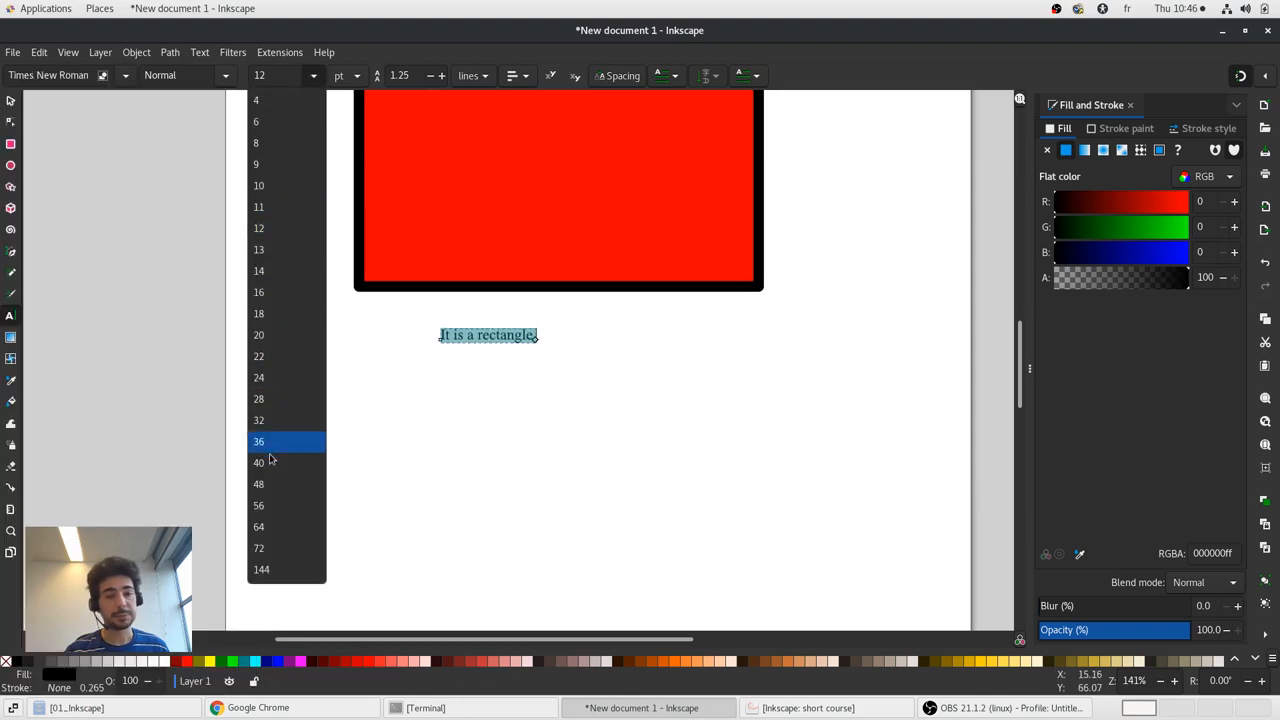
click(258, 462)
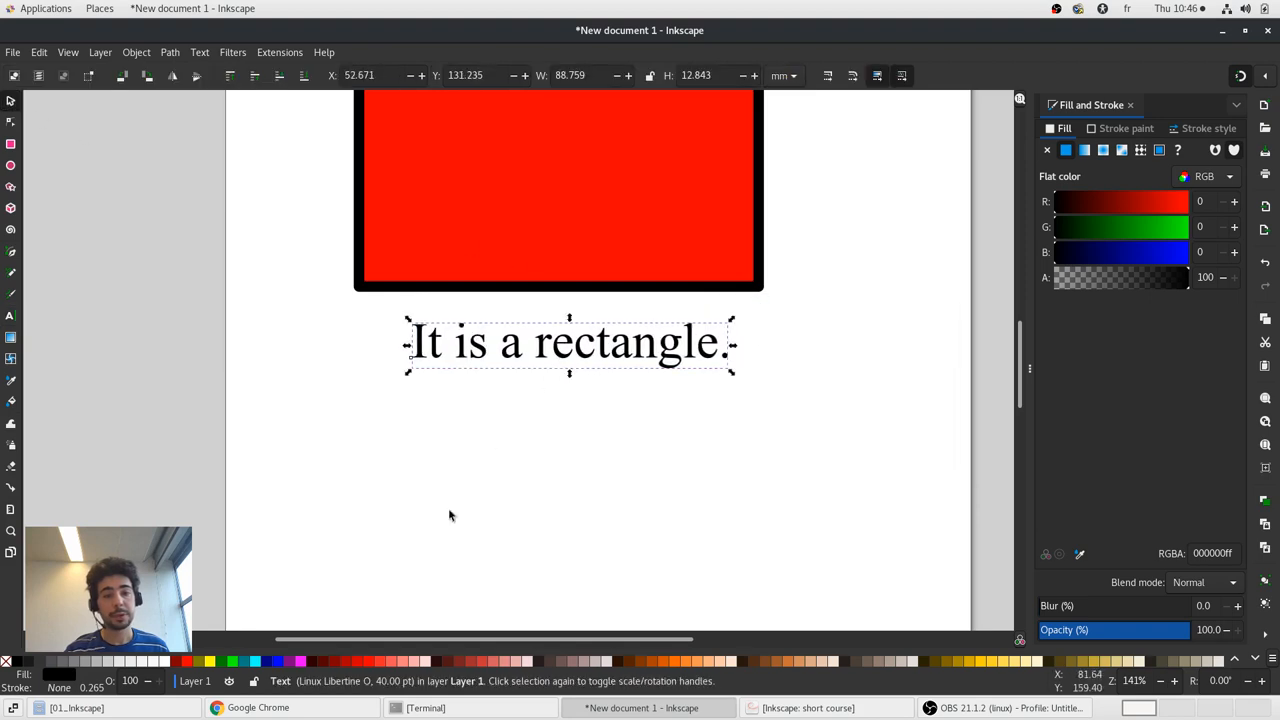
click(244, 660)
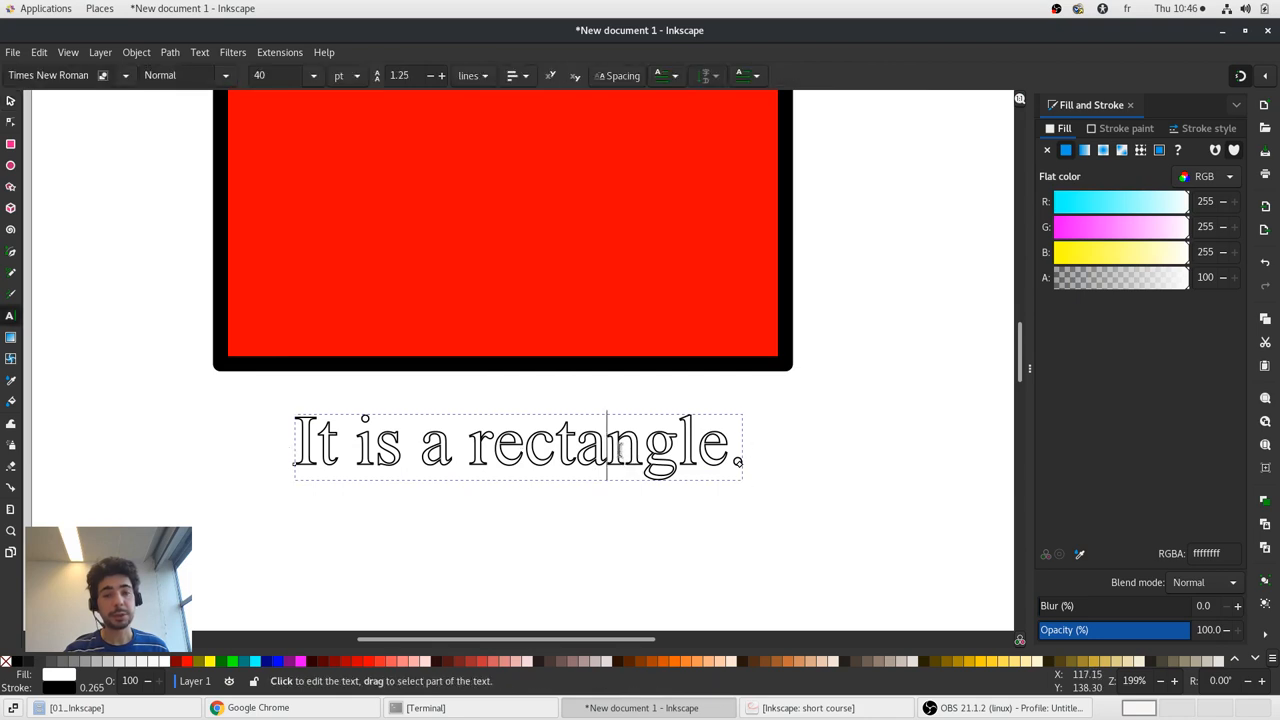
Add a second caption line 'Normal text e' with a superscript x.
click(604, 440)
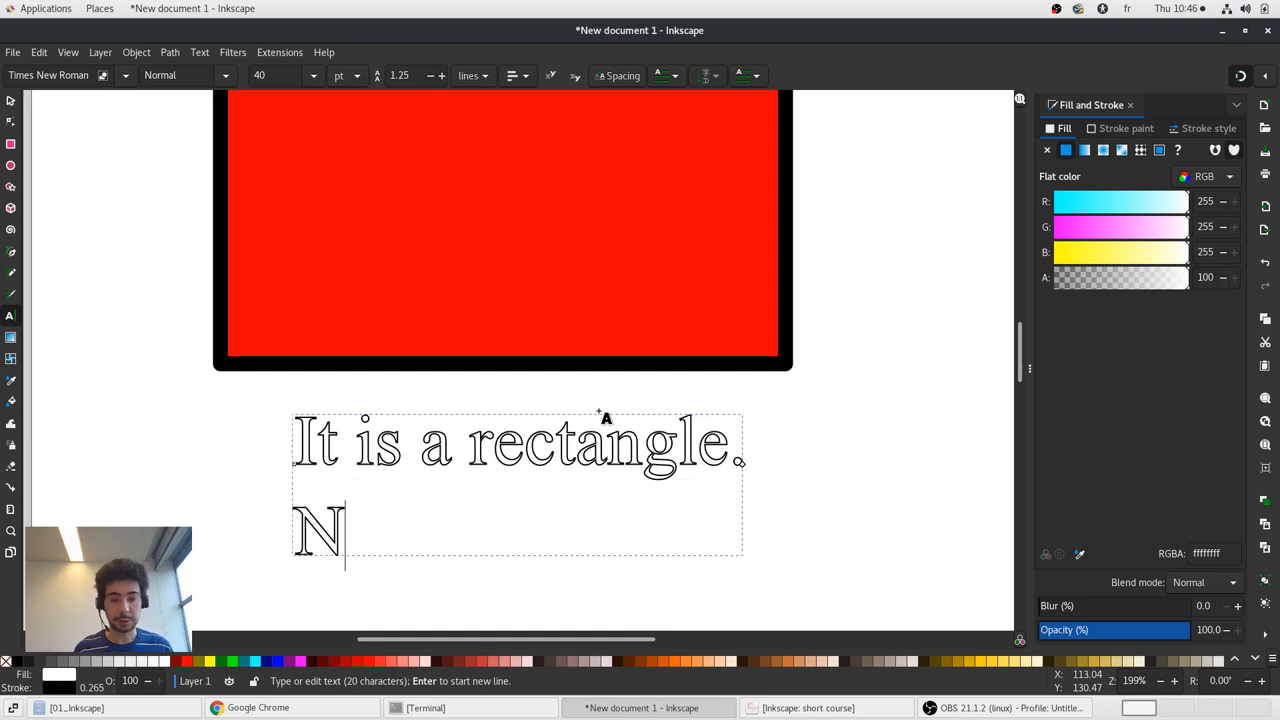
text(ormal text)
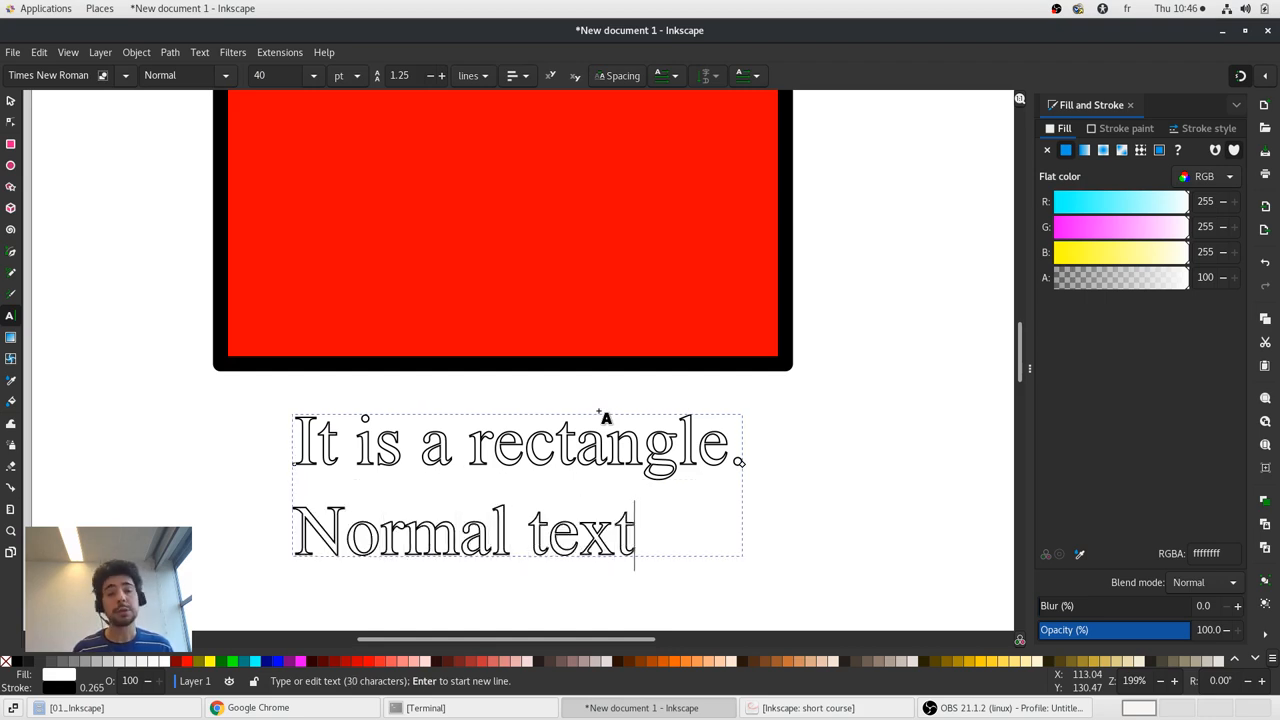
text(.)
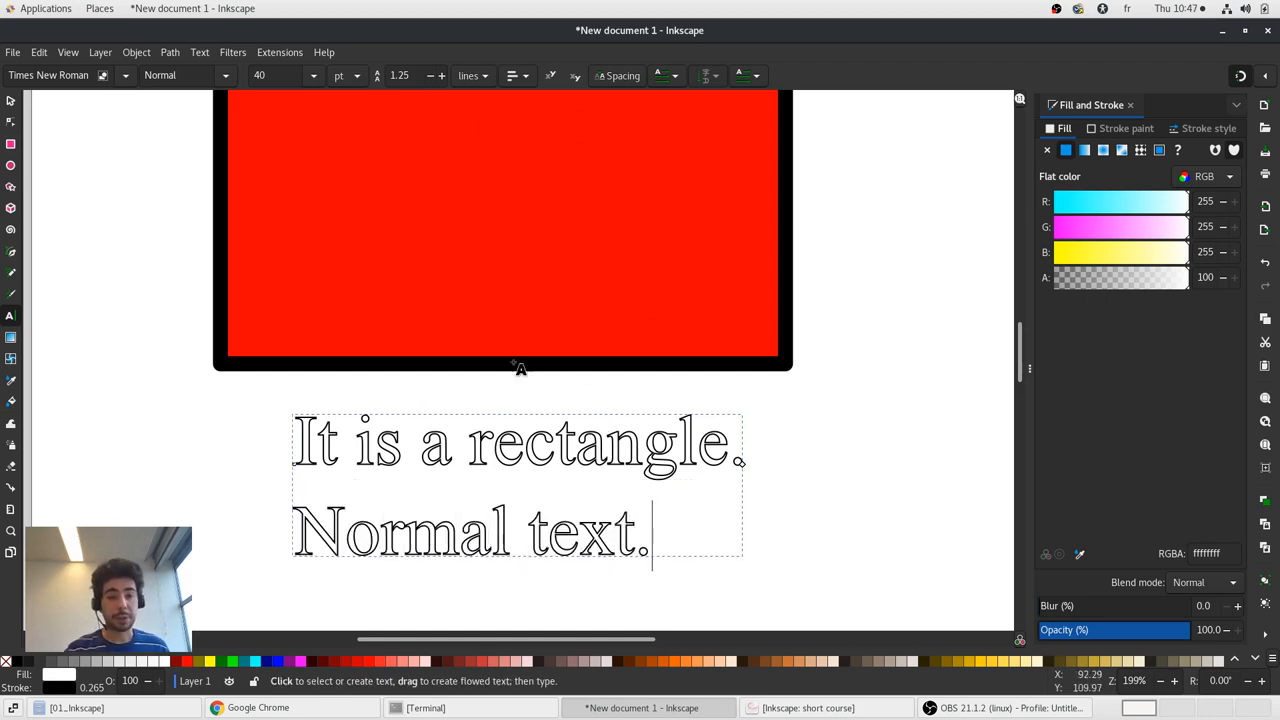
mouse_move(552, 378)
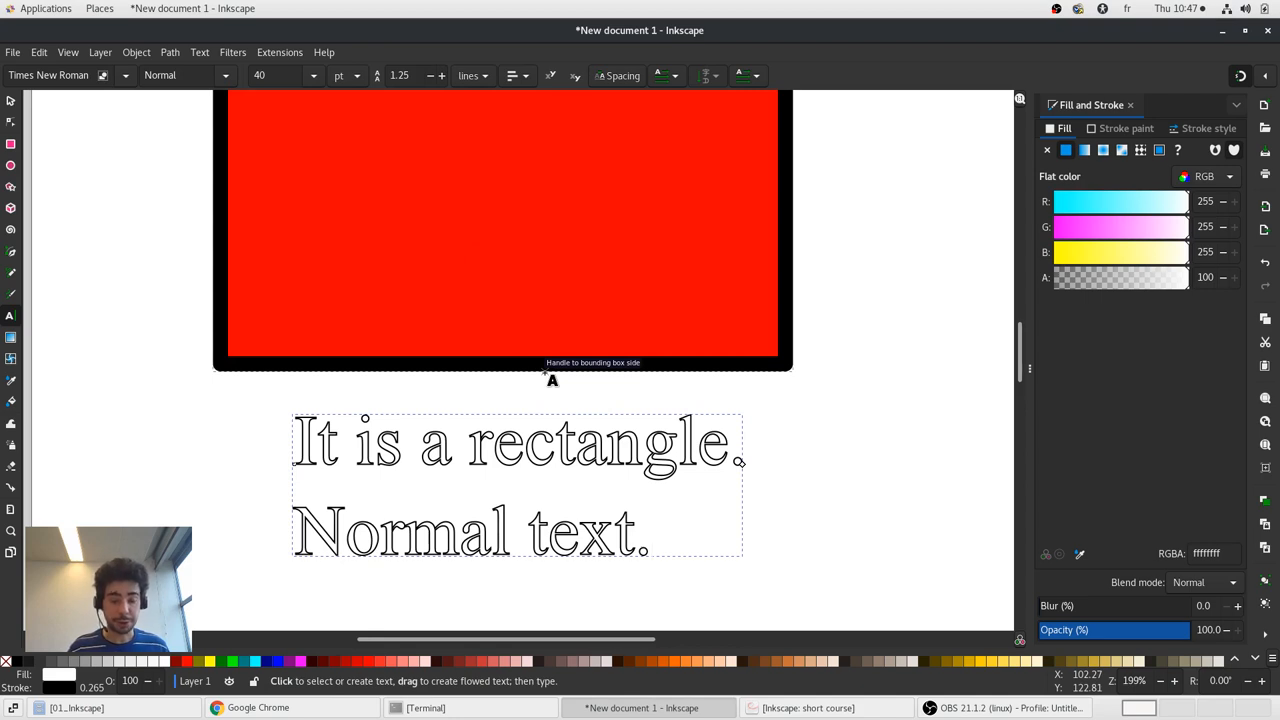
text(e)
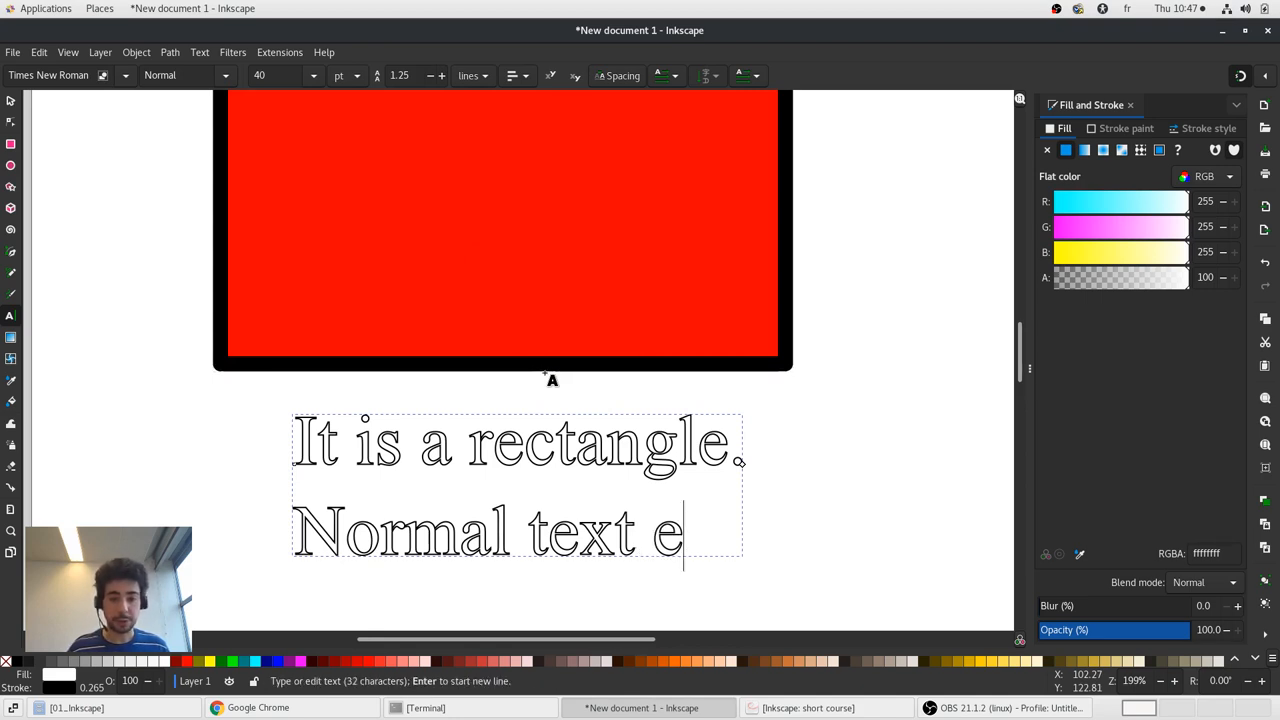
text(x)
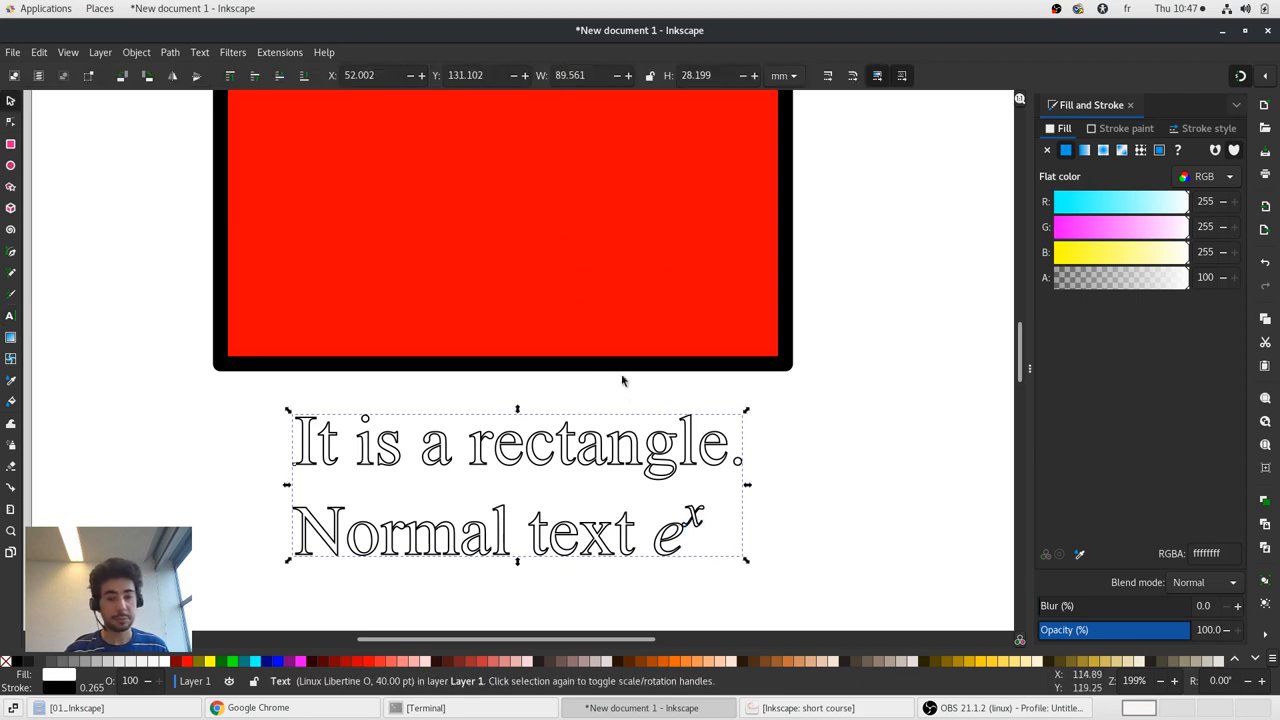
mouse_move(604, 456)
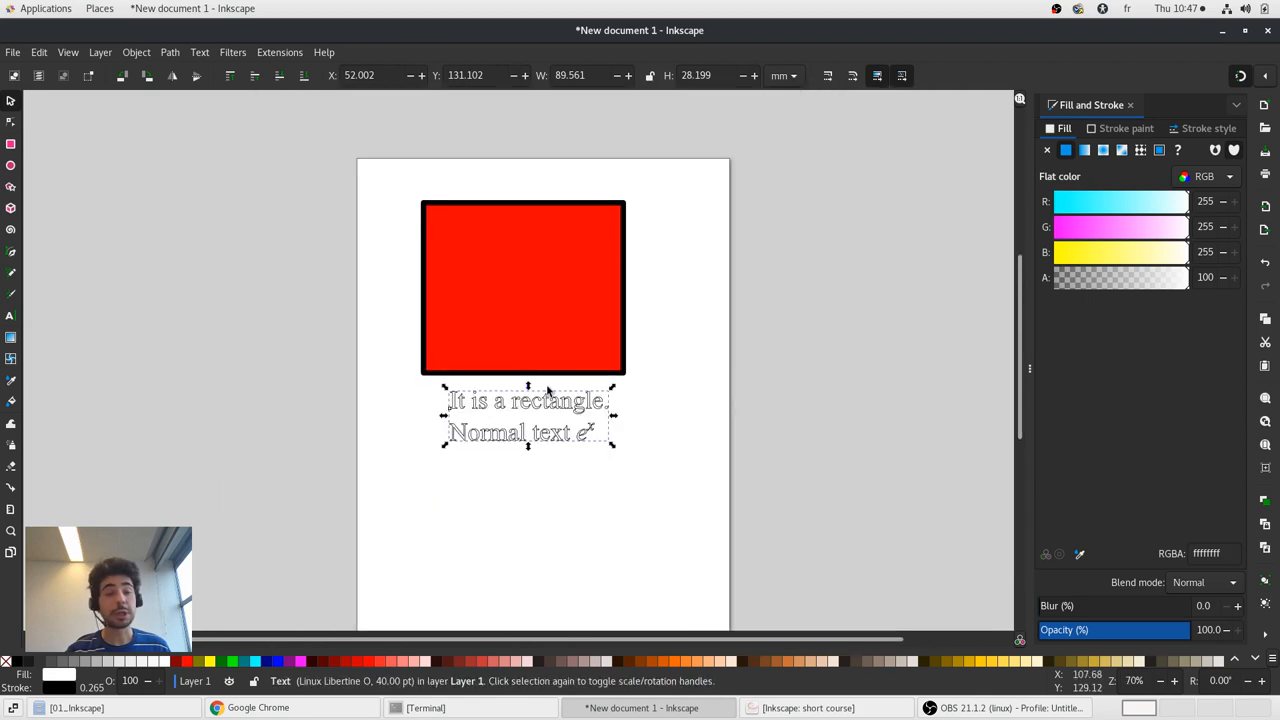
mouse_move(572, 422)
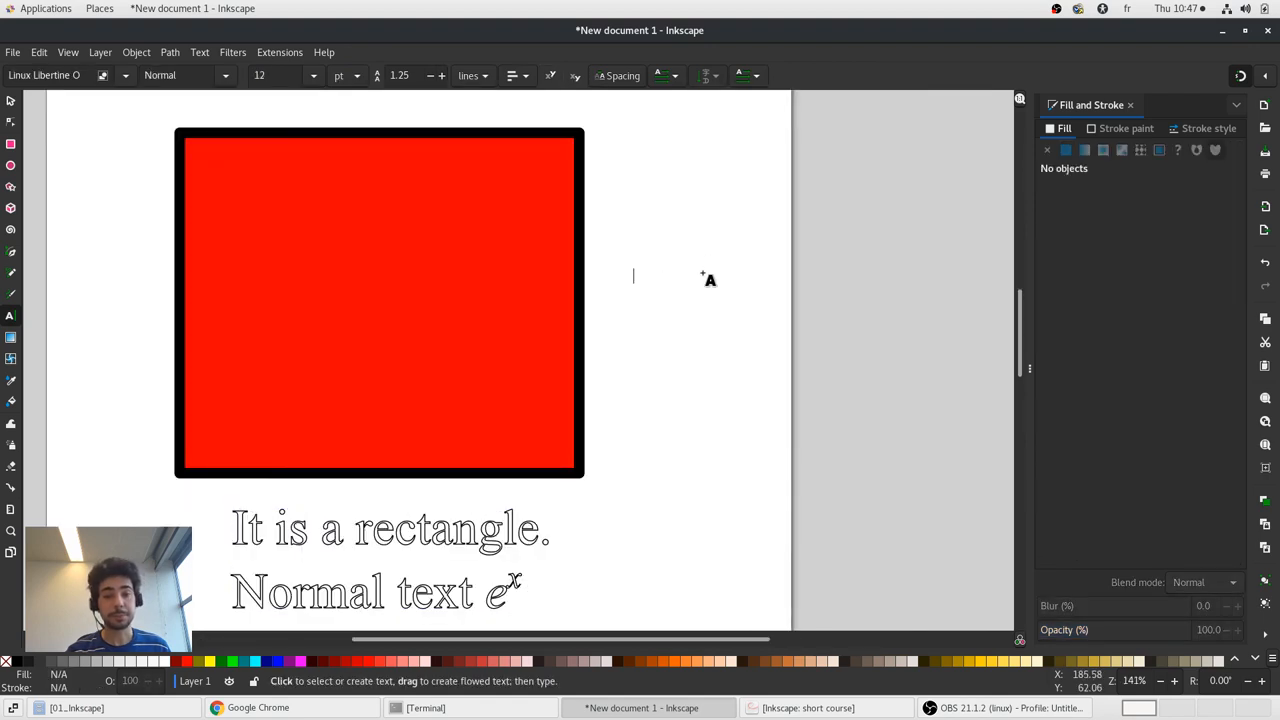
Create a text beside the rectangle with Greek letters μπ and ν via Unicode codes 03bc, 03c0, 03bd.
click(312, 76)
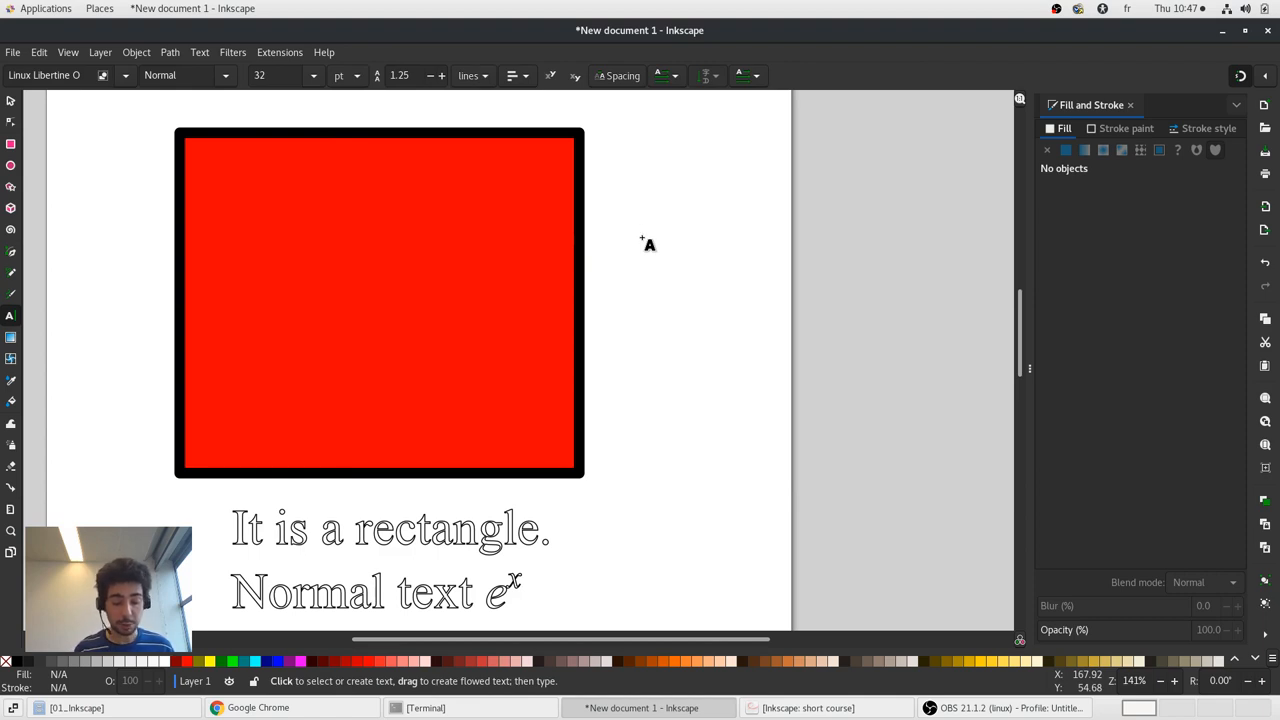
click(644, 230)
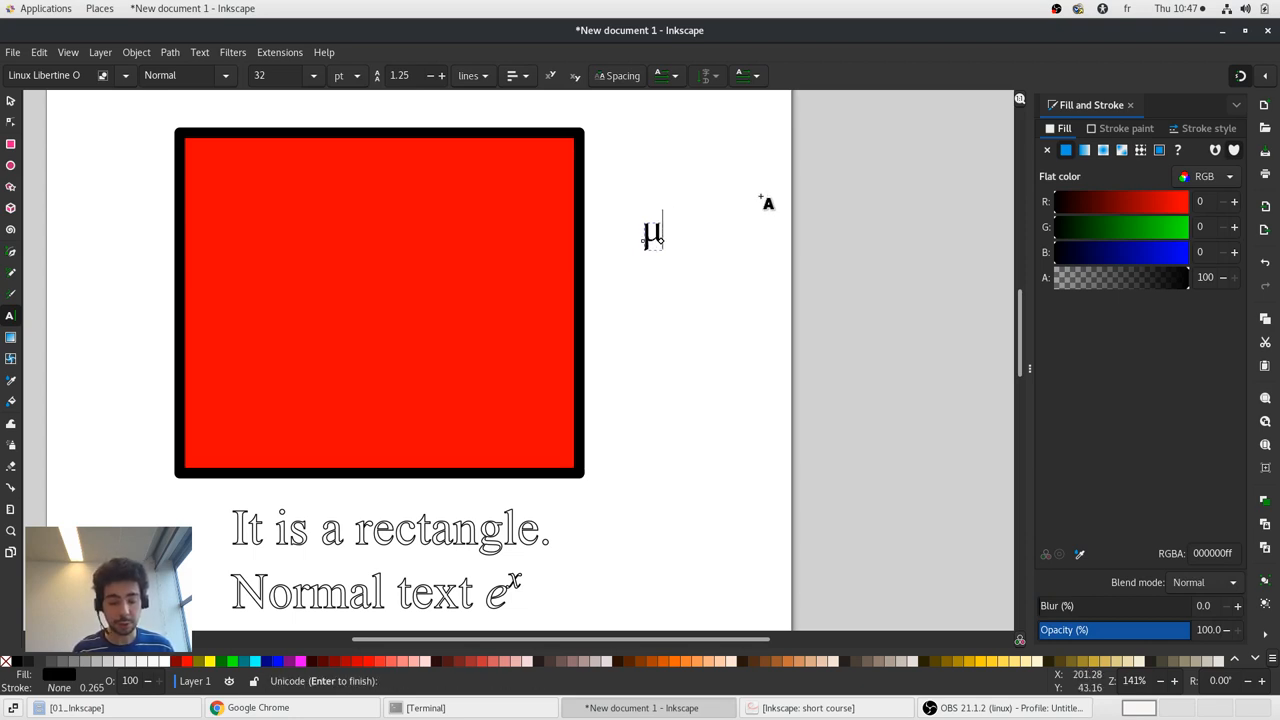
text(03c0:)
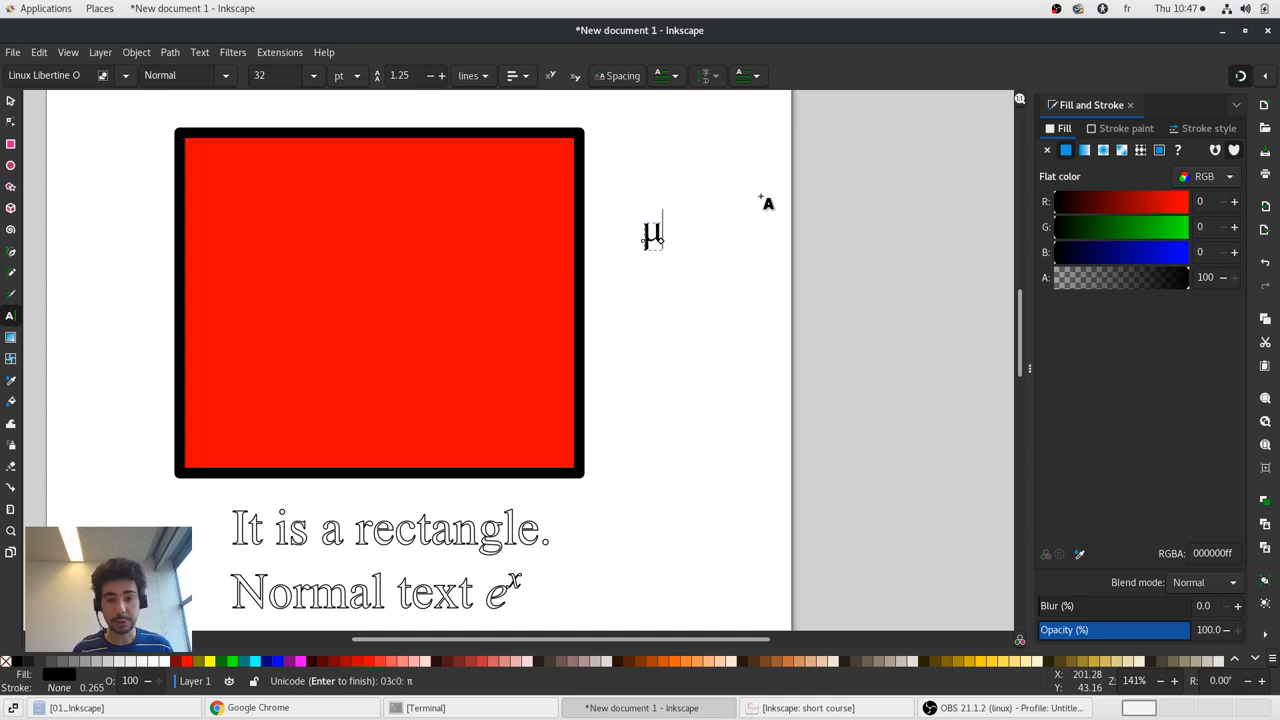
text(π)
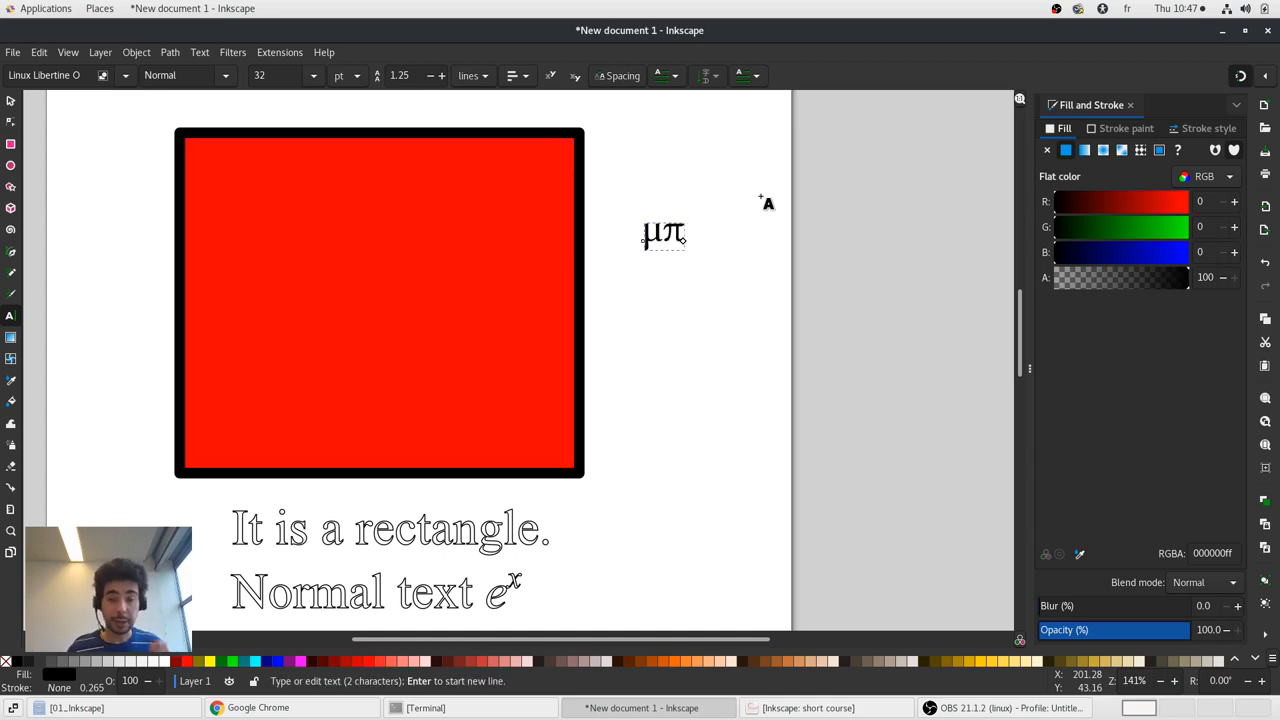
mouse_move(748, 160)
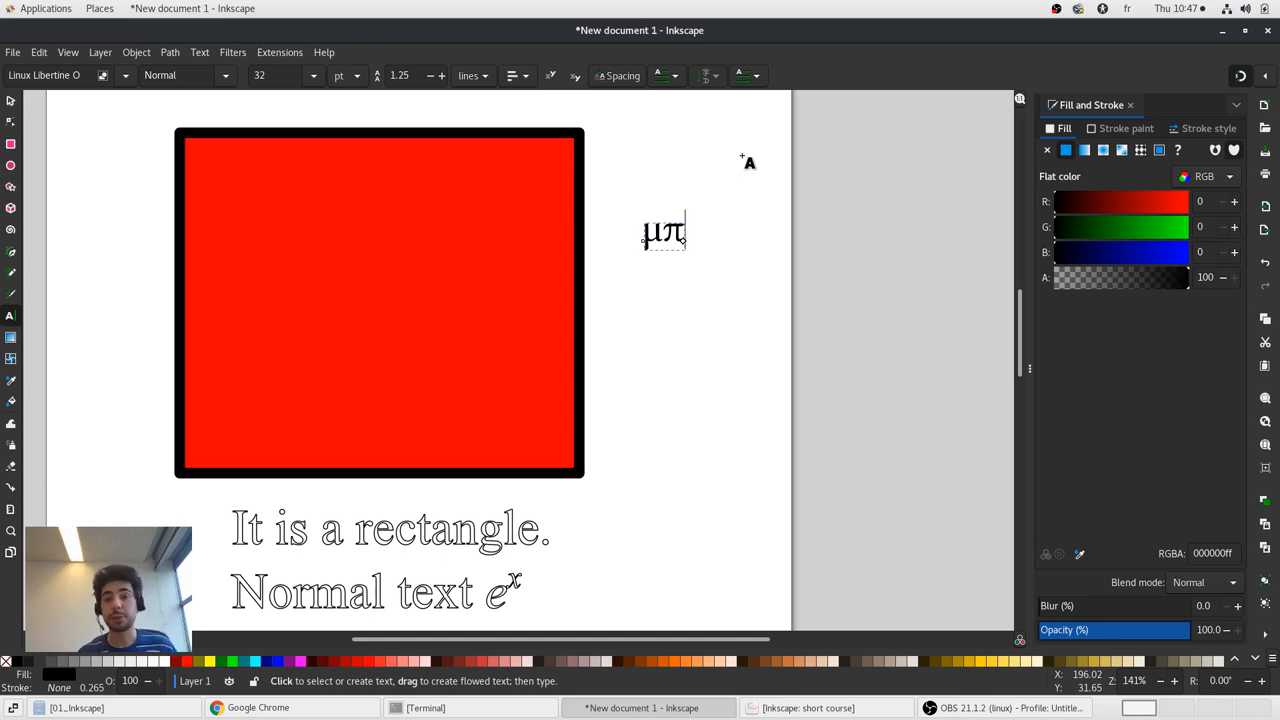
key(Return)
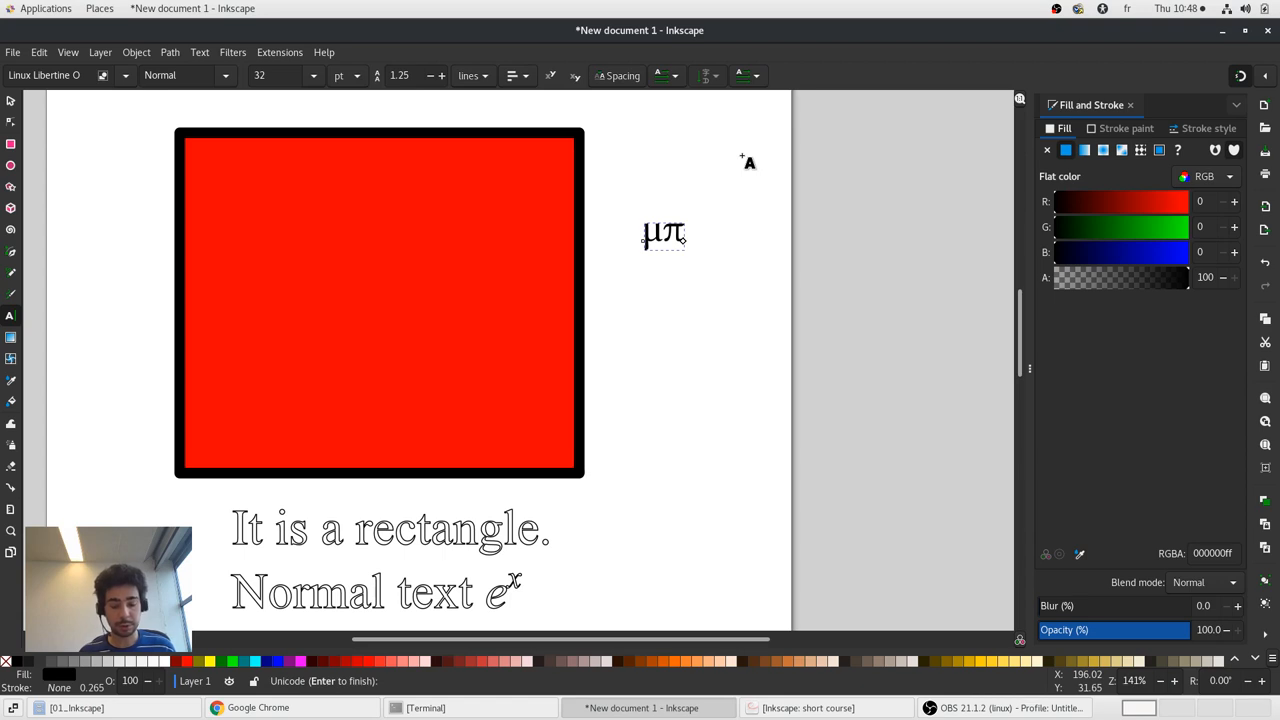
text(03)
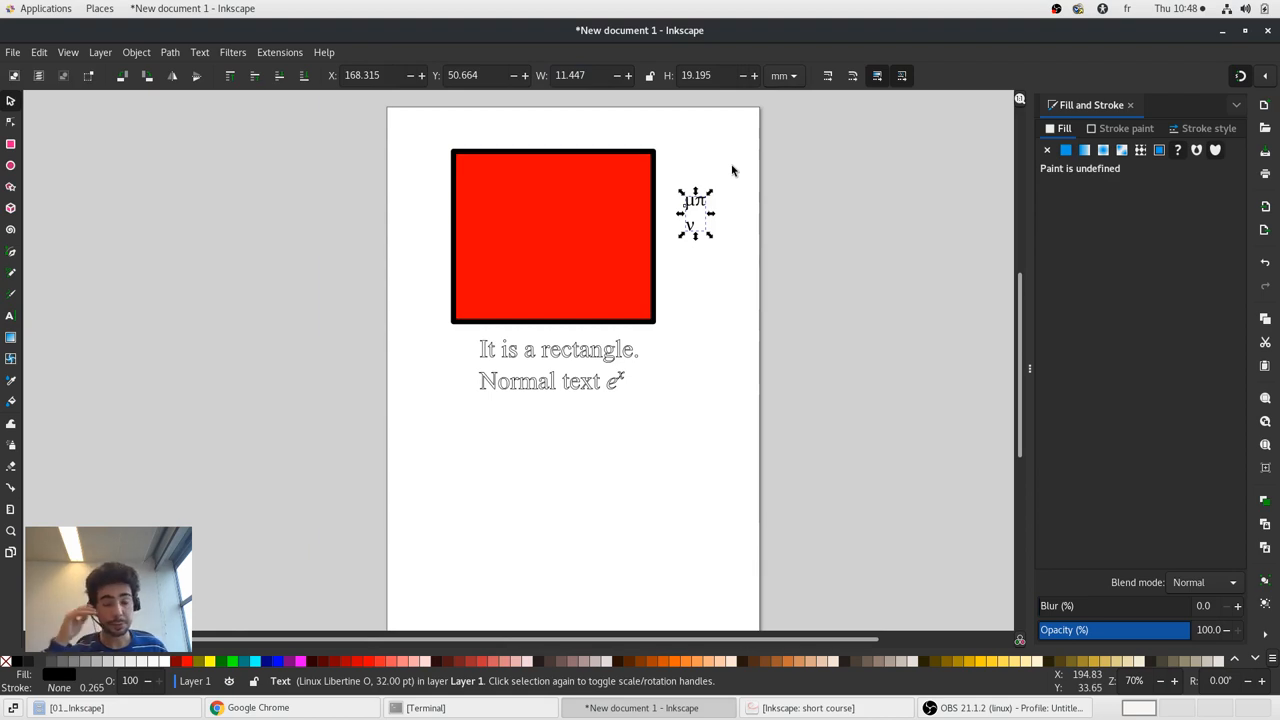
click(850, 400)
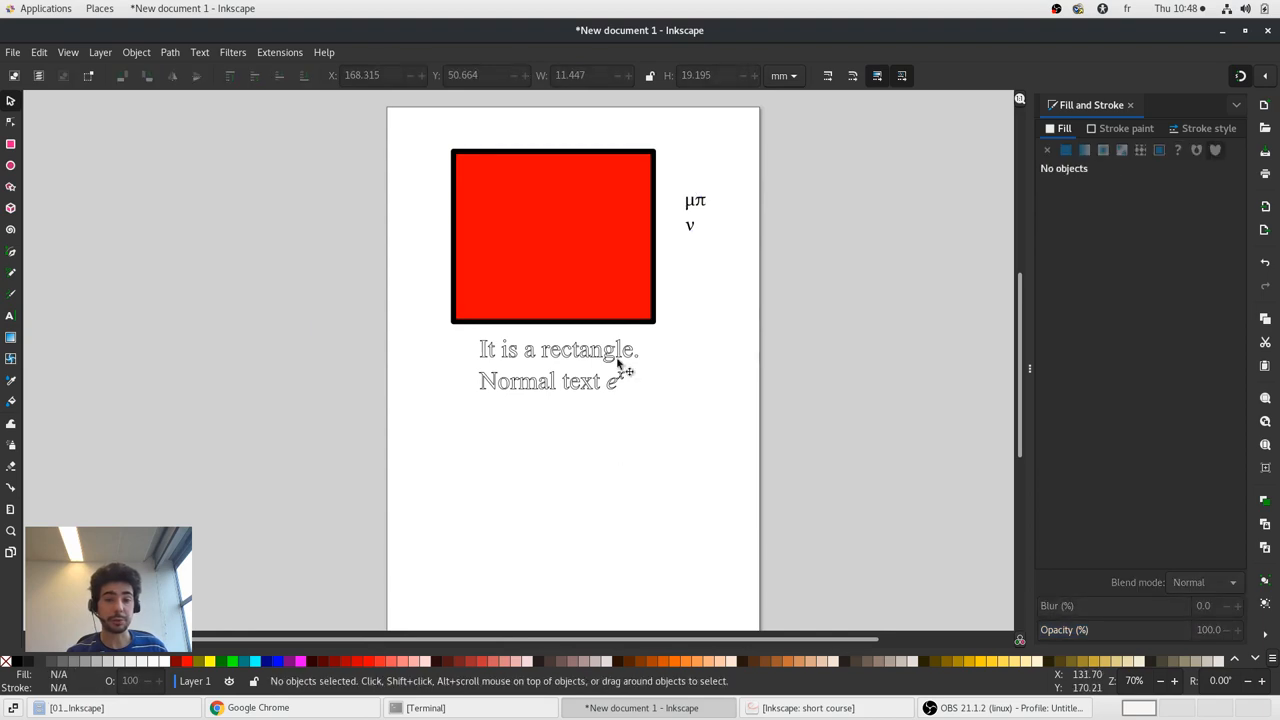
click(552, 236)
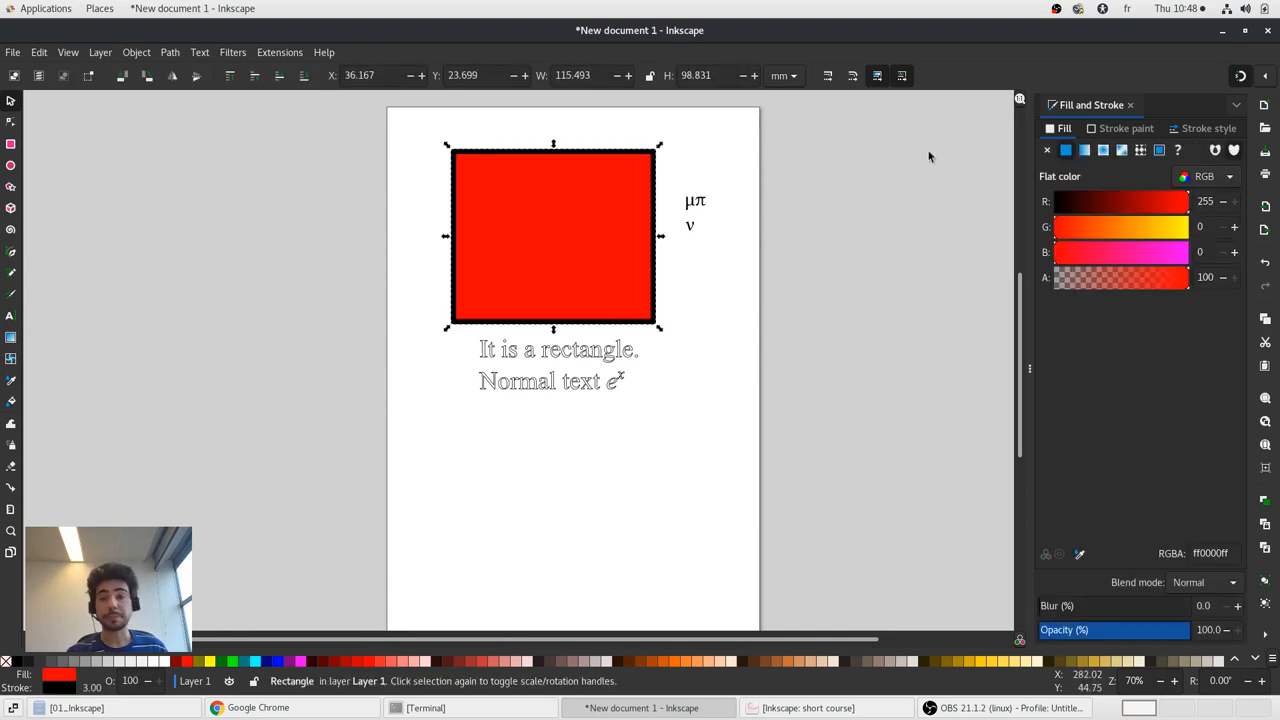
click(1208, 128)
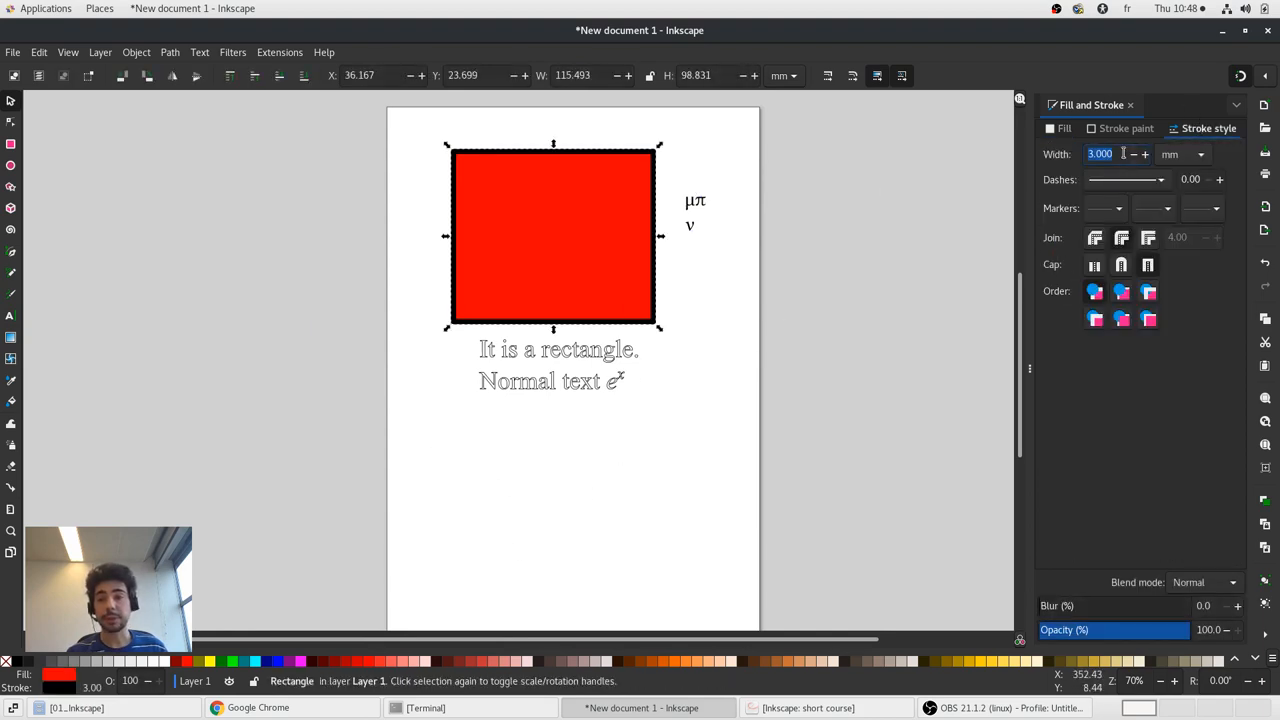
text(1.000)
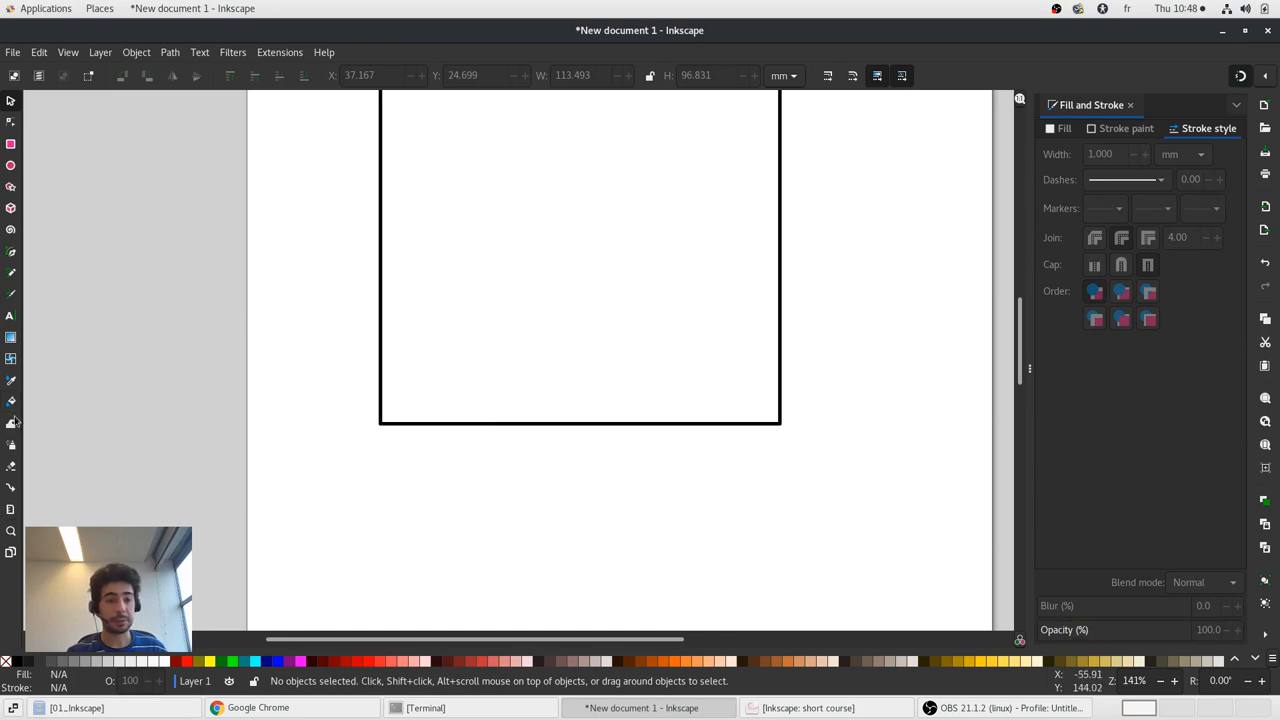
mouse_move(256, 104)
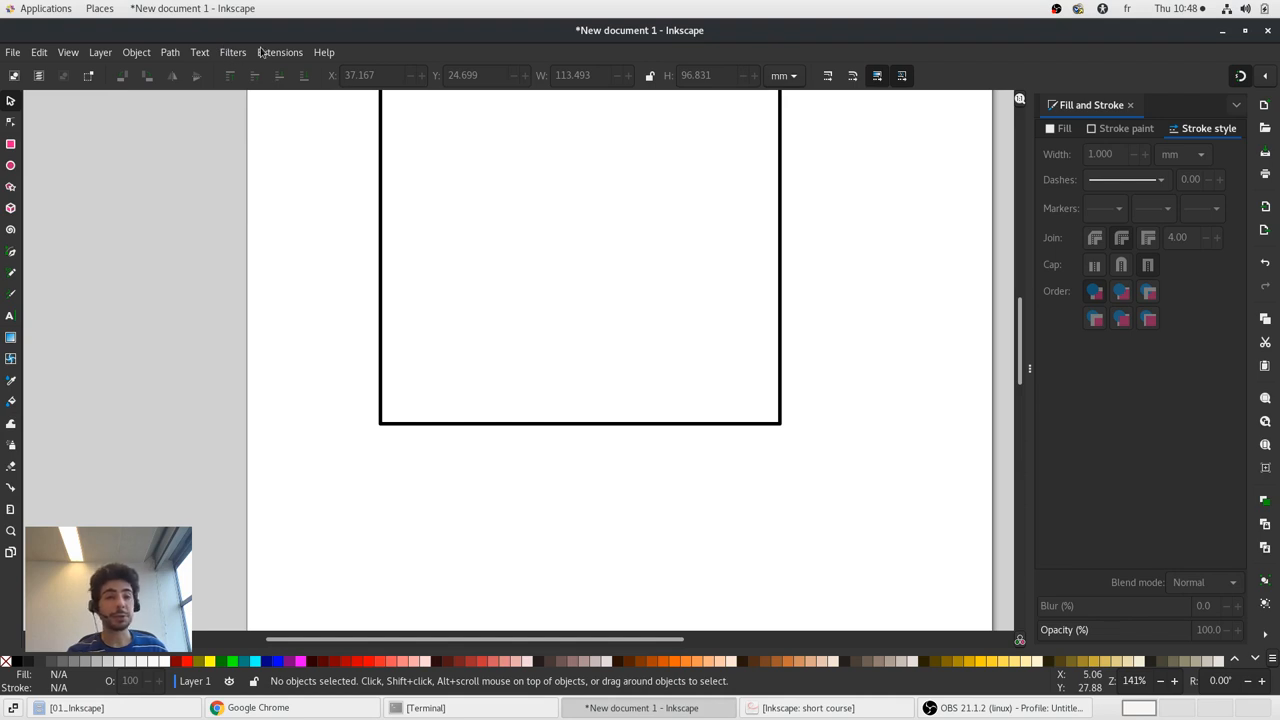
Render the LaTeX integral x = ∫ₐᵇ f(x)dx at font size 24 and place it below the rectangle.
click(280, 52)
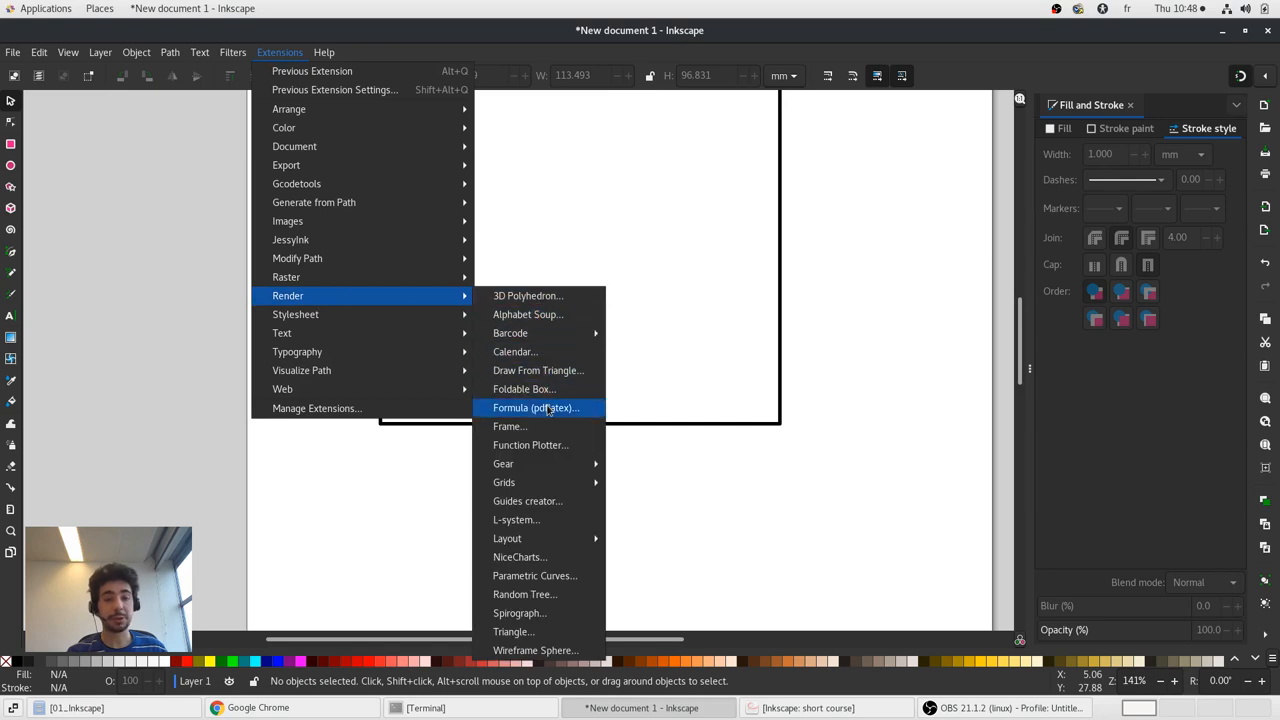
mouse_move(536, 408)
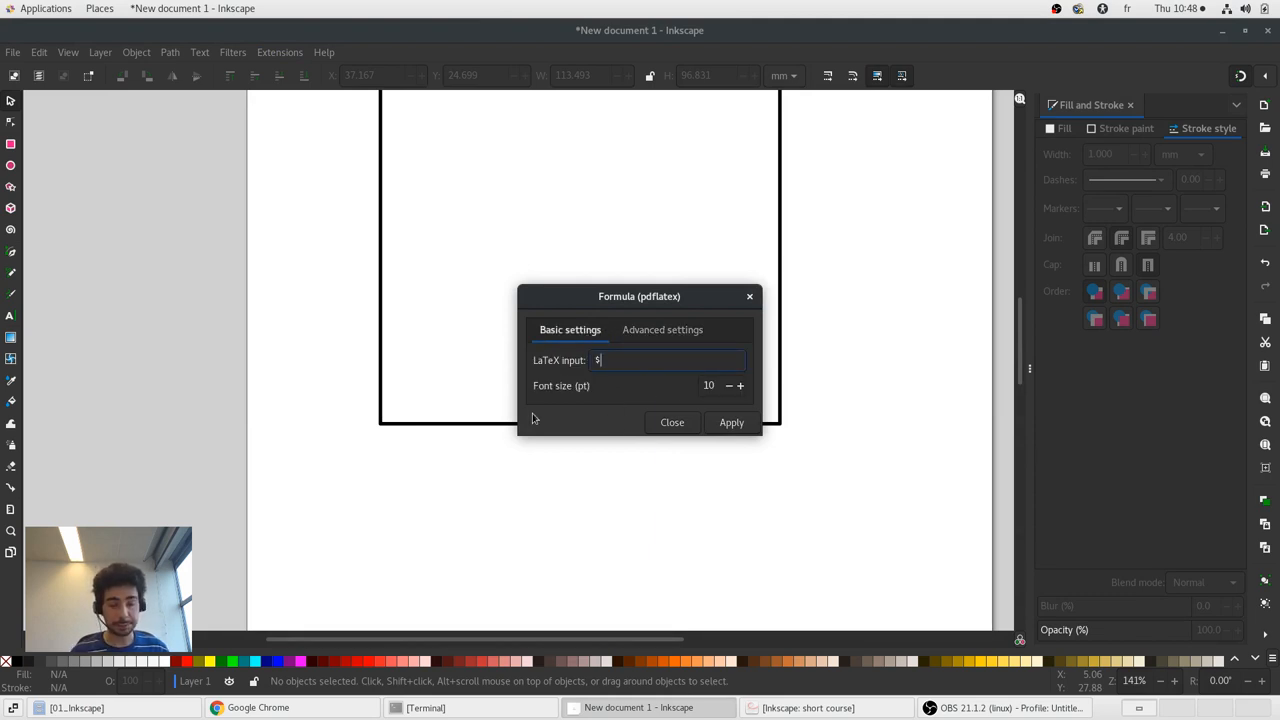
text(x =)
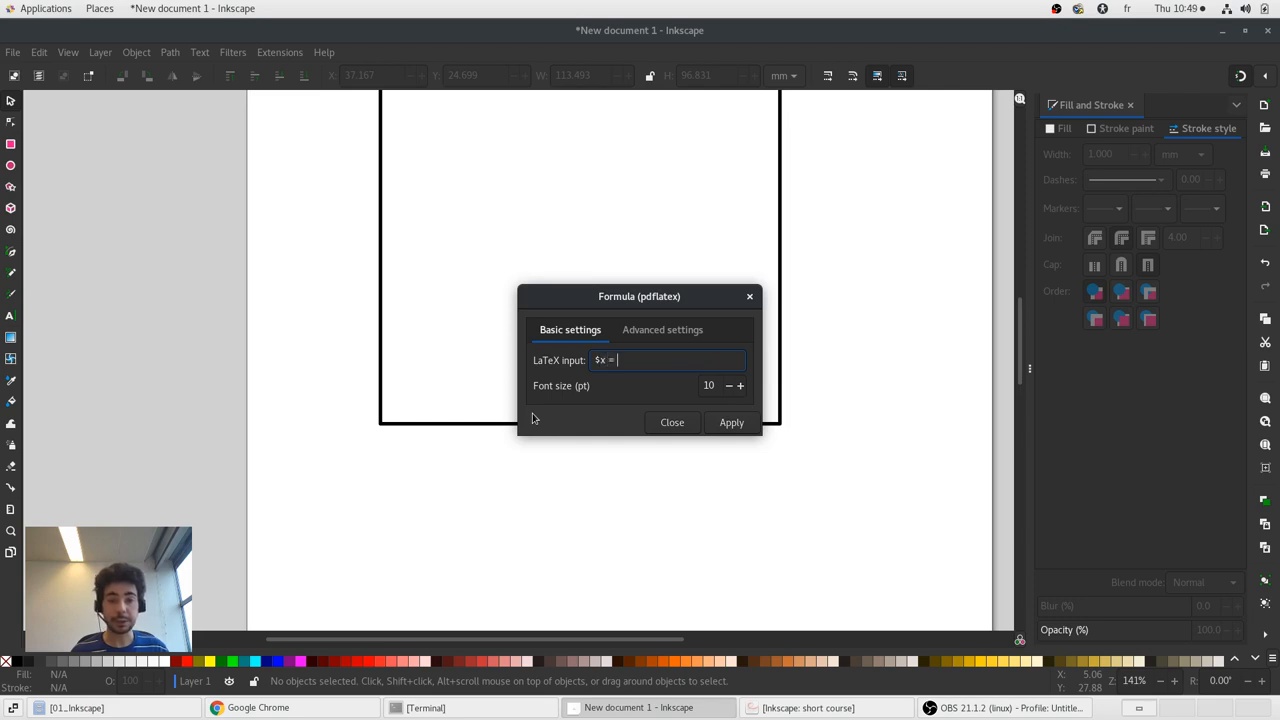
text(\int_a^)
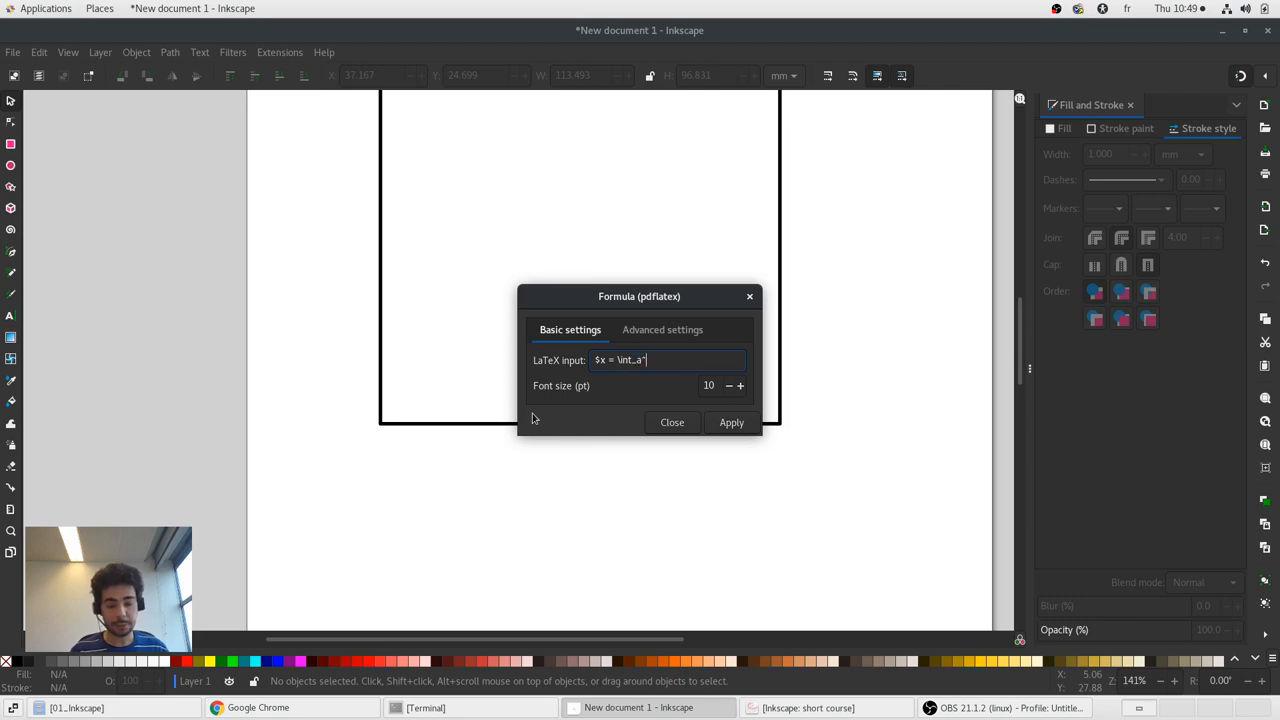
text(b f)
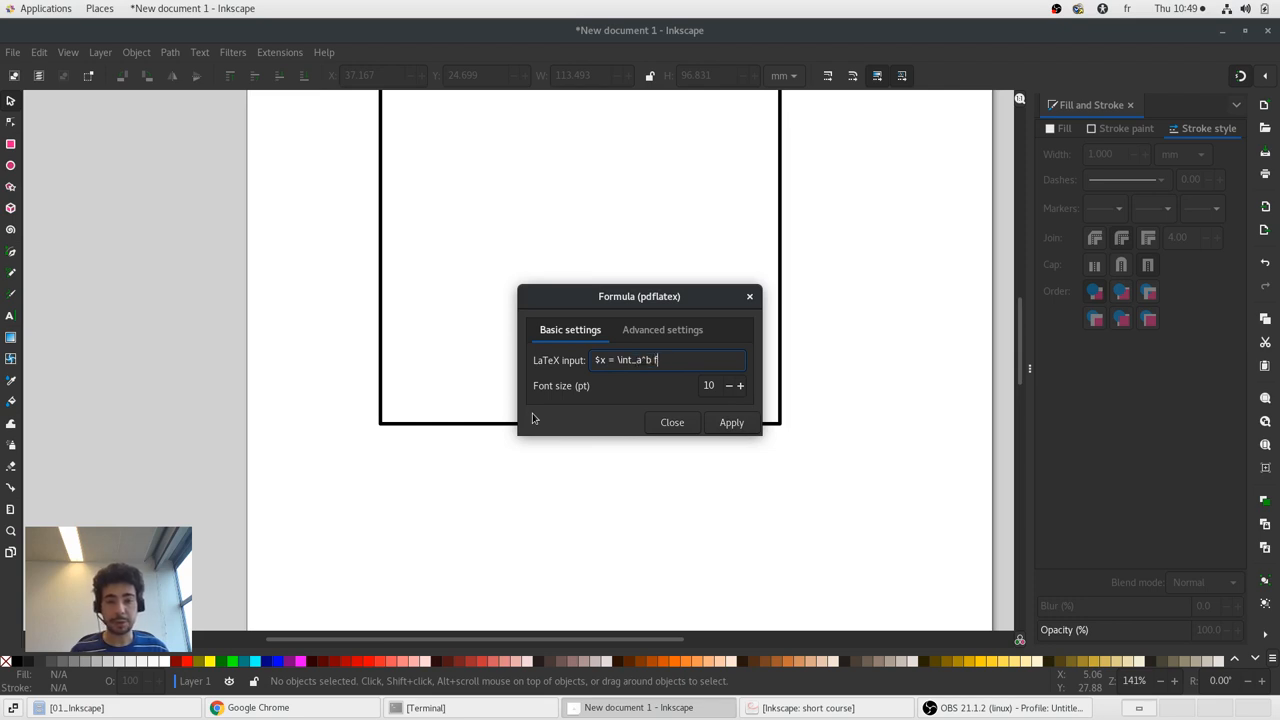
text((x))
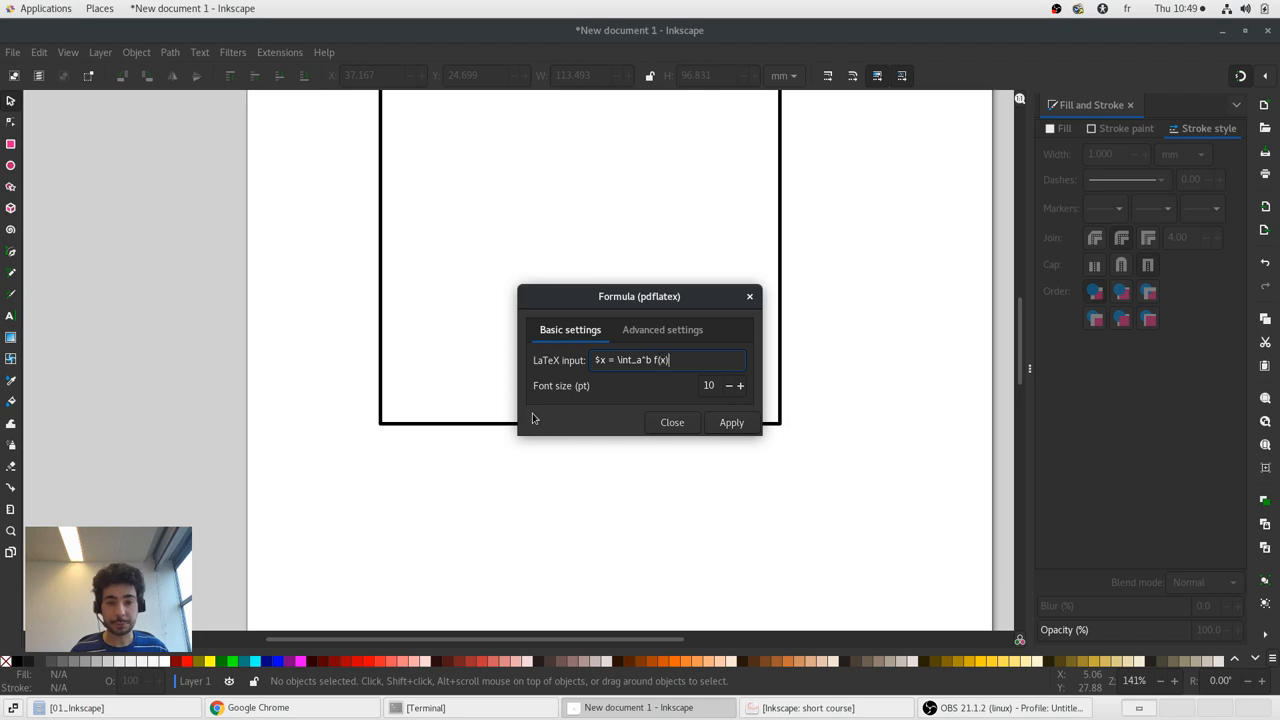
text(dx$)
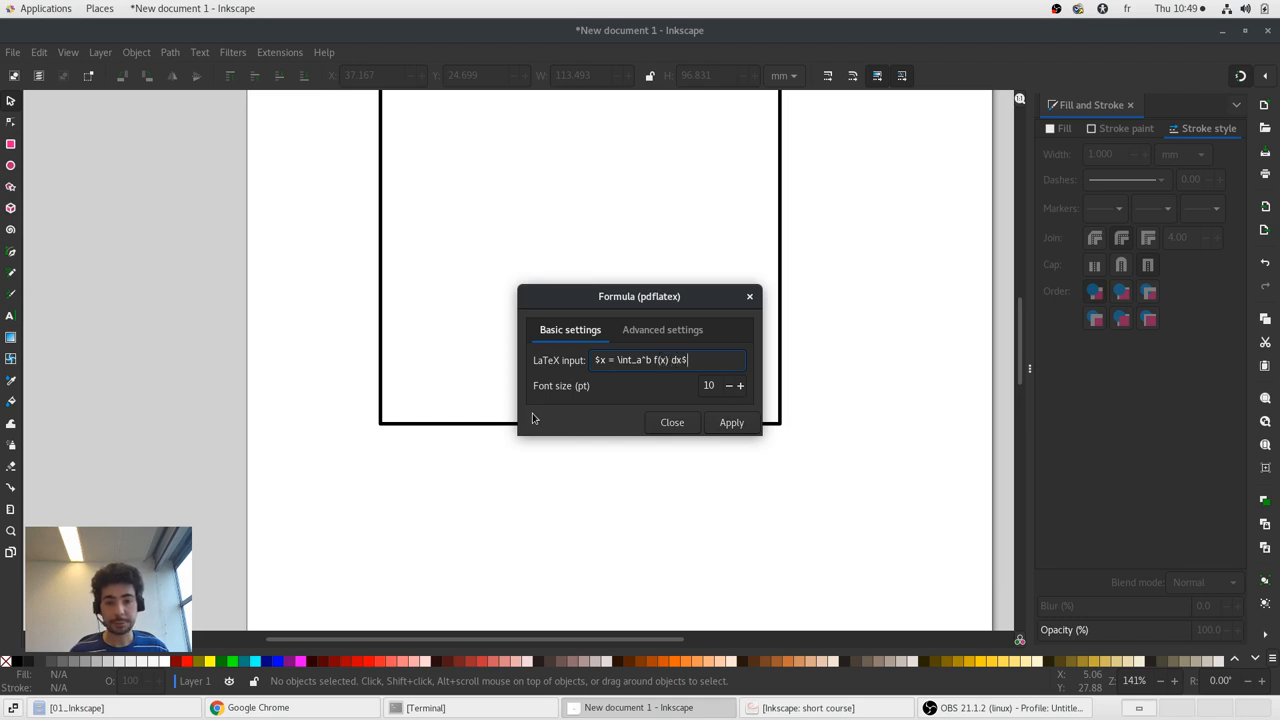
click(740, 386)
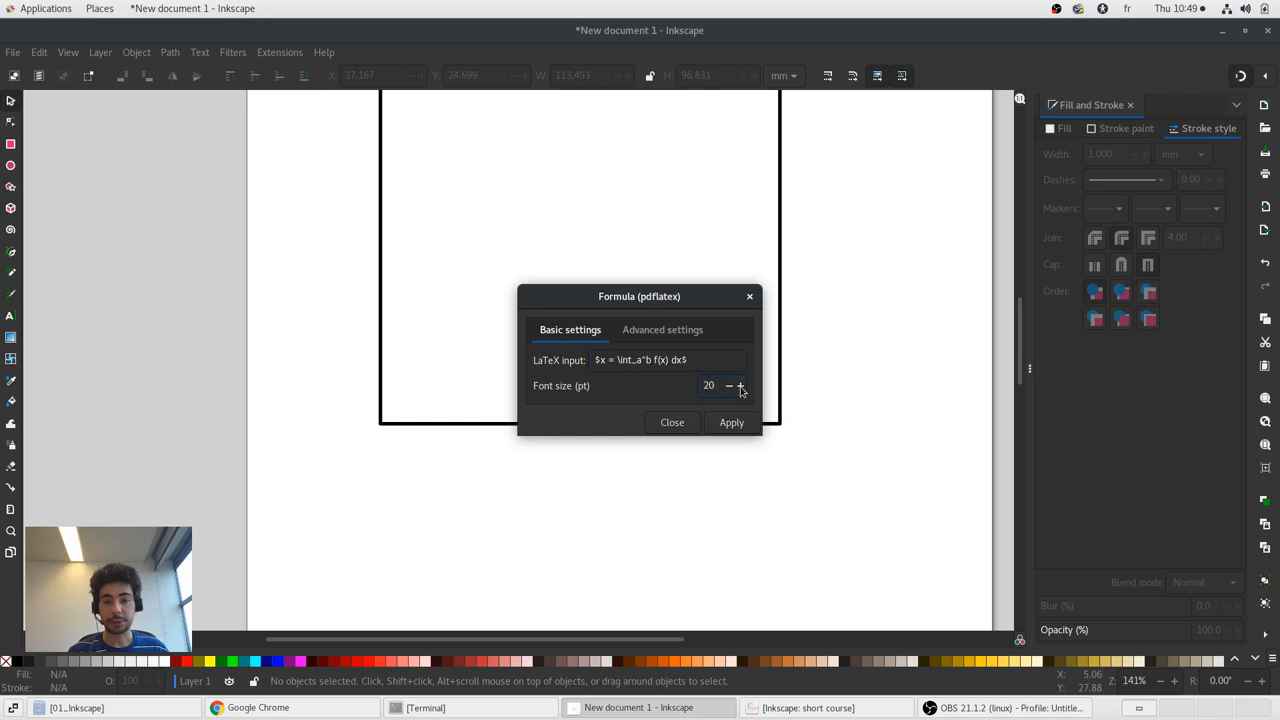
click(740, 384)
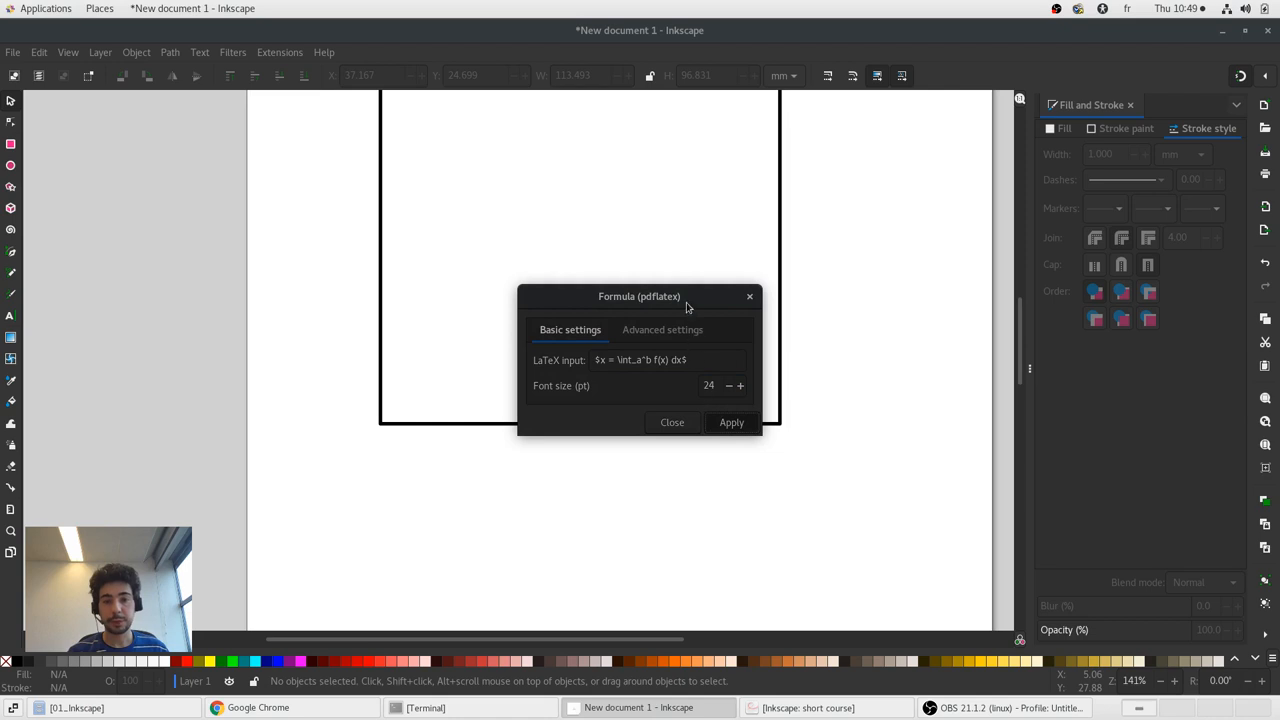
click(732, 422)
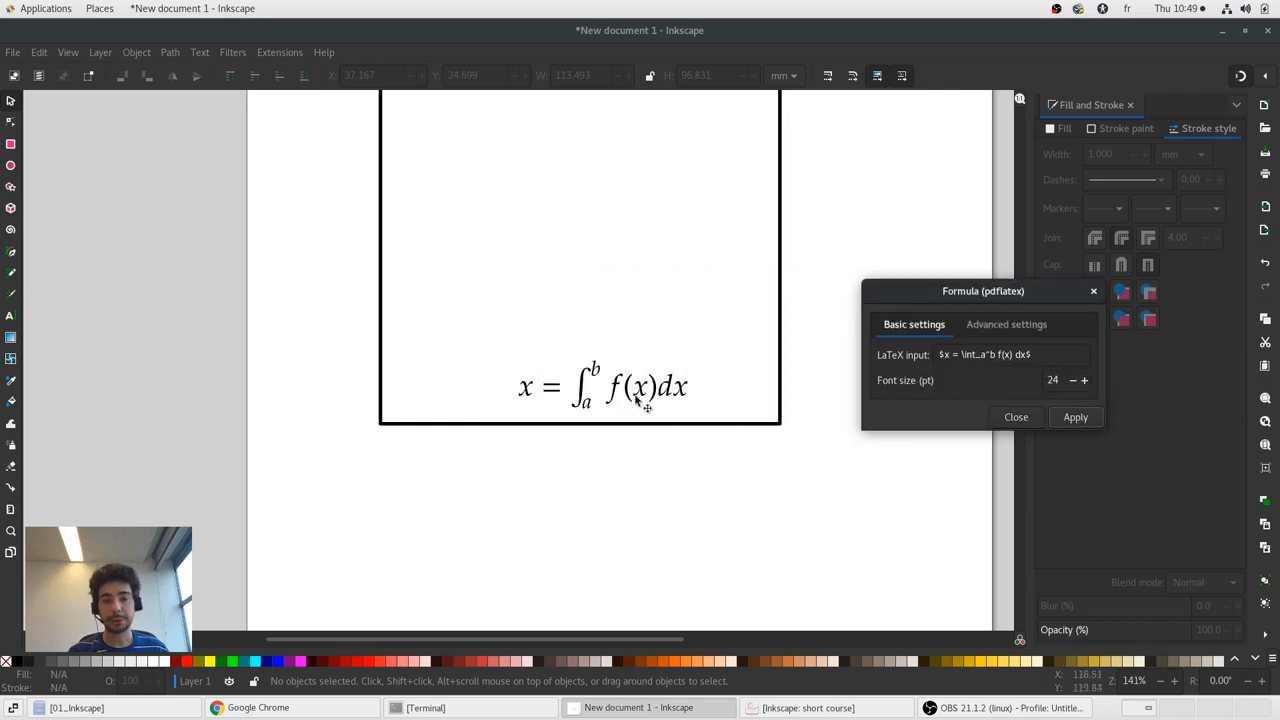
drag(640, 388, 640, 444)
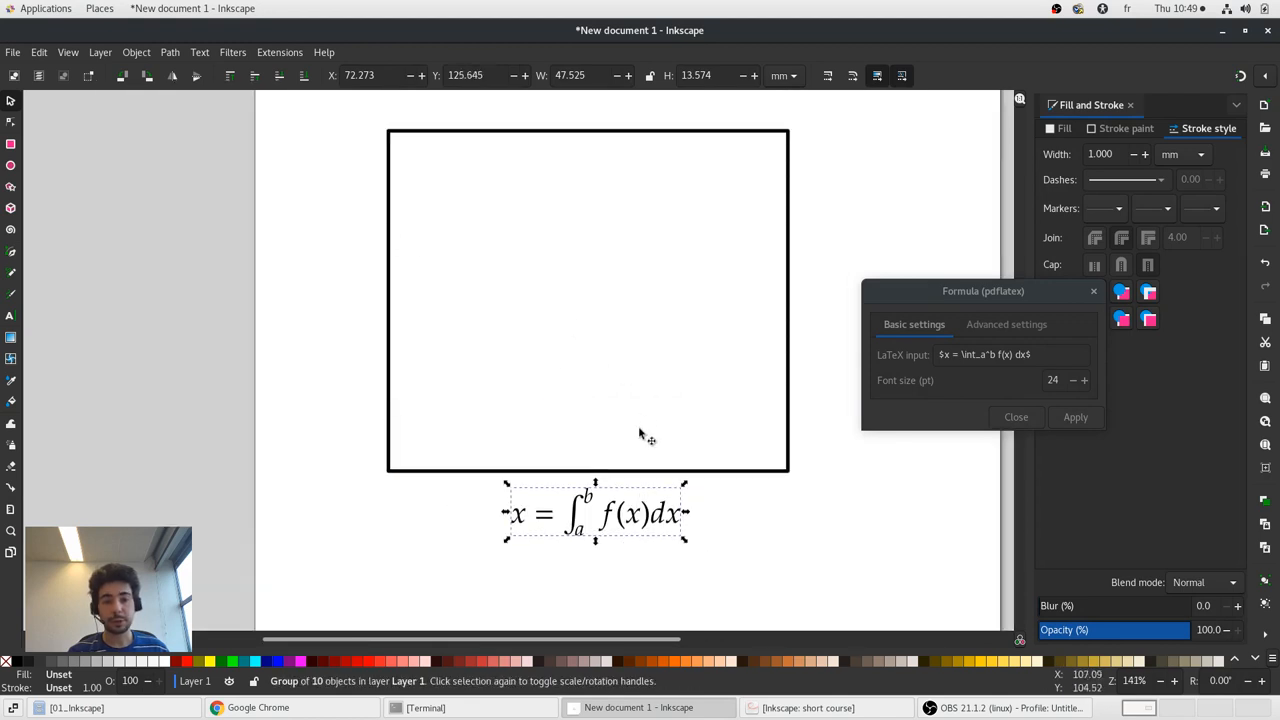
Render a second LaTeX summation formula for y with \sum_(i=0) onto the canvas.
drag(984, 292, 944, 292)
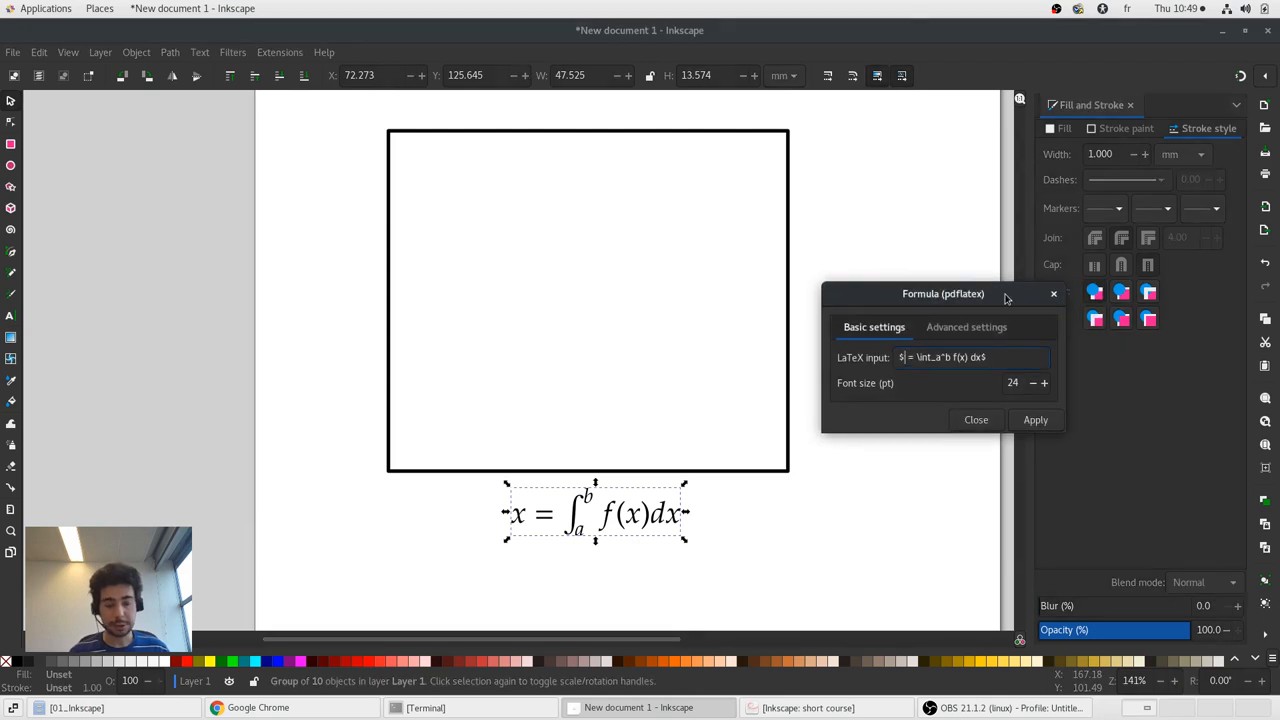
text(y)
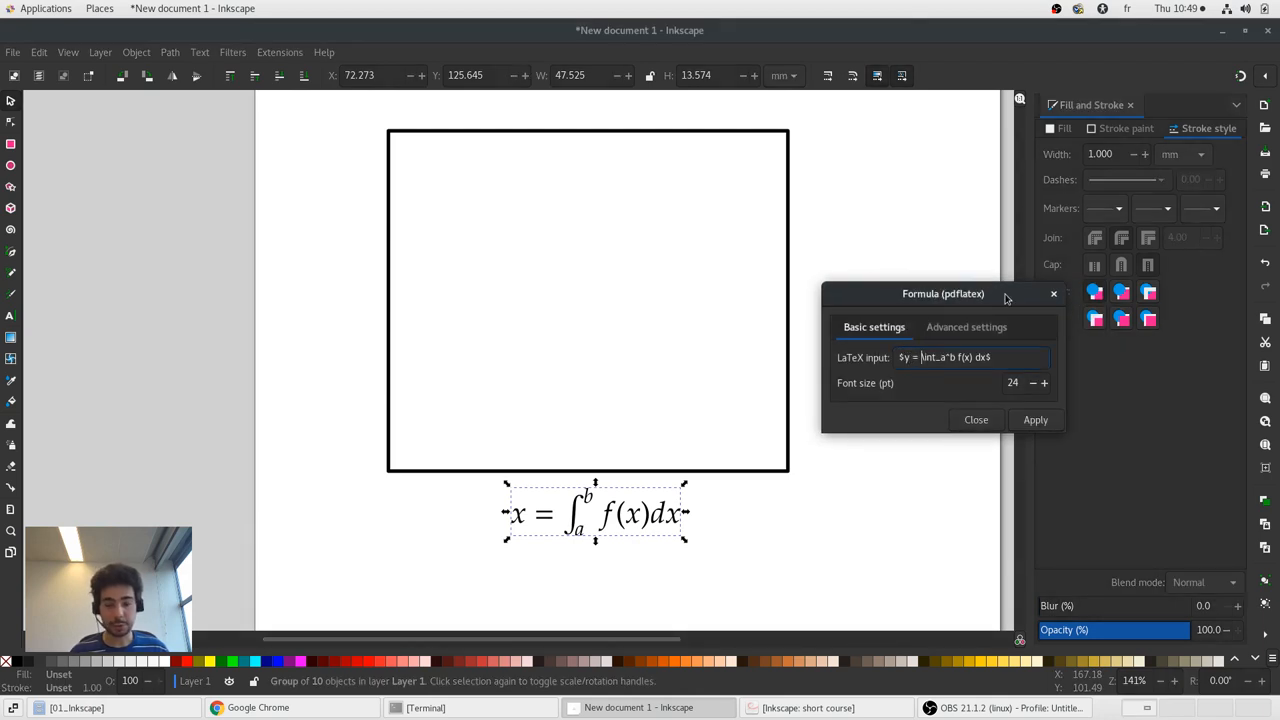
text(\sum_)
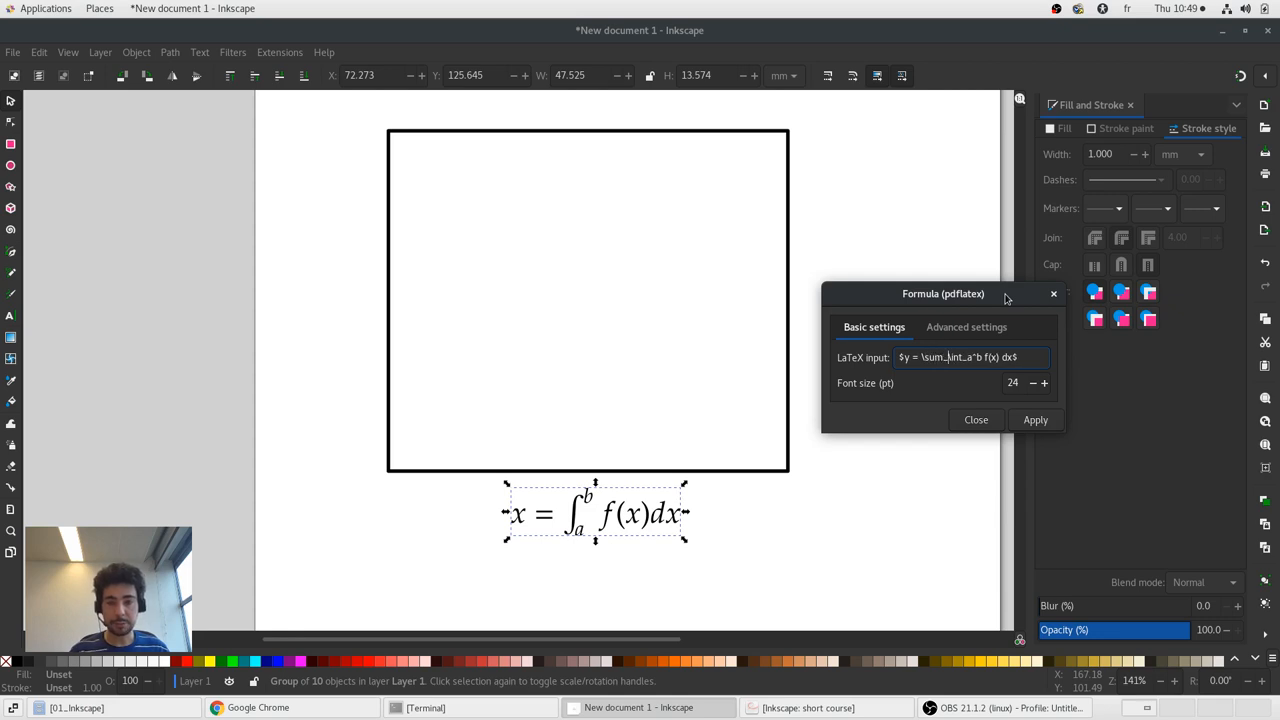
text((i=0))
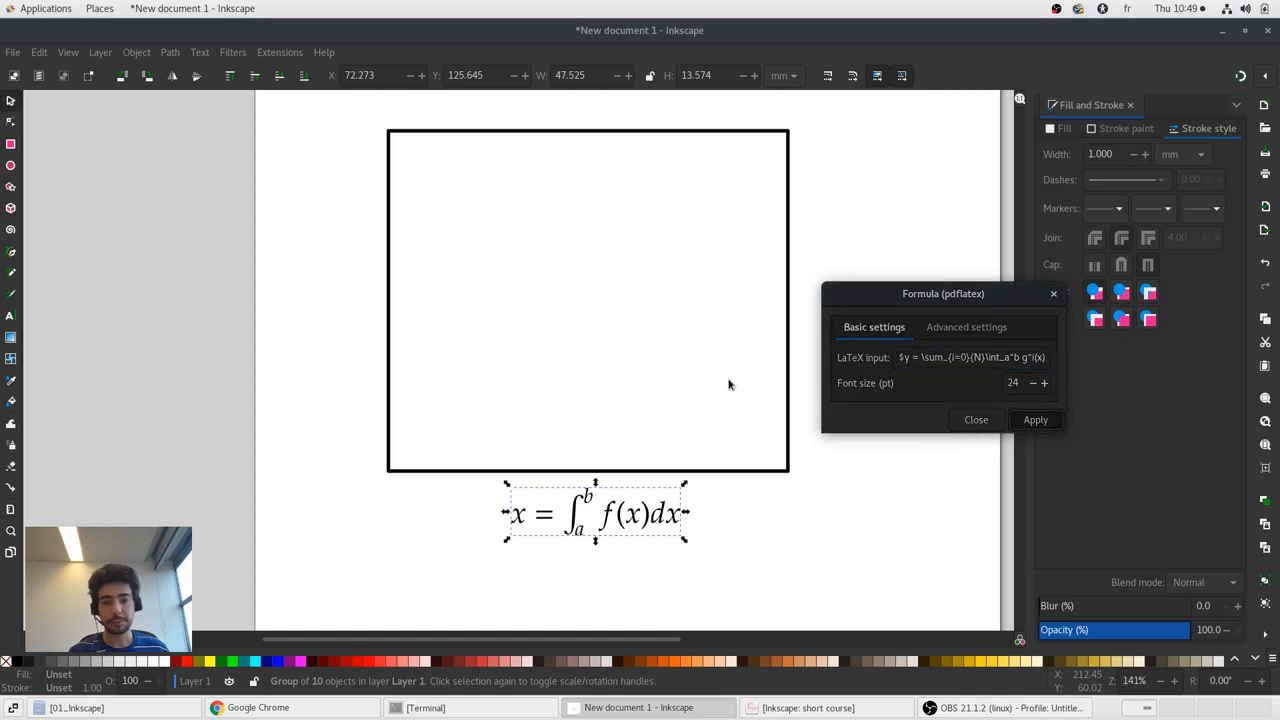
click(1036, 420)
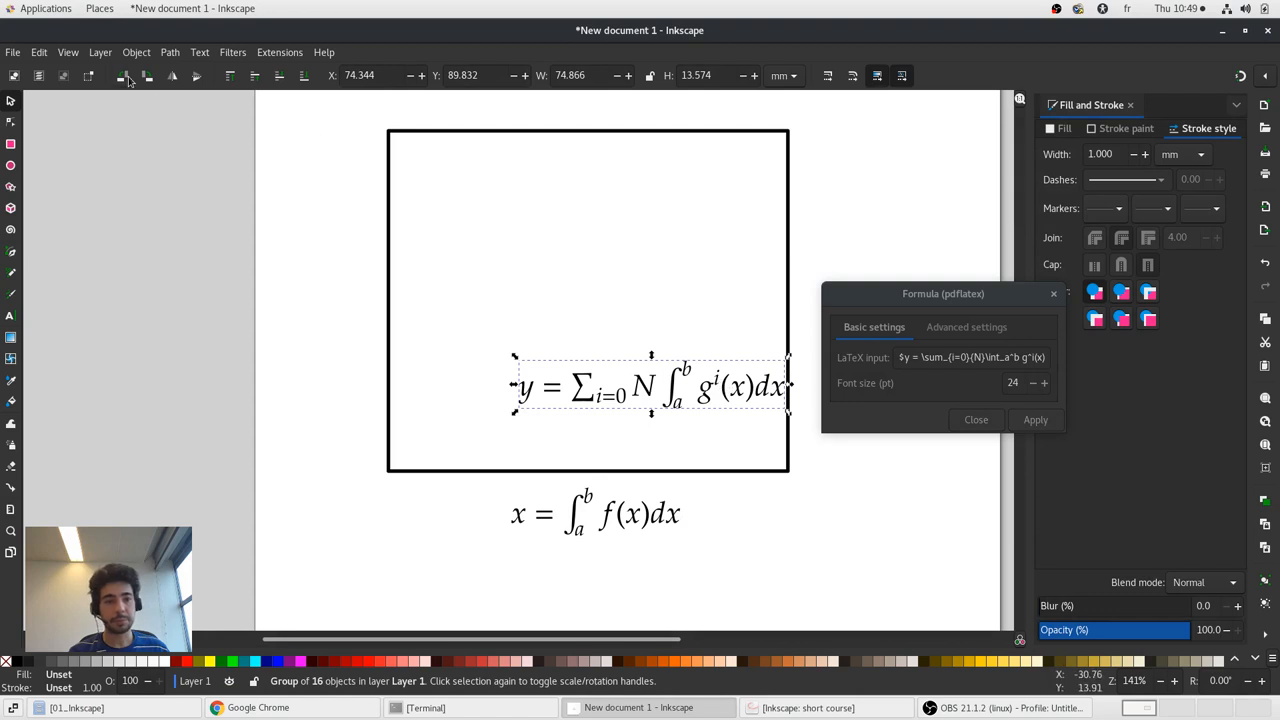
Place the rotated y formula along the rectangle's left side, add the circles and deselect.
drag(650, 388, 358, 300)
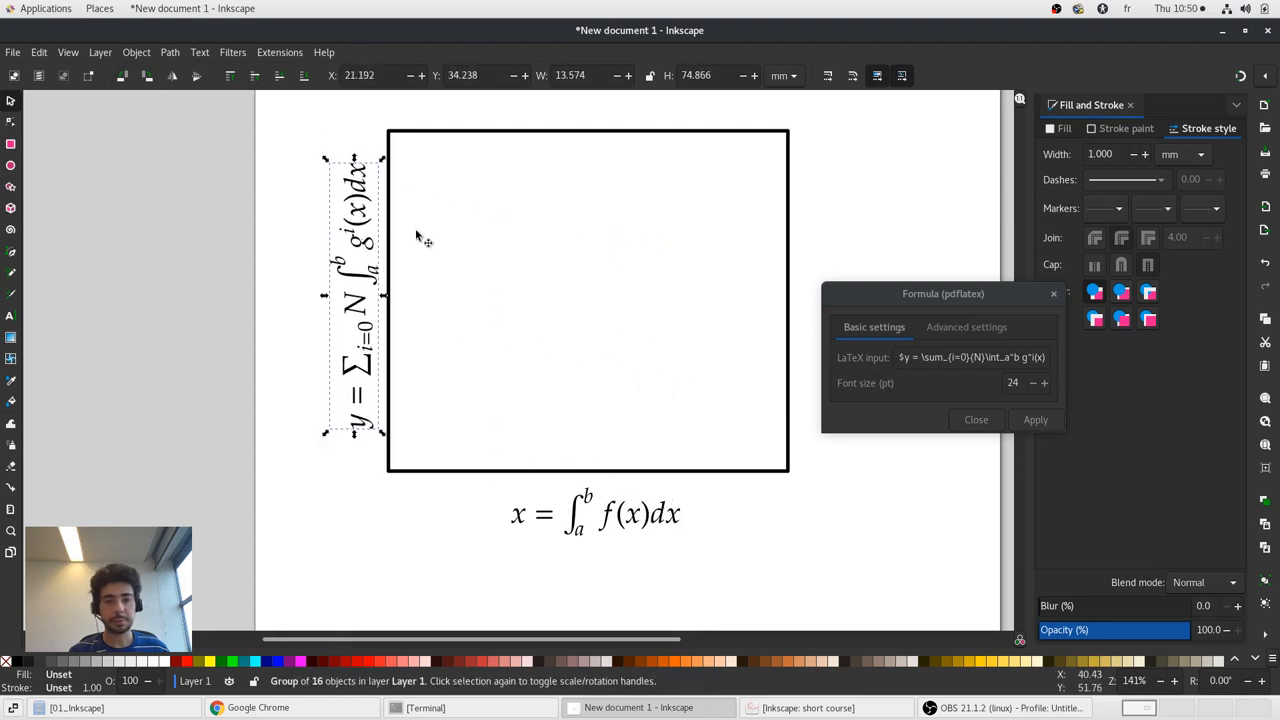
click(420, 236)
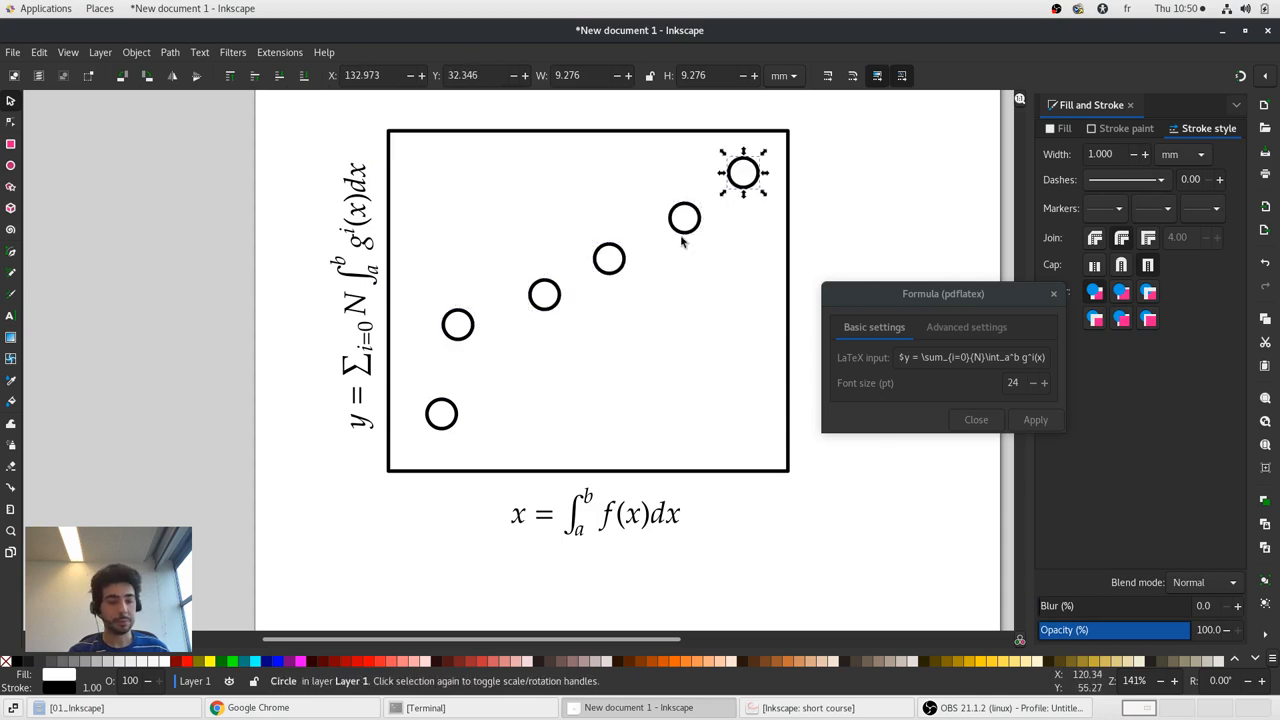
click(810, 214)
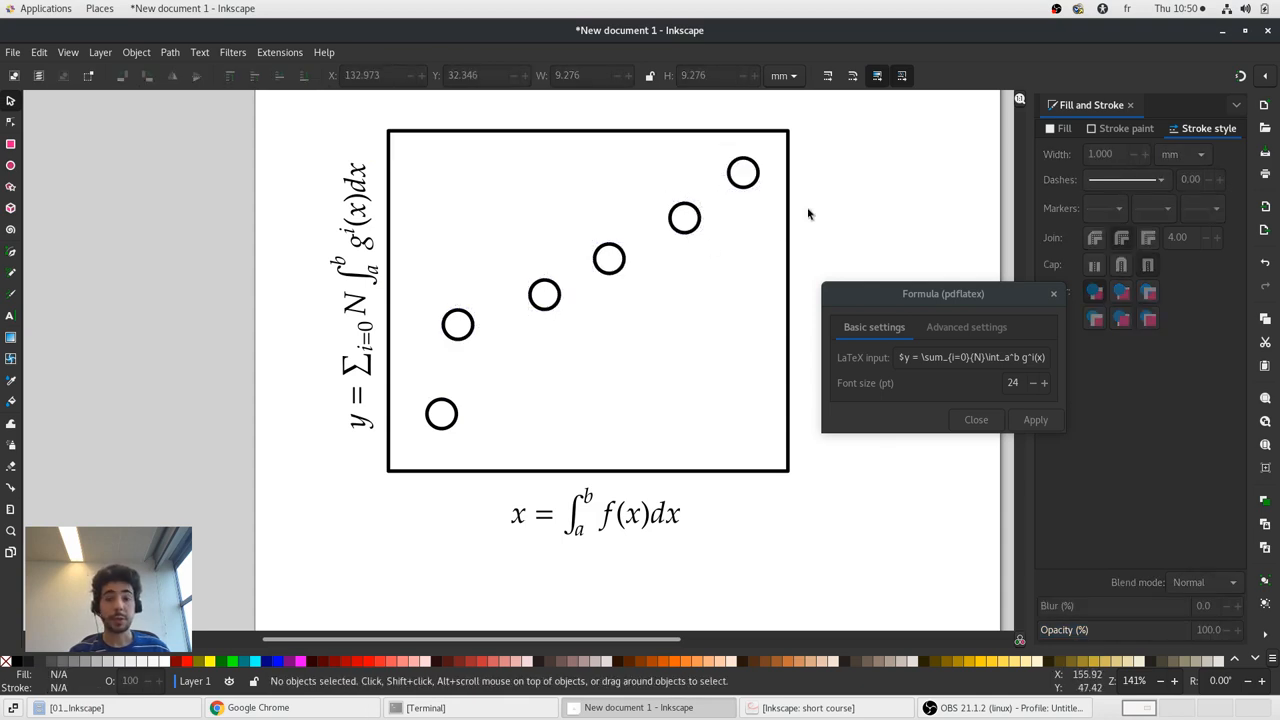
mouse_move(986, 332)
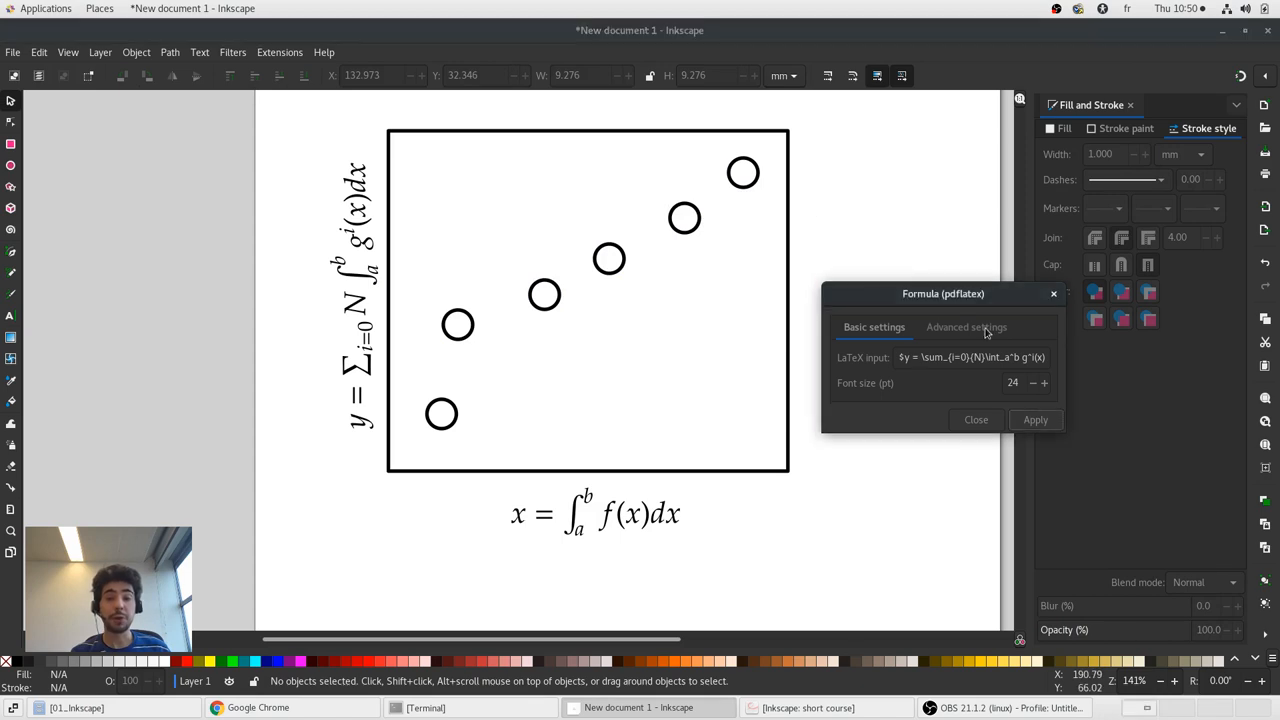
In the Formula dialog's advanced settings, change the custom preamble to \usepackage{pxfonts}.
click(966, 328)
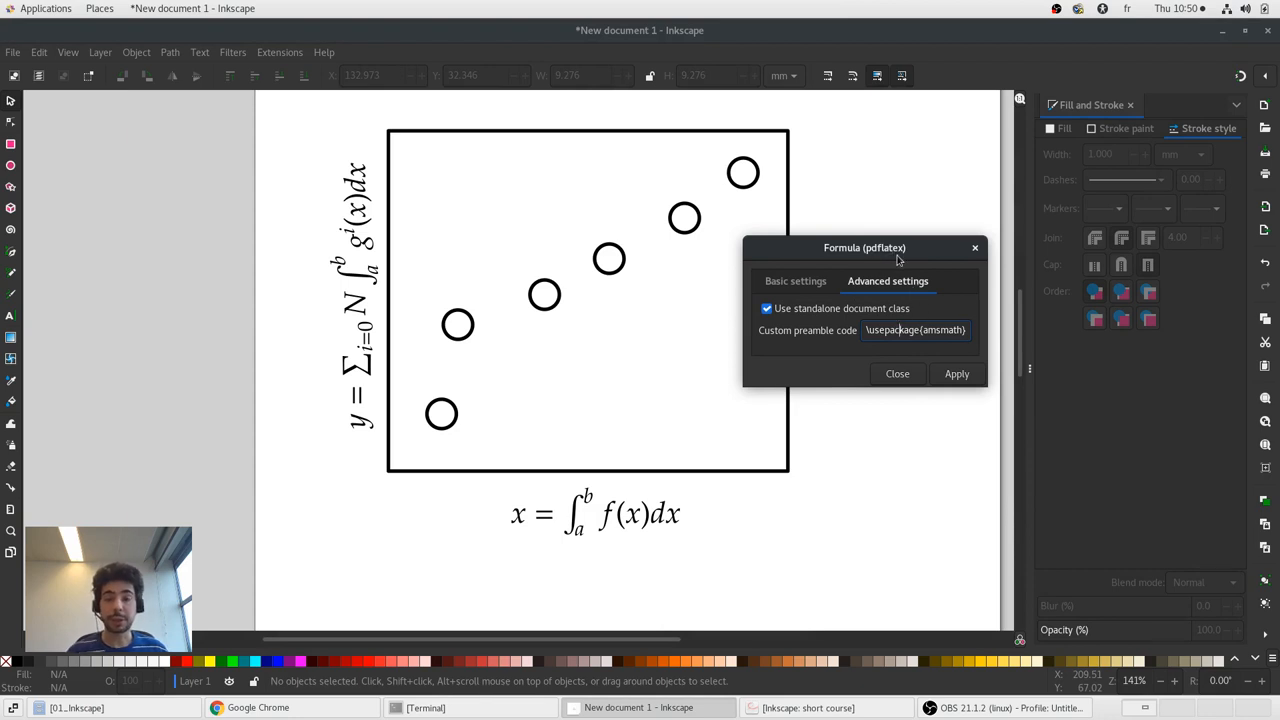
text(\usepackage{amssymb})
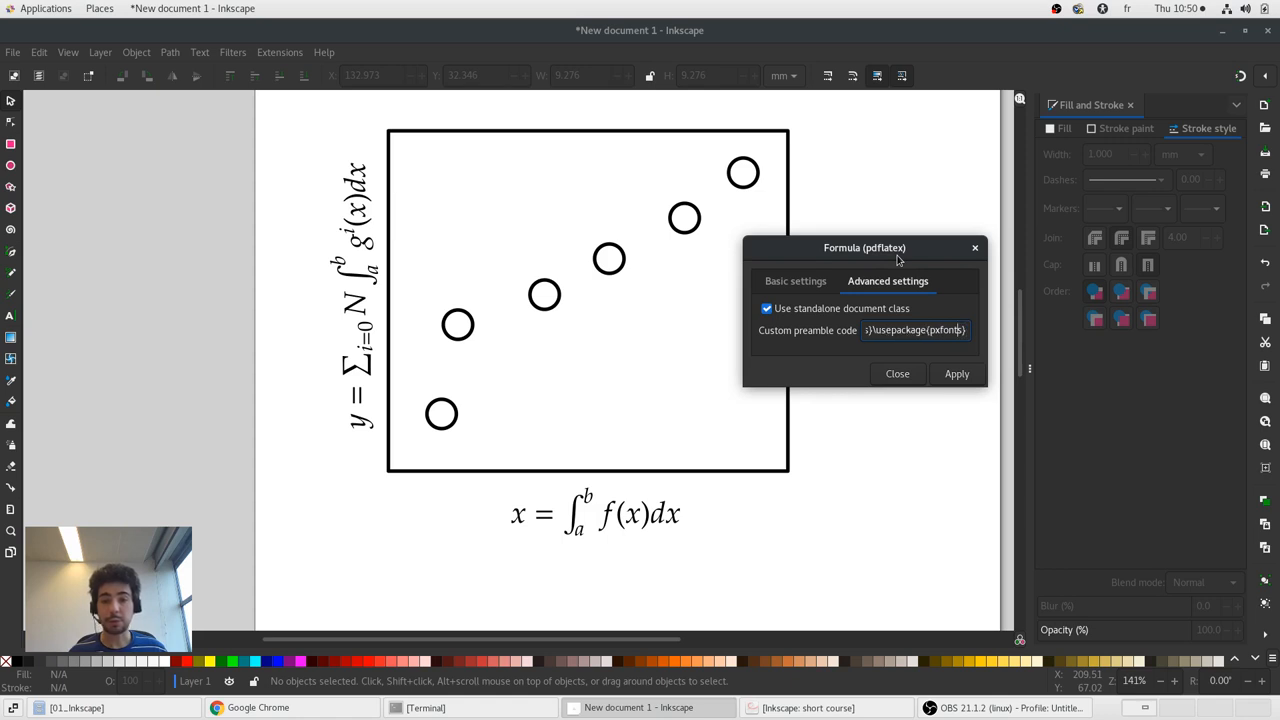
key(alt+Tab)
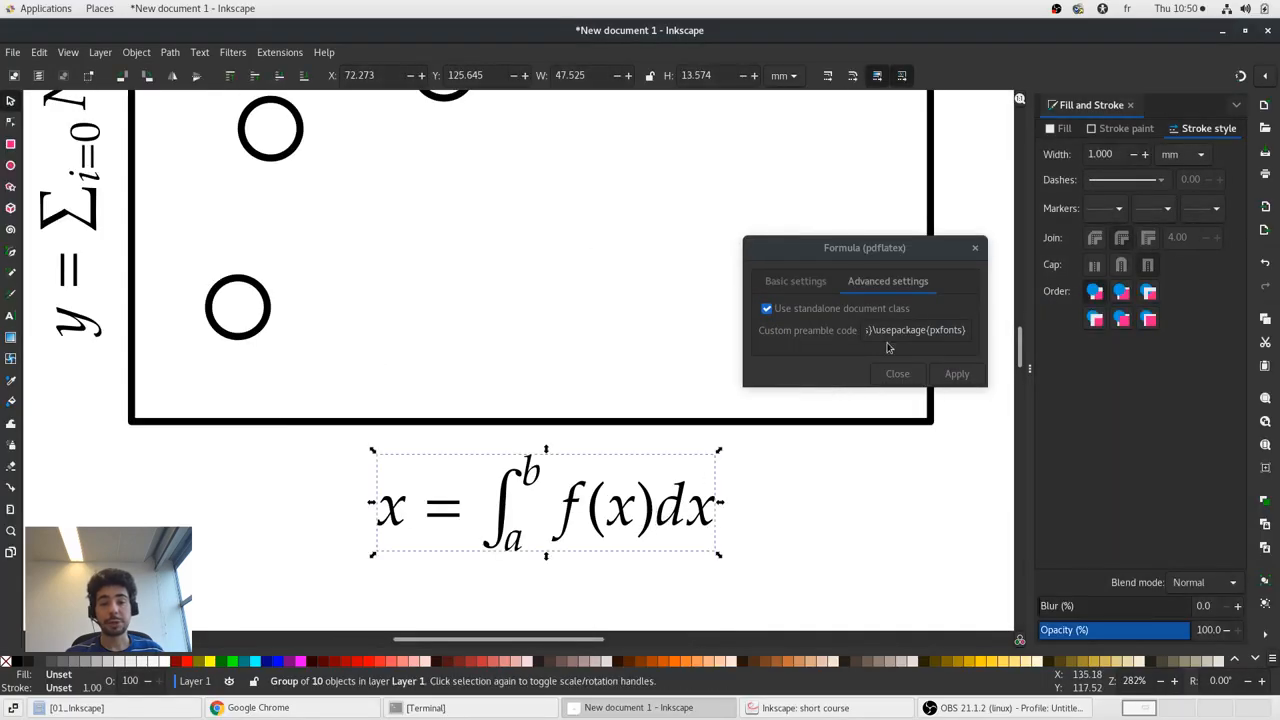
Close the formula window, colour the integral formula dark red and adjust its pieces.
click(896, 374)
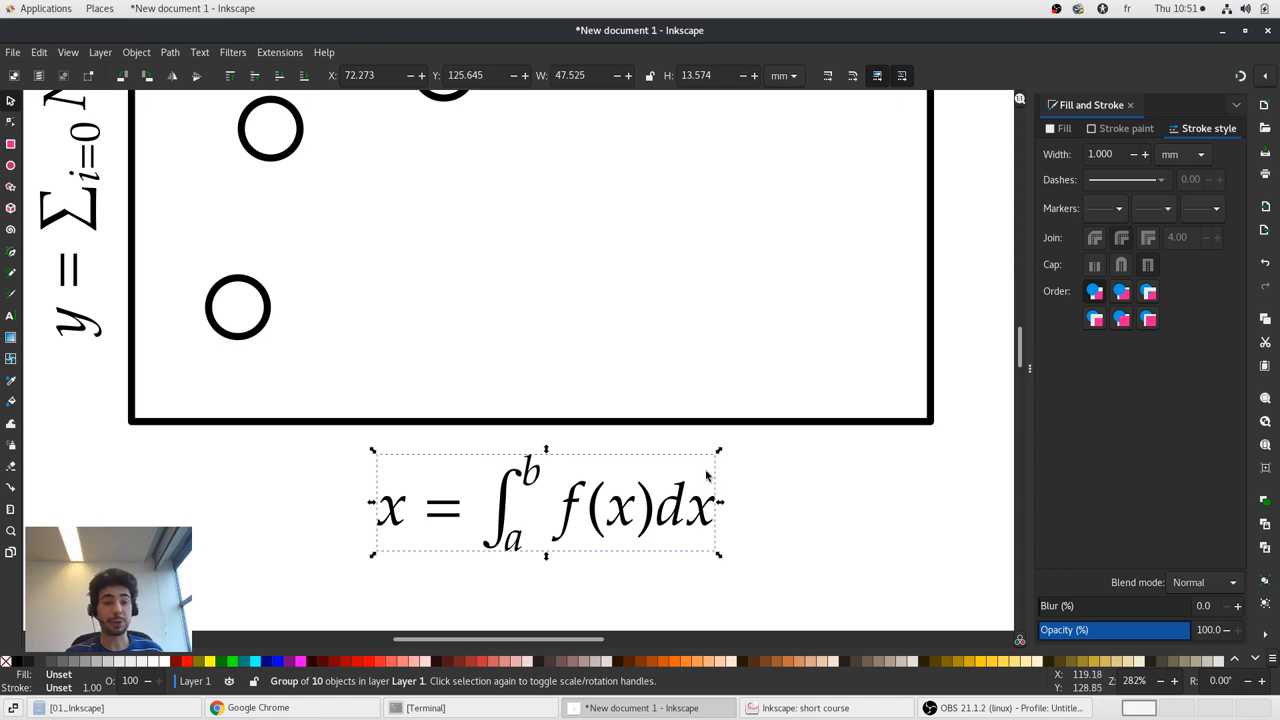
mouse_move(688, 464)
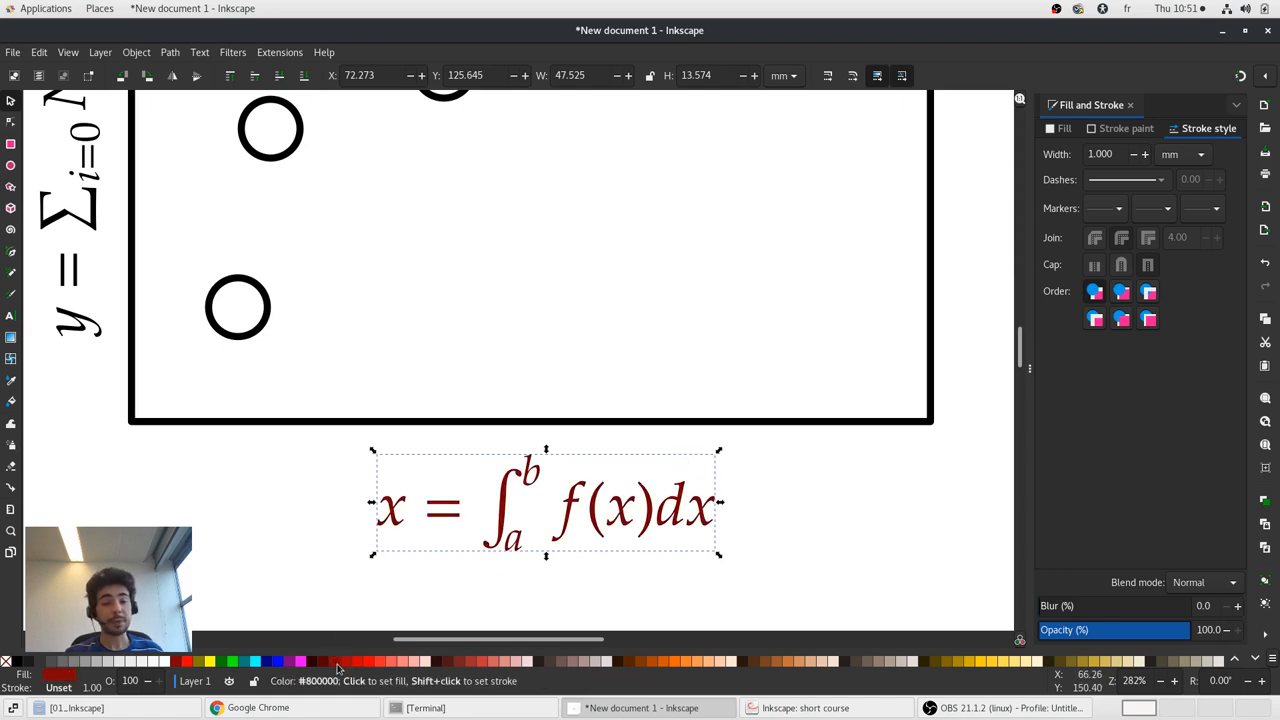
click(580, 504)
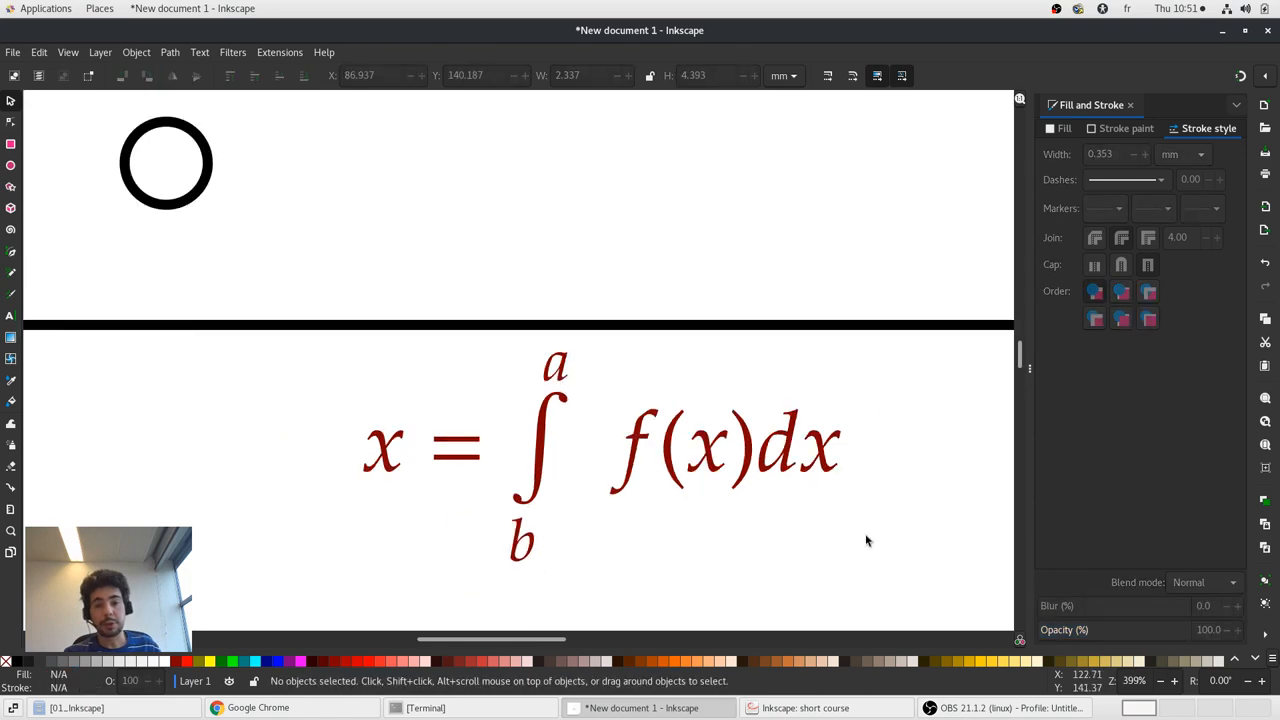
drag(720, 450, 704, 450)
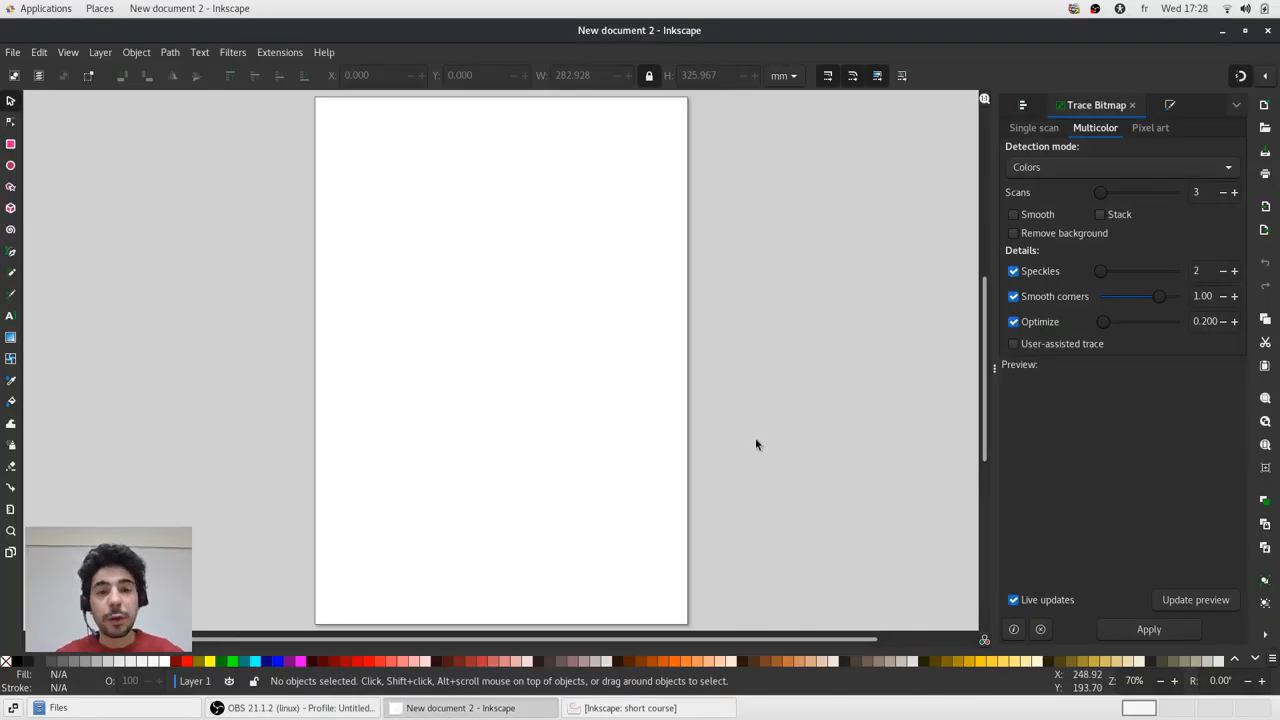
mouse_move(484, 252)
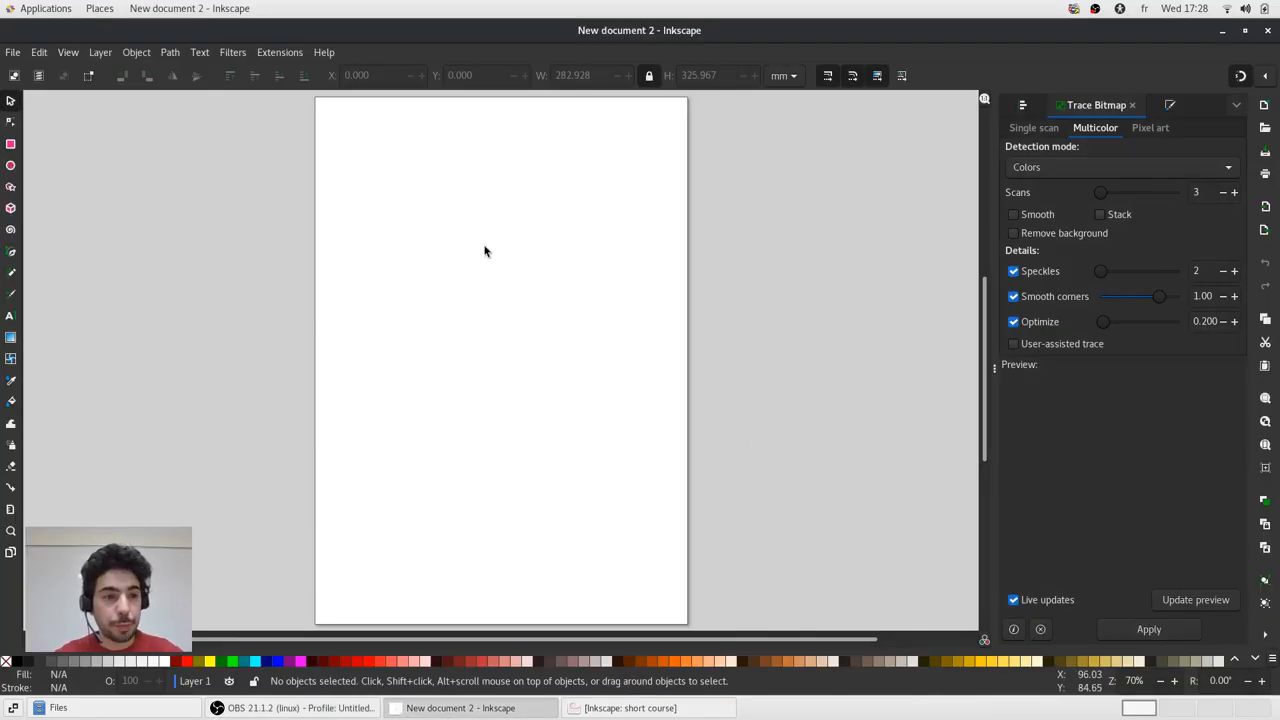
mouse_move(24, 160)
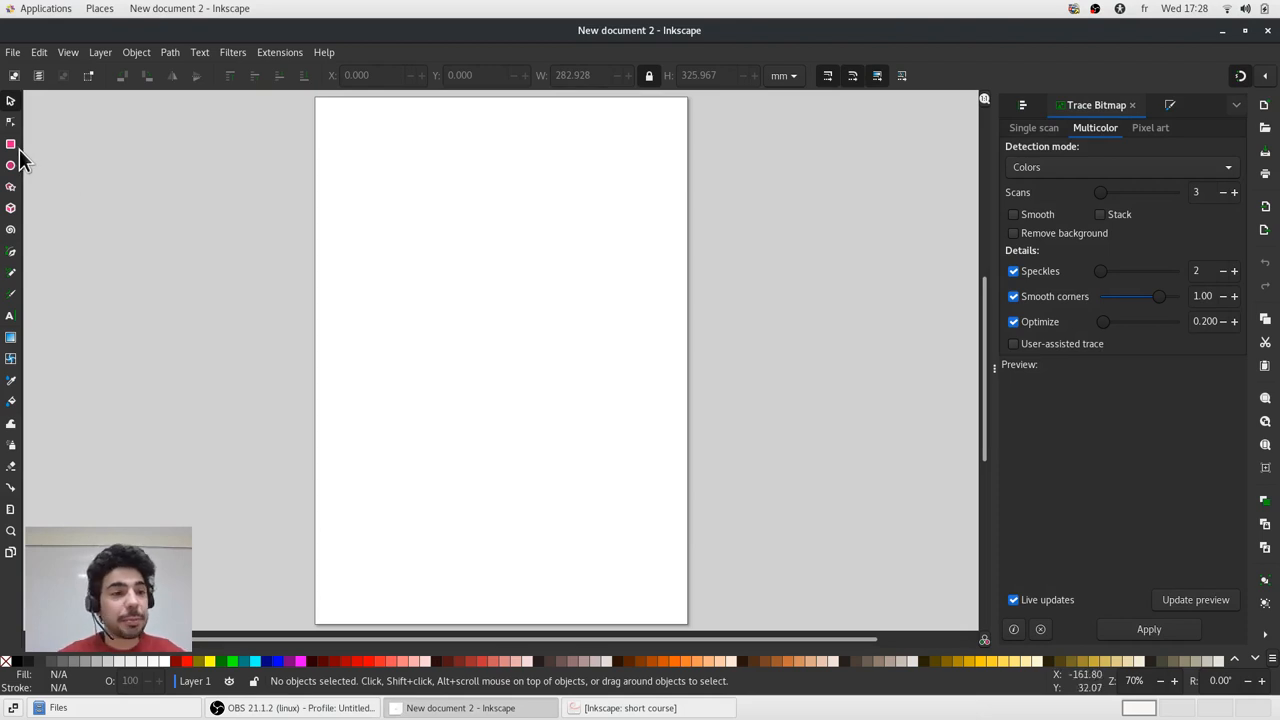
mouse_move(12, 144)
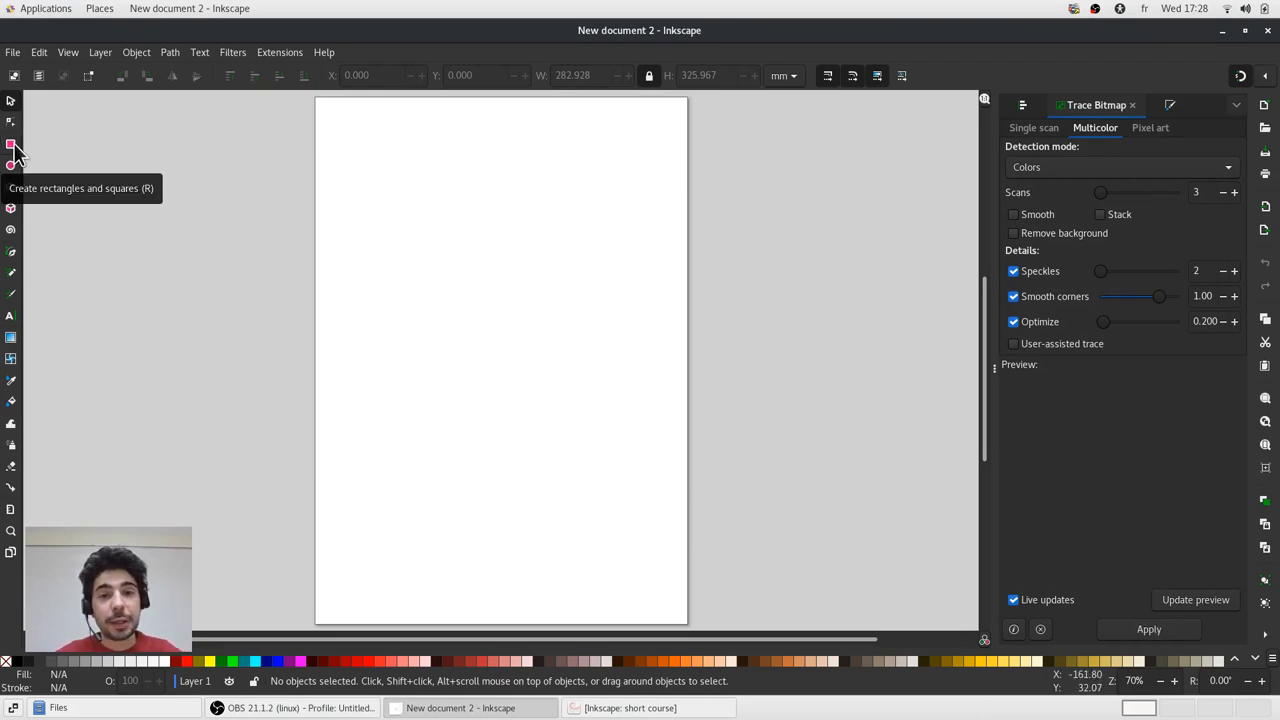
click(12, 144)
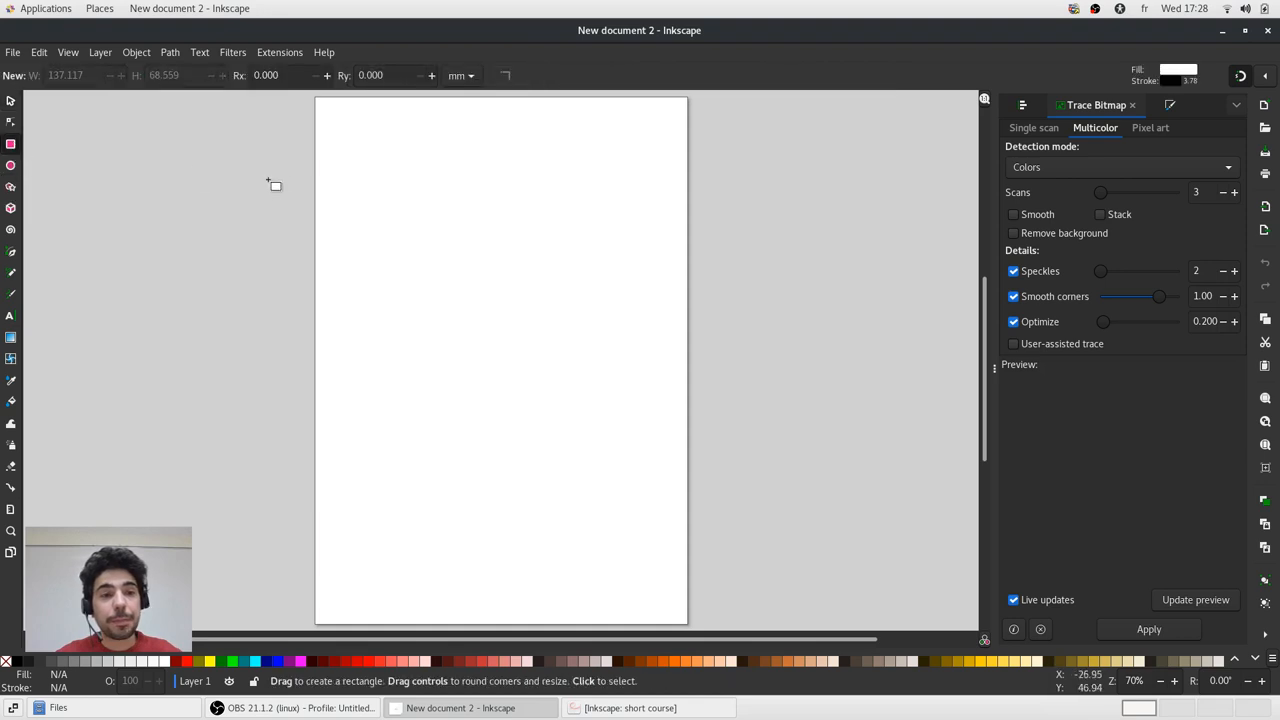
mouse_move(100, 168)
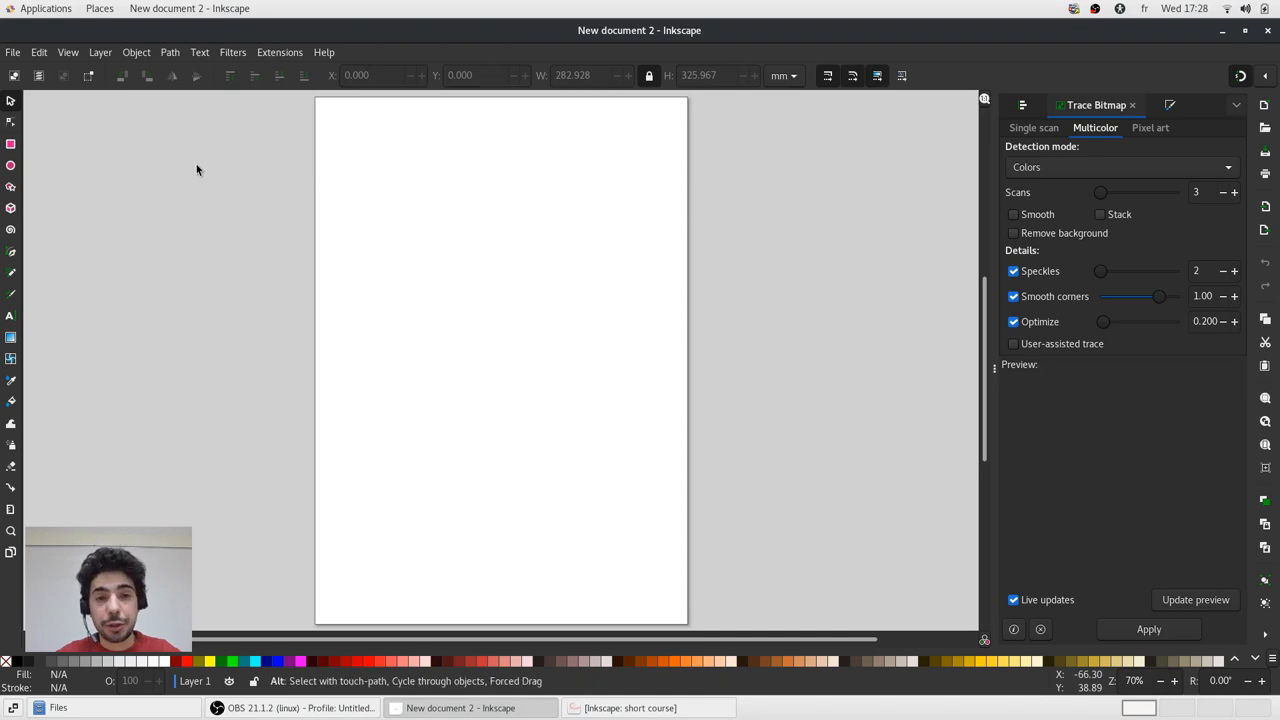
click(58, 708)
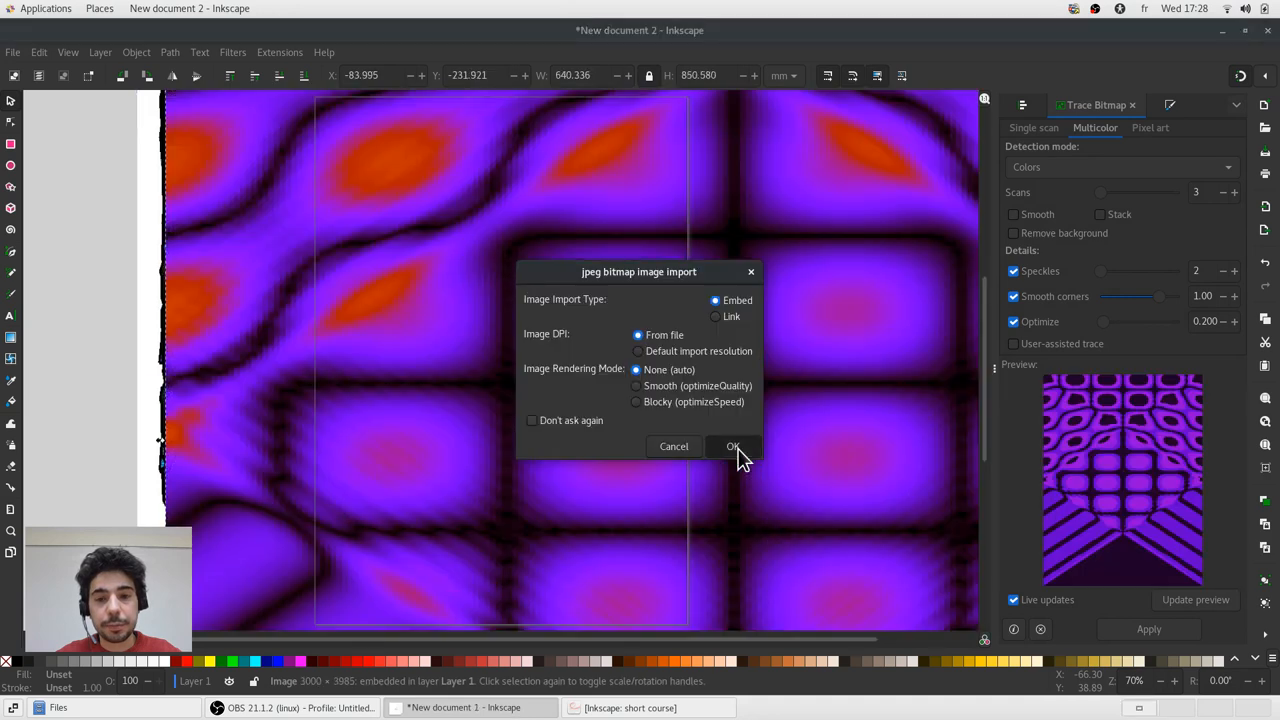
Embed the dragged-in bitmap images and set the image height to 100.
click(732, 446)
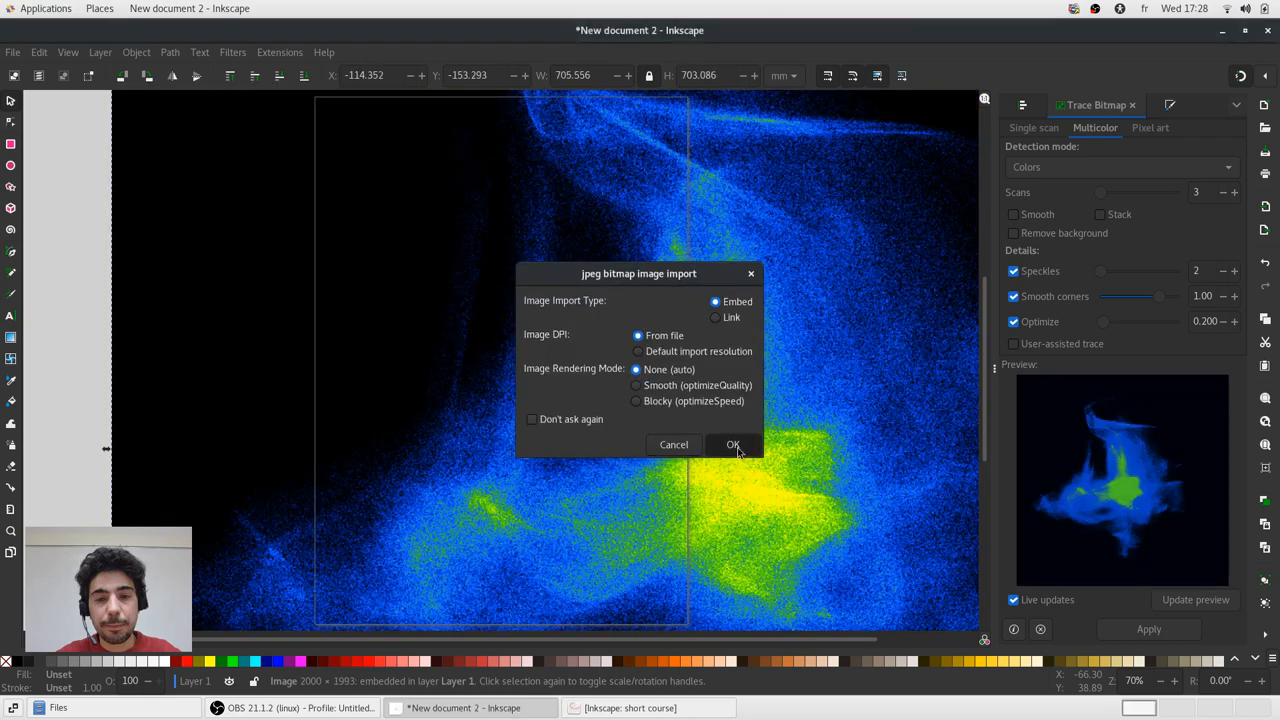
click(732, 444)
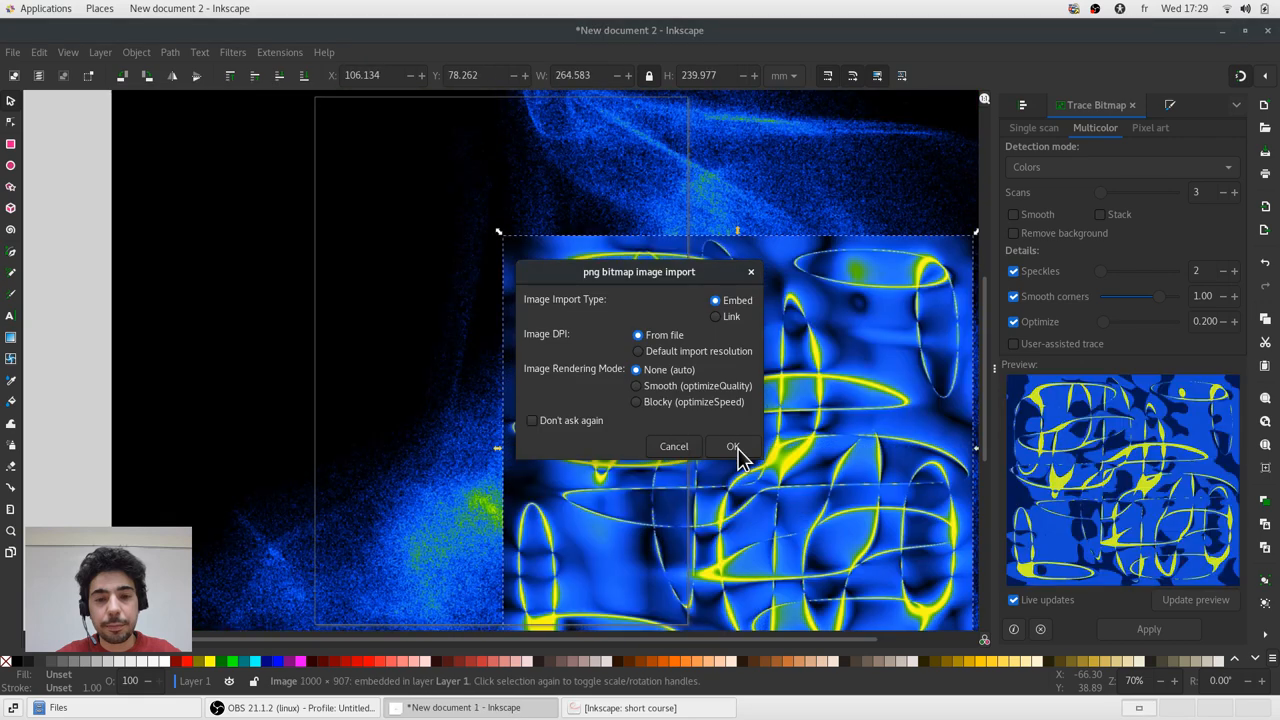
click(732, 446)
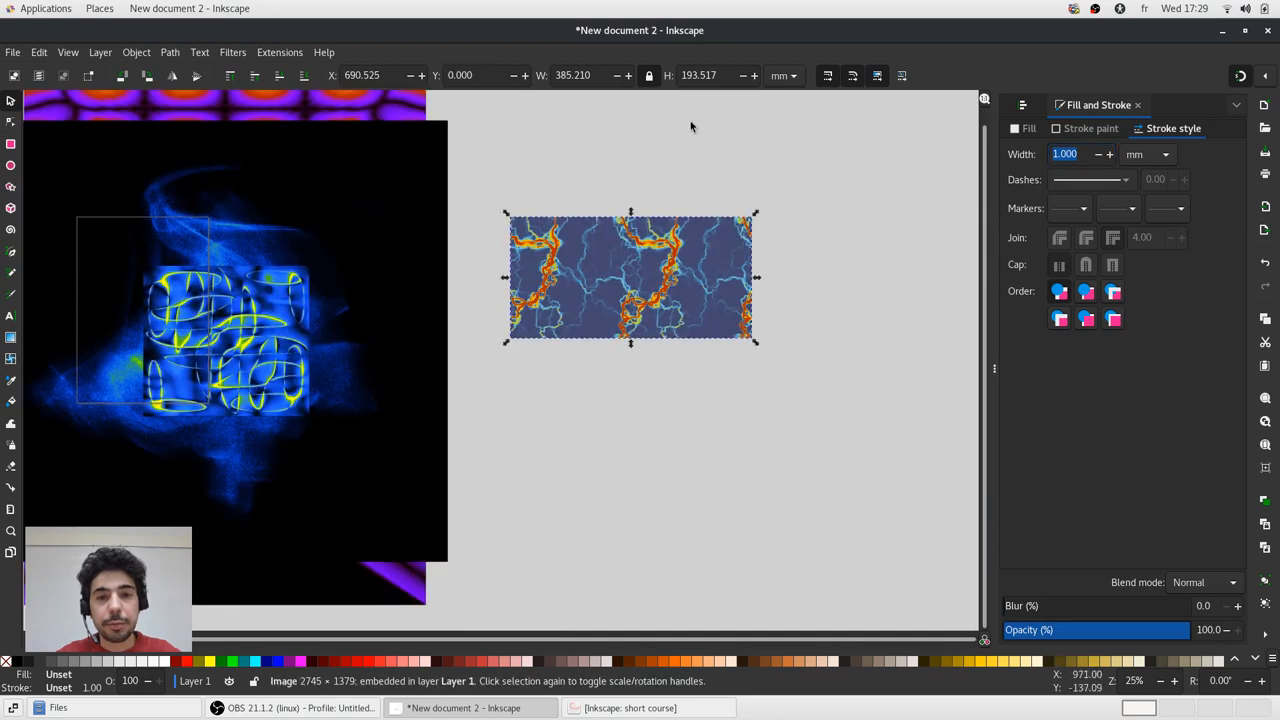
click(698, 76)
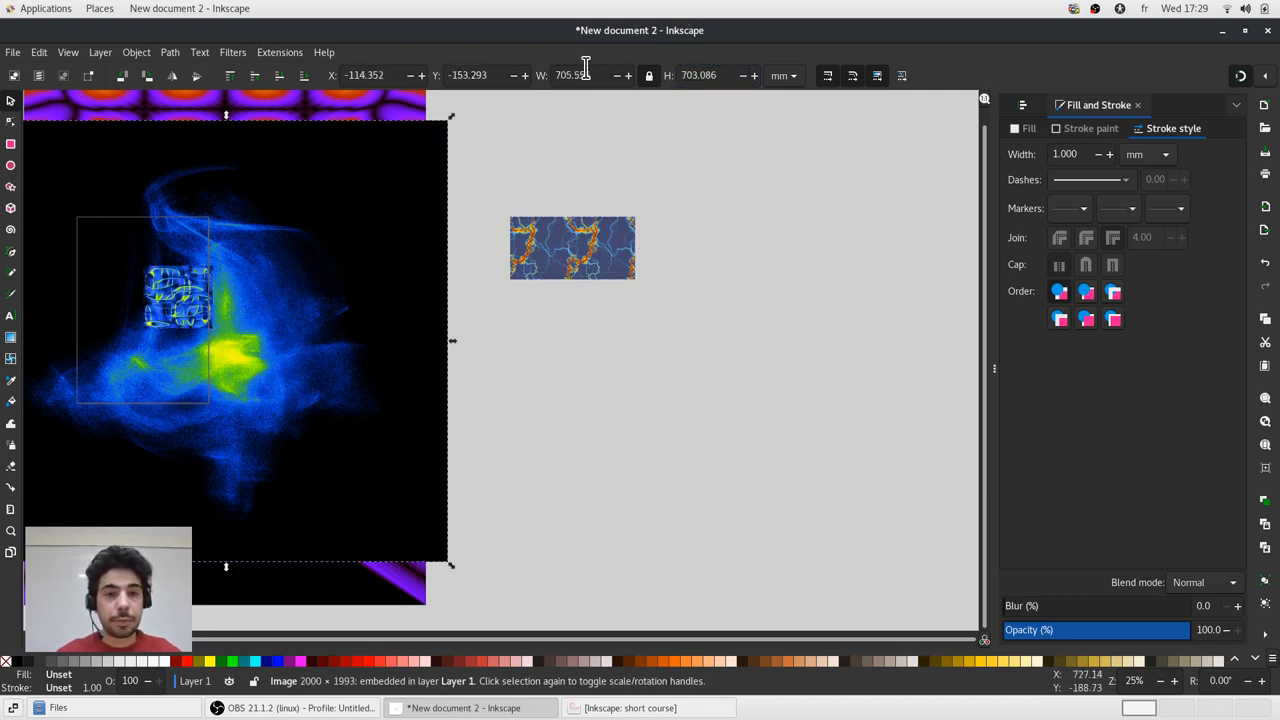
text(100.000)
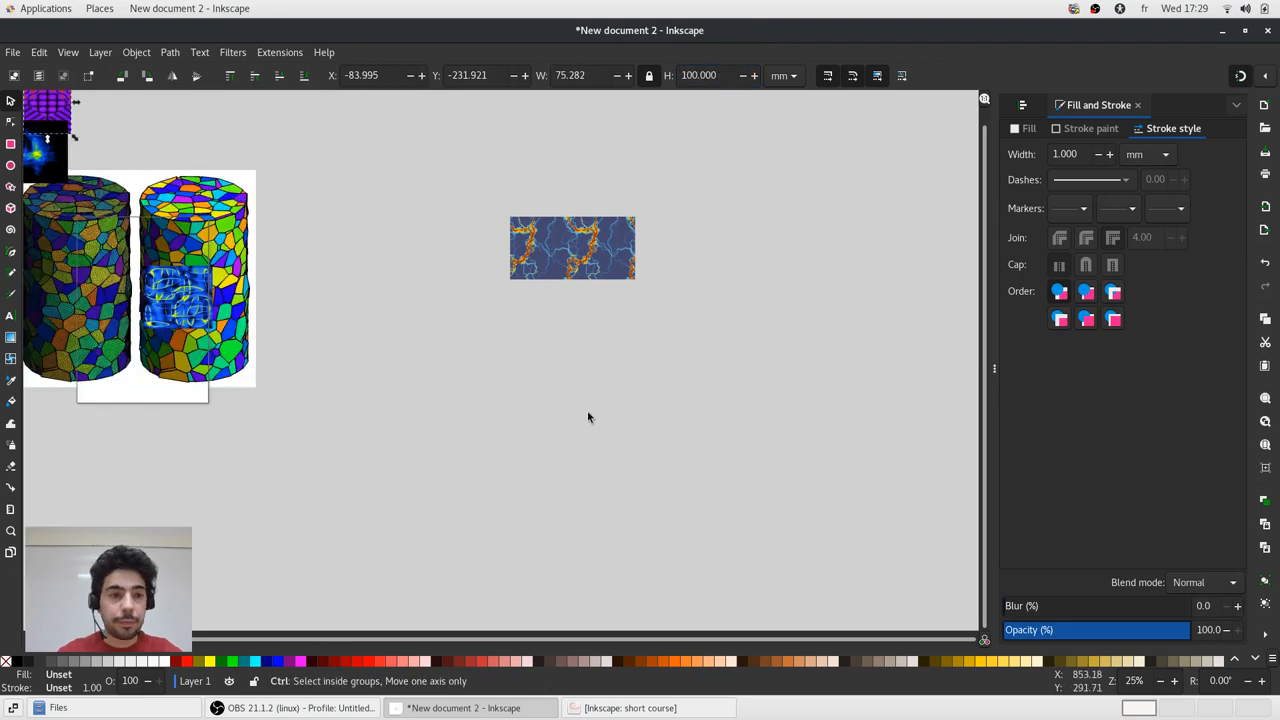
click(140, 280)
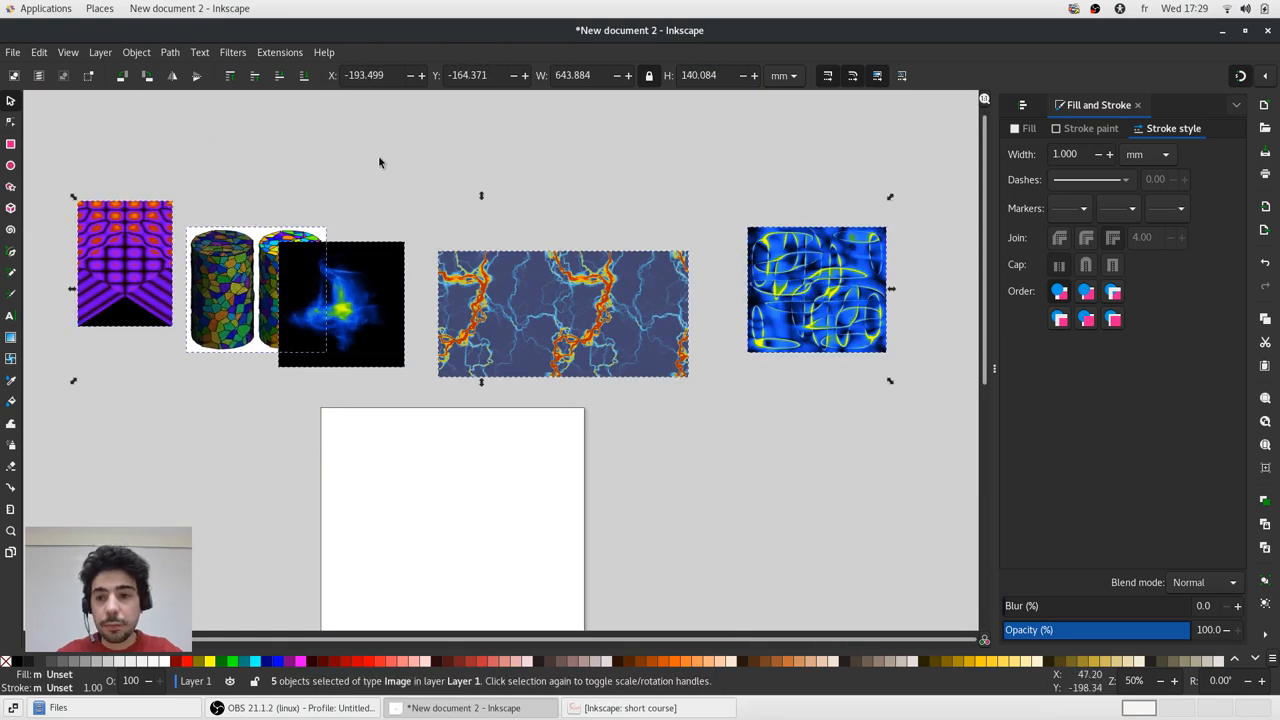
mouse_move(608, 204)
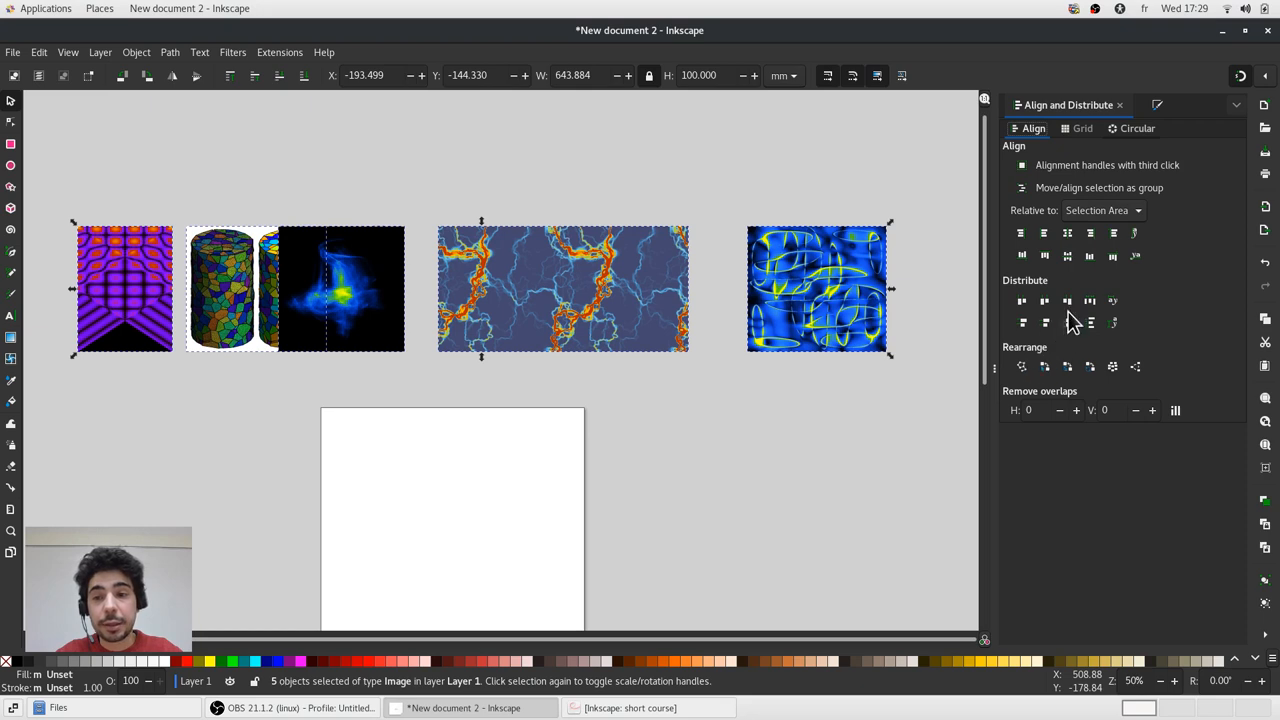
mouse_move(1088, 300)
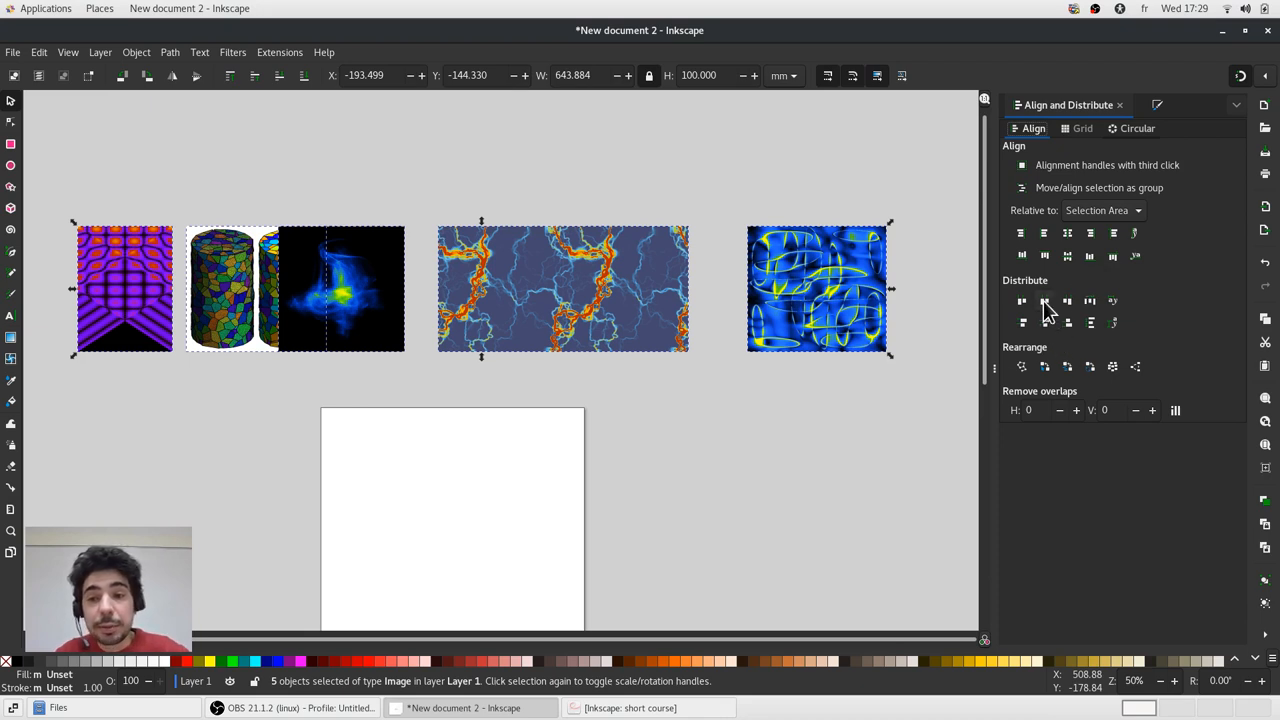
Distribute the five images horizontally with even gaps using Align and Distribute.
click(1044, 300)
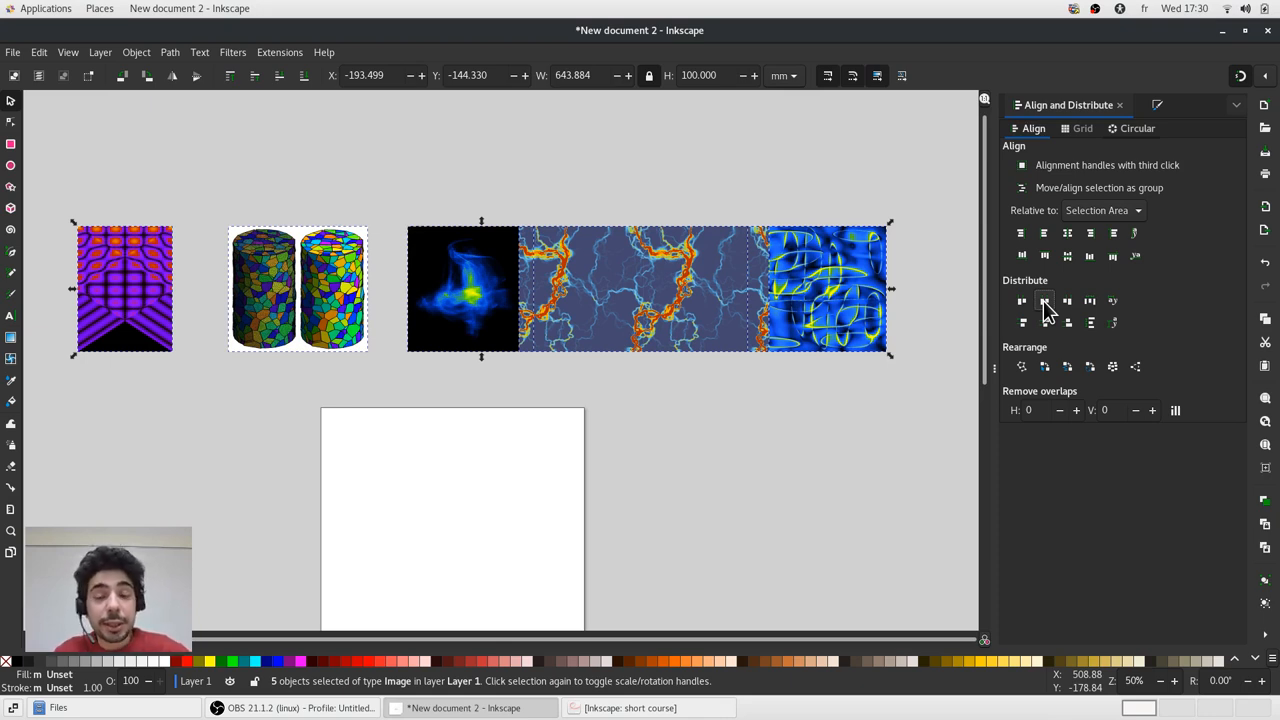
mouse_move(1044, 304)
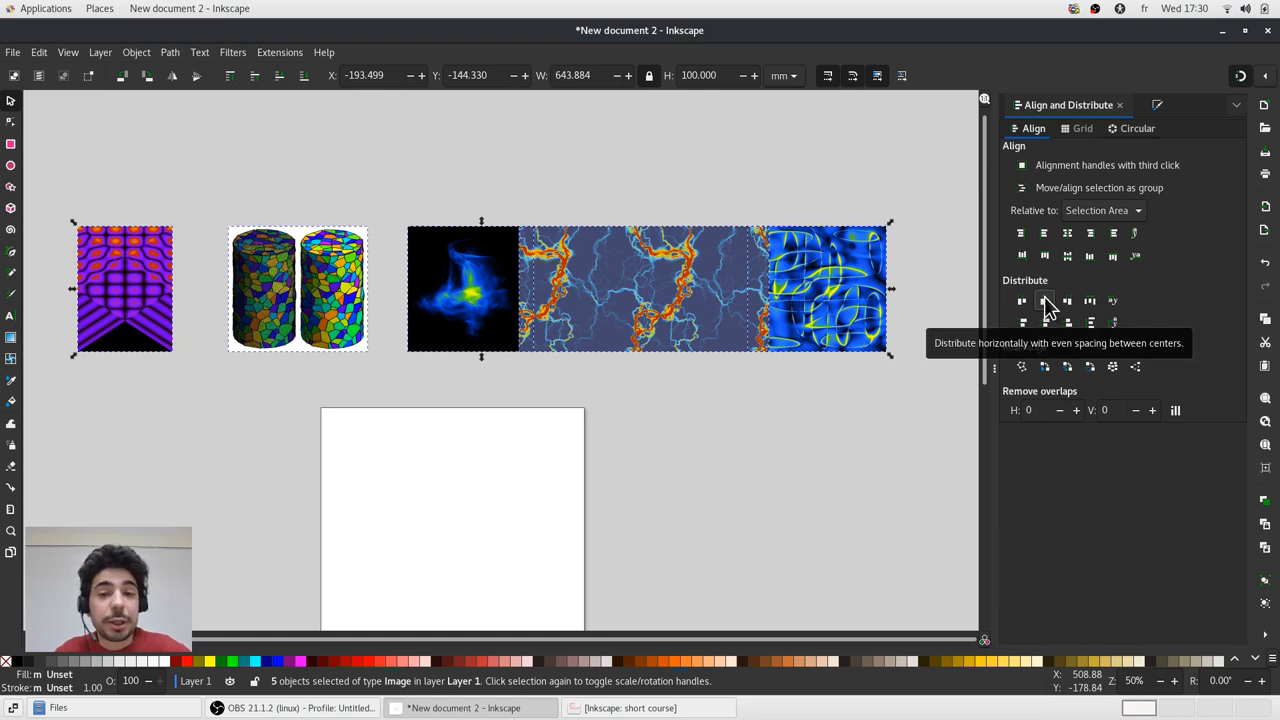
mouse_move(1090, 304)
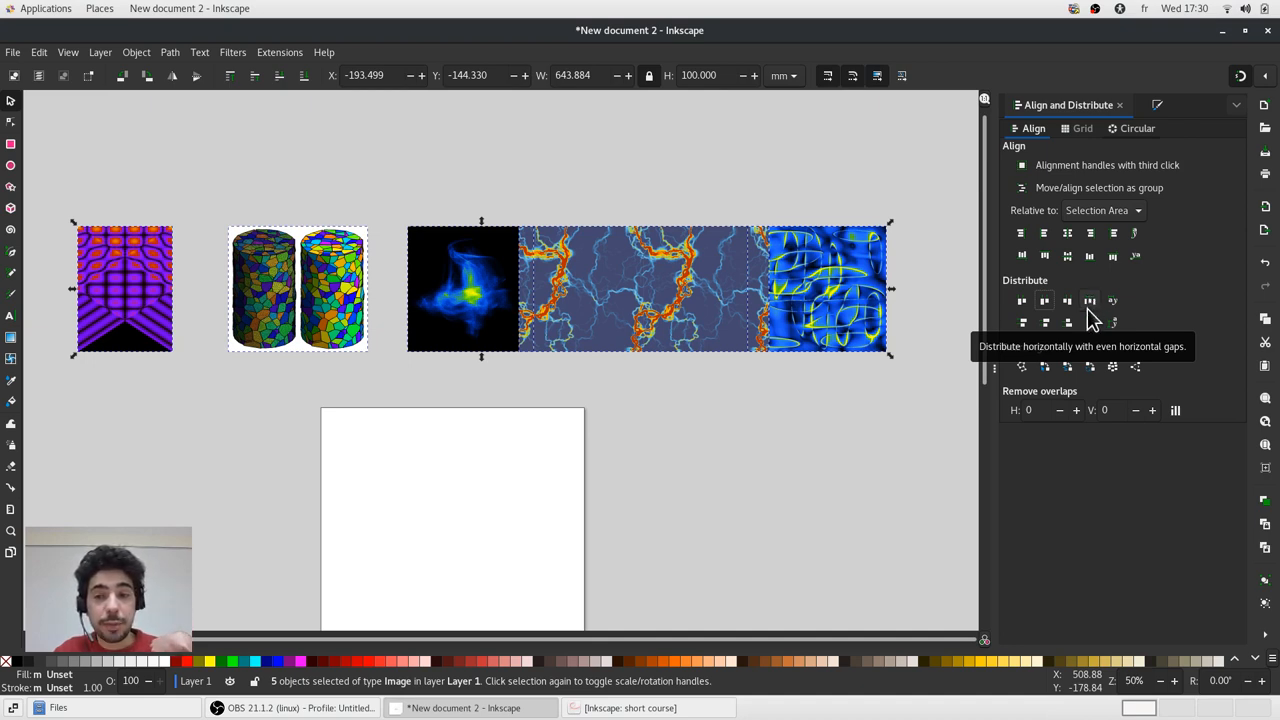
click(1090, 300)
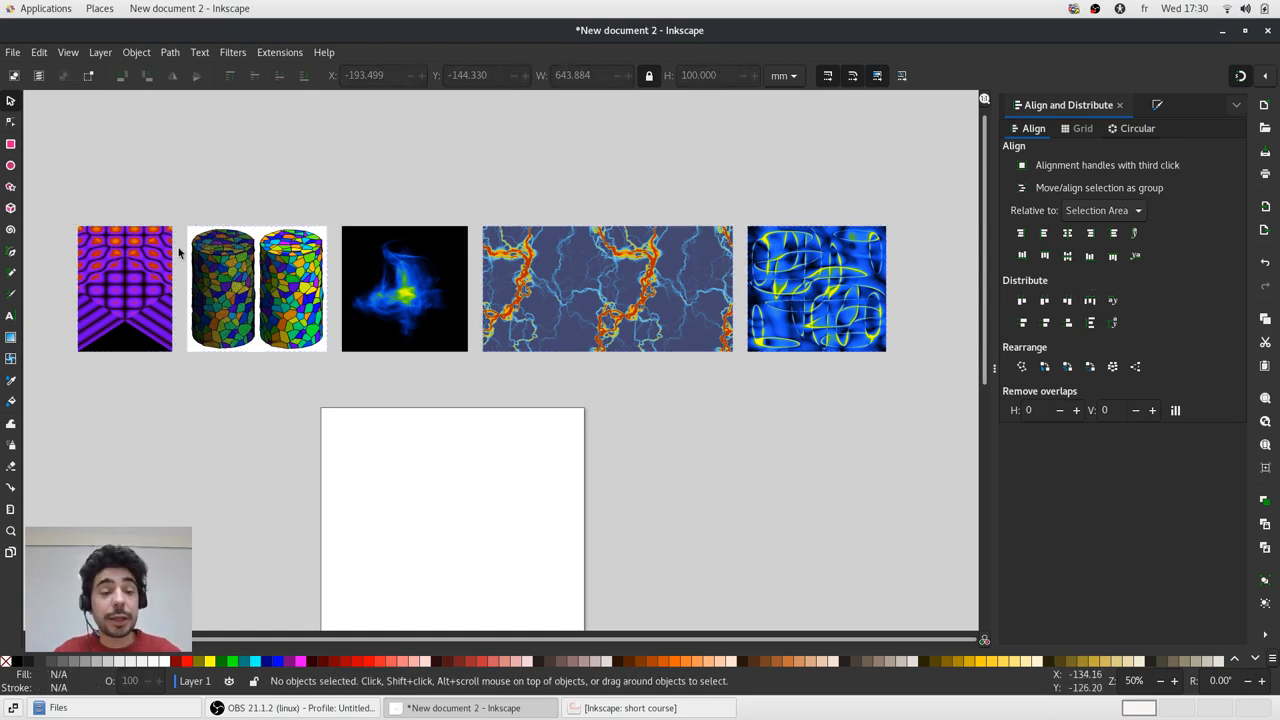
mouse_move(548, 308)
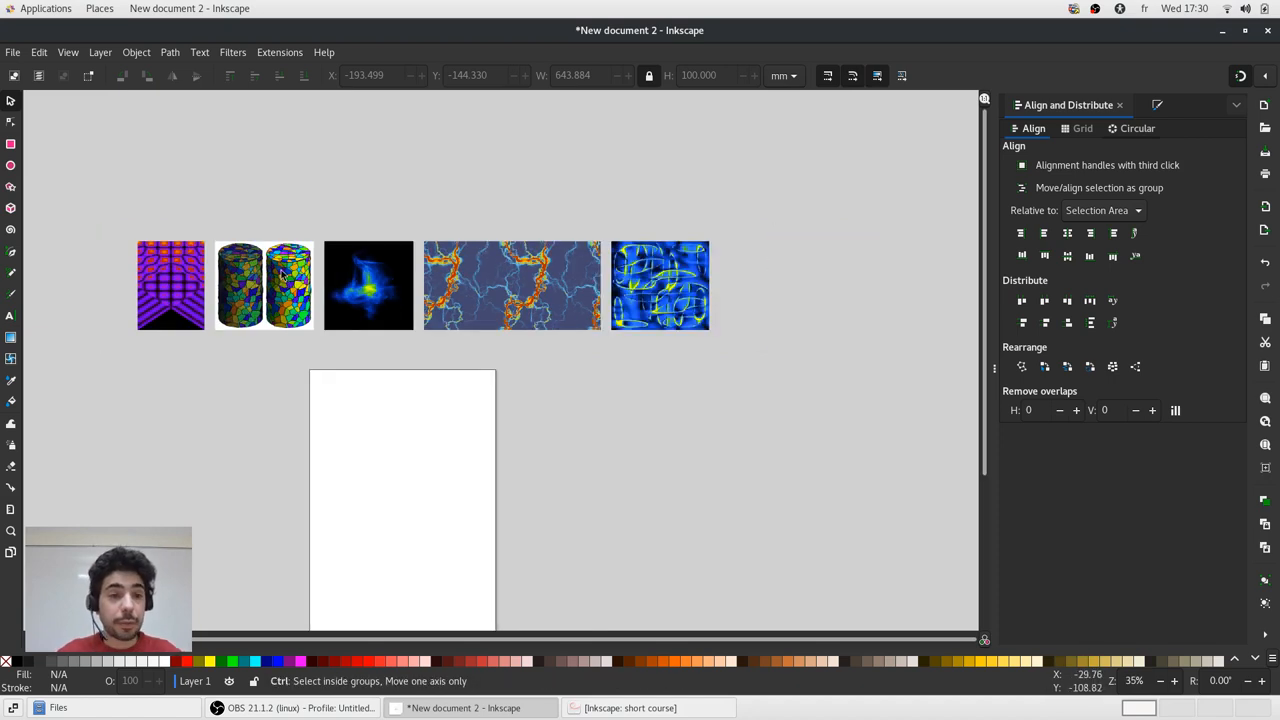
click(112, 214)
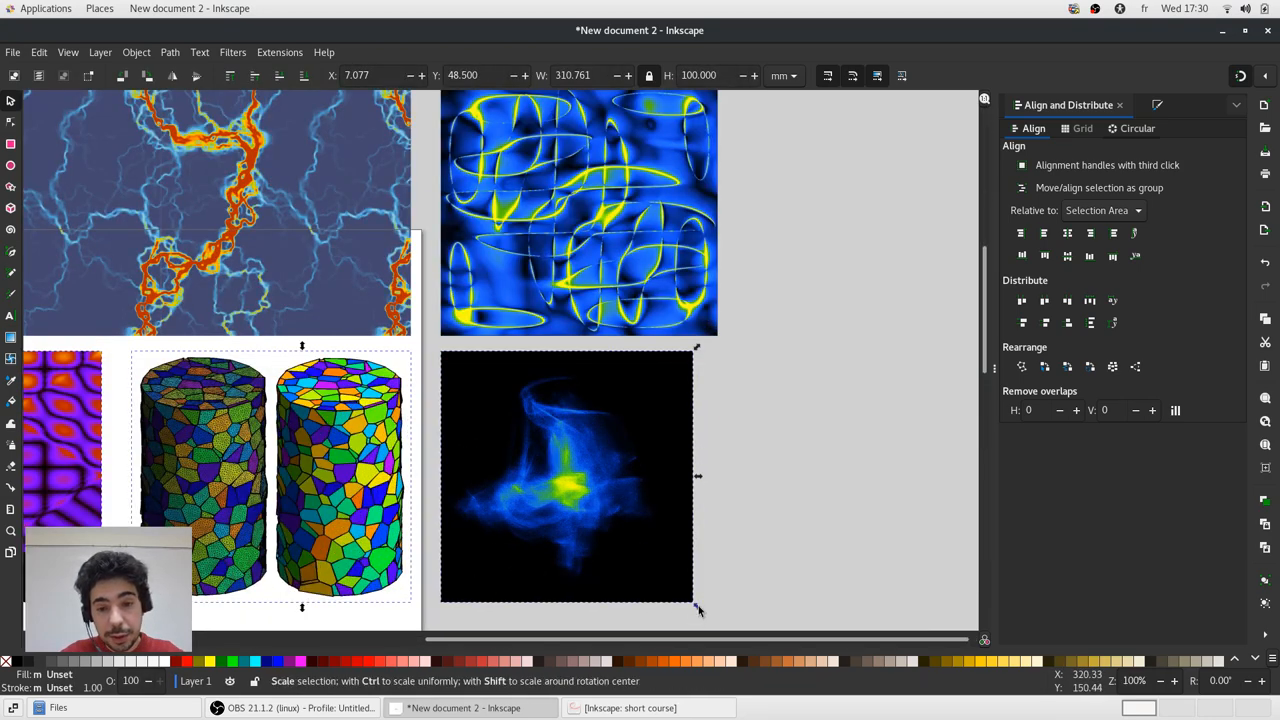
Scale up the scatter plot image to fit it into the two-row collage.
drag(696, 610, 720, 616)
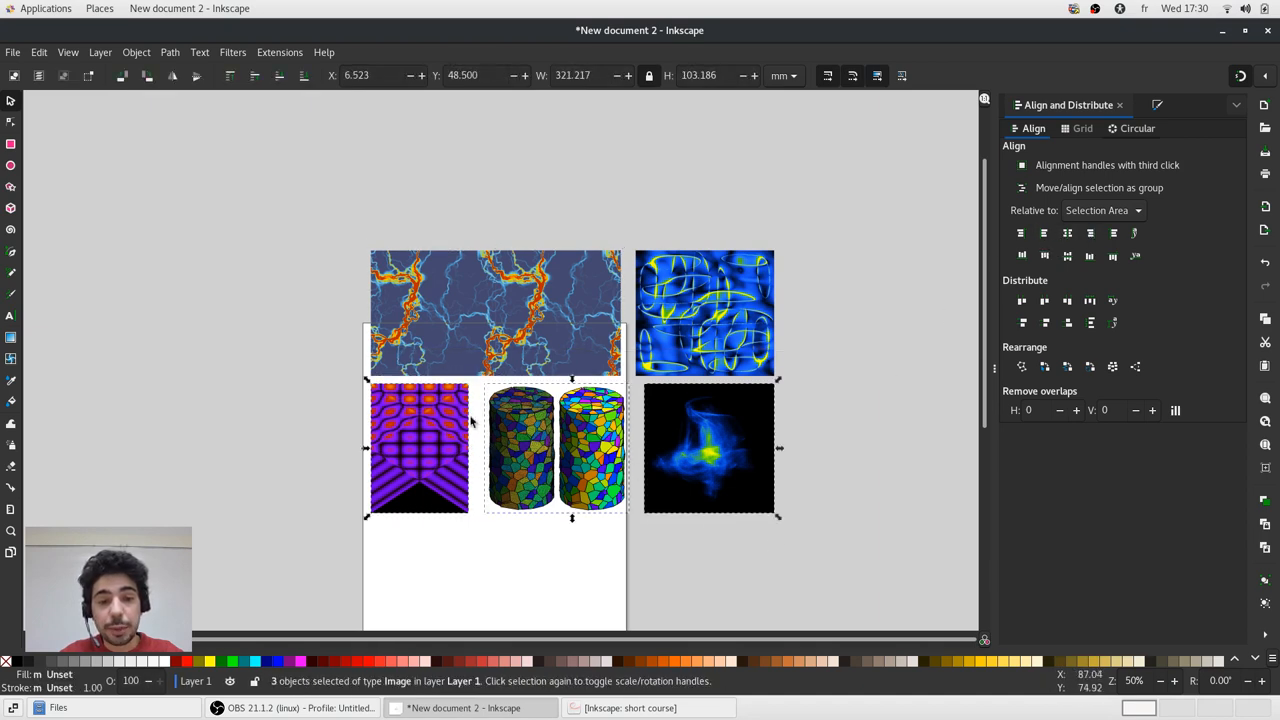
mouse_move(1090, 304)
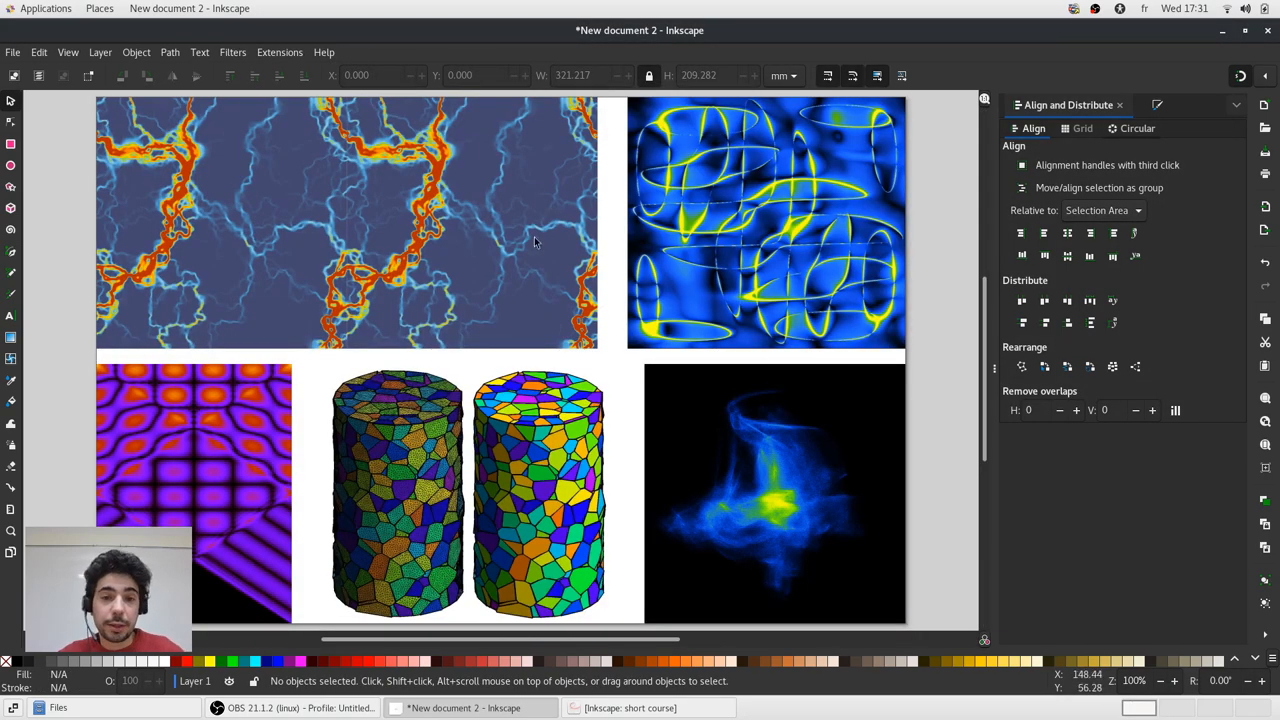
mouse_move(710, 420)
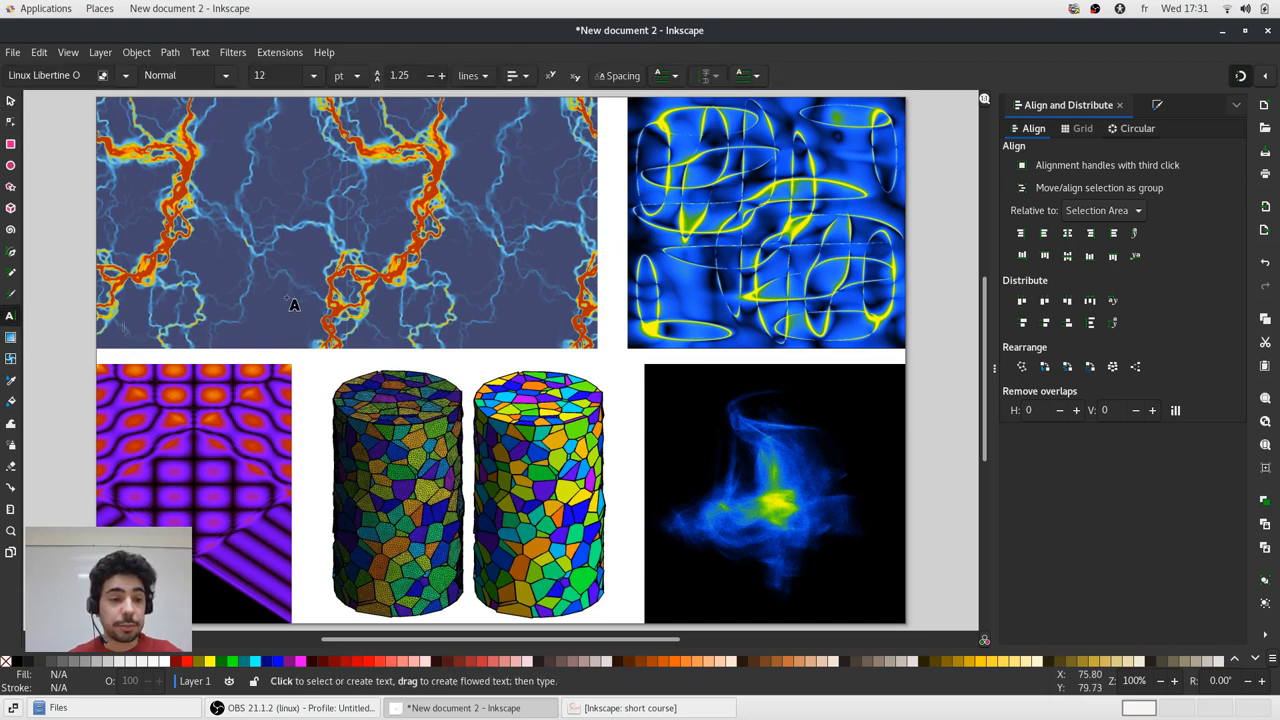
Add an (a) text label and place it in the lightning image's lower-left corner.
click(284, 306)
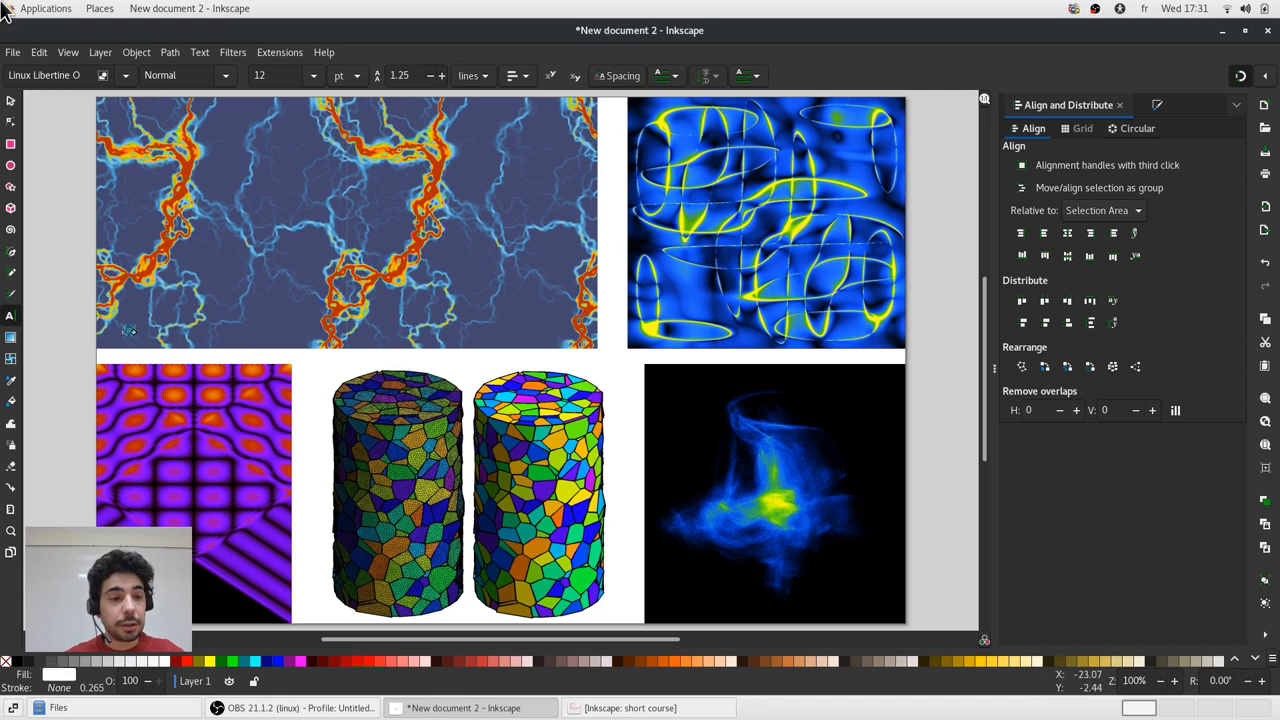
click(276, 76)
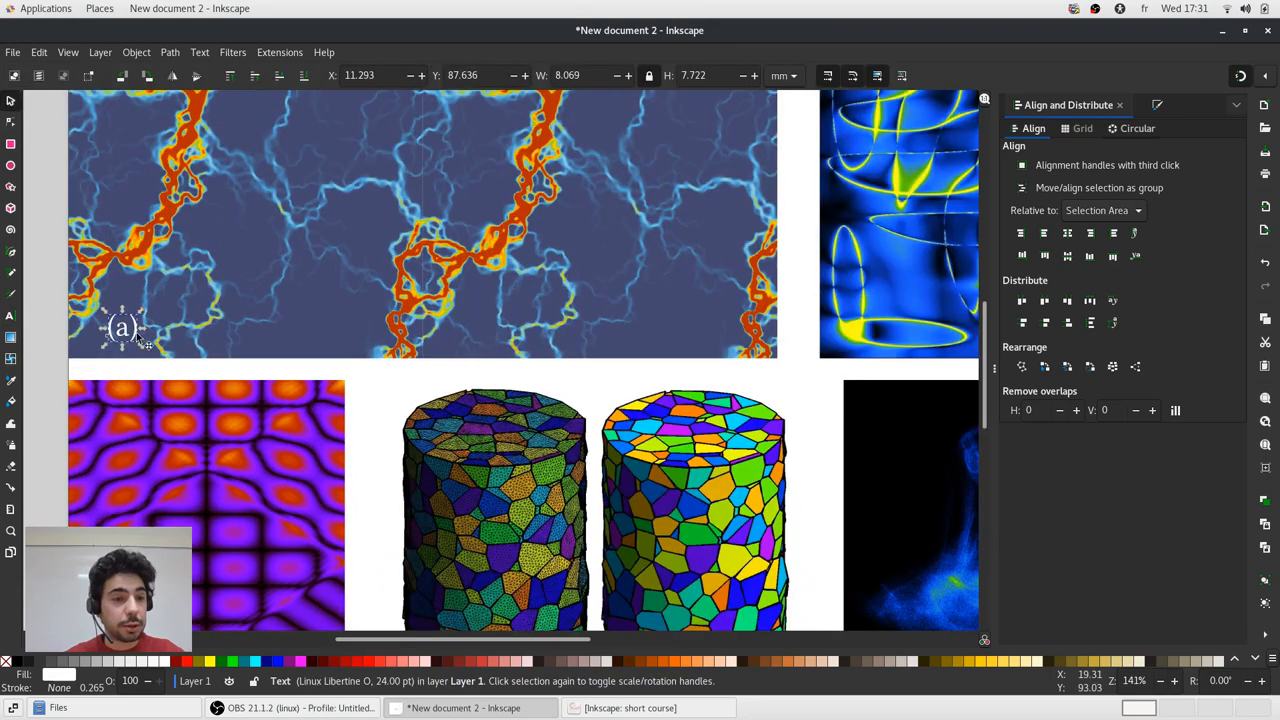
drag(124, 328, 104, 344)
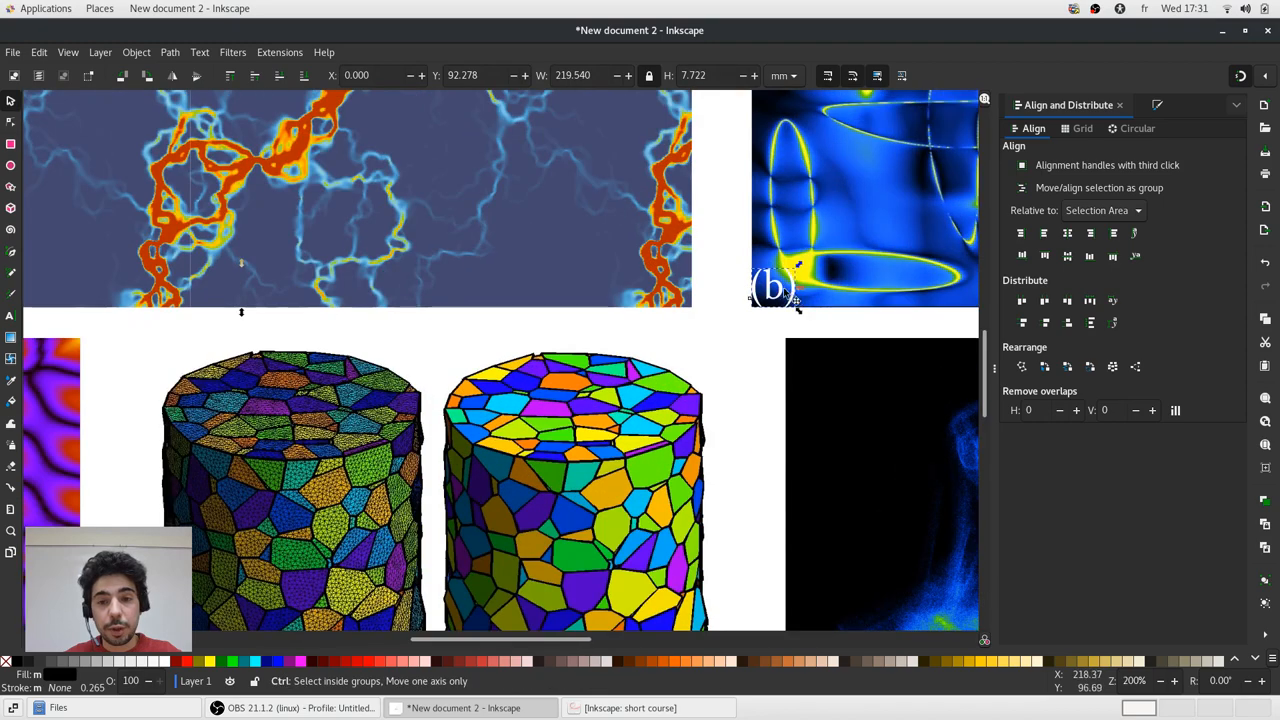
Place the (b) label at the ellipse image's corner and set its fill from the palette.
drag(770, 288, 780, 280)
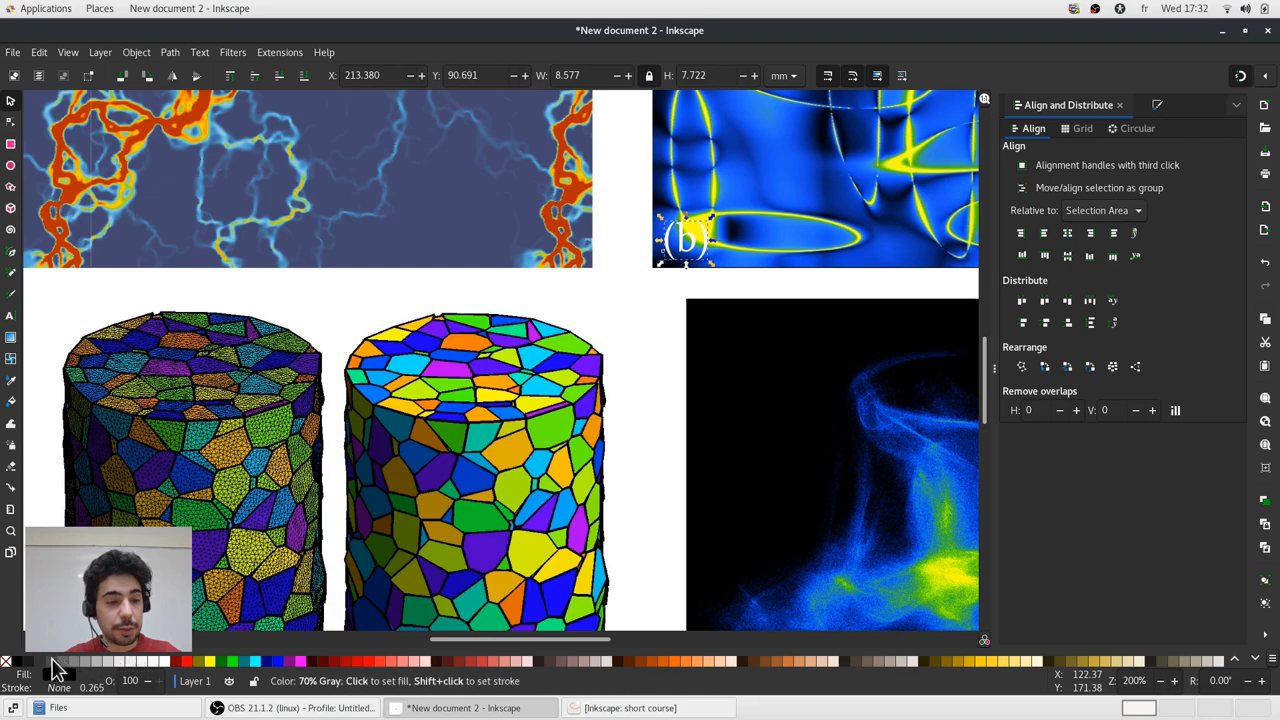
click(688, 240)
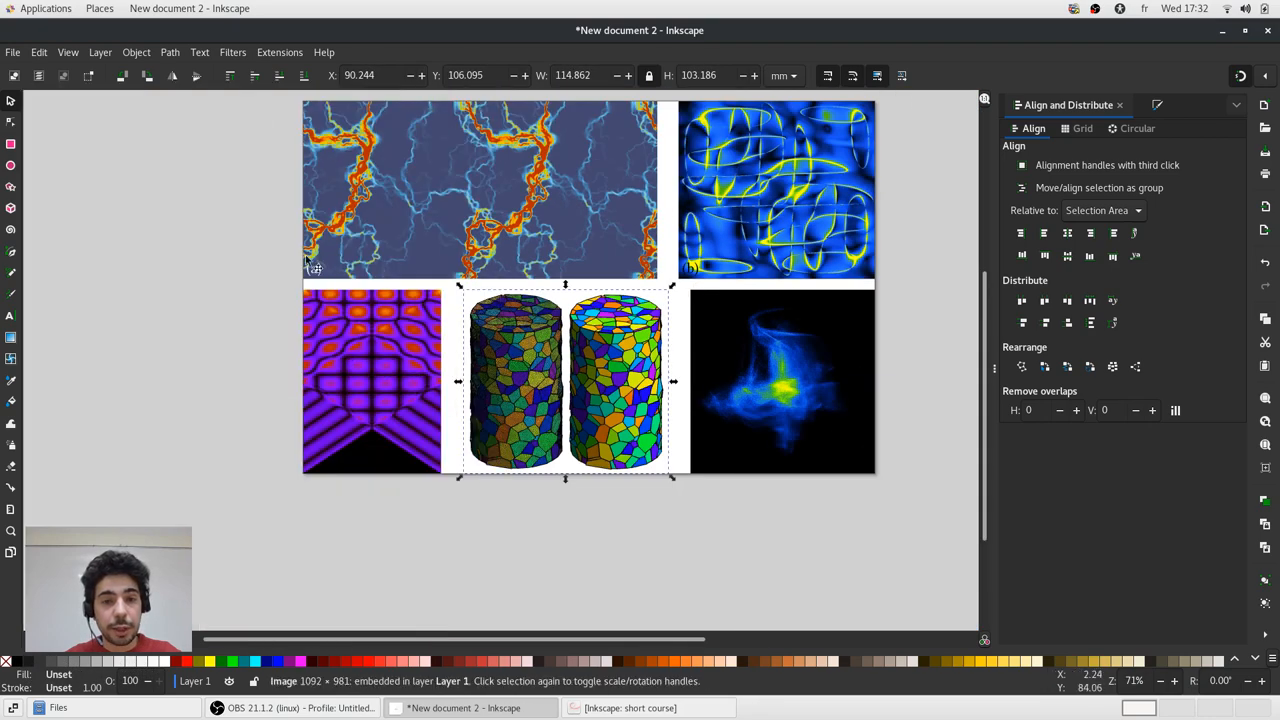
Import and embed the grayscale SEM microscope image of the fractured edge.
click(684, 500)
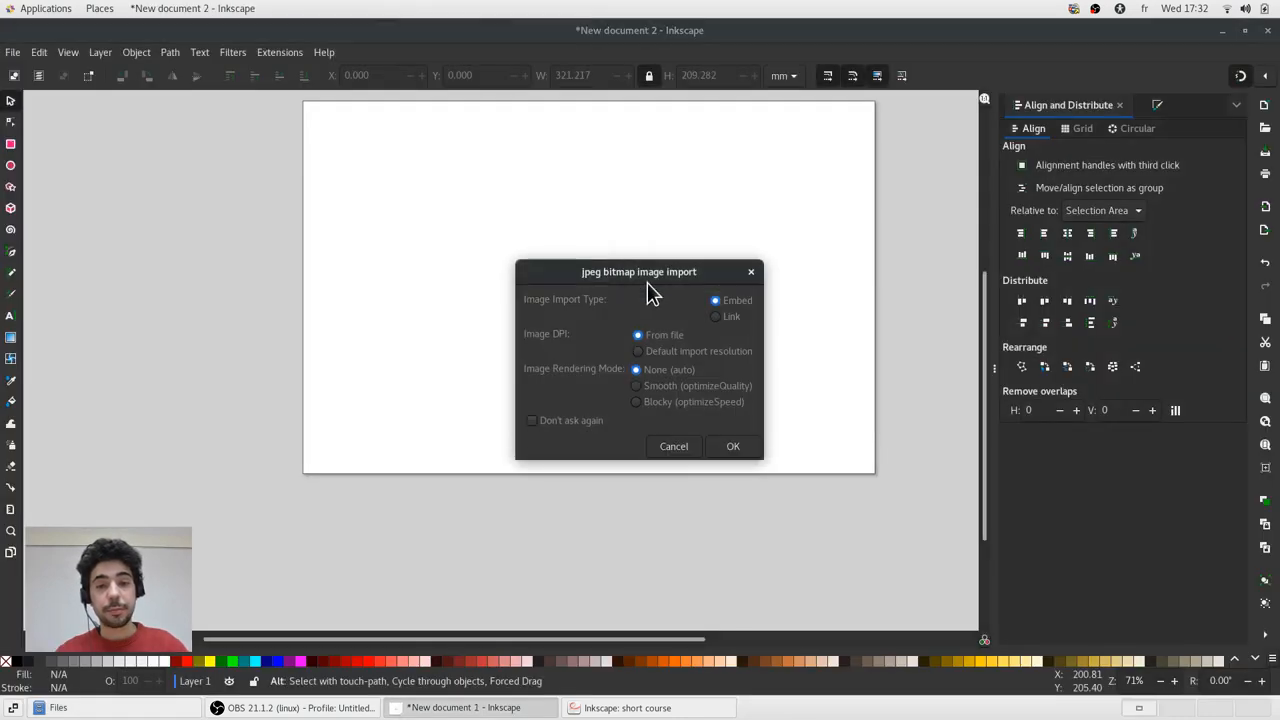
click(732, 446)
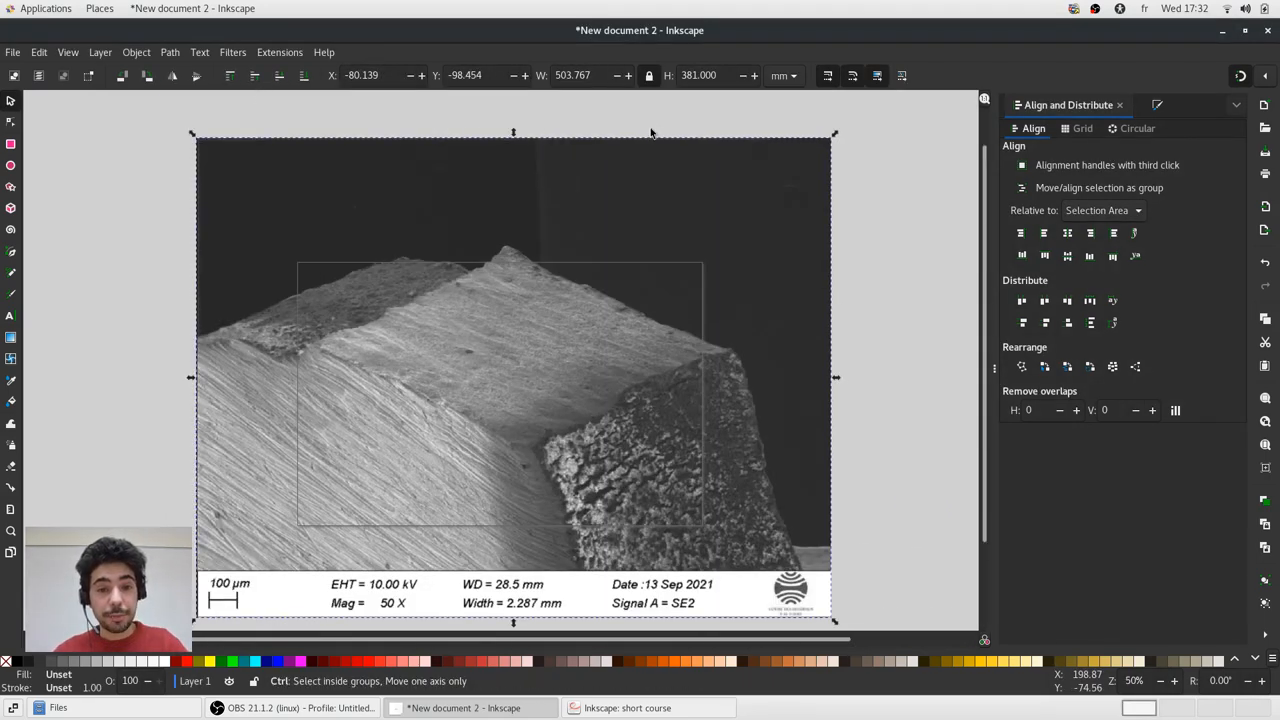
Resize the page to the microscope image via Document Properties.
click(540, 348)
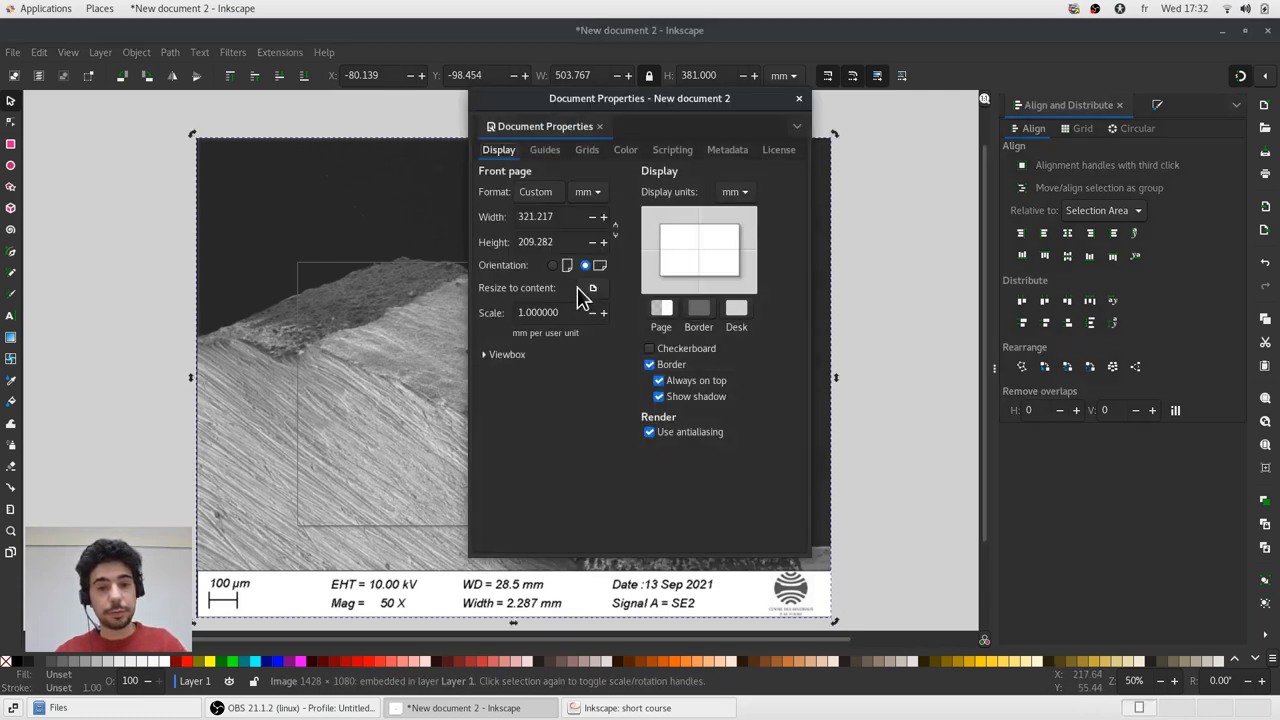
click(798, 98)
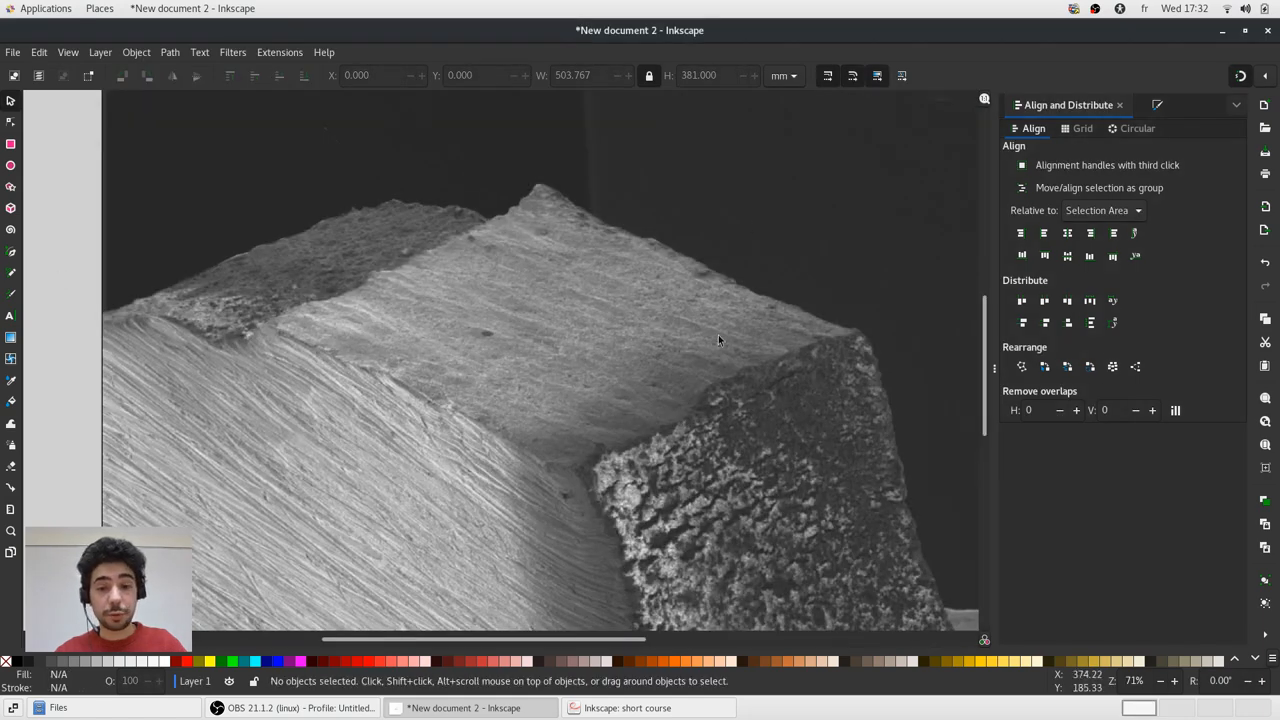
mouse_move(24, 300)
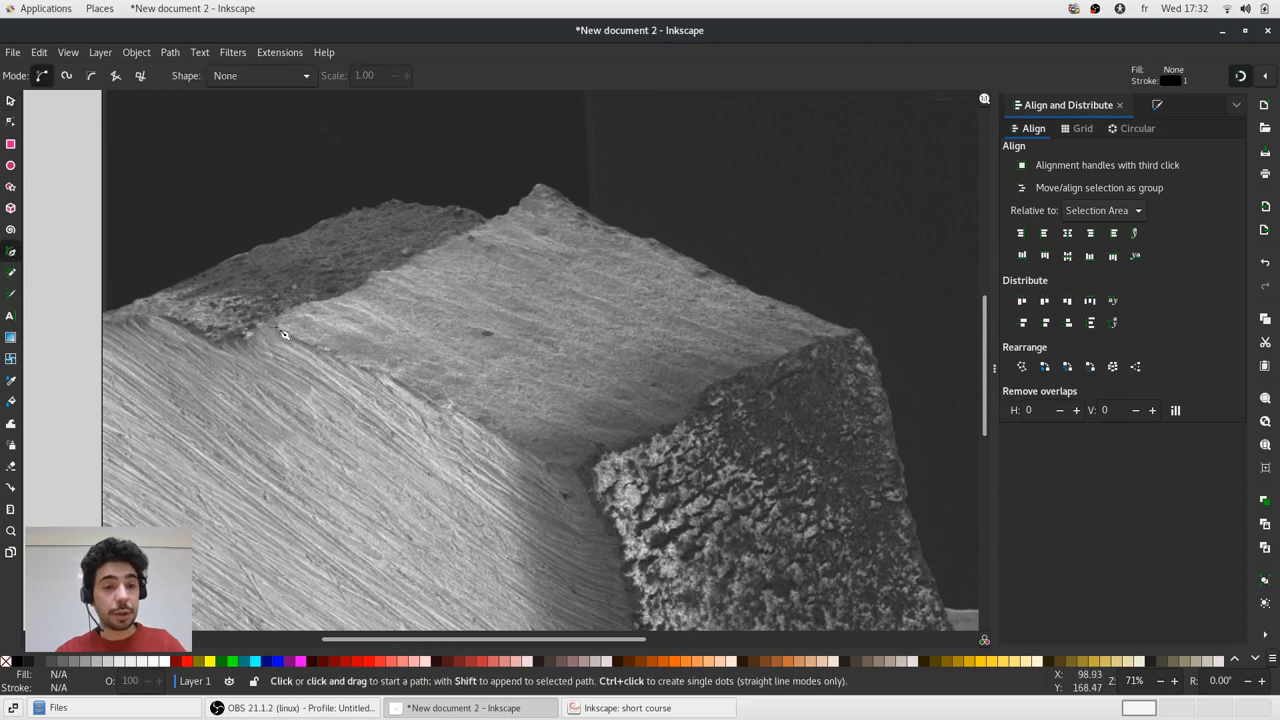
Draw a diagonal line across the sample, give it a thick white stroke and an end arrowhead.
drag(284, 332, 576, 466)
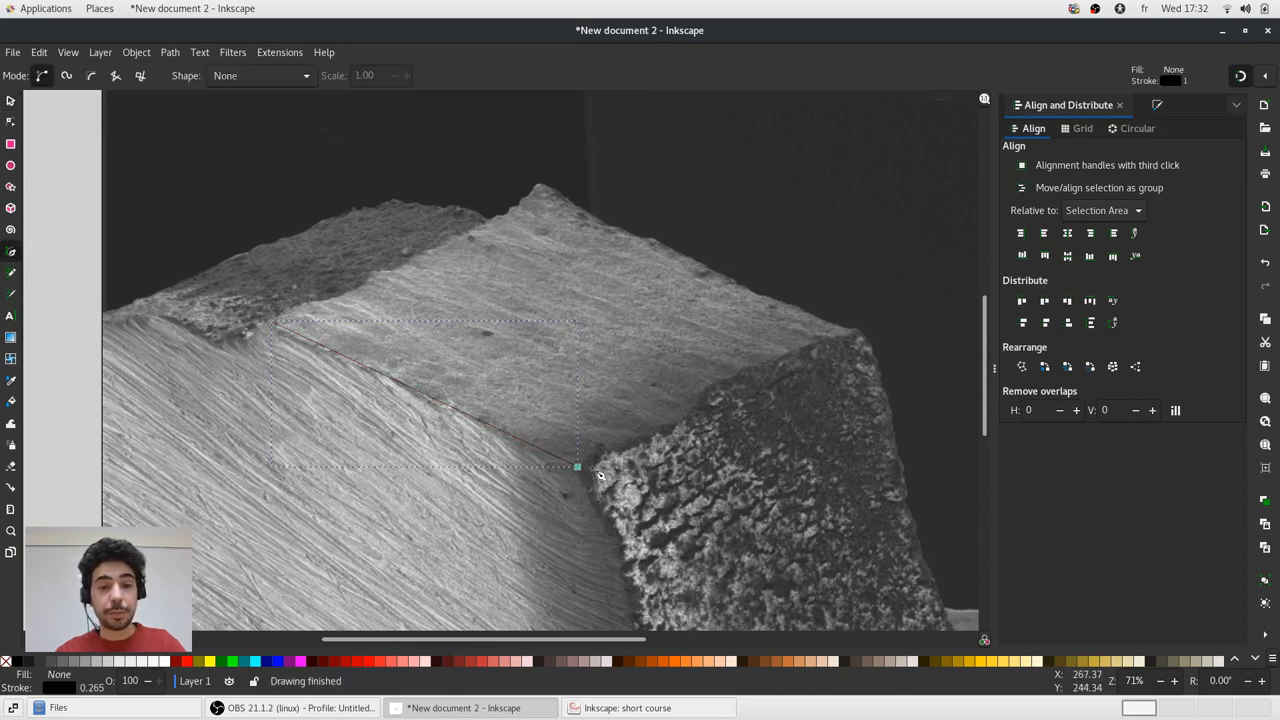
mouse_move(500, 488)
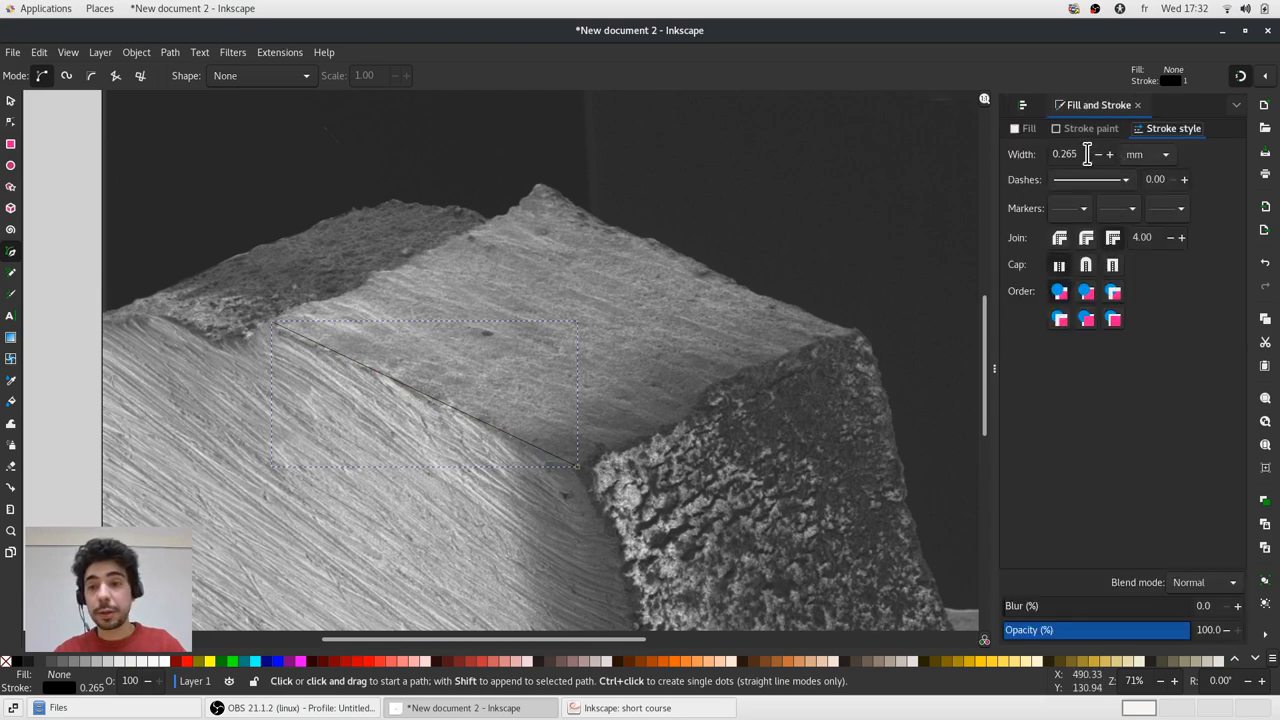
text(1.000)
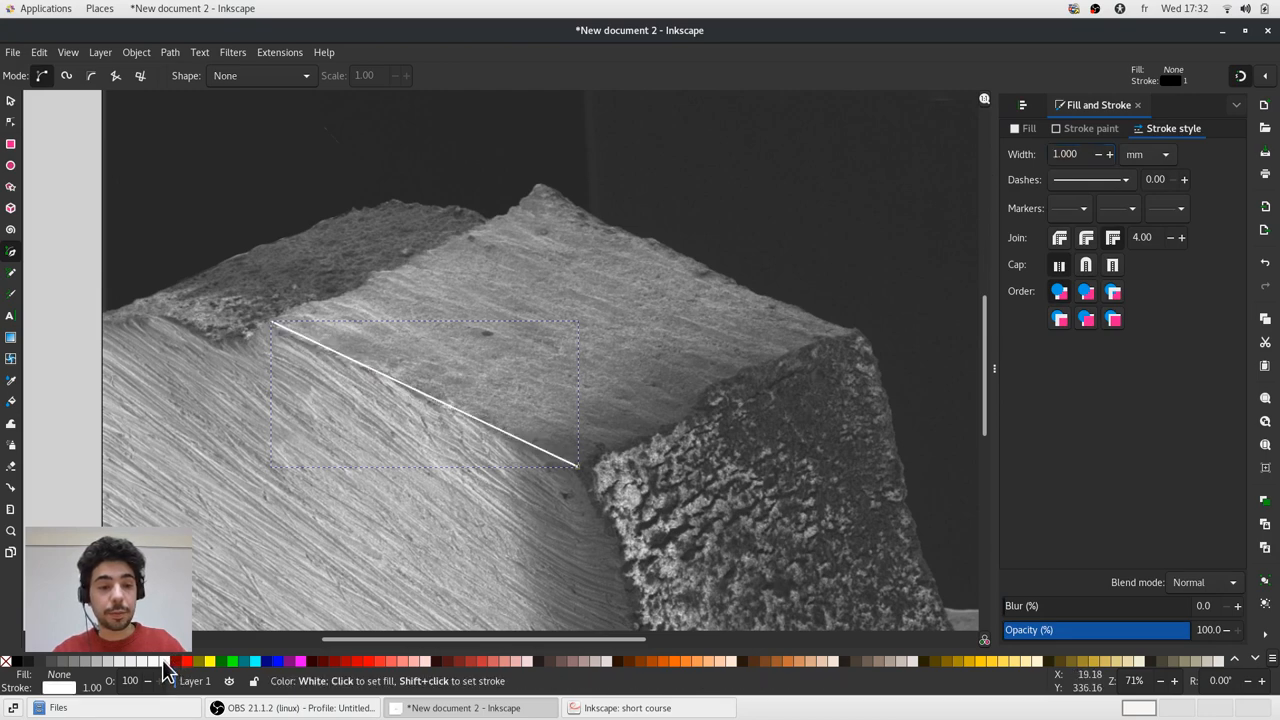
click(1178, 208)
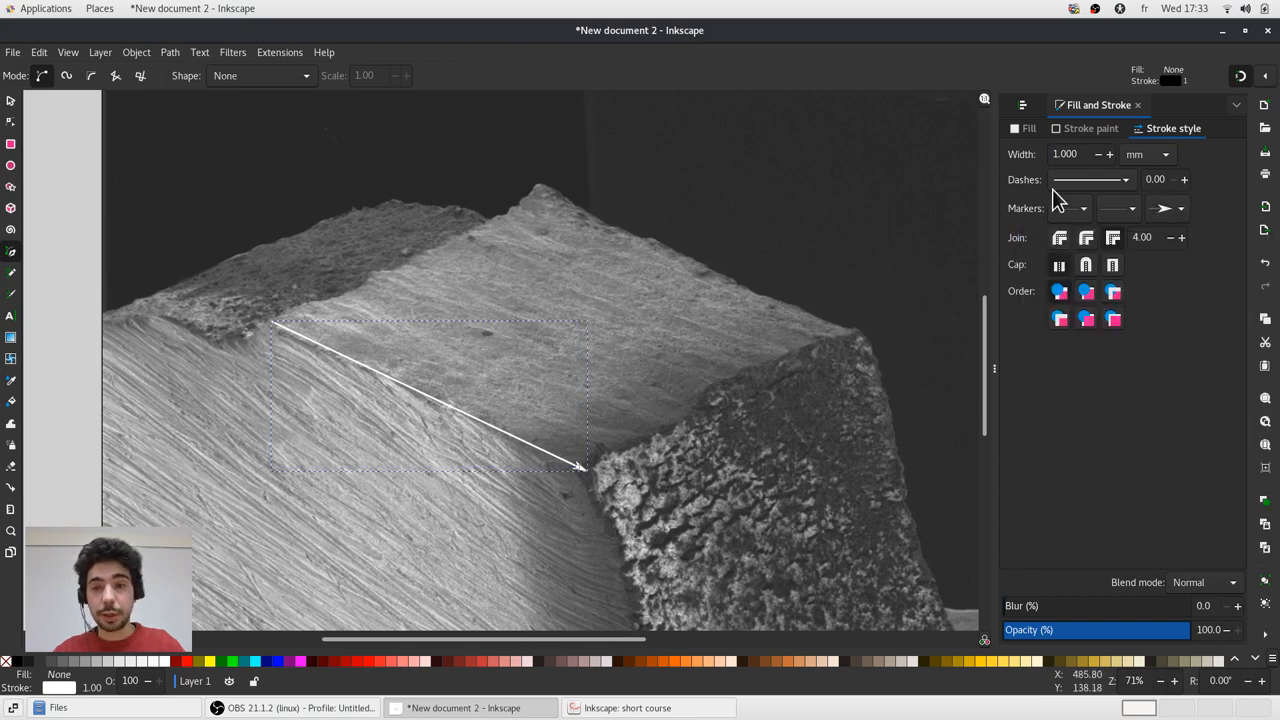
text(2.000)
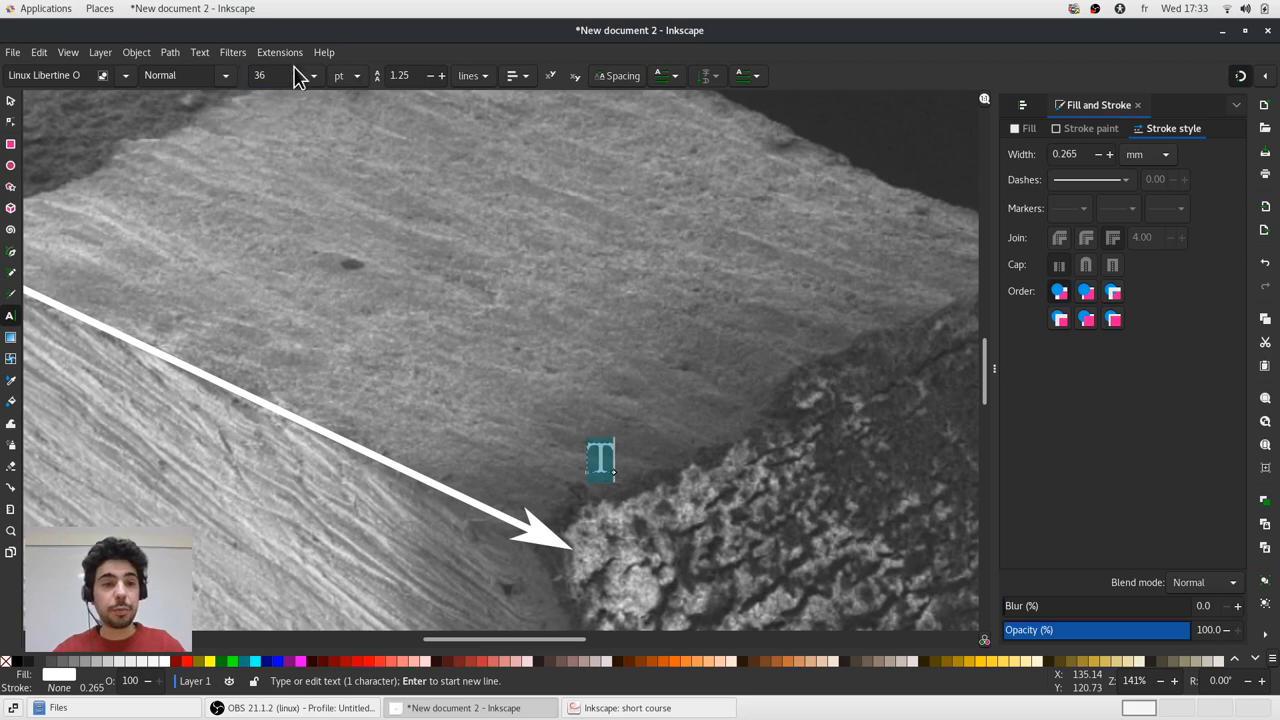
Add a 72 pt text label at the arrow tip and adjust the arrow's end point.
text(72)
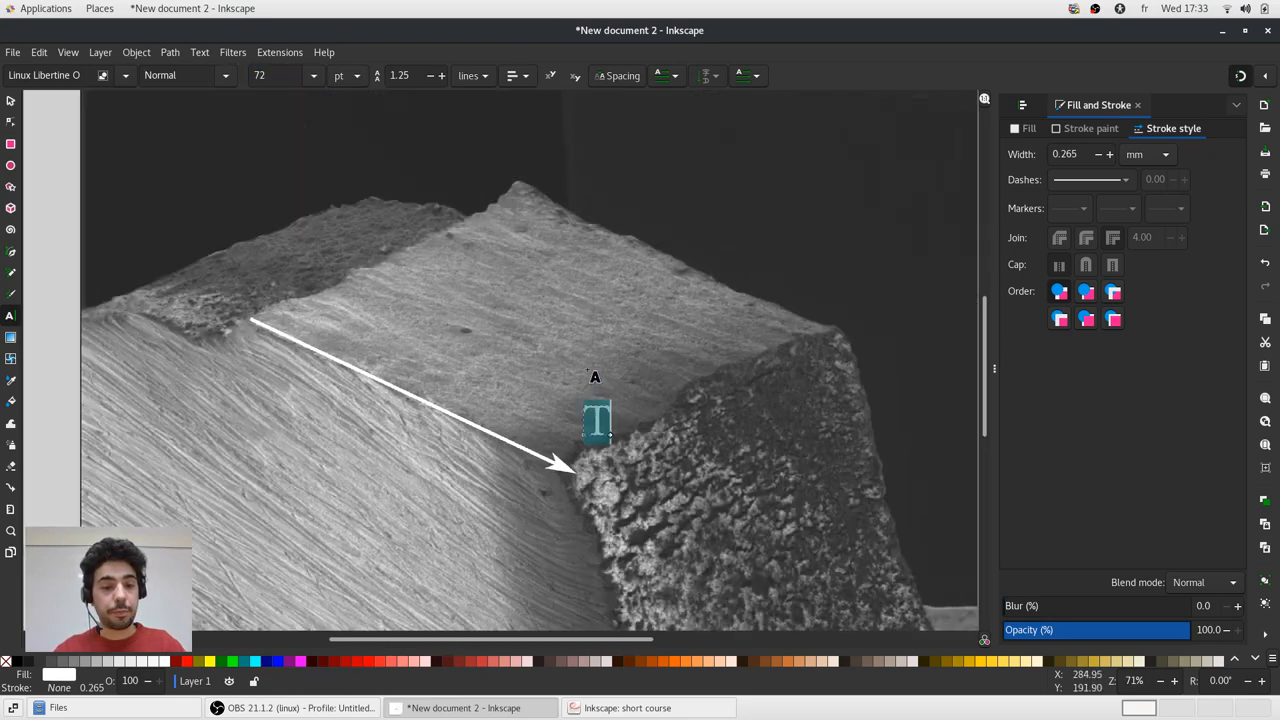
click(596, 420)
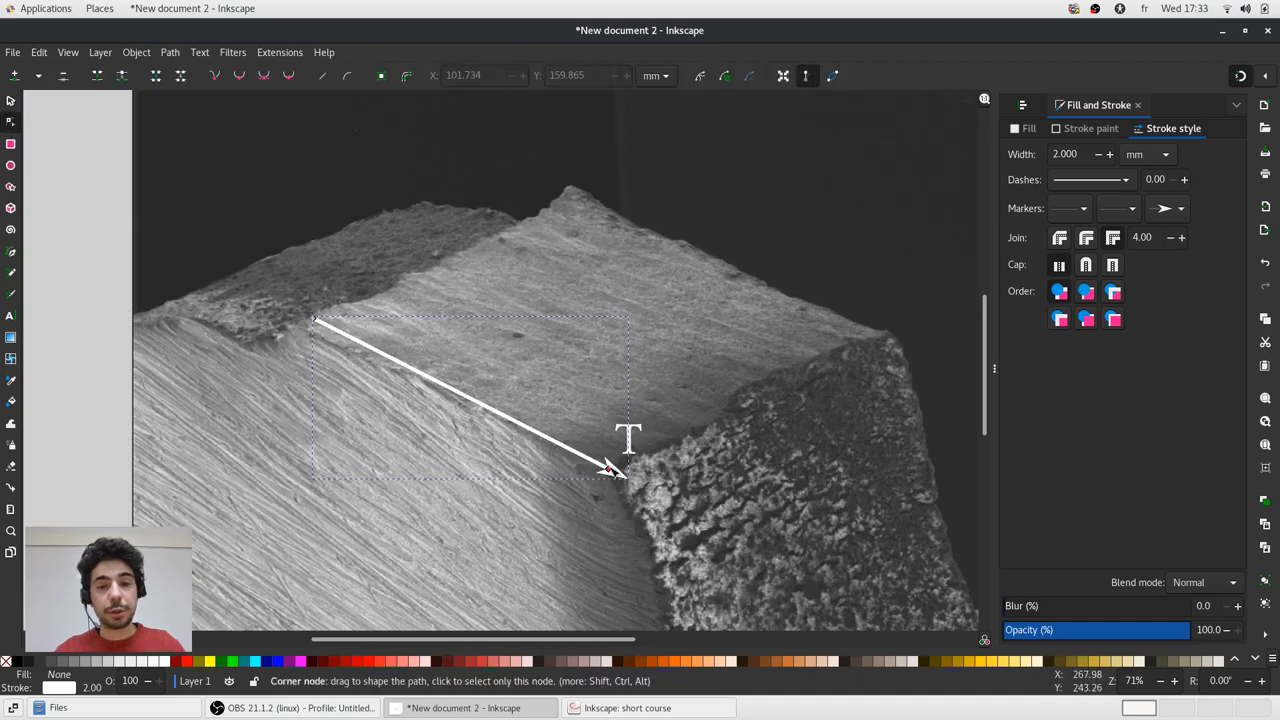
drag(610, 476, 580, 190)
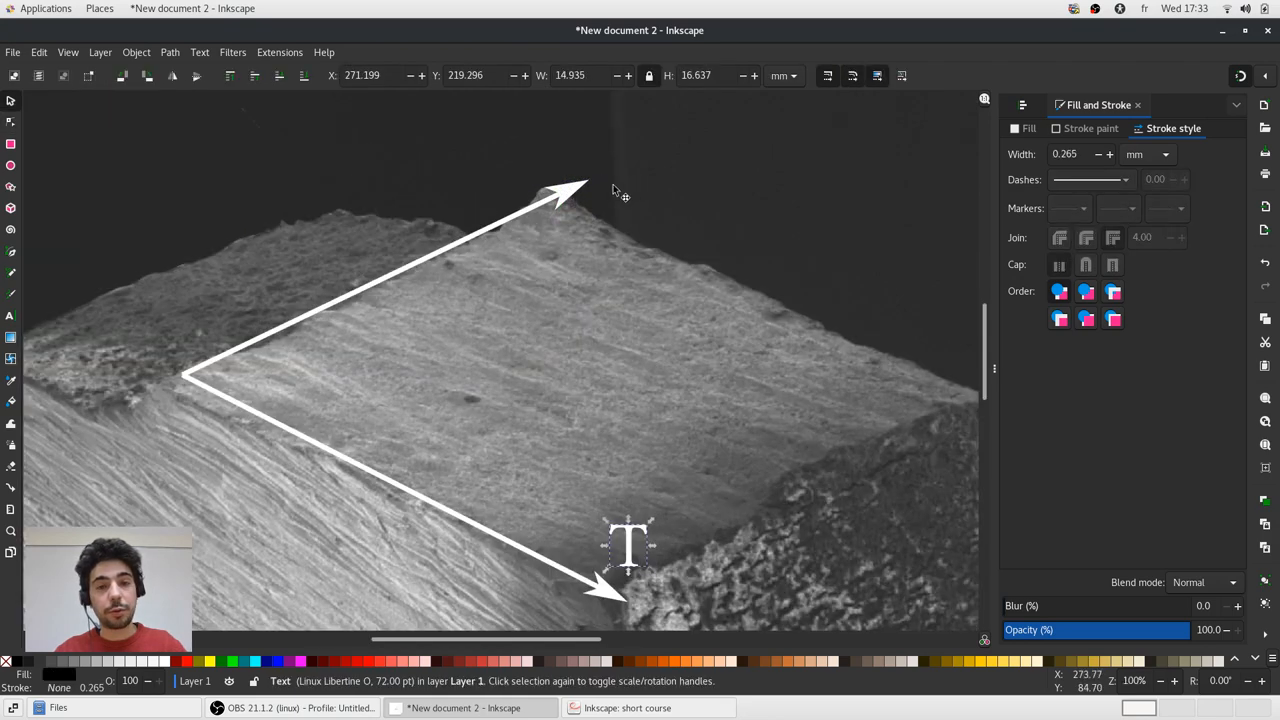
Reshape the copied arrows toward the ridge and L label and align the third exactly vertical.
drag(628, 544, 624, 188)
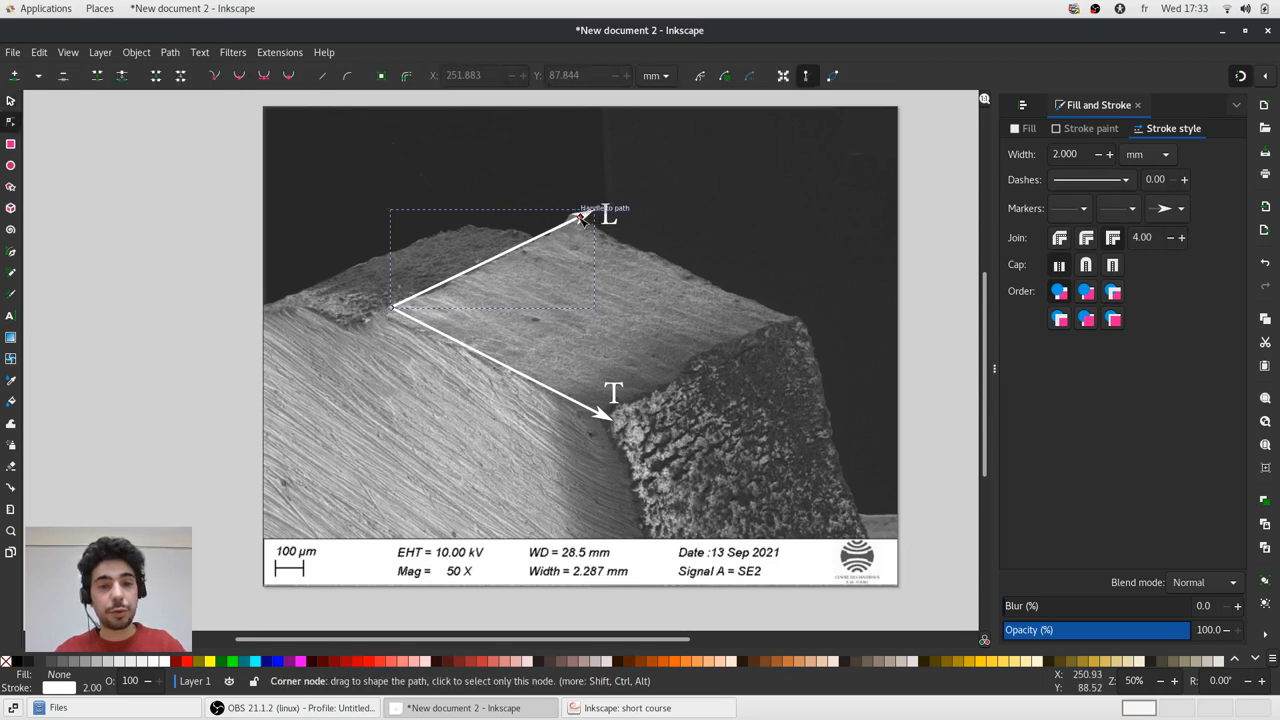
drag(580, 218, 390, 136)
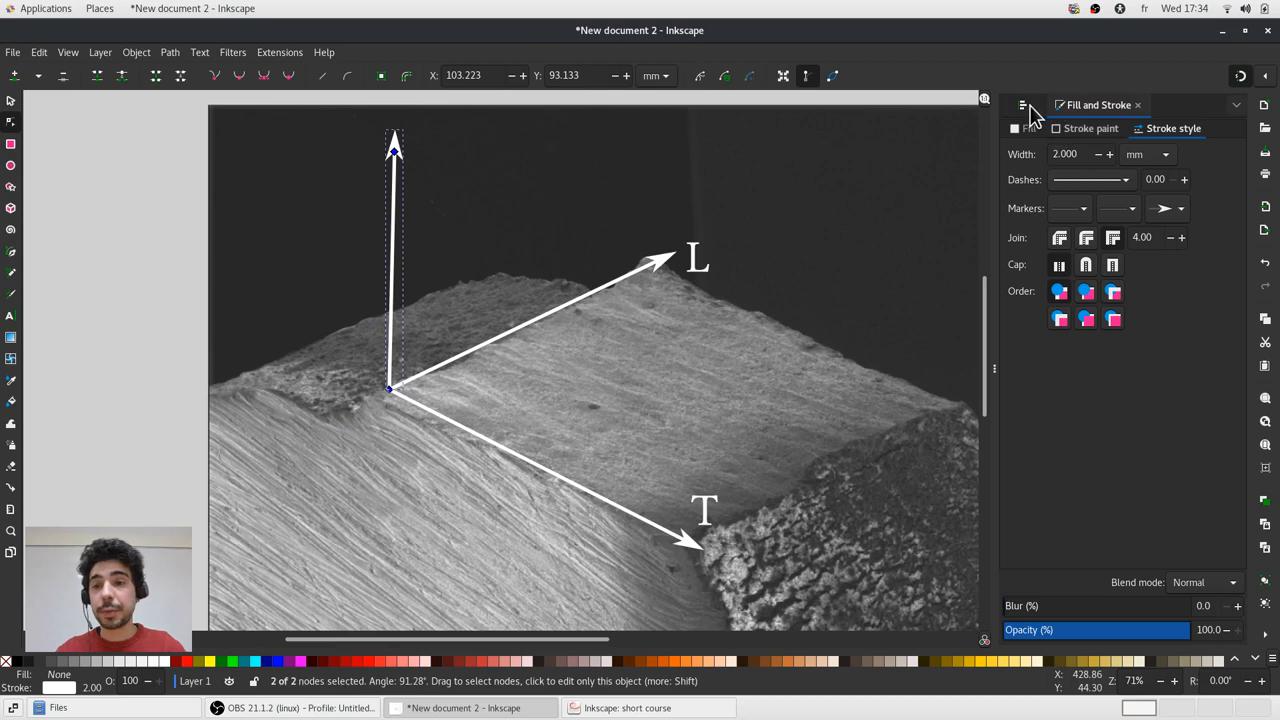
click(1022, 104)
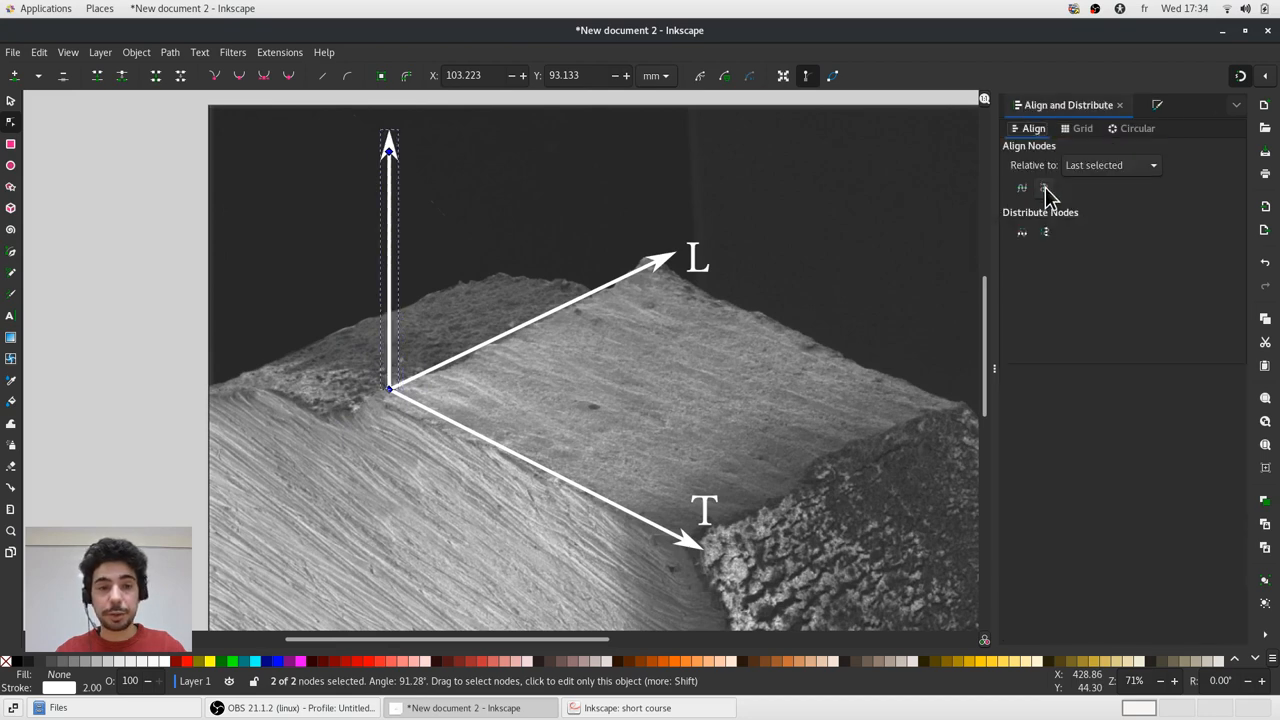
click(12, 100)
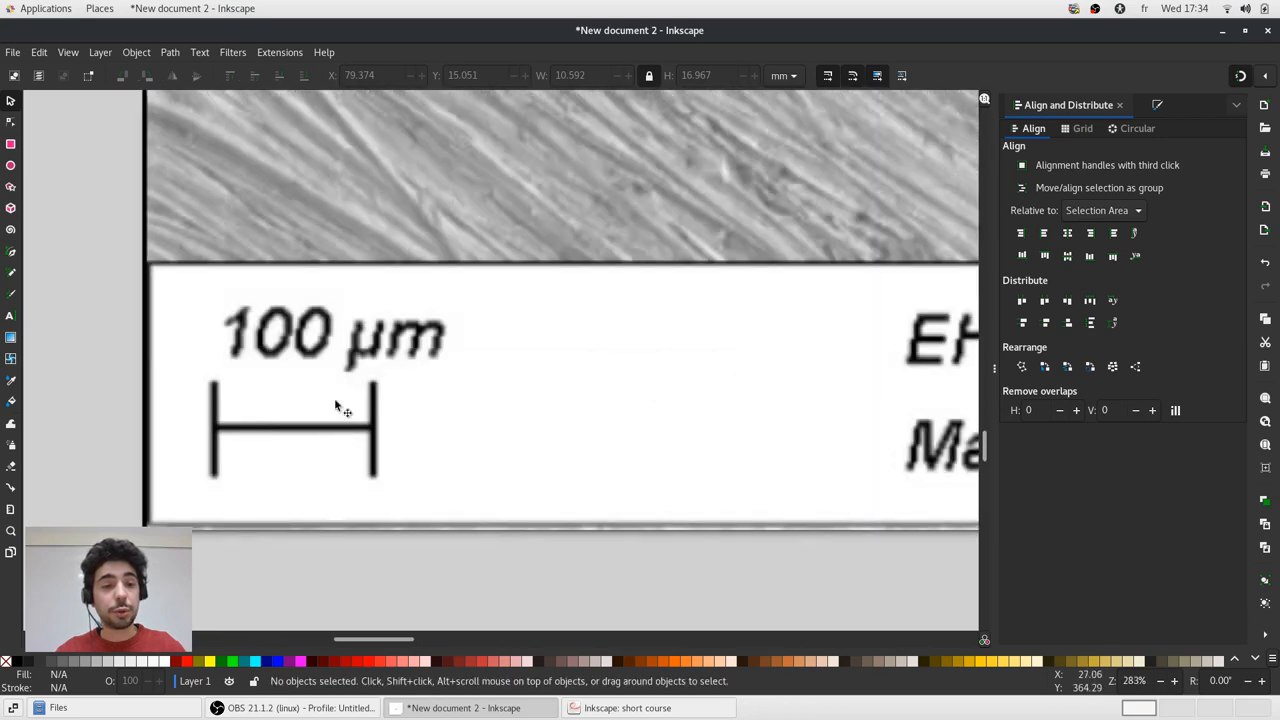
mouse_move(16, 280)
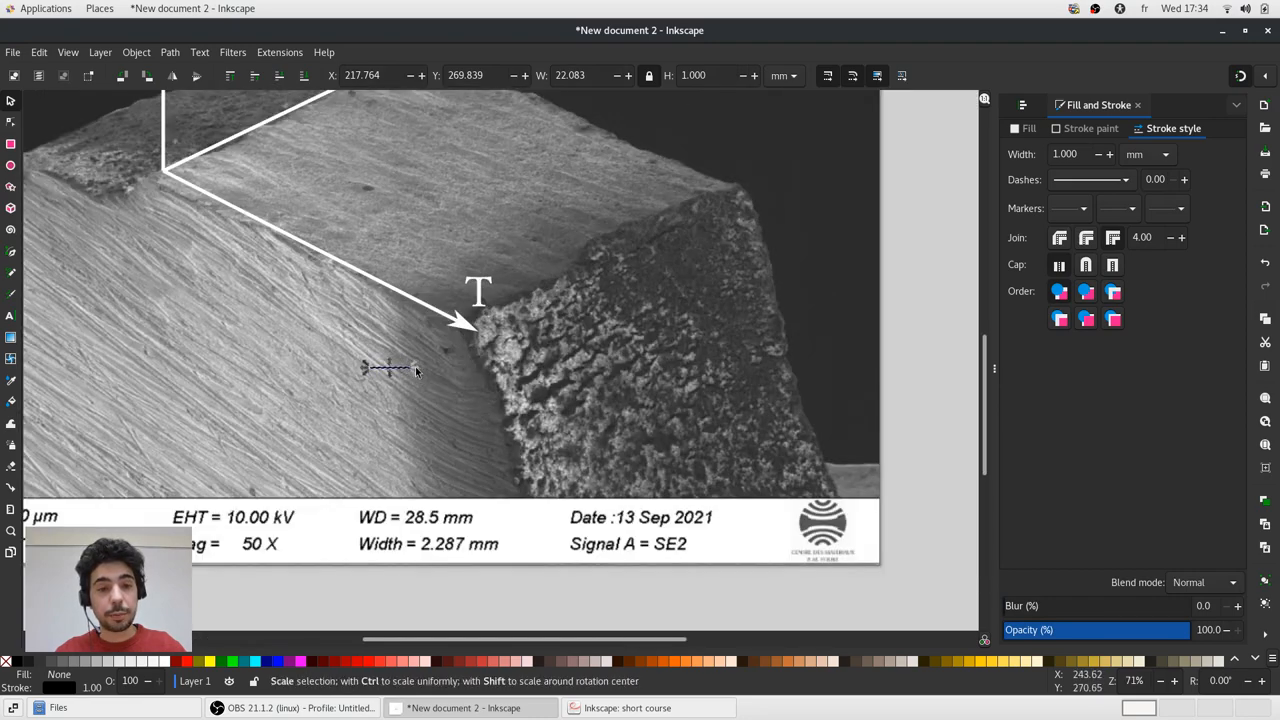
Stretch the black measuring line along the fracture edge from the T arrow tip.
drag(384, 368, 620, 308)
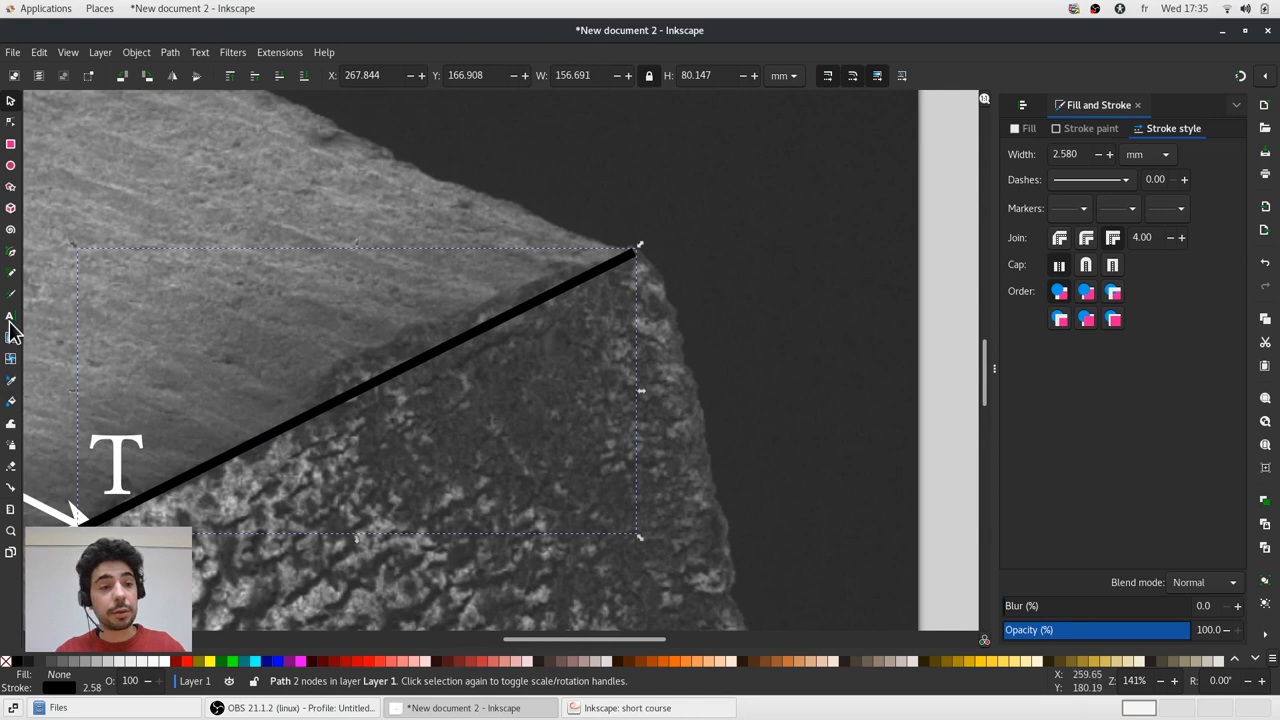
click(12, 316)
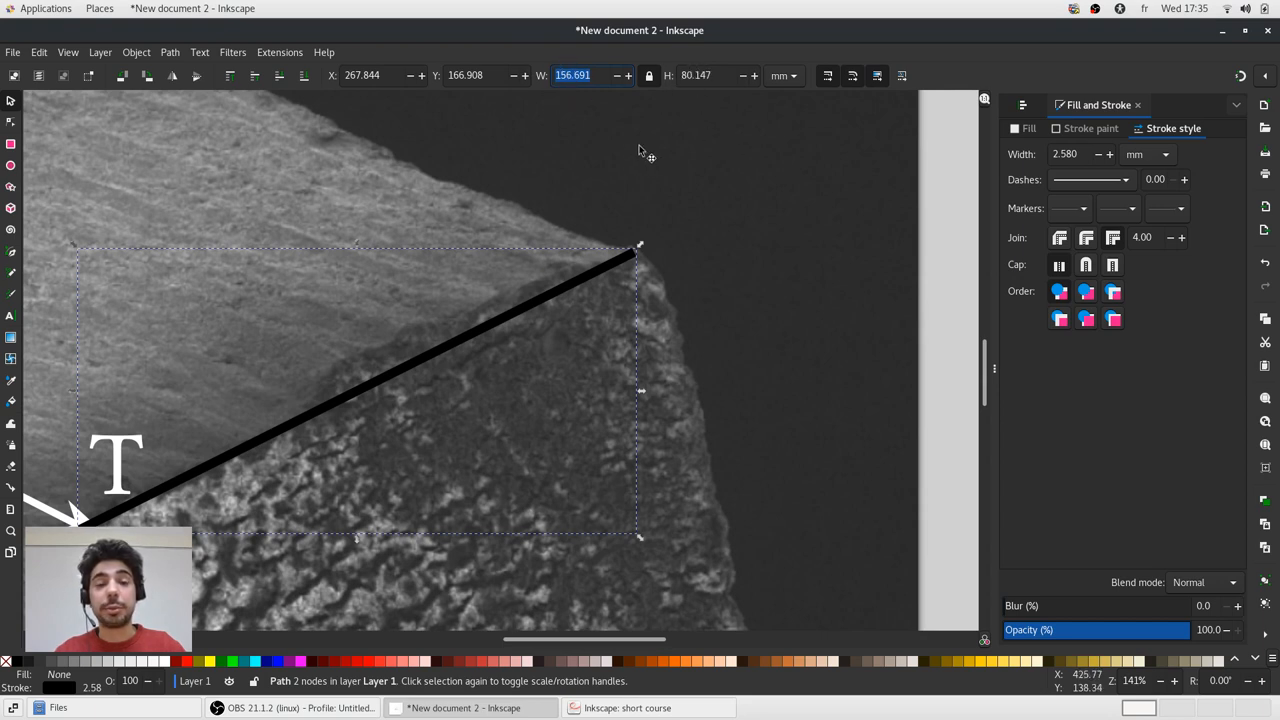
mouse_move(730, 138)
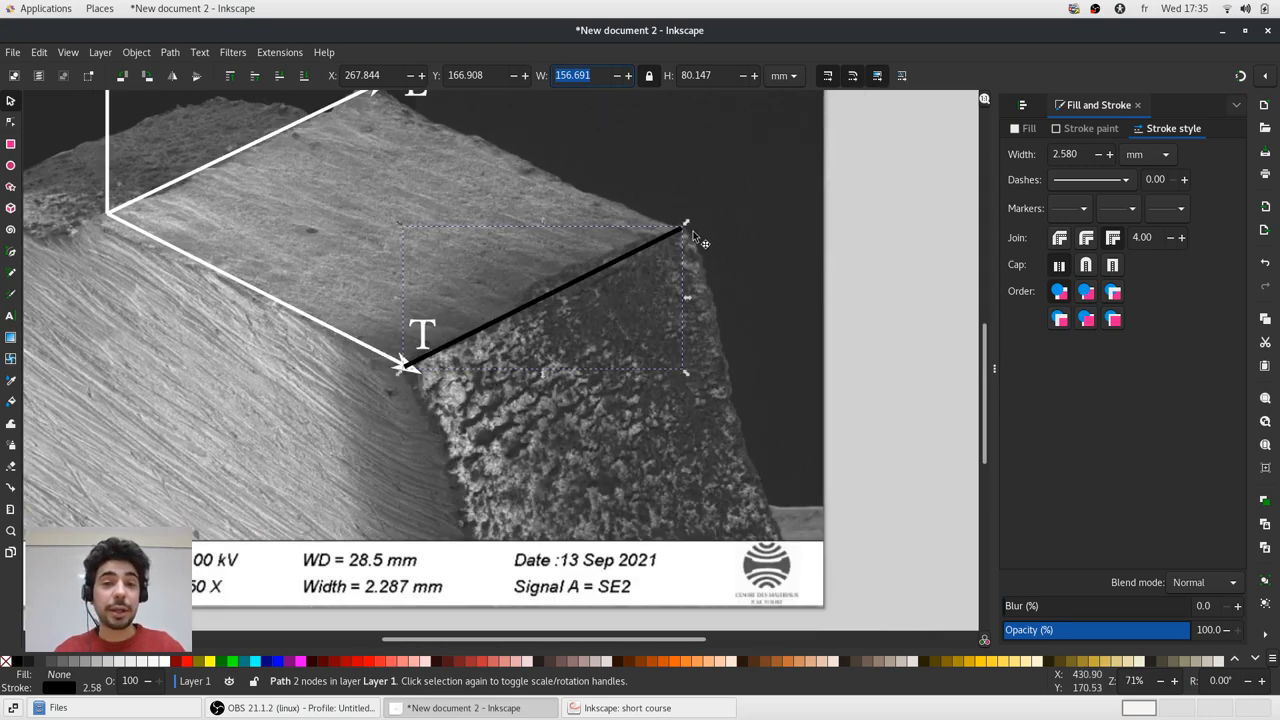
mouse_move(704, 236)
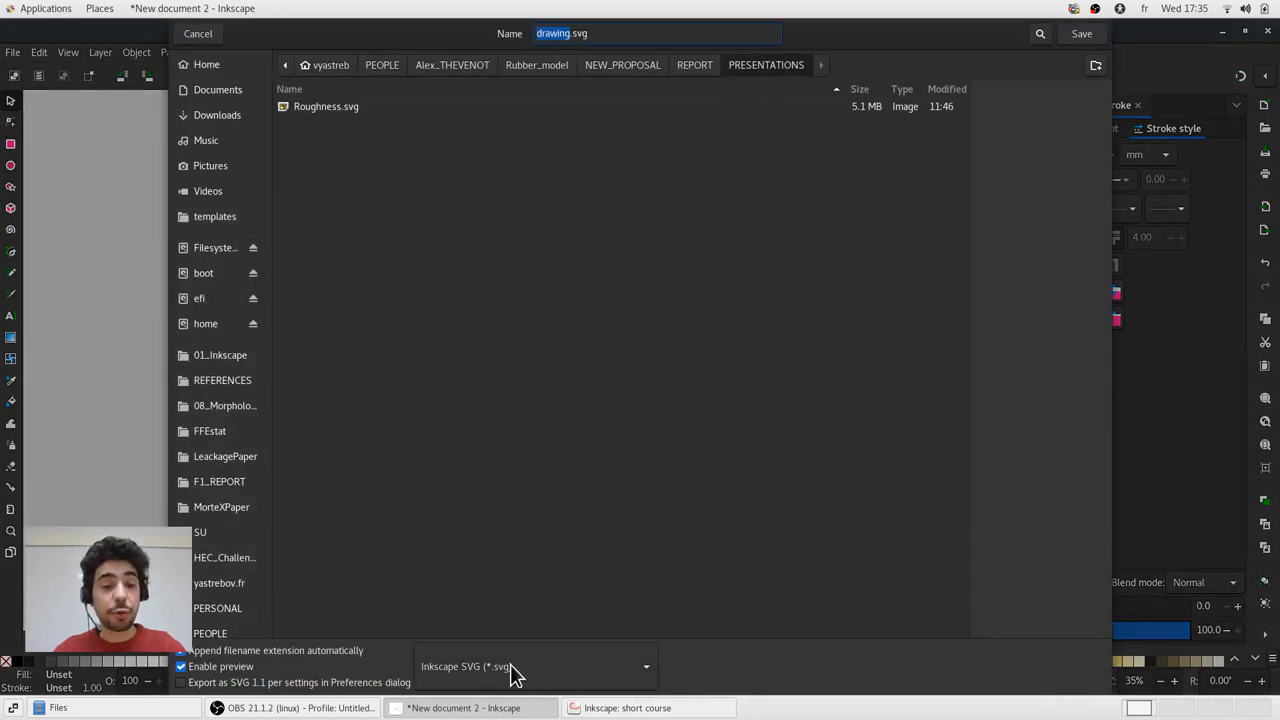
Save the annotated drawing as MEB.svg in the Part_4 folder.
click(556, 32)
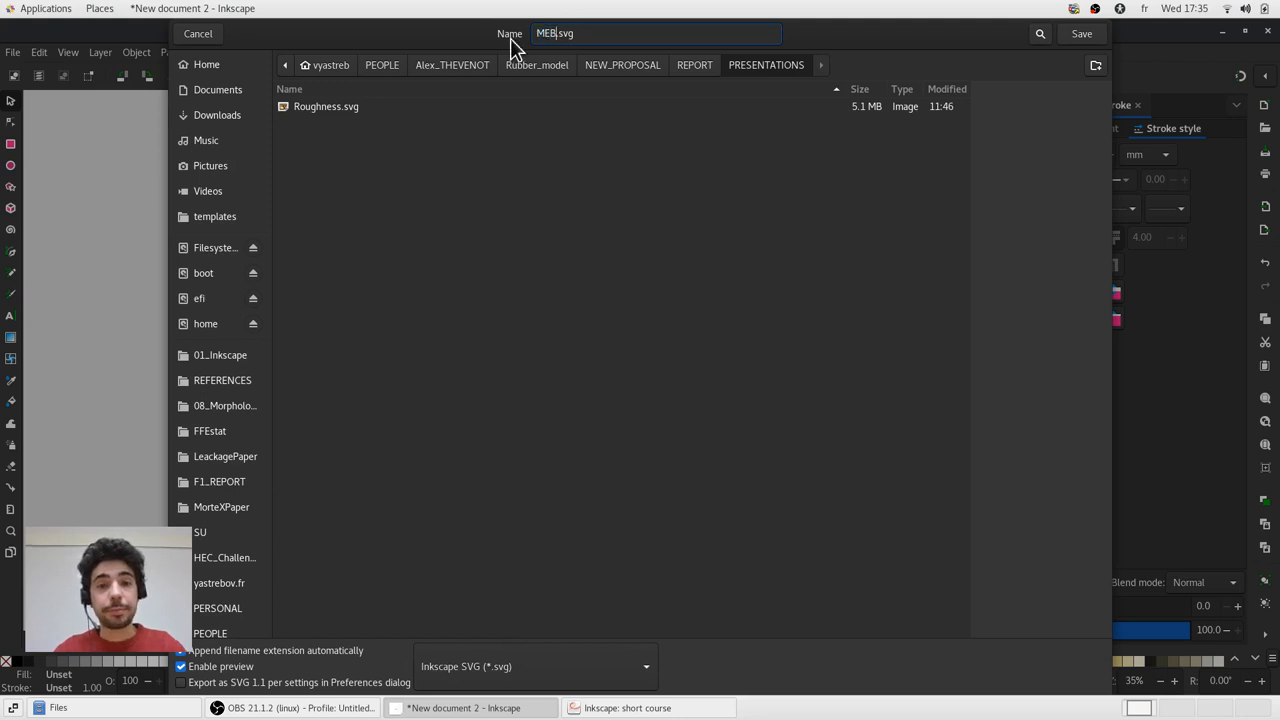
click(220, 356)
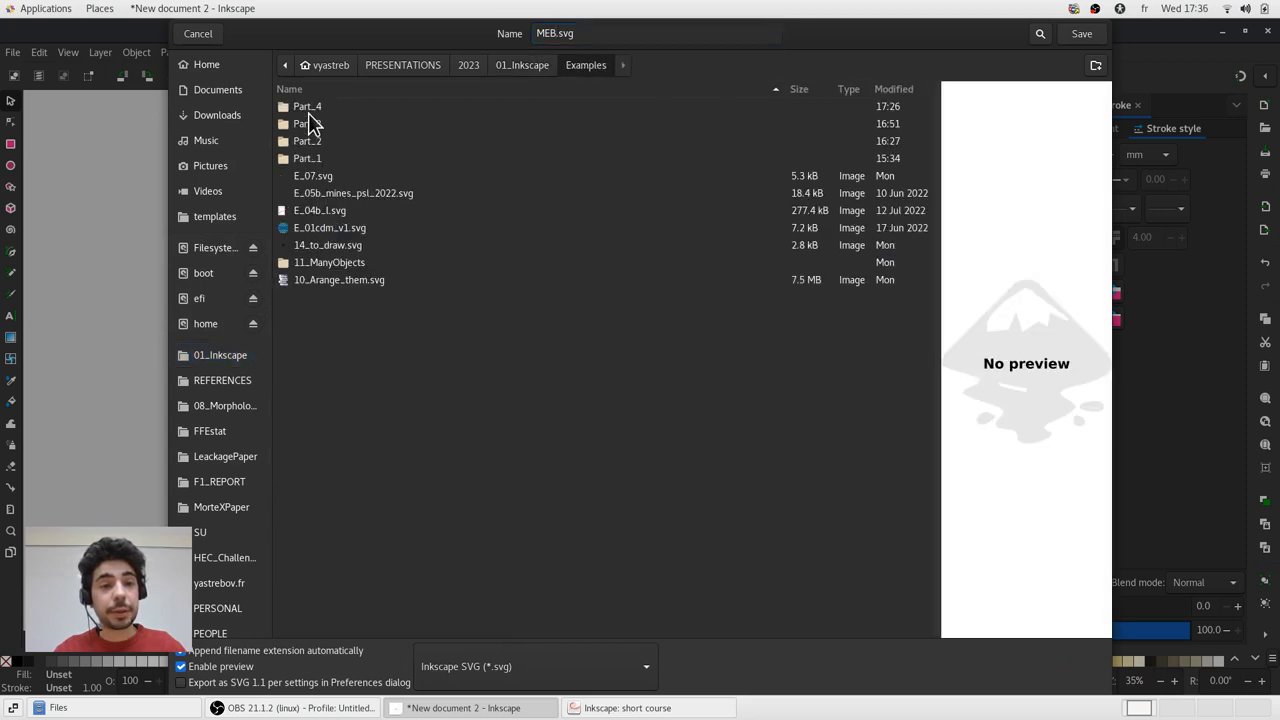
double_click(308, 106)
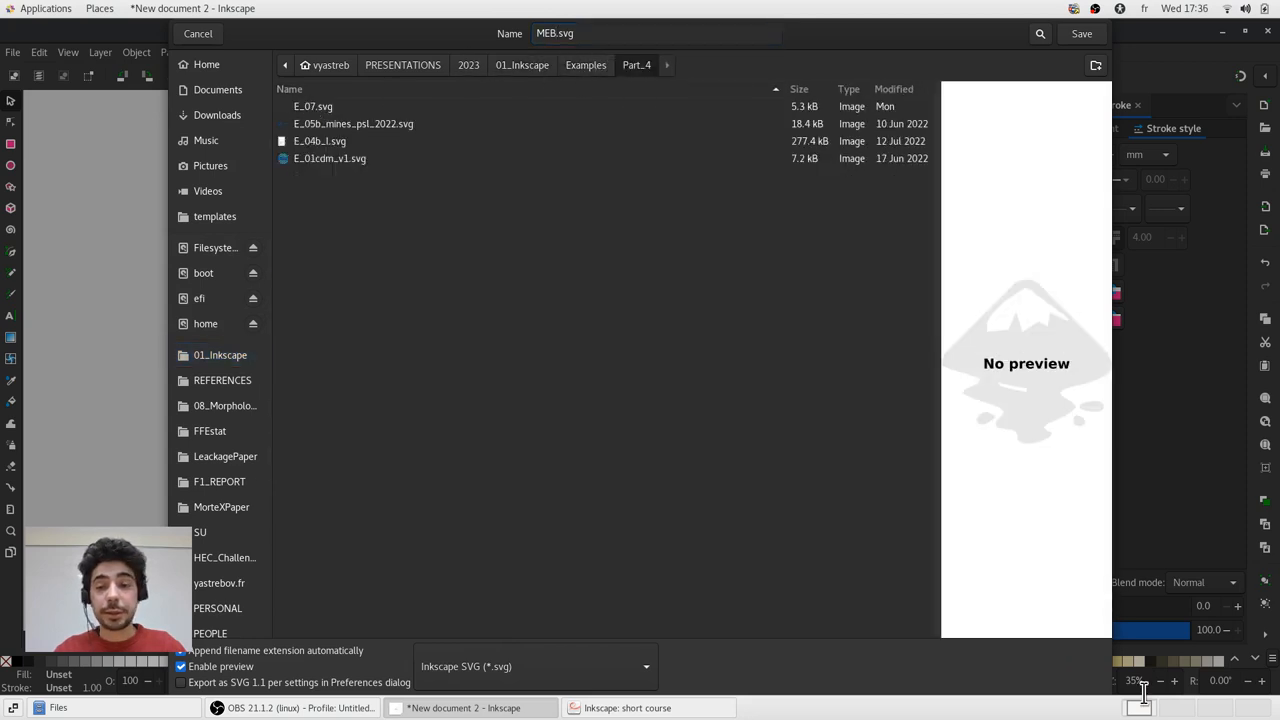
click(1082, 32)
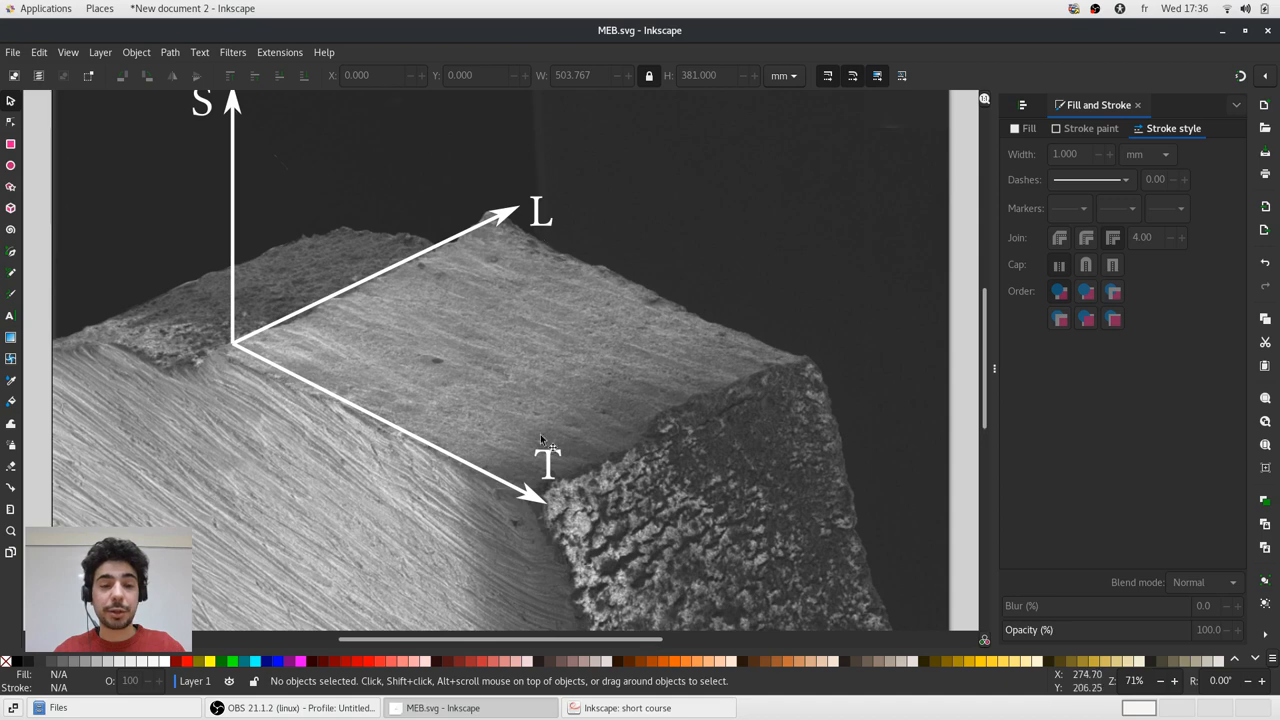
mouse_move(564, 368)
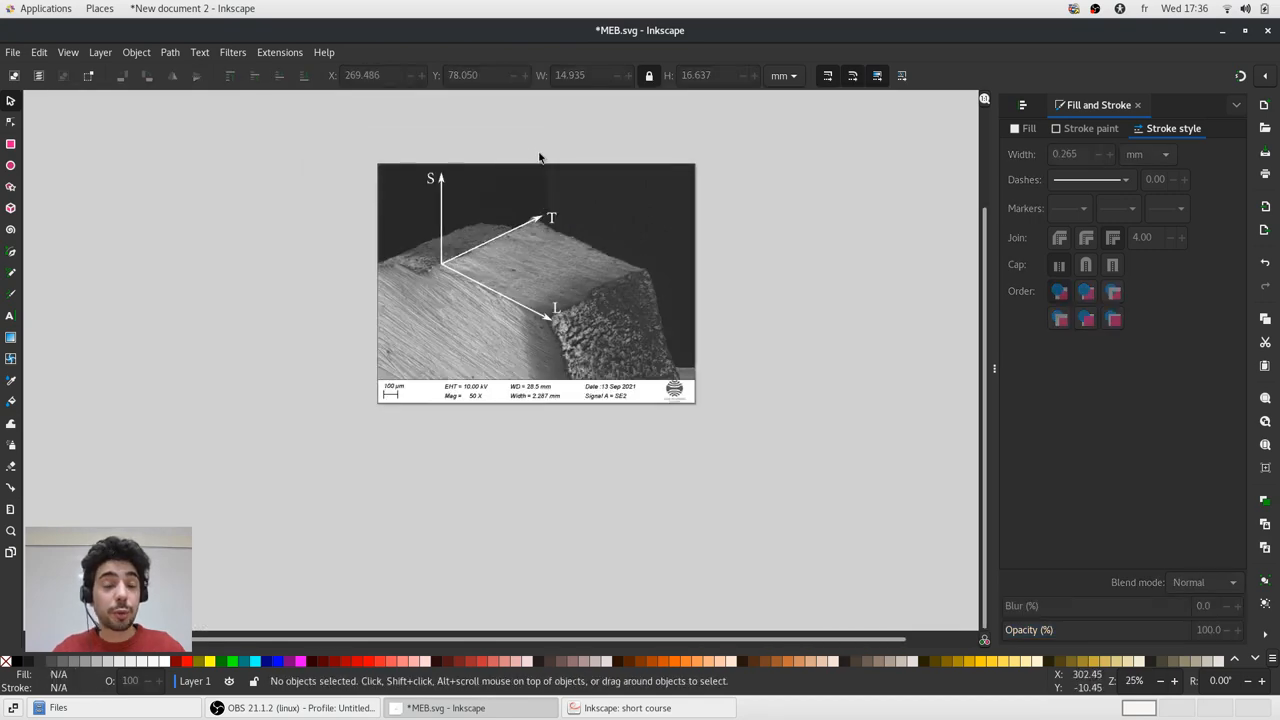
mouse_move(564, 296)
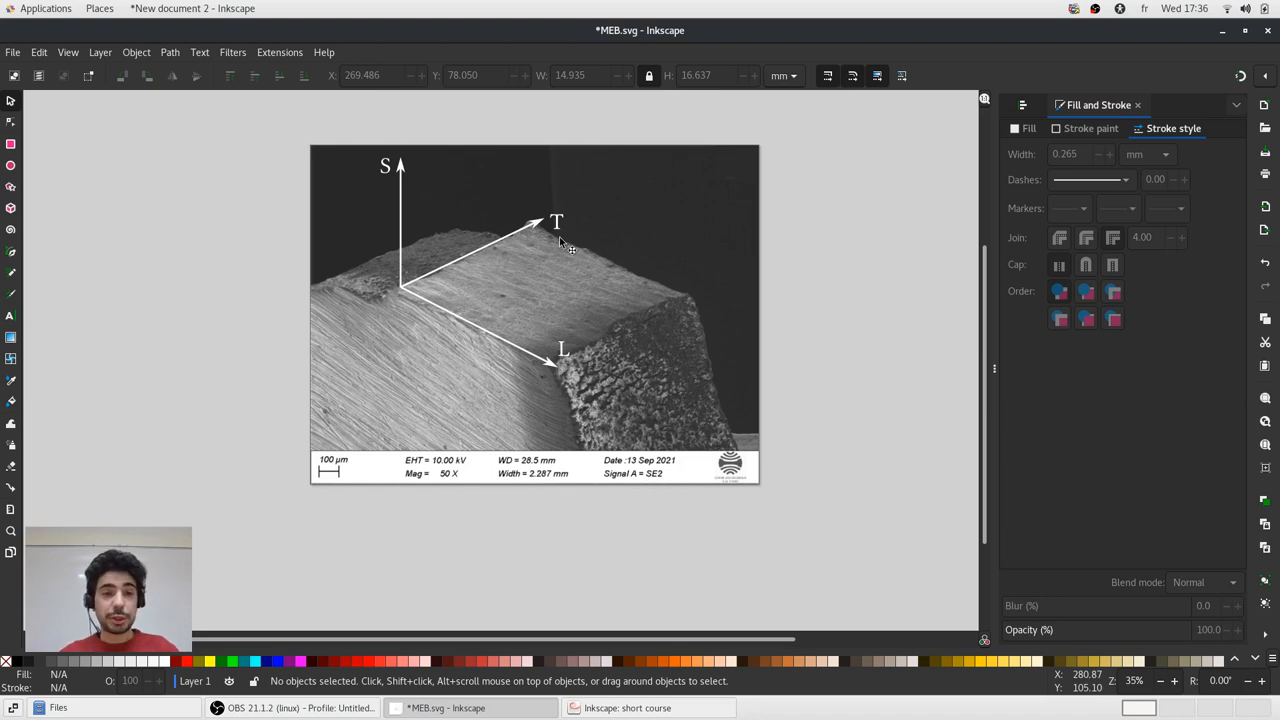
Select all objects on the page, leaving the MEB.svg page emptied.
key(ctrl+a)
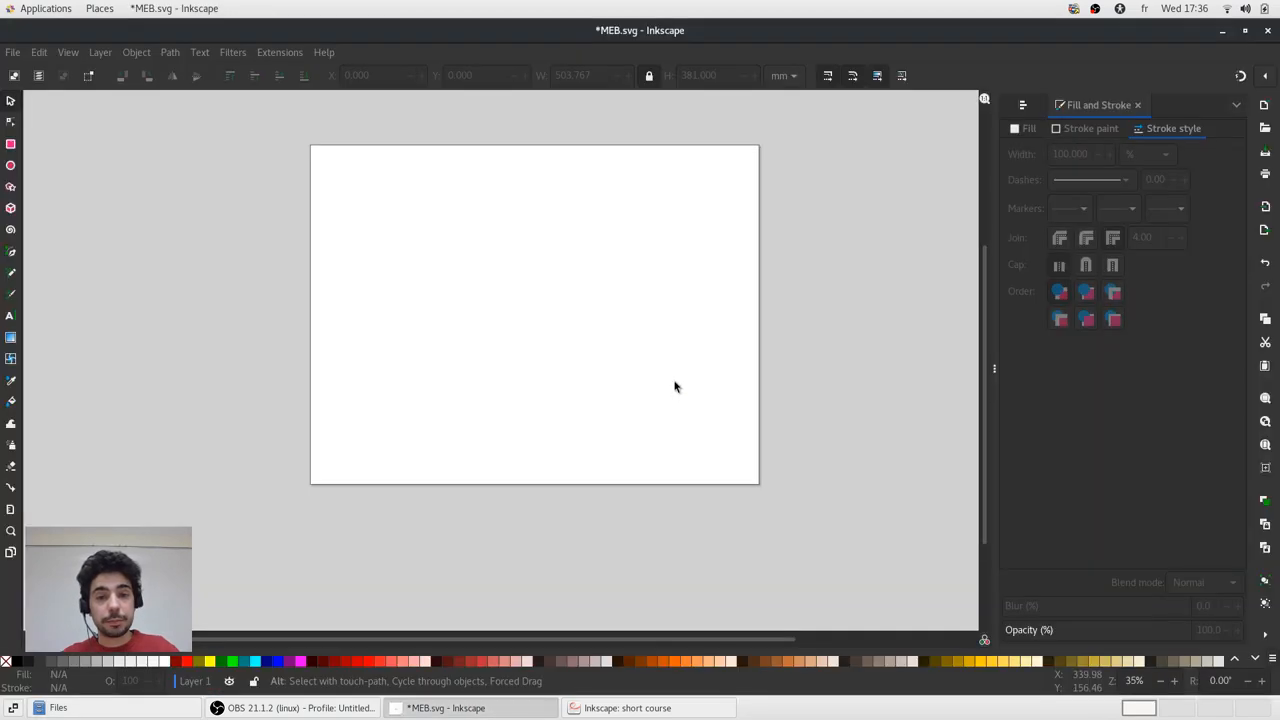
Import the threaded specimen photo onto the blank page and draw a two-node line over it.
click(58, 708)
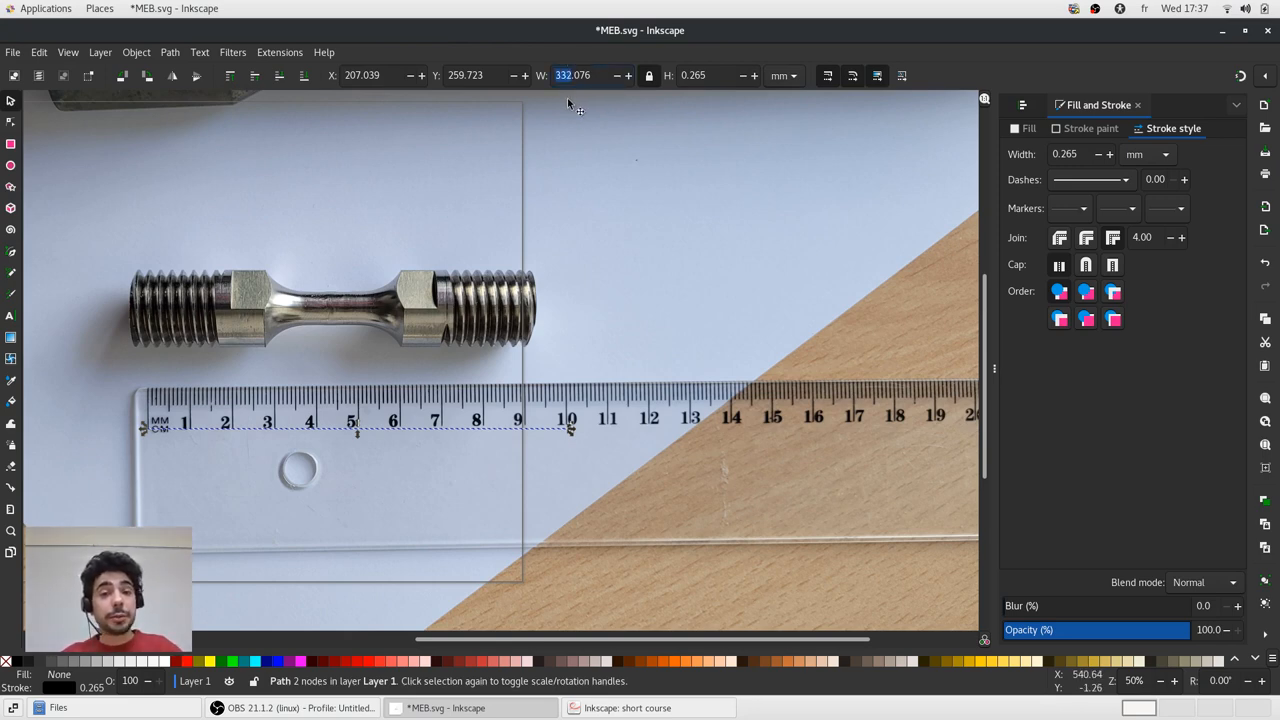
mouse_move(576, 124)
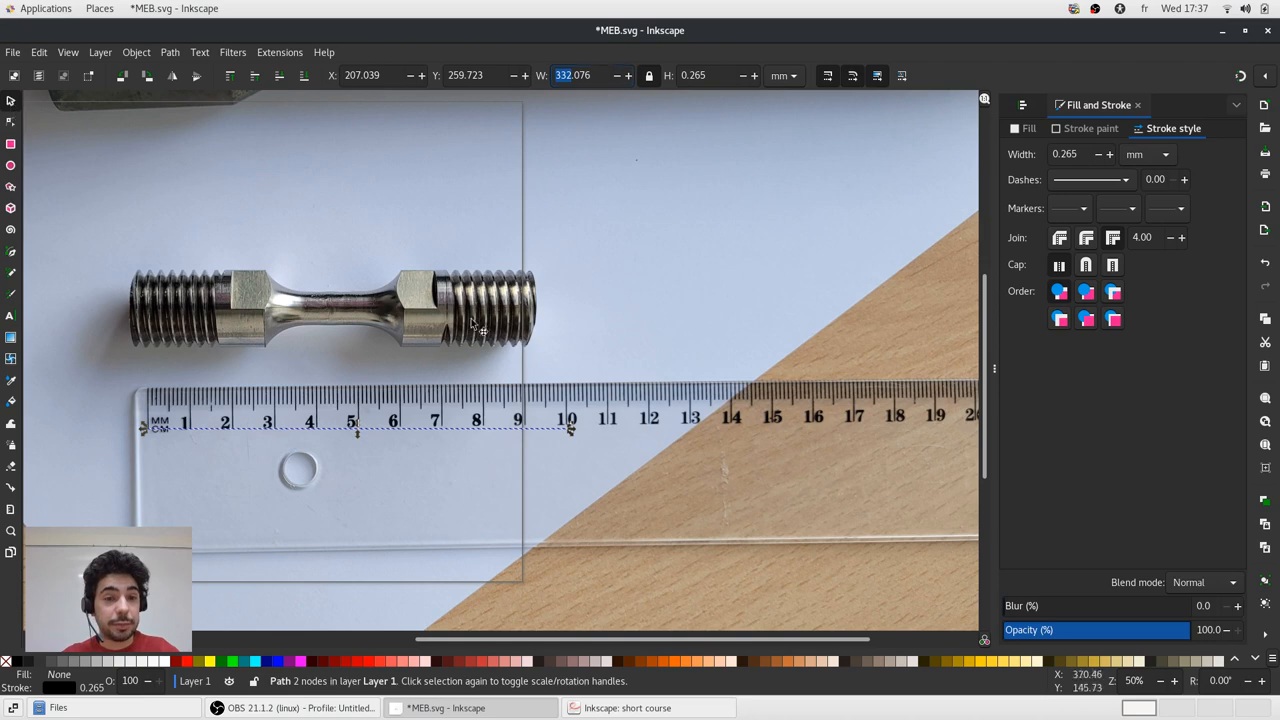
mouse_move(60, 120)
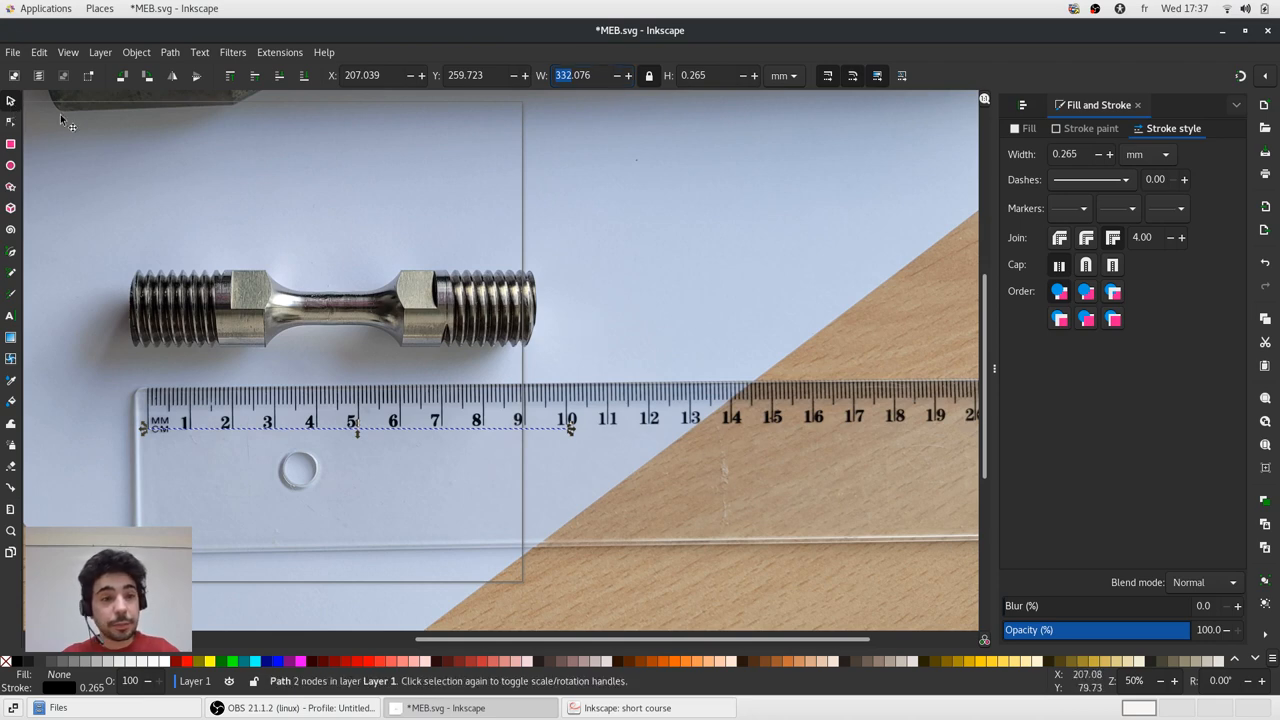
In Calculator compute 10 ÷ 332.076 ≈ 0.0301 and select the result as the scale factor.
click(44, 8)
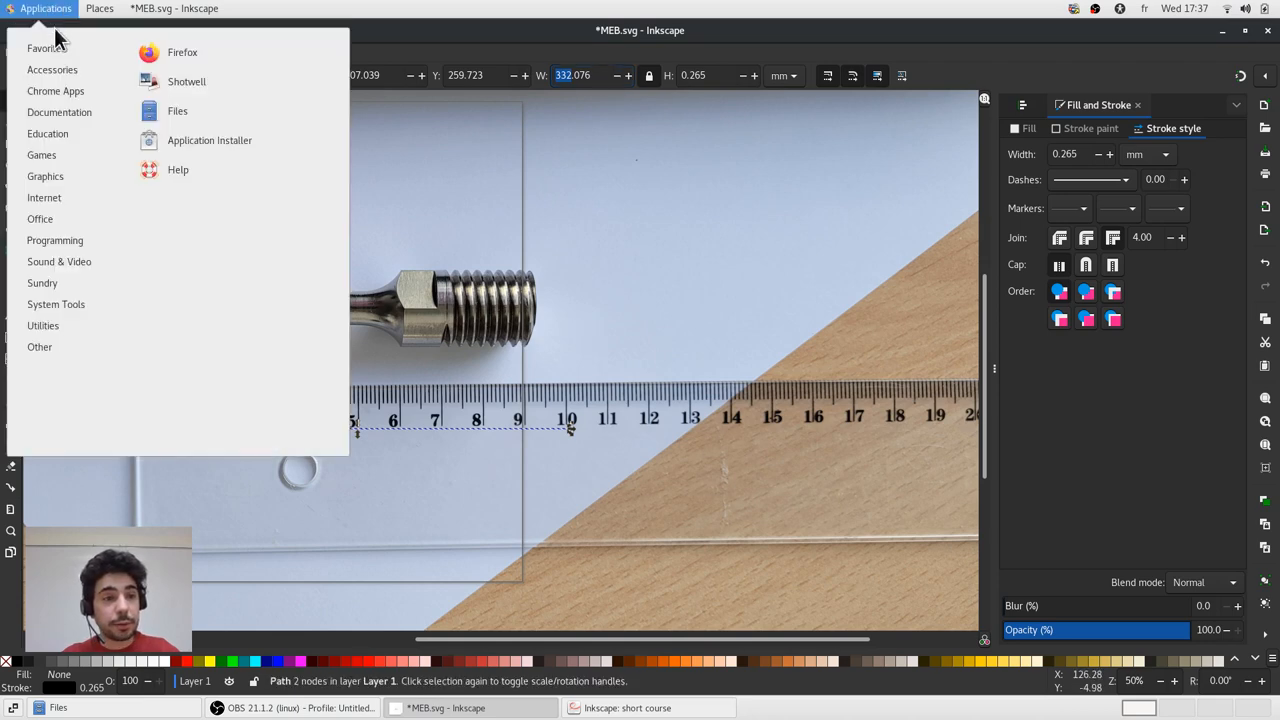
click(616, 182)
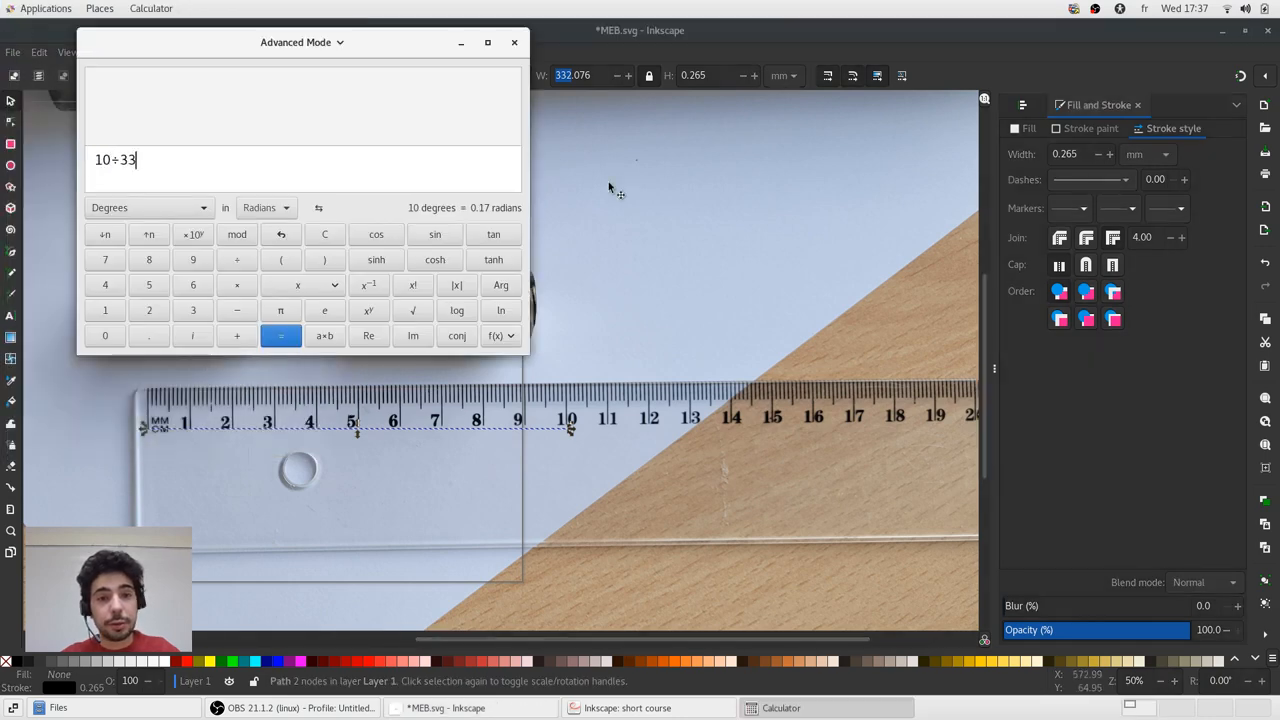
text(2.076)
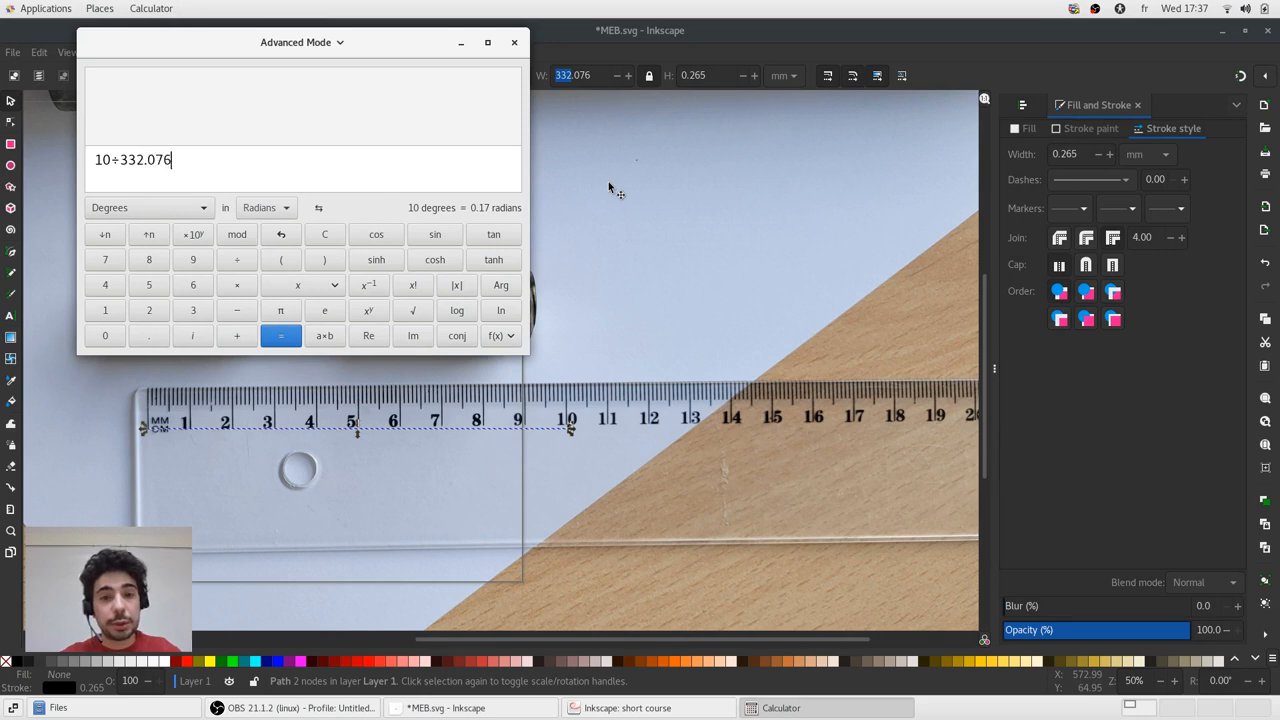
mouse_move(490, 224)
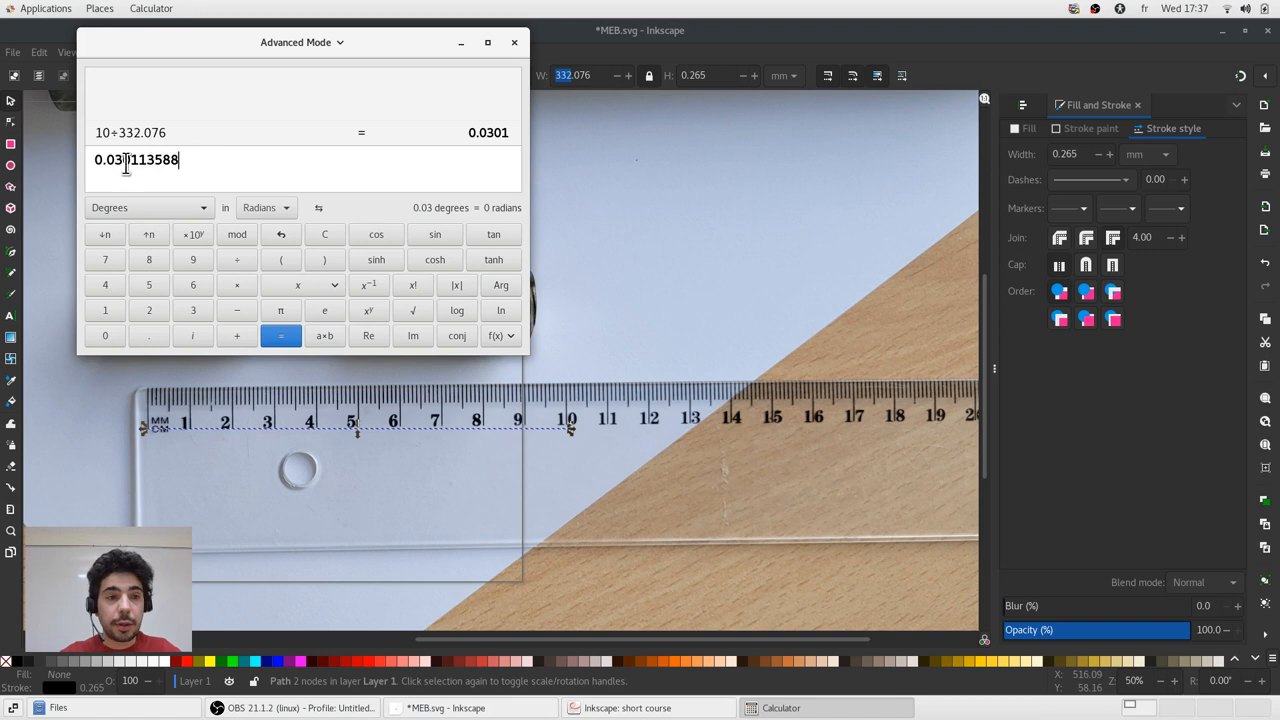
click(116, 160)
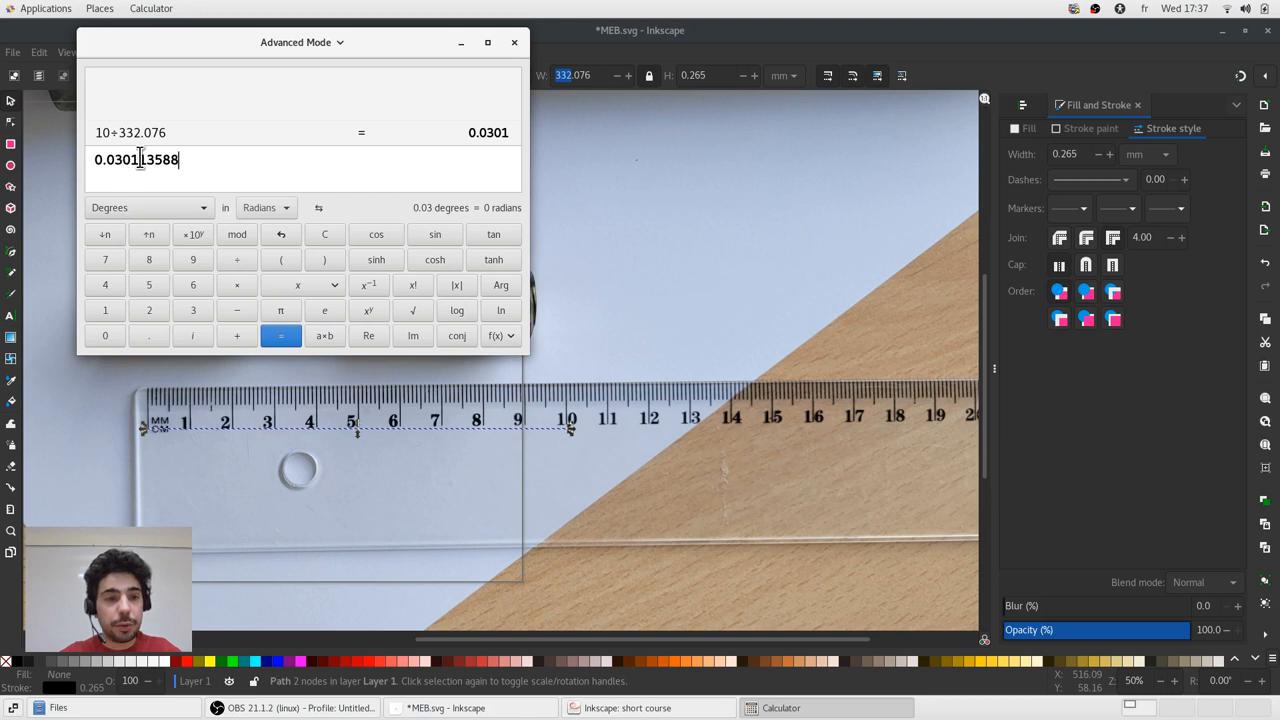
double_click(116, 160)
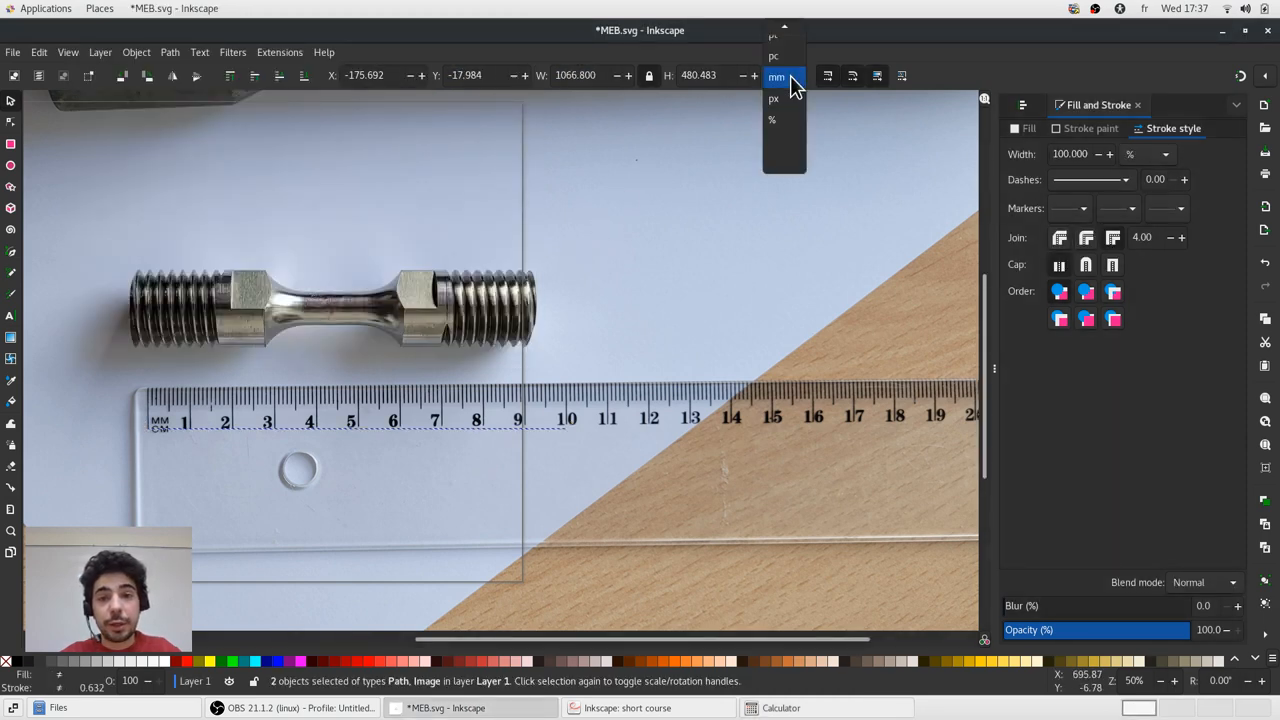
Switch the W/H units to percent and select the photo together with its reference line.
click(772, 120)
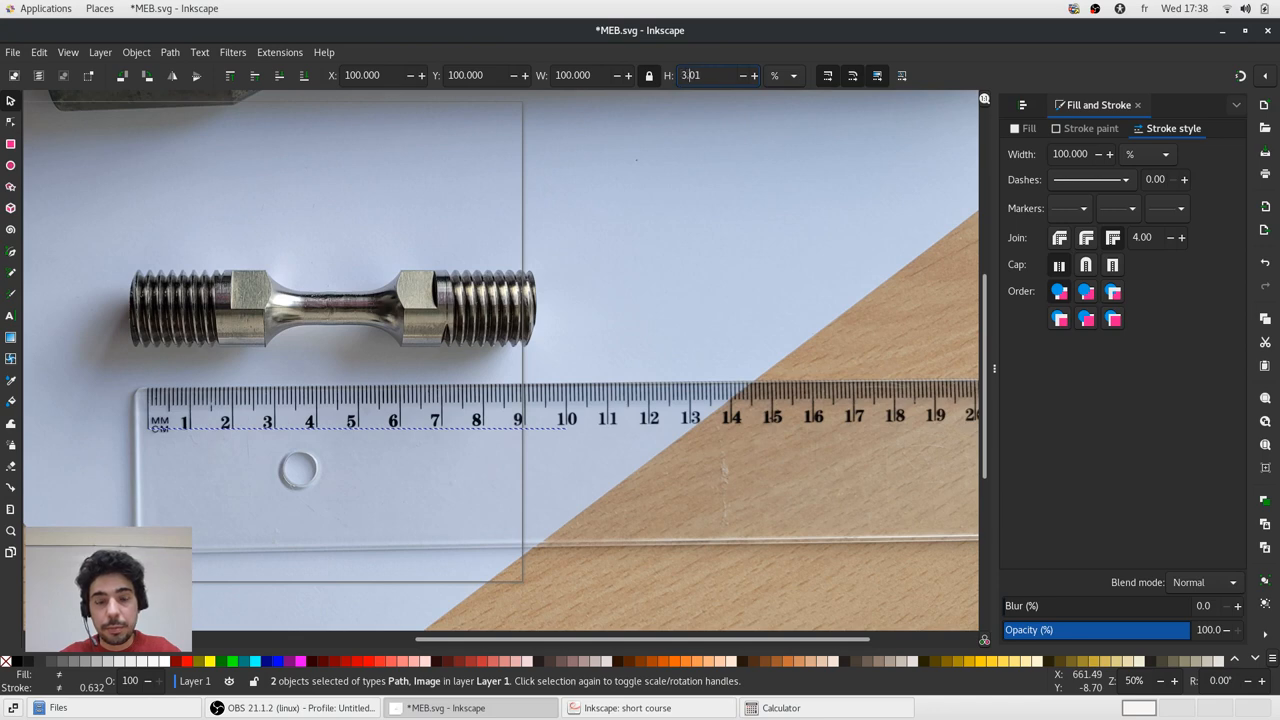
key(Delete)
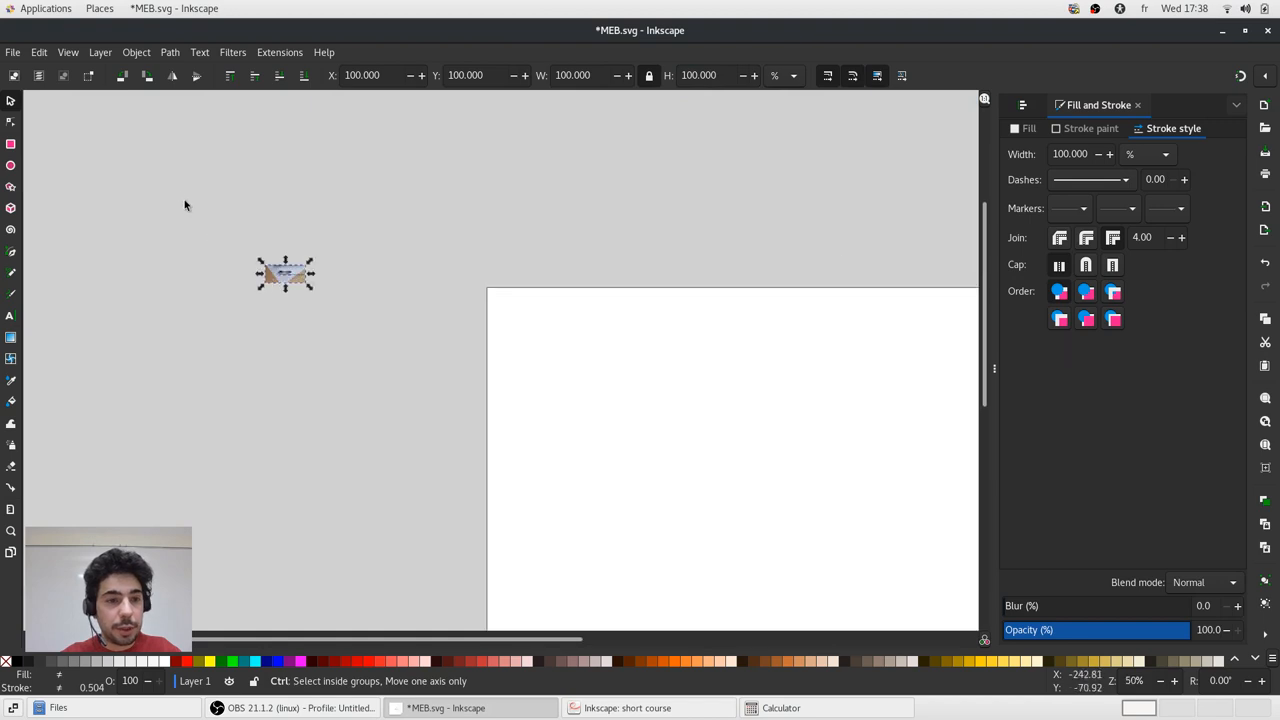
drag(284, 272, 536, 324)
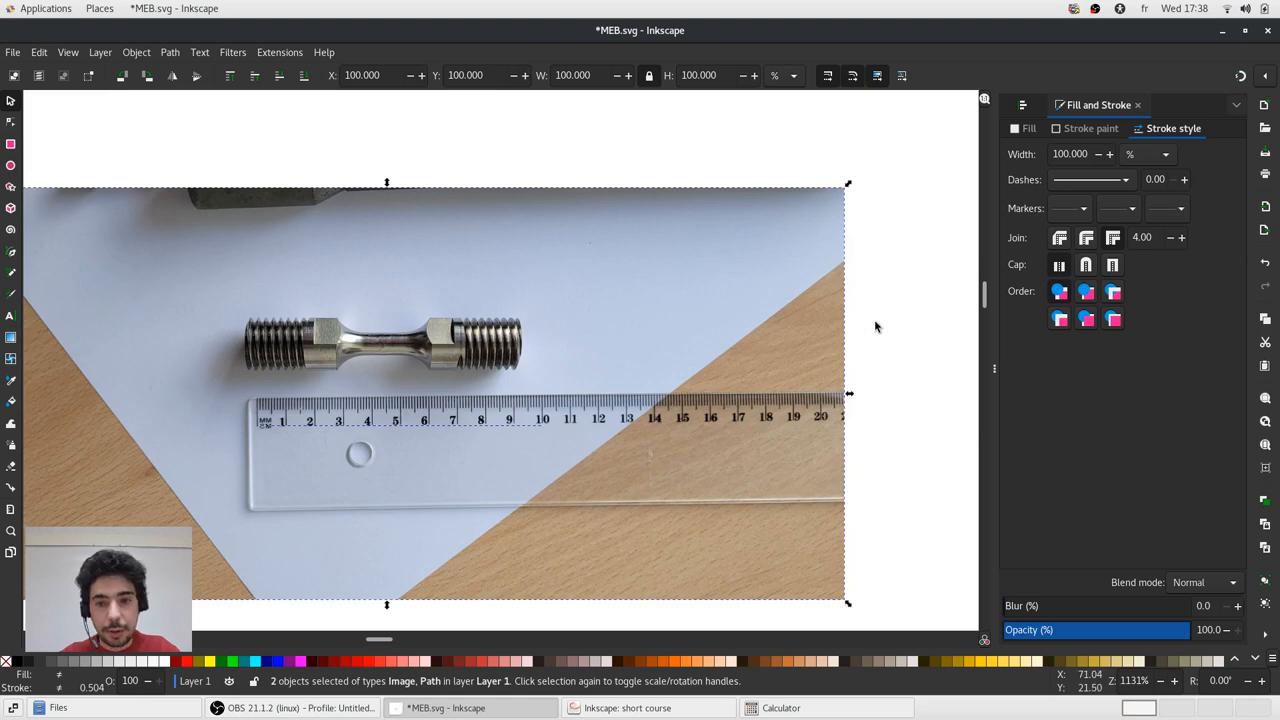
mouse_move(864, 324)
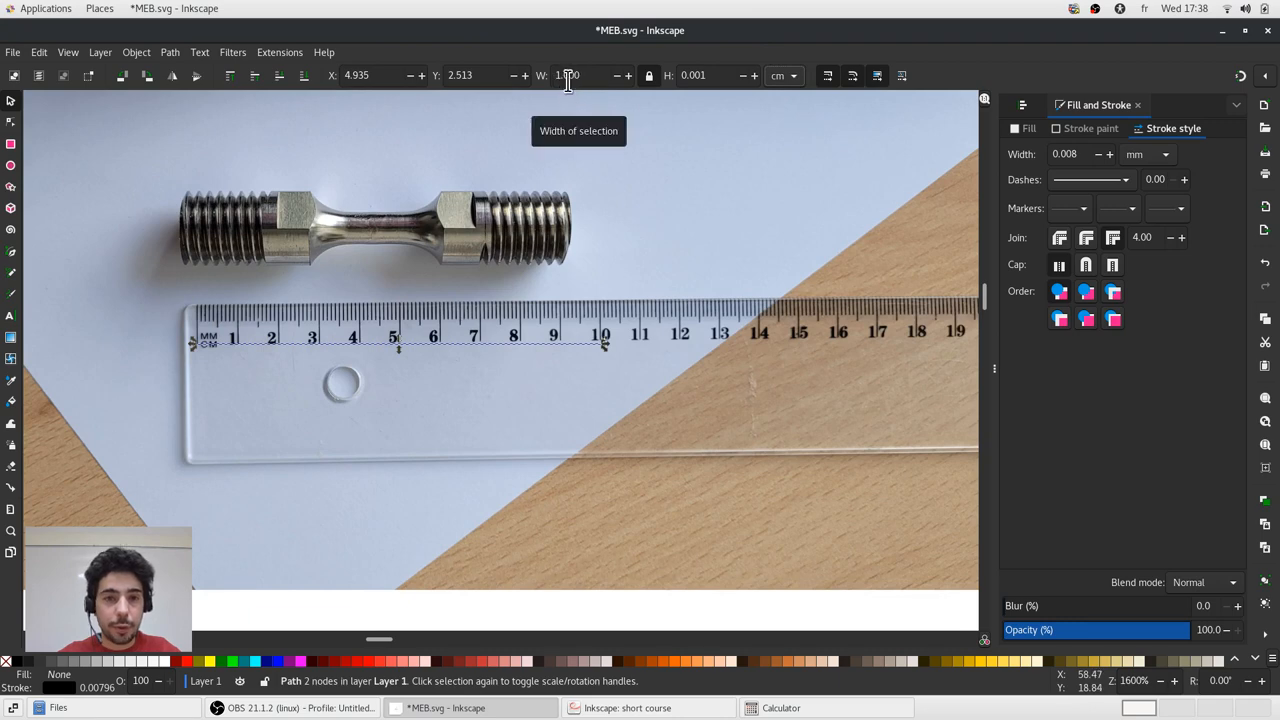
text(1.100)
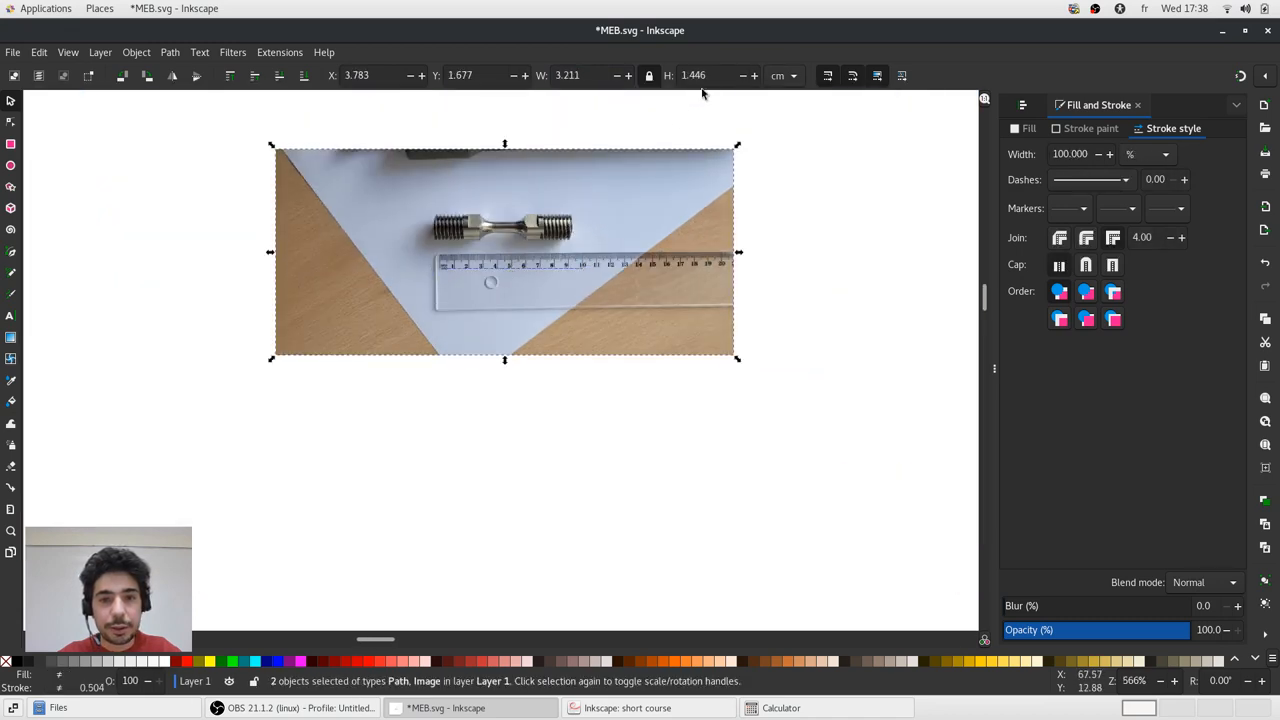
Lock proportions, scale the selection by the entered percentage, then switch units back to check the line length.
click(788, 76)
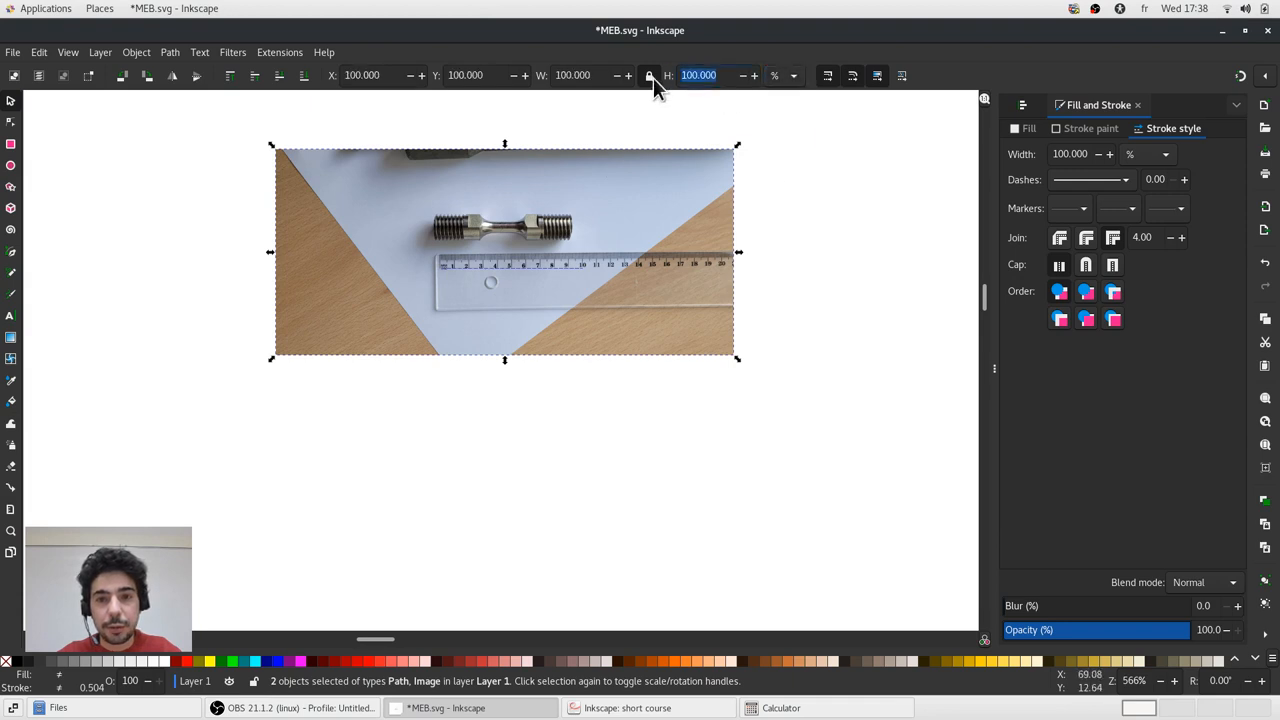
text(1000)
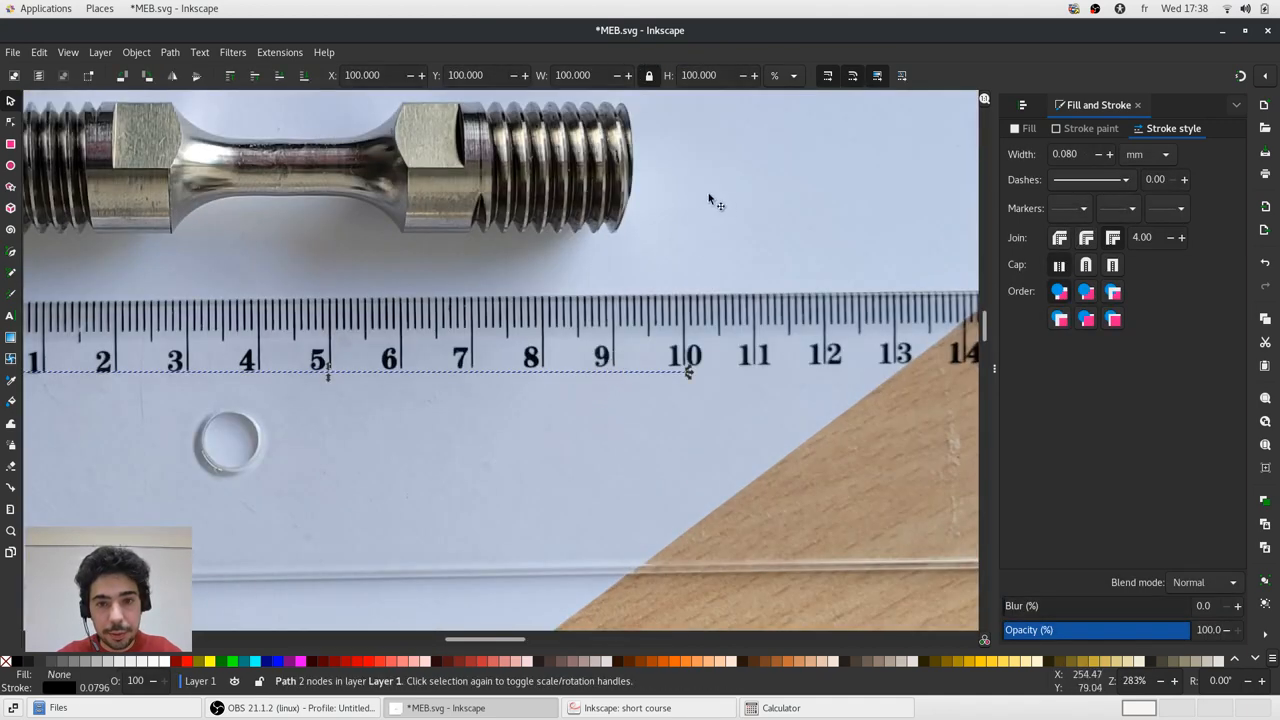
click(788, 76)
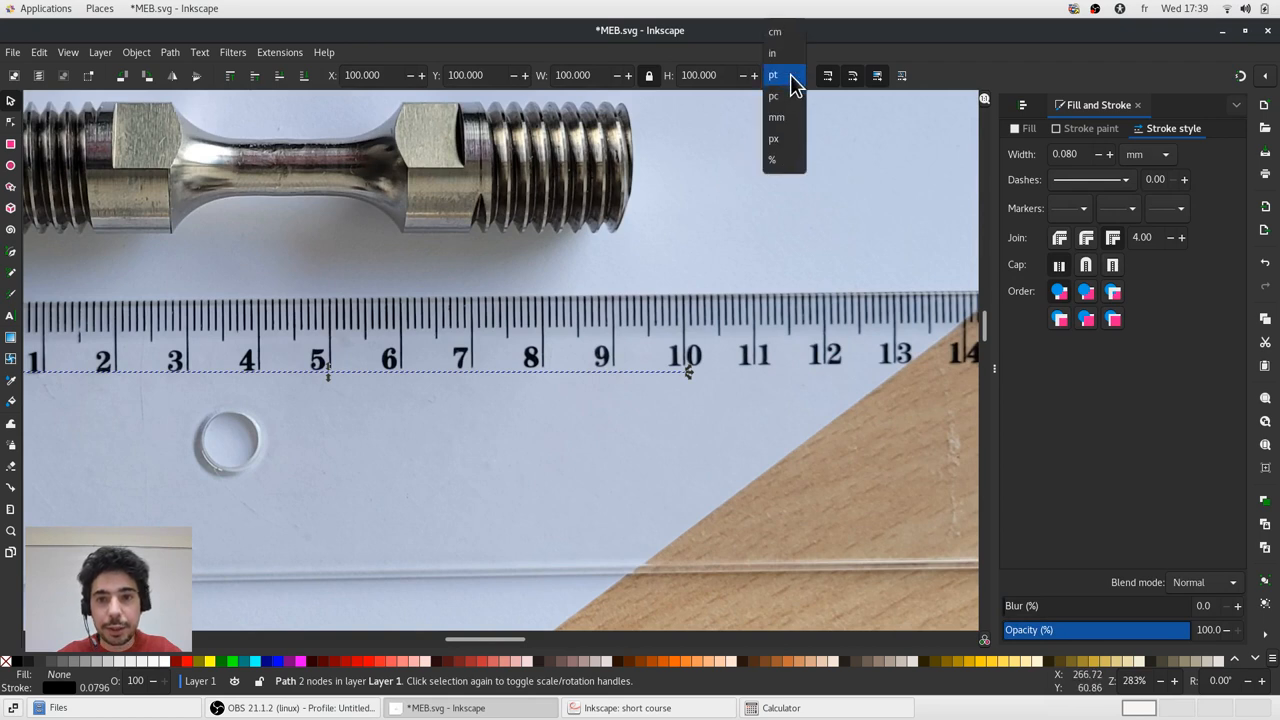
click(774, 32)
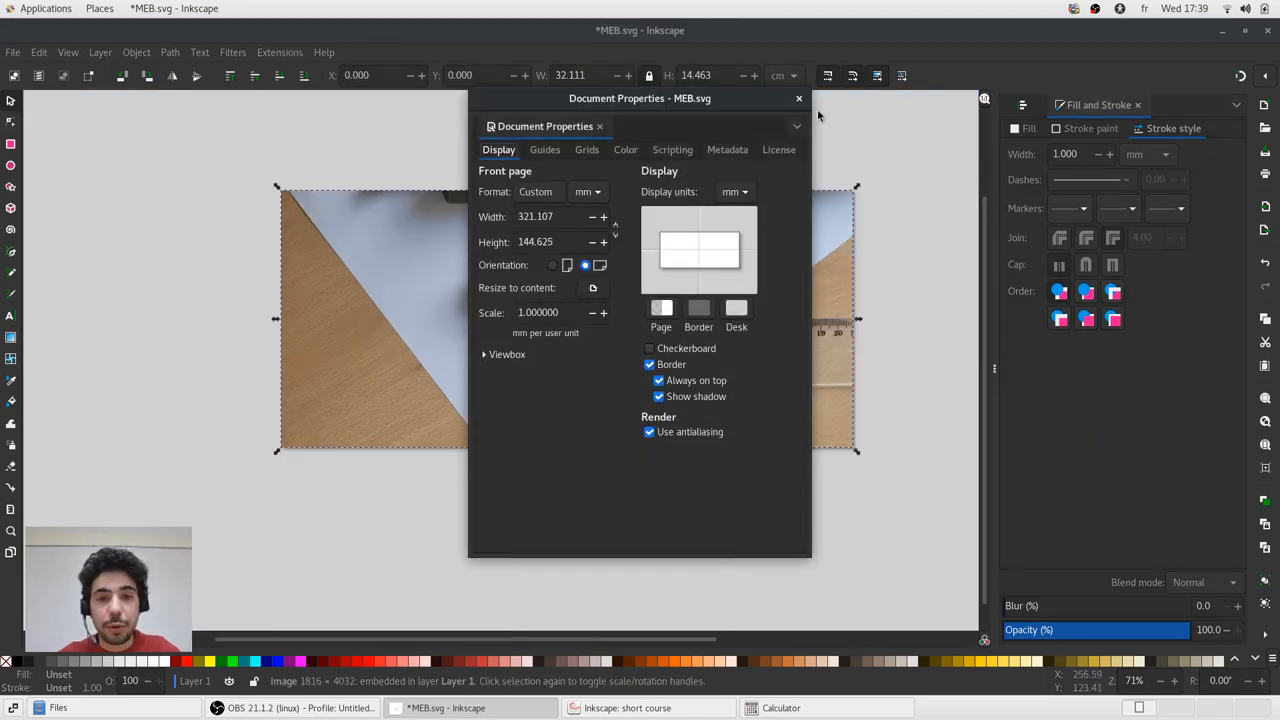
Resize the page to the rescaled photo, giving 321.107 × 144.625 mm.
click(798, 98)
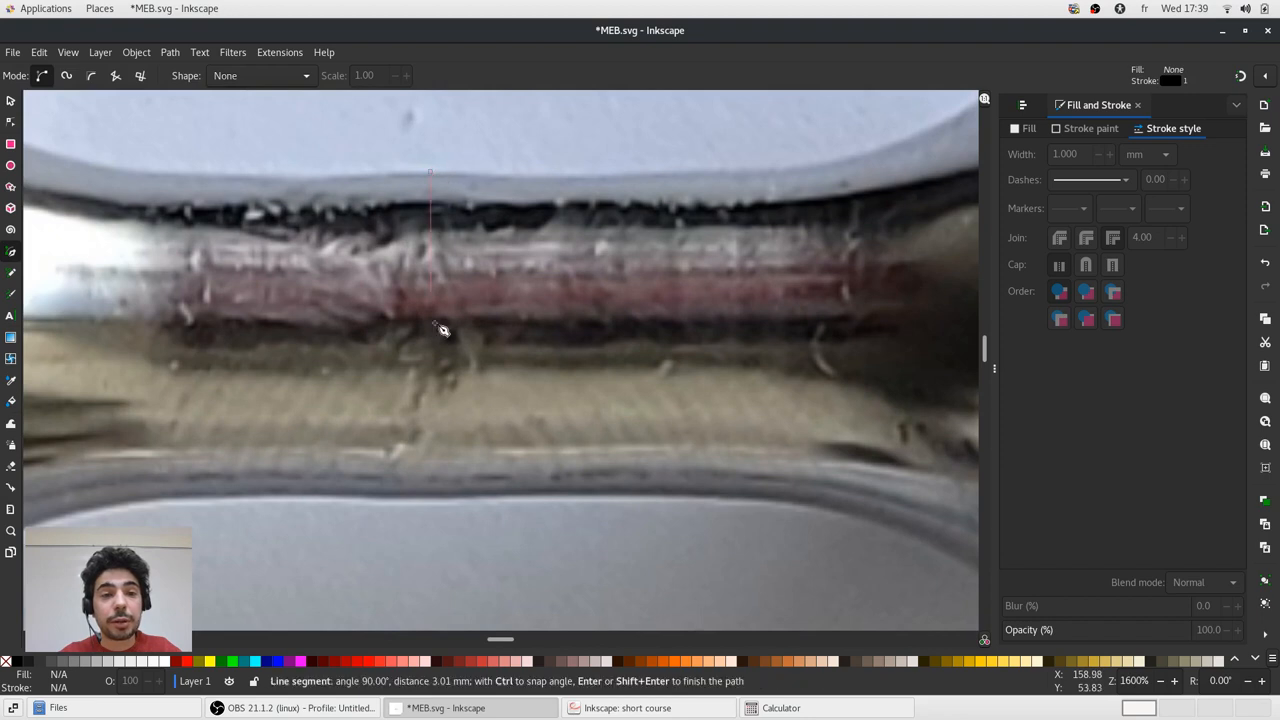
Finish the vertical measuring line of about 0.806 cm across the specimen's narrow neck.
key(Return)
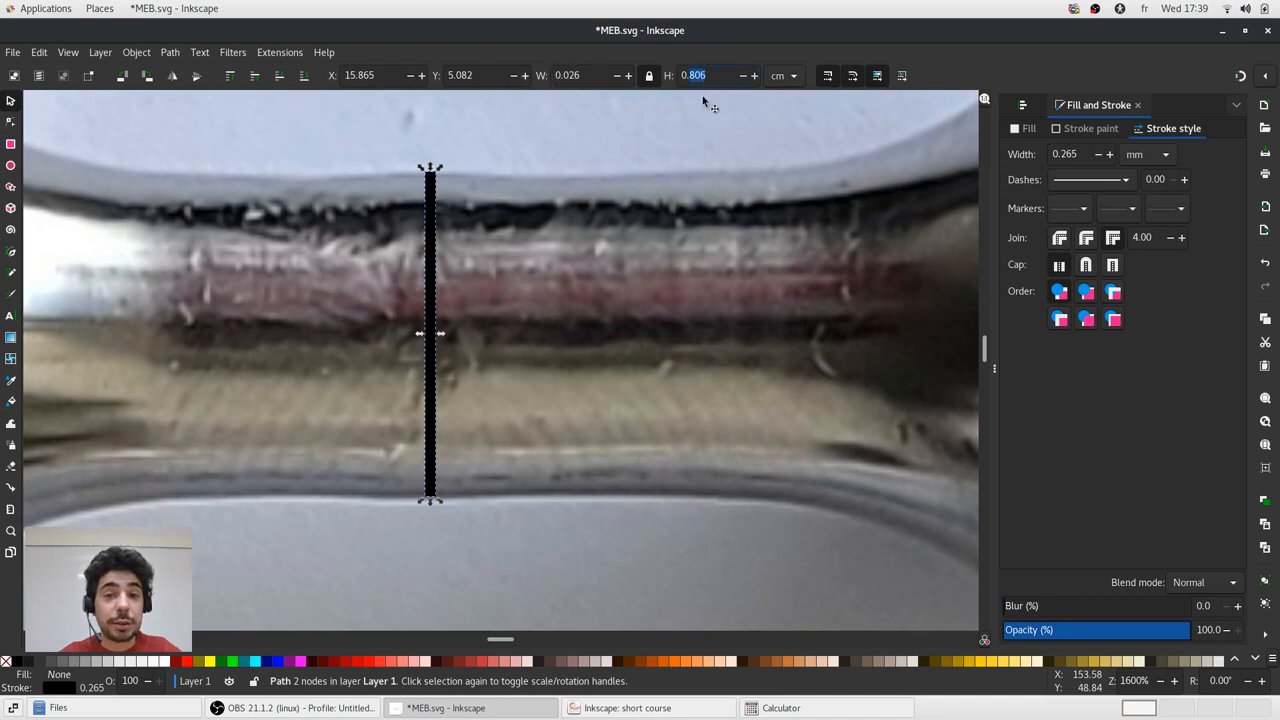
scroll(down, 3)
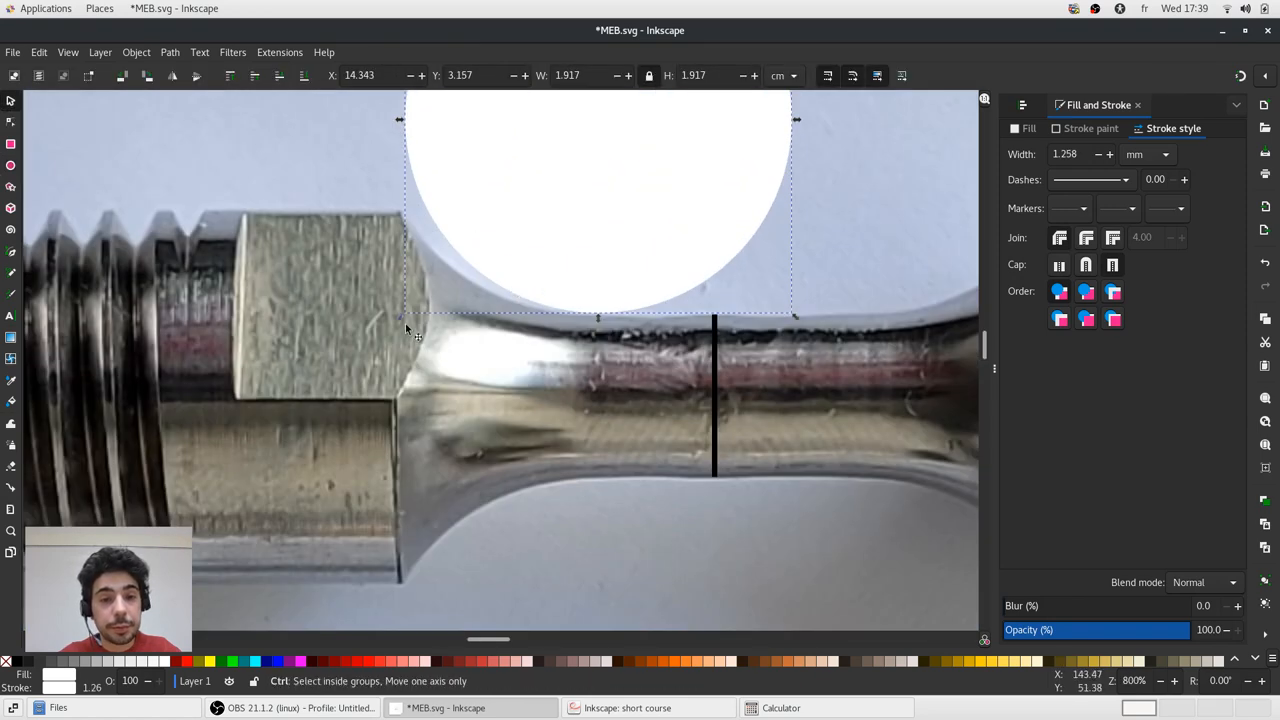
Resize the white circle to about 1.9 cm and place it above the specimen's left shoulder.
drag(404, 330, 572, 244)
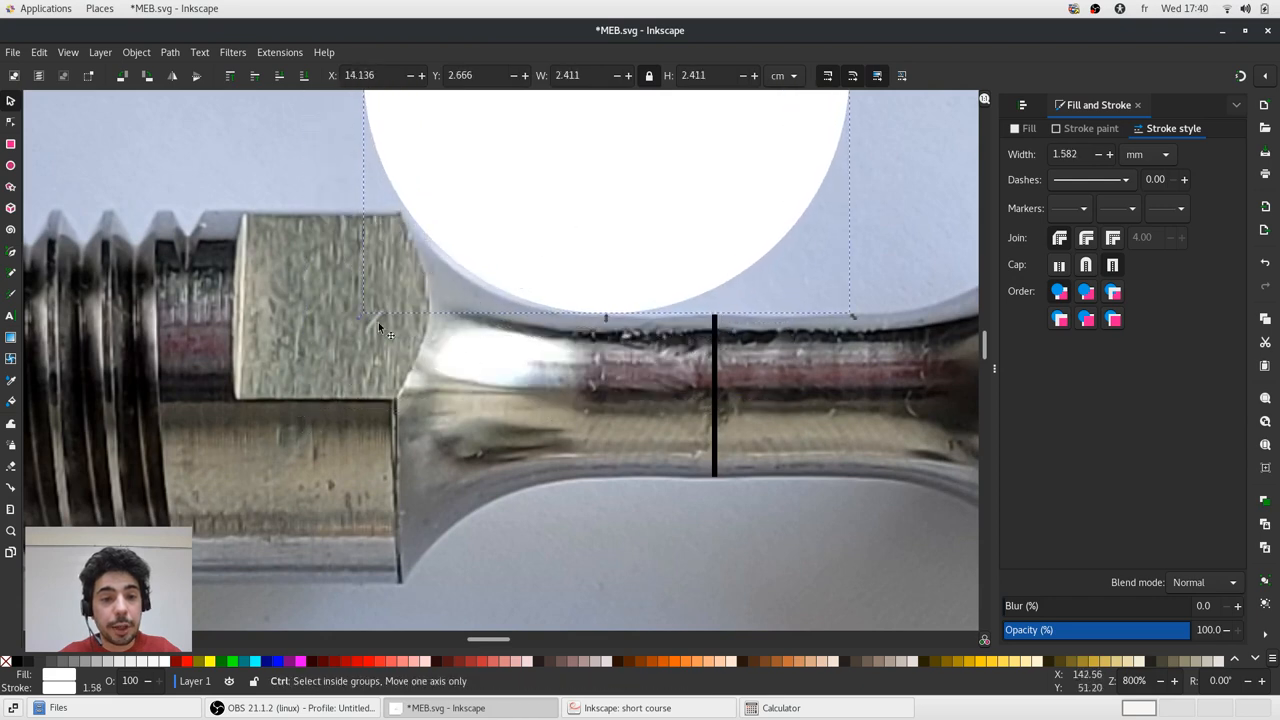
drag(380, 330, 544, 210)
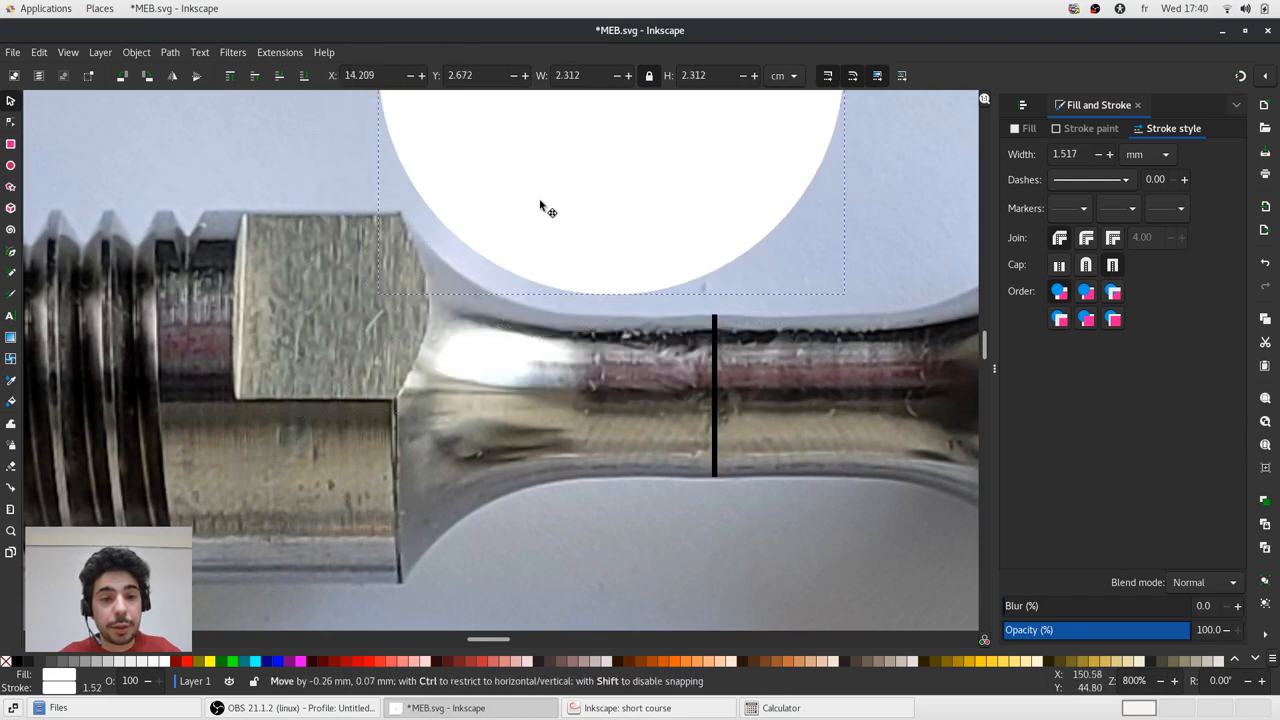
drag(544, 206, 536, 218)
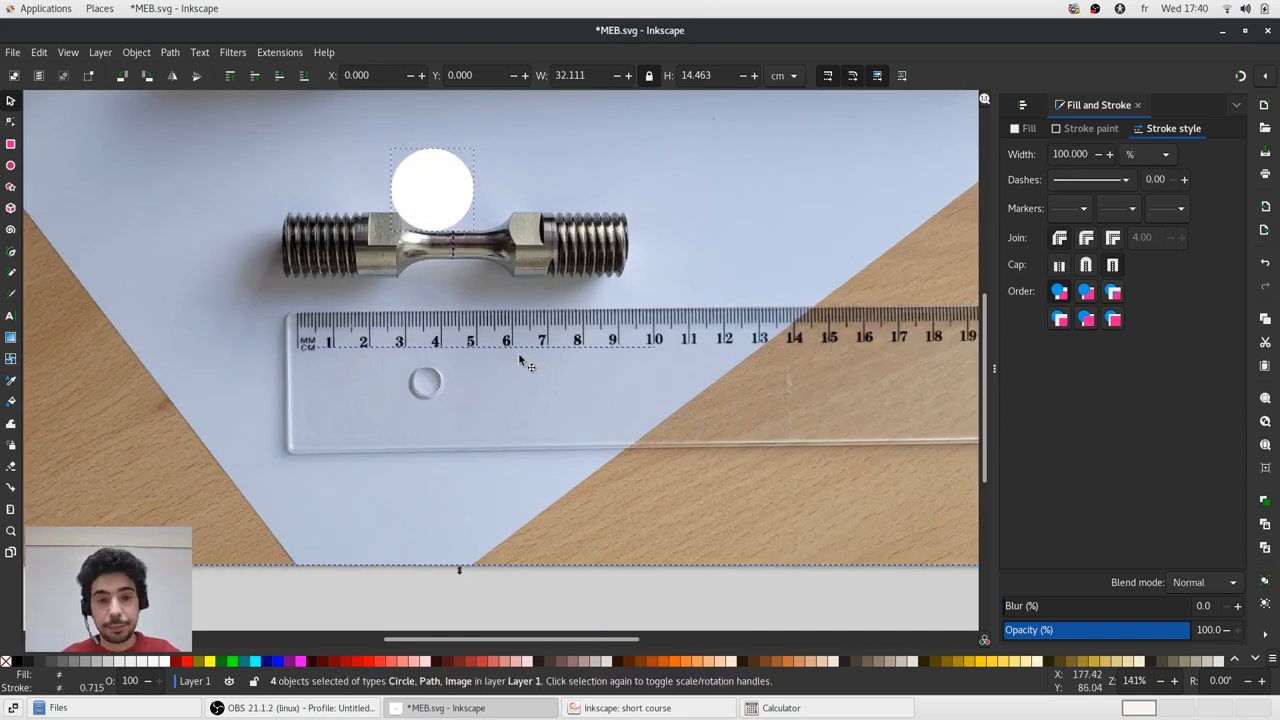
key(alt+Tab)
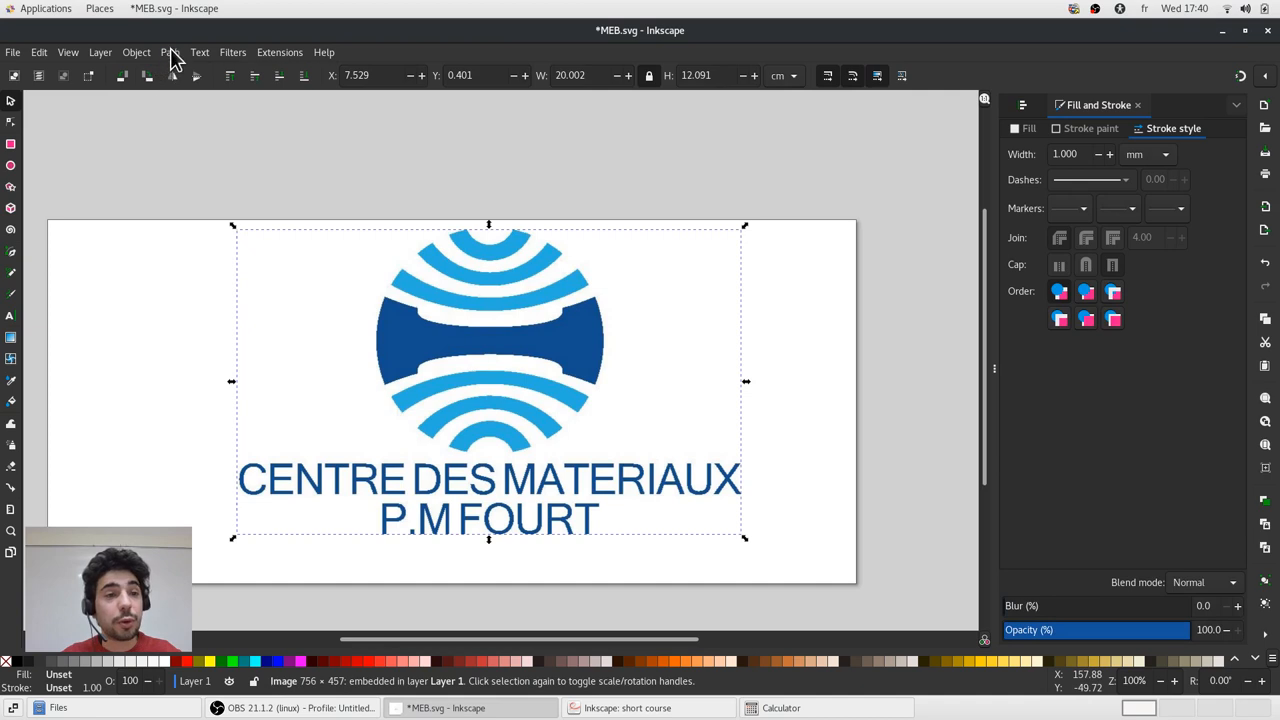
Trace the Centre des Matériaux logo with multicolour scans and background removed into blue vector shapes.
click(158, 52)
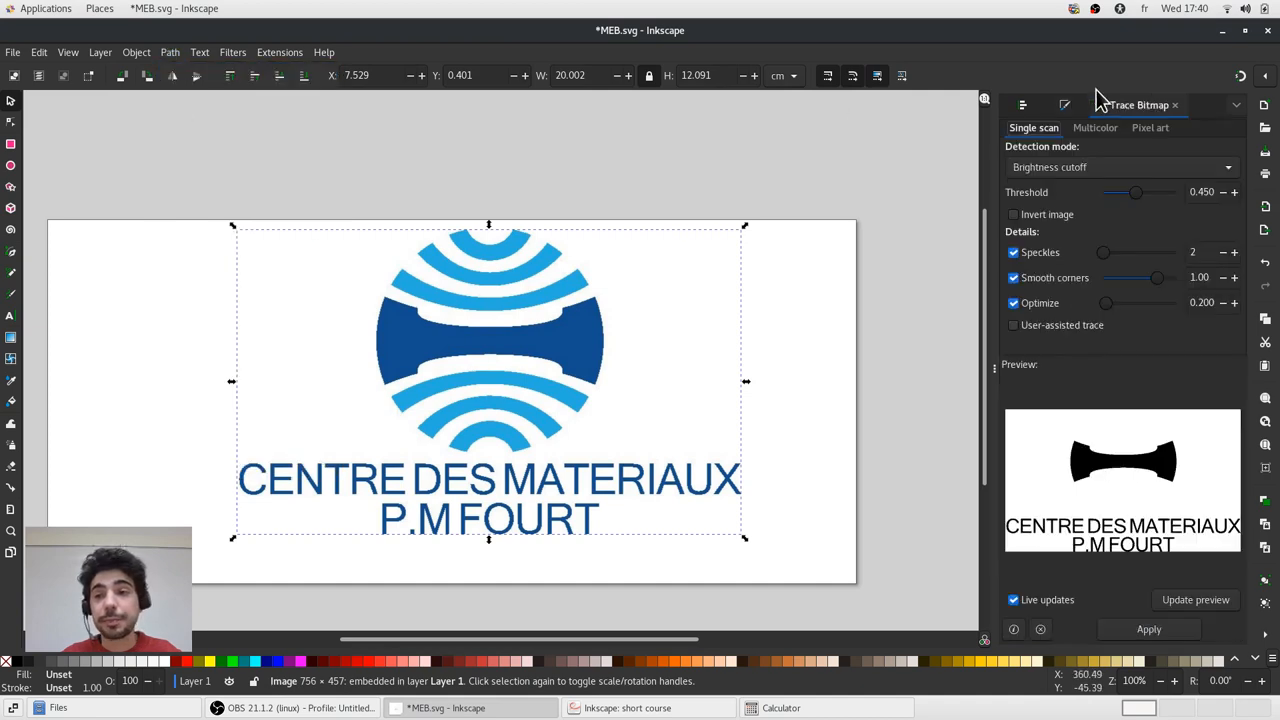
click(1094, 128)
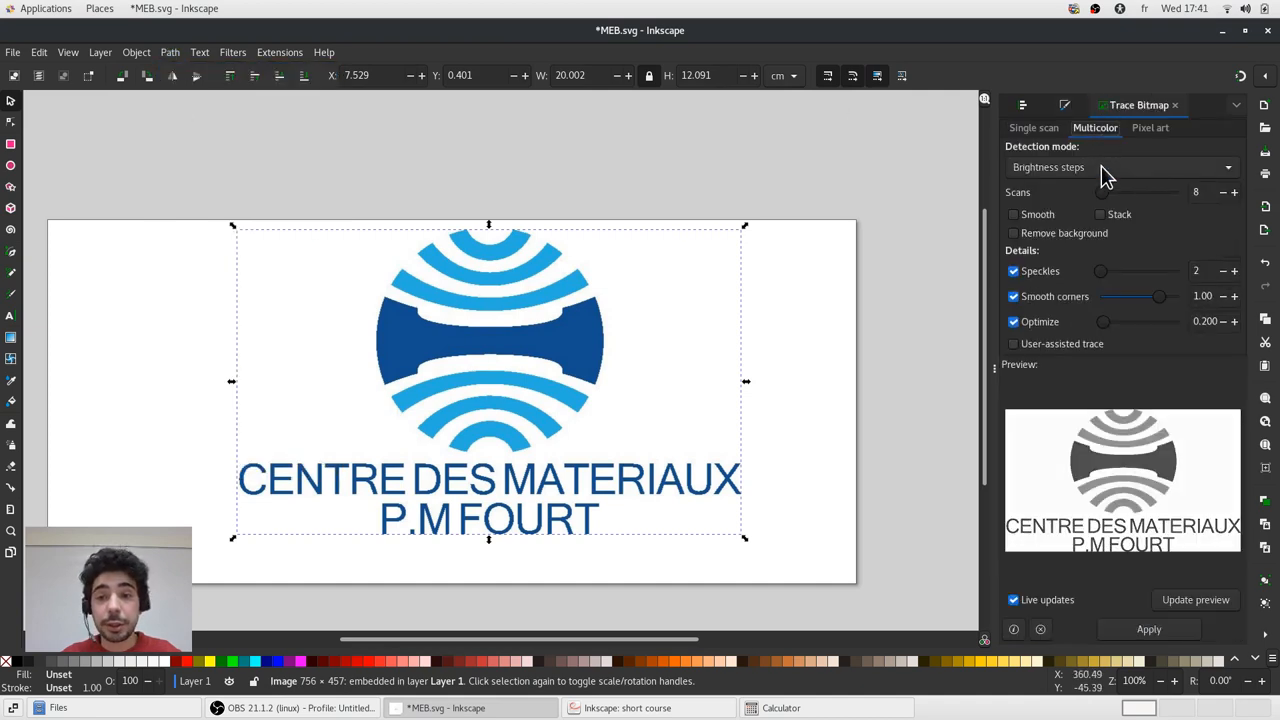
click(1120, 168)
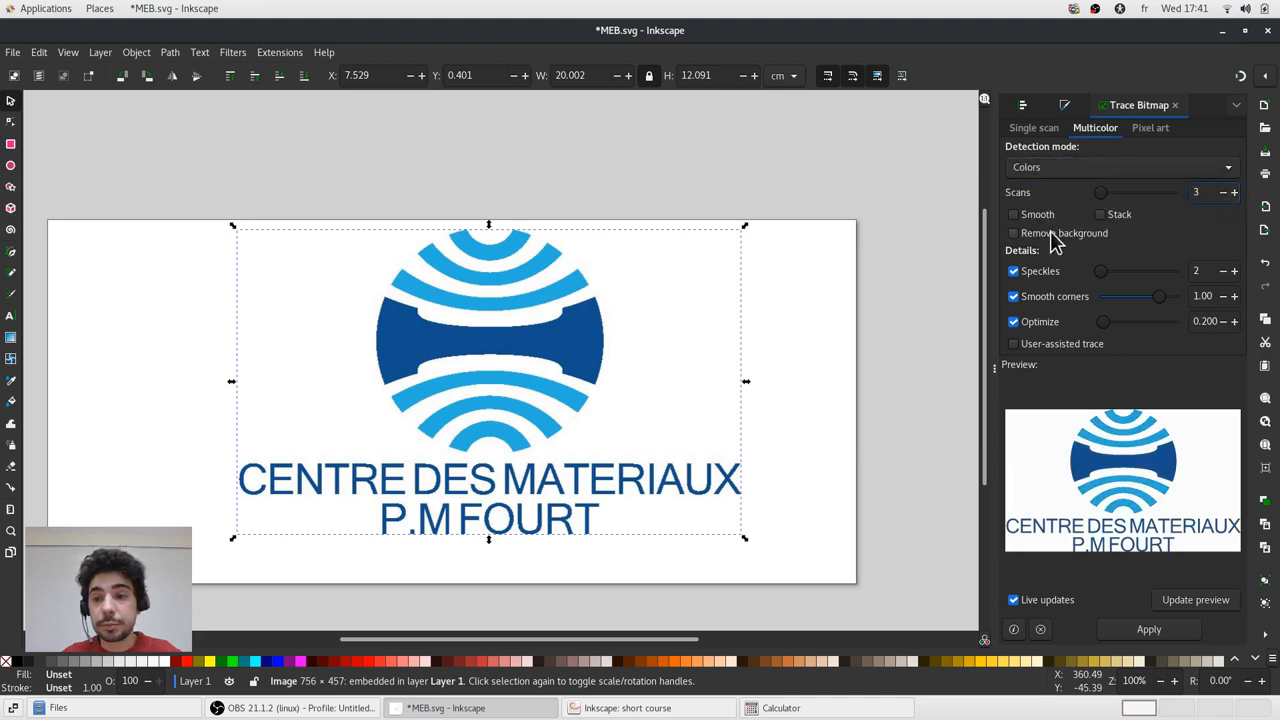
click(1012, 232)
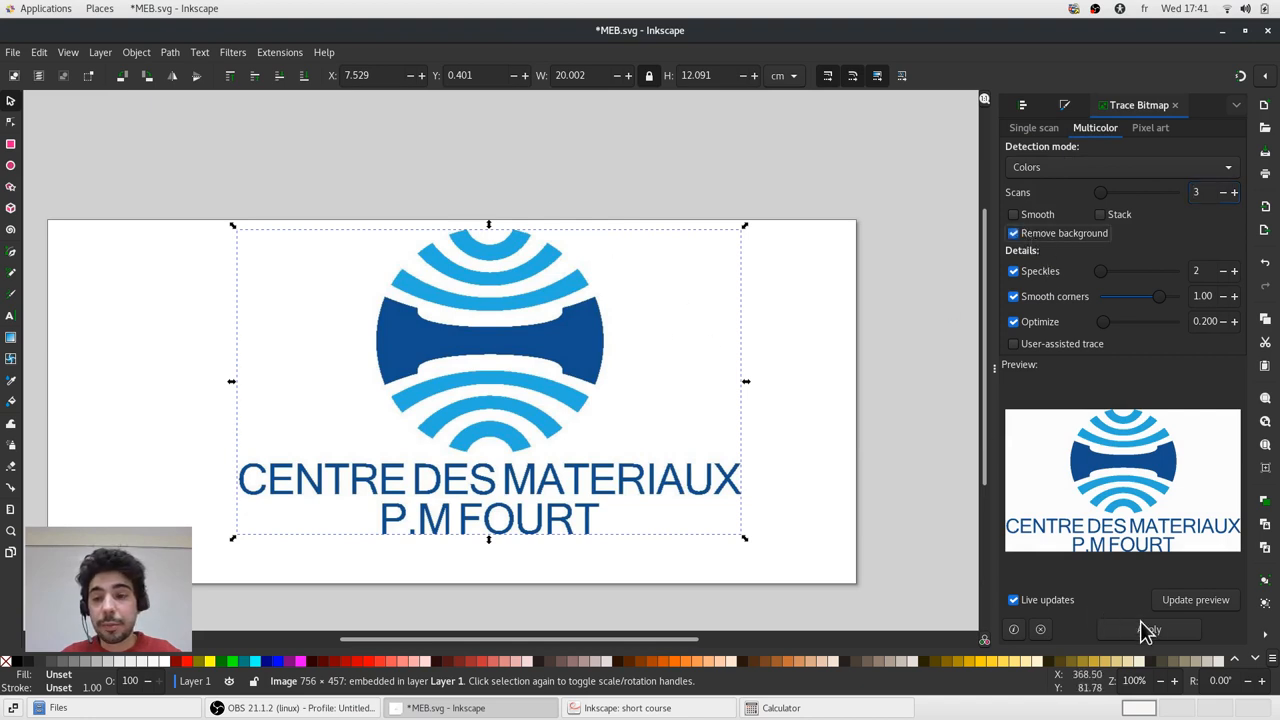
click(1148, 628)
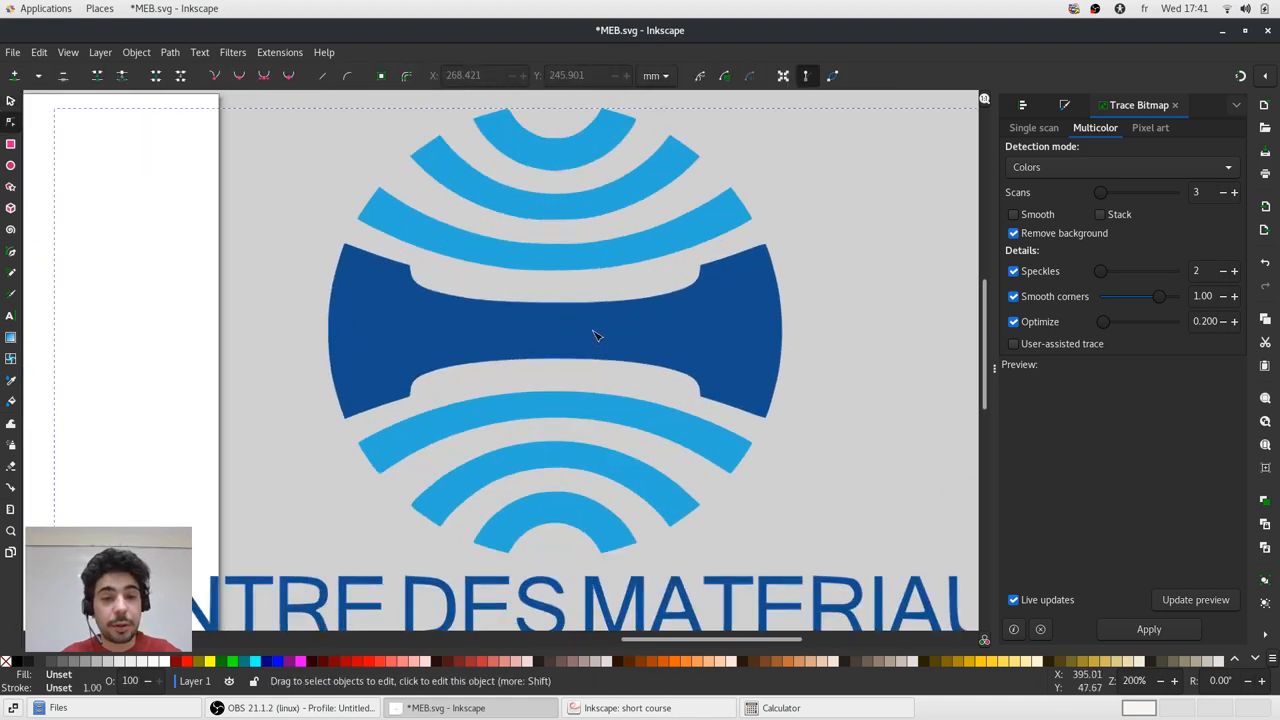
click(12, 120)
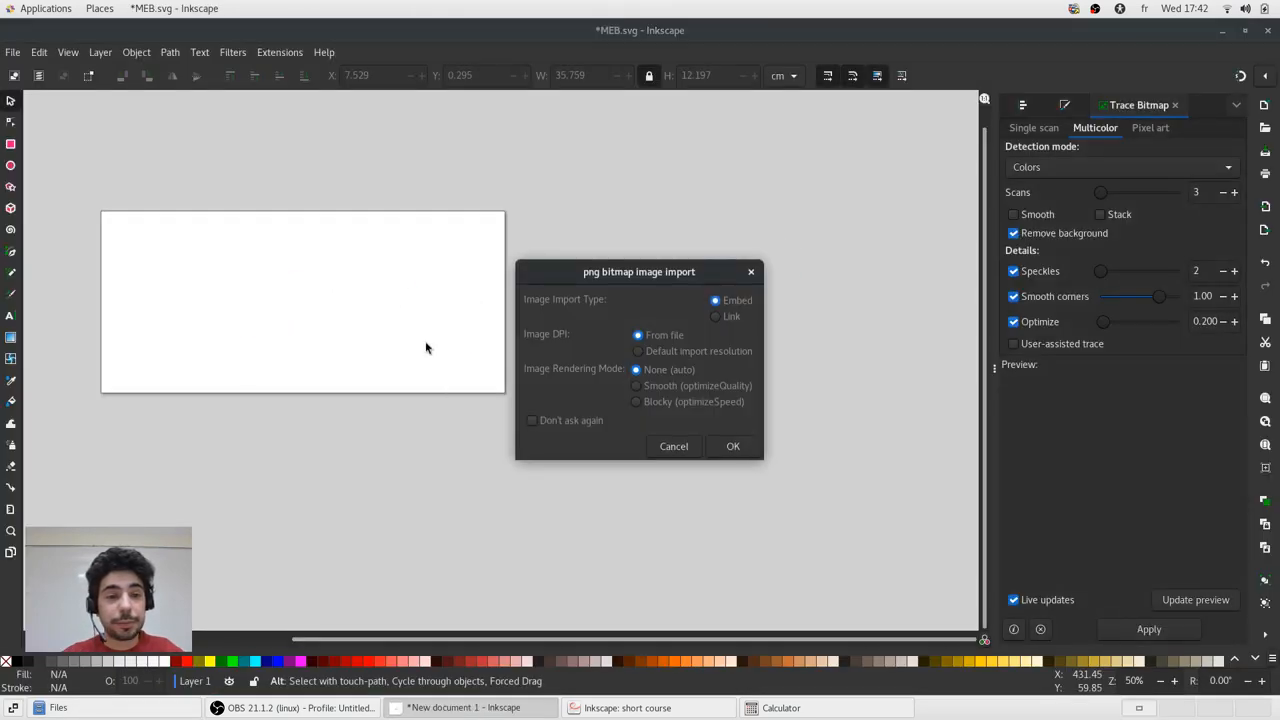
Import the stains PNG, trace it with a single scan into red blobs and move one blob aside.
click(732, 446)
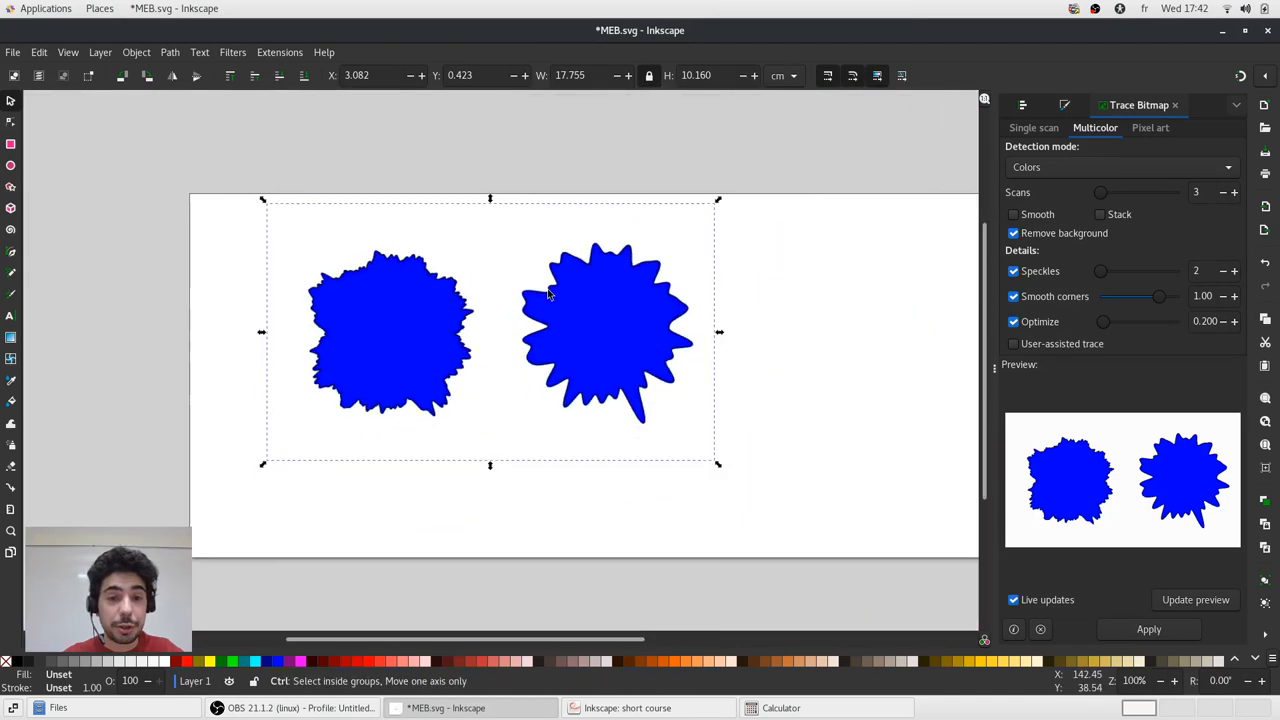
click(1032, 128)
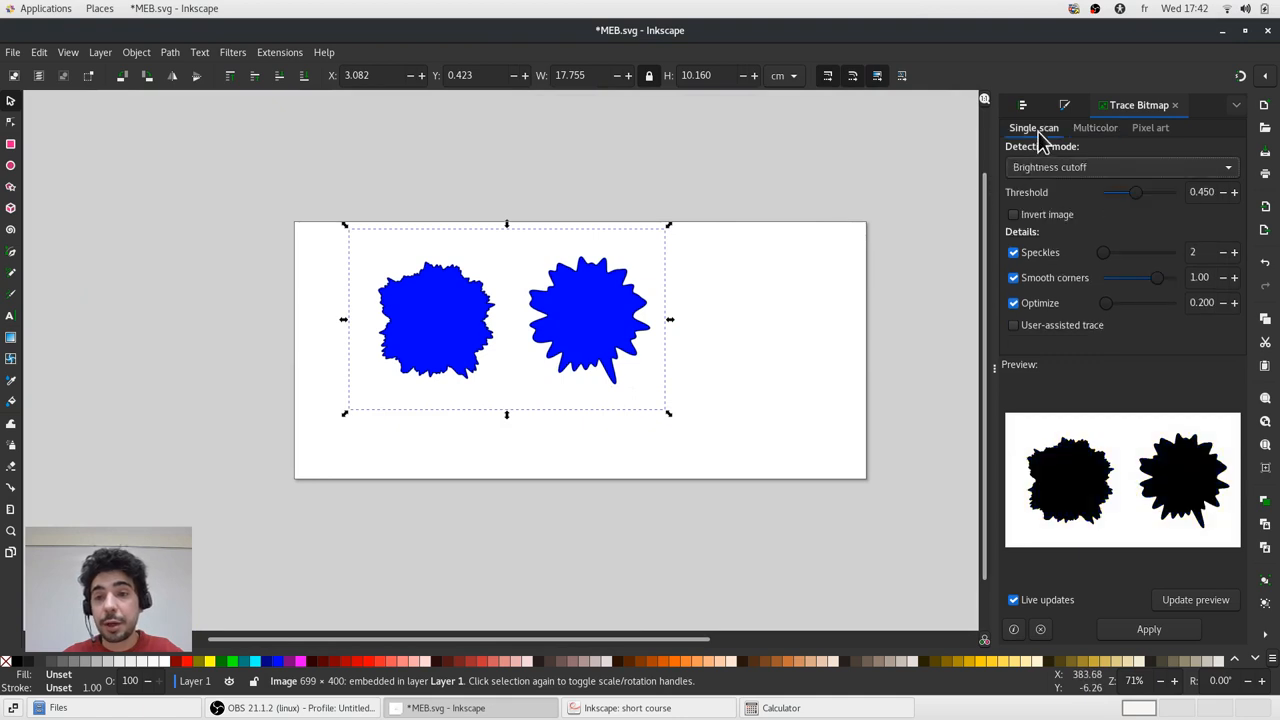
mouse_move(1090, 190)
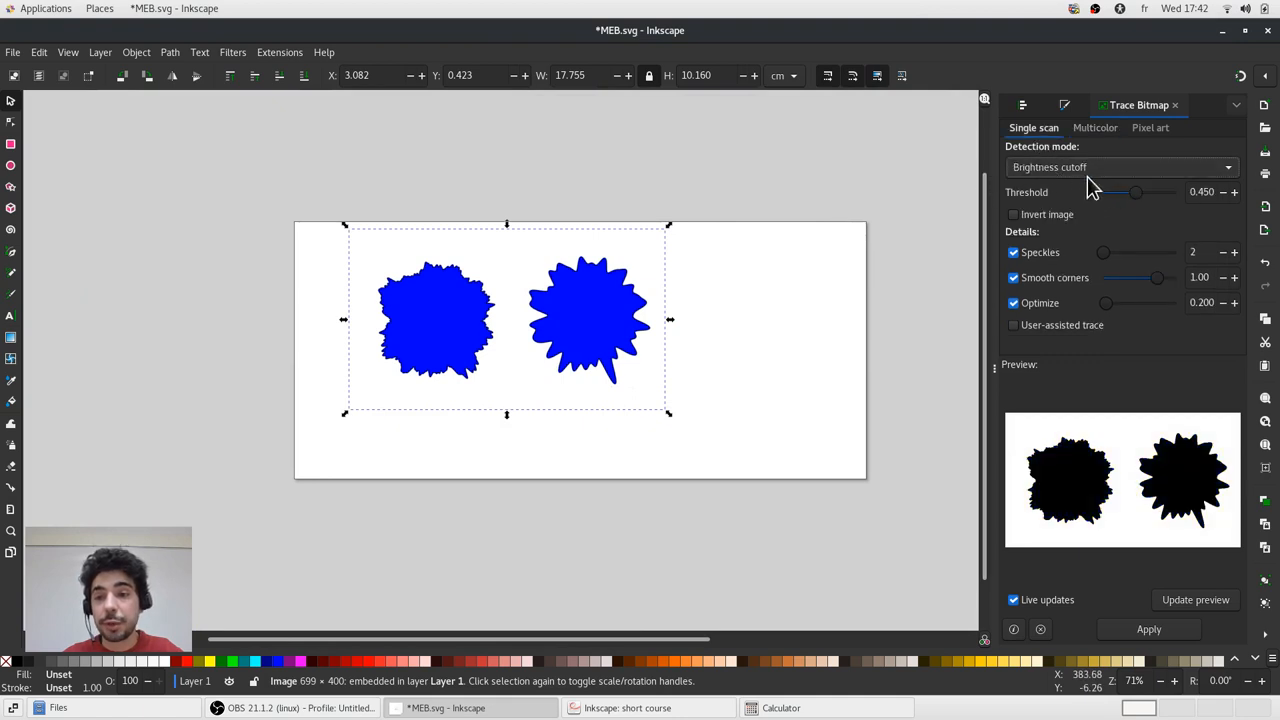
click(1148, 628)
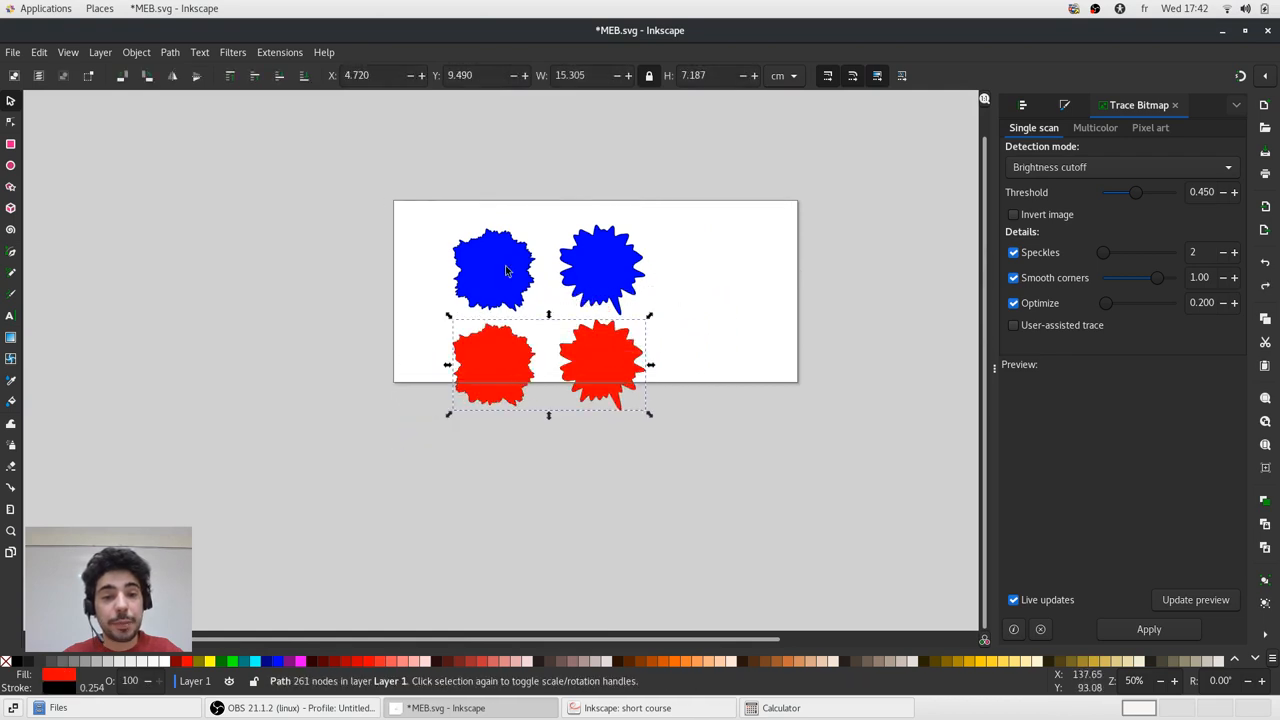
click(170, 52)
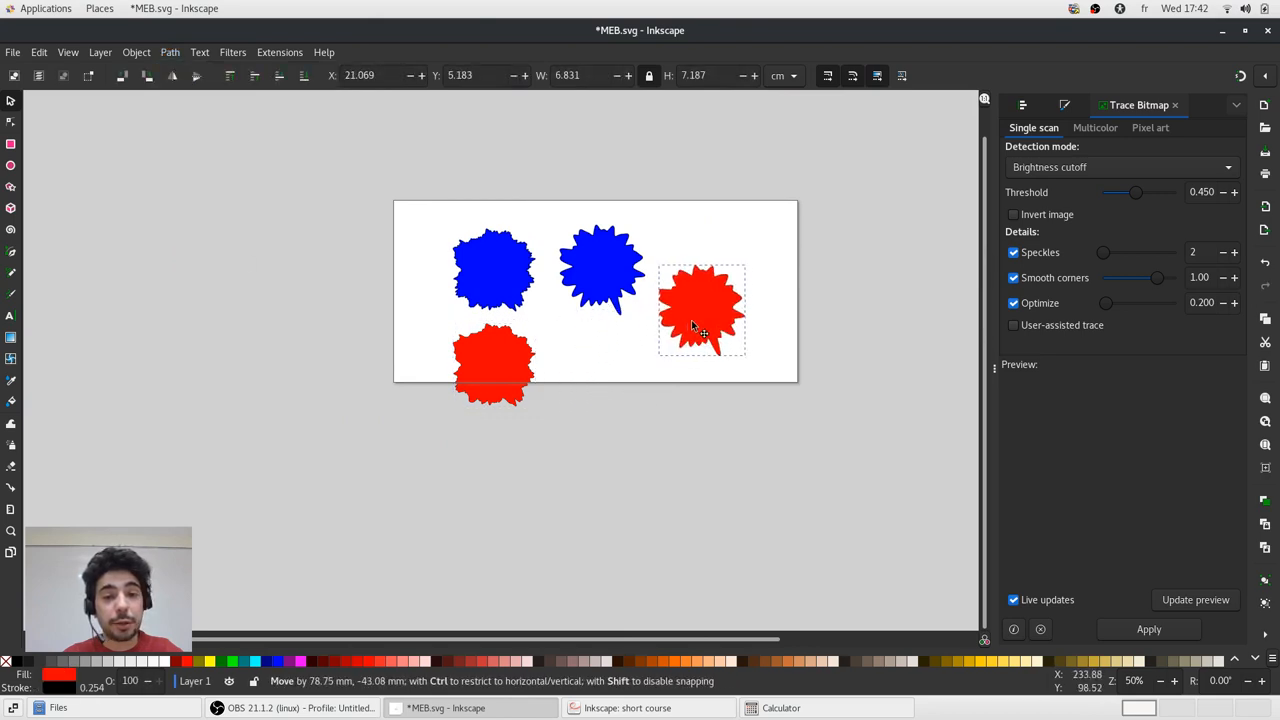
drag(702, 310, 712, 272)
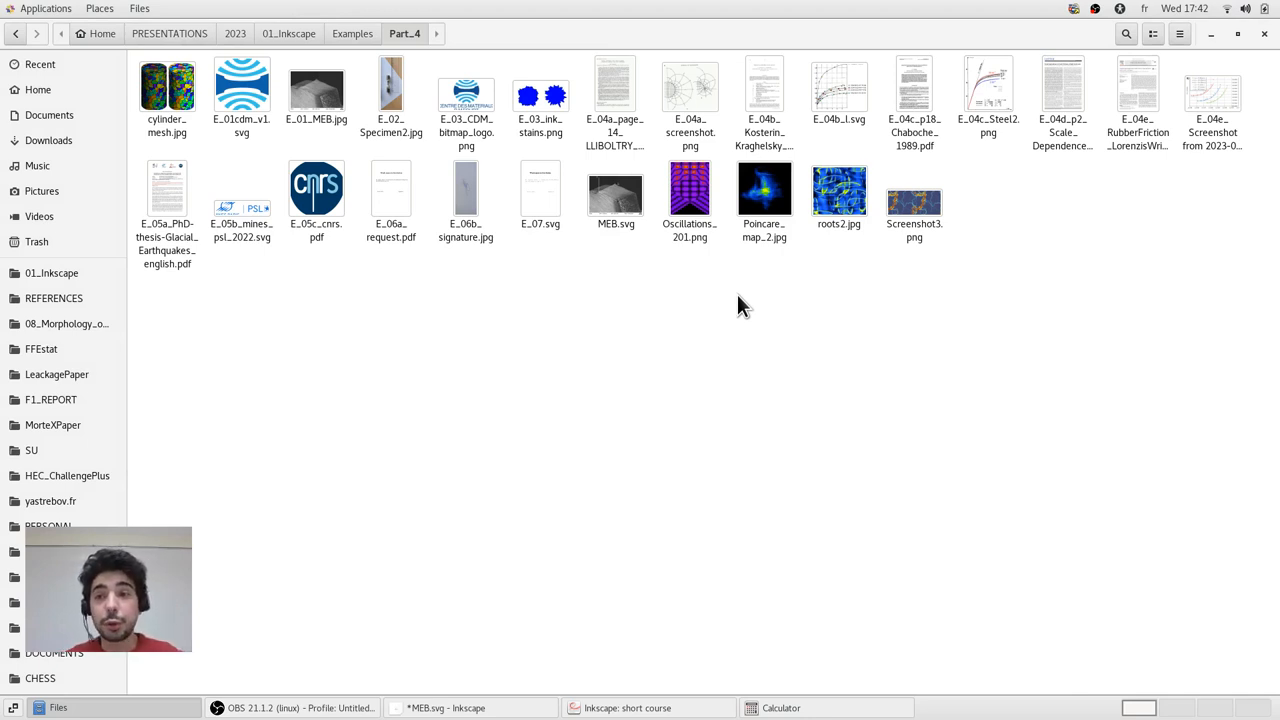
mouse_move(750, 216)
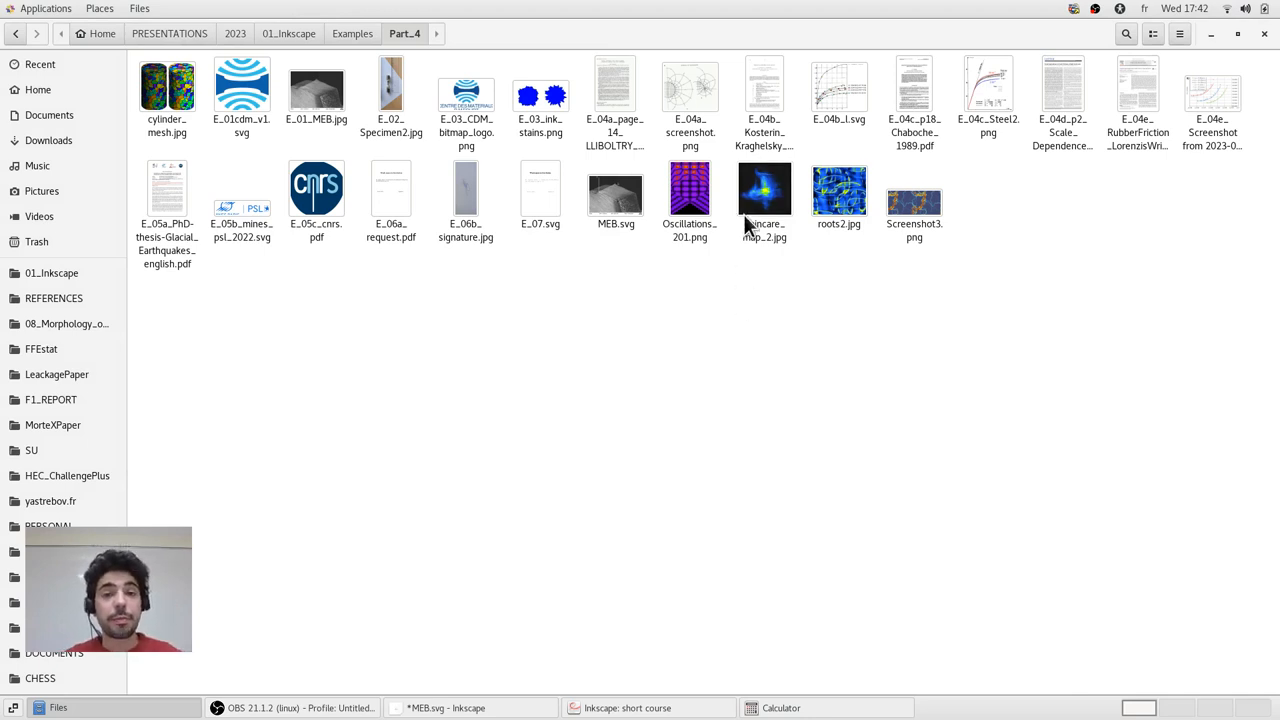
View the Poincaré map image and the glaciology field-lines screenshot from Files, then return to Inkscape.
double_click(614, 90)
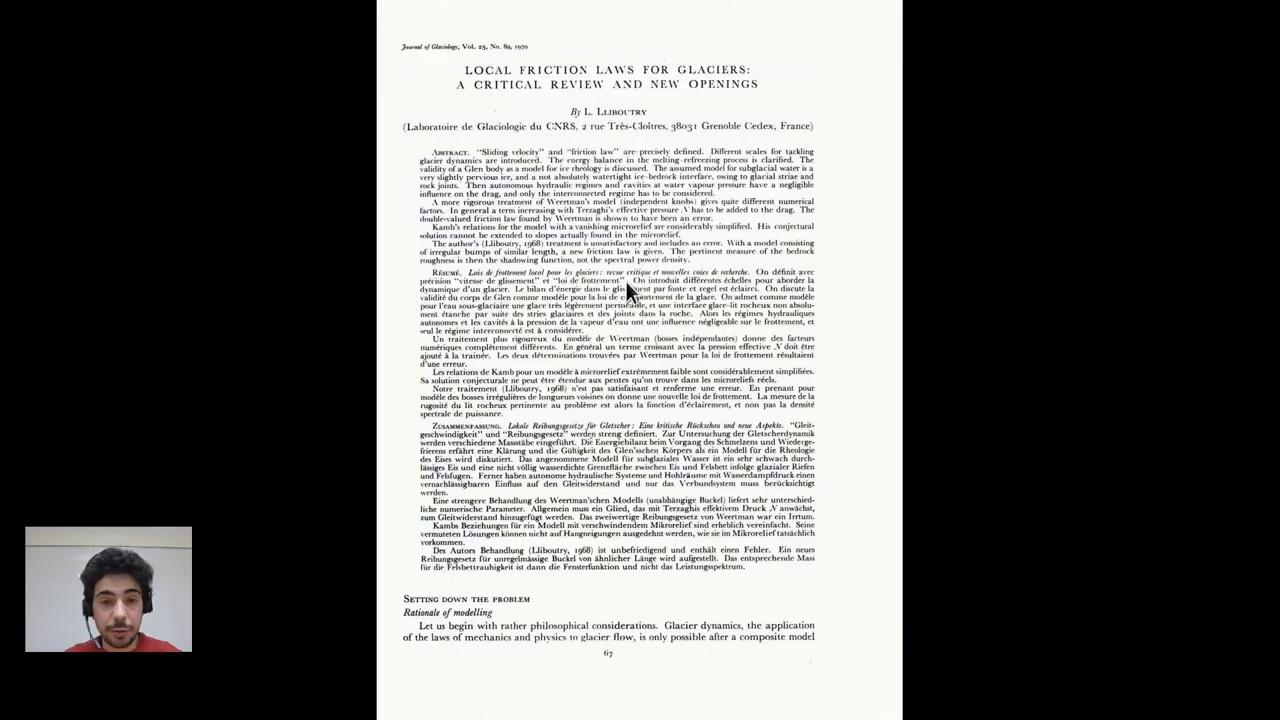
scroll(down, 3)
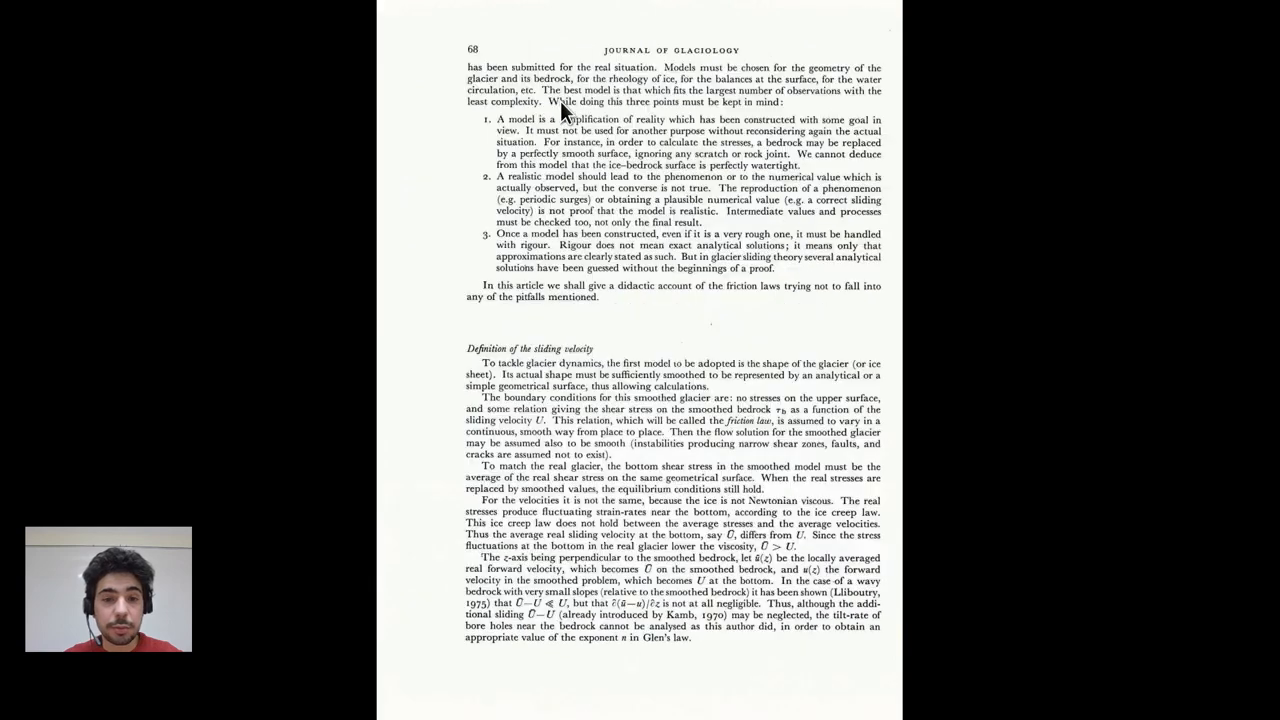
scroll(down, 3)
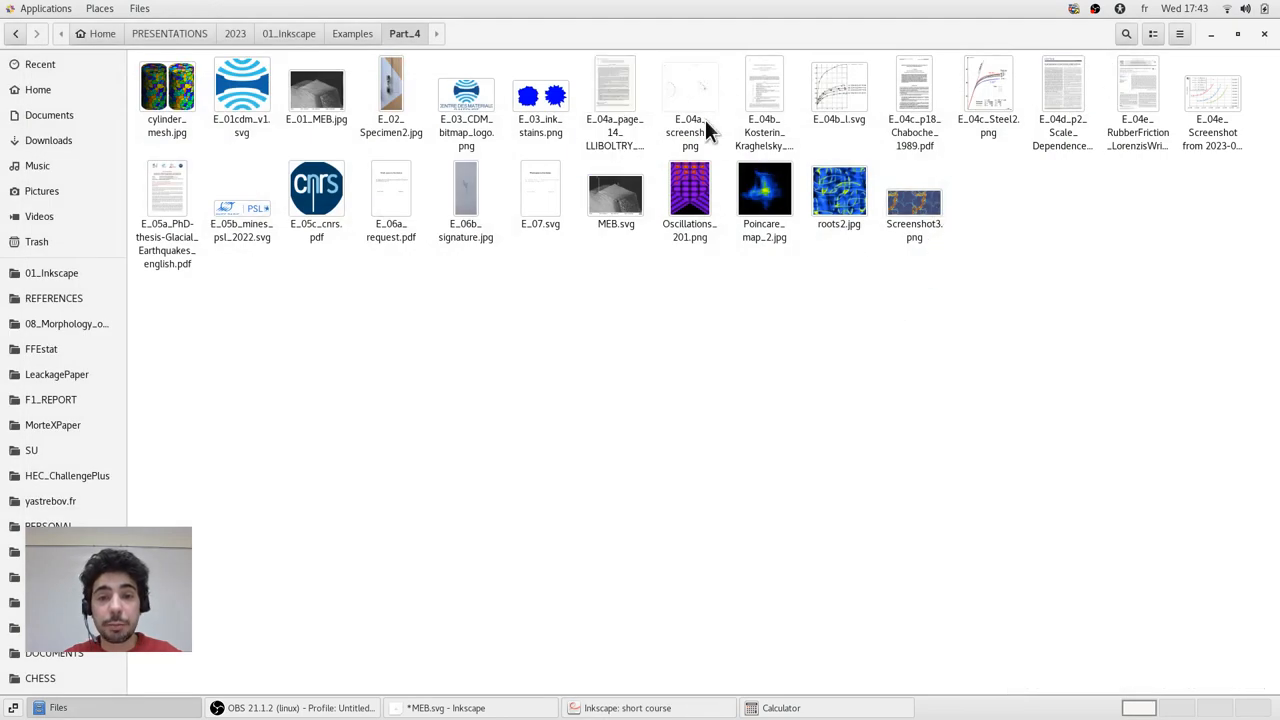
double_click(690, 90)
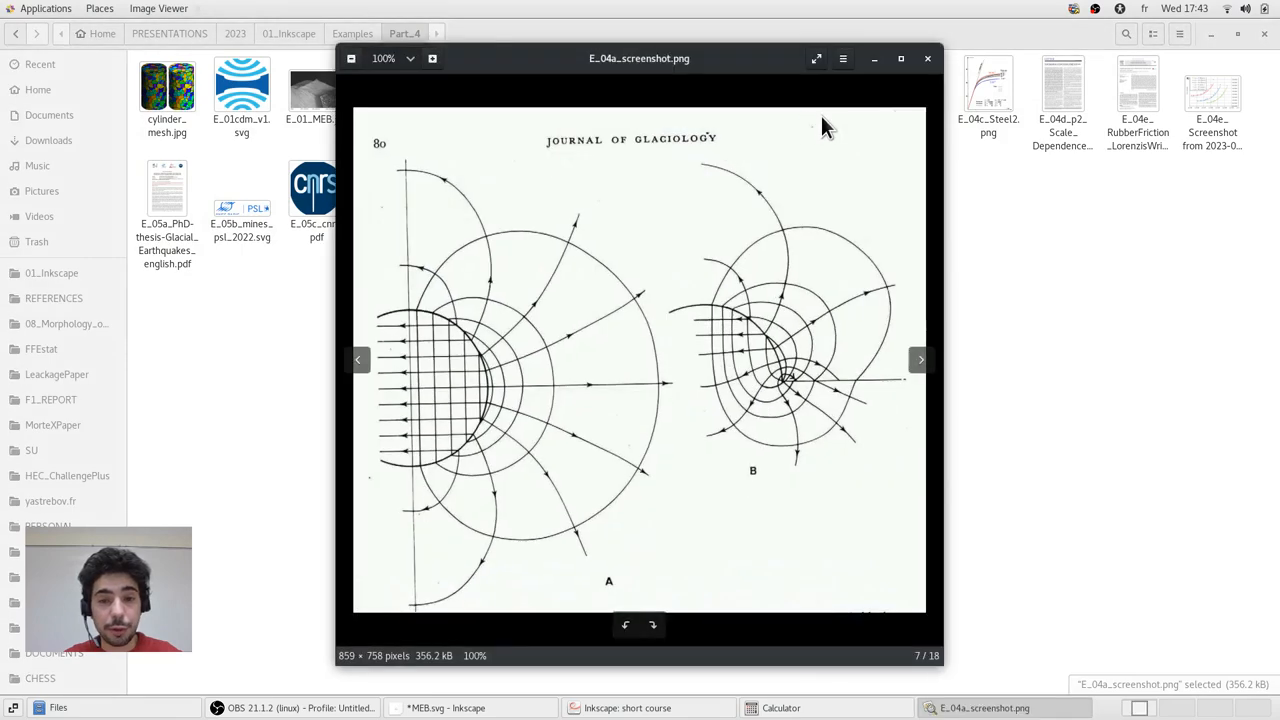
click(928, 58)
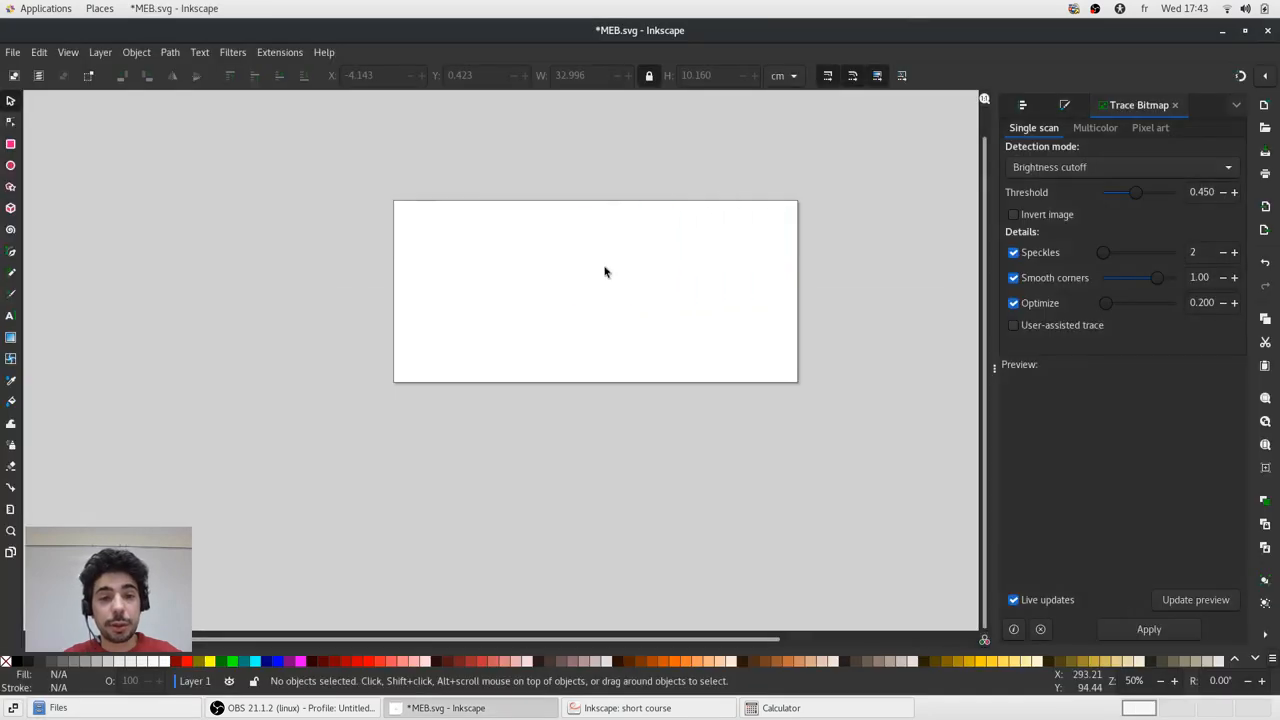
Trace the imported glaciology figure with a raised brightness cutoff and move the red shapes off the image.
click(596, 290)
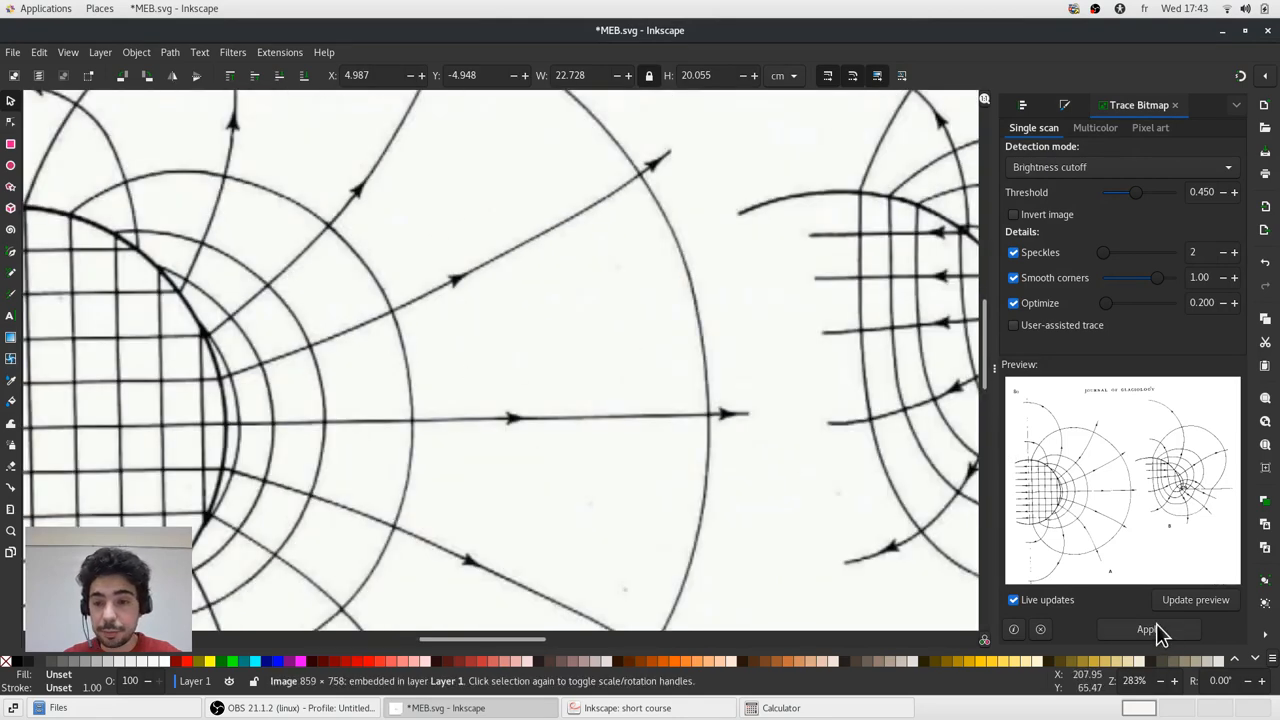
drag(1136, 192, 1150, 192)
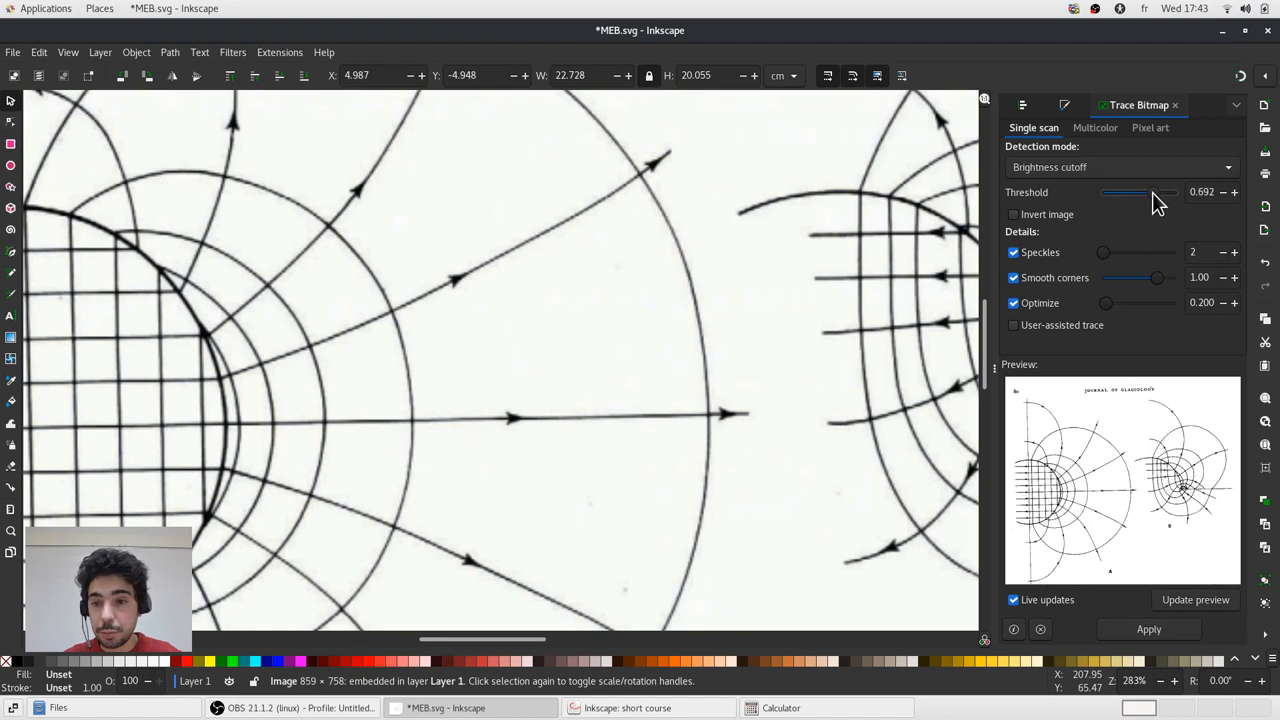
drag(1124, 192, 1164, 192)
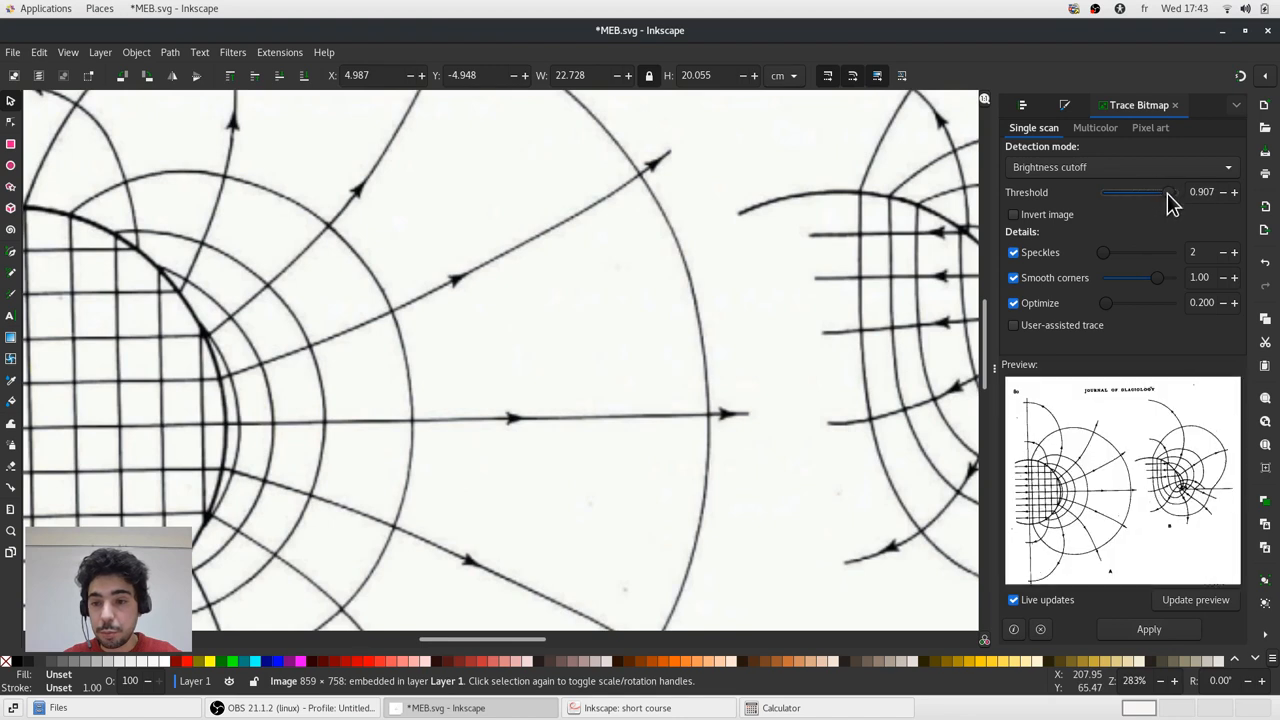
drag(1176, 192, 1164, 192)
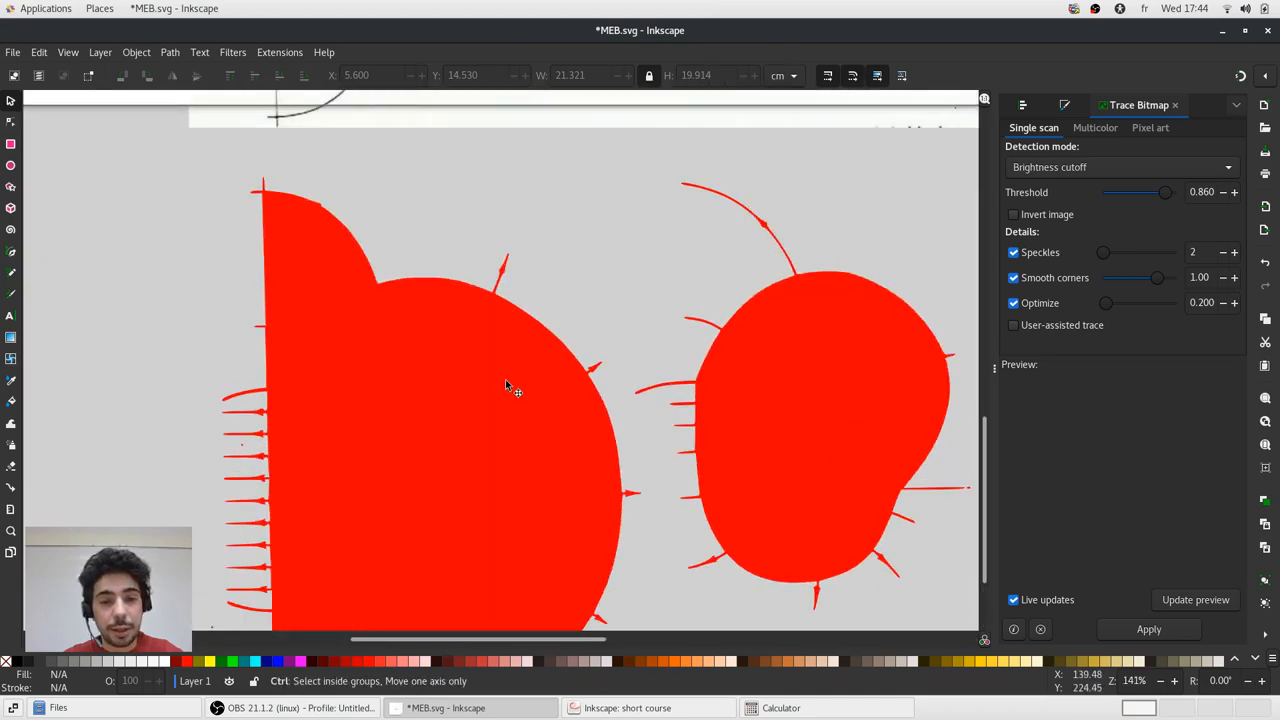
drag(516, 390, 756, 336)
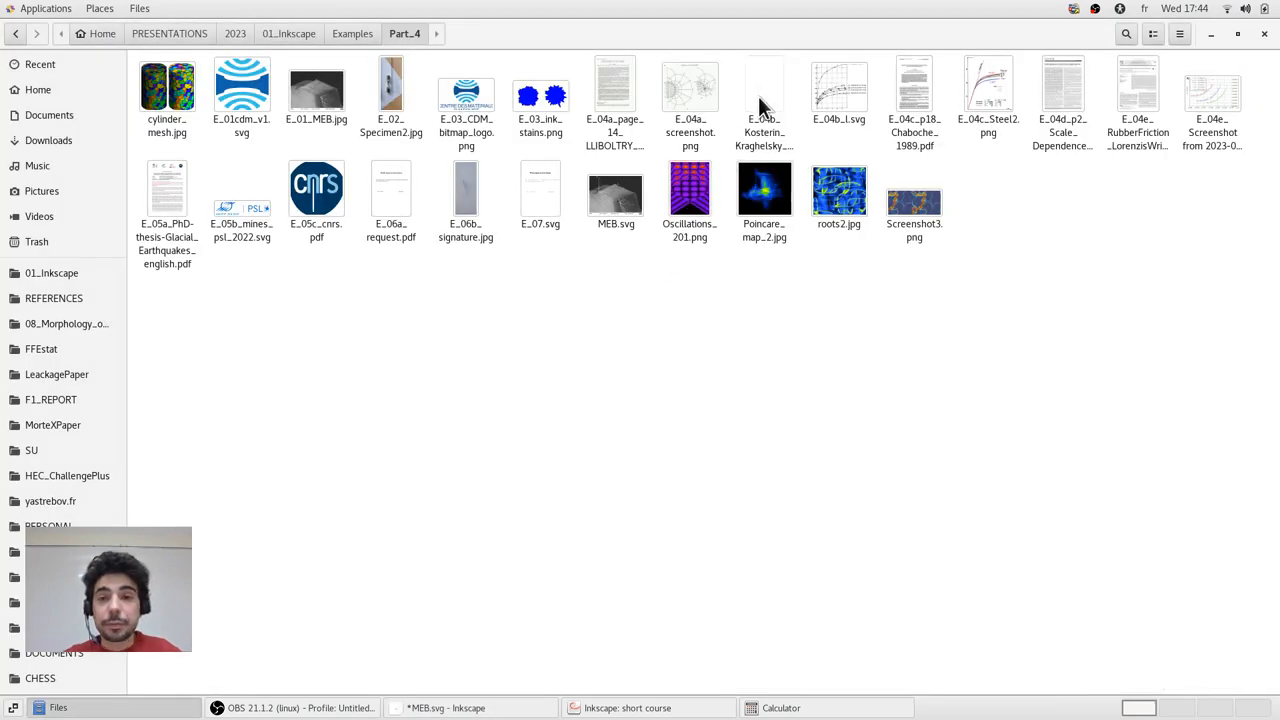
double_click(764, 90)
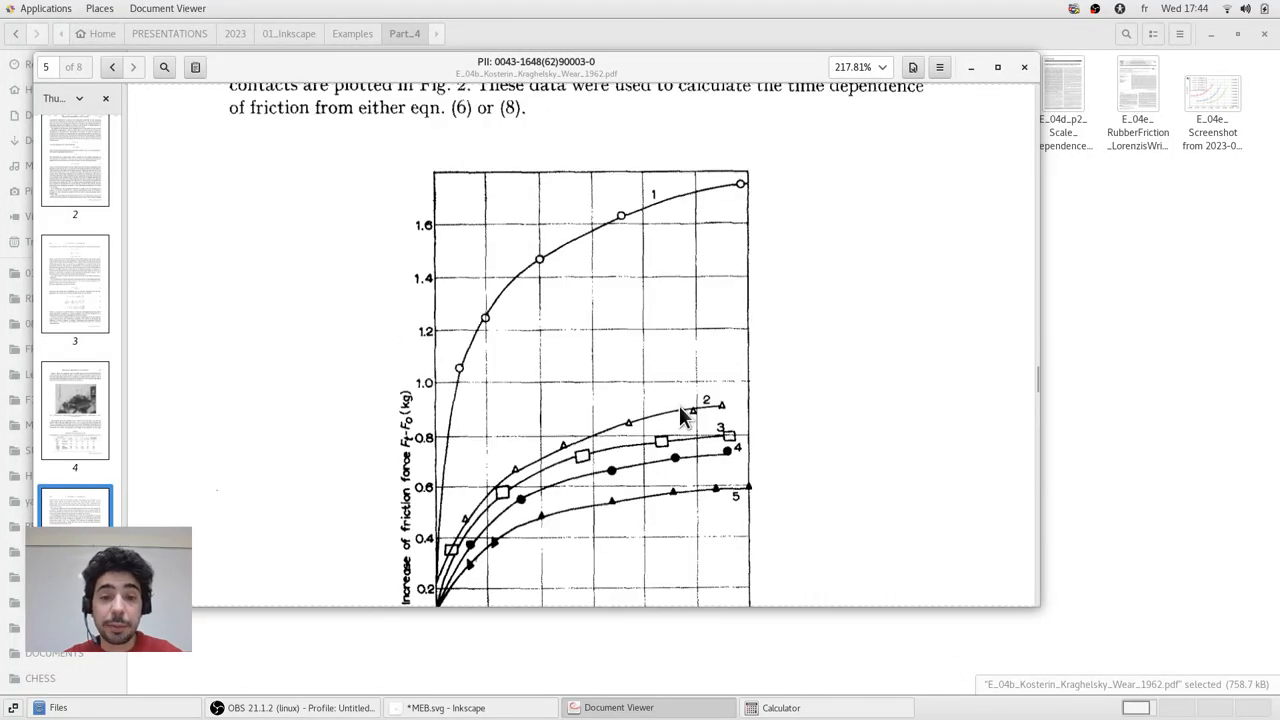
mouse_move(672, 302)
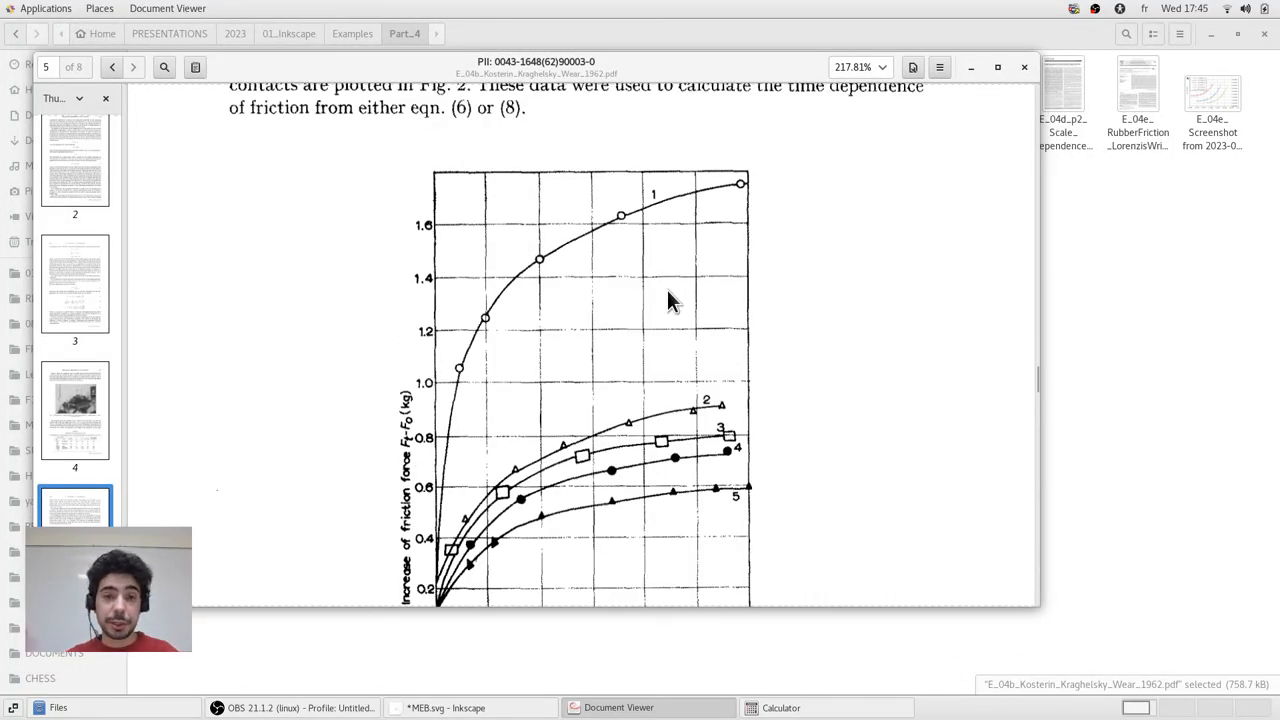
scroll(down, 3)
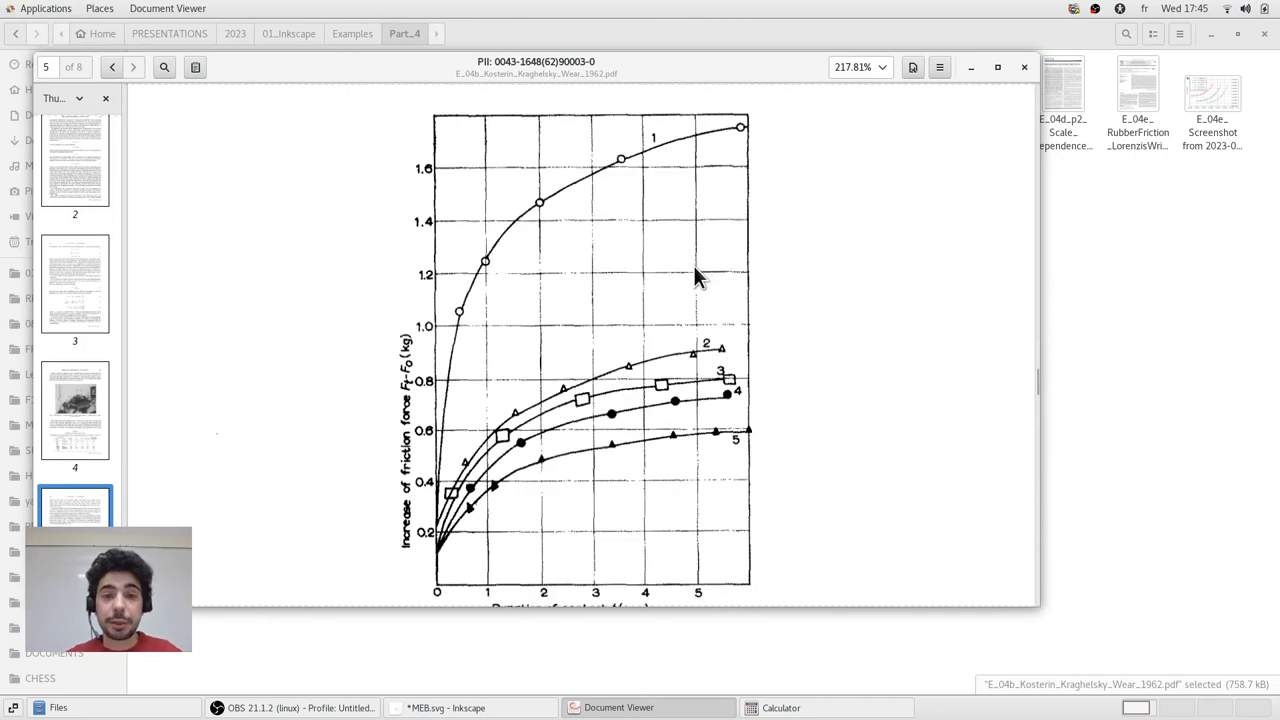
mouse_move(578, 288)
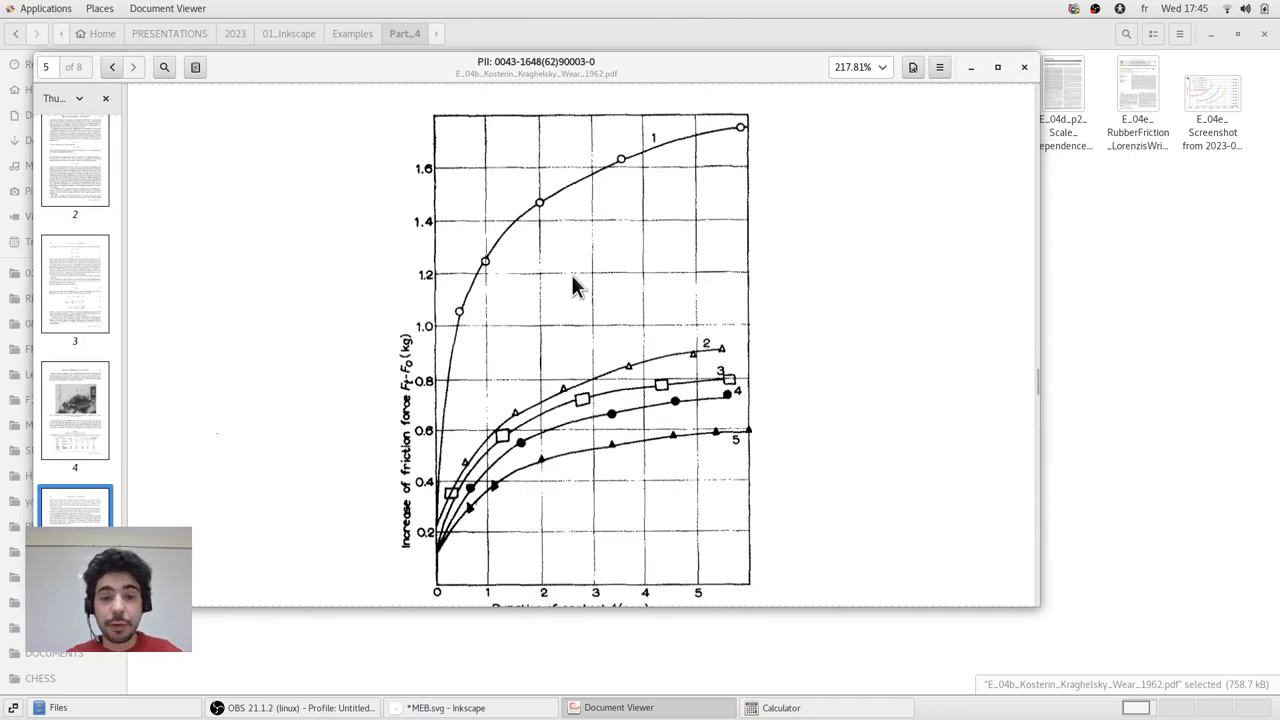
mouse_move(498, 280)
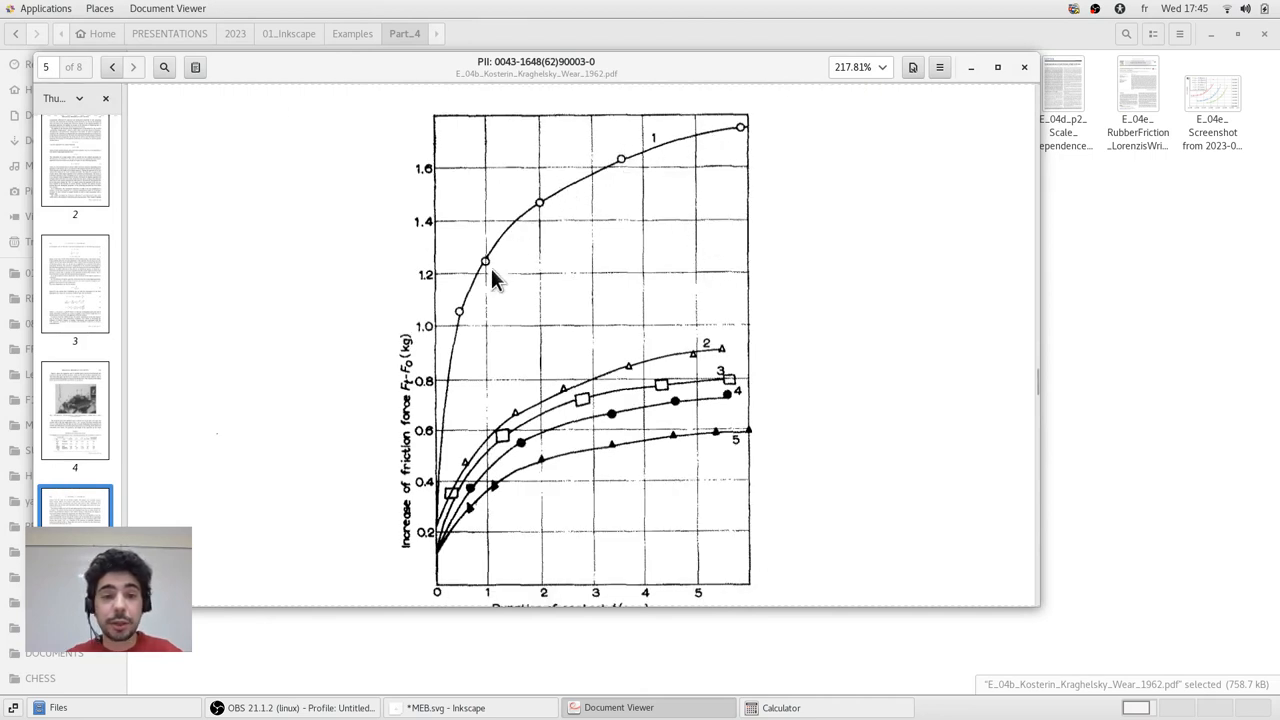
scroll(down, 3)
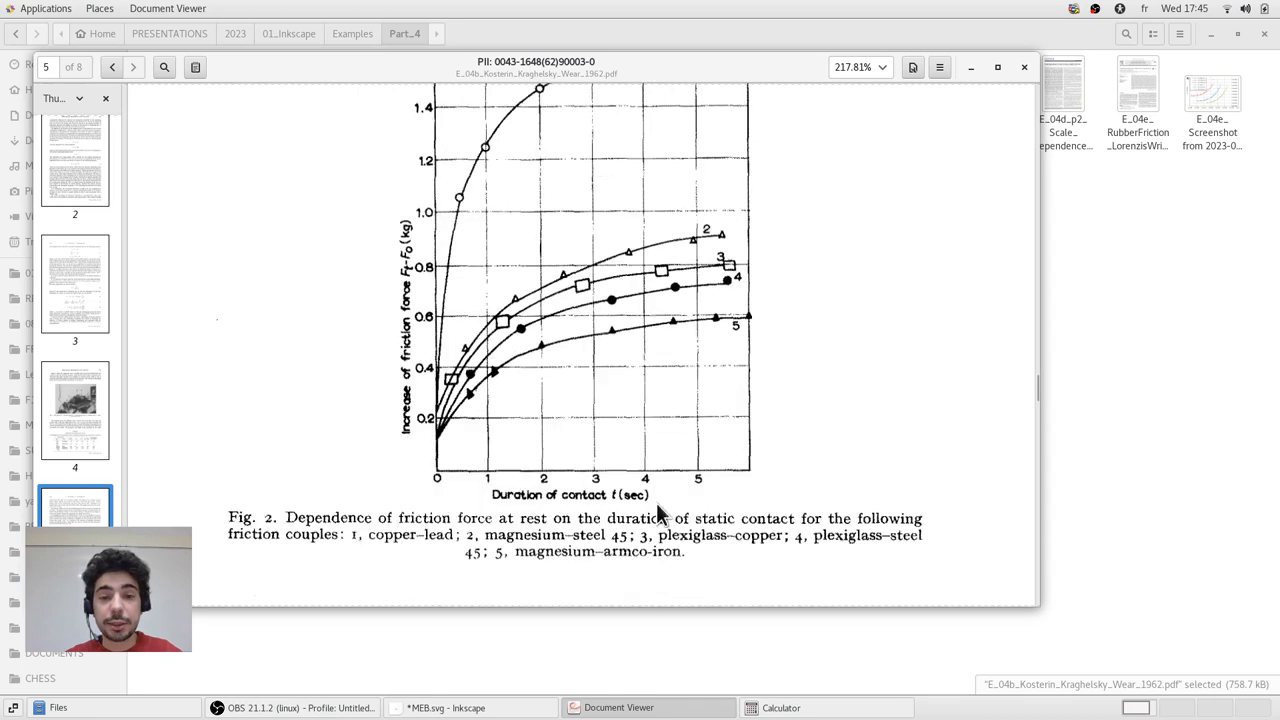
scroll(down, 3)
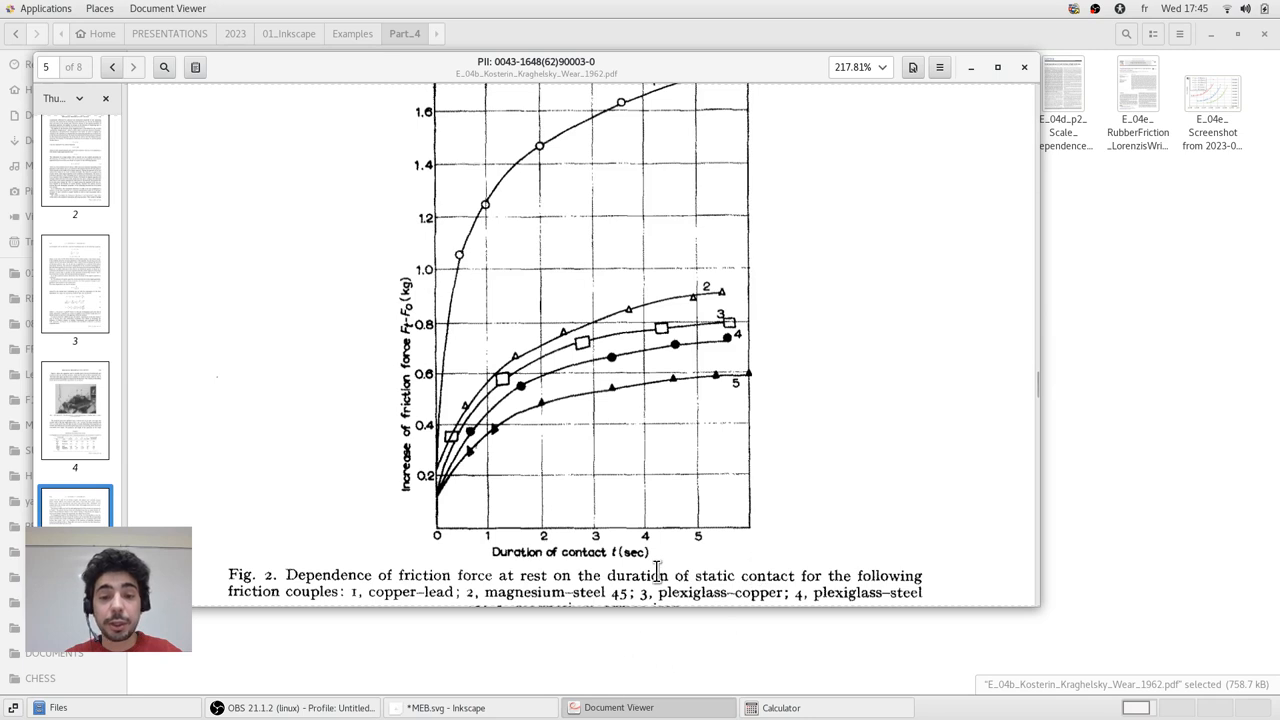
scroll(down, 3)
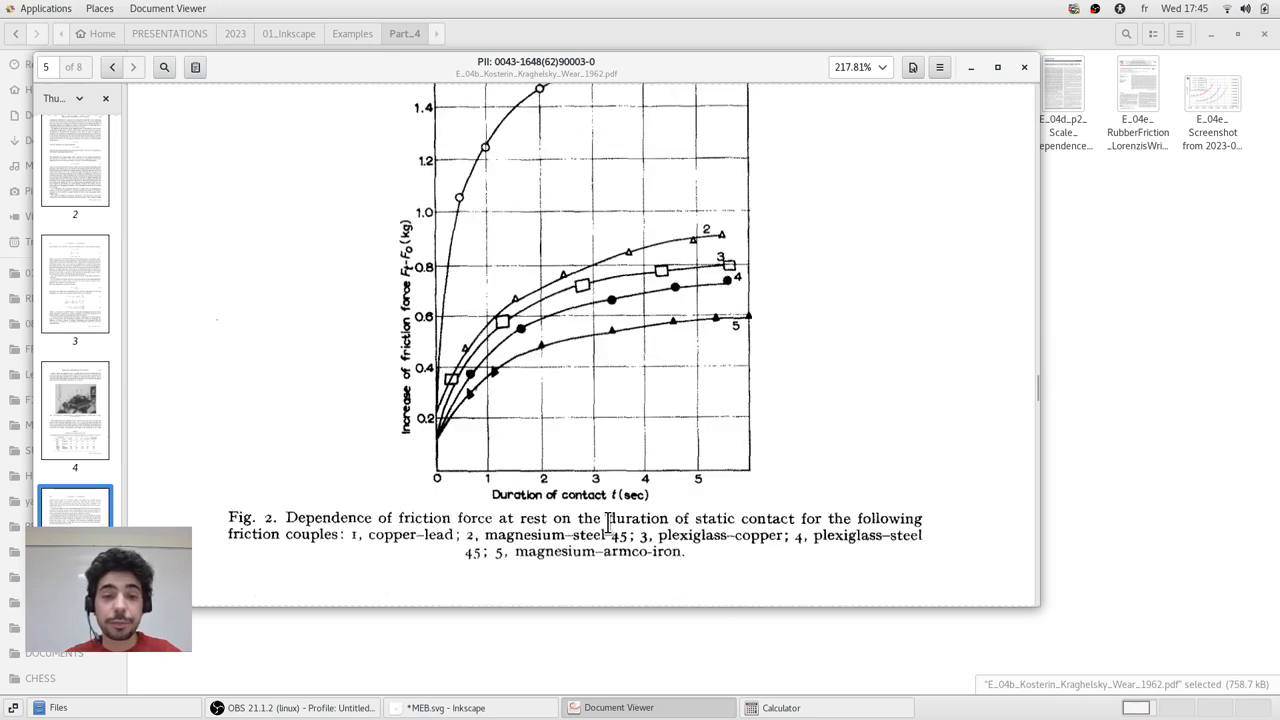
mouse_move(820, 304)
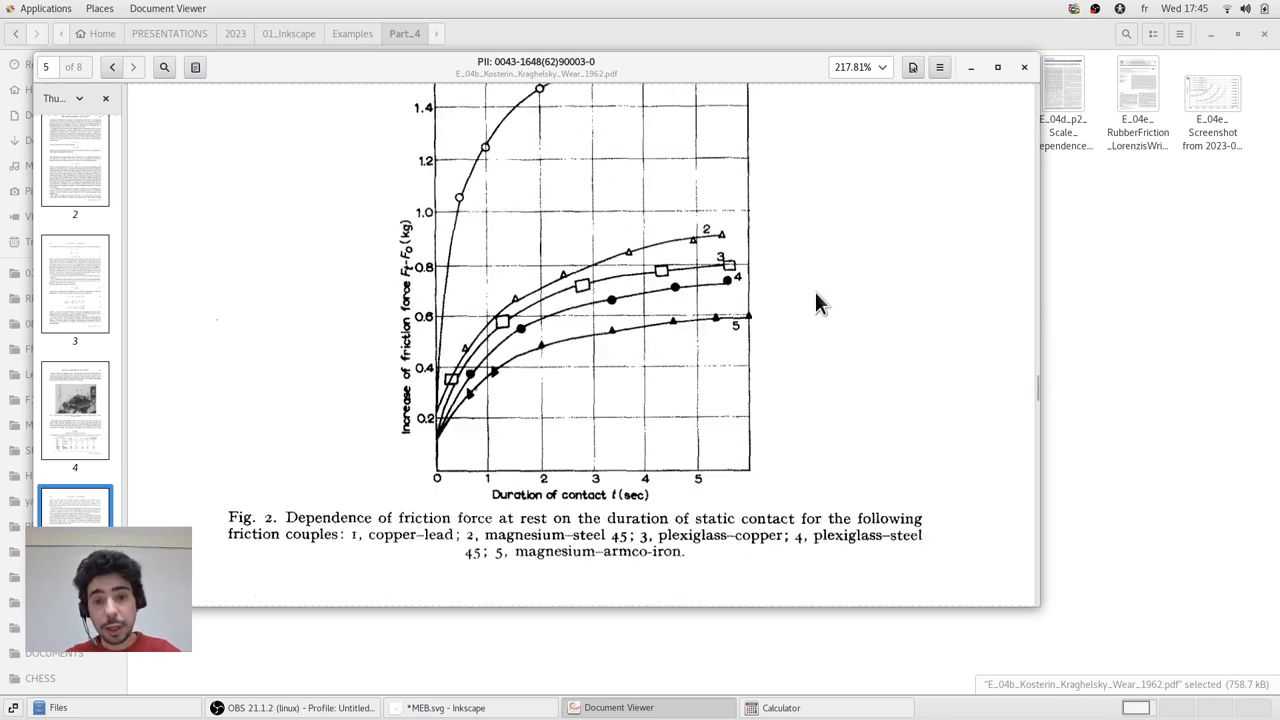
mouse_move(810, 360)
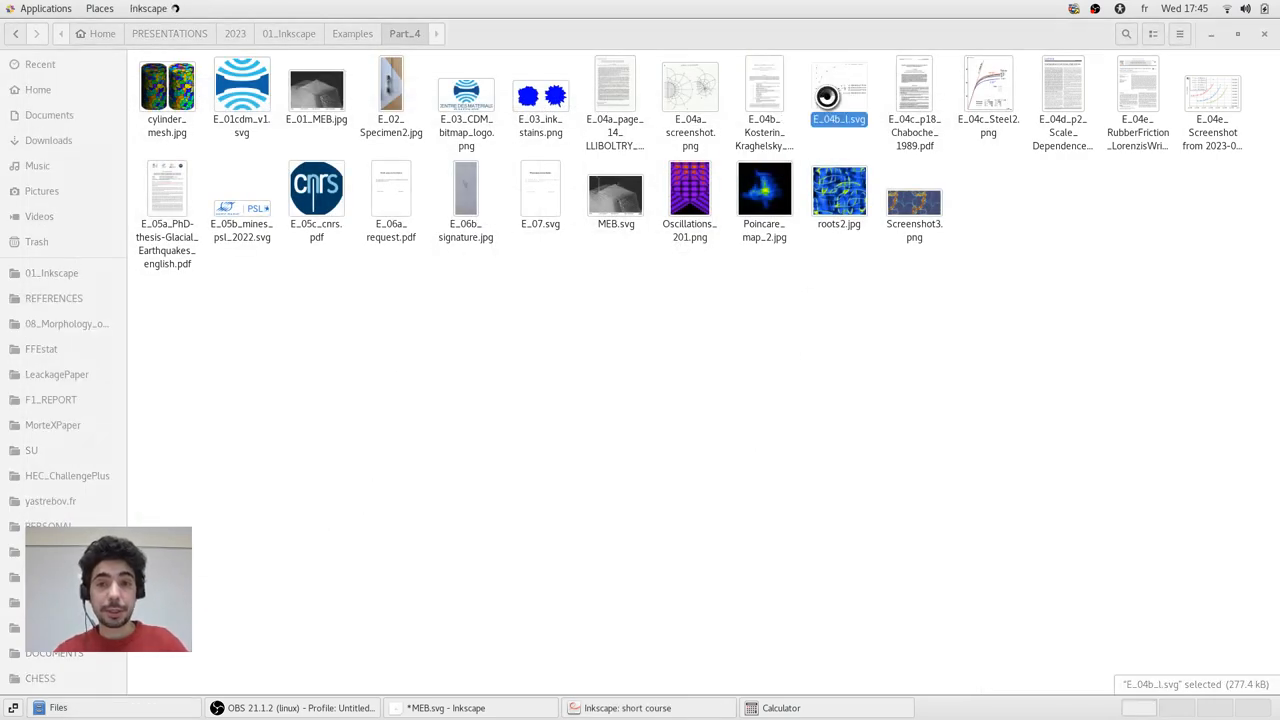
Open the redrawn E_04b friction-force plot SVG in Inkscape and look over its markers and legend.
double_click(838, 90)
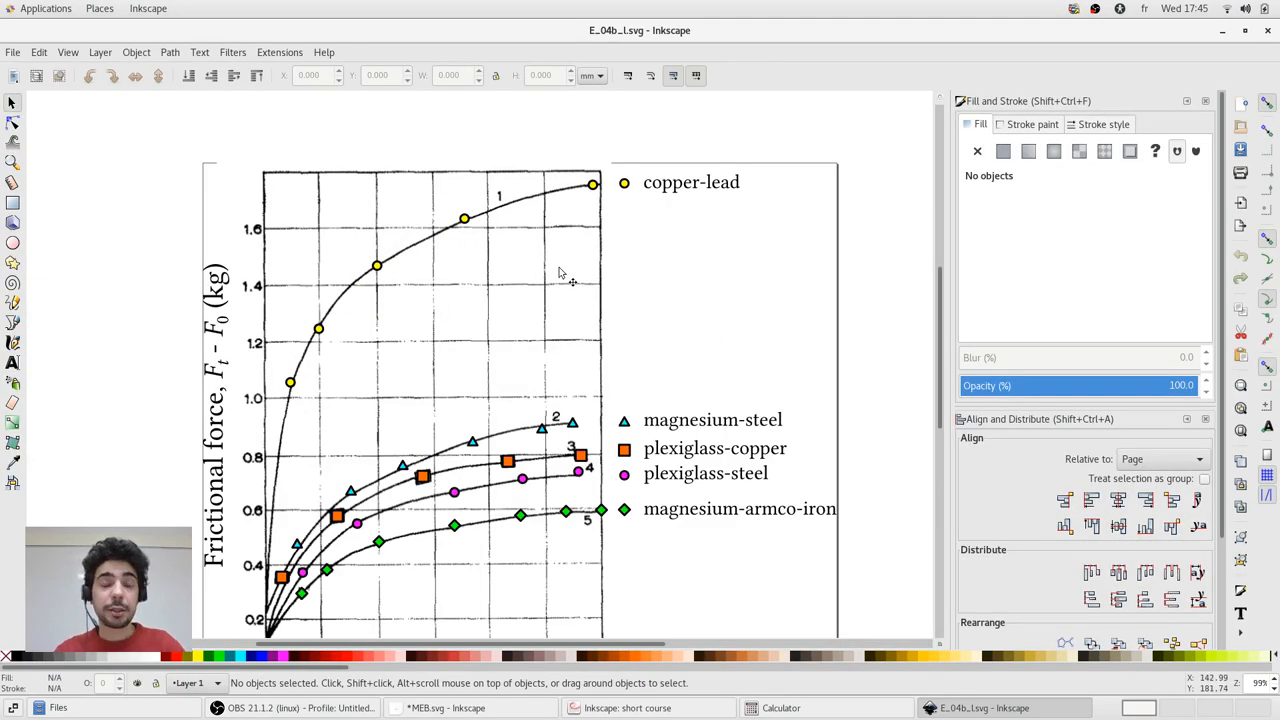
mouse_move(480, 232)
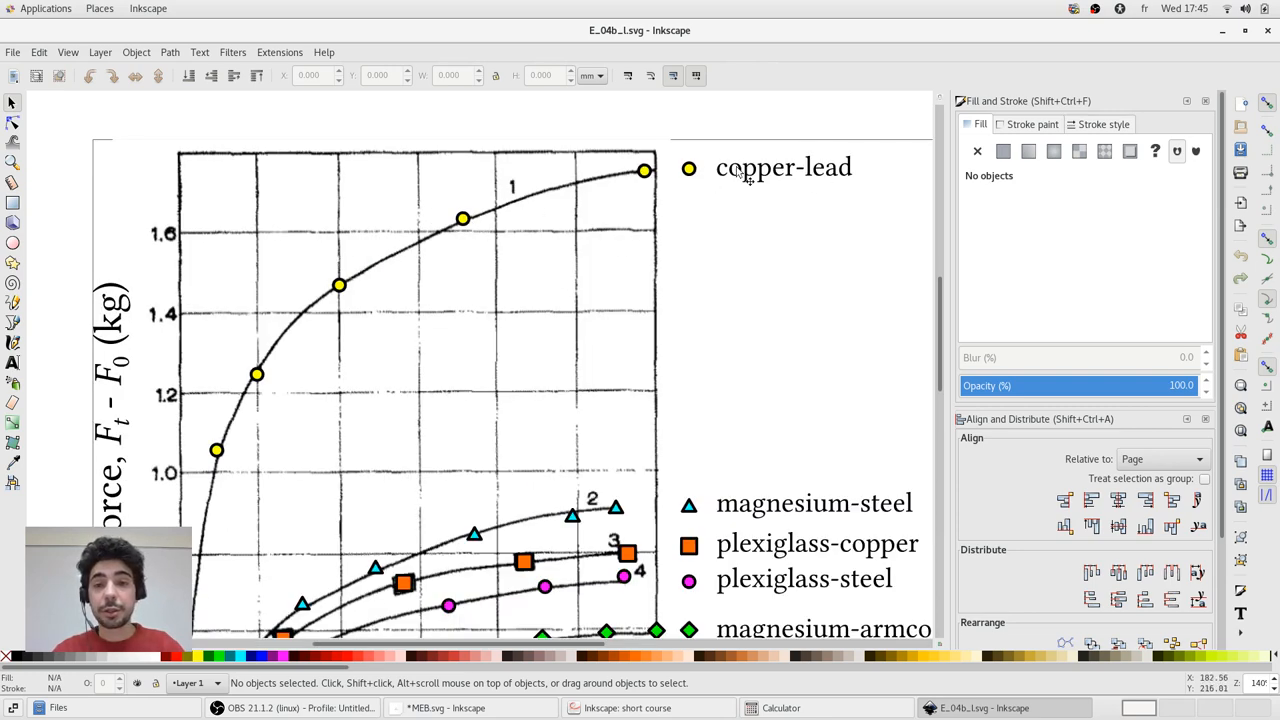
scroll(down, 3)
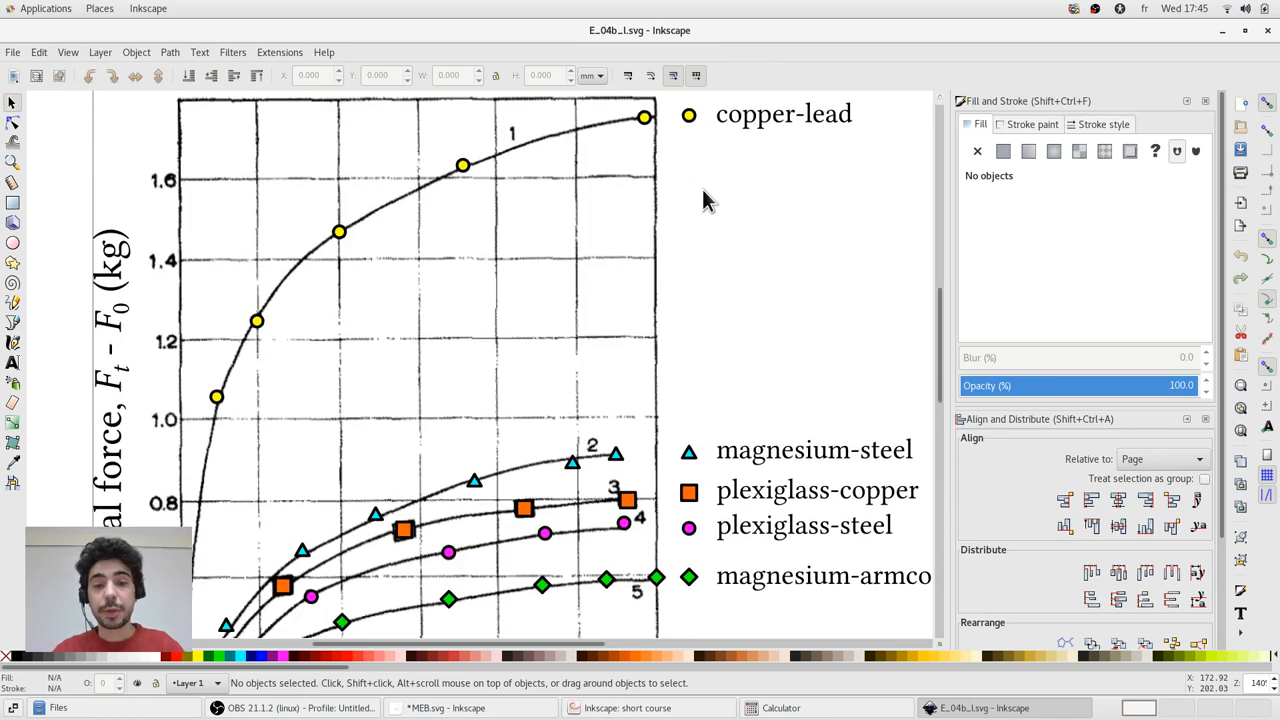
scroll(down, 3)
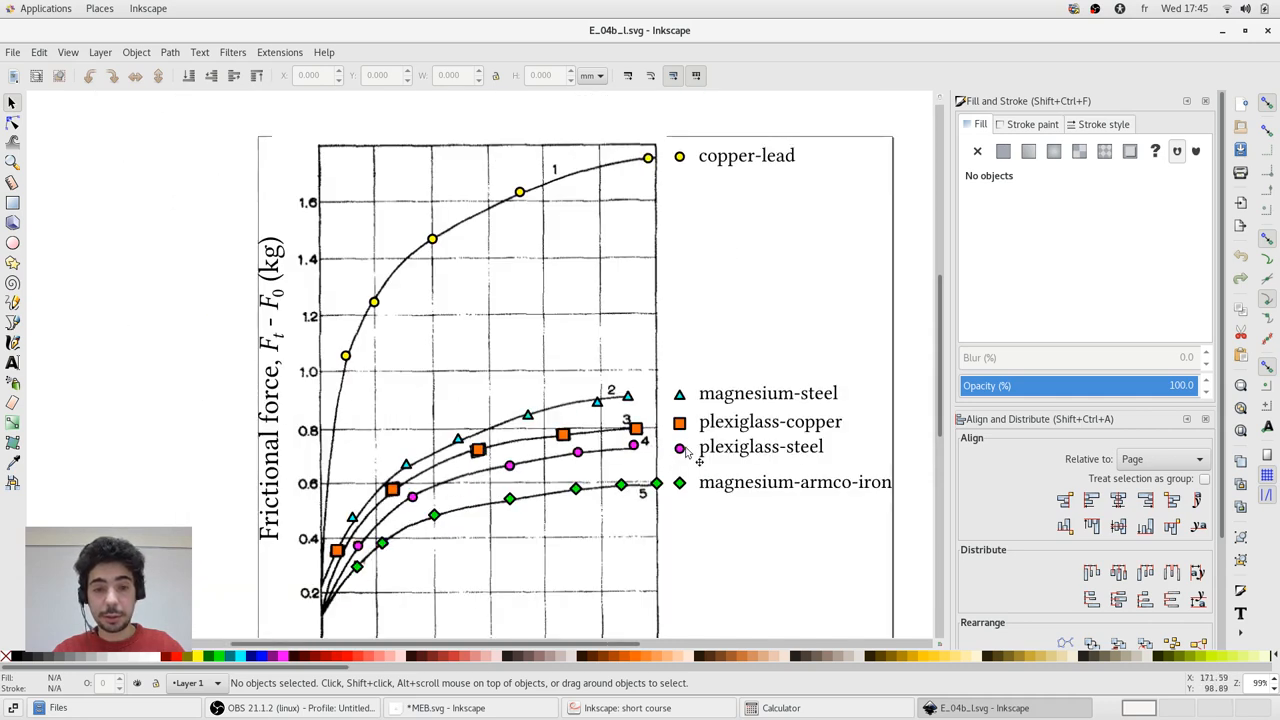
mouse_move(660, 440)
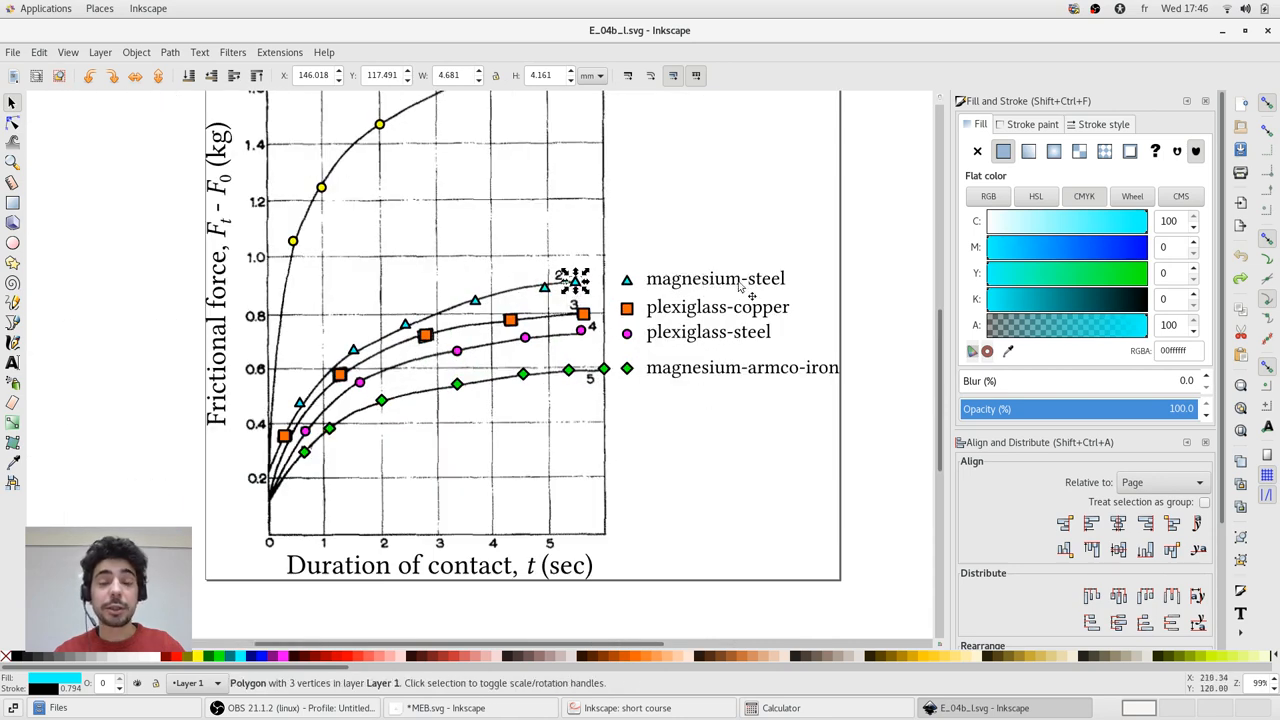
mouse_move(644, 398)
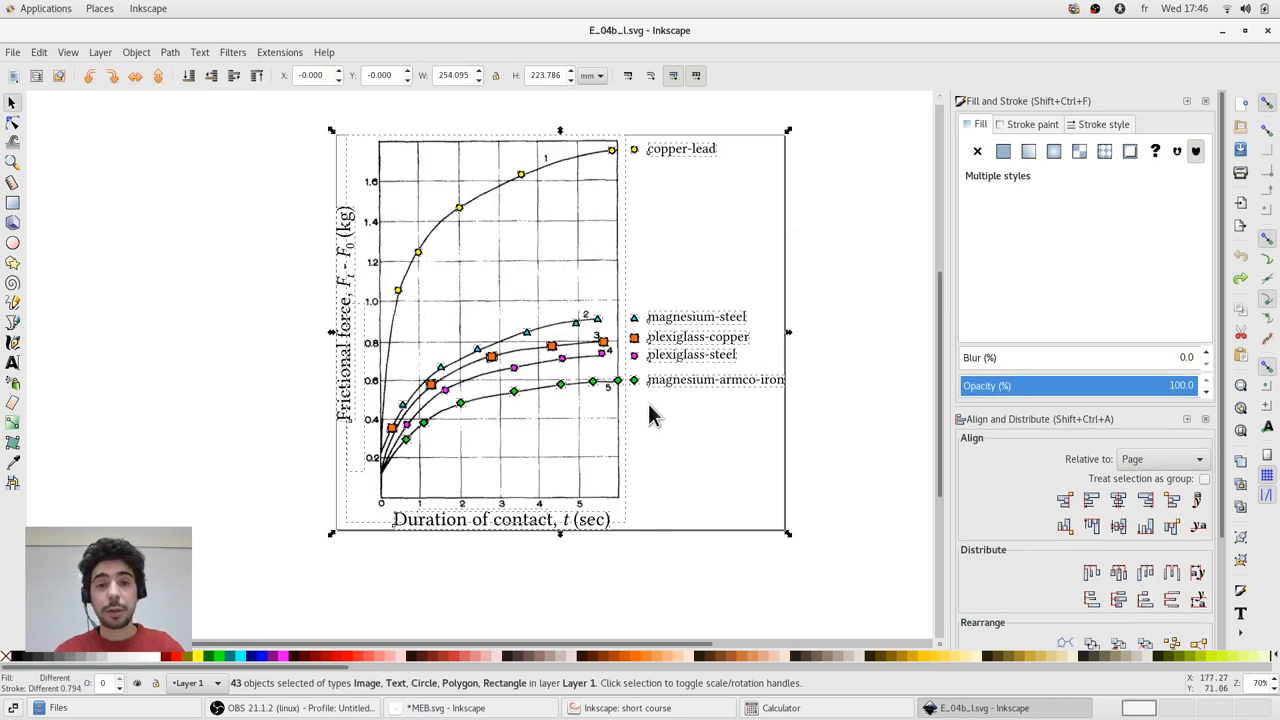
Open the Chaboche 1989 plasticity paper from the Part_4 folder at page 18's stress–strain figure.
click(58, 708)
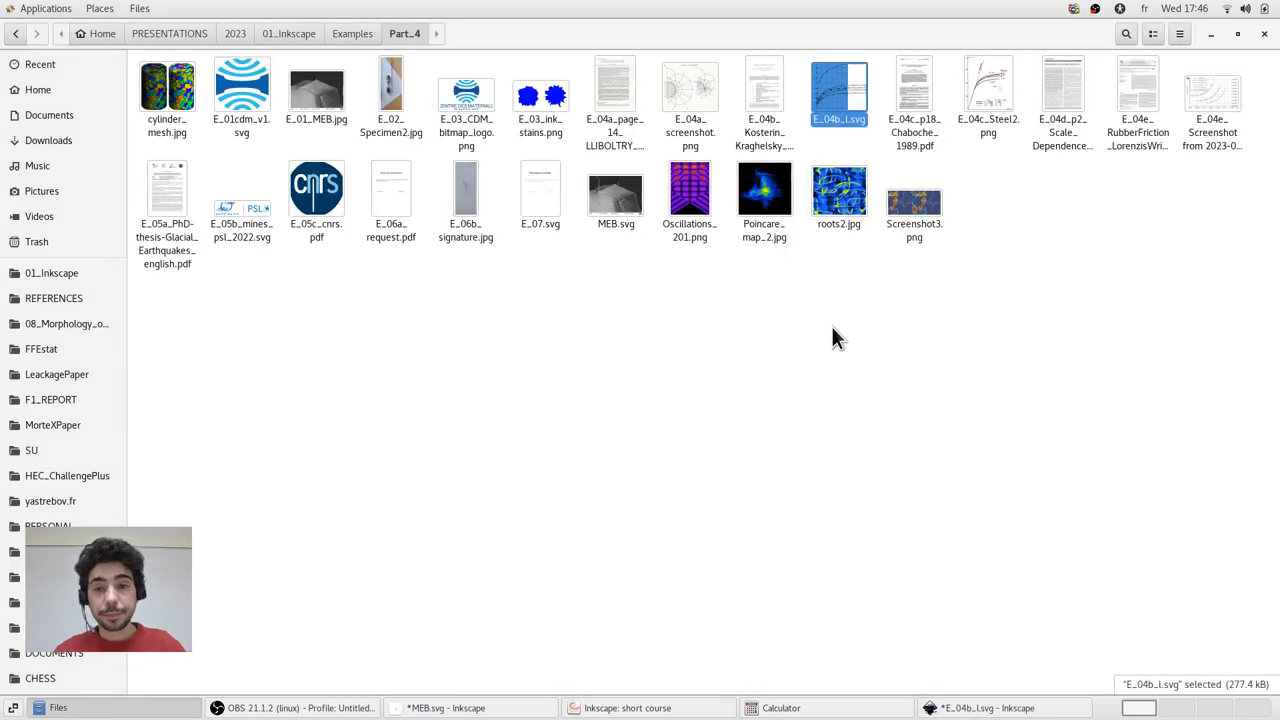
click(914, 96)
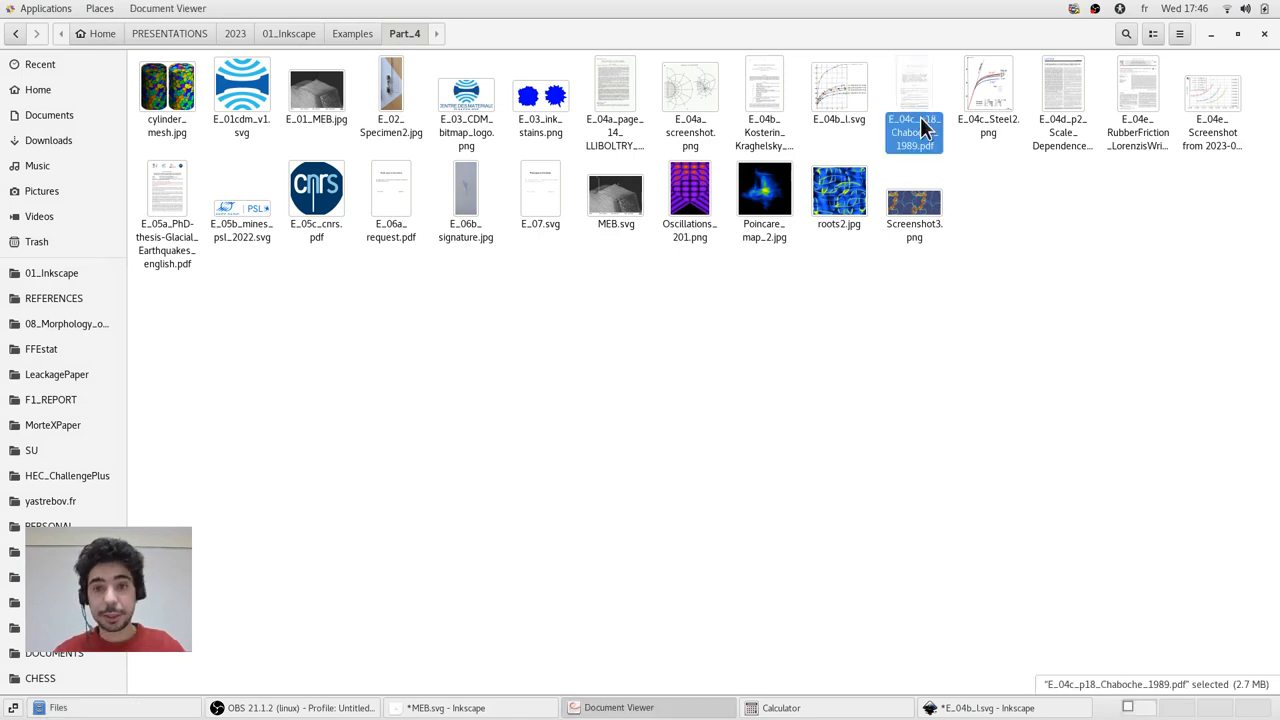
double_click(912, 132)
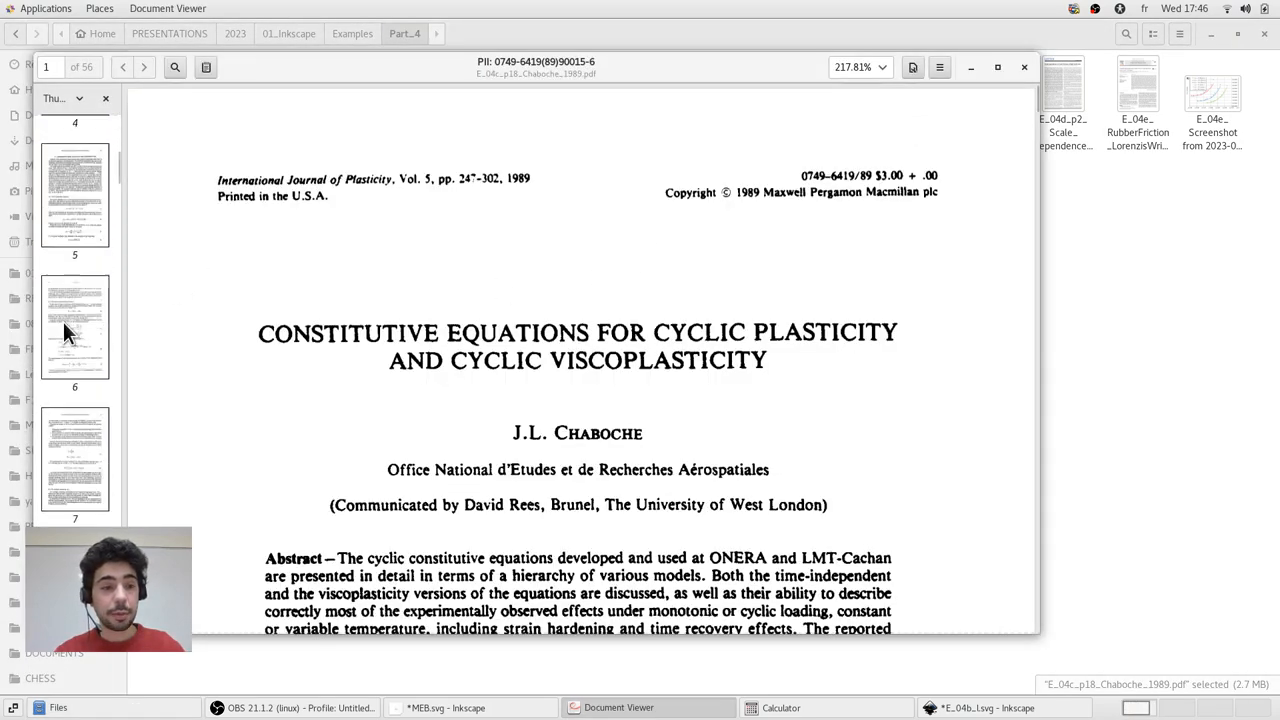
click(74, 460)
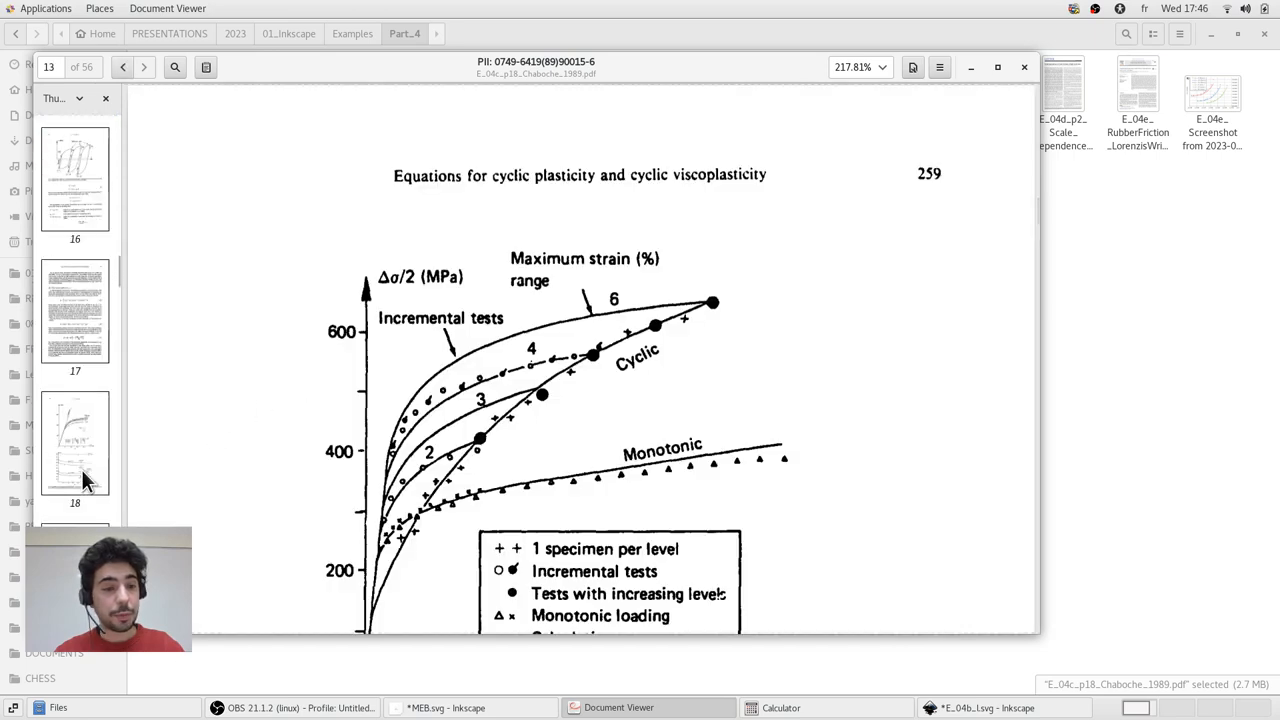
click(76, 444)
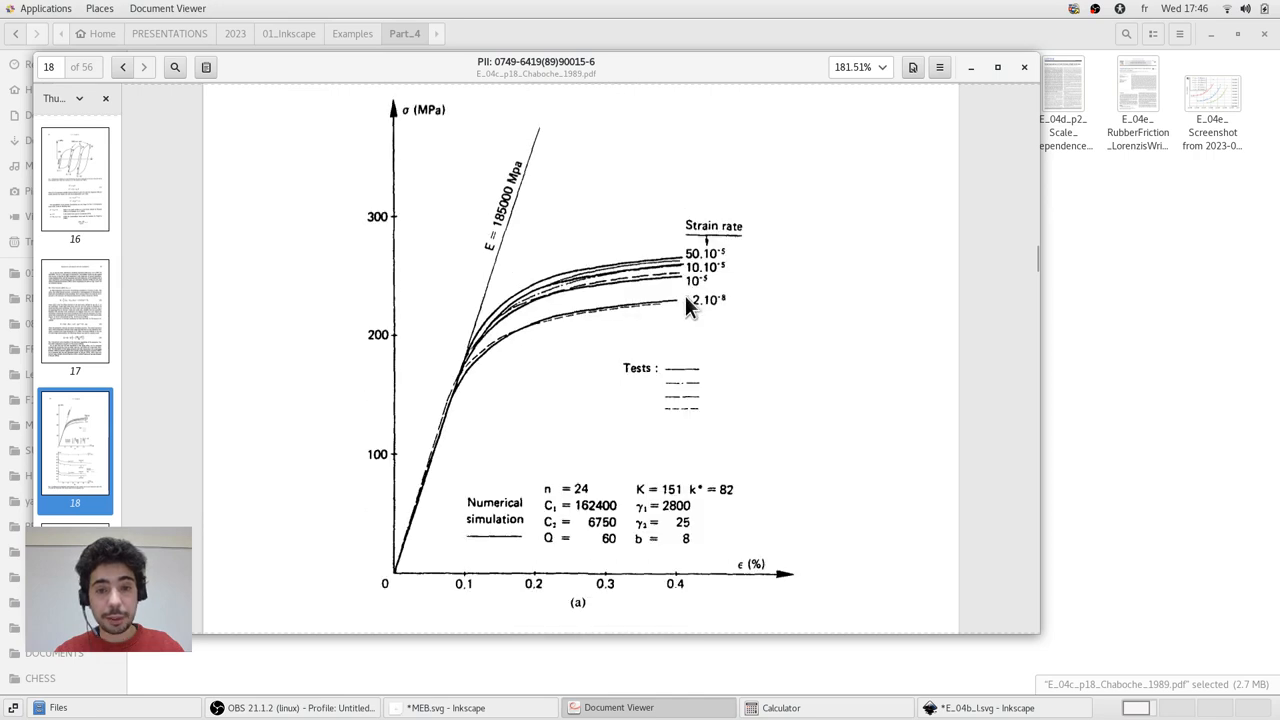
mouse_move(492, 360)
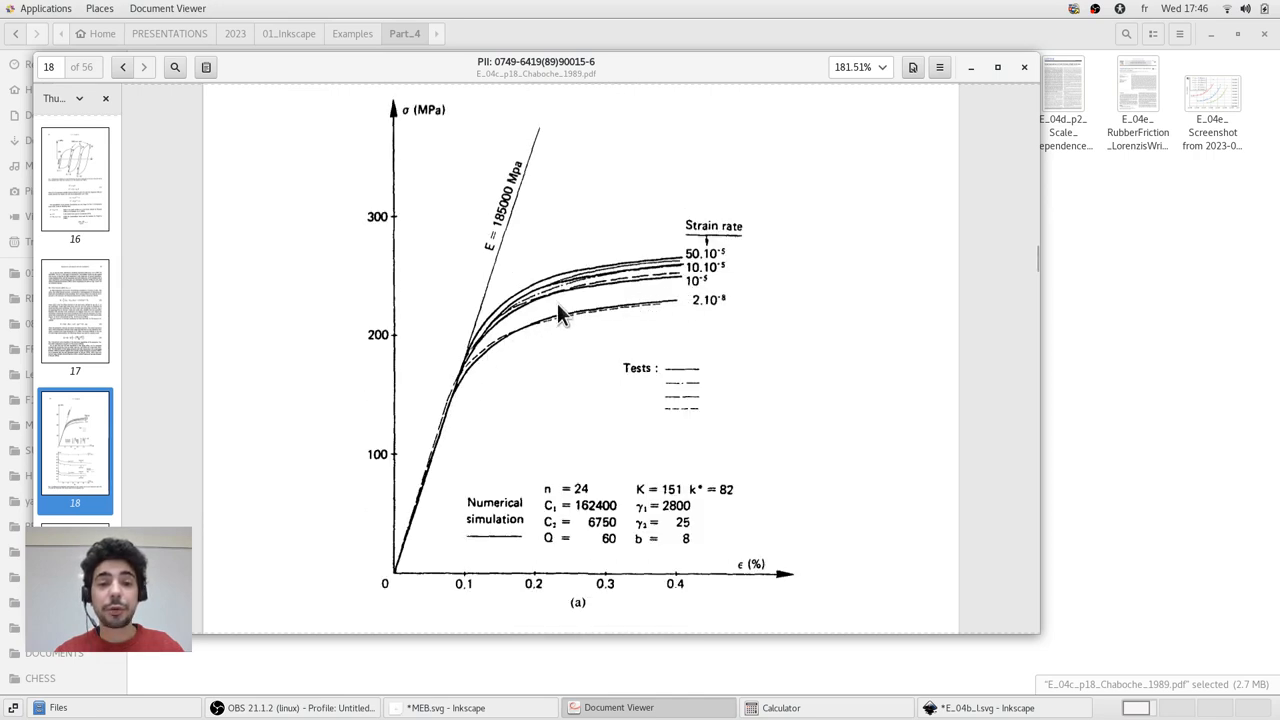
mouse_move(600, 260)
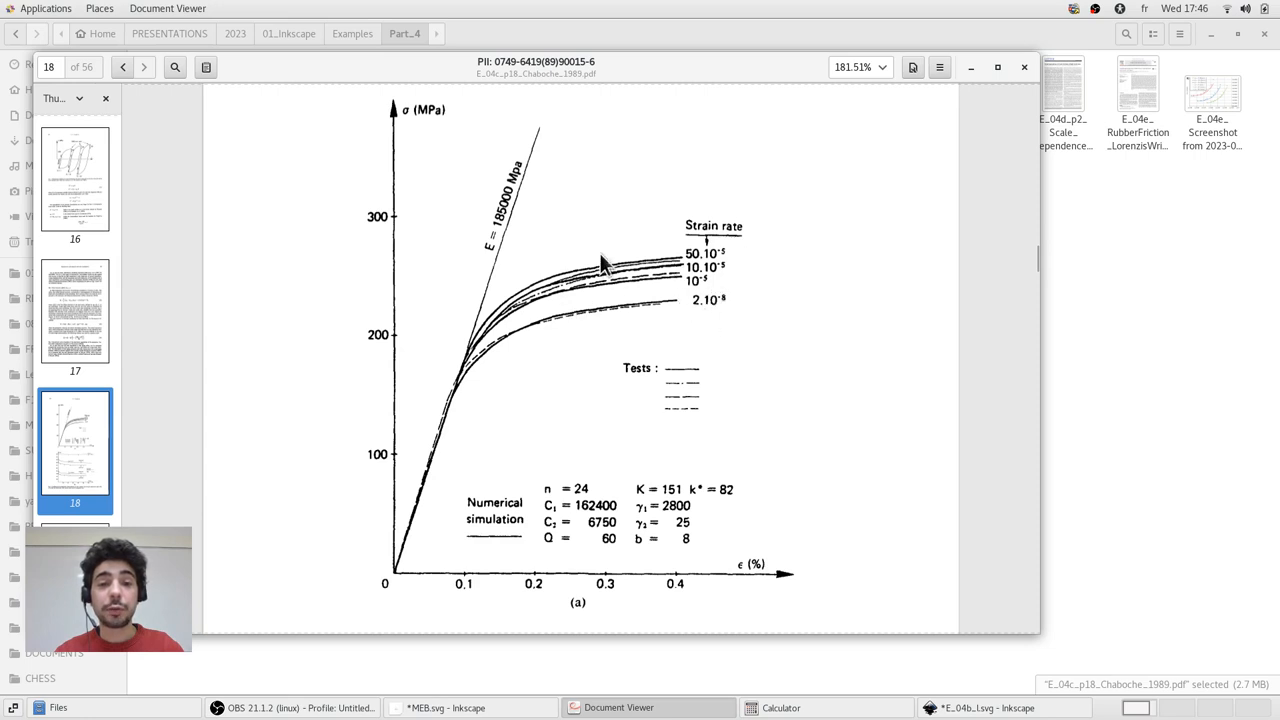
mouse_move(1012, 230)
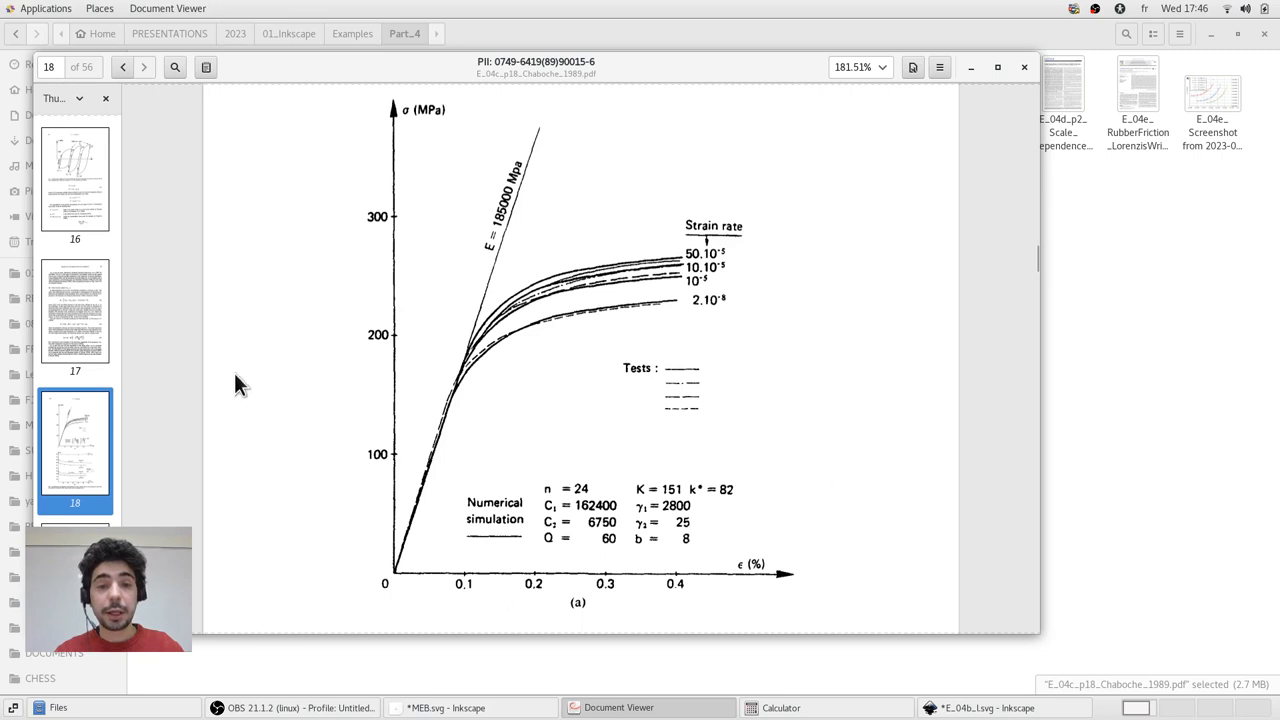
mouse_move(376, 604)
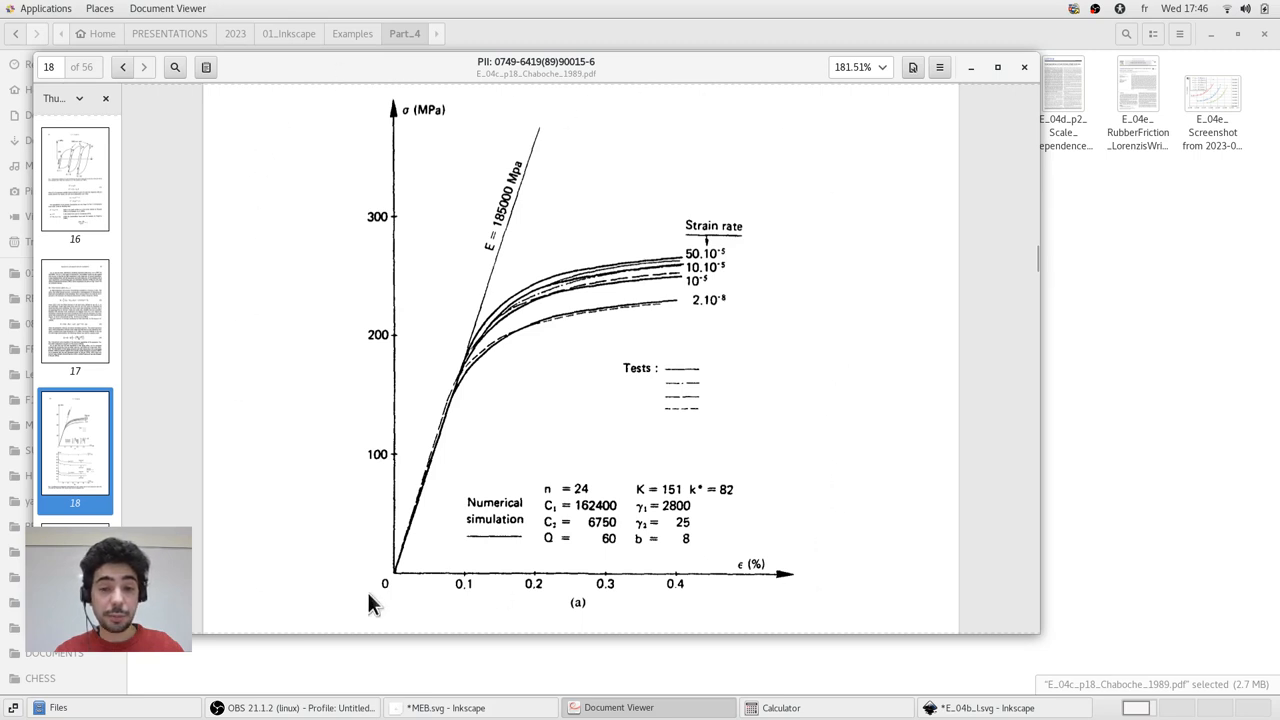
mouse_move(1118, 230)
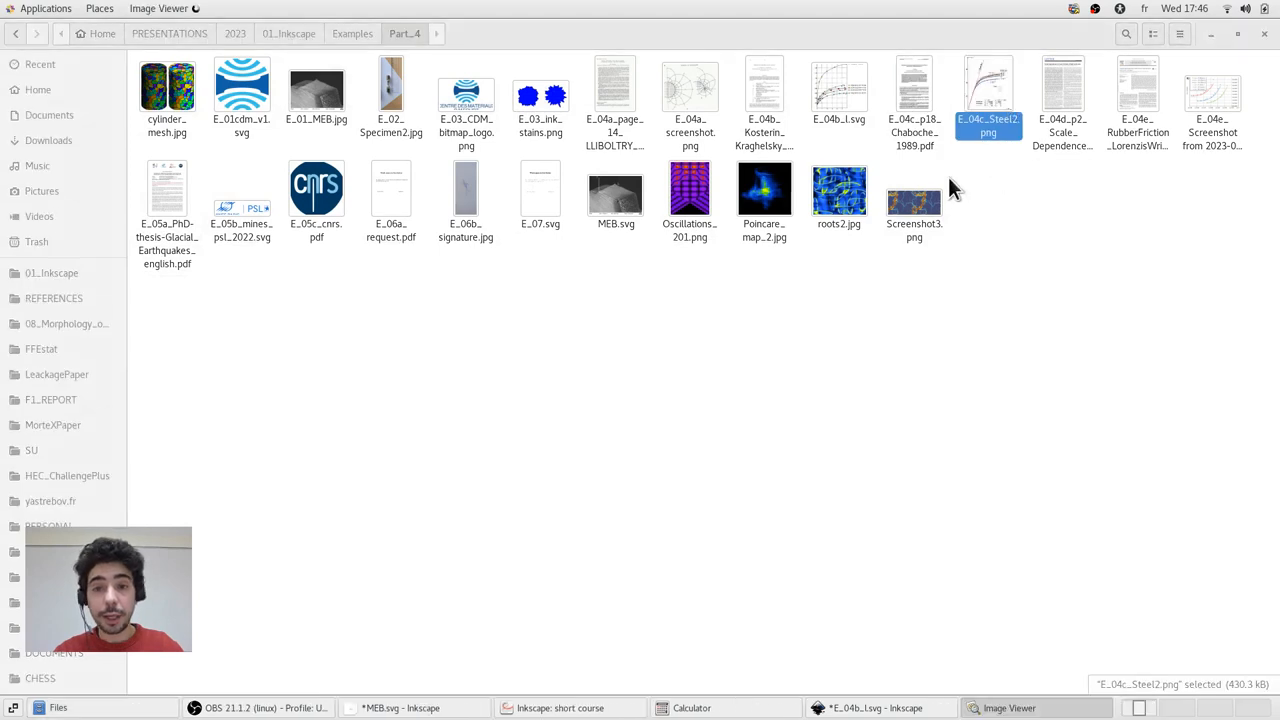
double_click(988, 96)
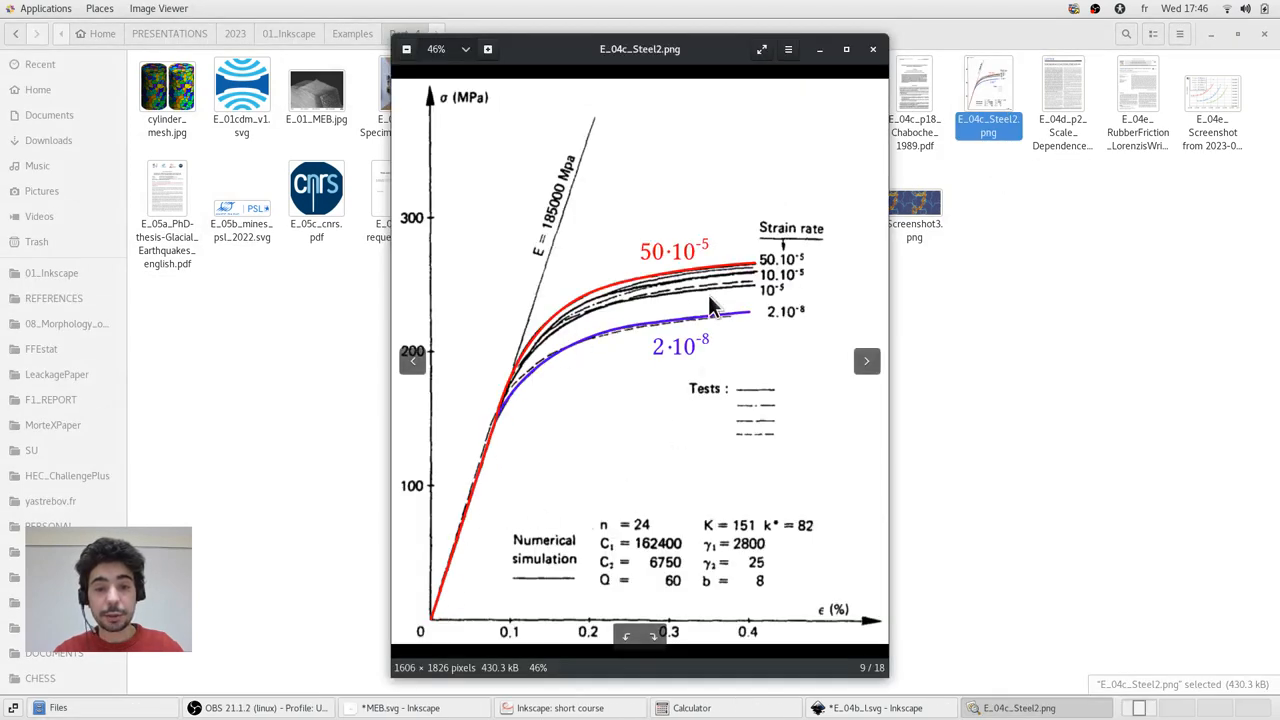
mouse_move(684, 264)
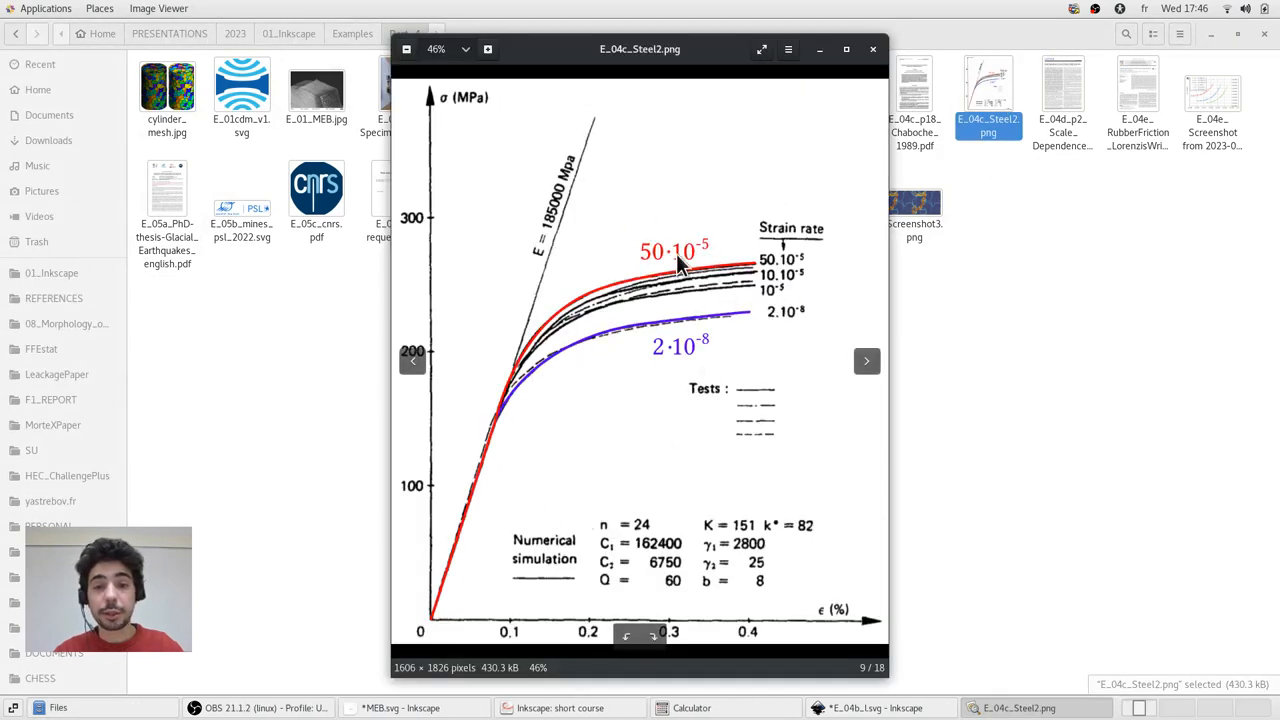
mouse_move(660, 360)
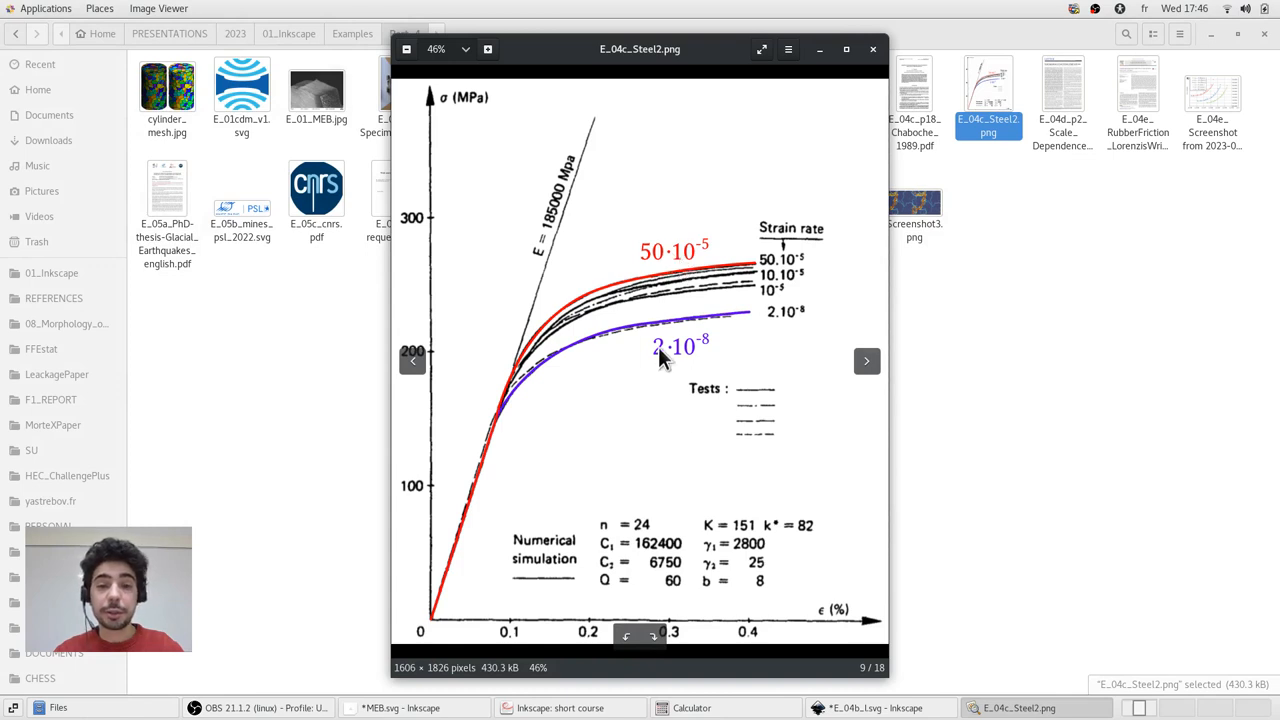
mouse_move(638, 360)
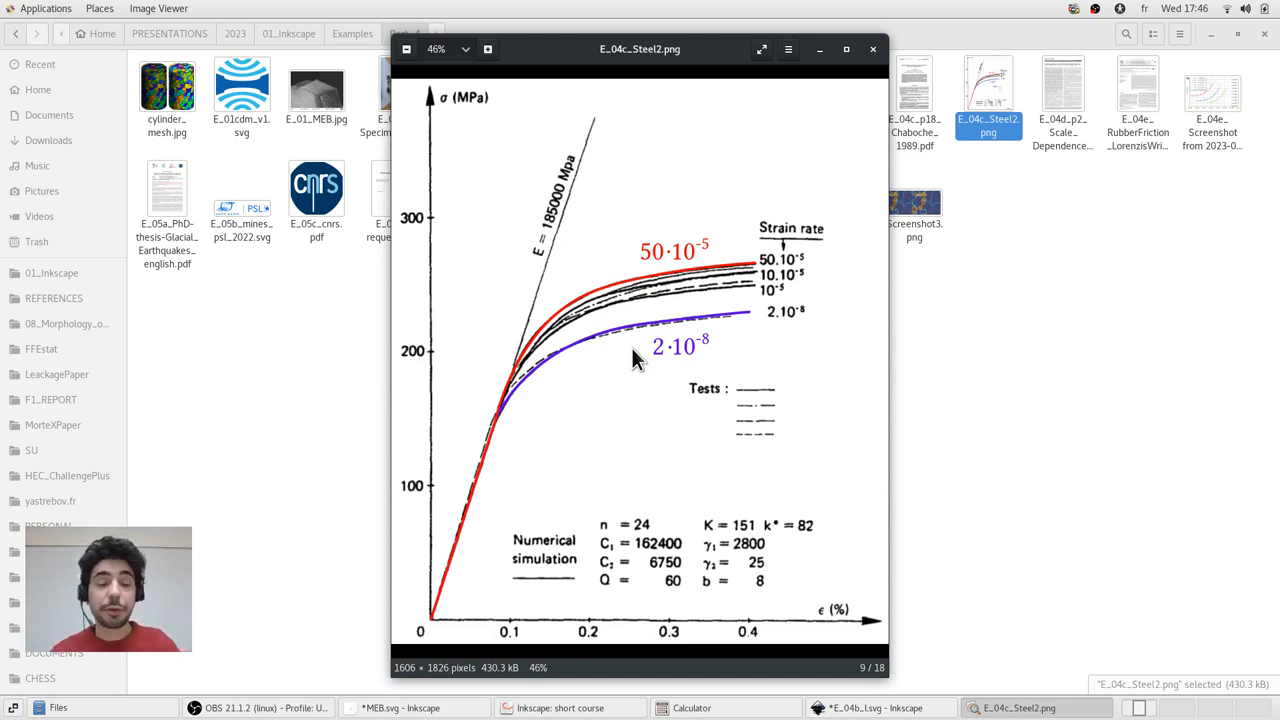
mouse_move(618, 344)
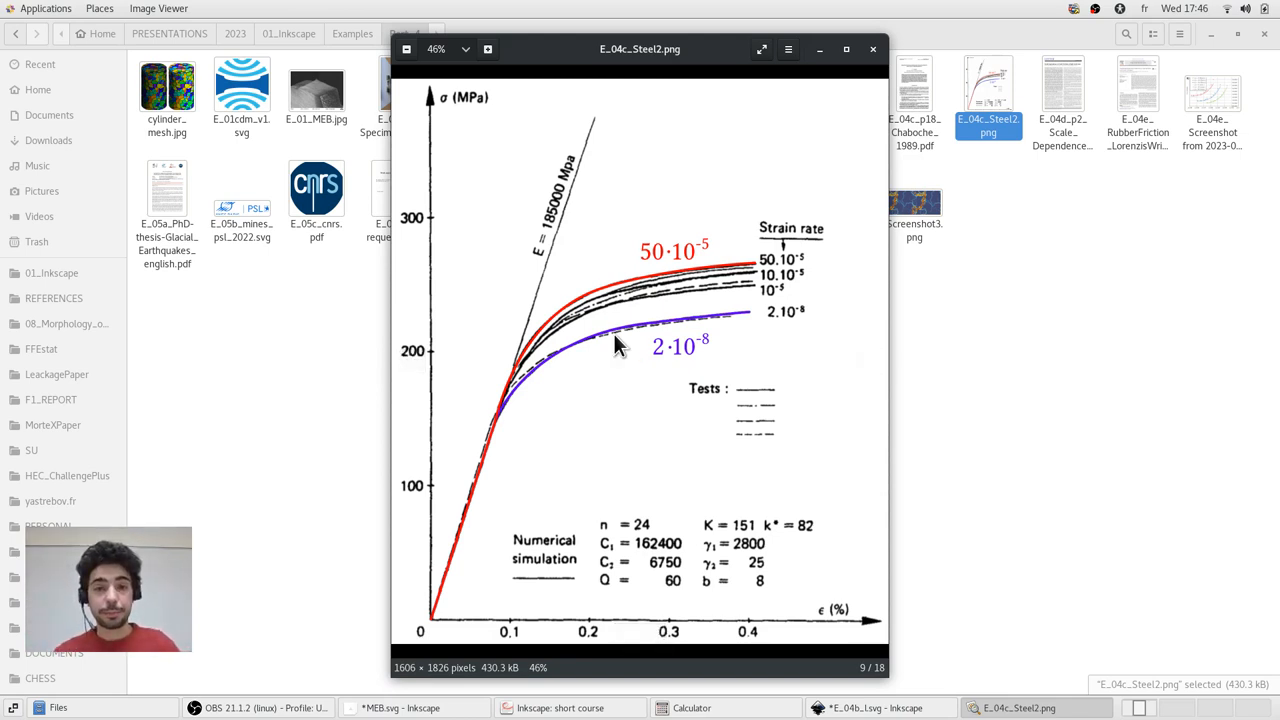
click(872, 48)
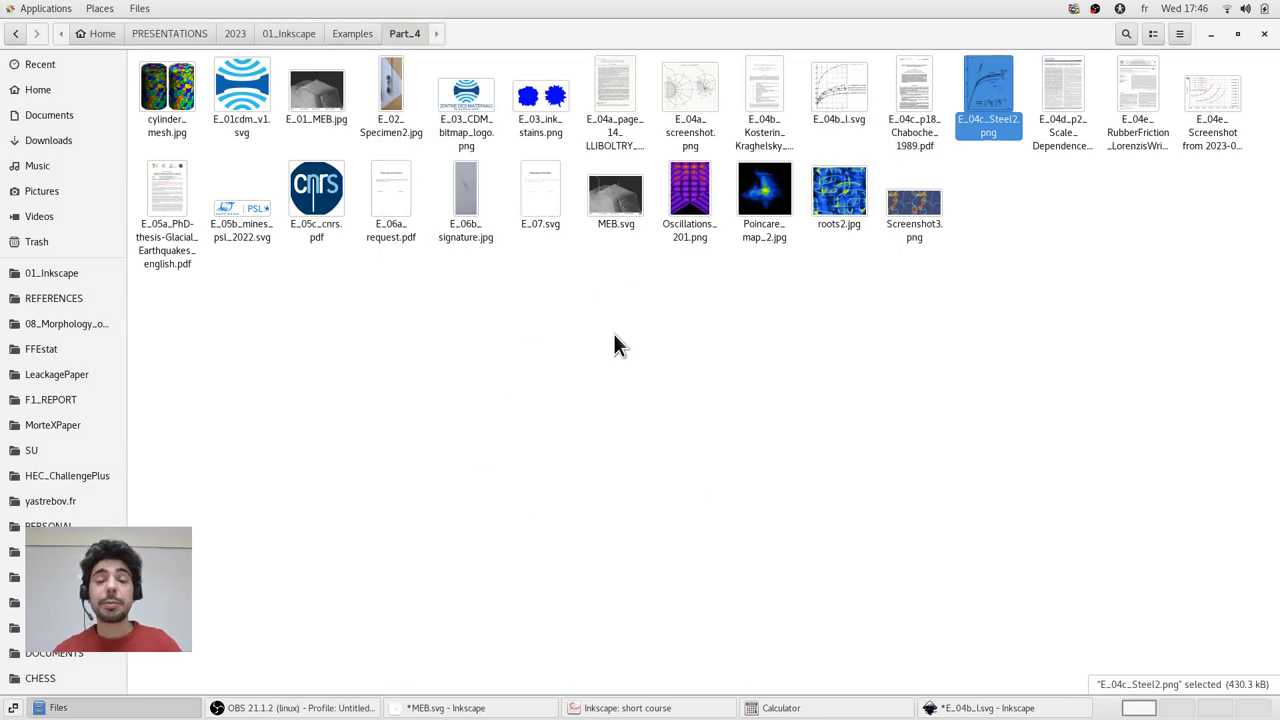
mouse_move(1126, 260)
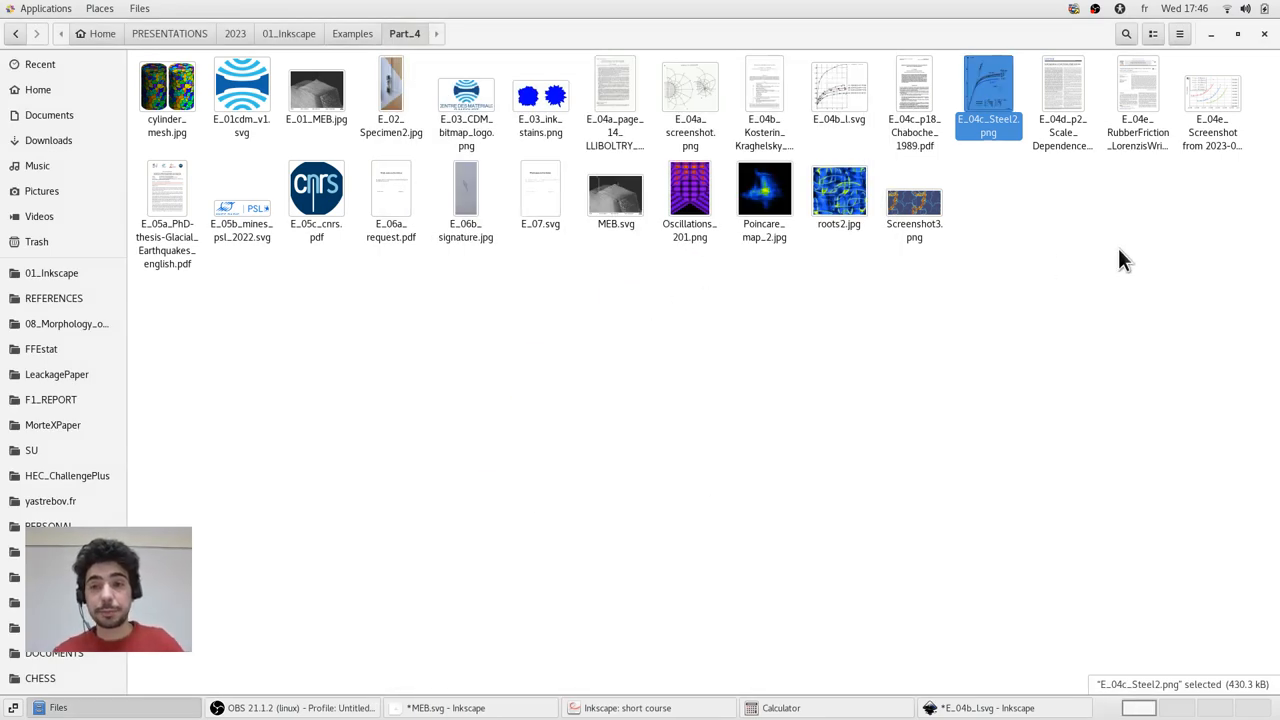
View the rock friction paper in Document Viewer and scroll down to Figure 2.
click(1062, 90)
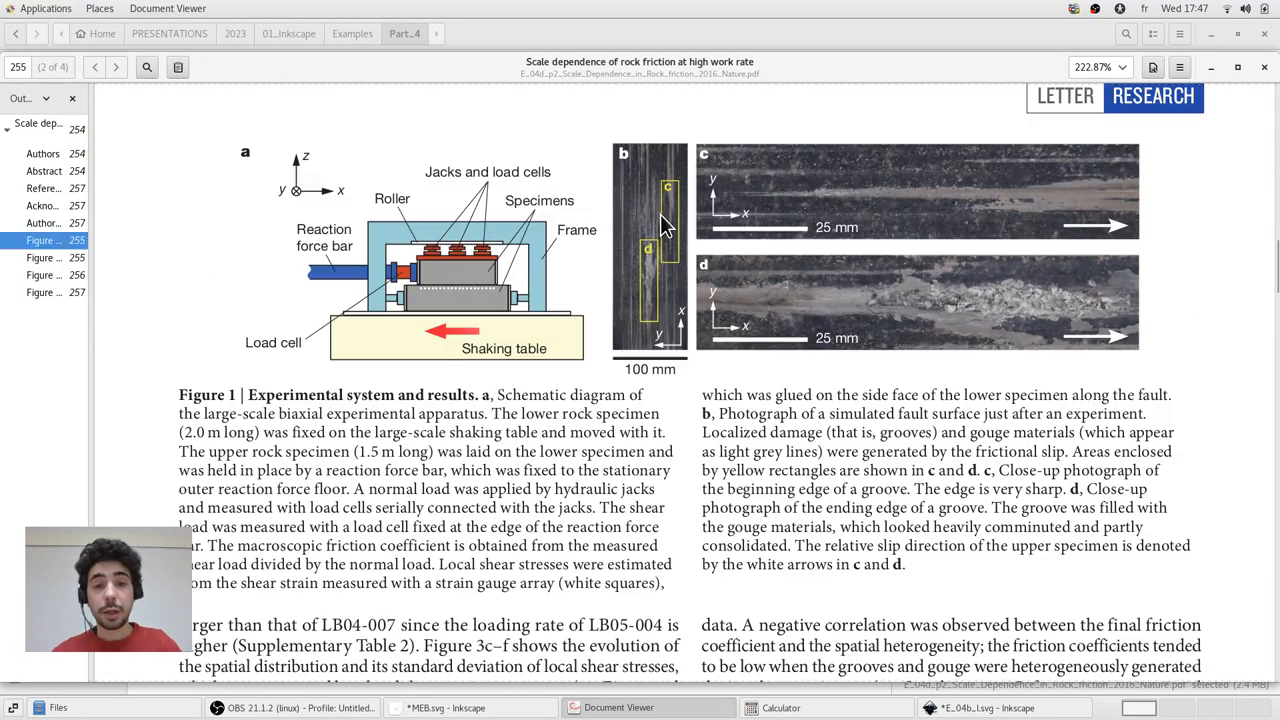
scroll(down, 3)
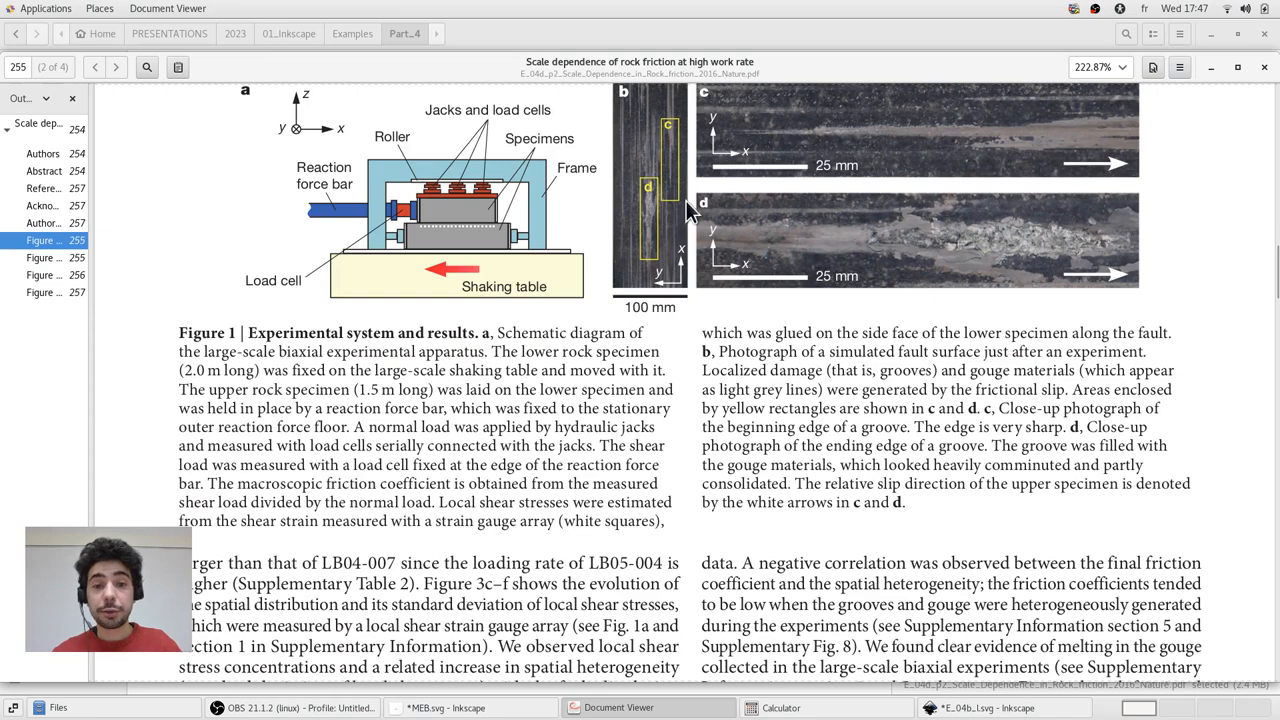
scroll(down, 3)
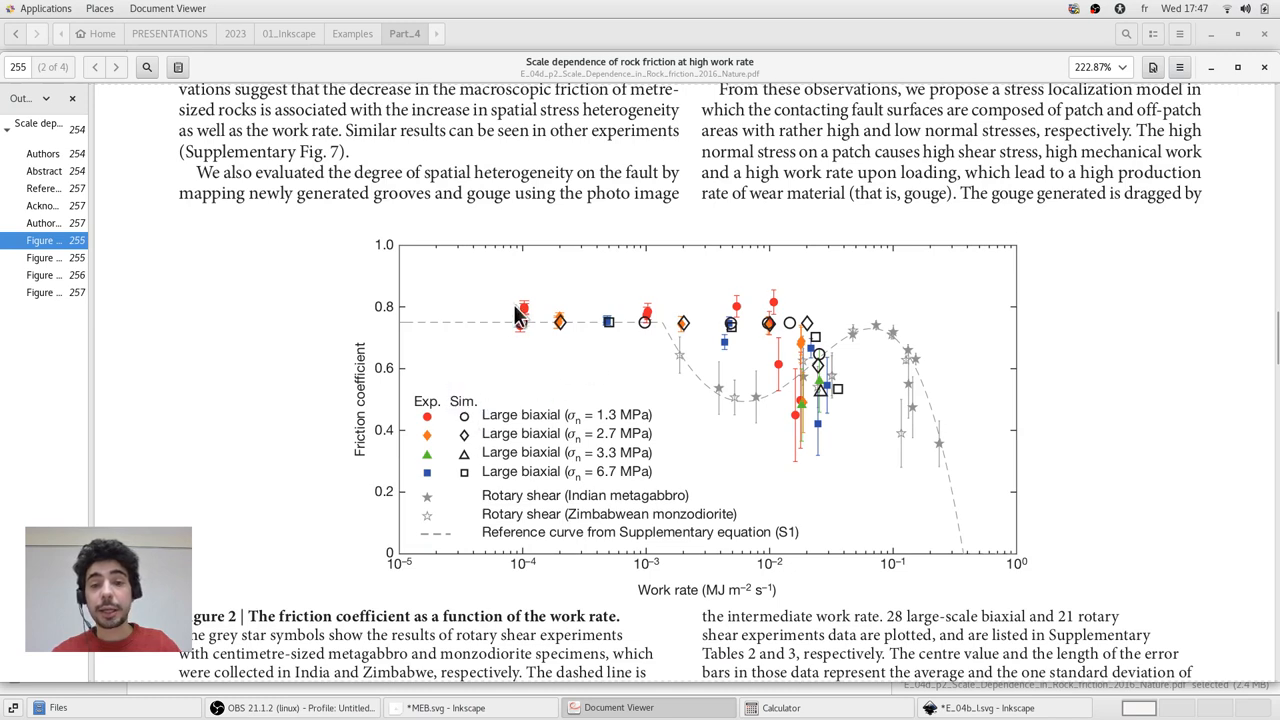
mouse_move(856, 410)
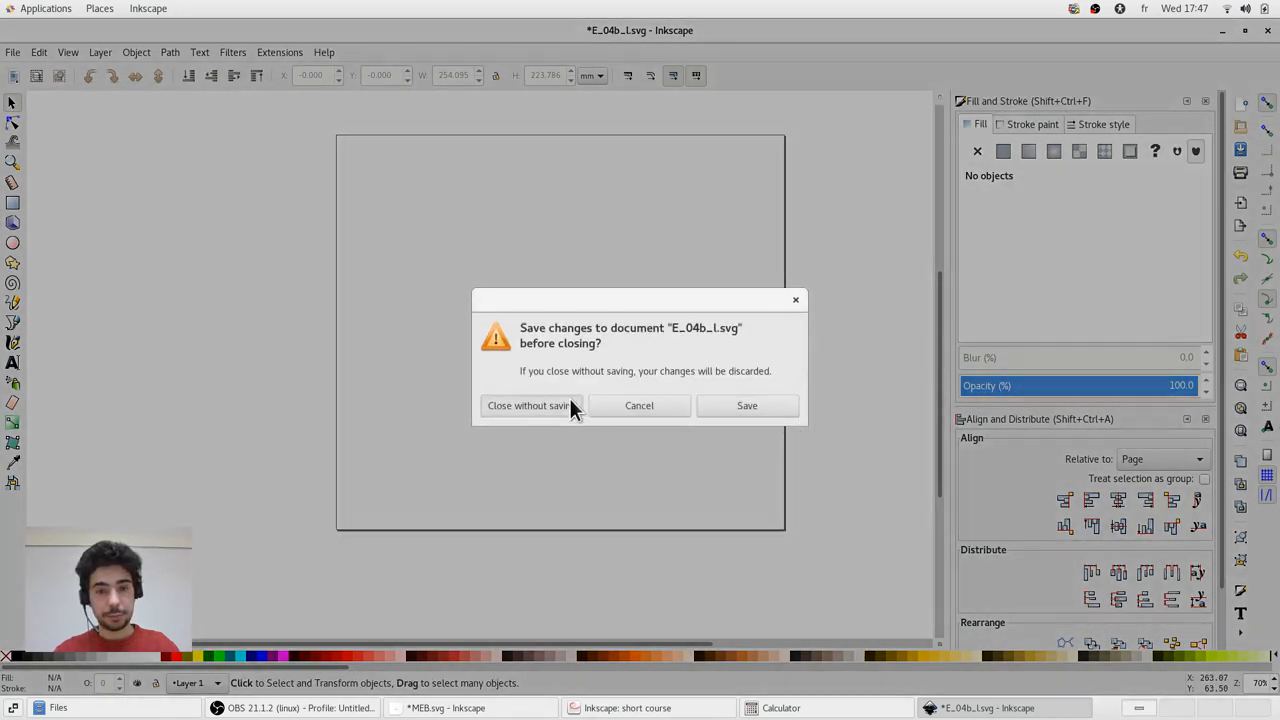
Discard E_04b, drop the rock friction PDF into MEB.svg and choose page 2 with Poppler/Cairo import.
click(528, 404)
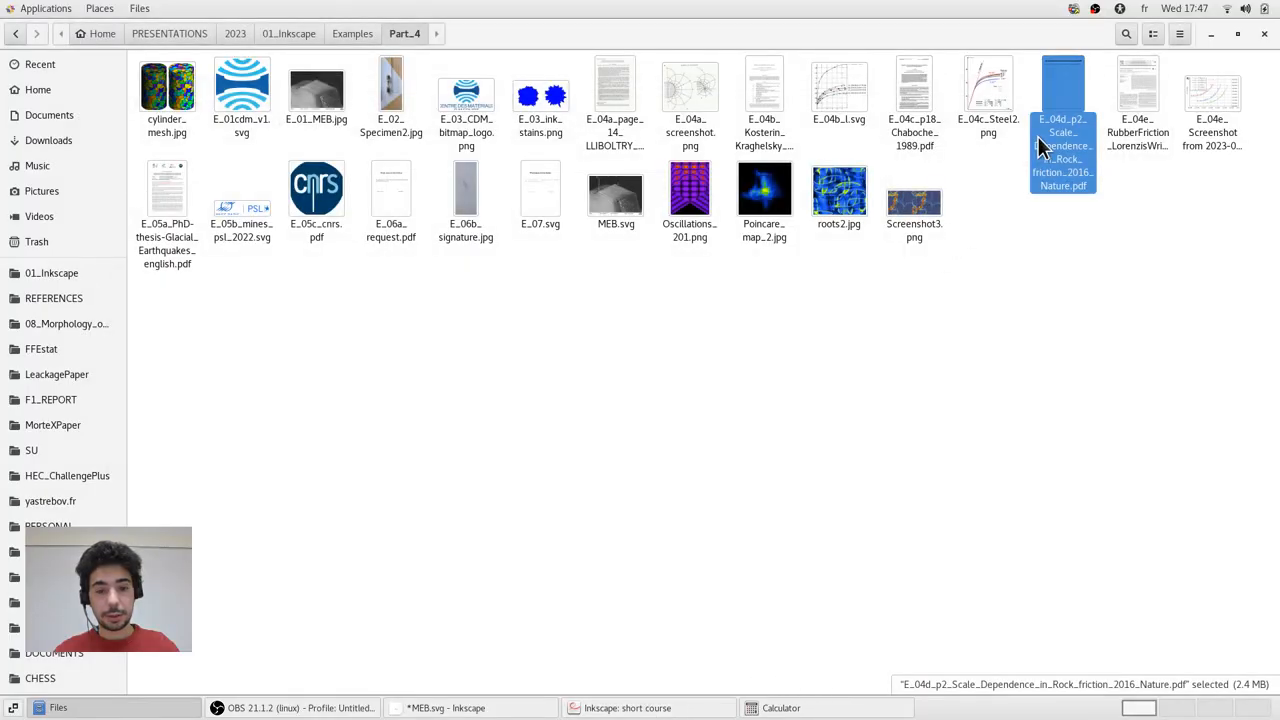
click(444, 708)
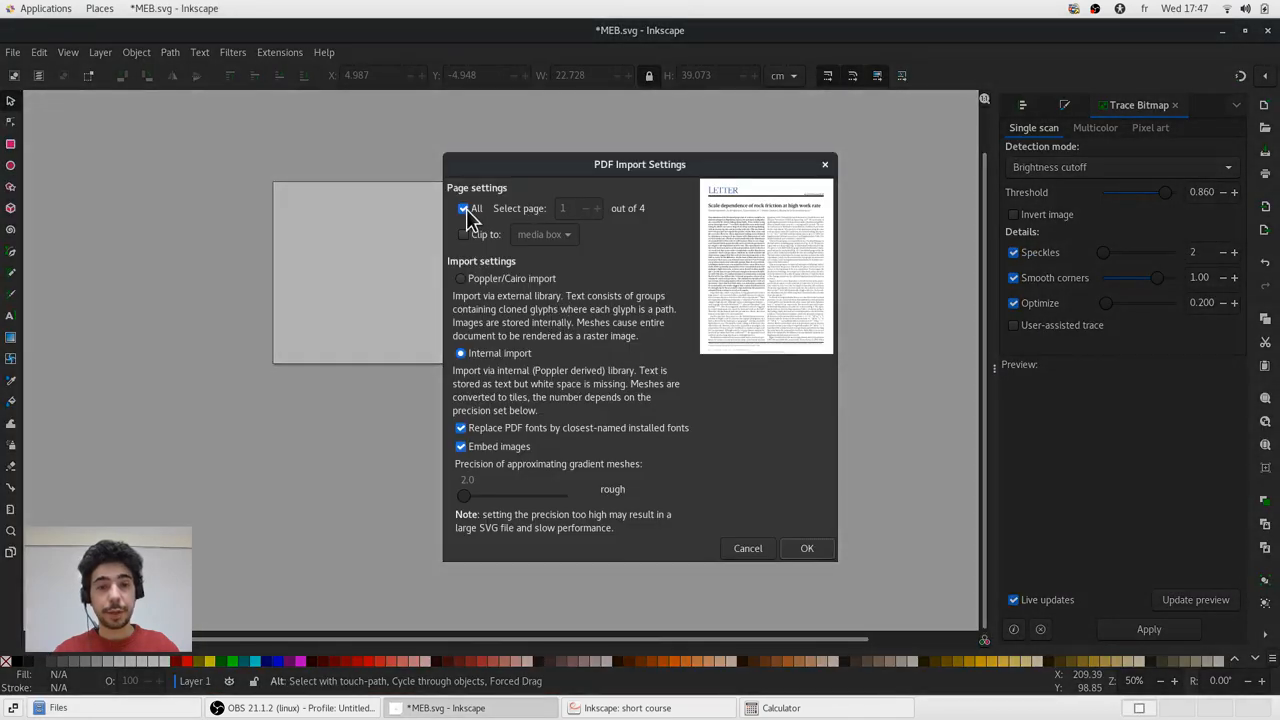
click(464, 208)
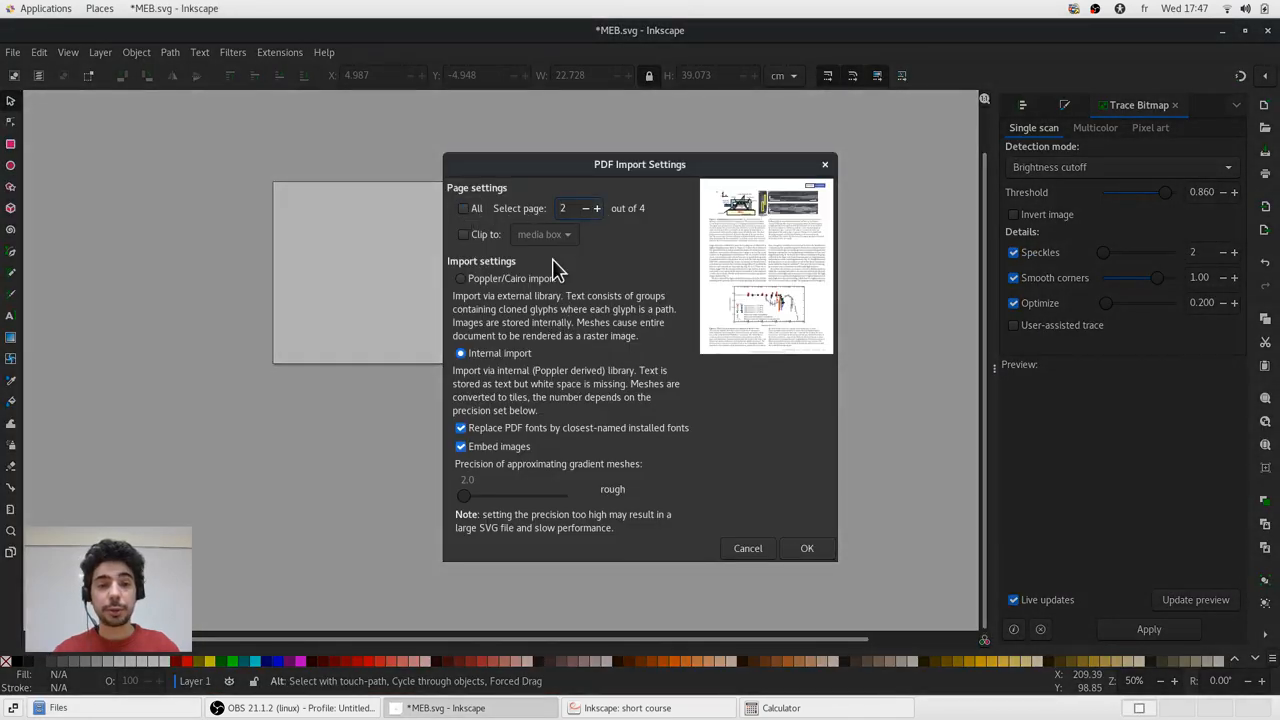
click(460, 278)
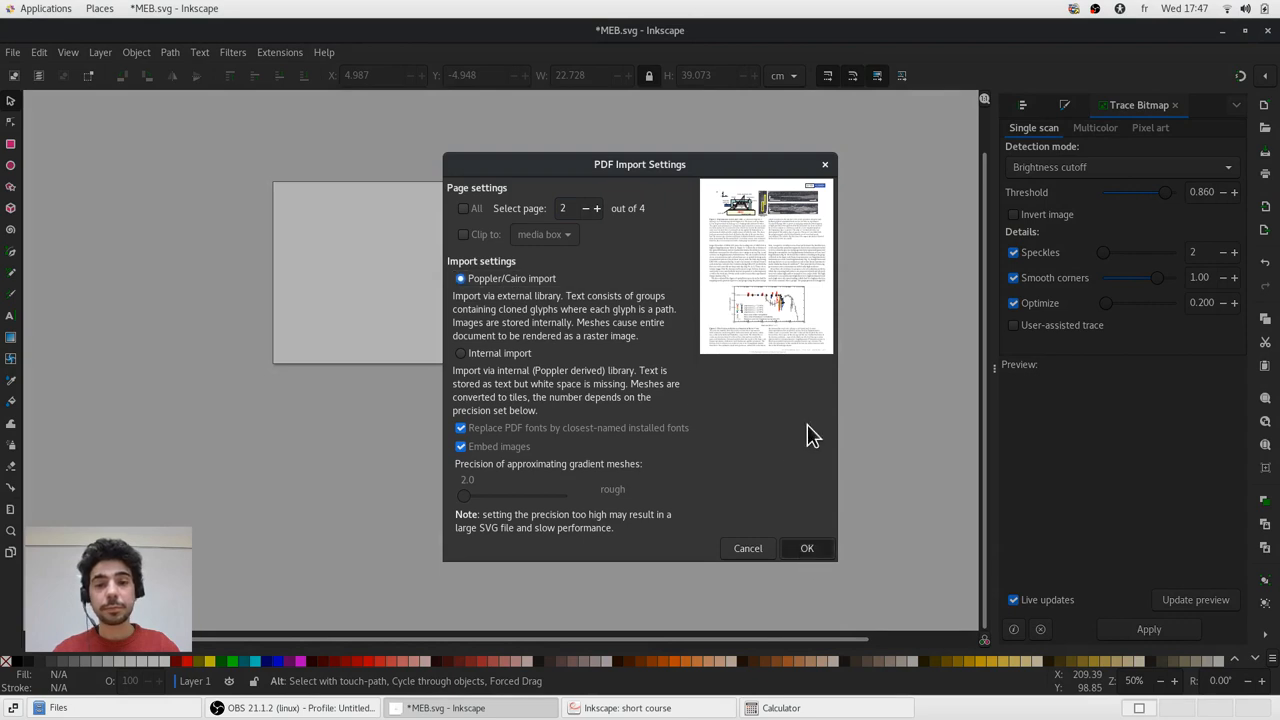
mouse_move(790, 404)
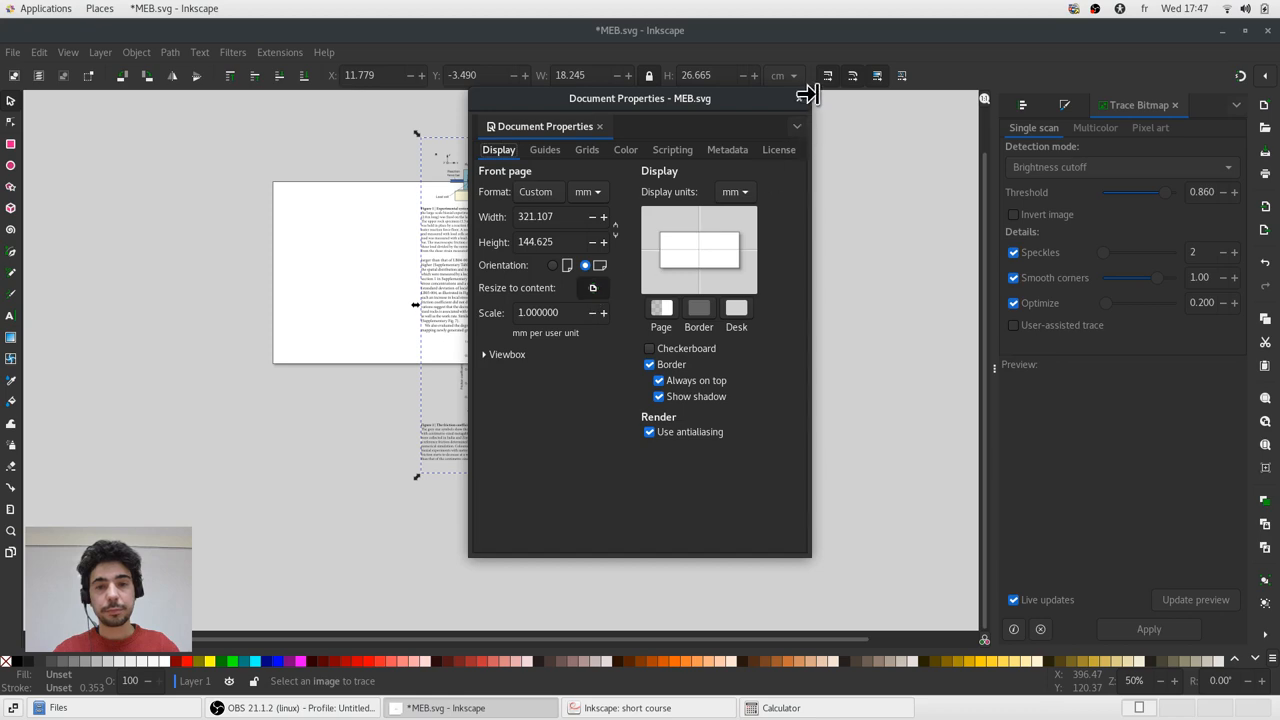
mouse_move(804, 108)
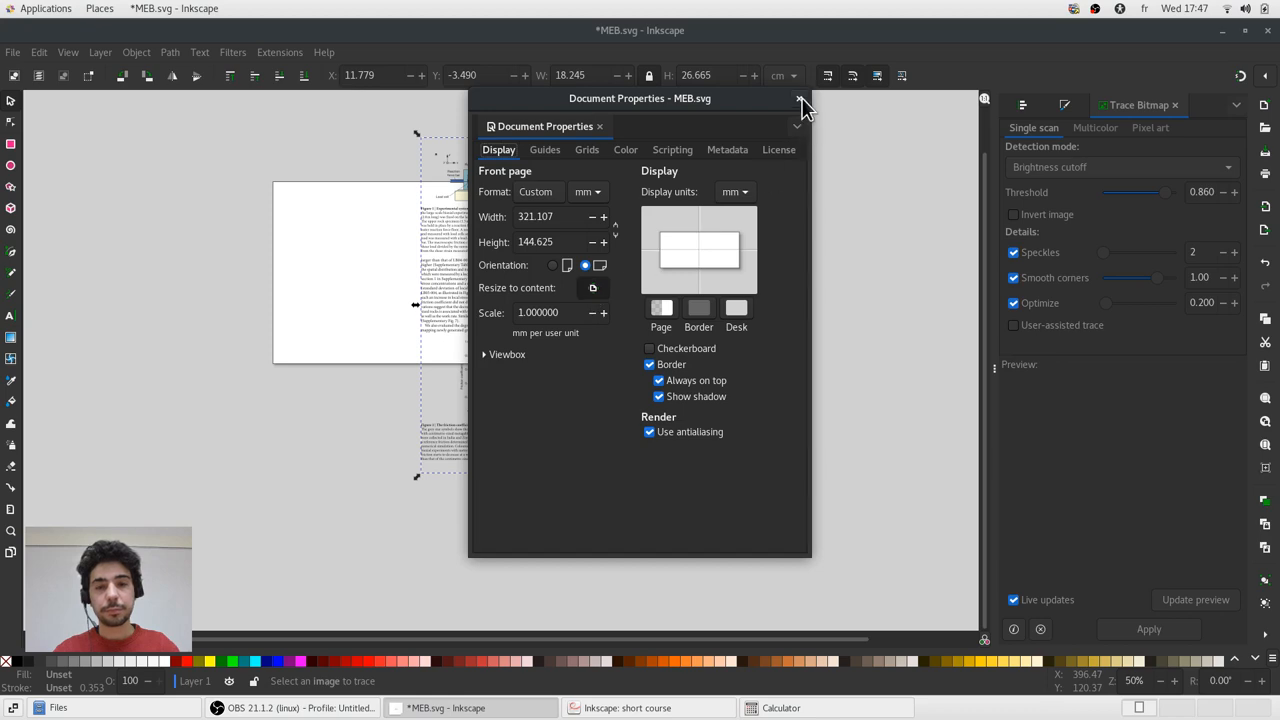
Dismiss Document Properties, then select all legend markers sharing the red circle's fill and stroke.
click(800, 102)
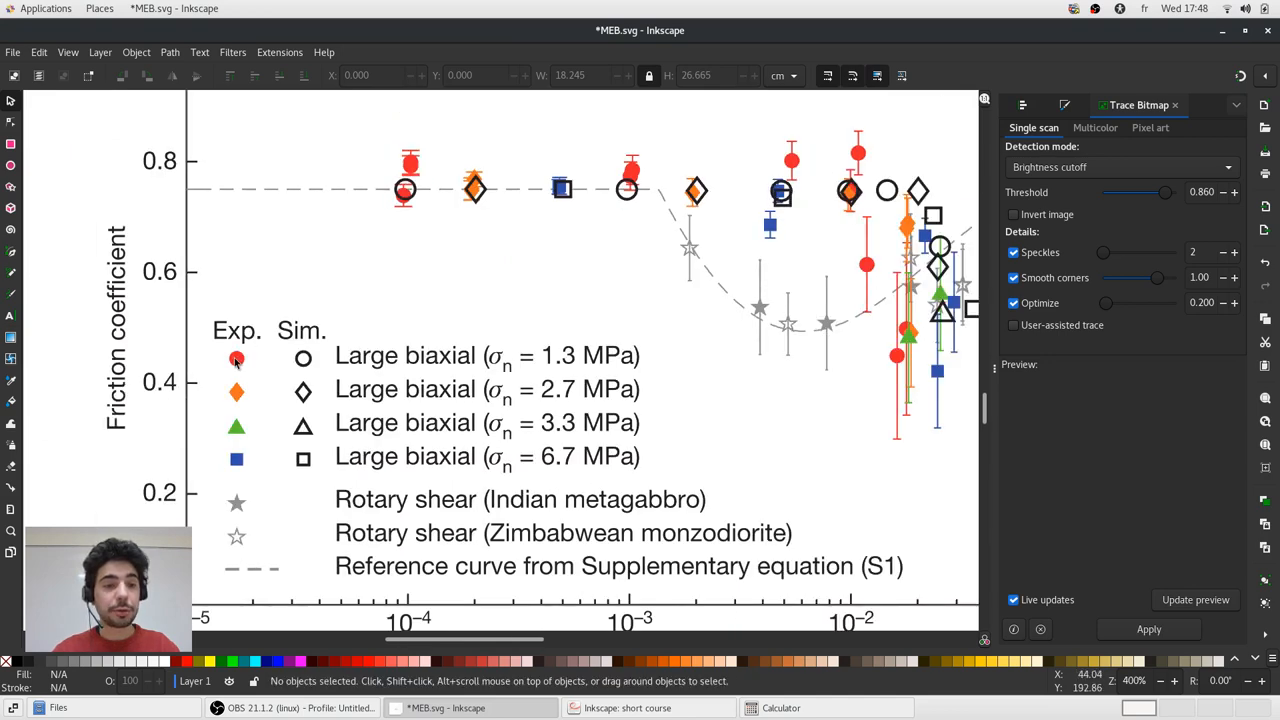
click(236, 358)
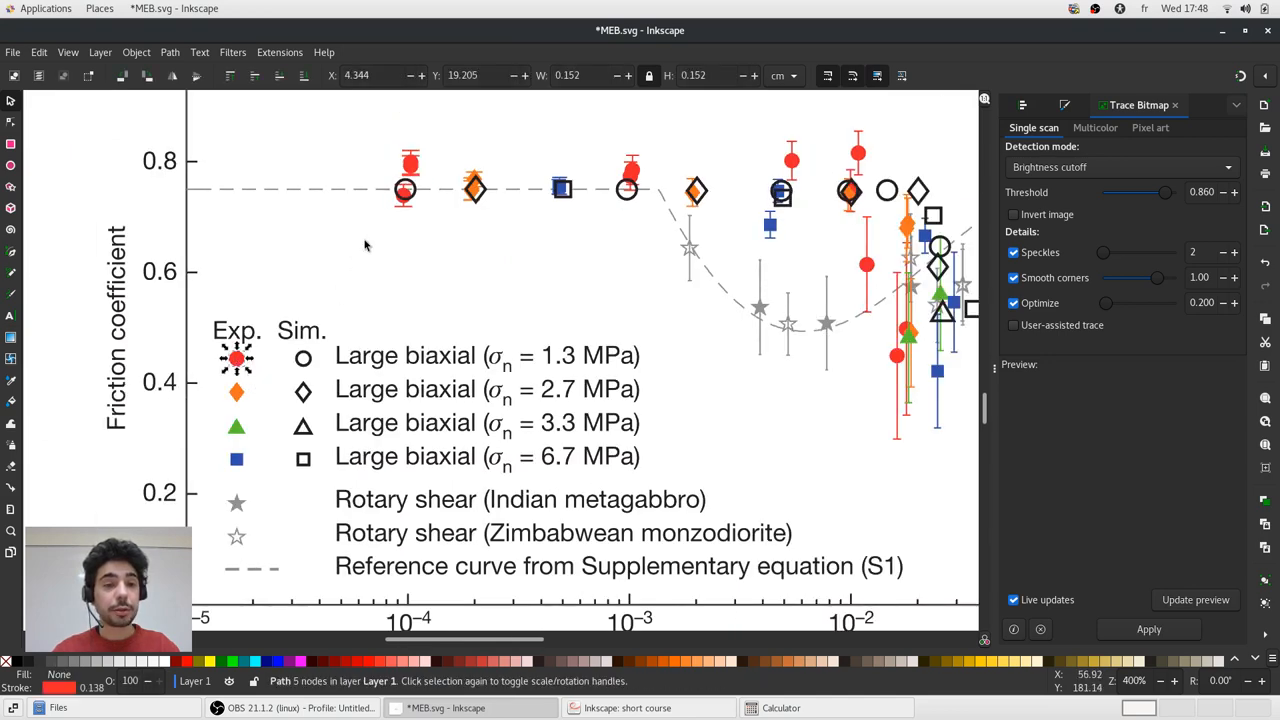
right_click(236, 358)
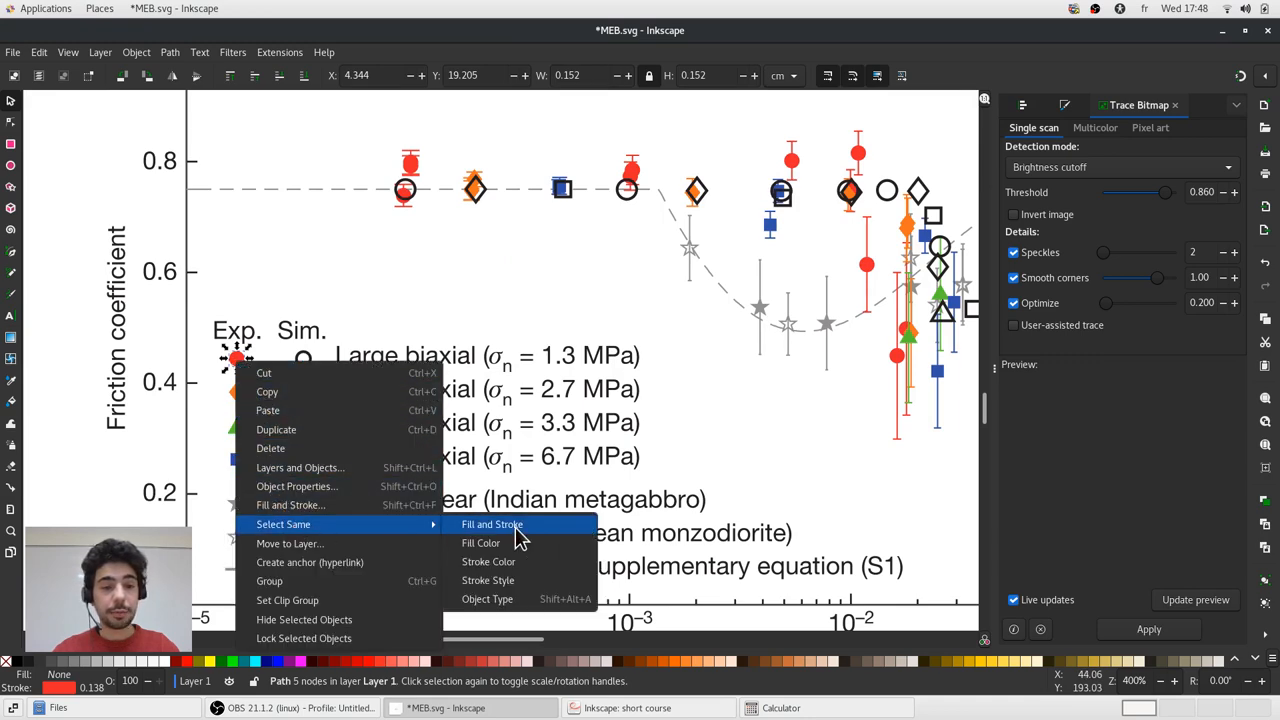
click(492, 524)
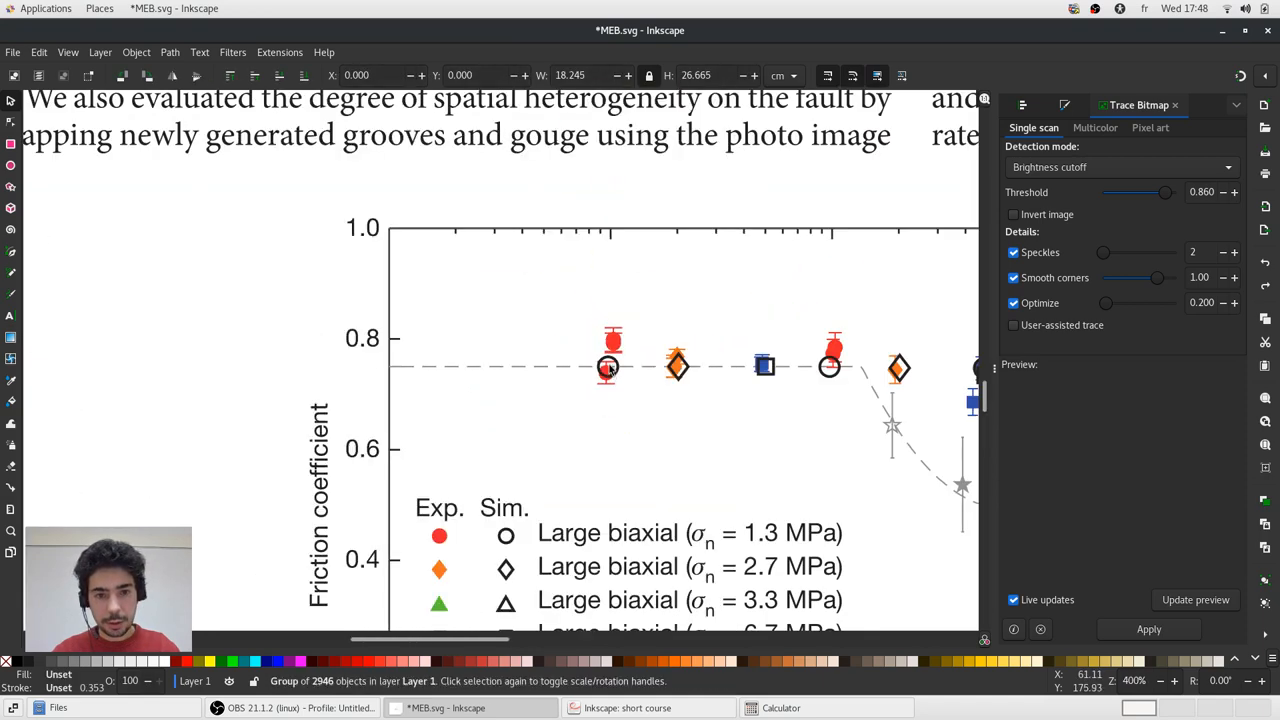
click(608, 372)
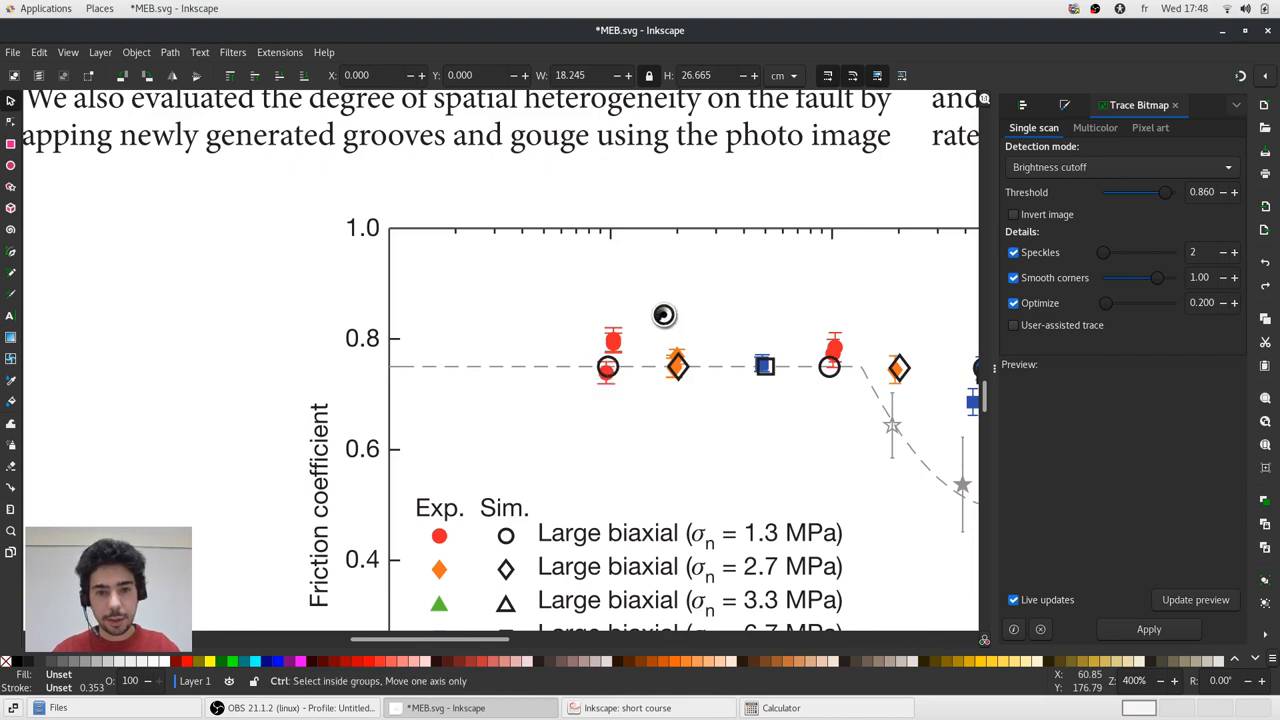
key(ctrl+a)
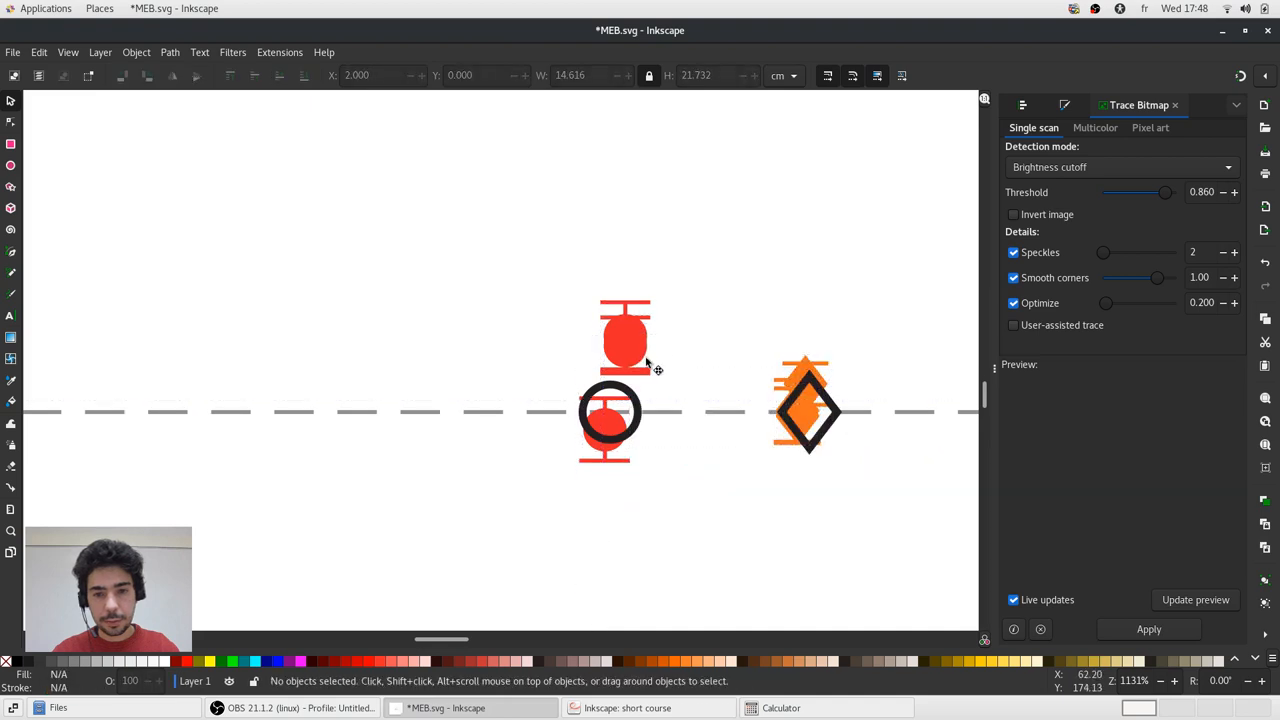
Select every red data marker by matching fill colour and remove the traced figure from the page.
click(624, 338)
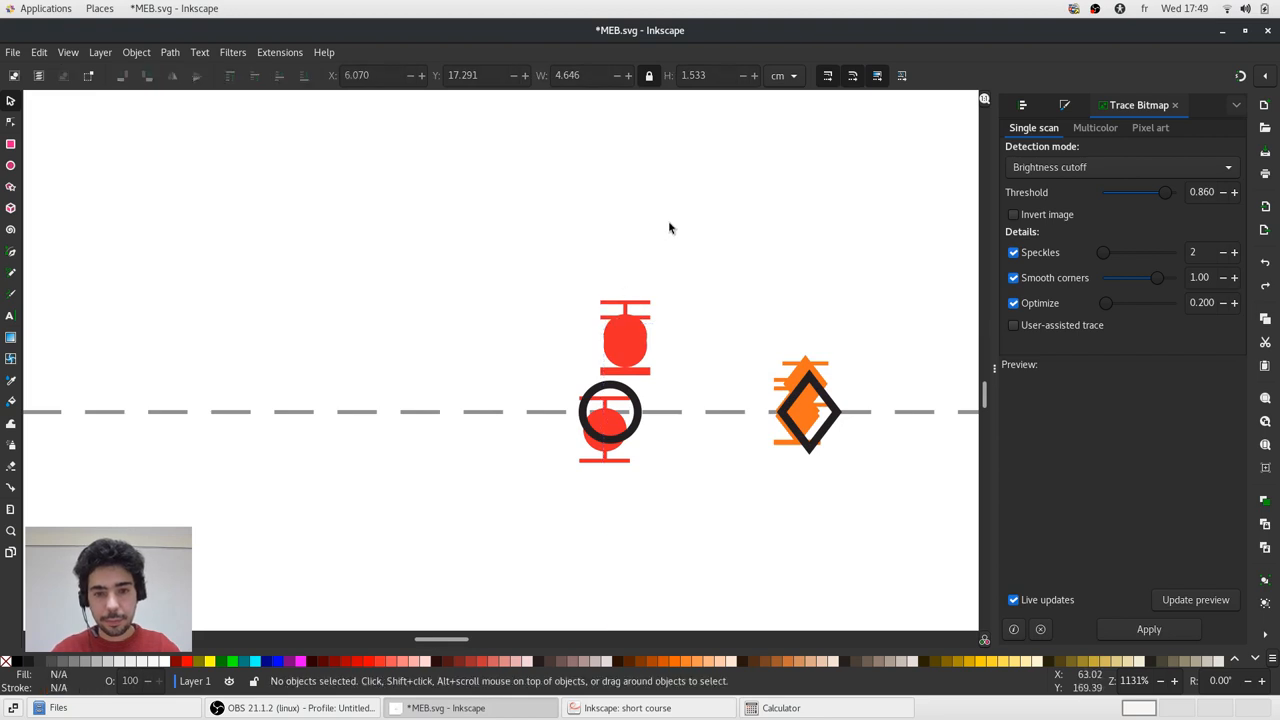
drag(624, 336, 664, 324)
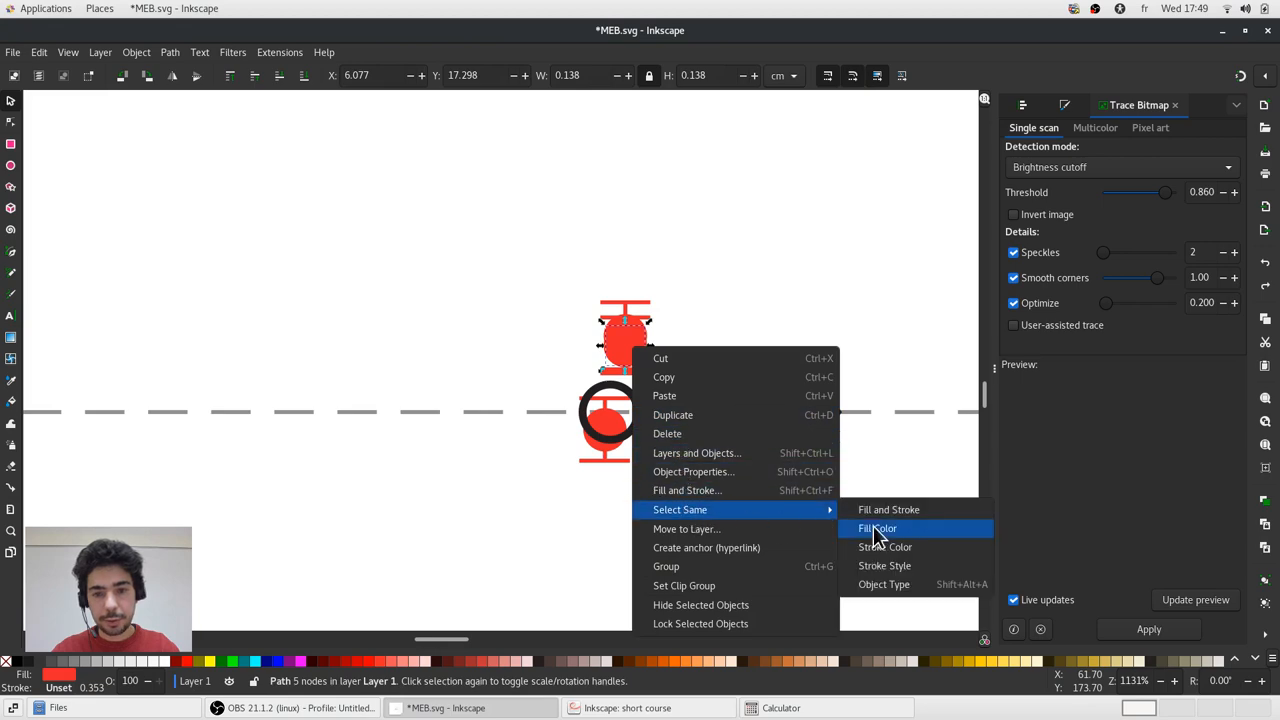
click(876, 528)
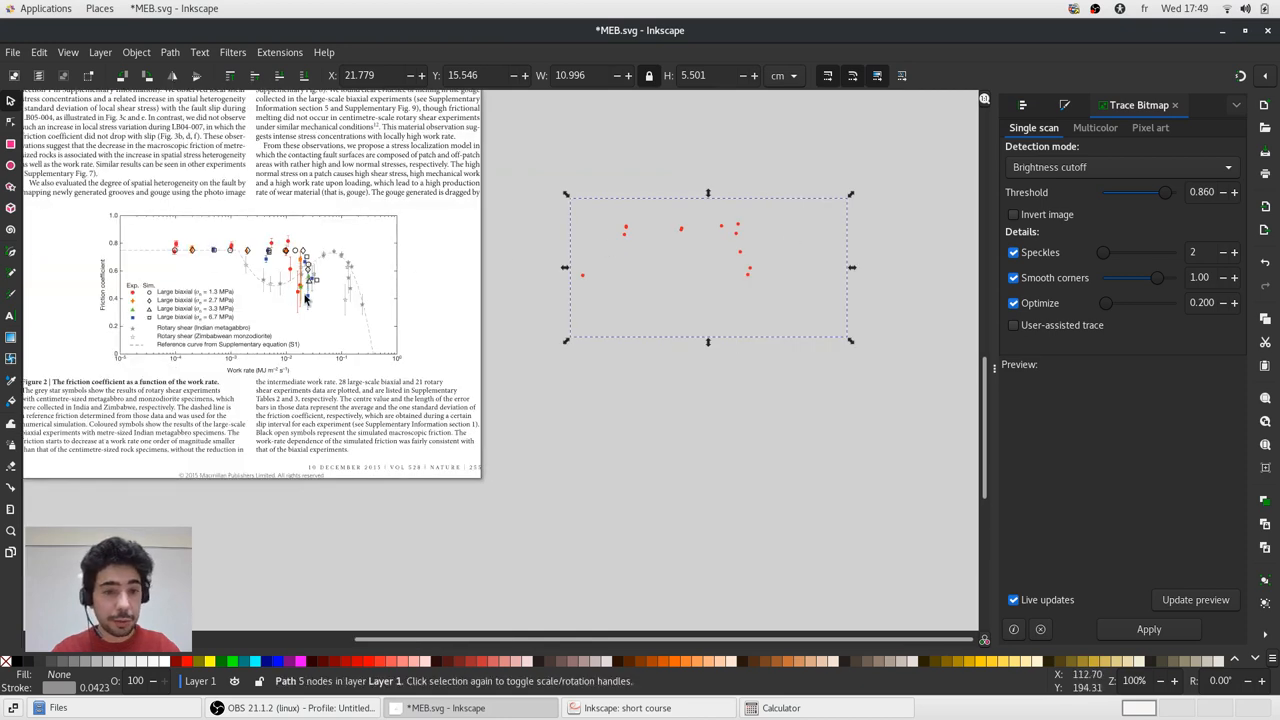
click(78, 216)
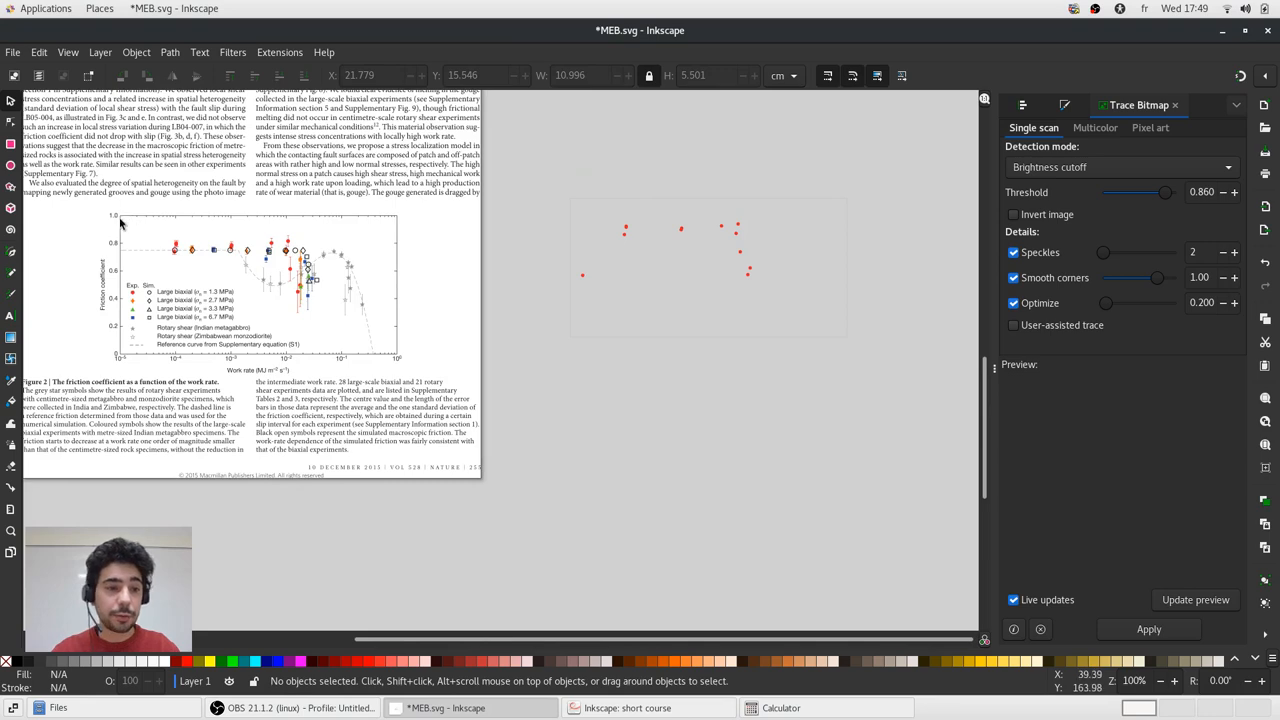
mouse_move(116, 362)
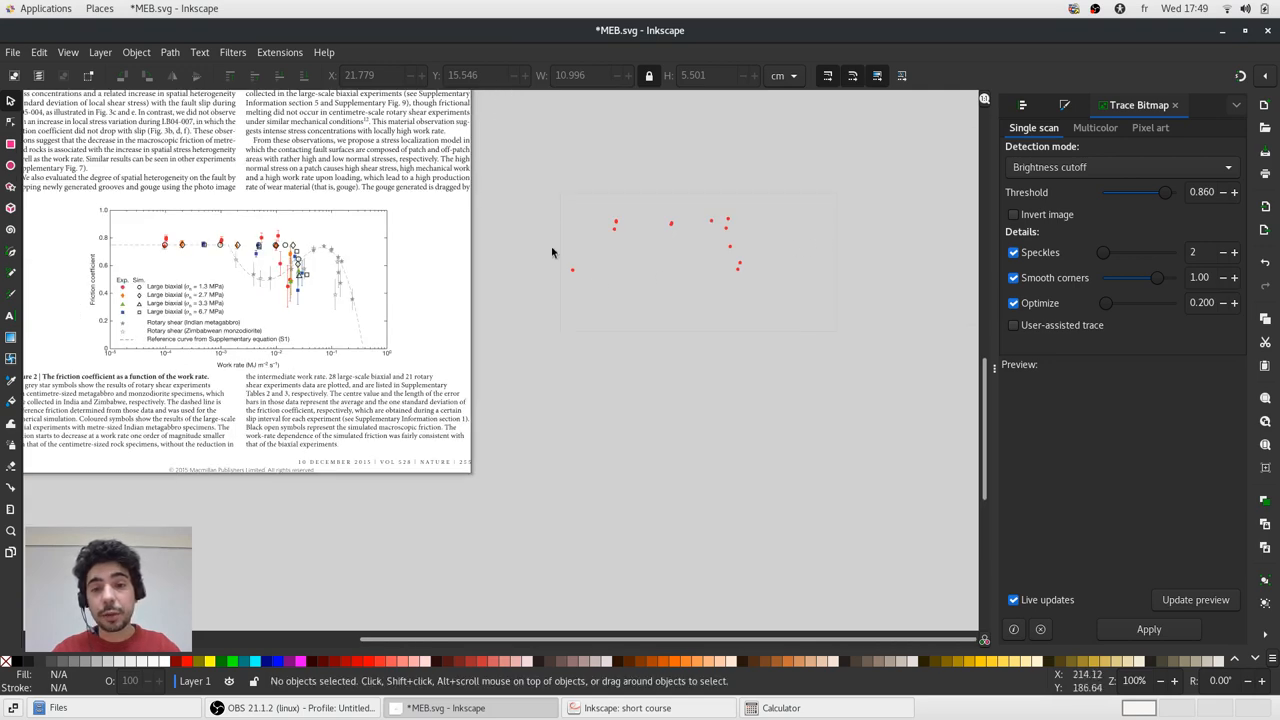
mouse_move(700, 246)
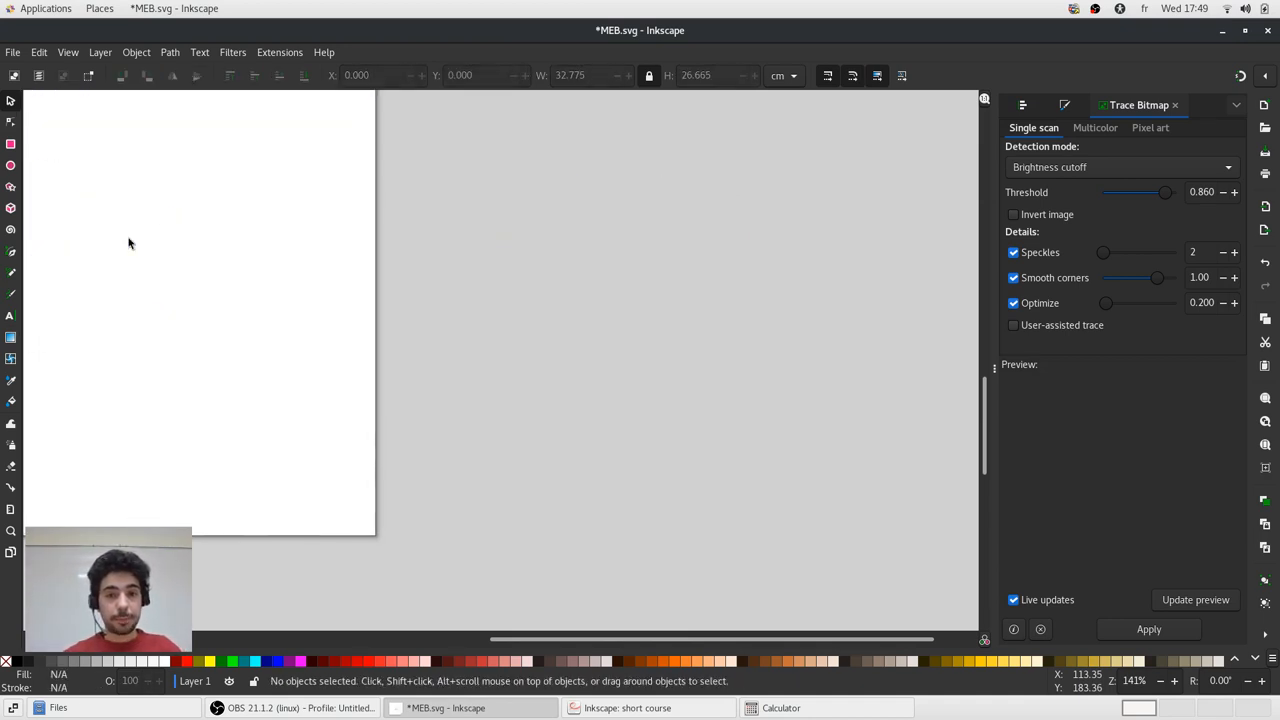
Browse to the examples folder in Files and load the rubber friction paper.
click(58, 708)
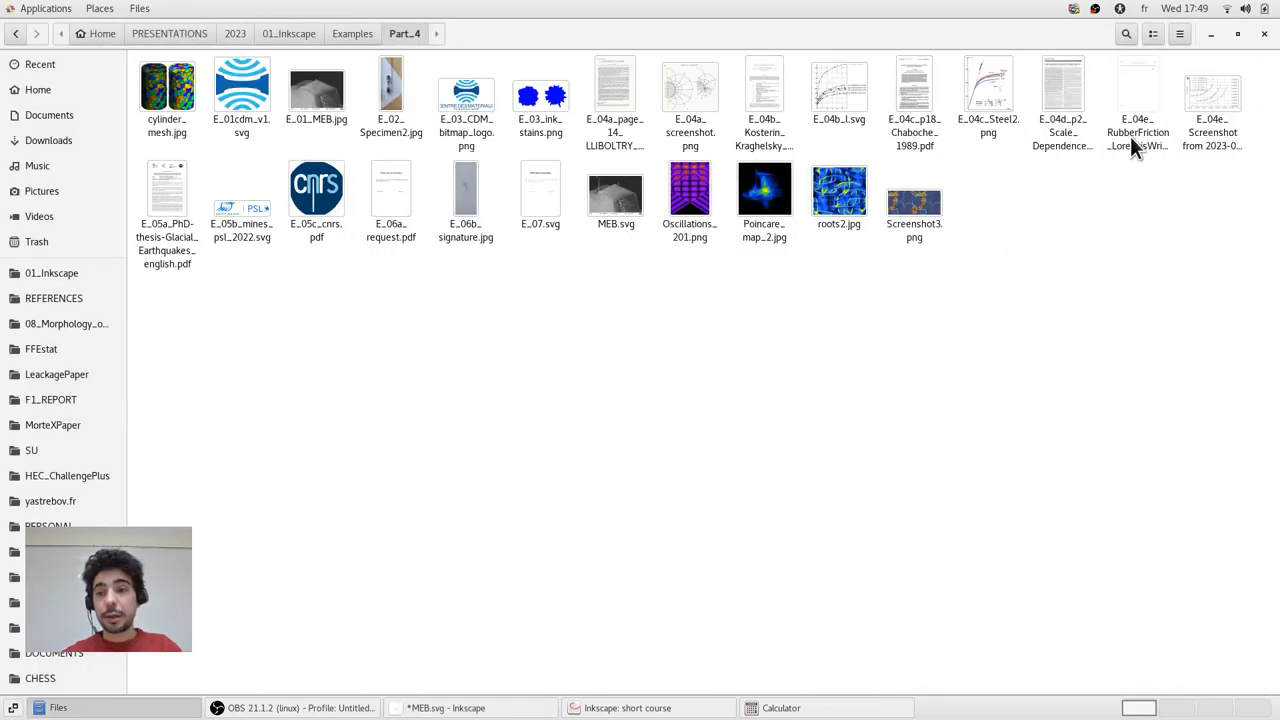
double_click(1136, 90)
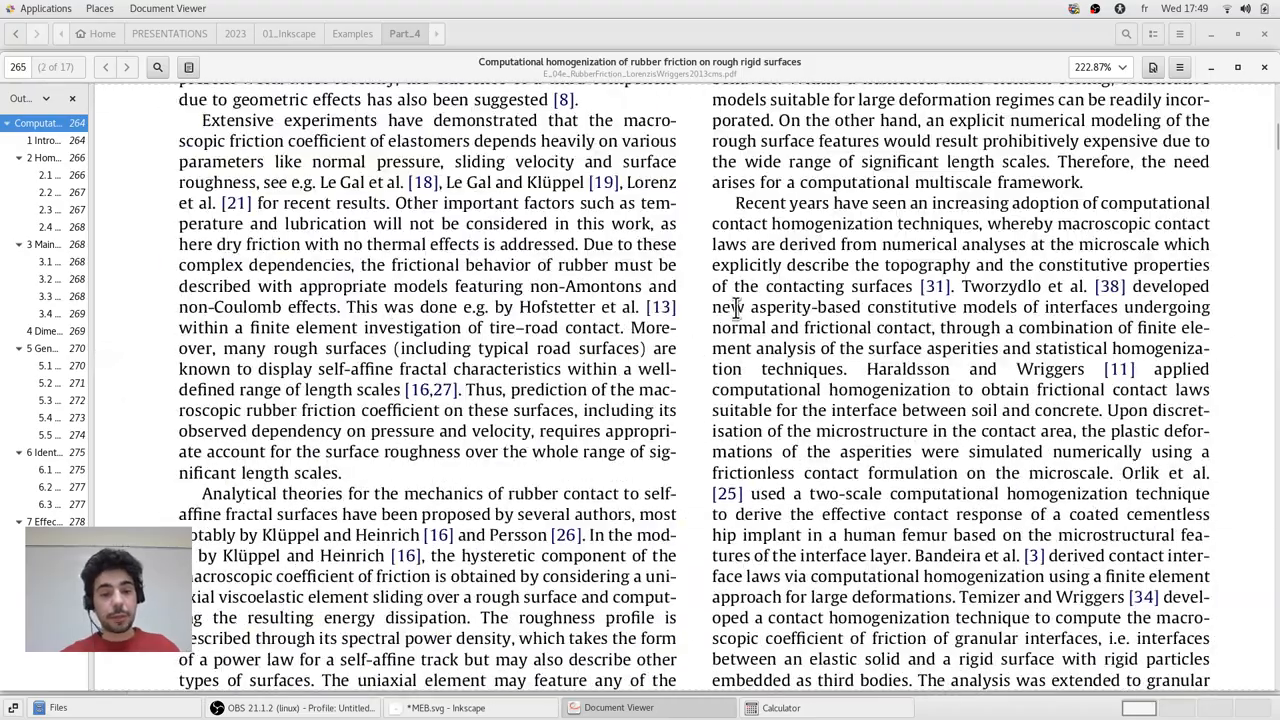
Scroll the rubber friction paper down toward the contact radius versus T₁ plot.
scroll(down, 3)
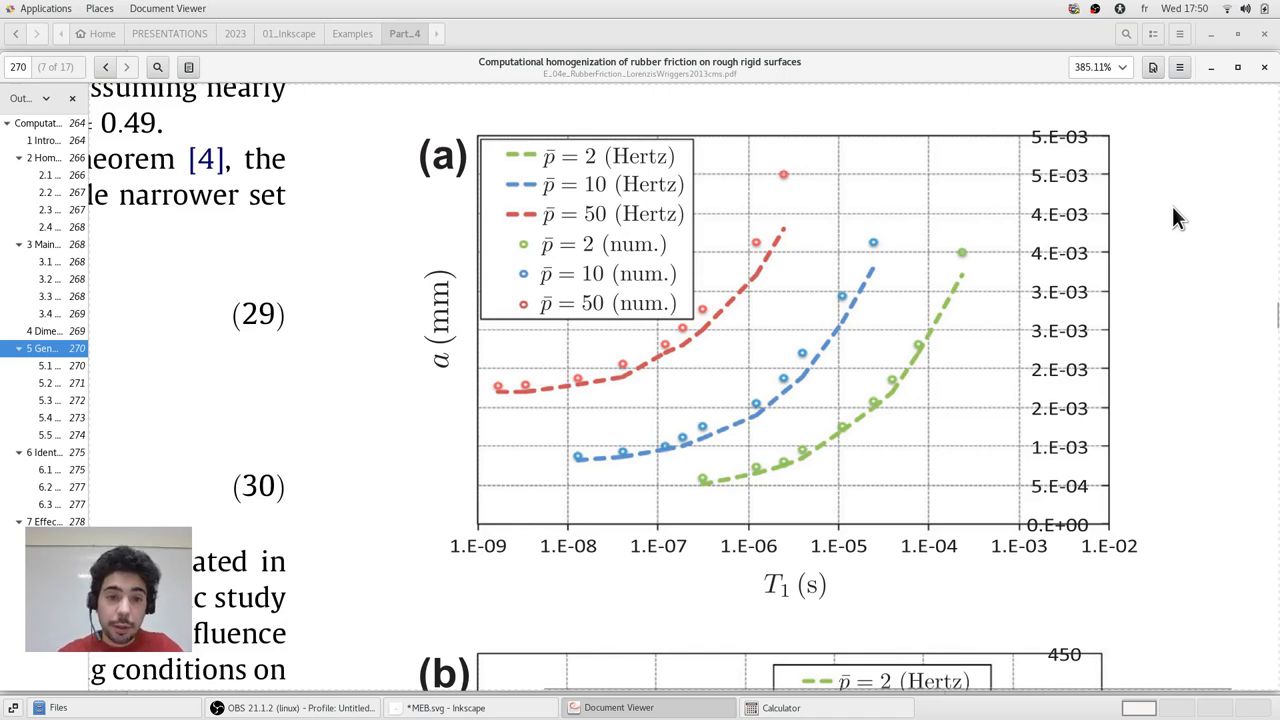
mouse_move(436, 332)
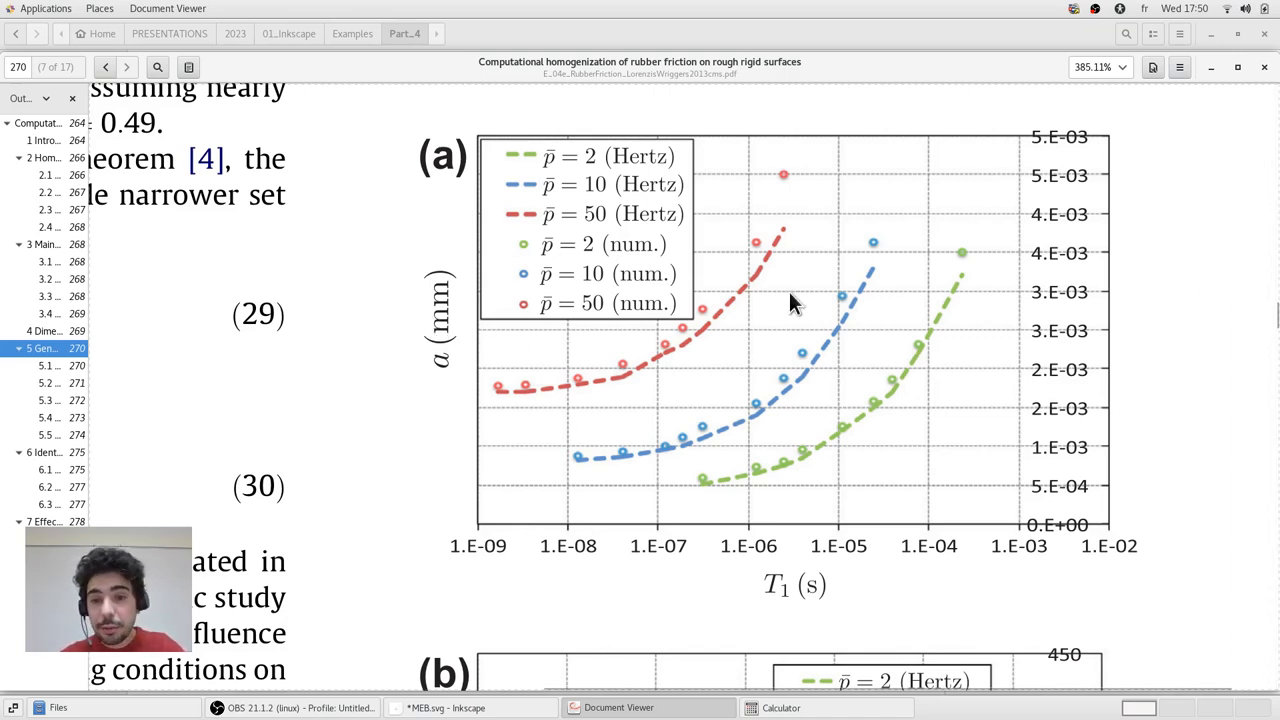
mouse_move(706, 324)
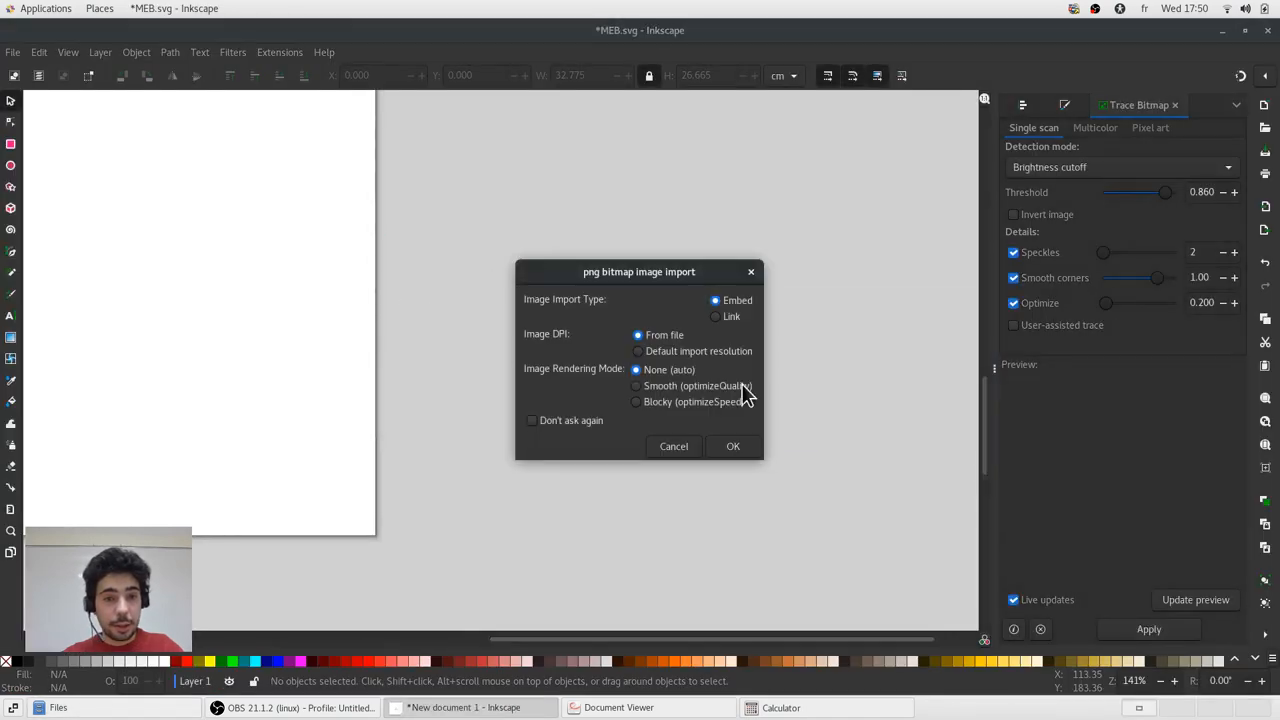
Embed the captured plot, zoom to the red p̄ = 50 points and mark each with a small Ellipse-tool circle.
click(732, 446)
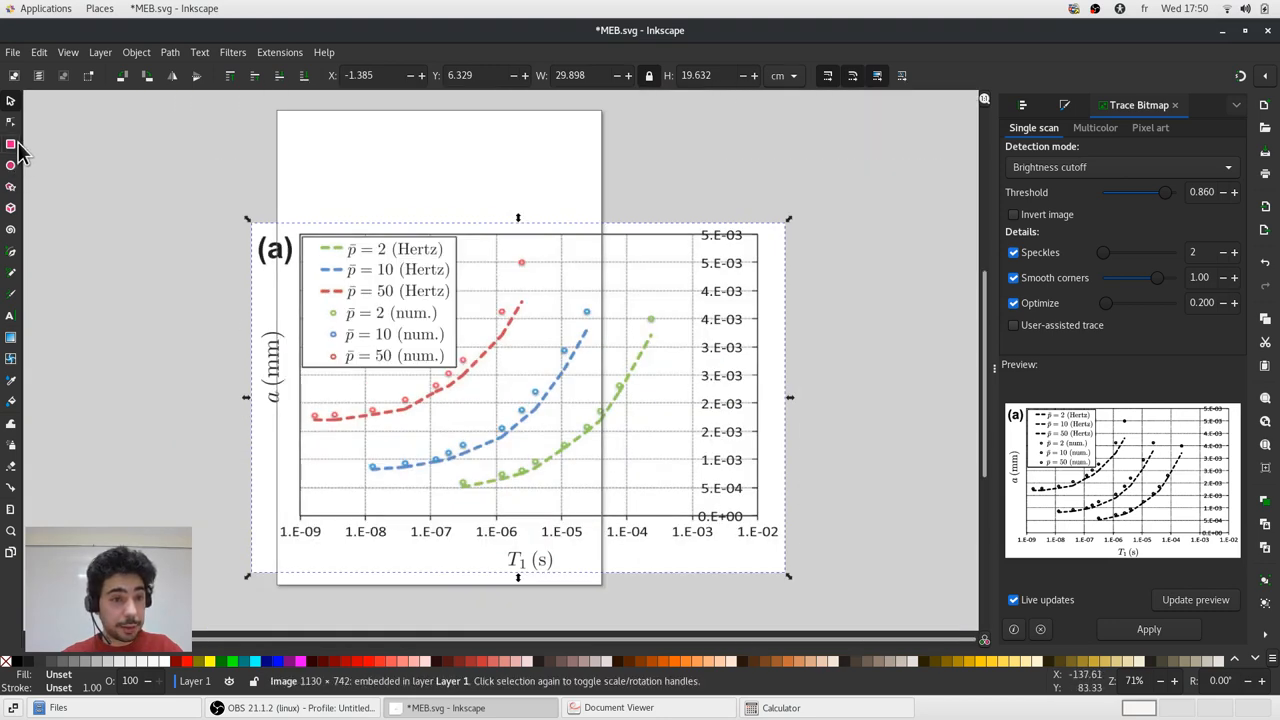
drag(300, 232, 478, 384)
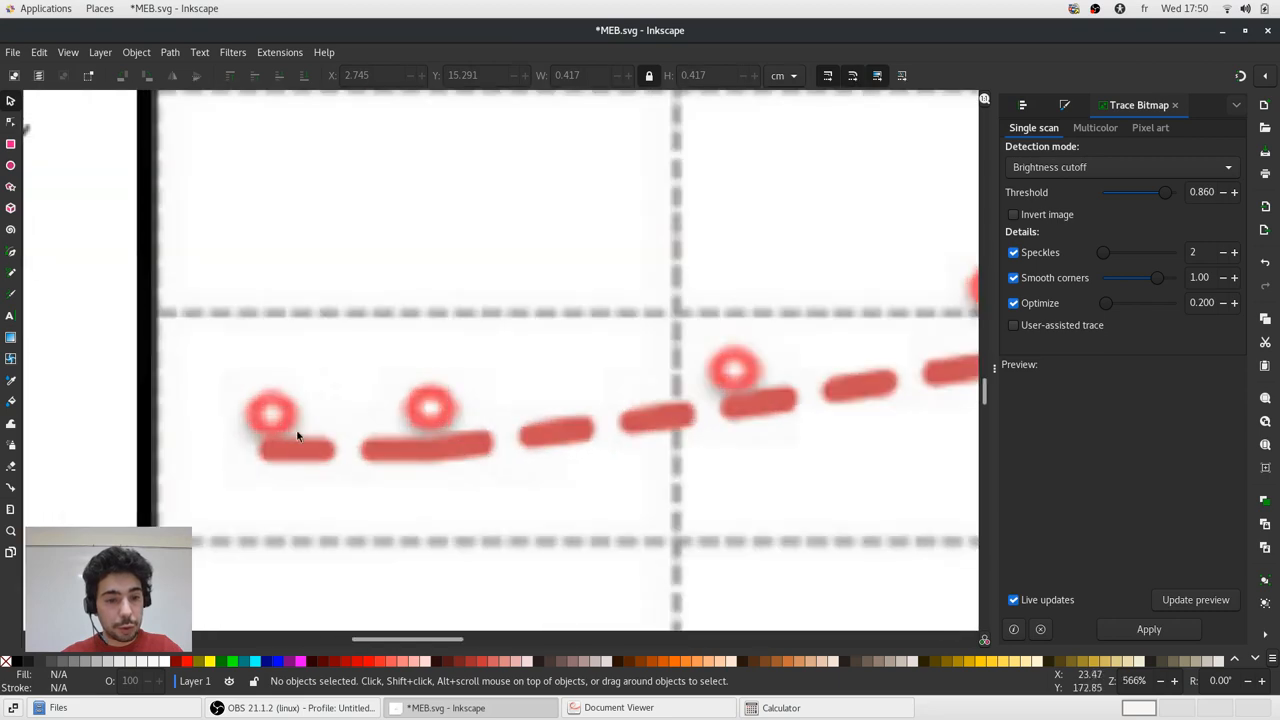
click(270, 414)
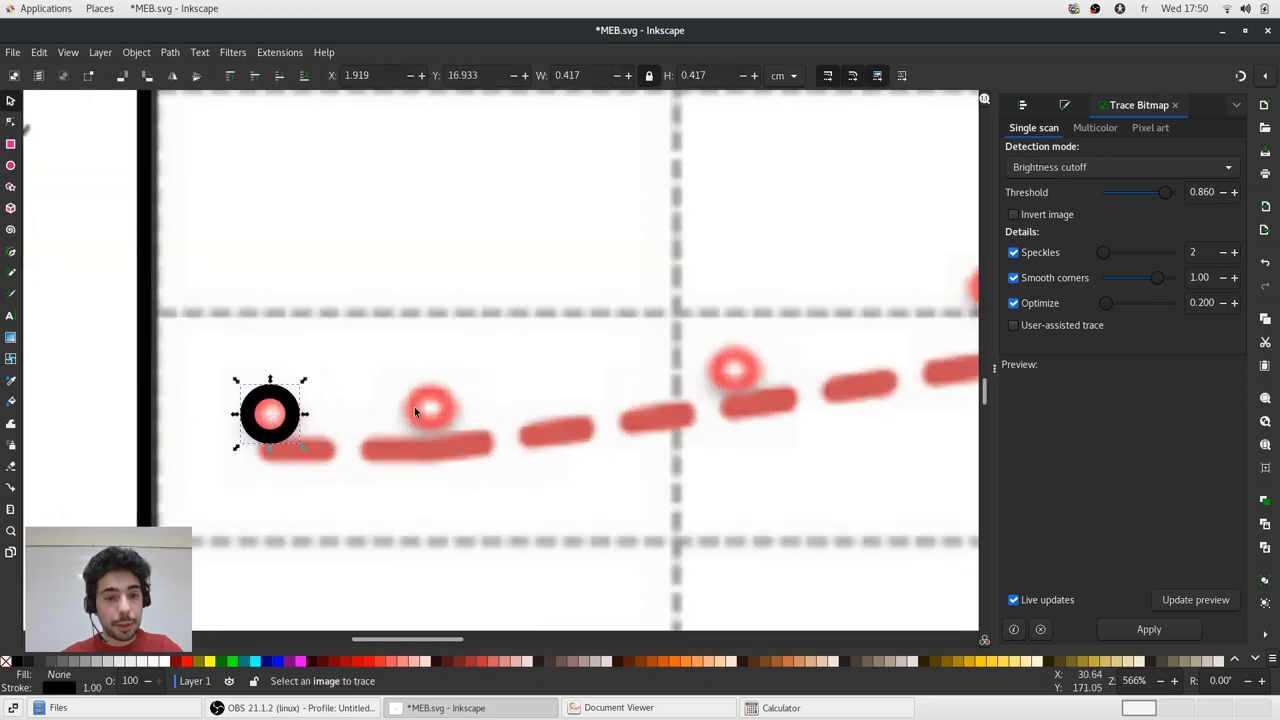
click(432, 408)
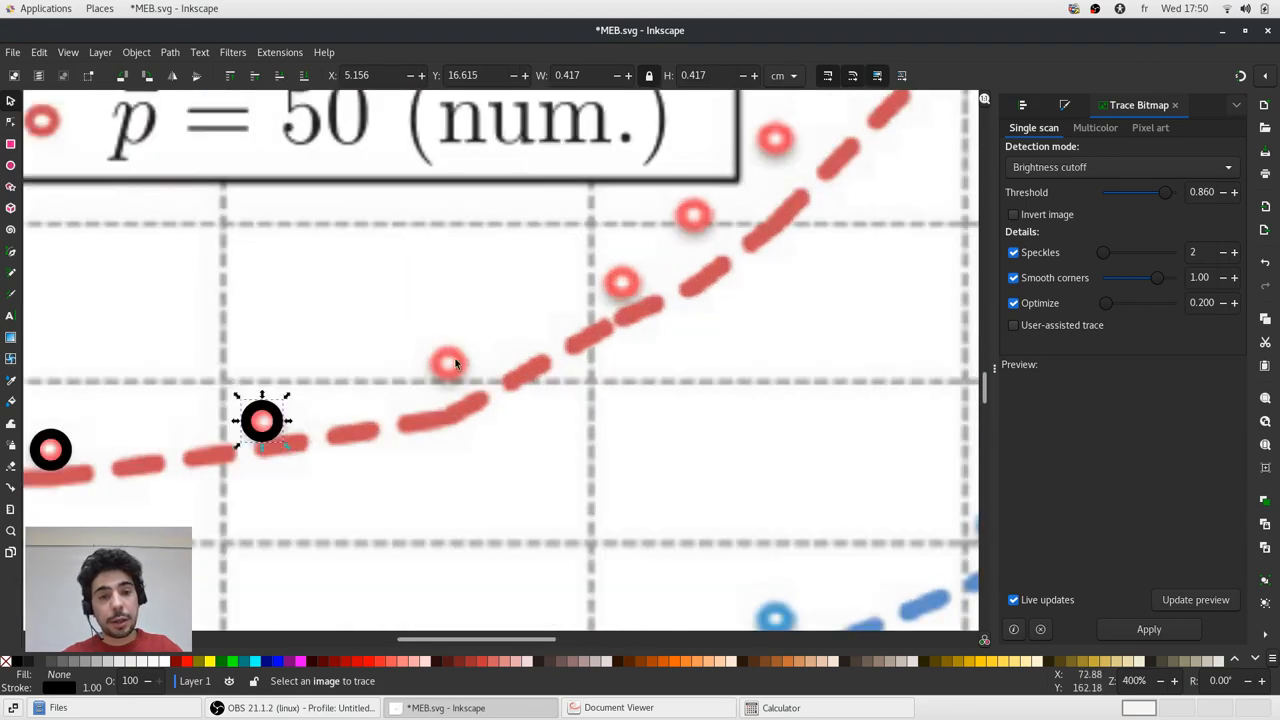
click(620, 284)
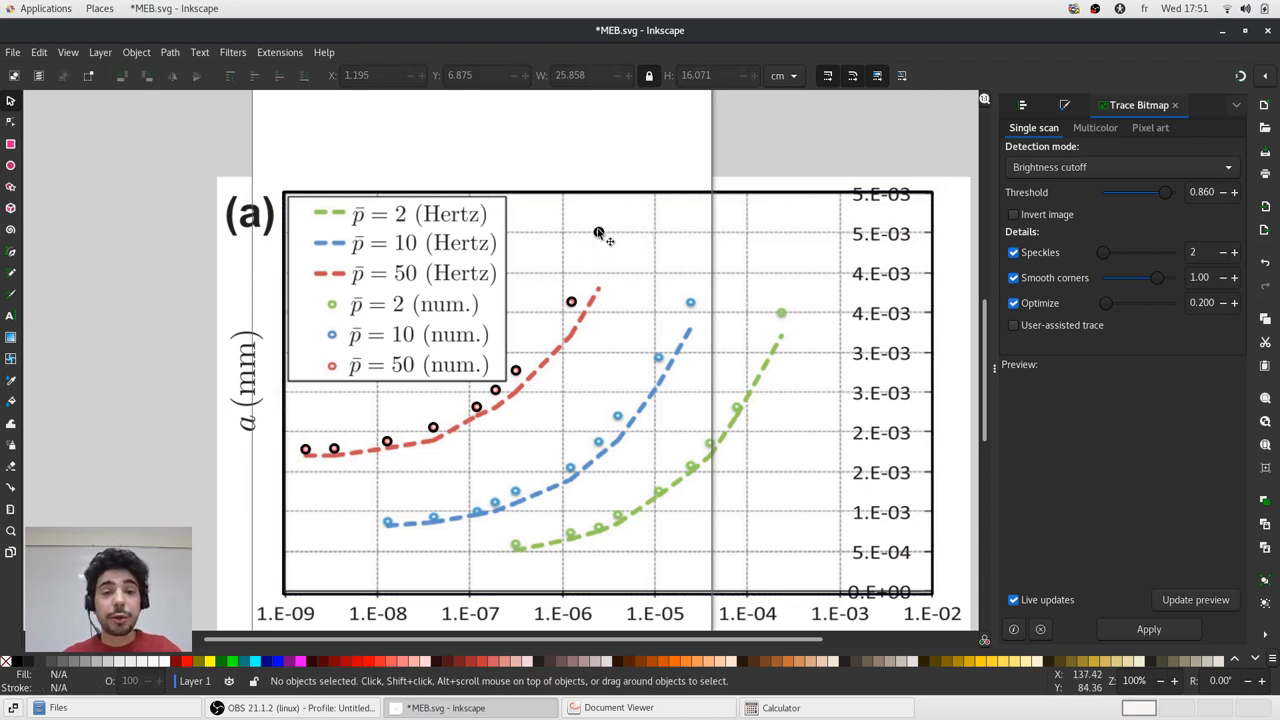
click(600, 232)
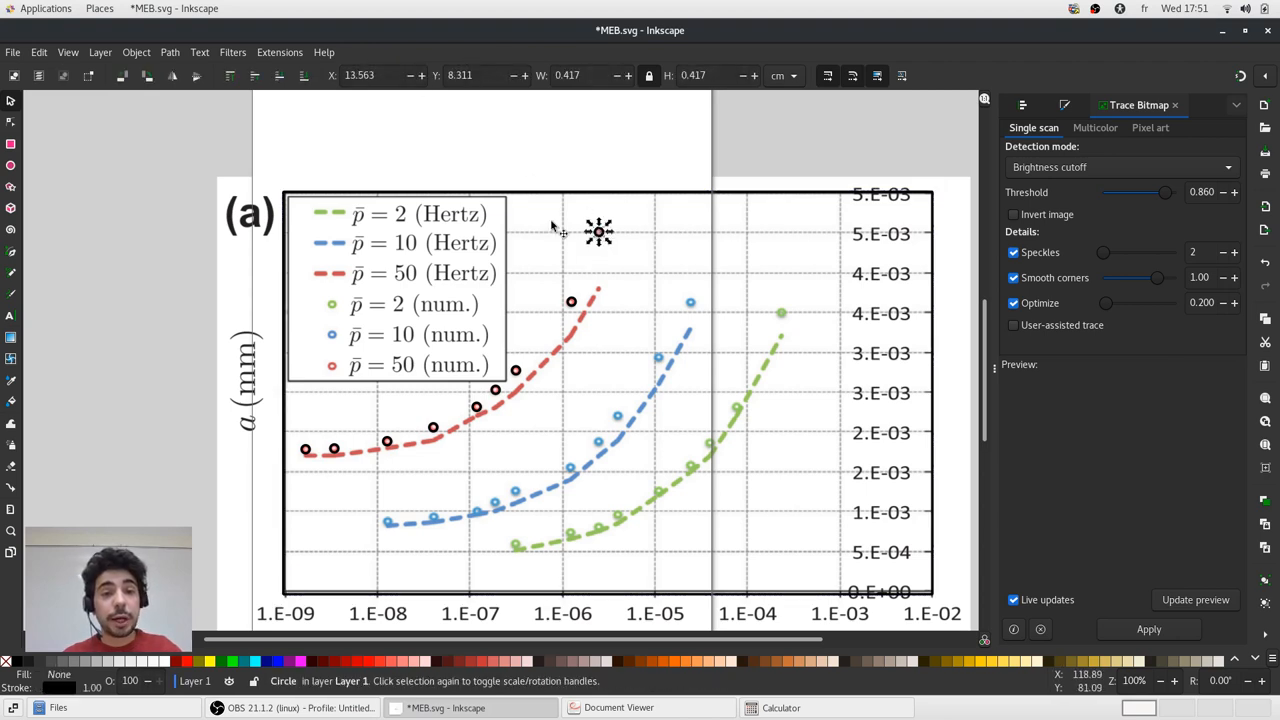
click(552, 150)
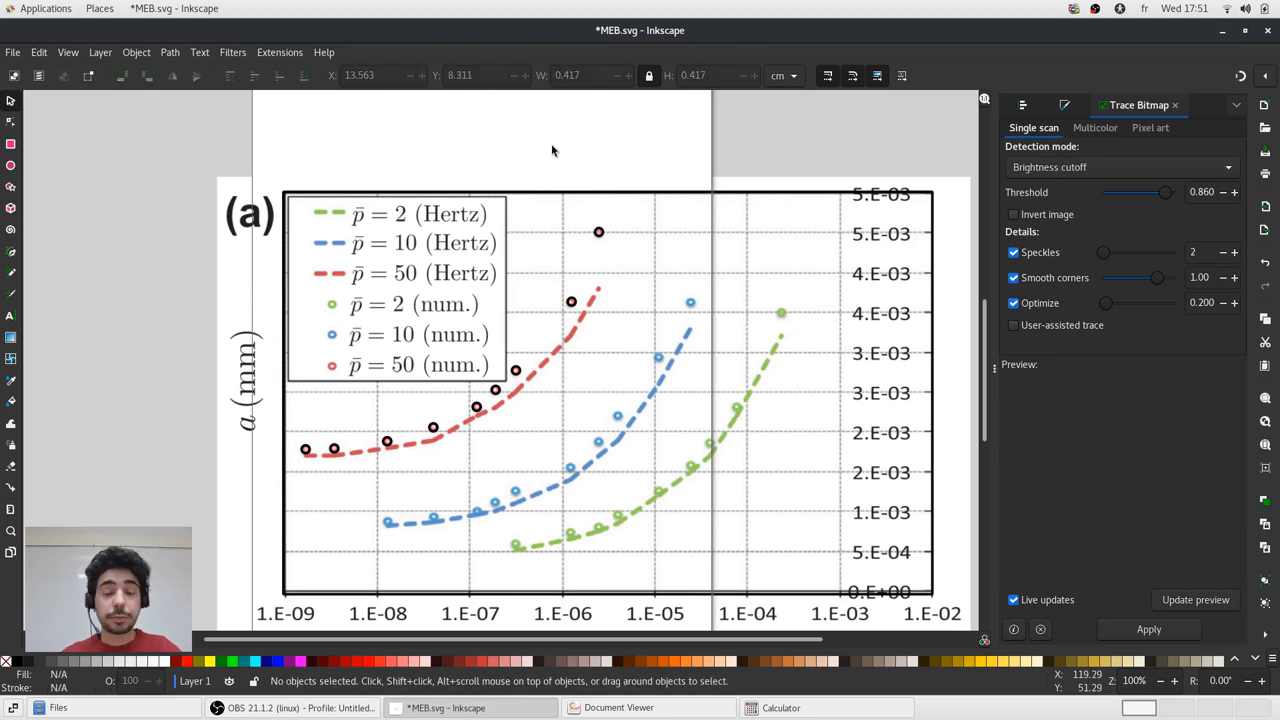
mouse_move(552, 152)
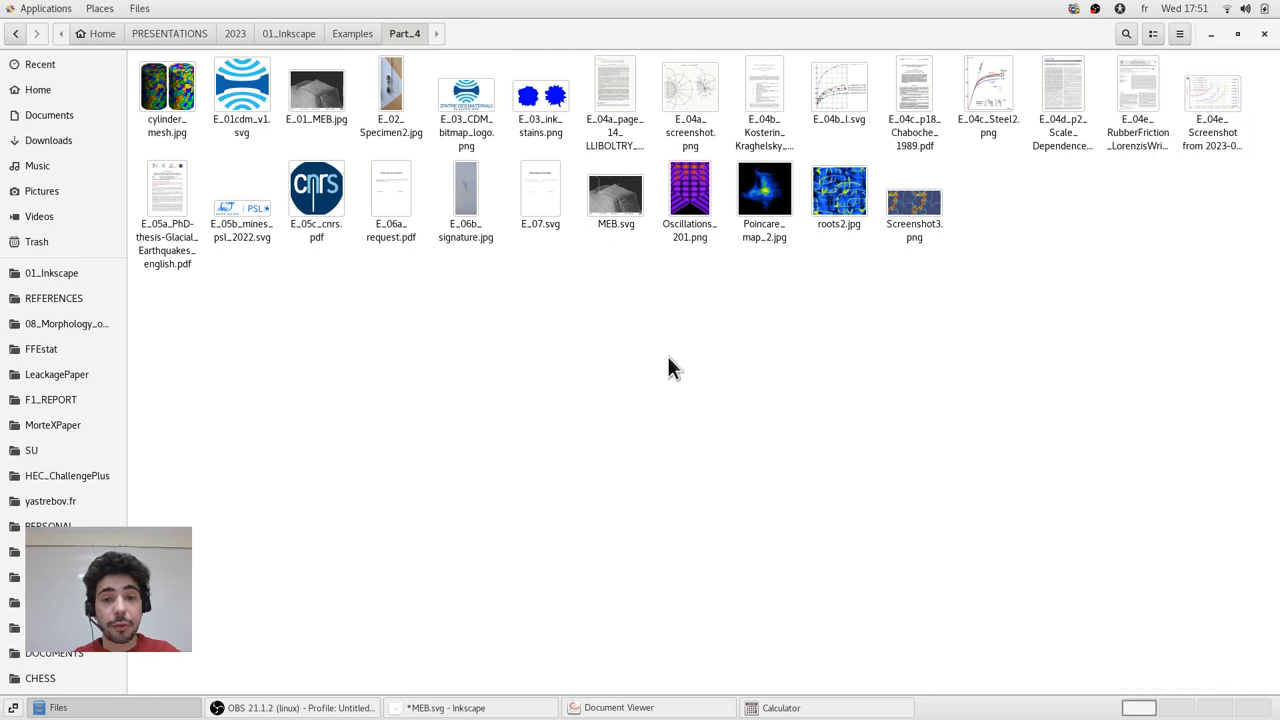
mouse_move(580, 332)
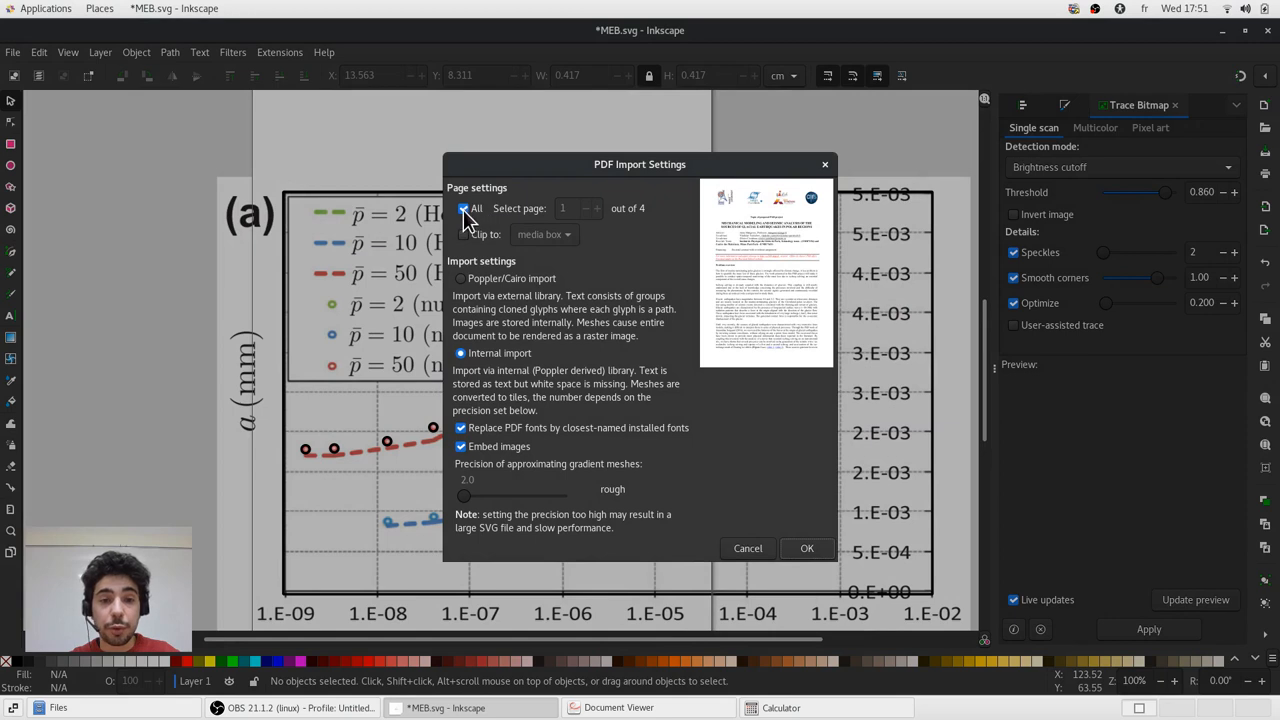
Accept the PDF import settings and scroll the proposal page toward the author contact lines.
click(464, 208)
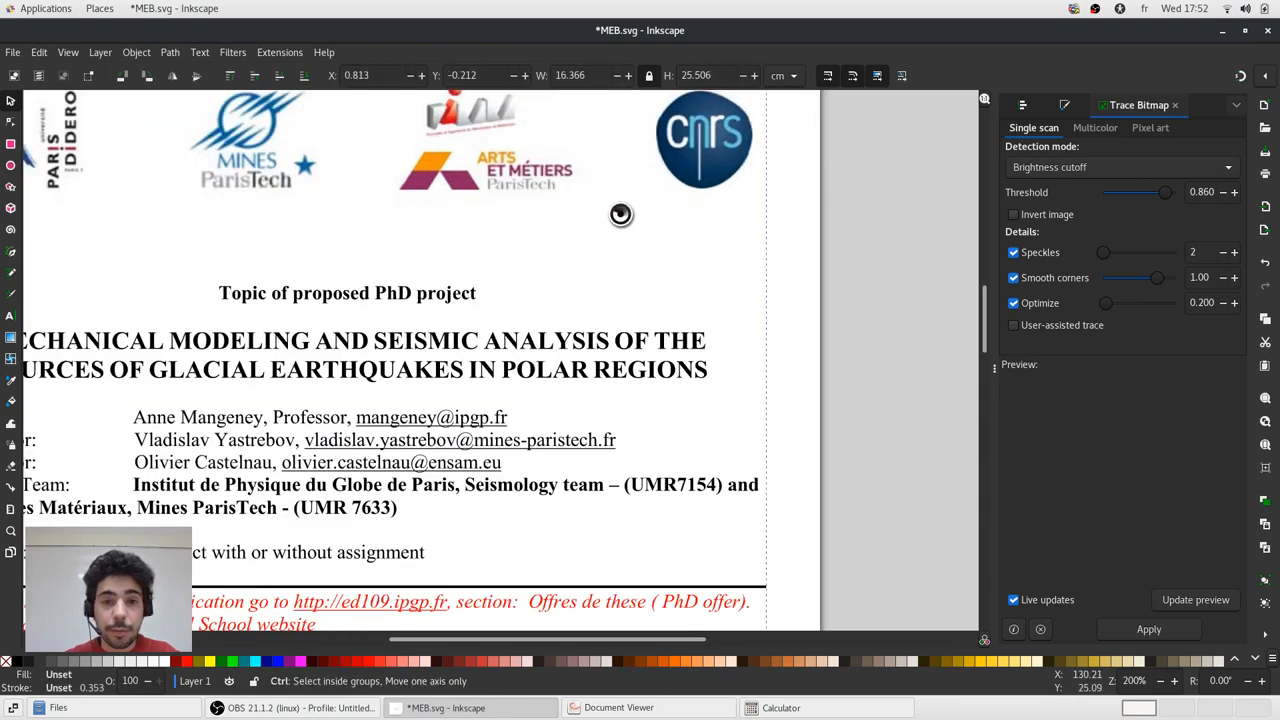
scroll(down, 3)
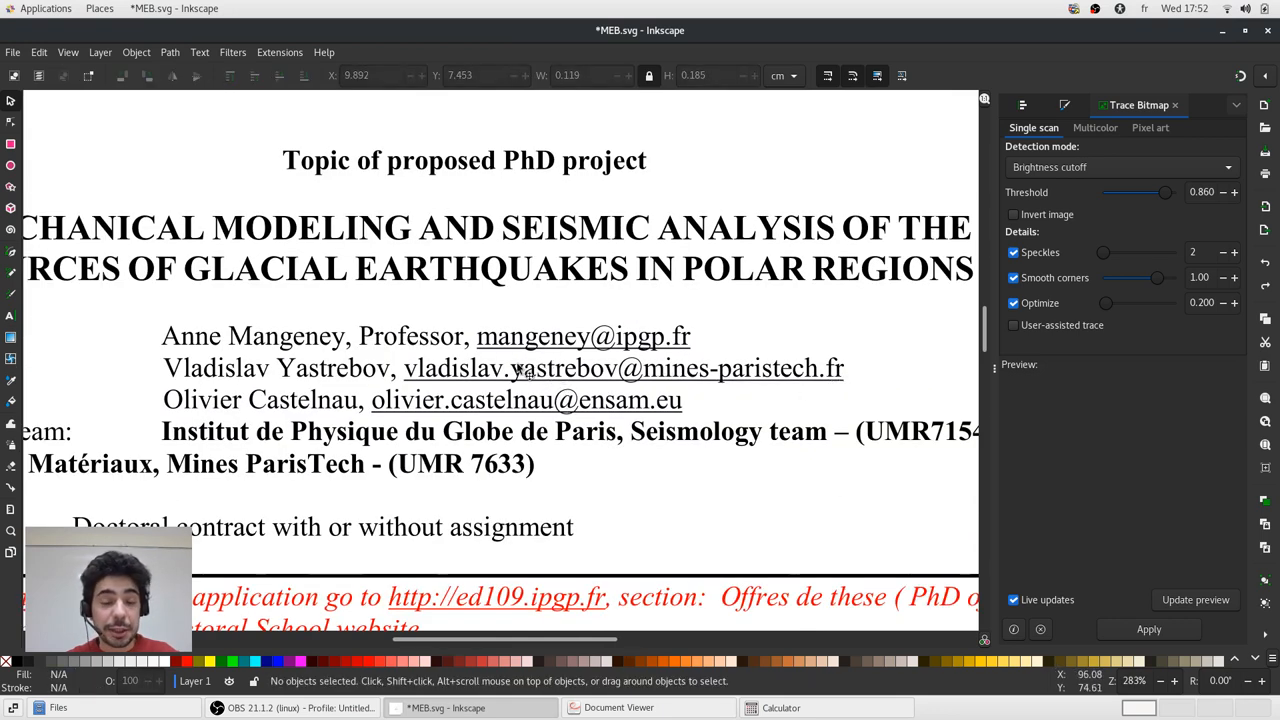
mouse_move(840, 388)
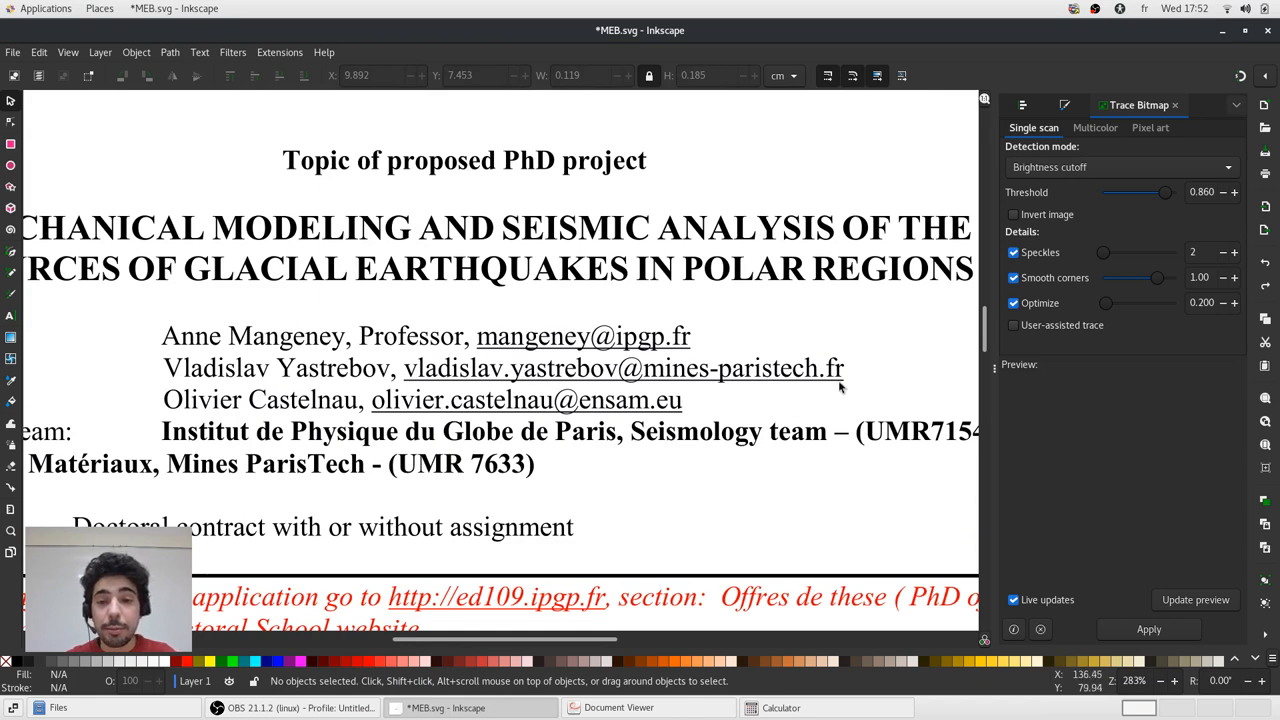
drag(404, 344, 840, 388)
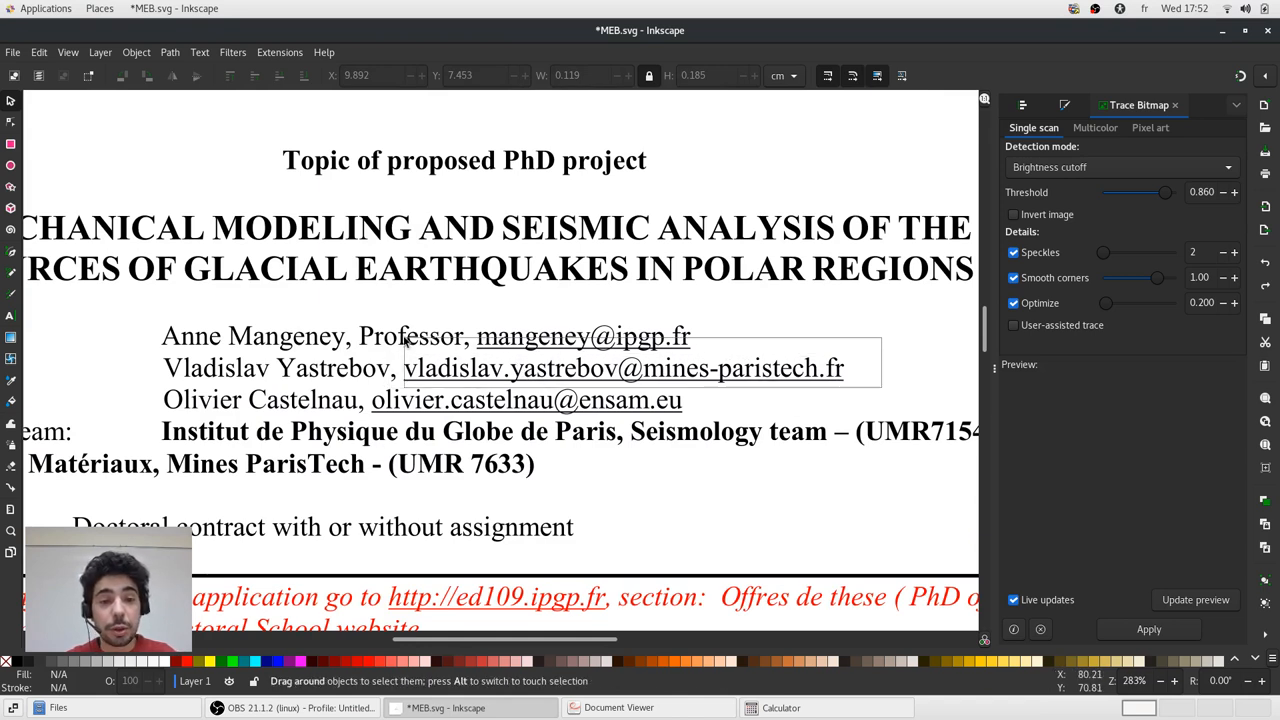
click(624, 368)
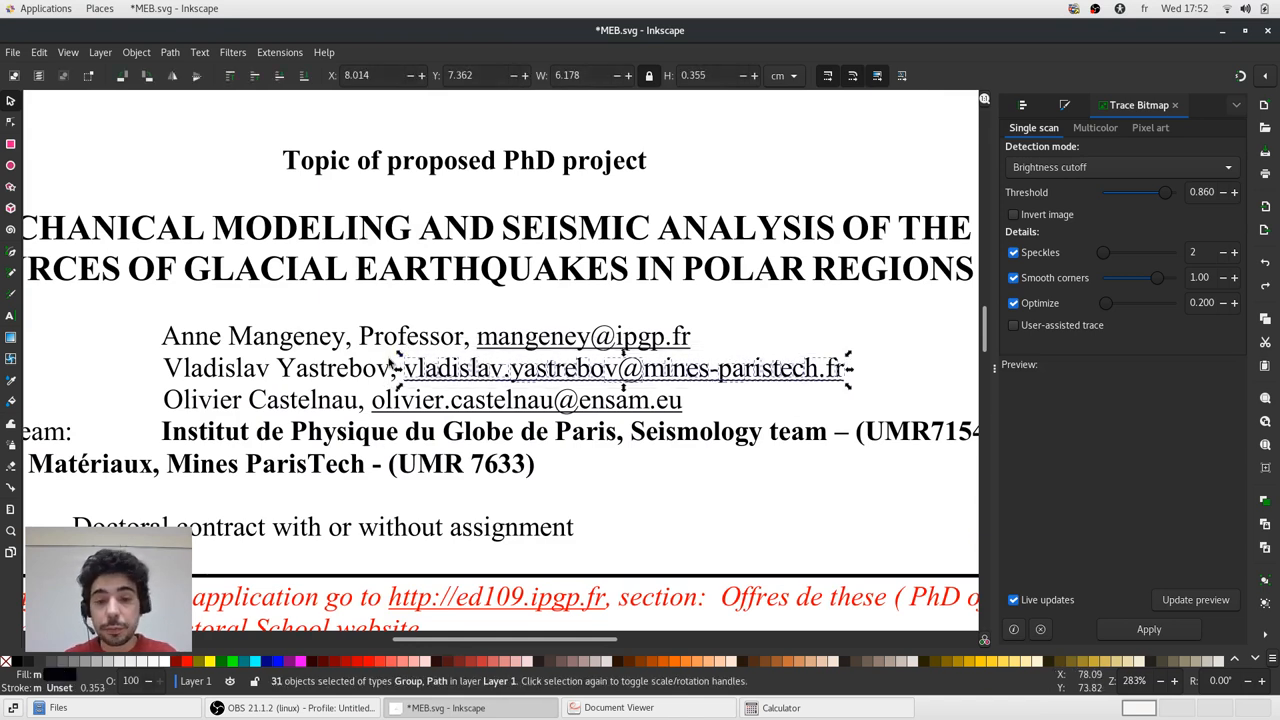
click(430, 368)
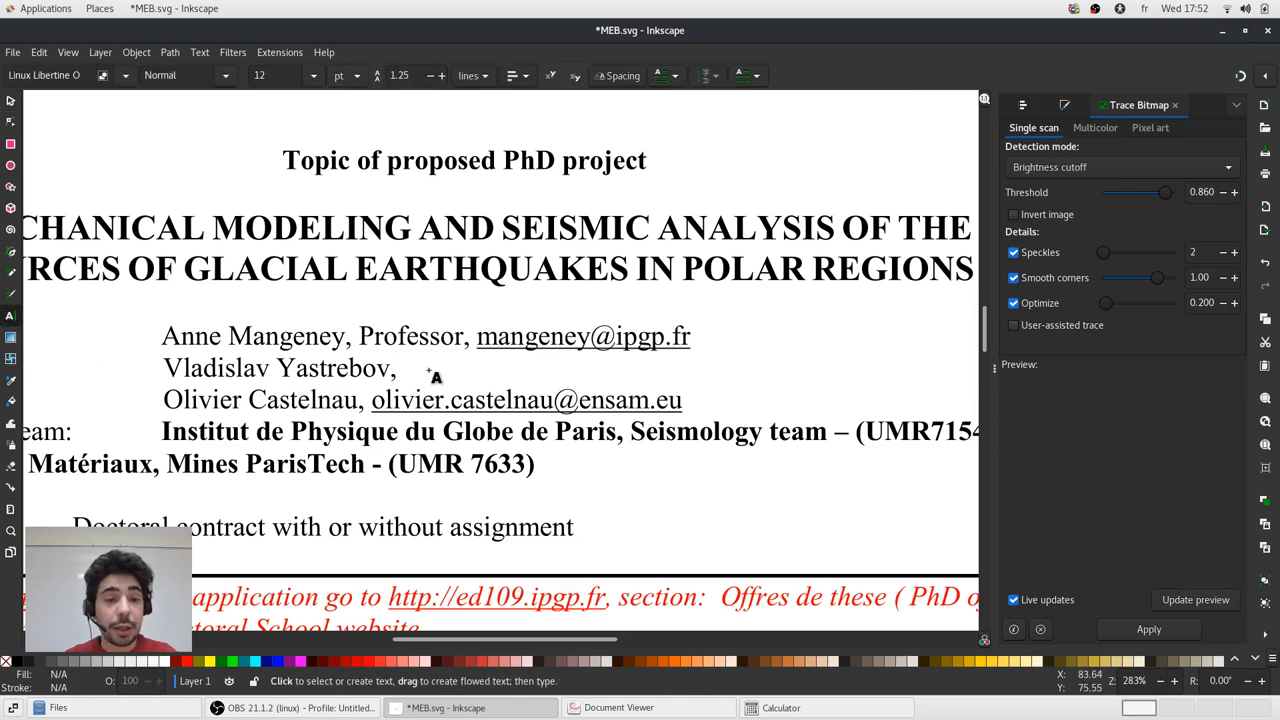
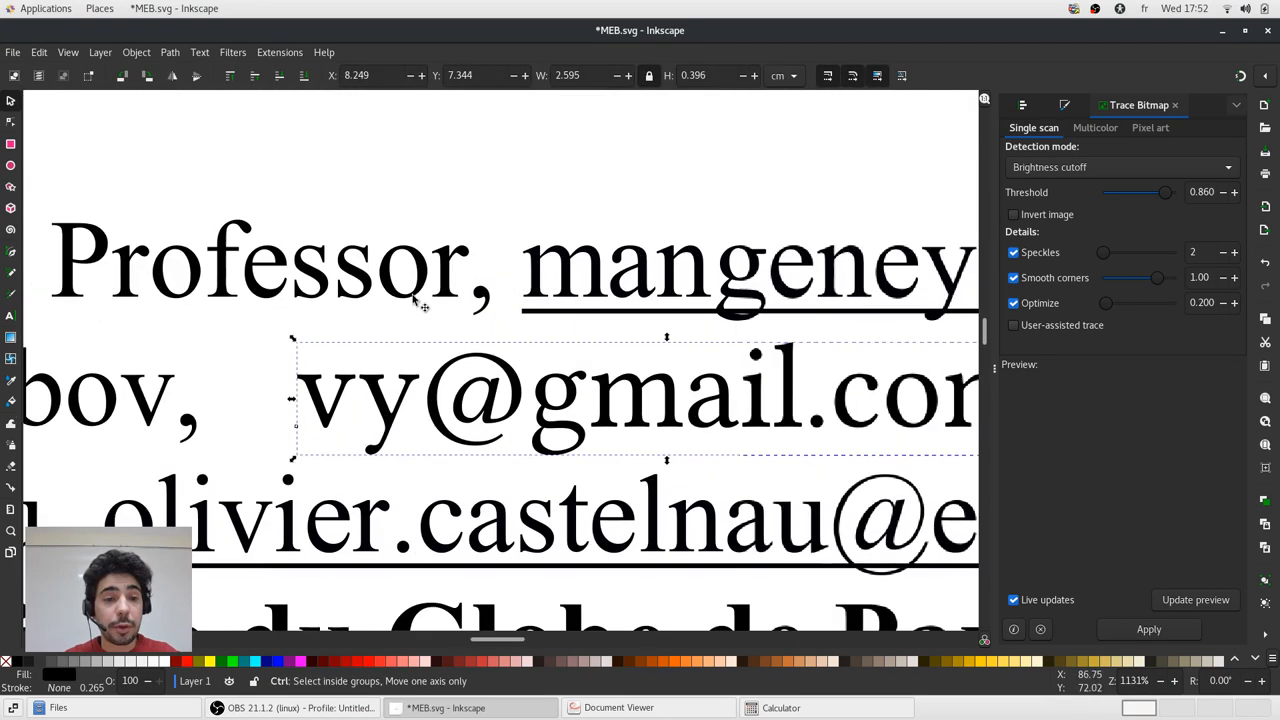
Select the new email text and browse the font family list to restyle it.
click(404, 270)
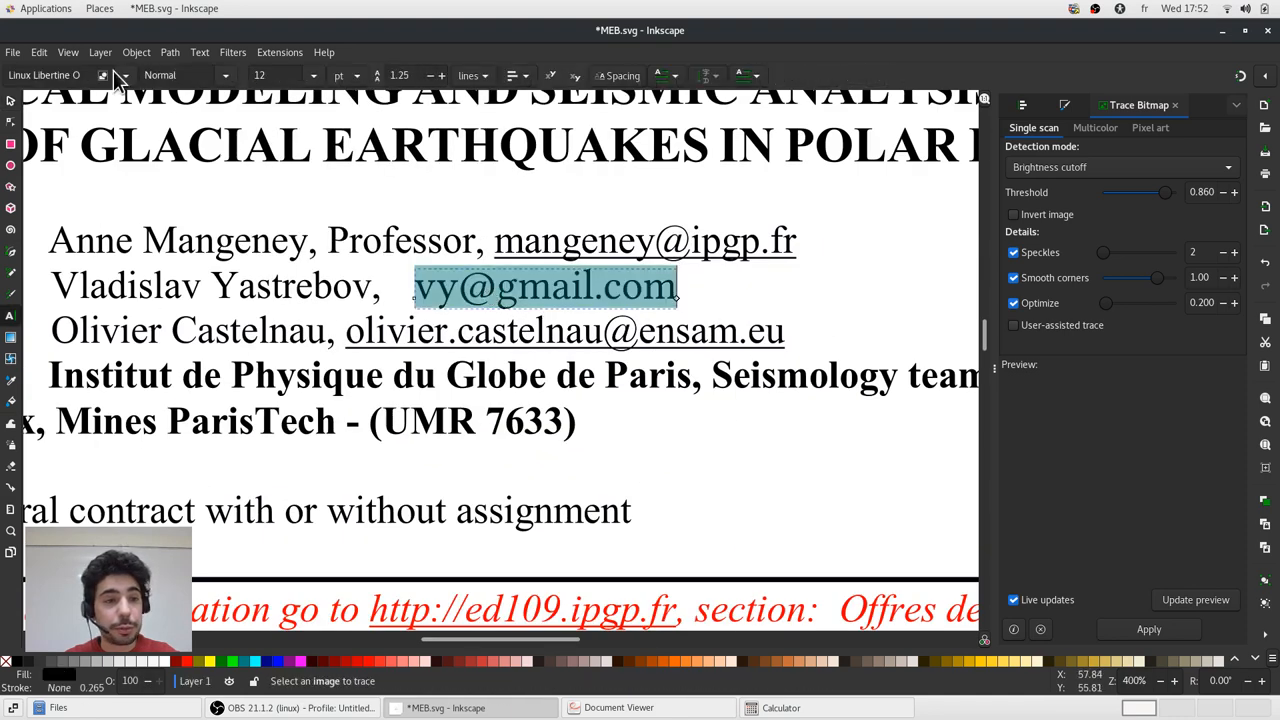
click(102, 74)
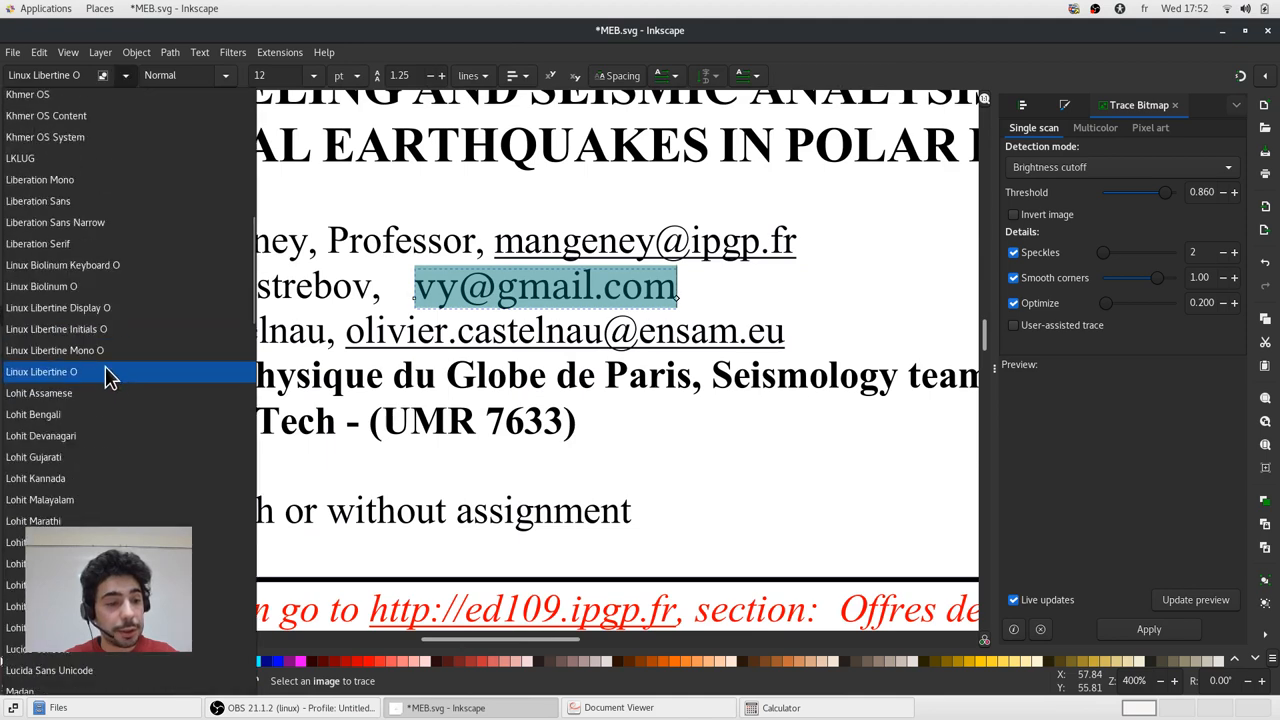
scroll(down, 3)
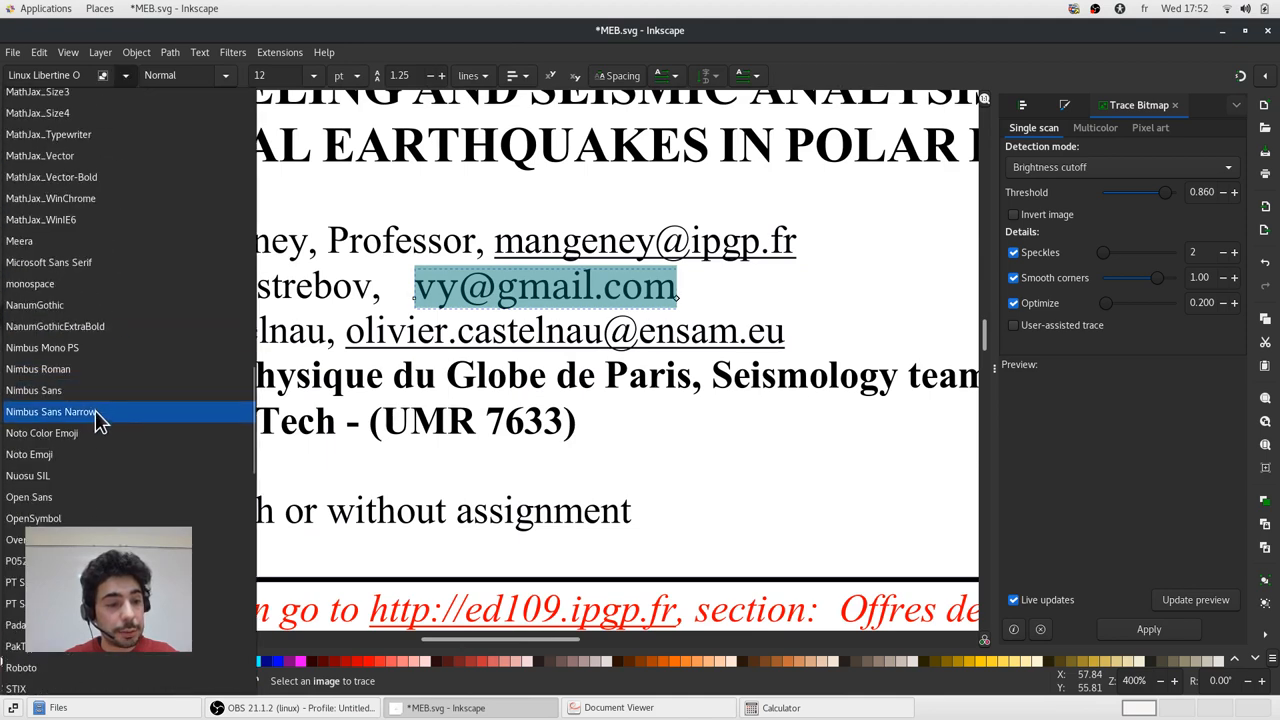
scroll(down, 3)
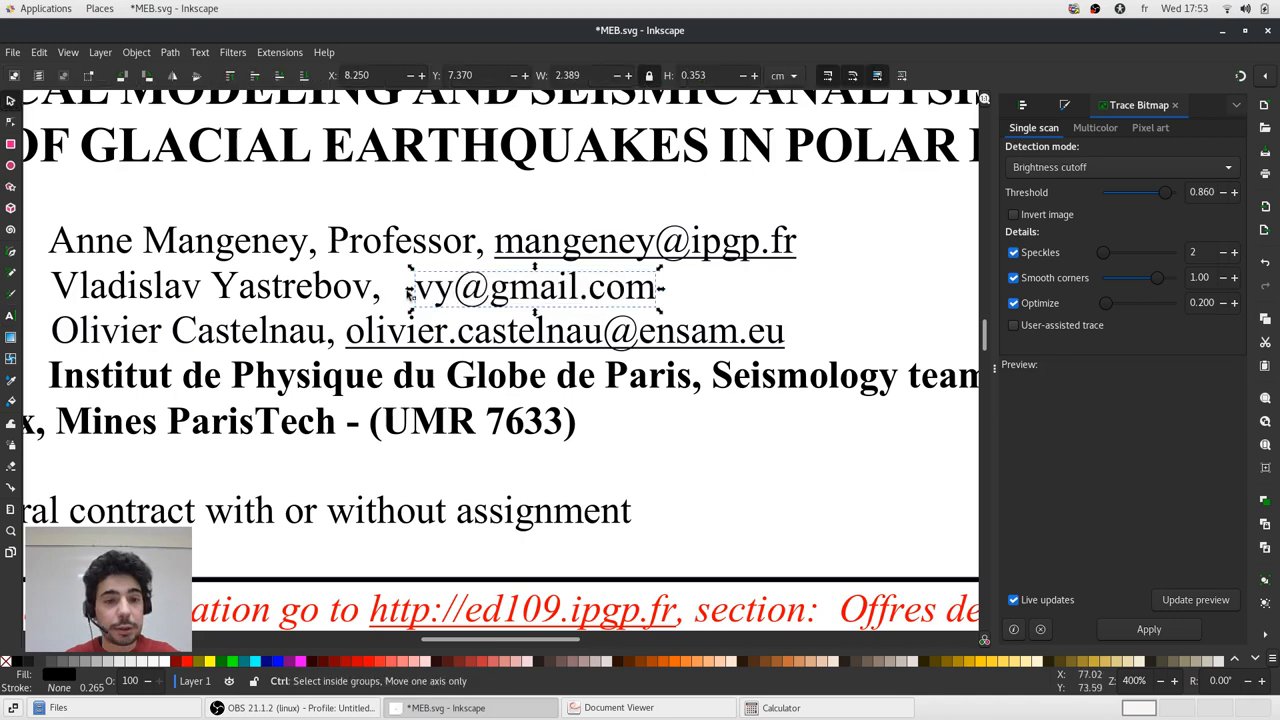
click(530, 286)
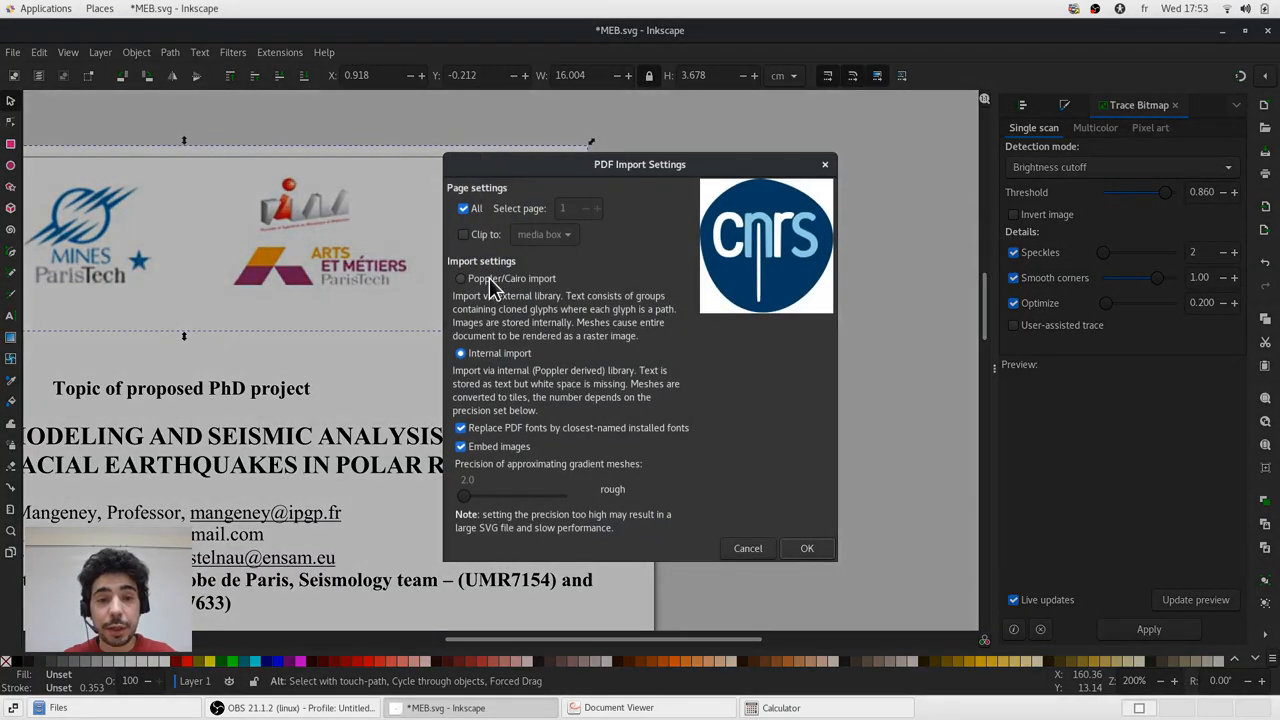
Accept the pending PDF import so the full proposal page lands in MEB.svg.
click(808, 548)
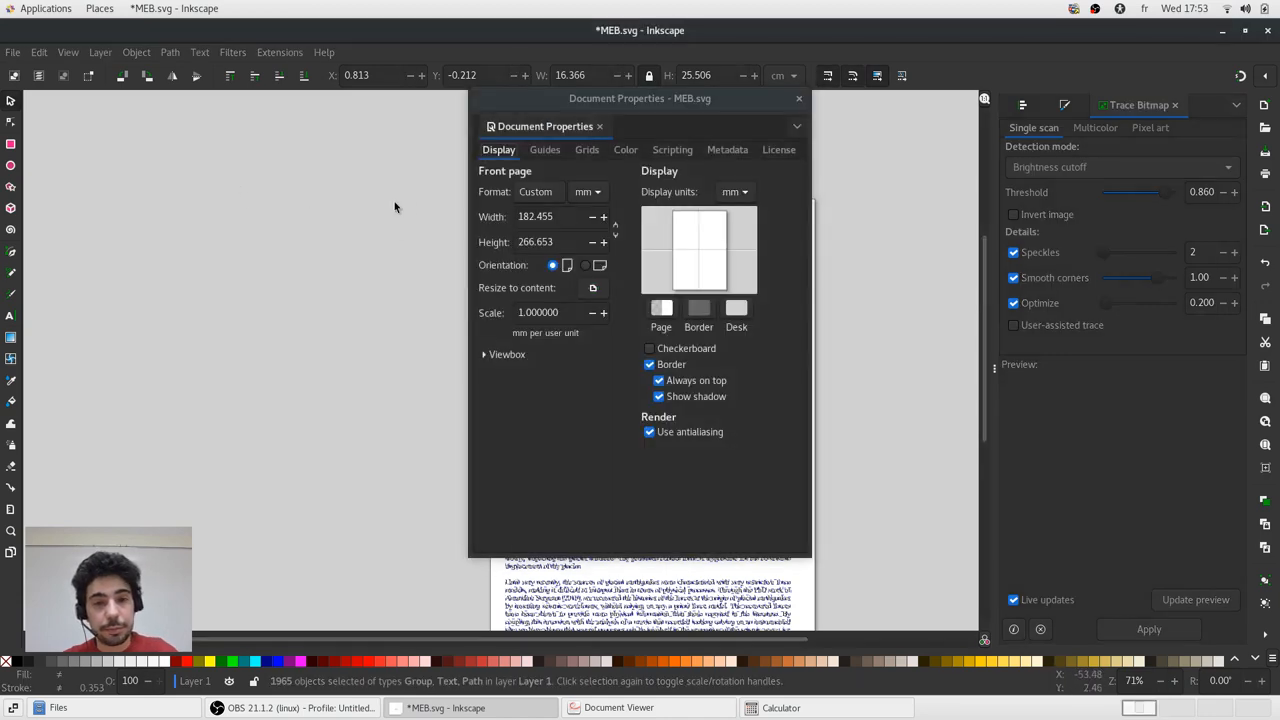
click(800, 98)
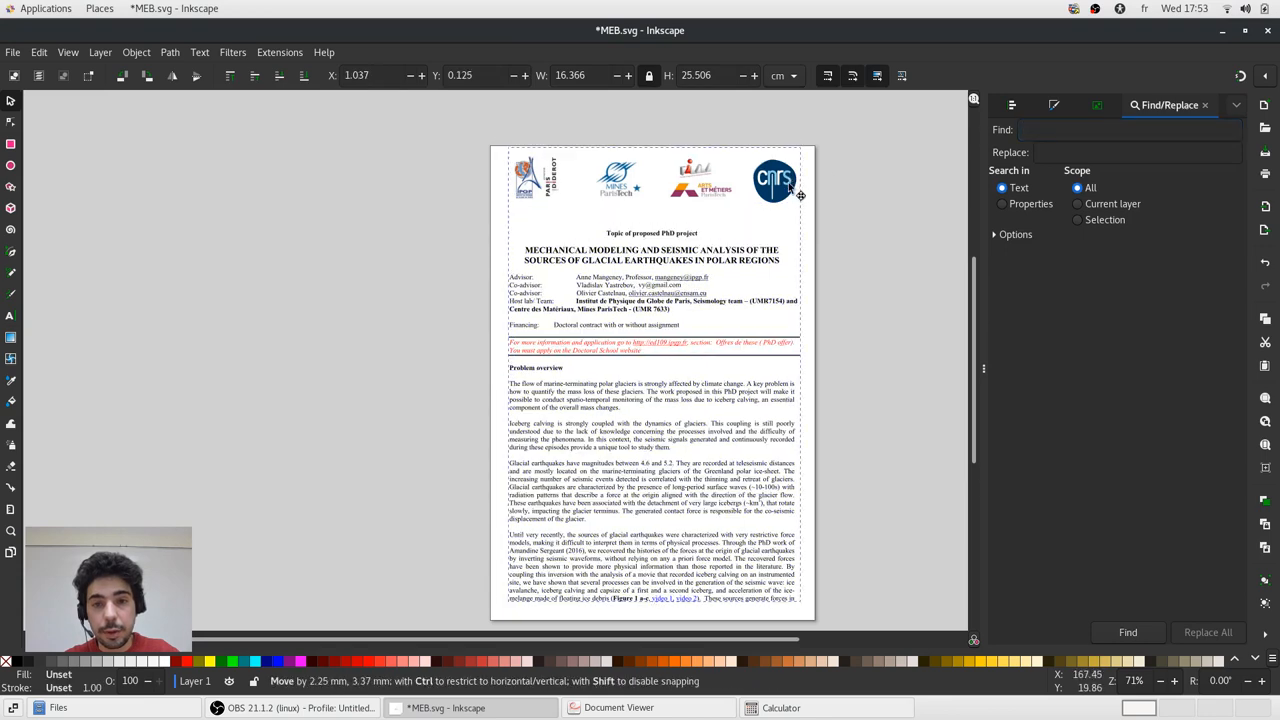
Save a copy of the proposal drawing as page1.pdf in the Part_4 folder with default PDF options.
drag(650, 184, 652, 188)
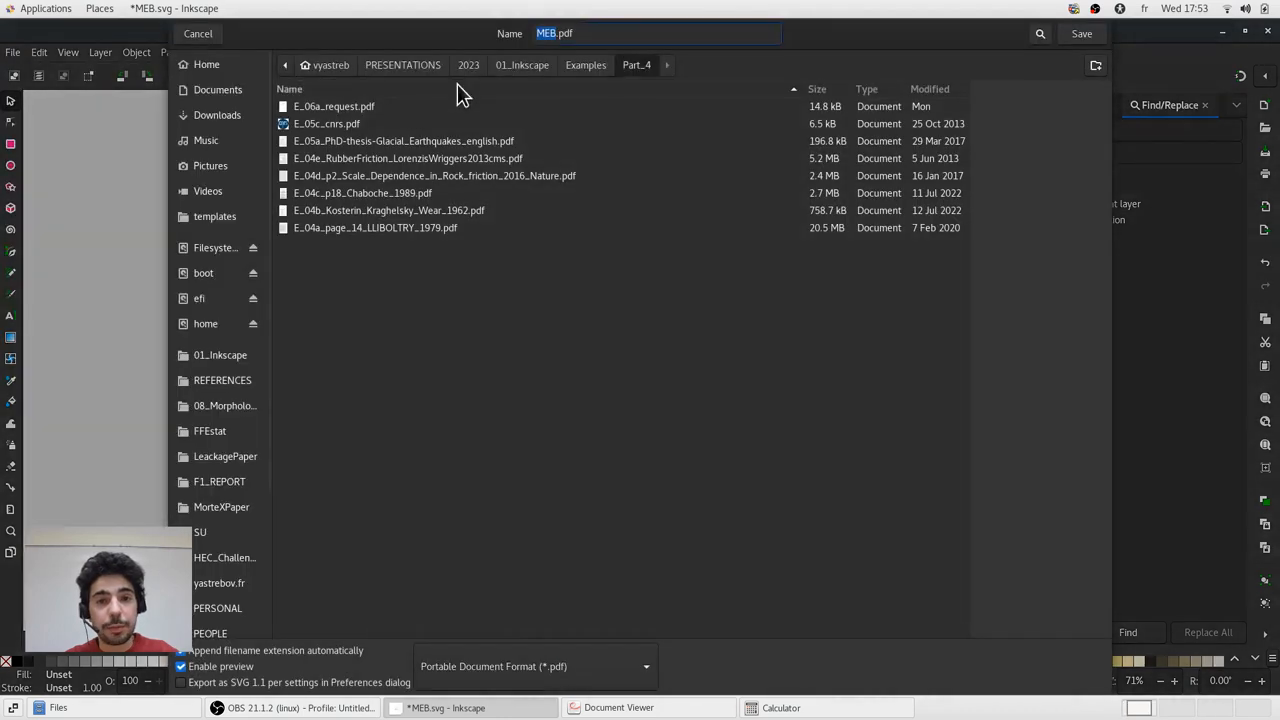
click(544, 32)
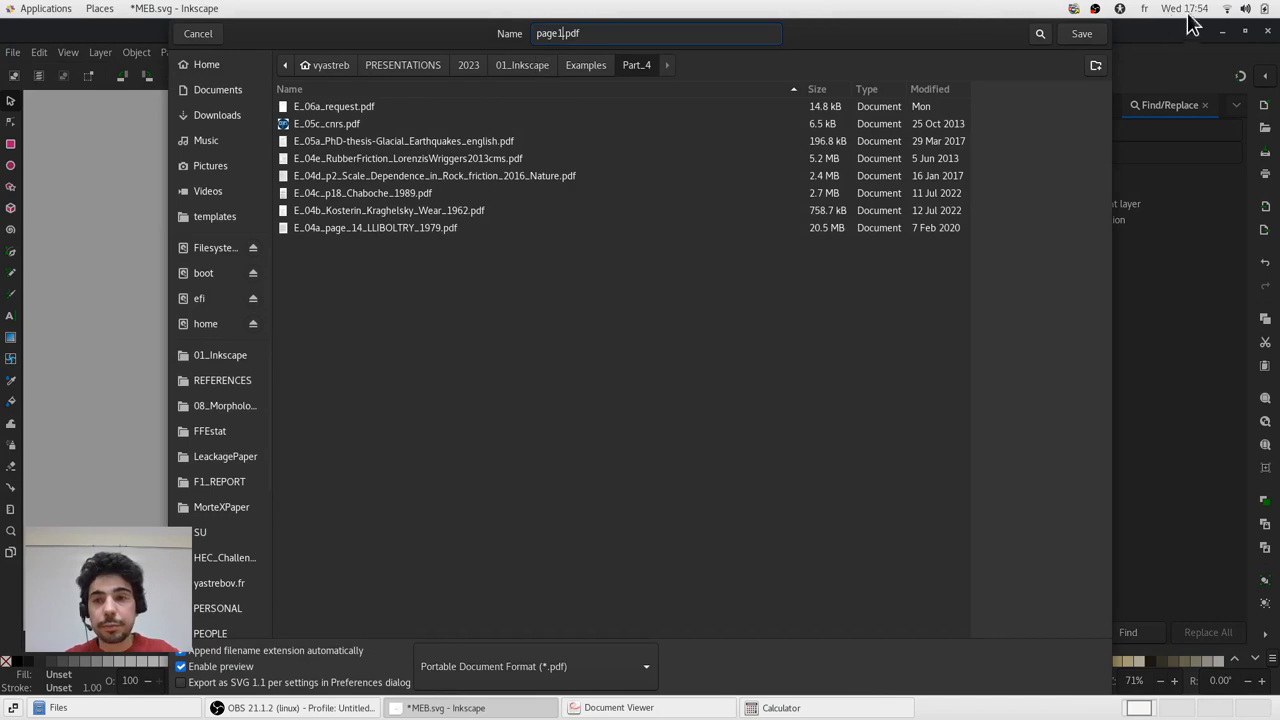
click(1080, 32)
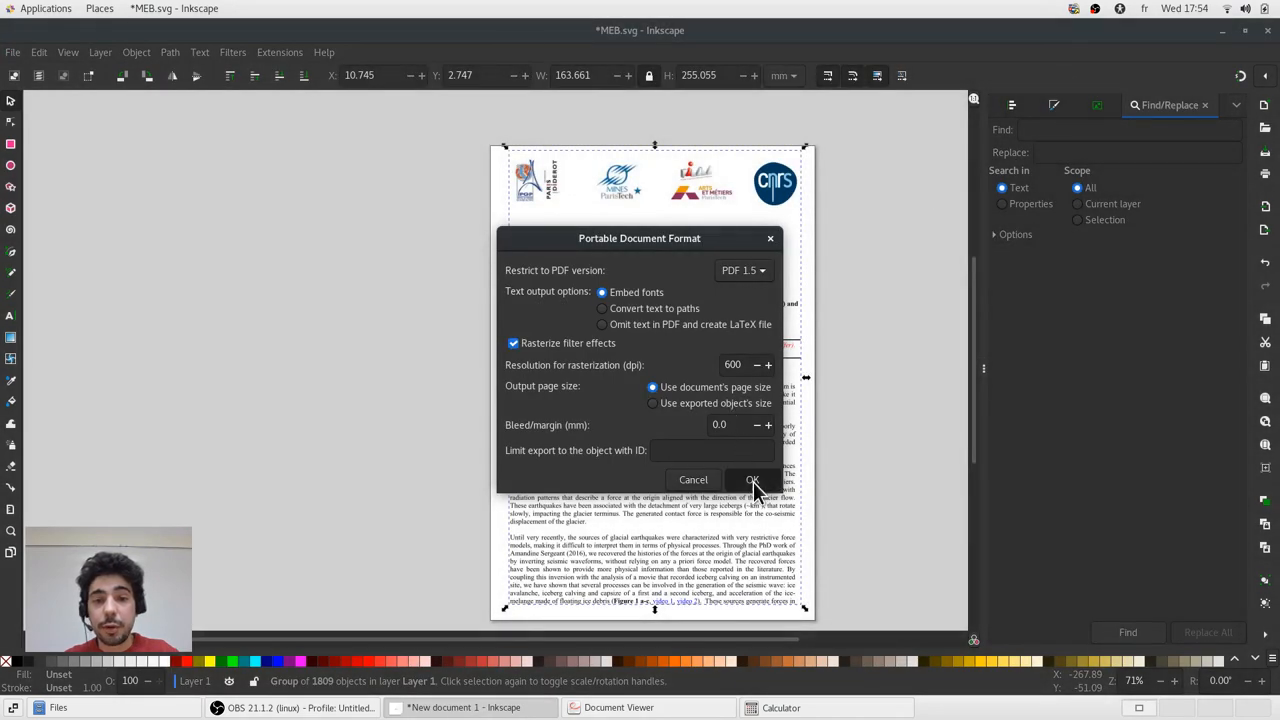
click(752, 480)
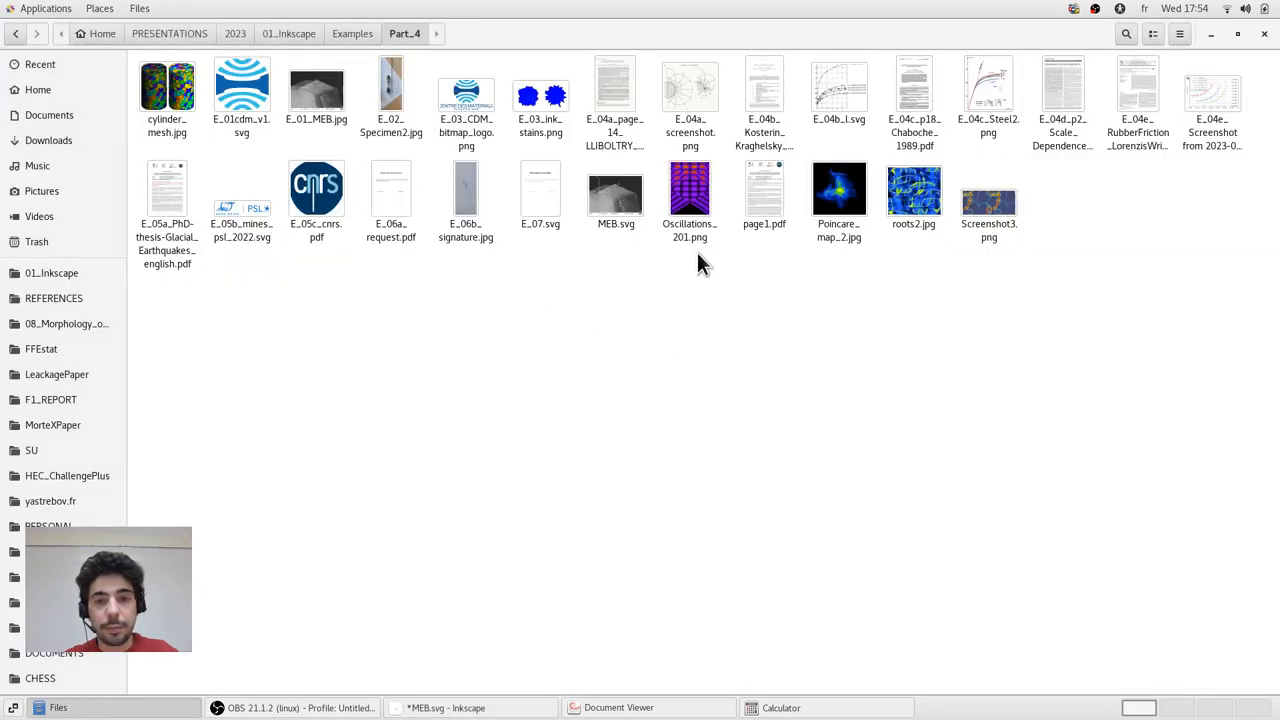
View the exported page1.pdf with logos, title and advisor details in Document Viewer.
double_click(764, 190)
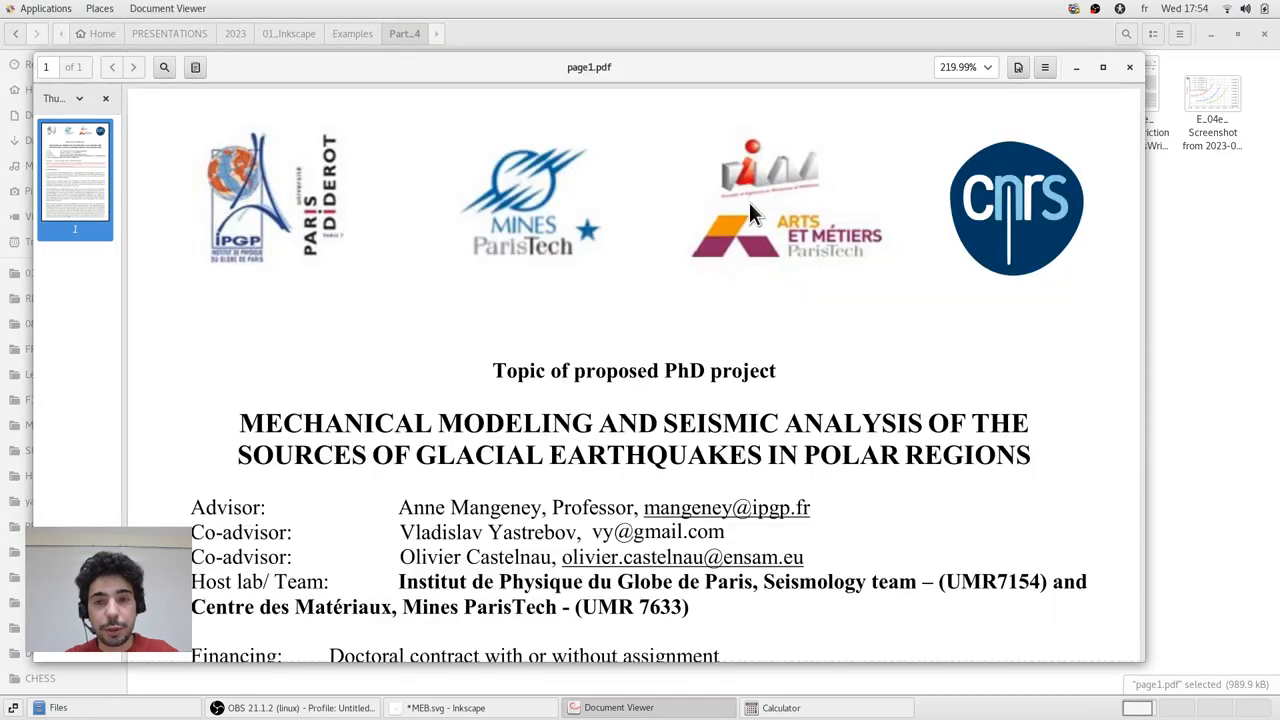
mouse_move(756, 308)
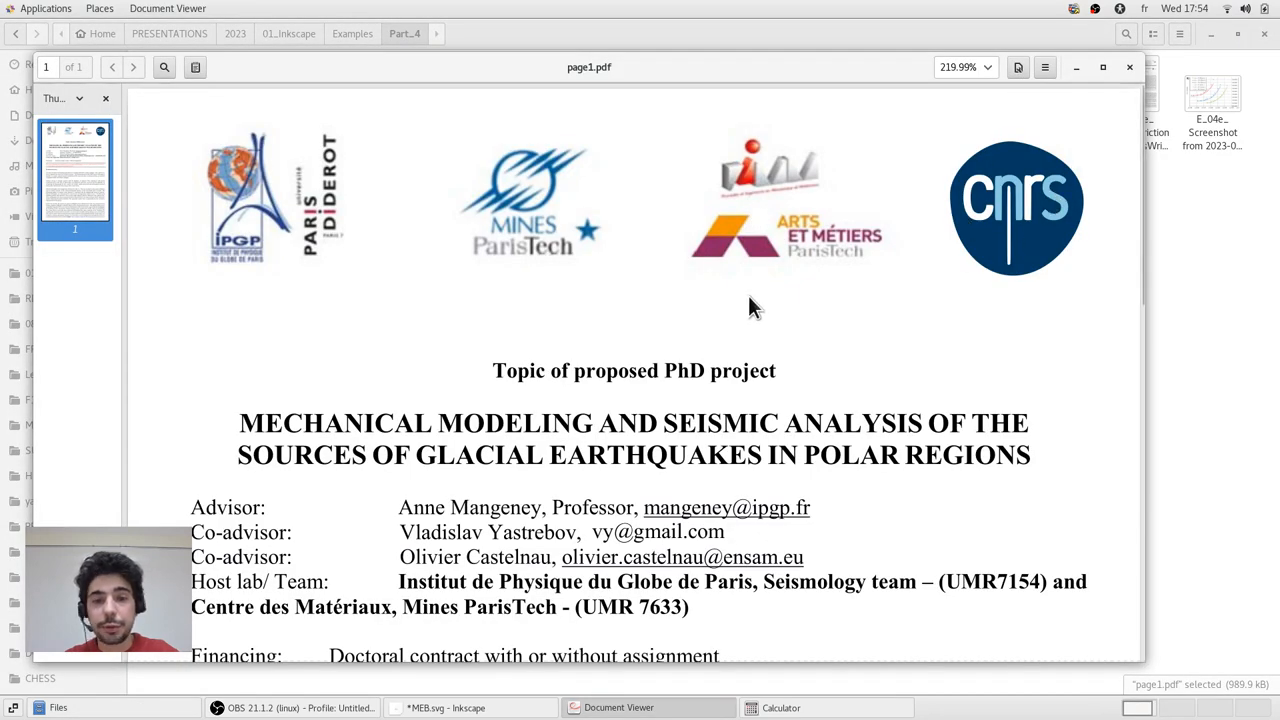
scroll(down, 3)
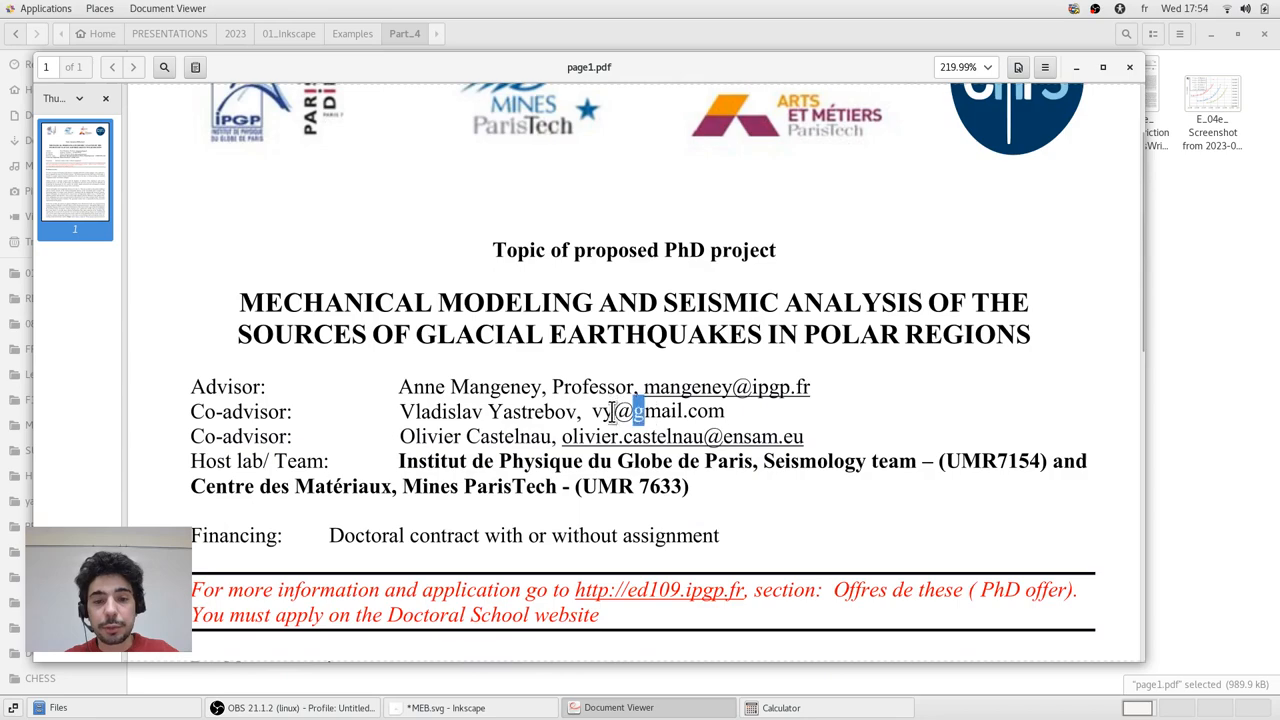
scroll(down, 3)
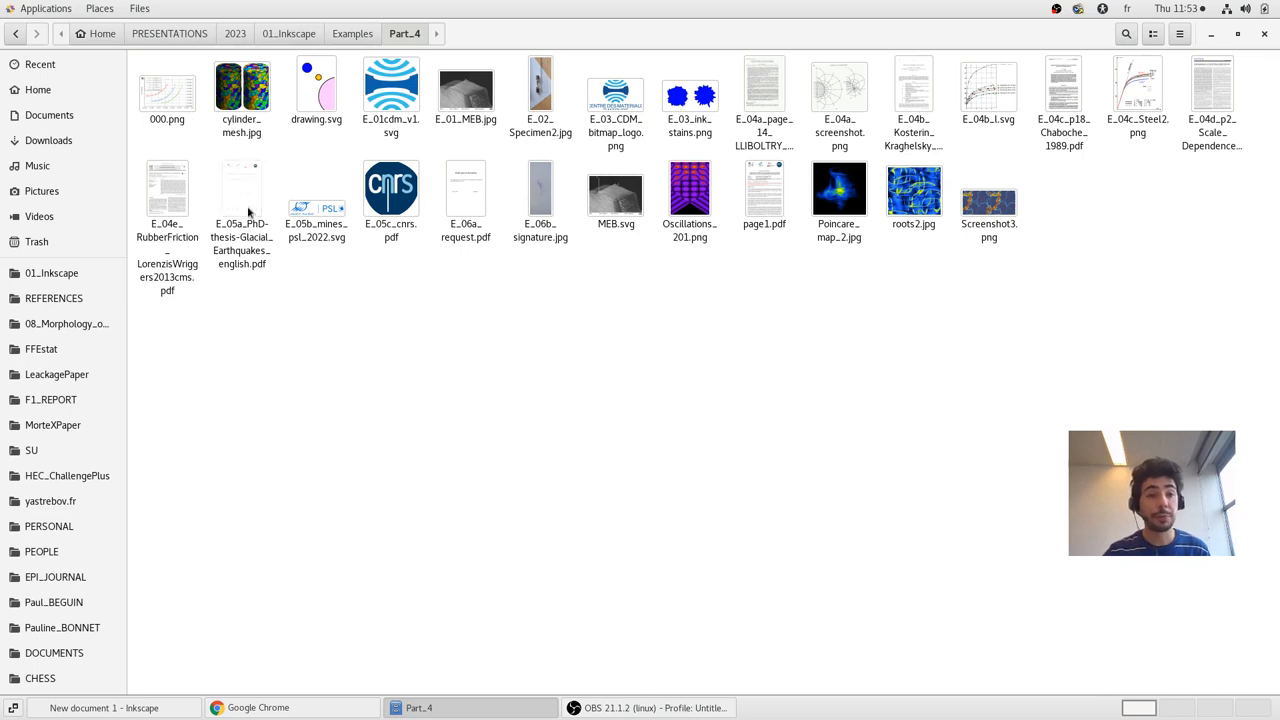
View the 000.png plot of a versus T1 in Image Viewer.
double_click(168, 90)
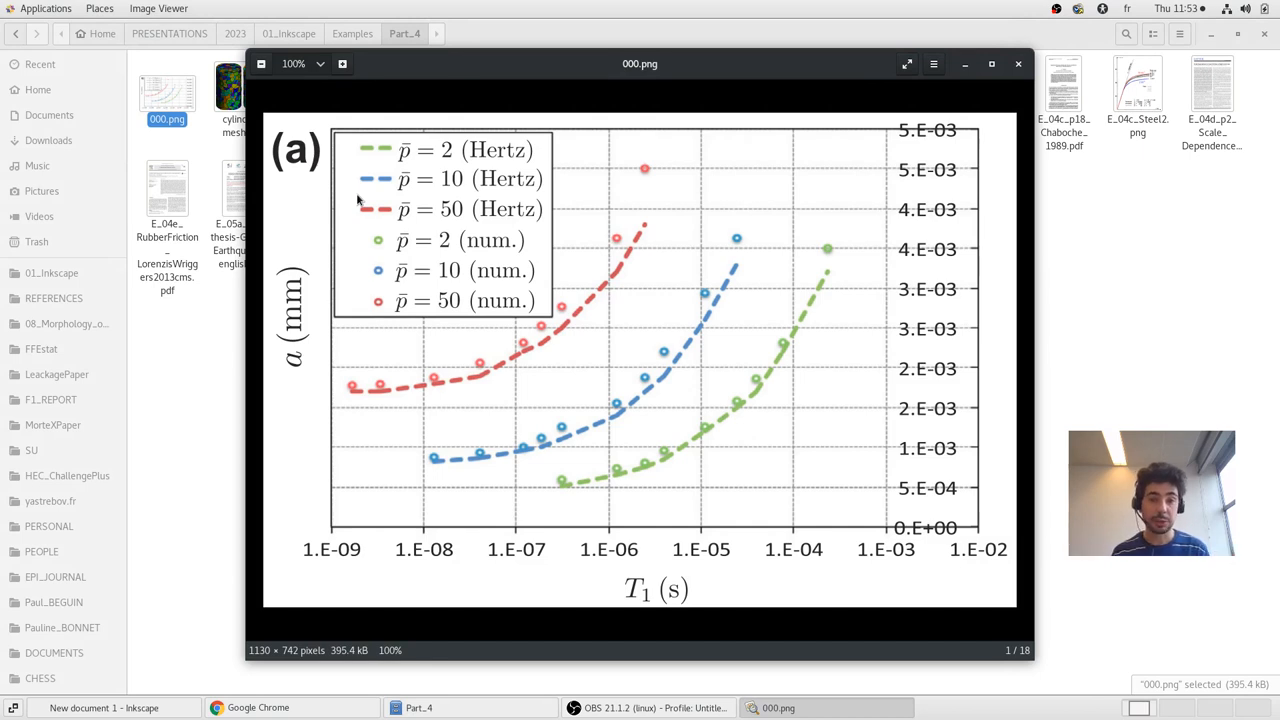
mouse_move(532, 240)
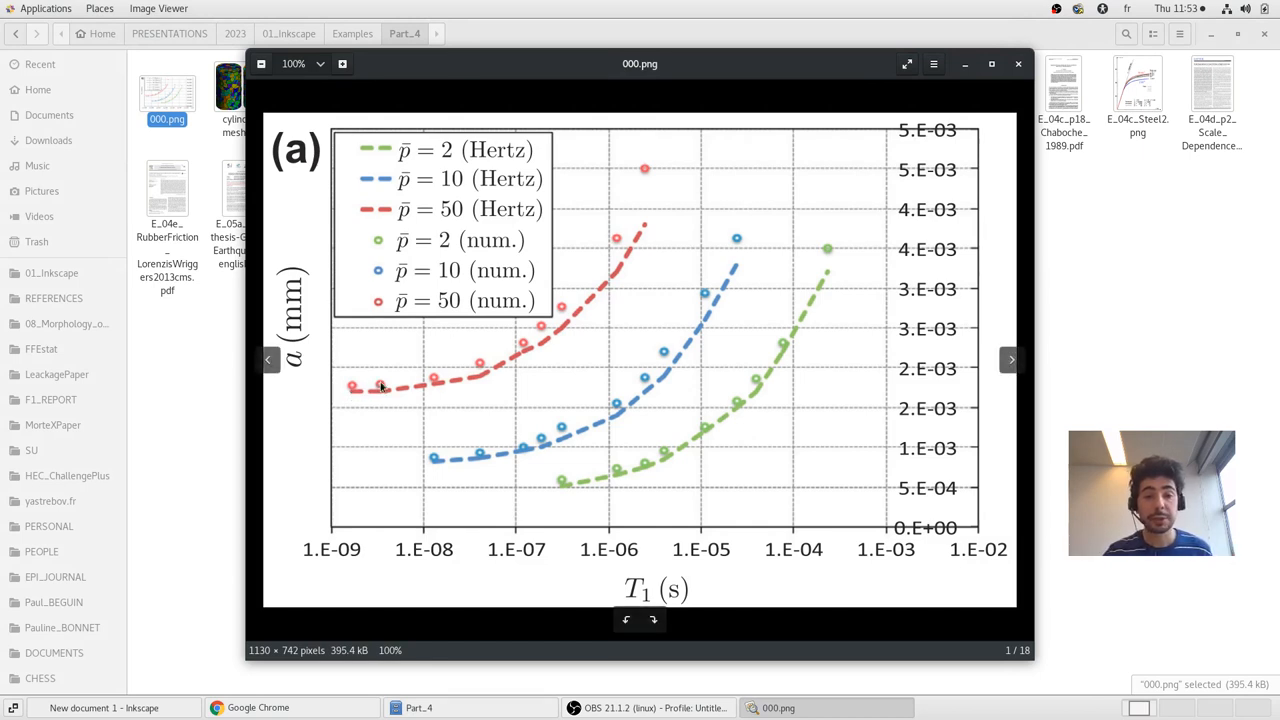
mouse_move(644, 178)
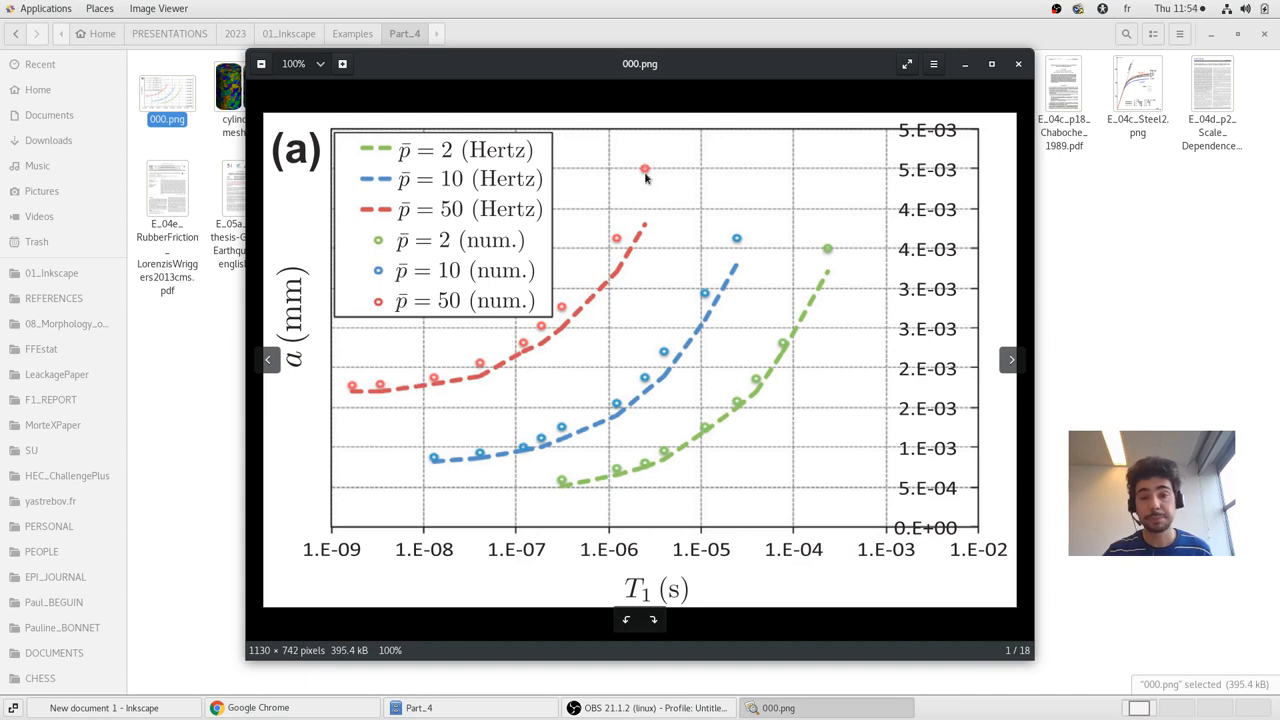
mouse_move(1030, 298)
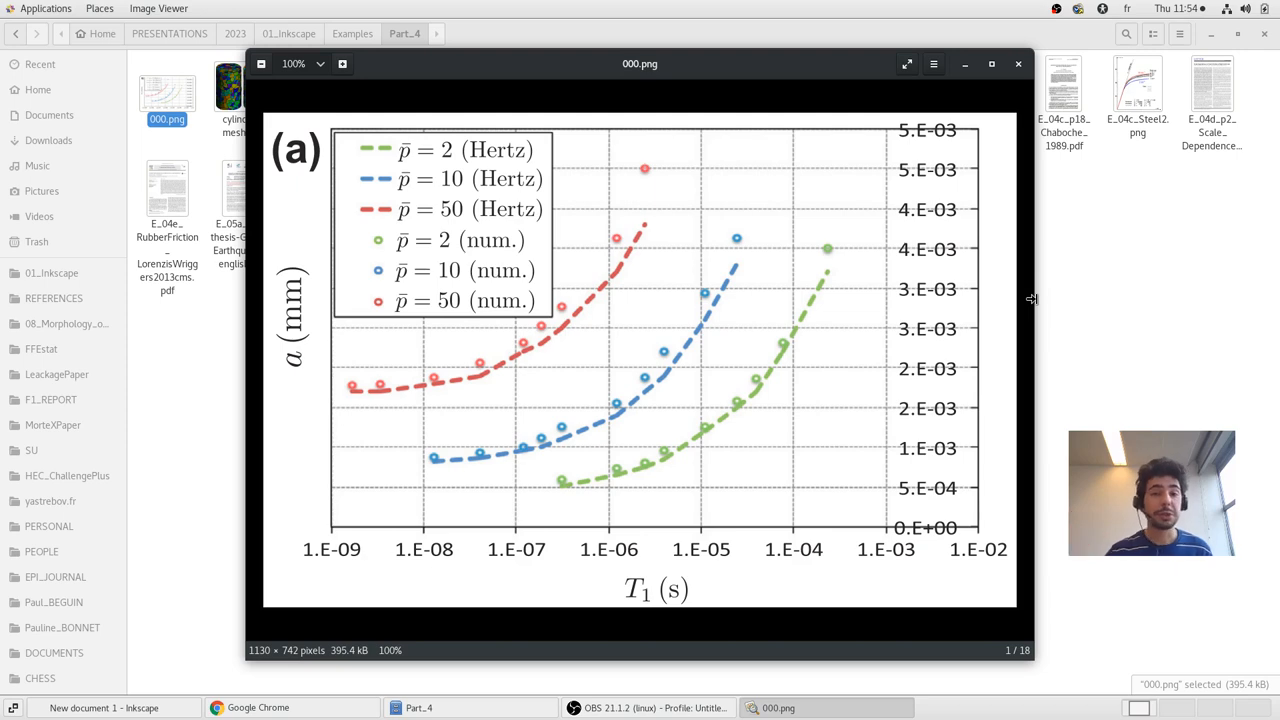
Mark the red p̄ = 50 data points with small black dots and select the plot with all markers.
click(1018, 62)
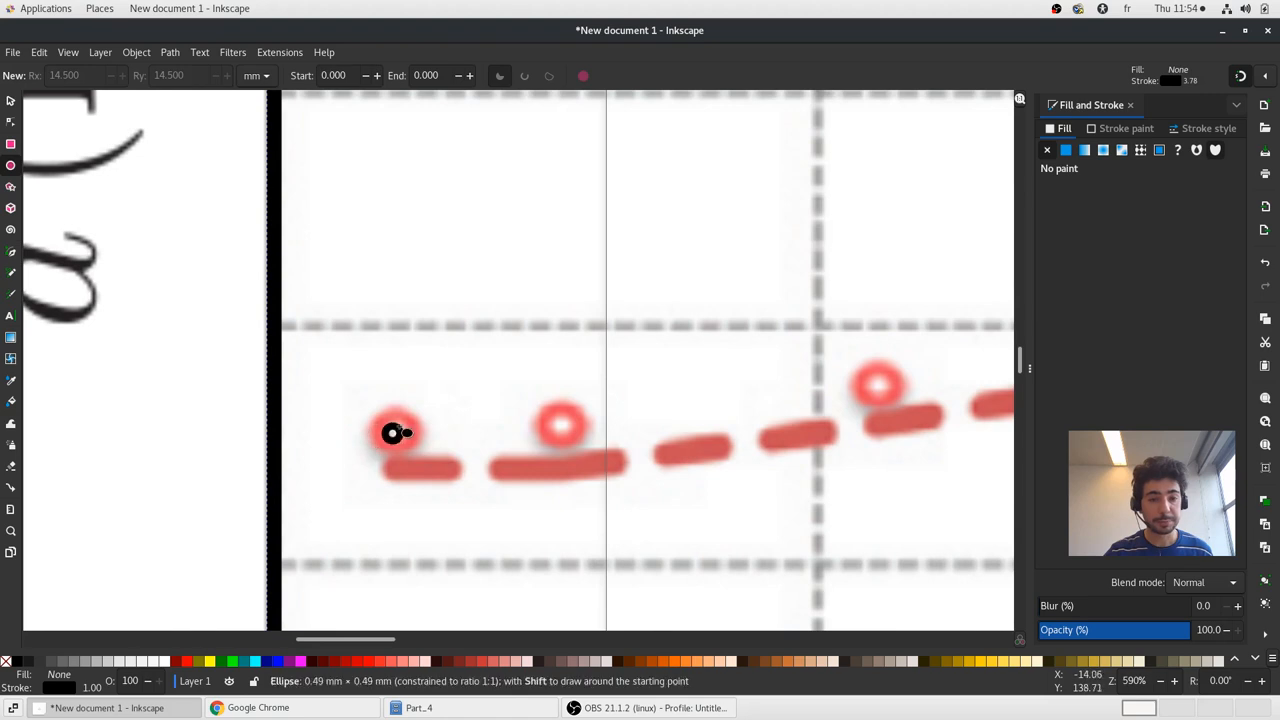
click(392, 432)
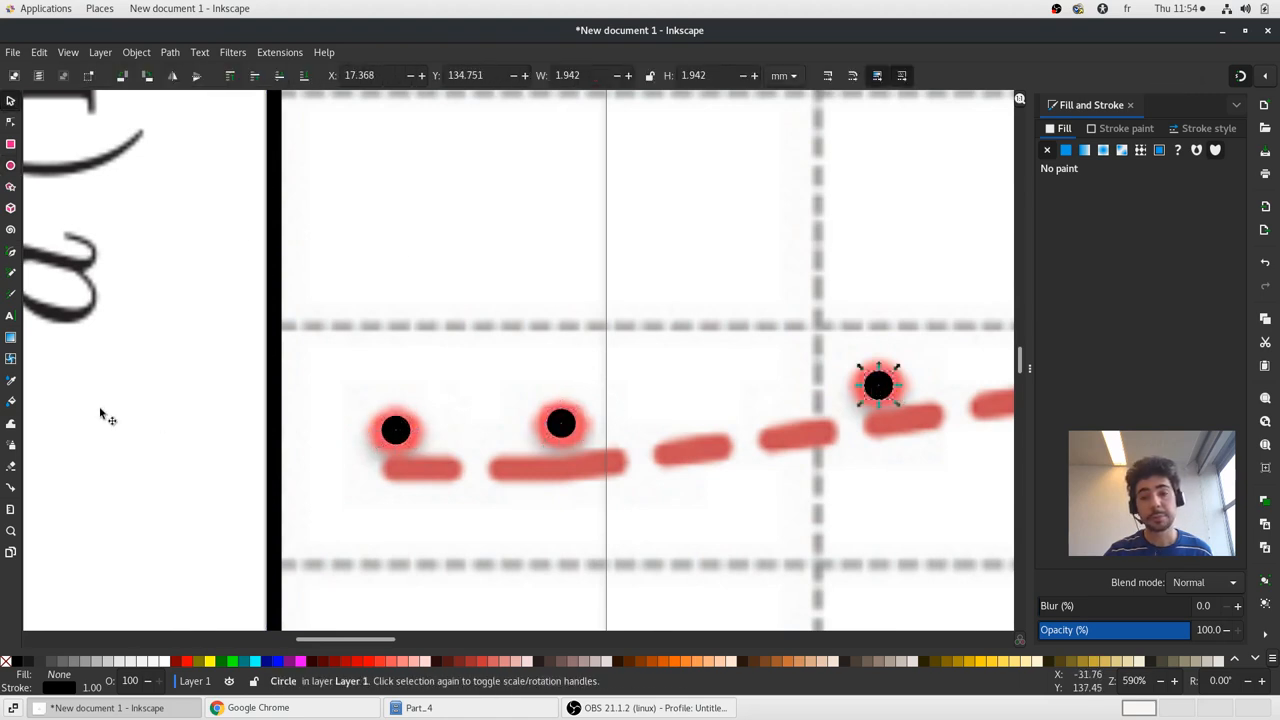
scroll(down, 3)
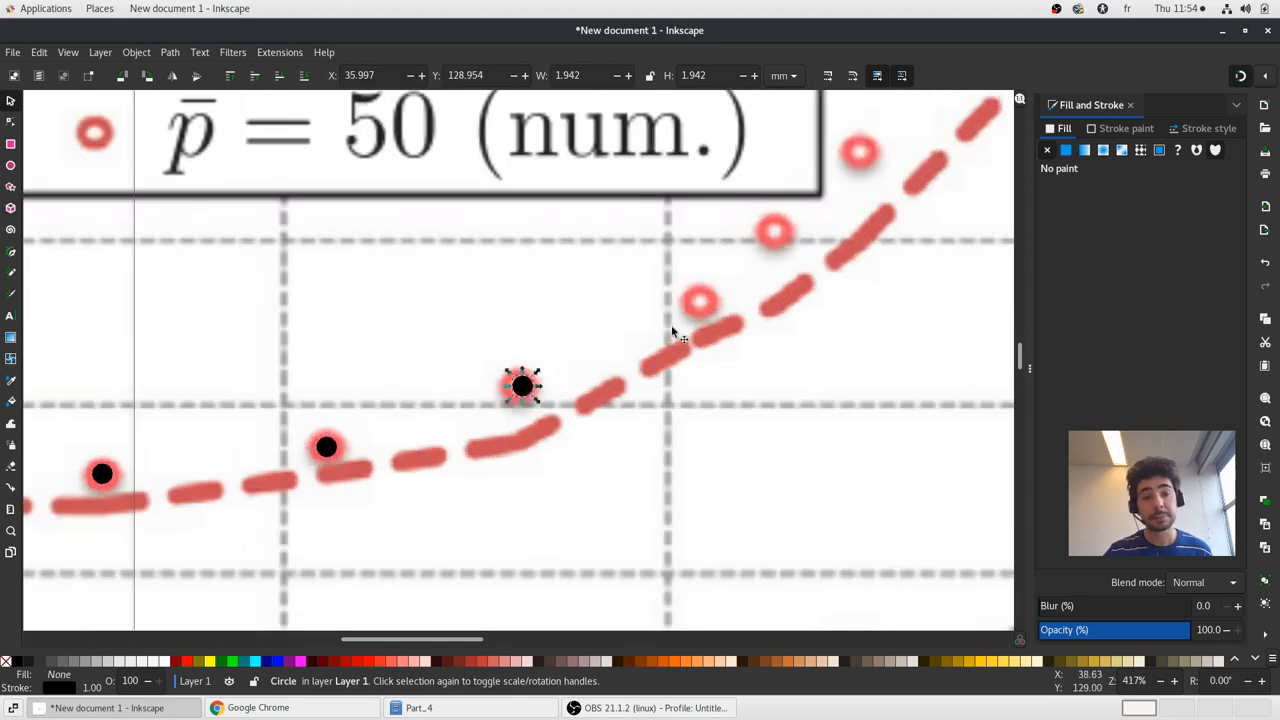
click(776, 230)
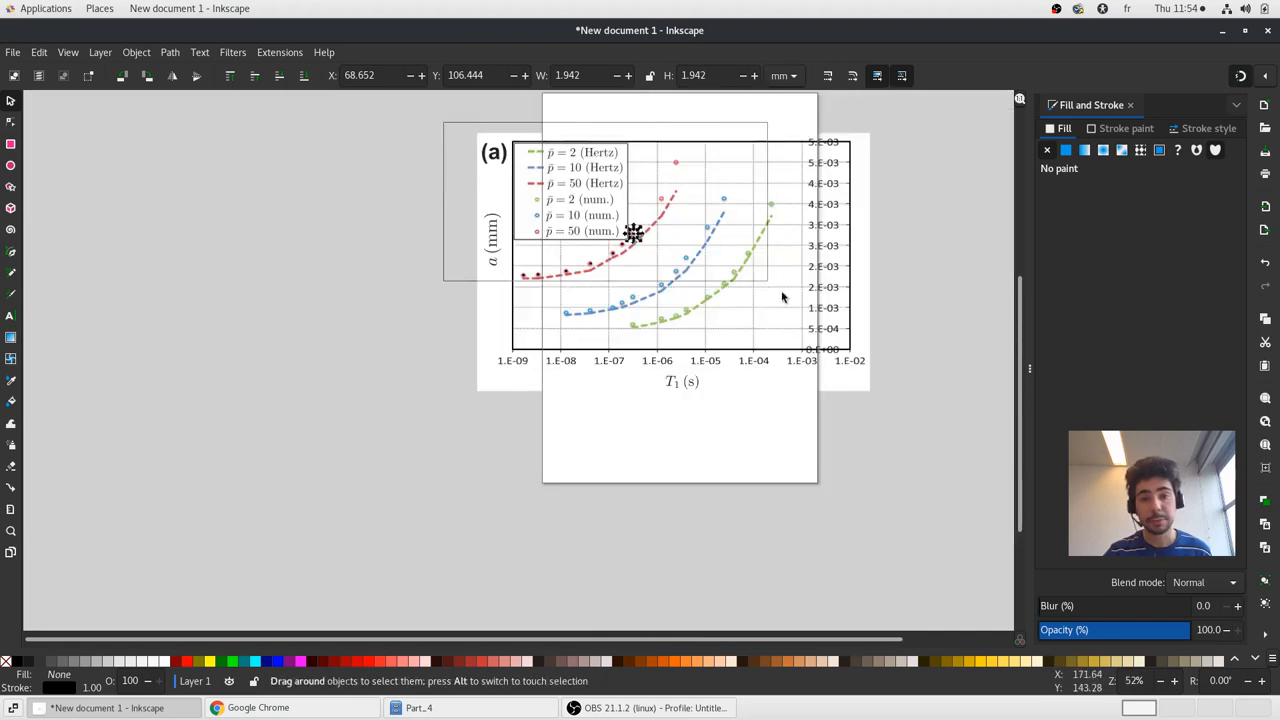
drag(632, 236, 684, 216)
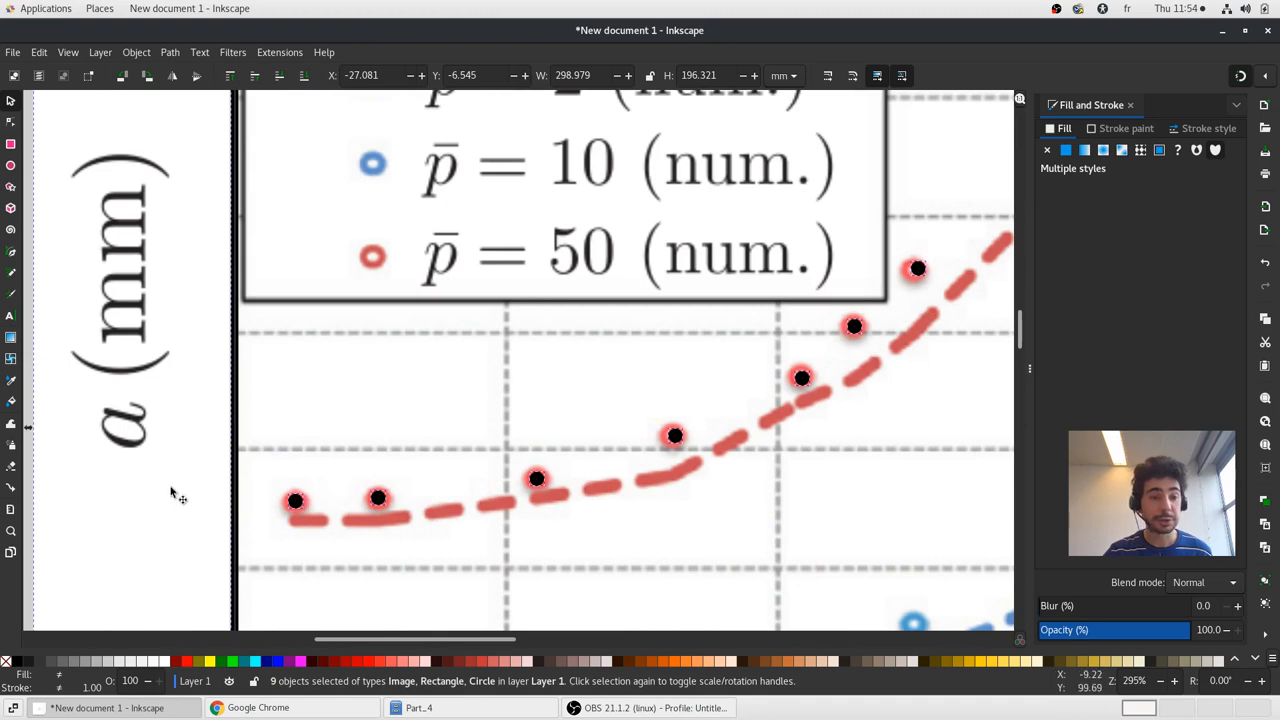
mouse_move(512, 424)
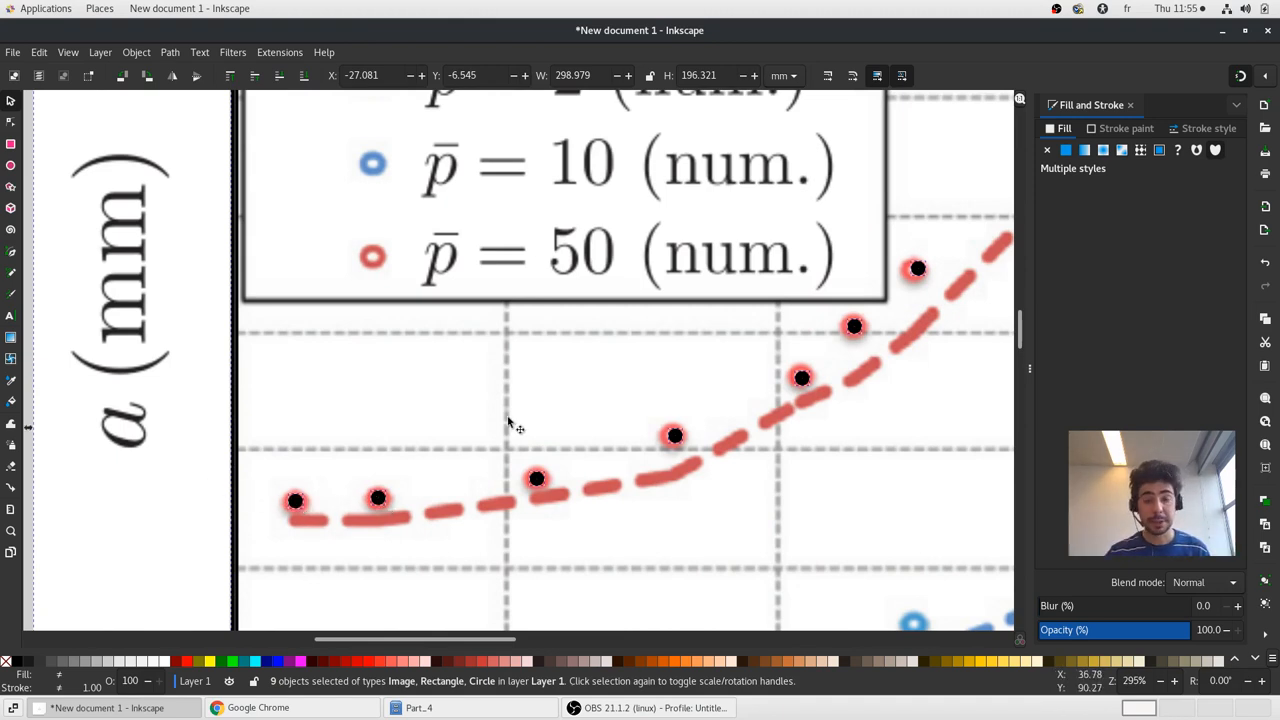
key(alt+Tab)
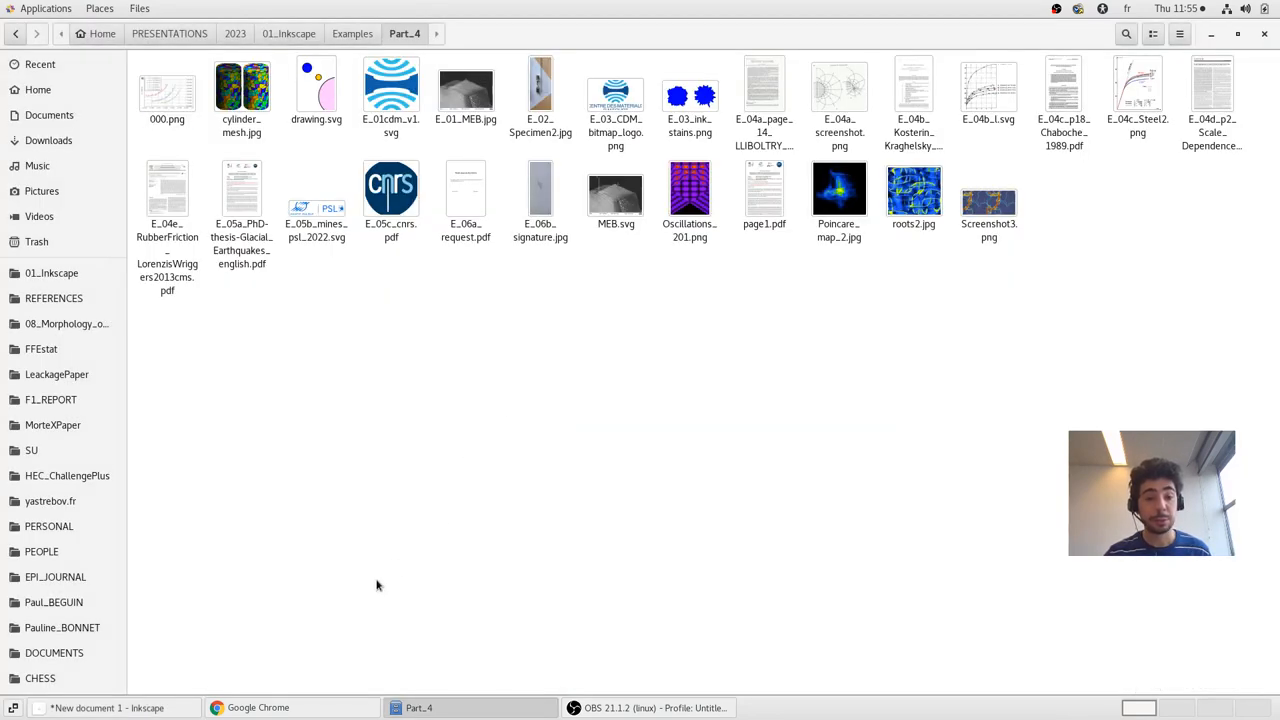
Load 000.png into WebPlotDigitizer as the image to digitize.
click(258, 708)
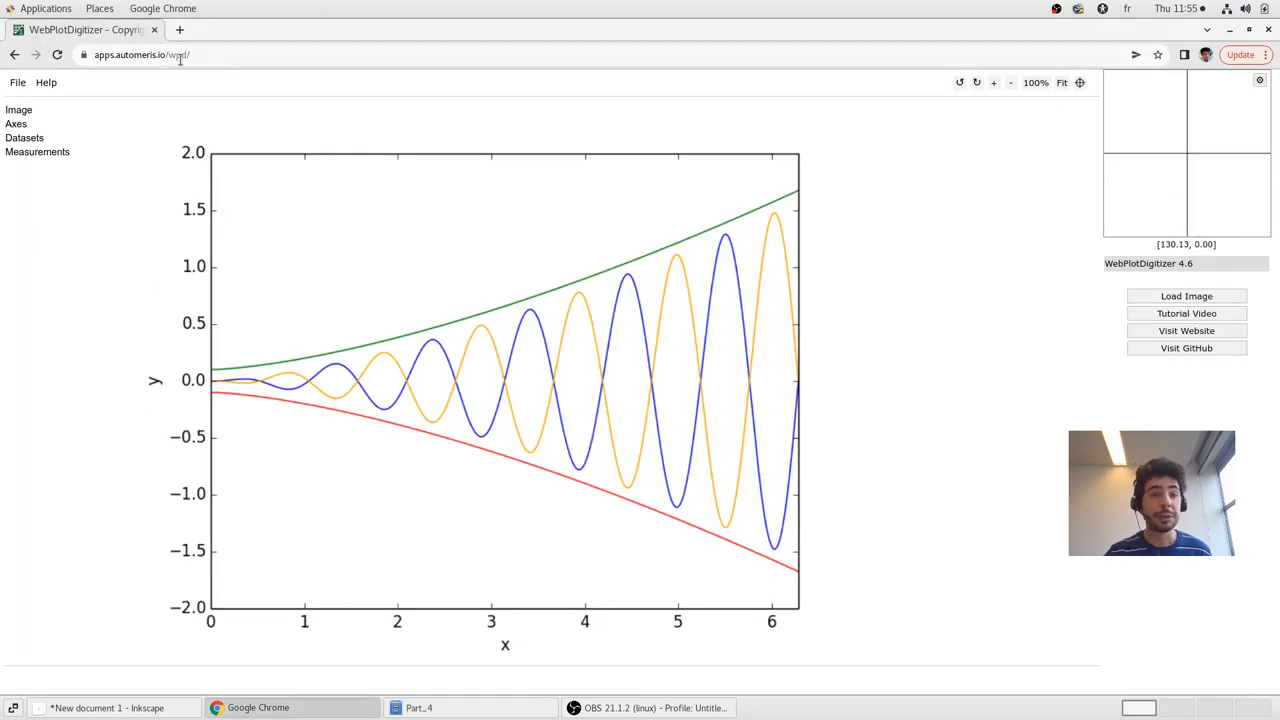
click(140, 54)
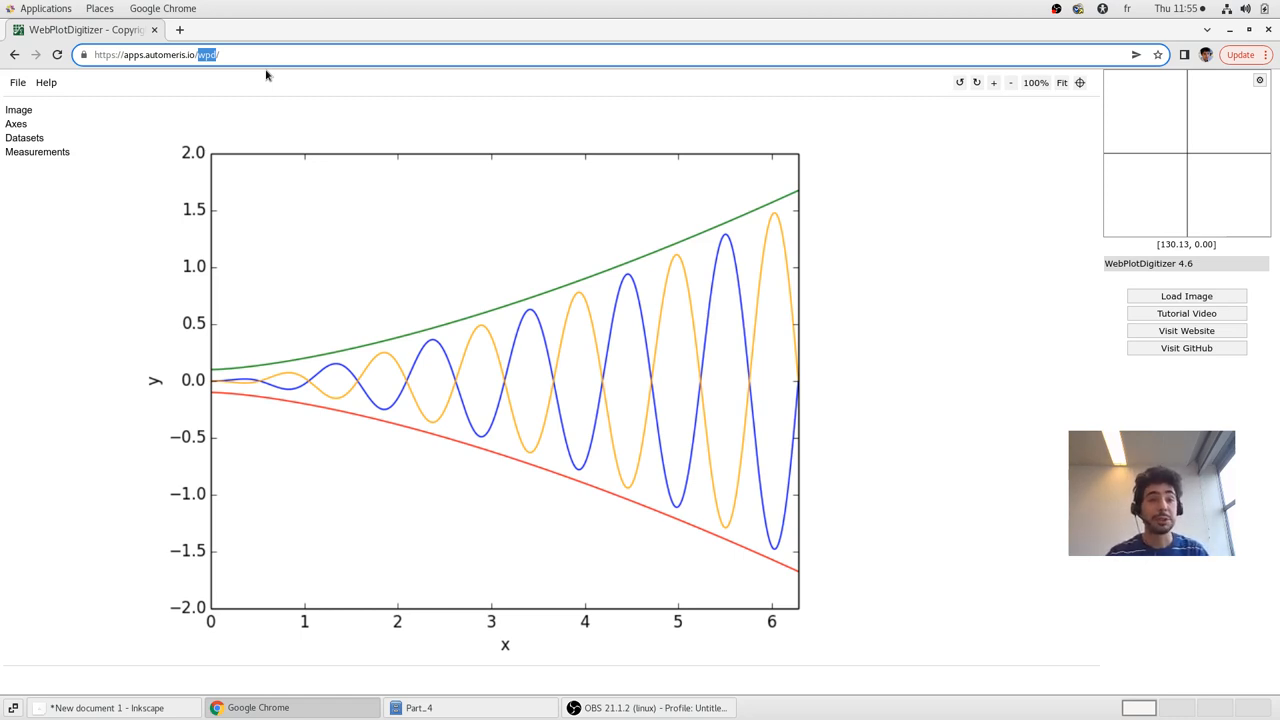
click(16, 82)
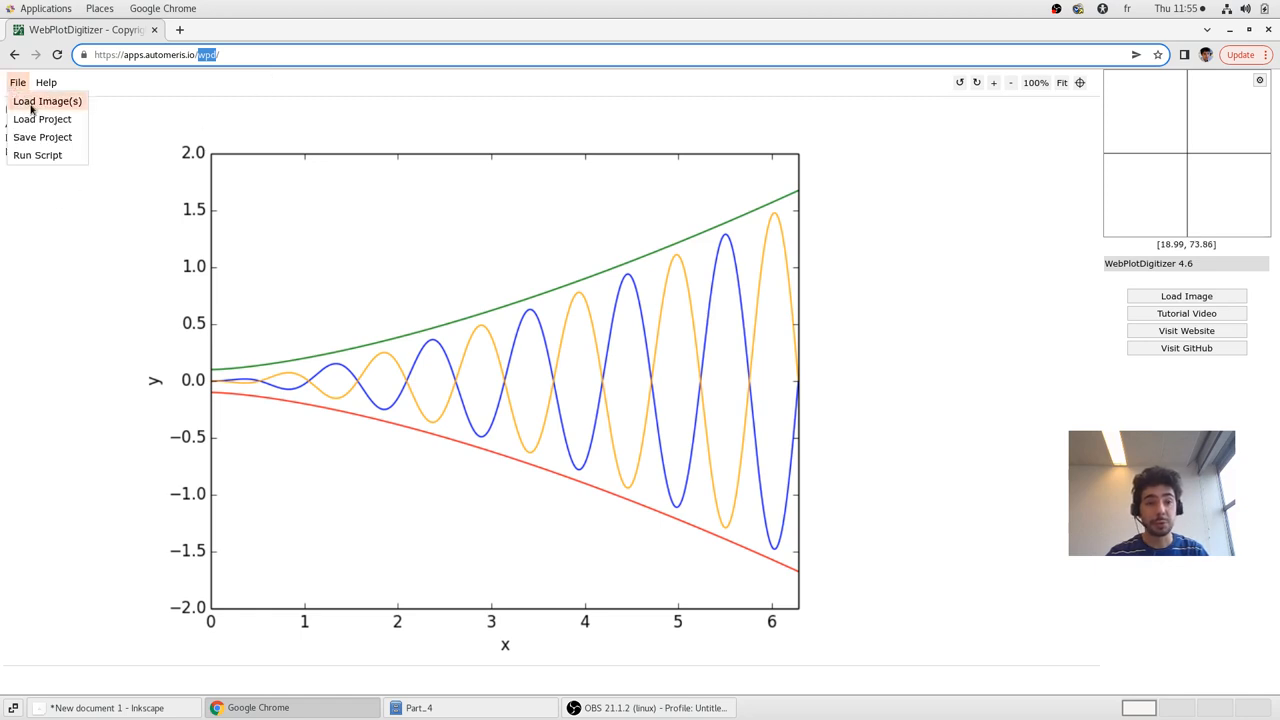
click(48, 100)
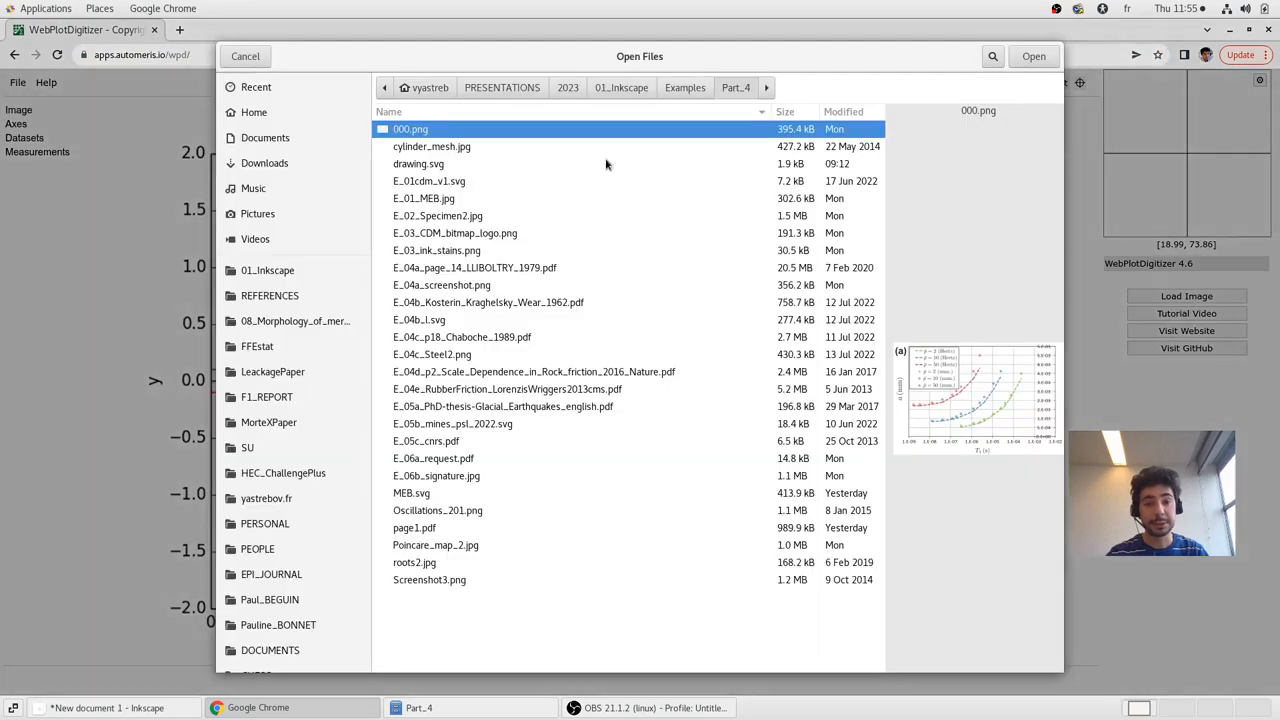
click(1032, 56)
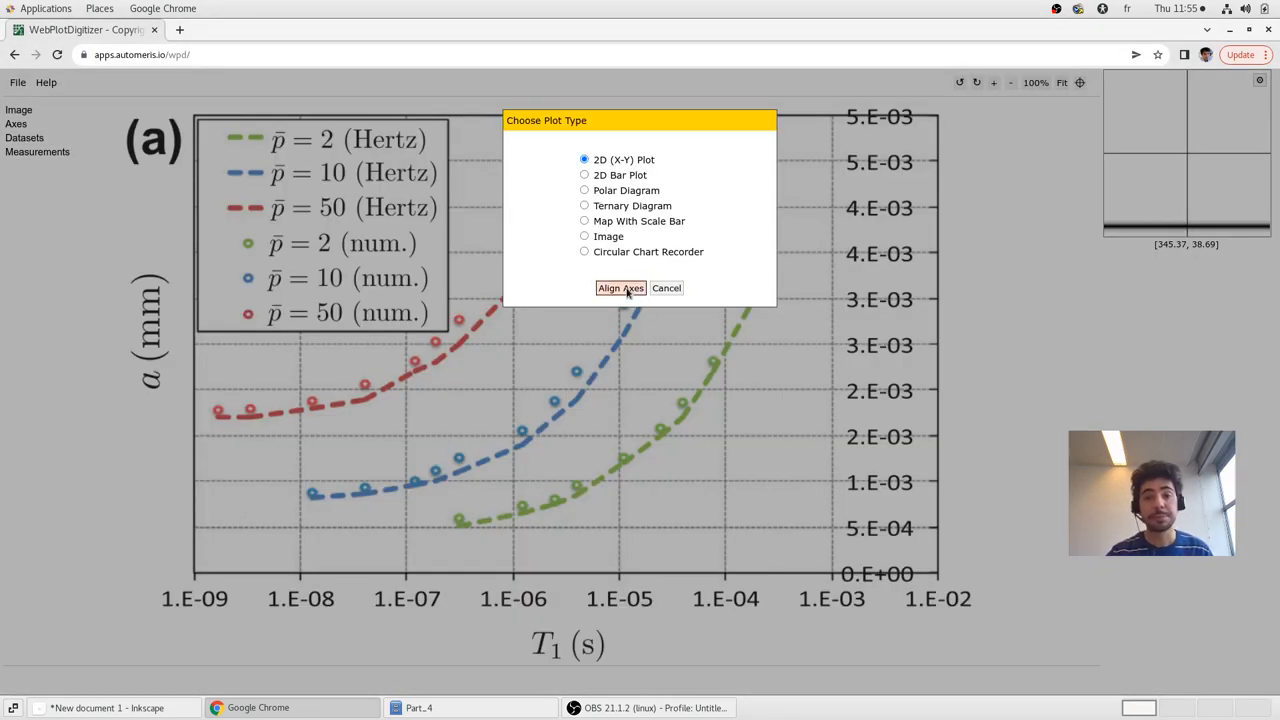
Choose a 2D X-Y plot and mark the axis reference points at 1E-09, 1E-02 and on the y-axis.
click(620, 288)
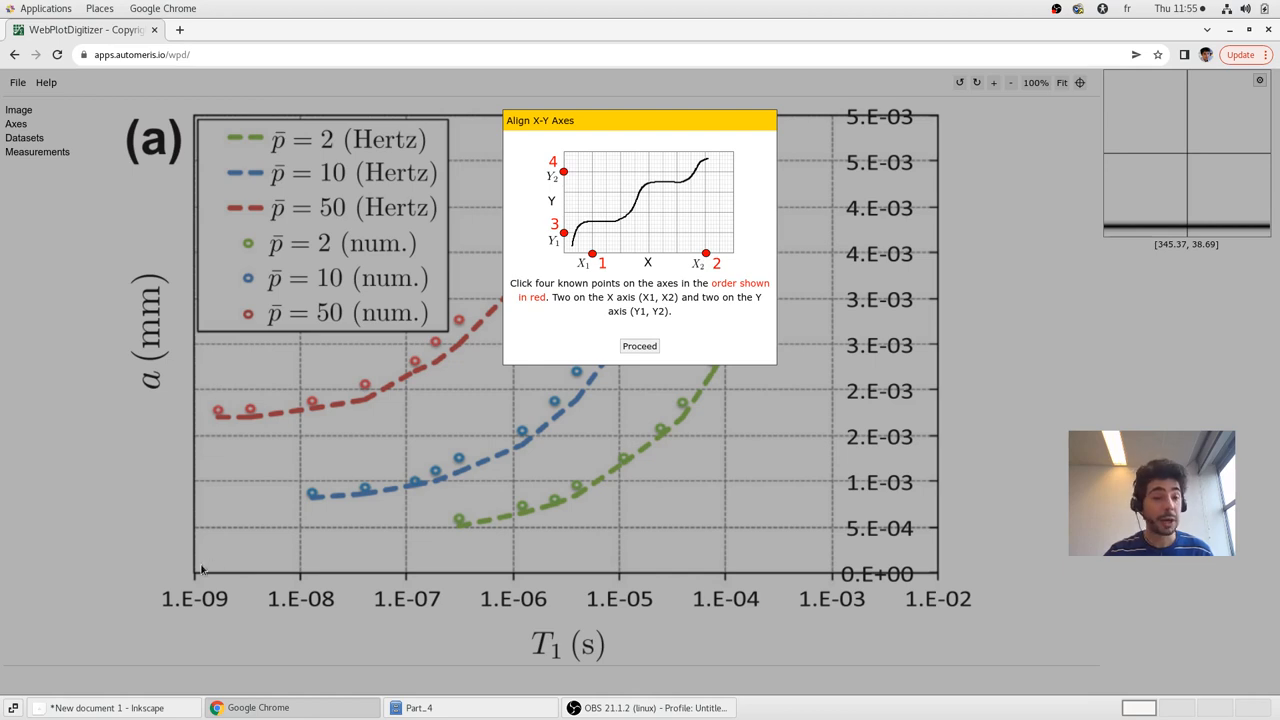
click(640, 346)
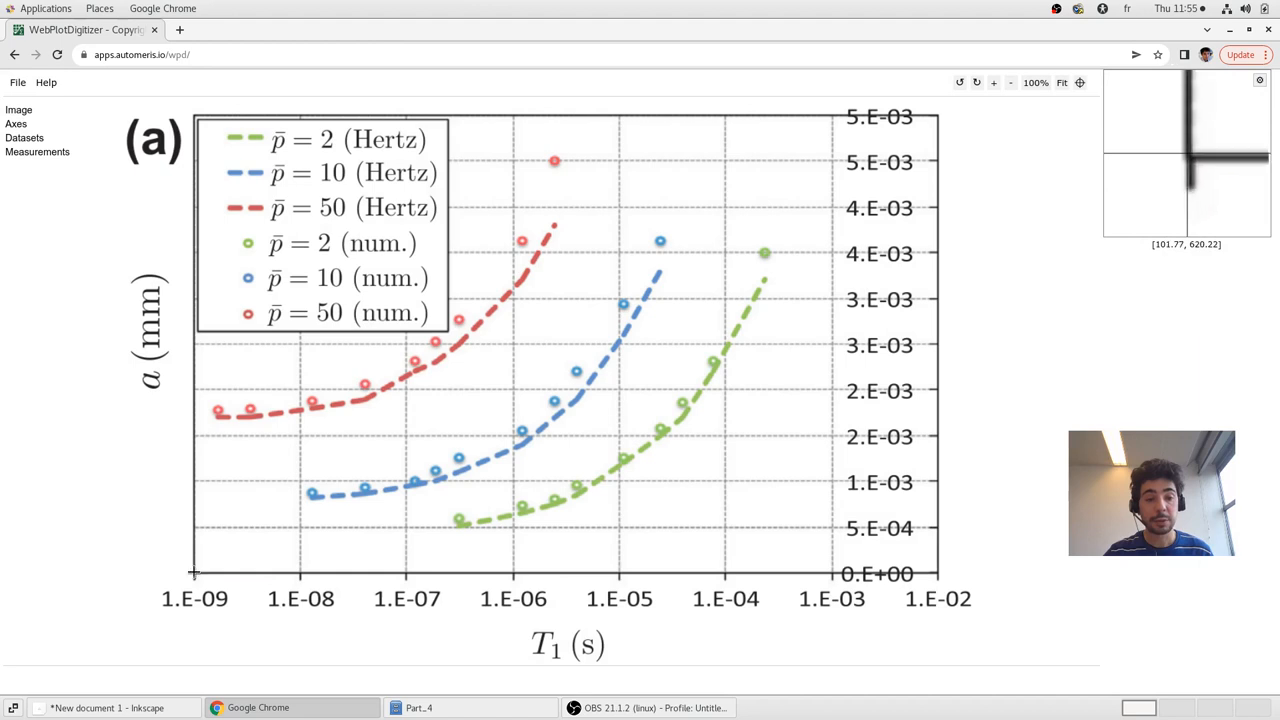
click(192, 564)
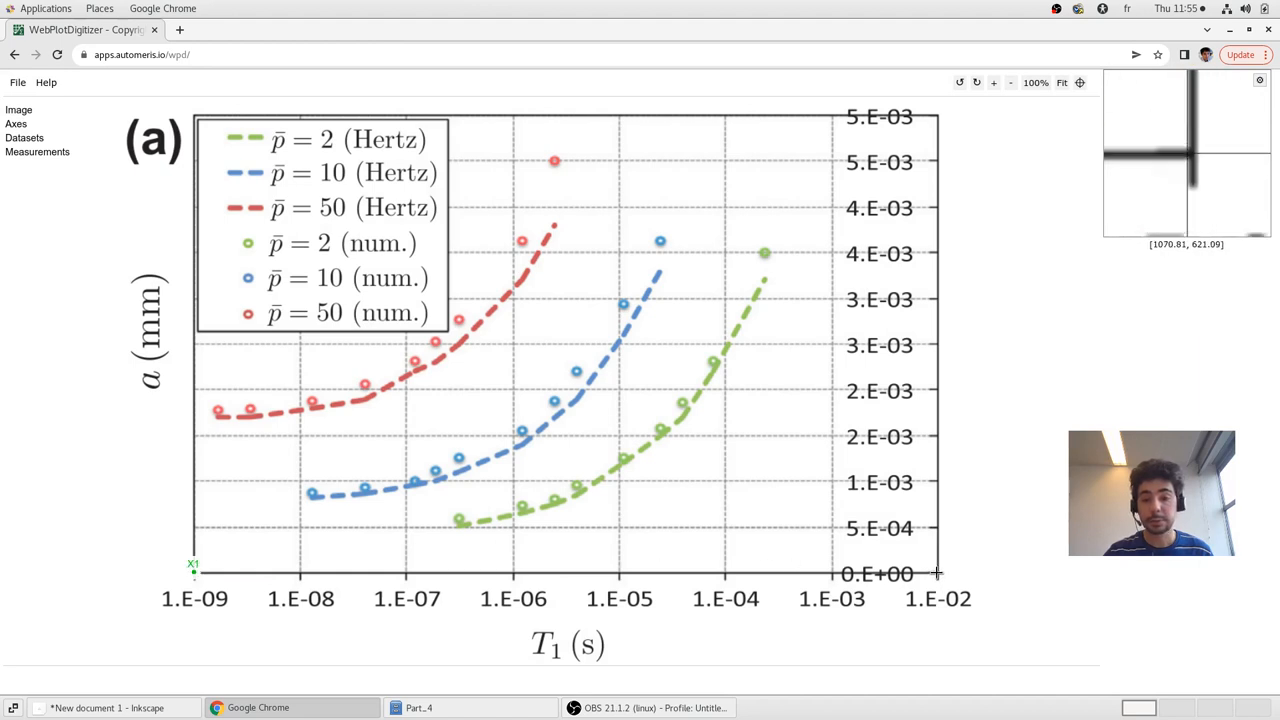
click(936, 568)
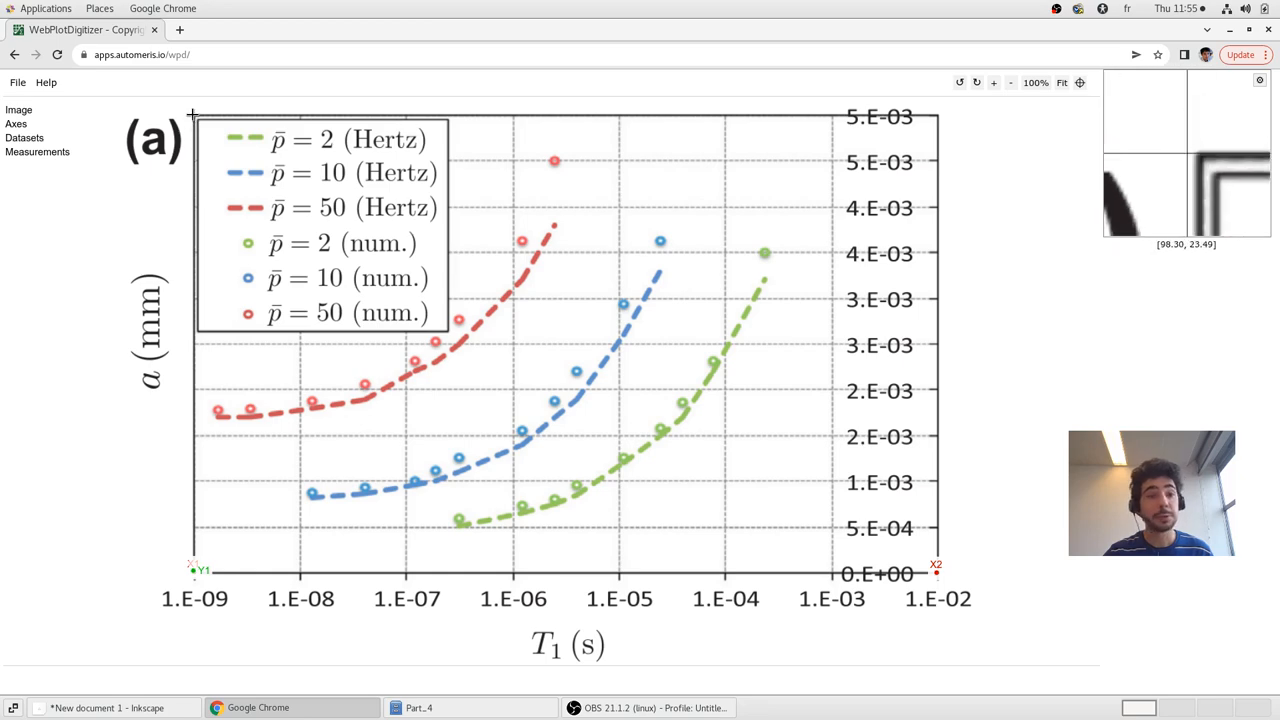
click(192, 114)
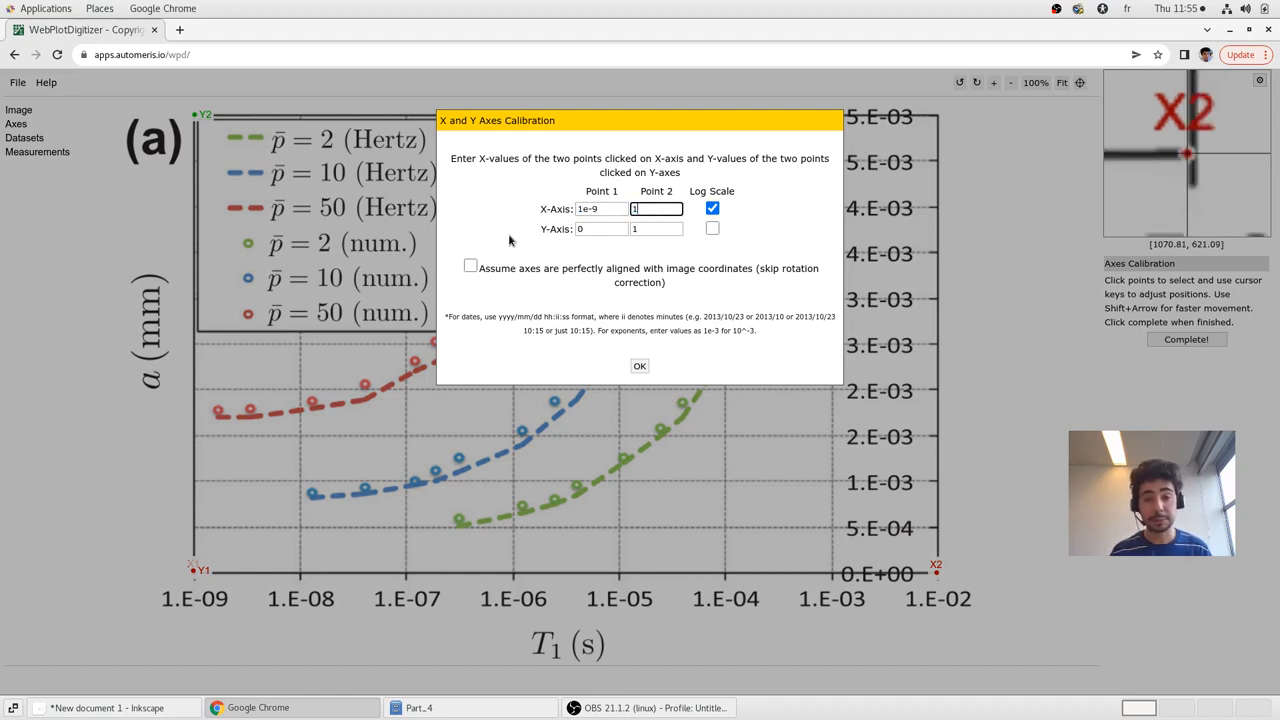
Calibrate X from 1e-9 to 1e-2 on log scale and Y from 0 to 5e-3.
text(1e-2)
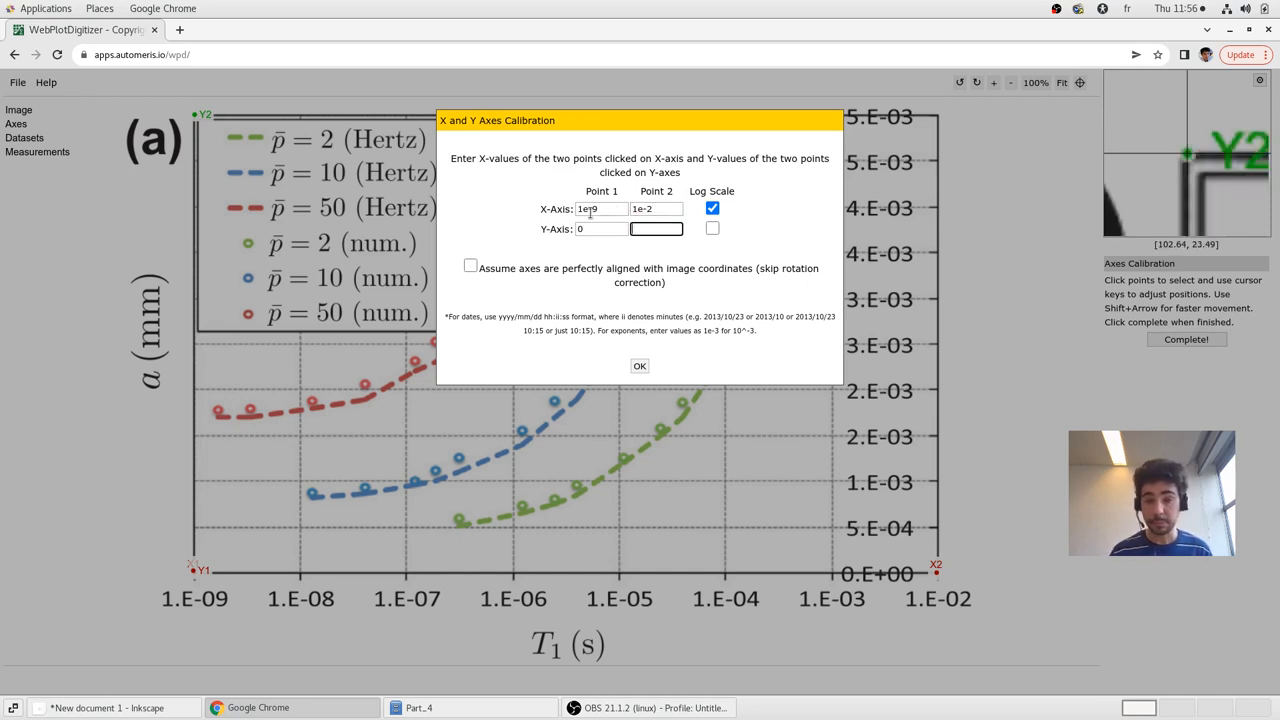
text(5e-3)
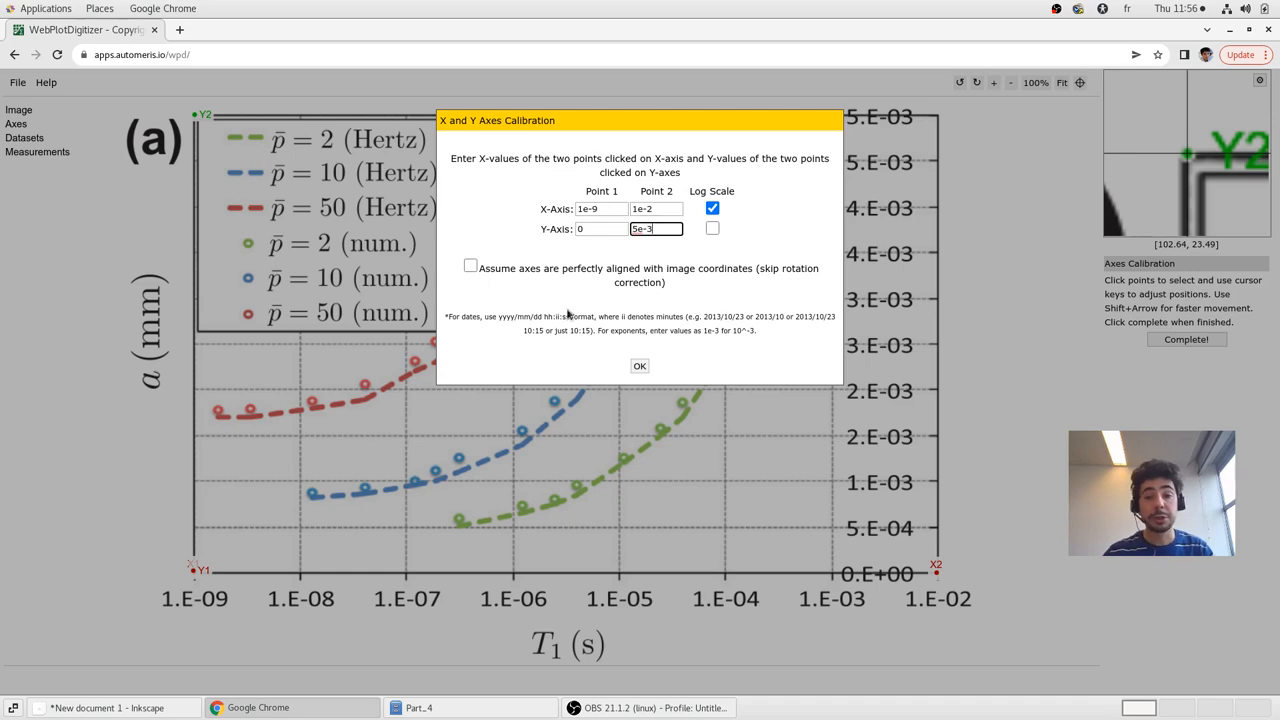
click(640, 364)
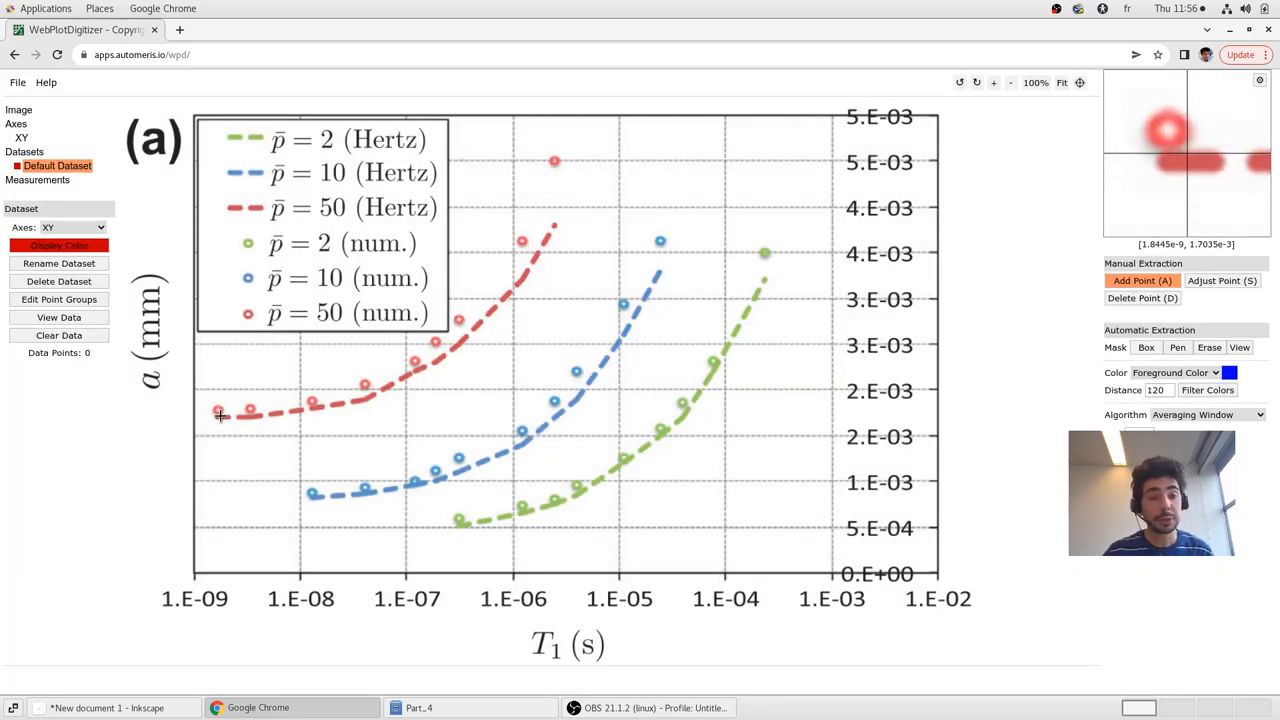
Digitize the red numerical data points and list their X–Y values in View Data.
click(220, 410)
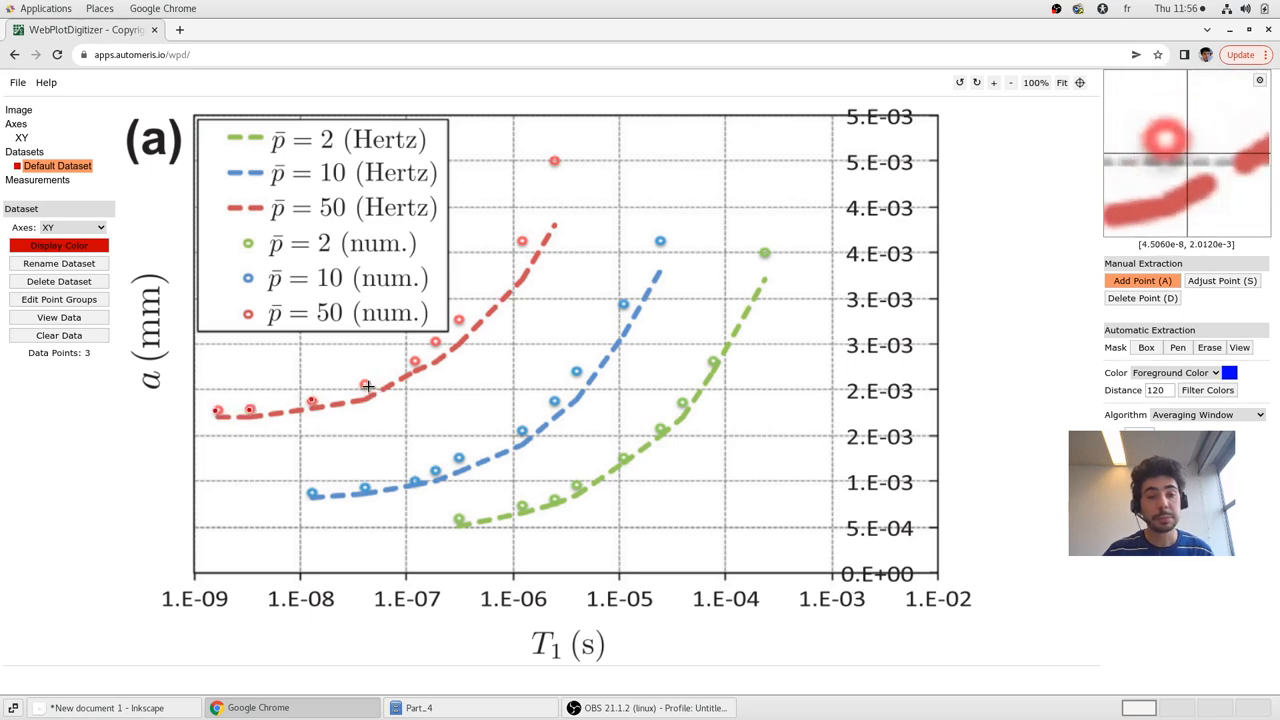
click(412, 364)
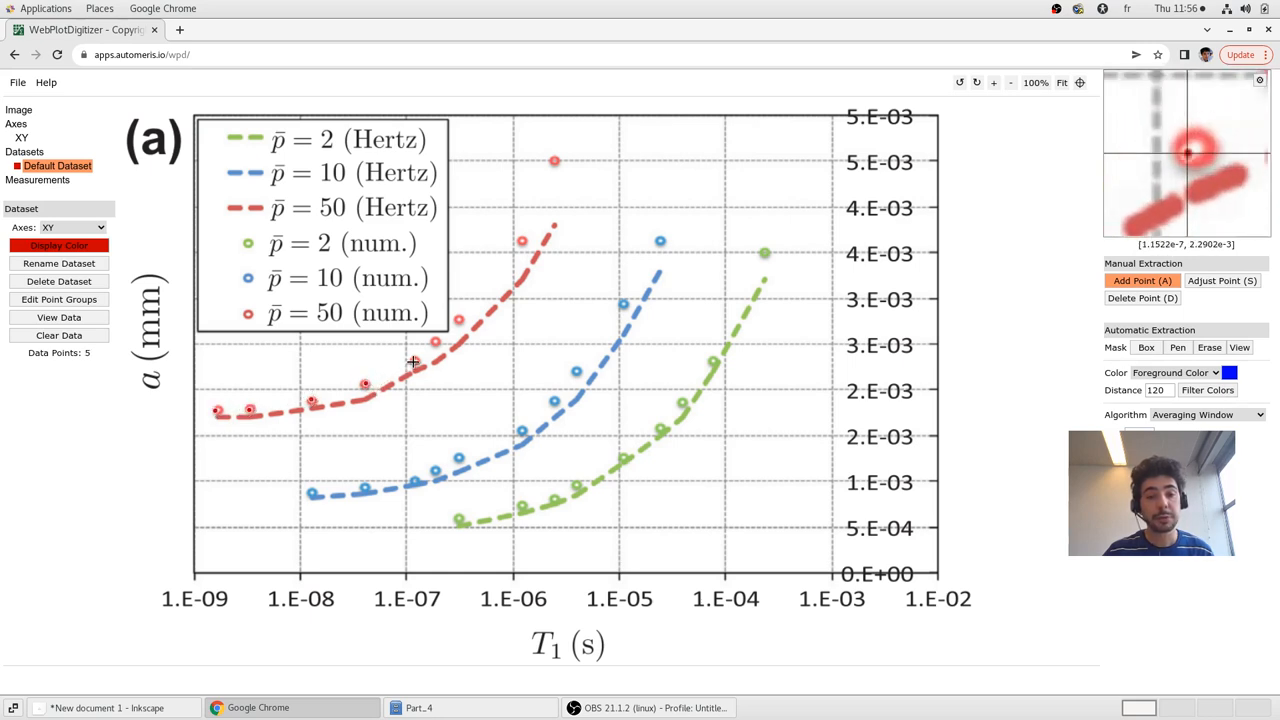
click(510, 244)
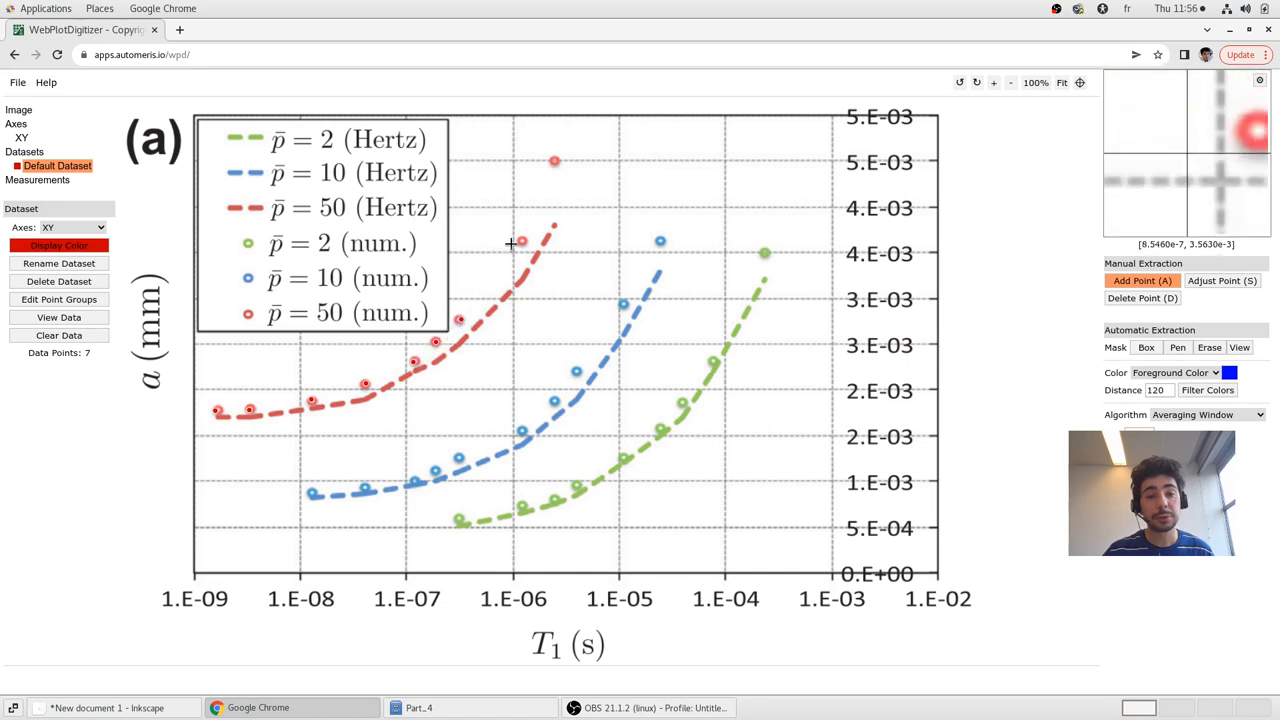
click(556, 158)
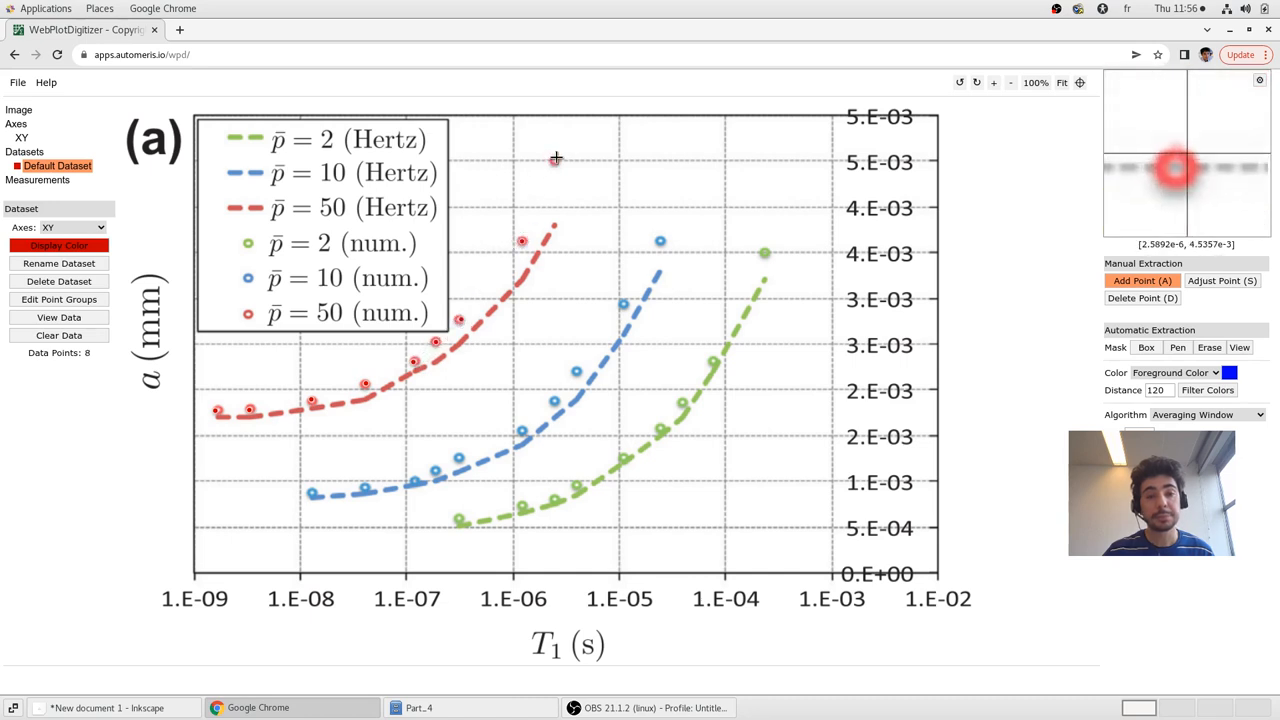
click(552, 160)
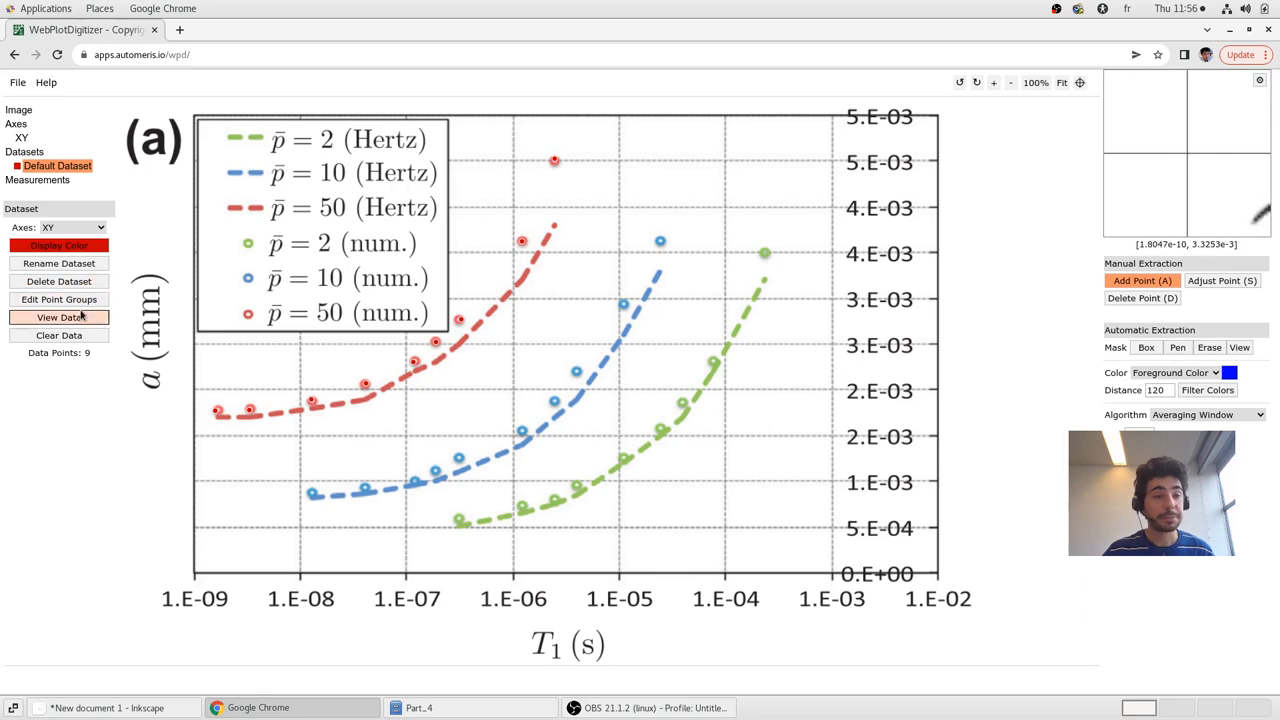
click(60, 316)
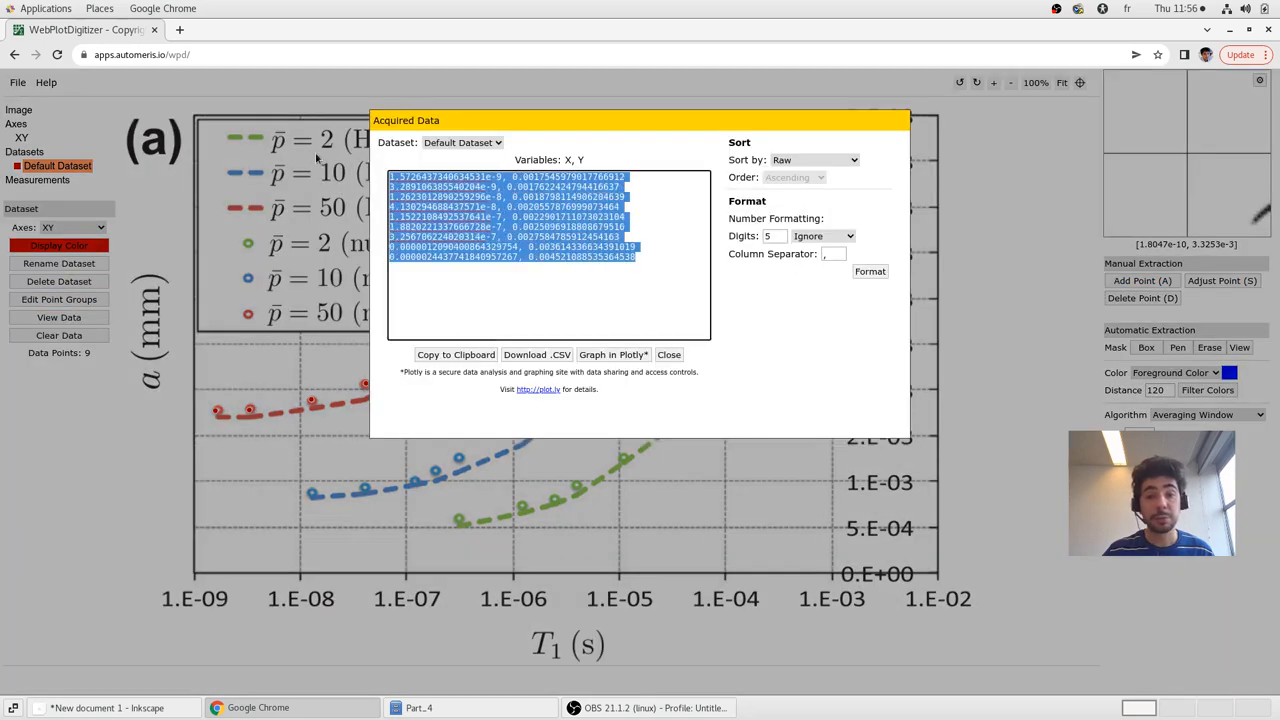
click(456, 354)
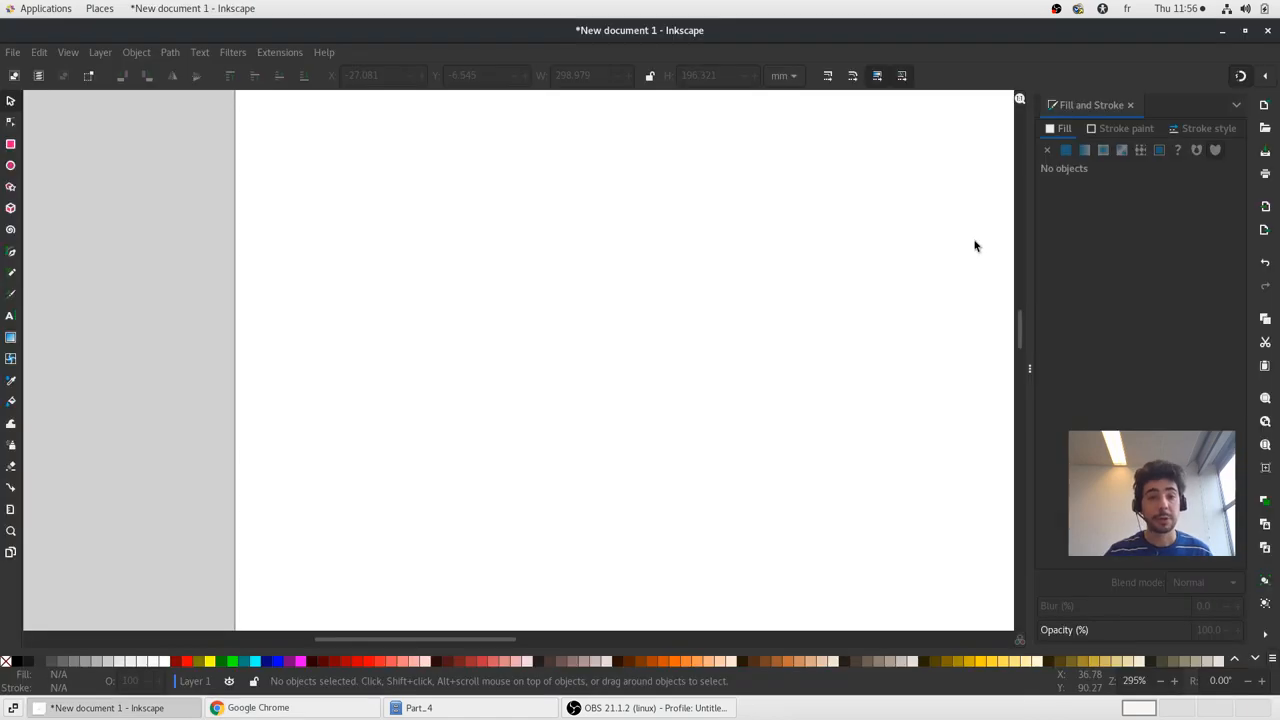
mouse_move(676, 244)
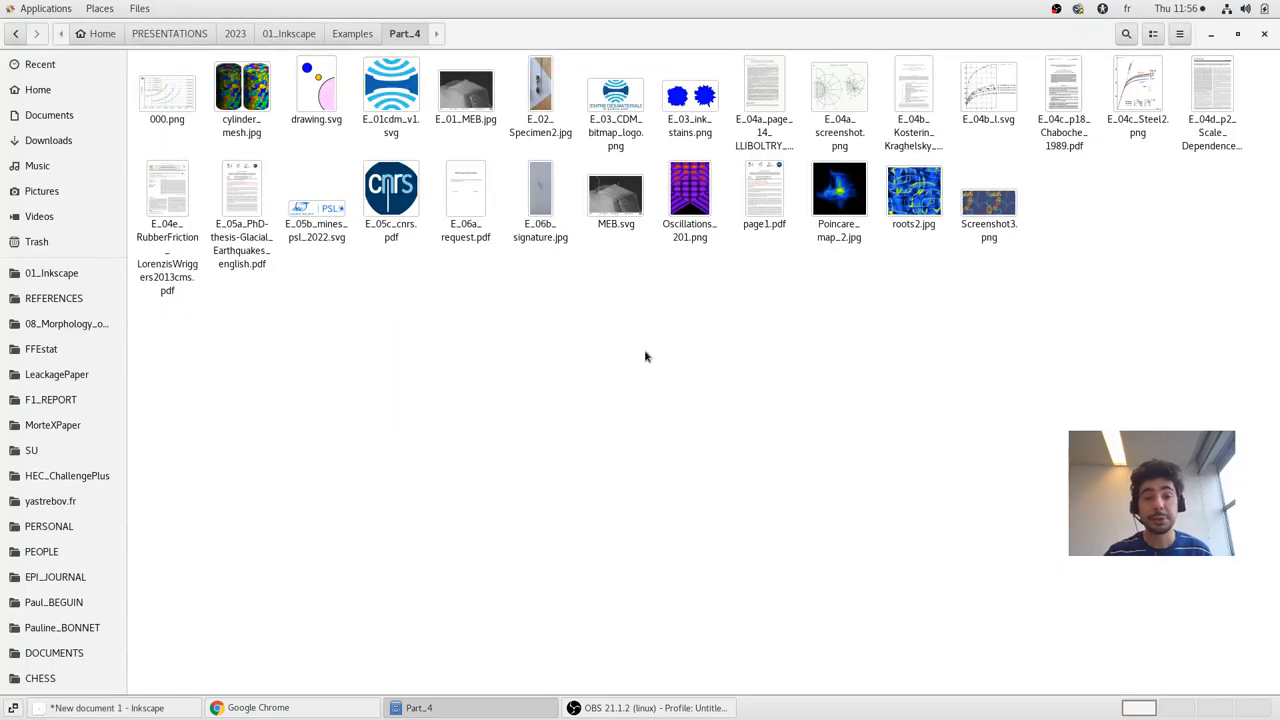
View the E_06a_request.pdf letter 'Work more to live better' and return to the Part_4 folder.
click(464, 196)
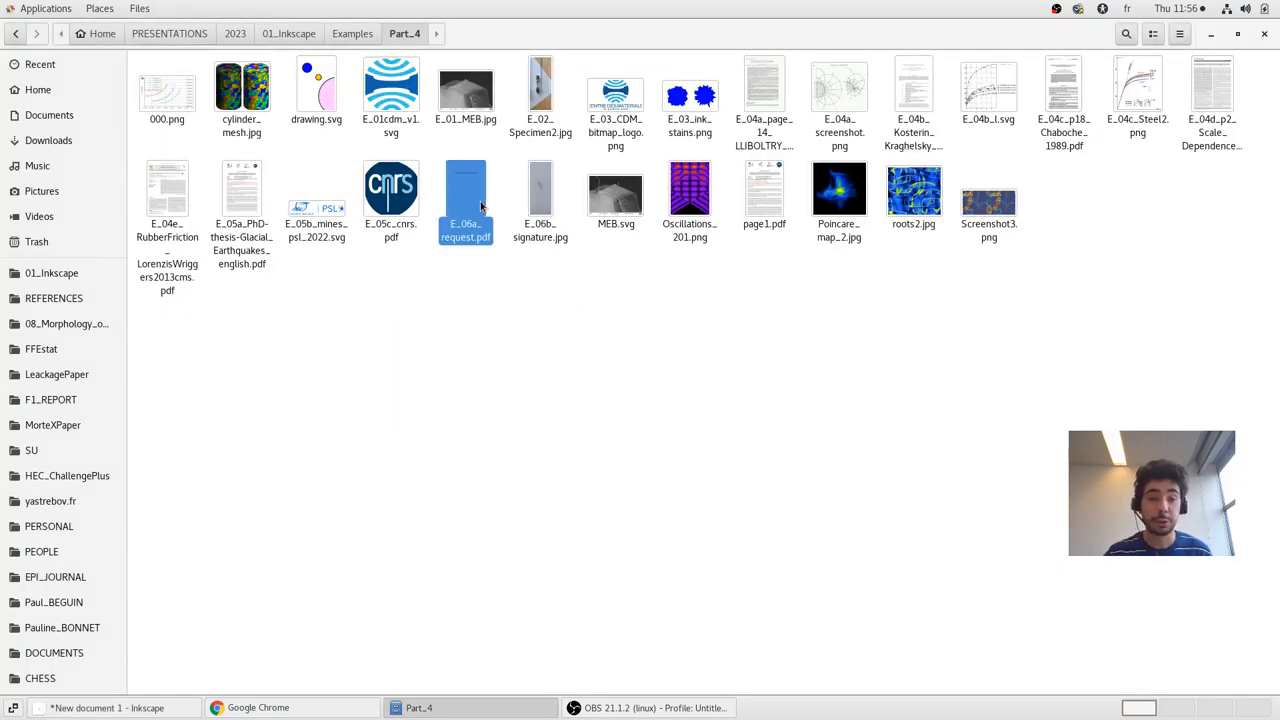
double_click(464, 190)
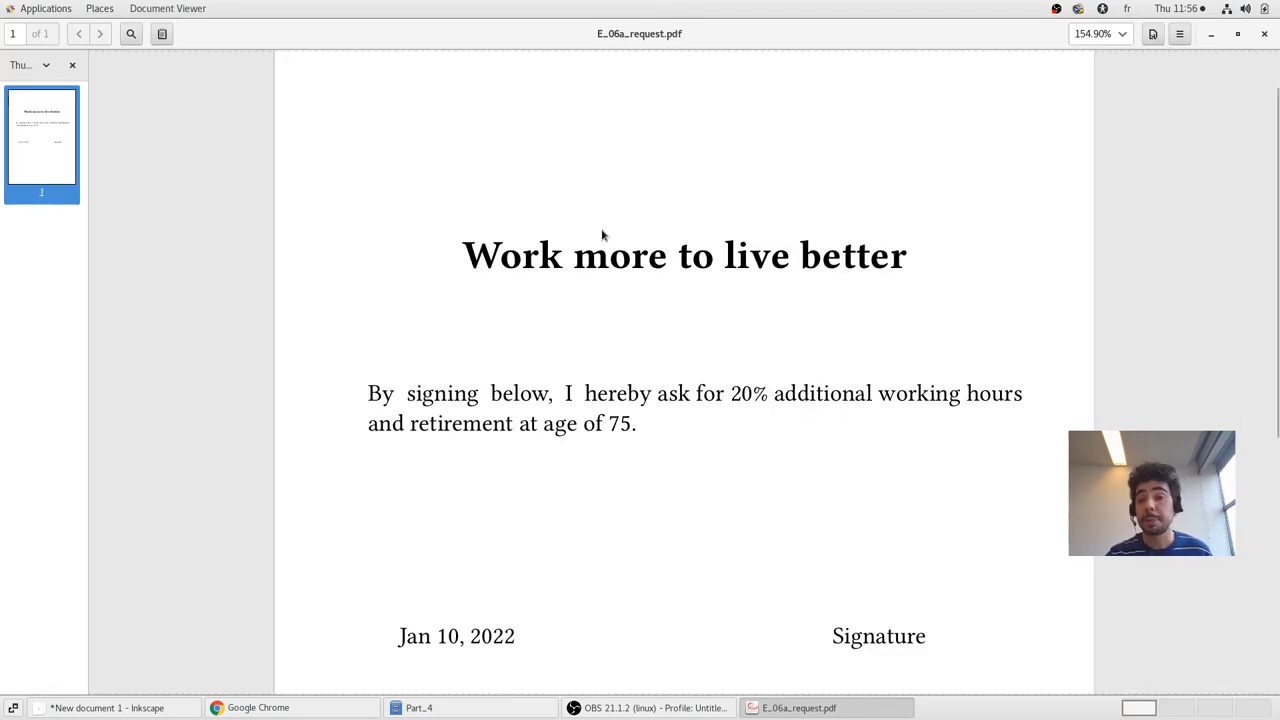
scroll(down, 3)
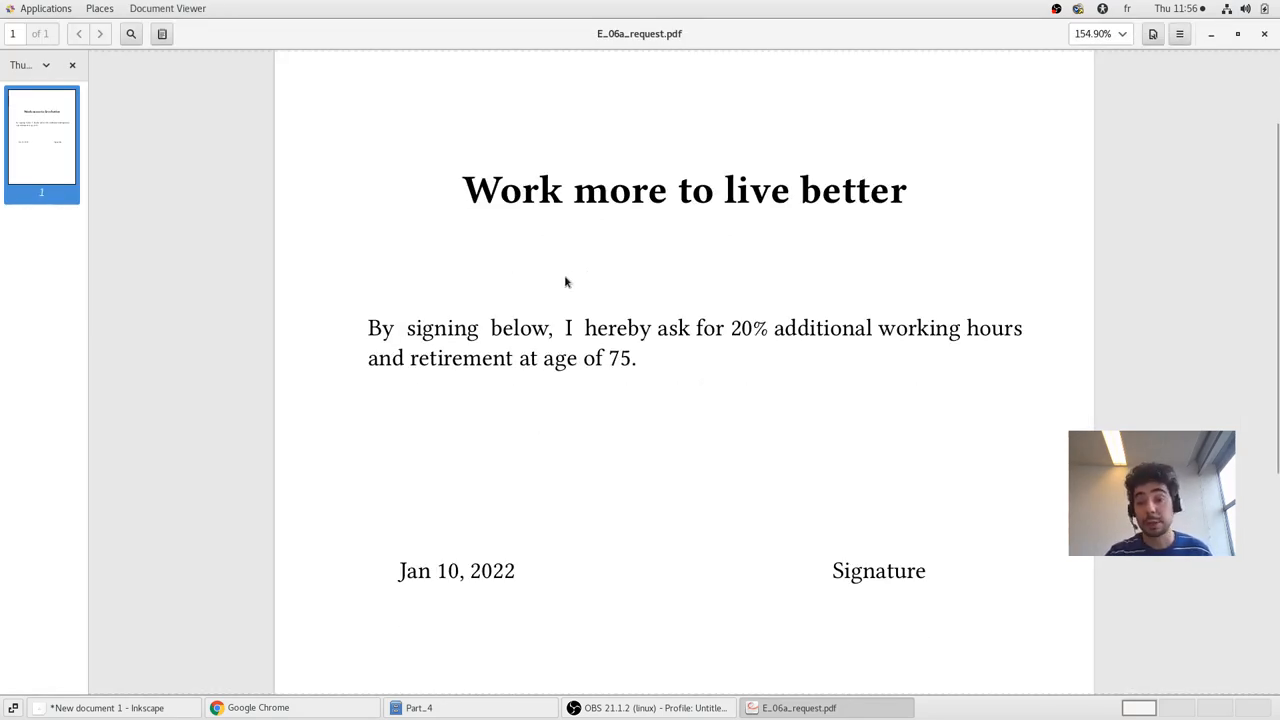
key(alt+Tab)
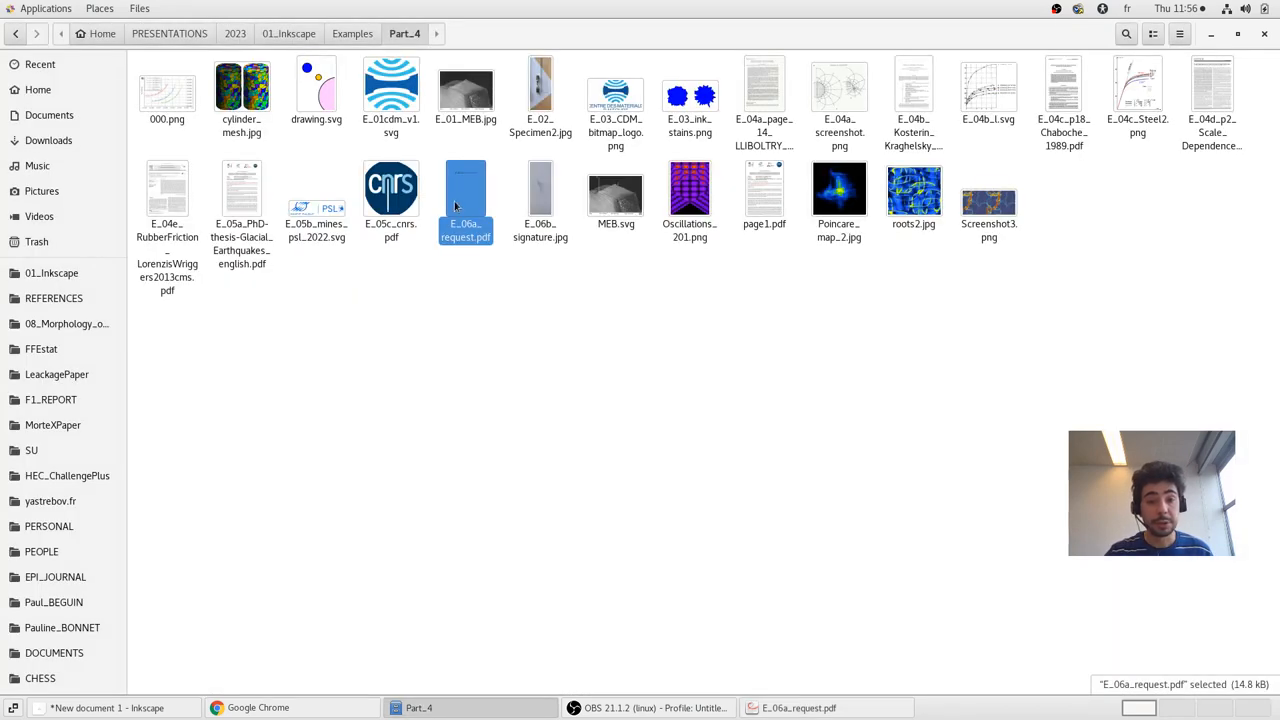
Import the request letter PDF onto the Inkscape page as text objects.
click(108, 708)
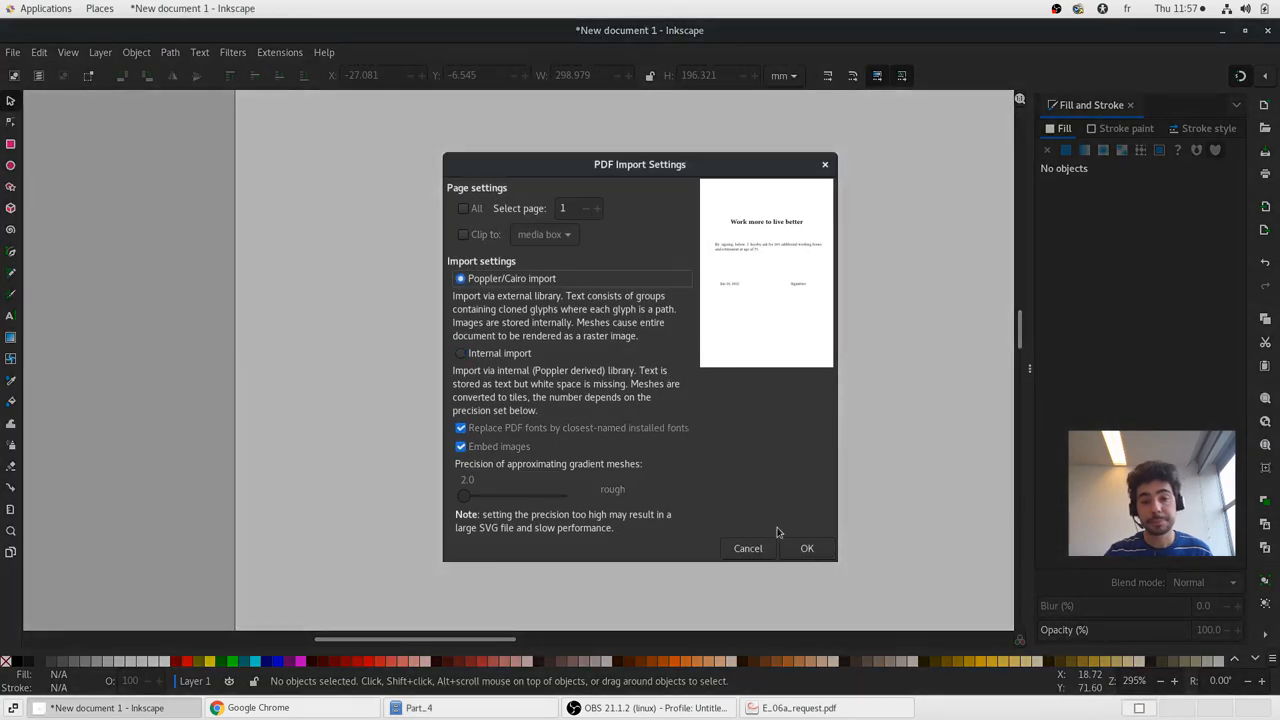
click(808, 548)
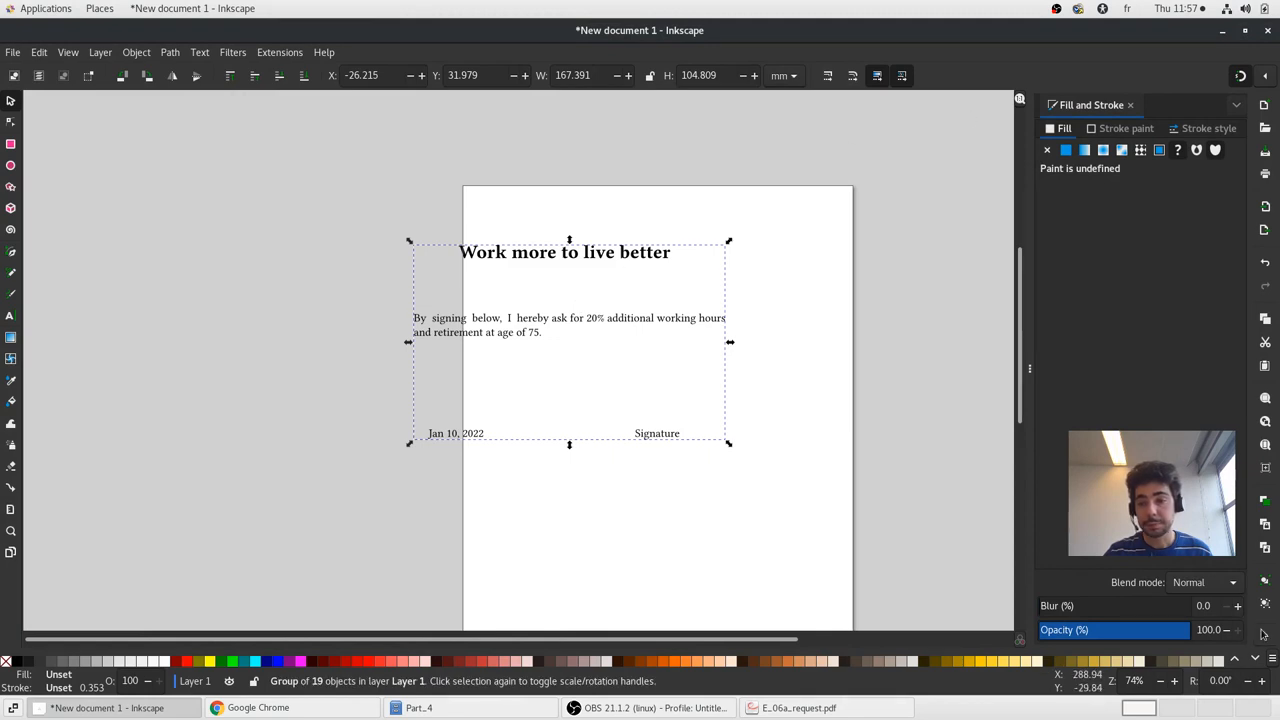
mouse_move(1118, 202)
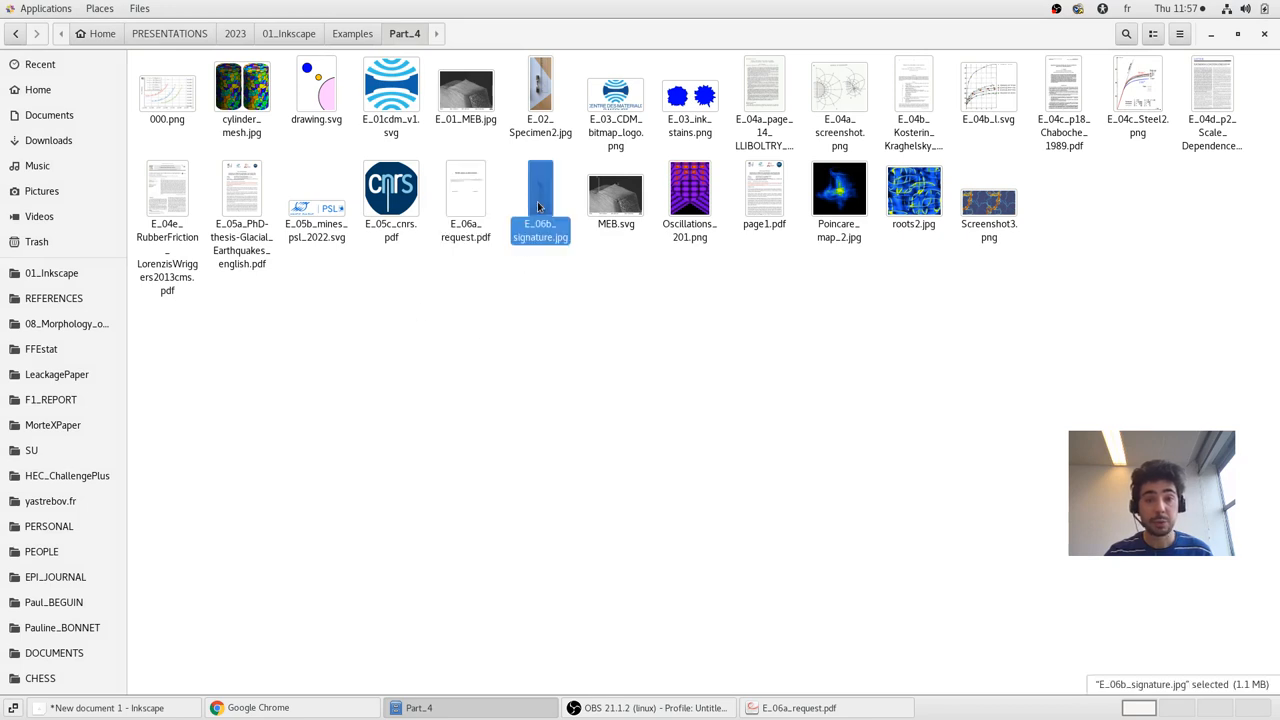
Preview the signature JPG and drag it into the drawing.
double_click(540, 190)
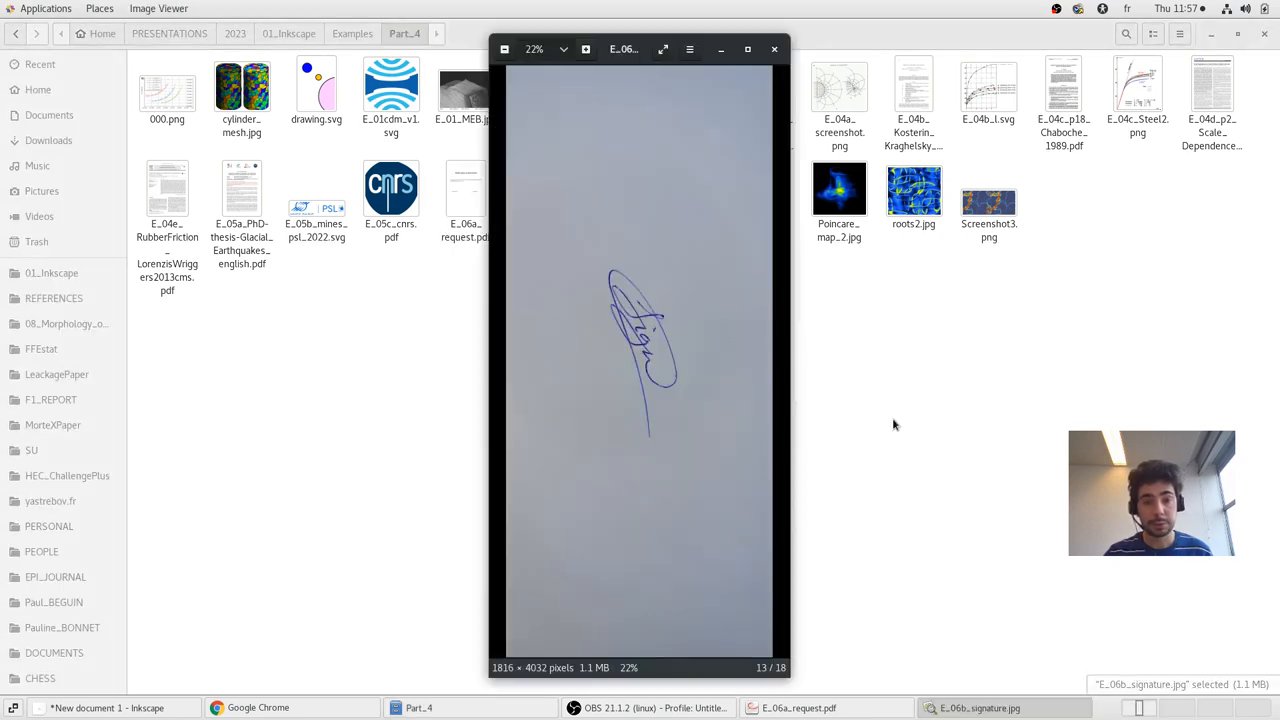
click(774, 48)
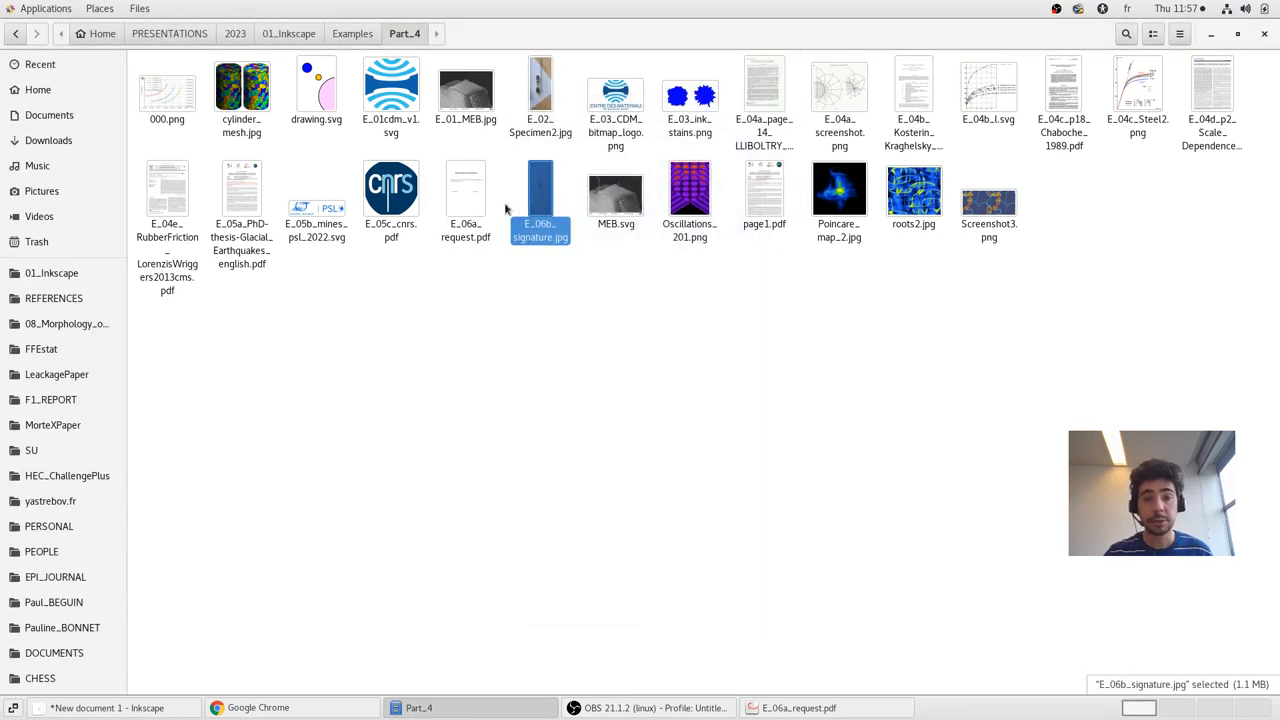
drag(540, 190, 664, 410)
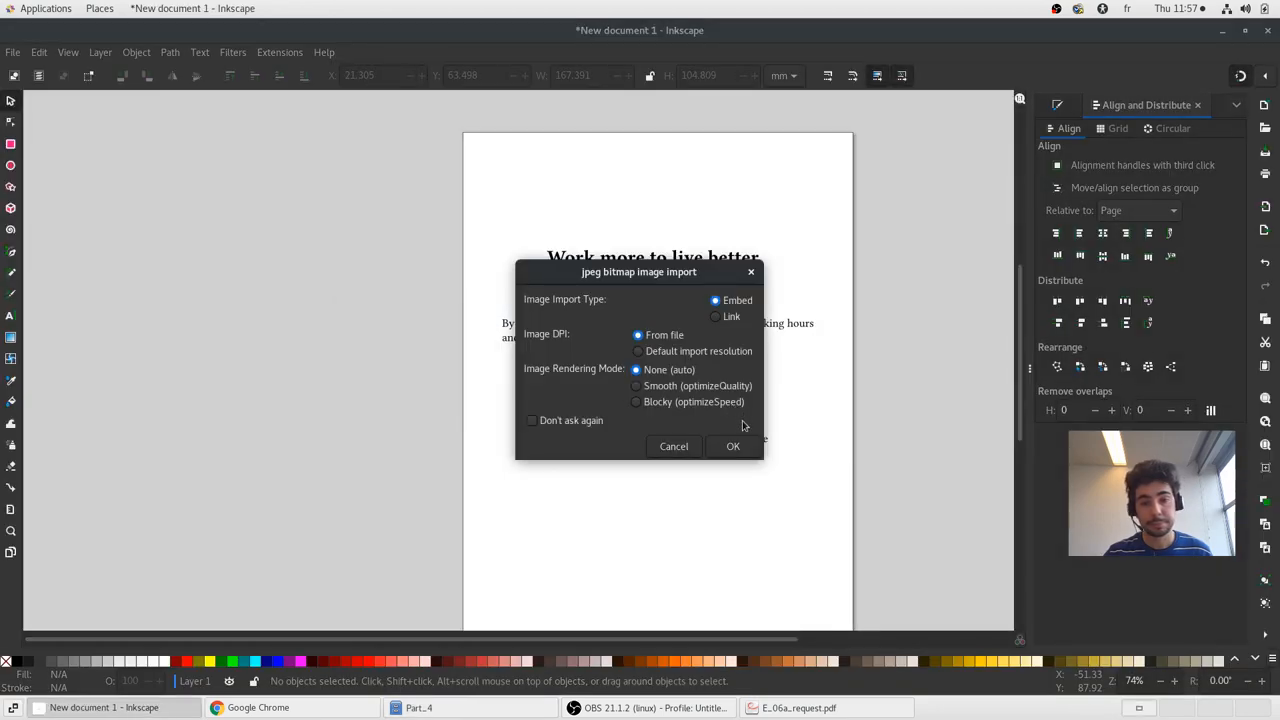
Embed the signature photo and whiten its grey background with a Filters > Color filter.
click(732, 446)
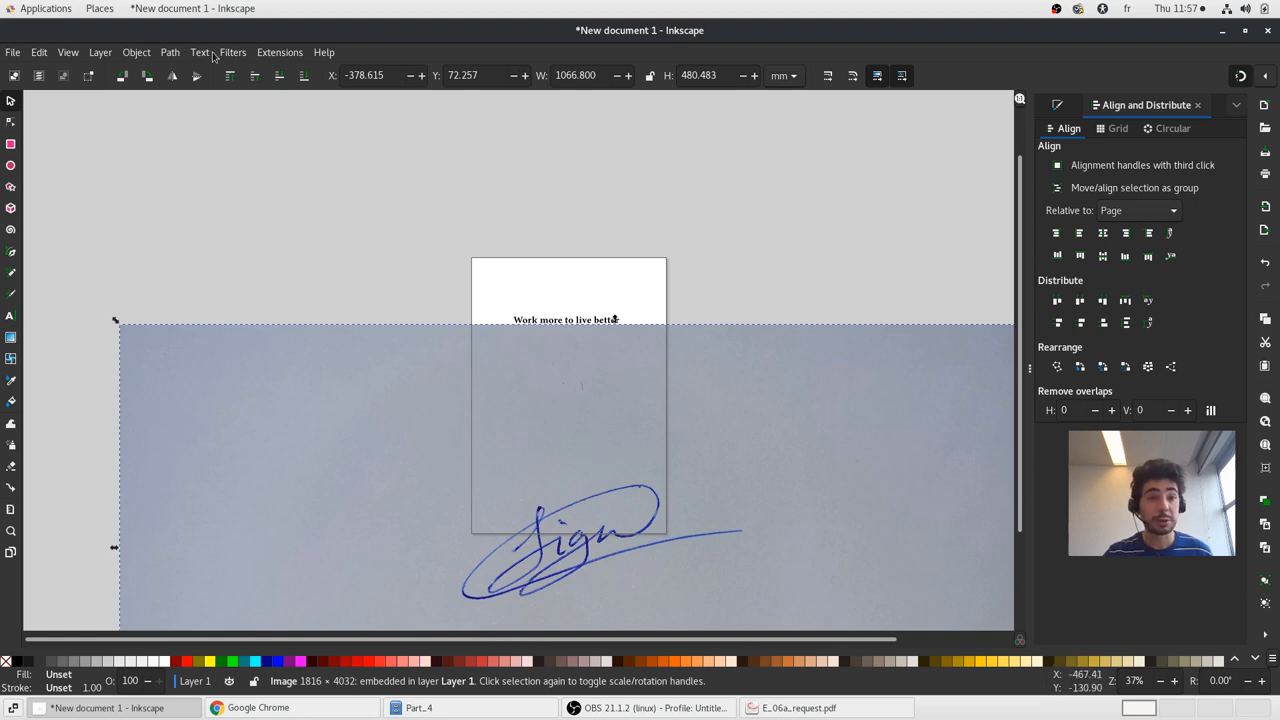
click(232, 52)
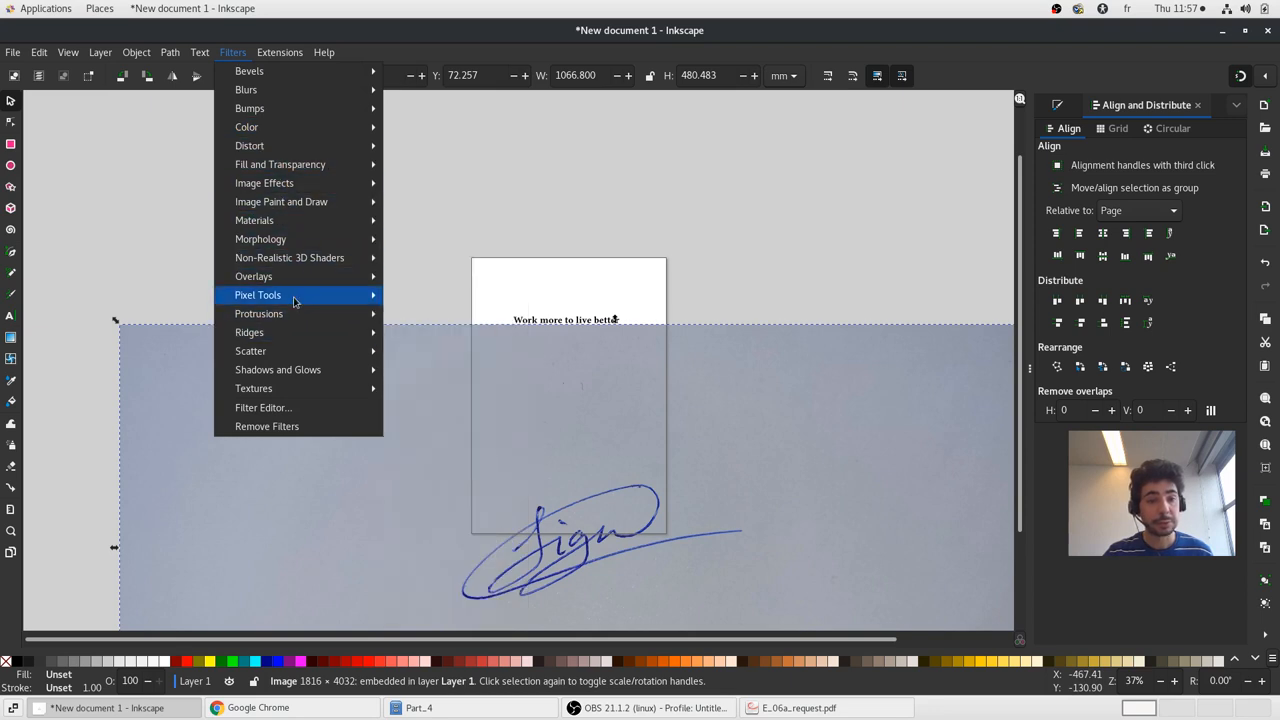
mouse_move(246, 128)
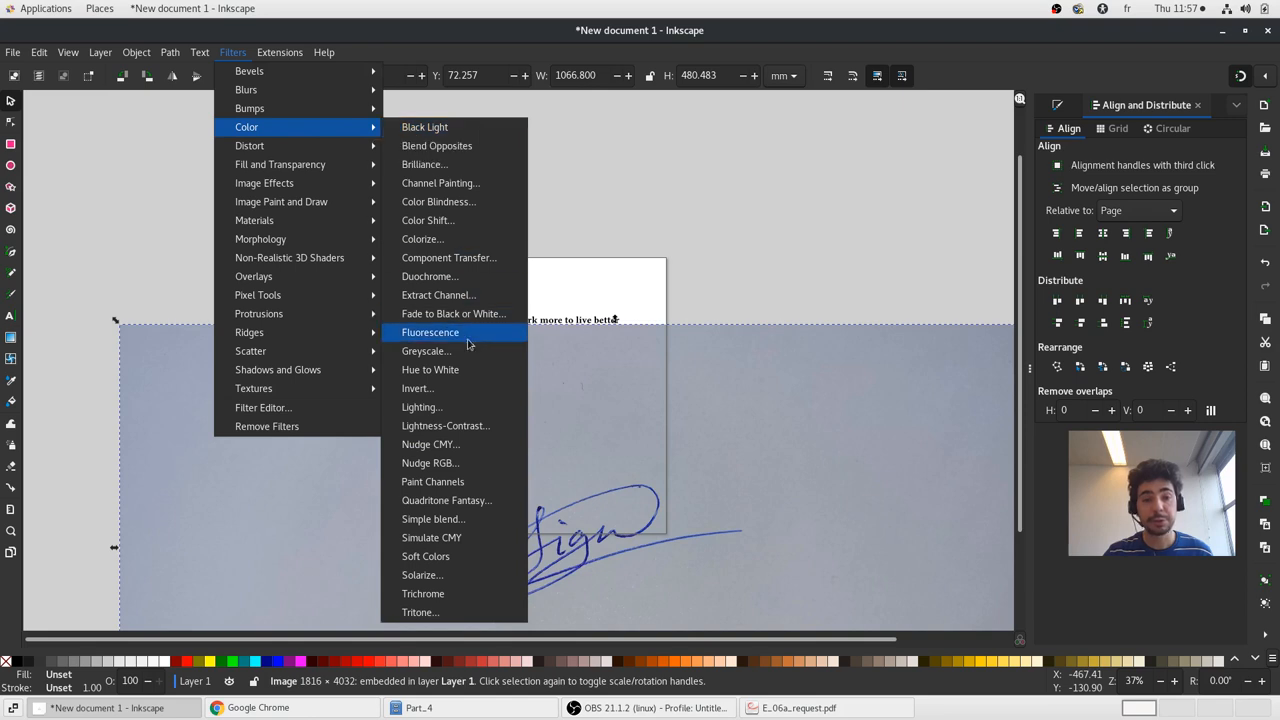
click(444, 424)
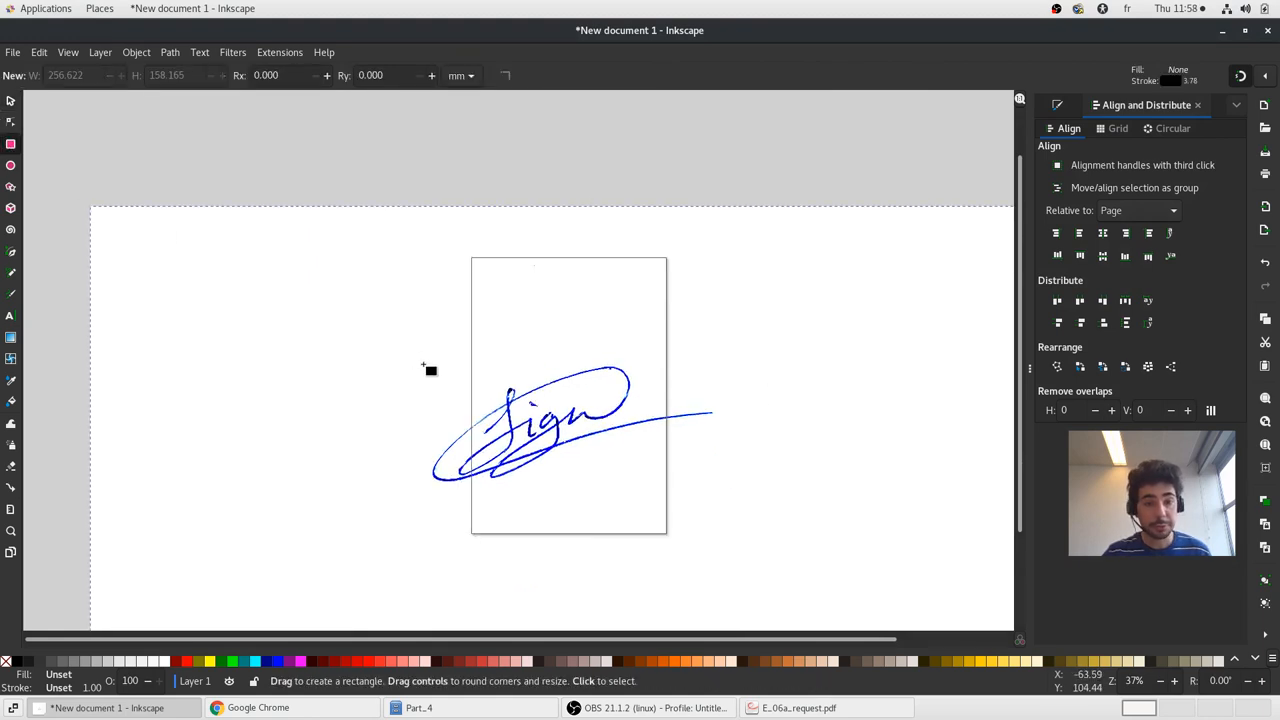
Clip the signature photo to a rectangle drawn around the handwriting.
drag(428, 370, 724, 492)
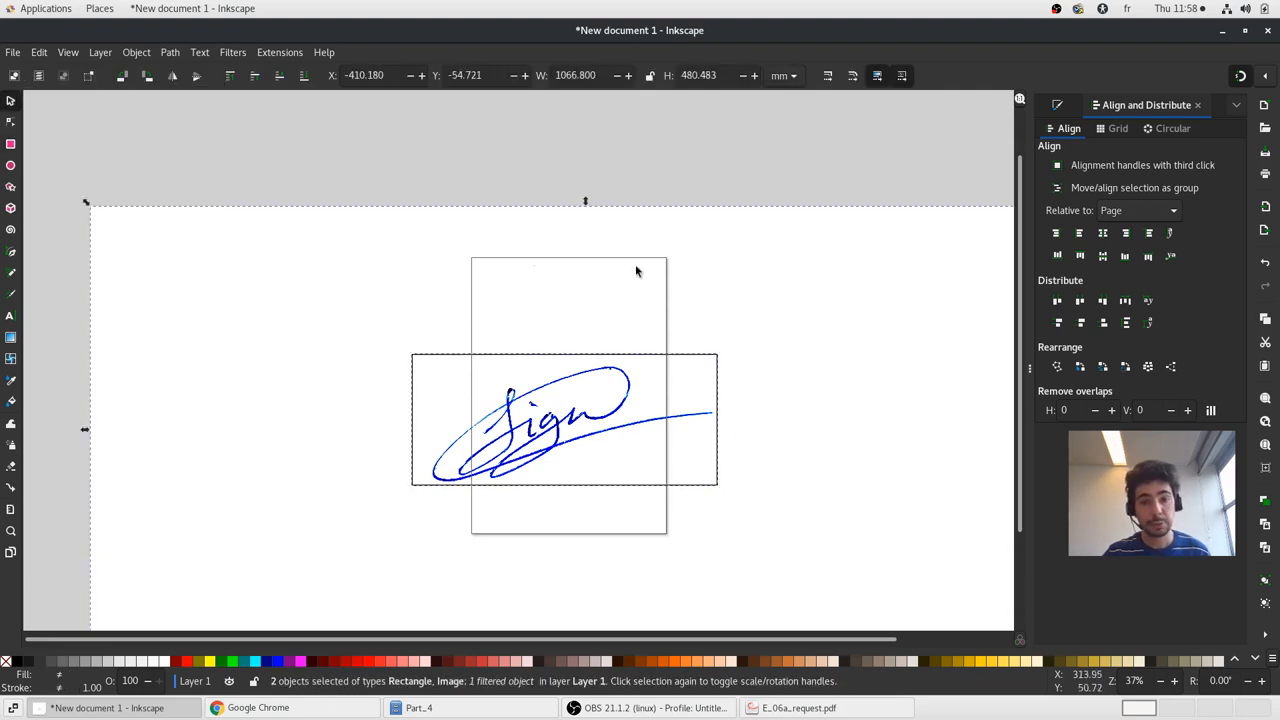
click(136, 52)
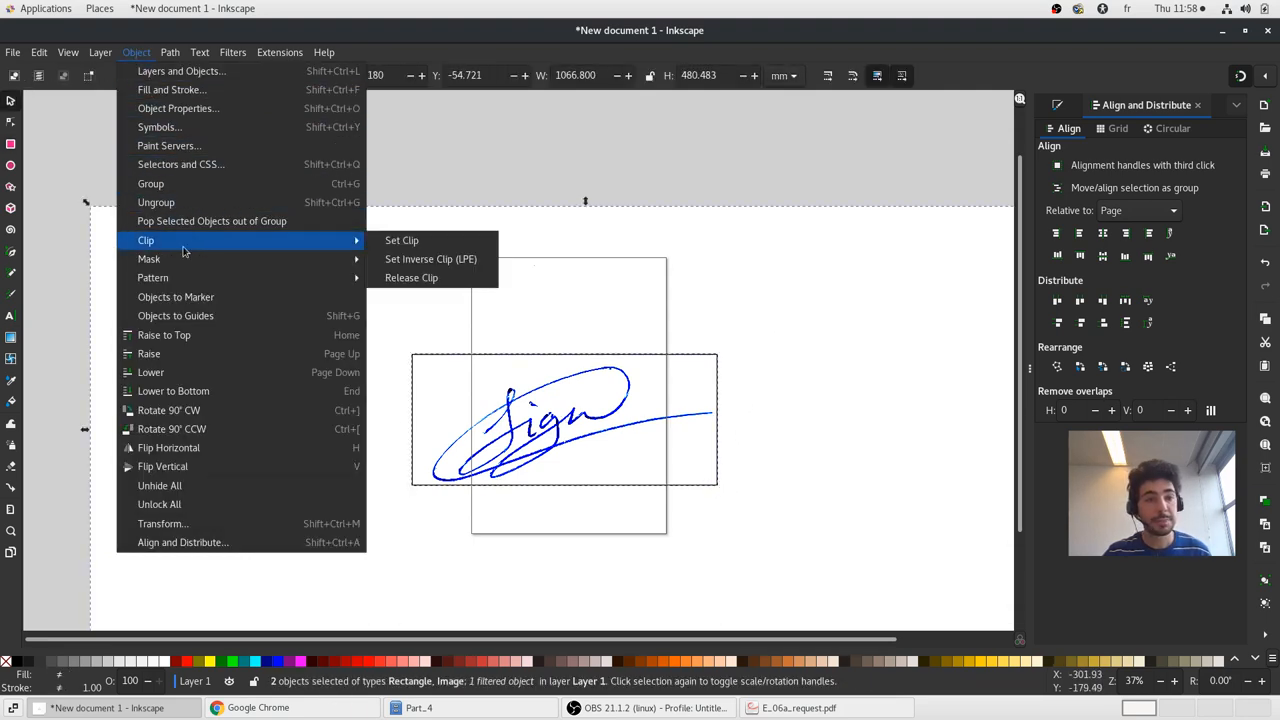
click(400, 240)
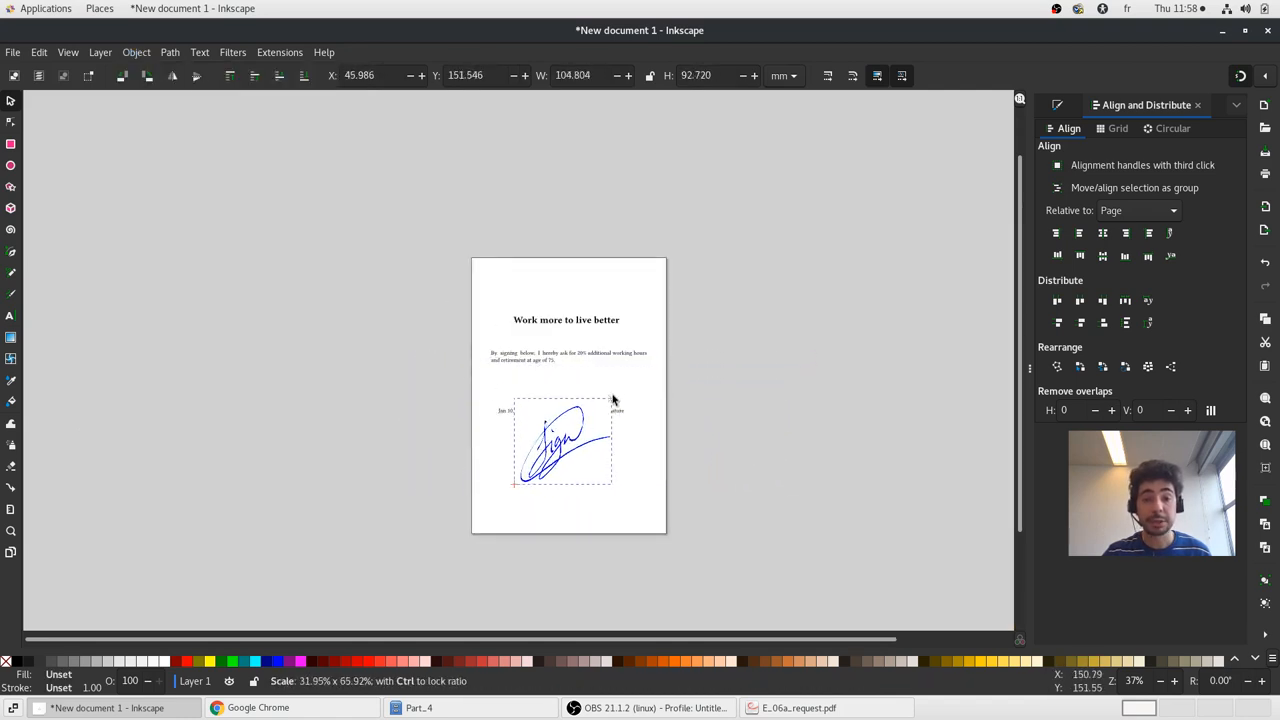
Resize the cropped signature down to a natural handwriting size on the letter.
drag(564, 442, 404, 532)
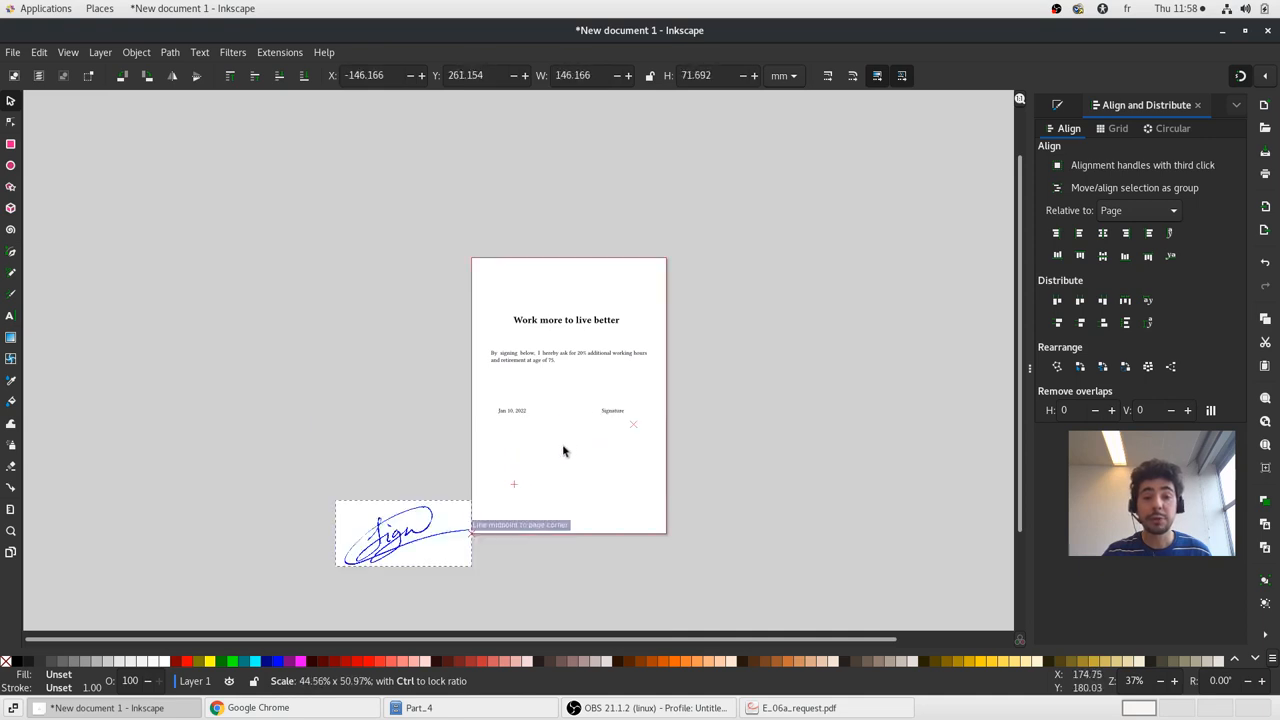
drag(404, 532, 536, 470)
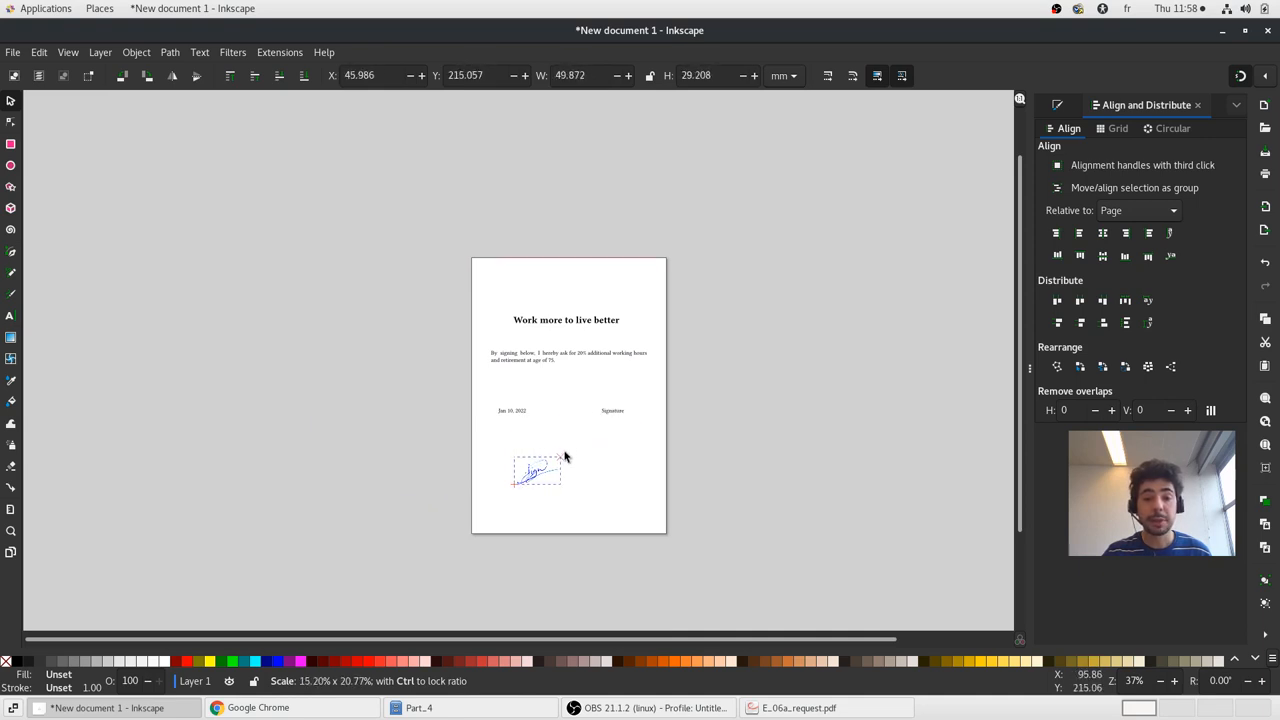
drag(536, 470, 404, 530)
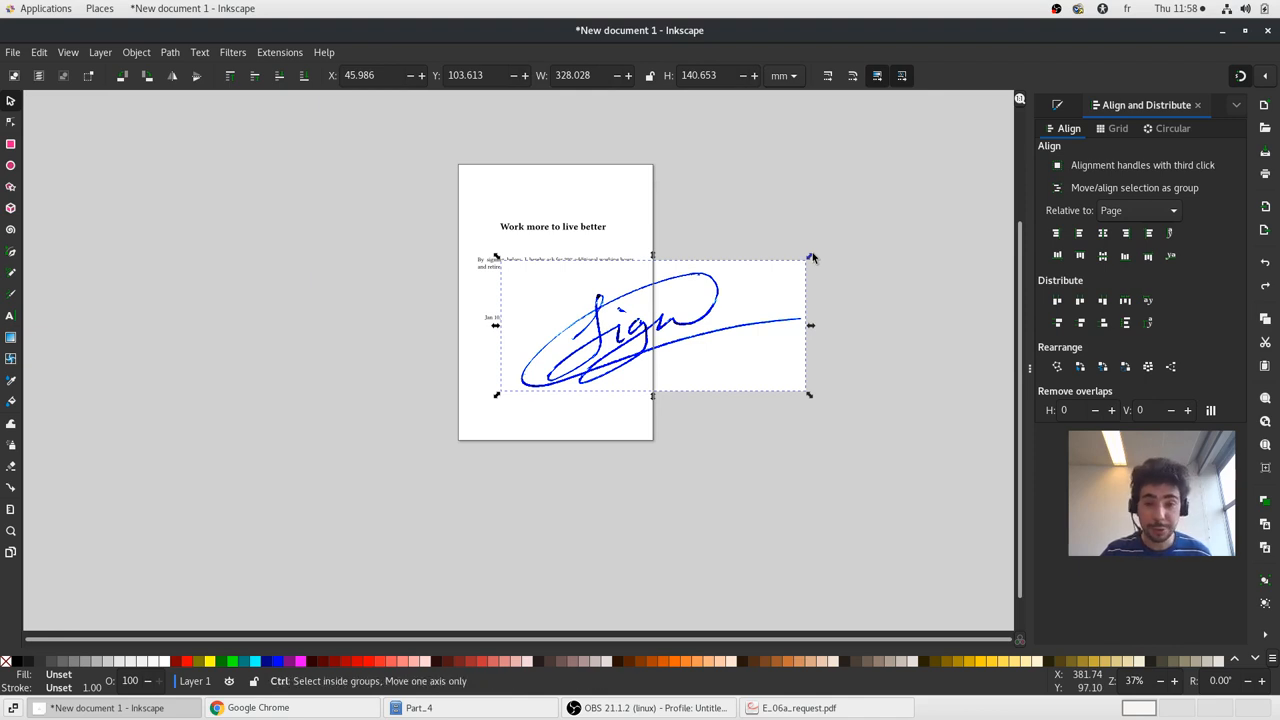
drag(810, 256, 744, 284)
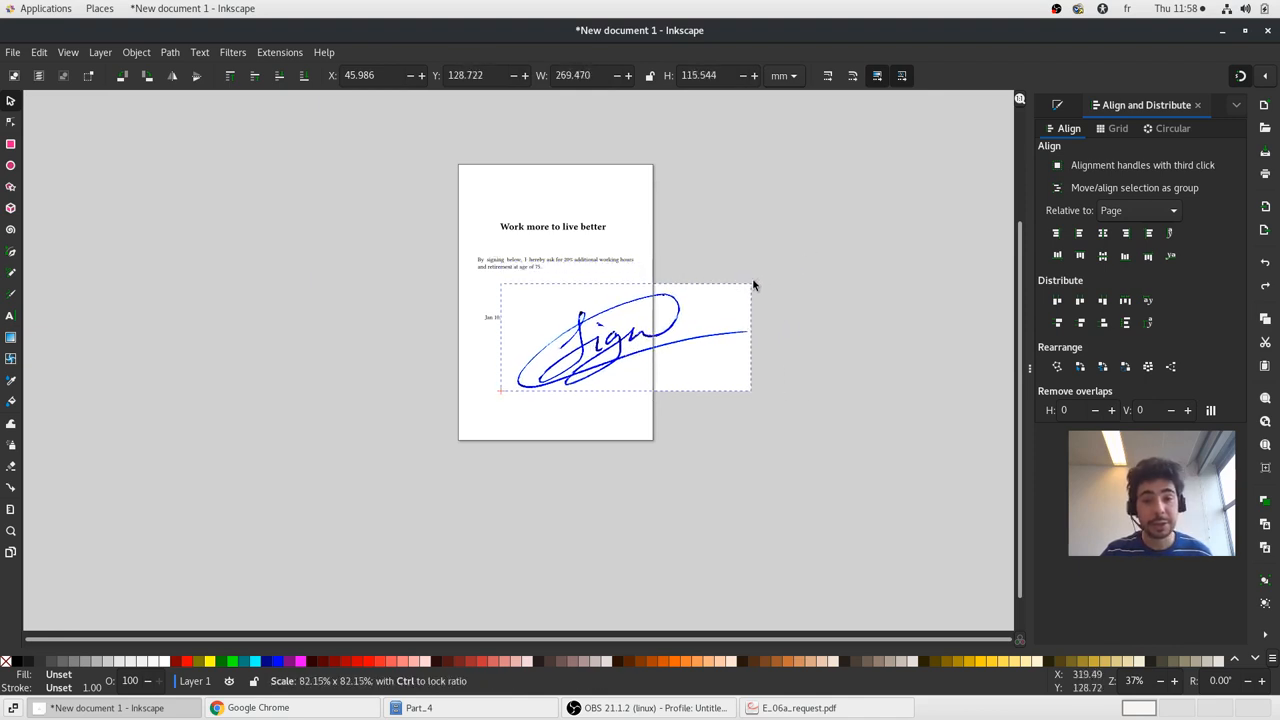
drag(600, 336, 420, 440)
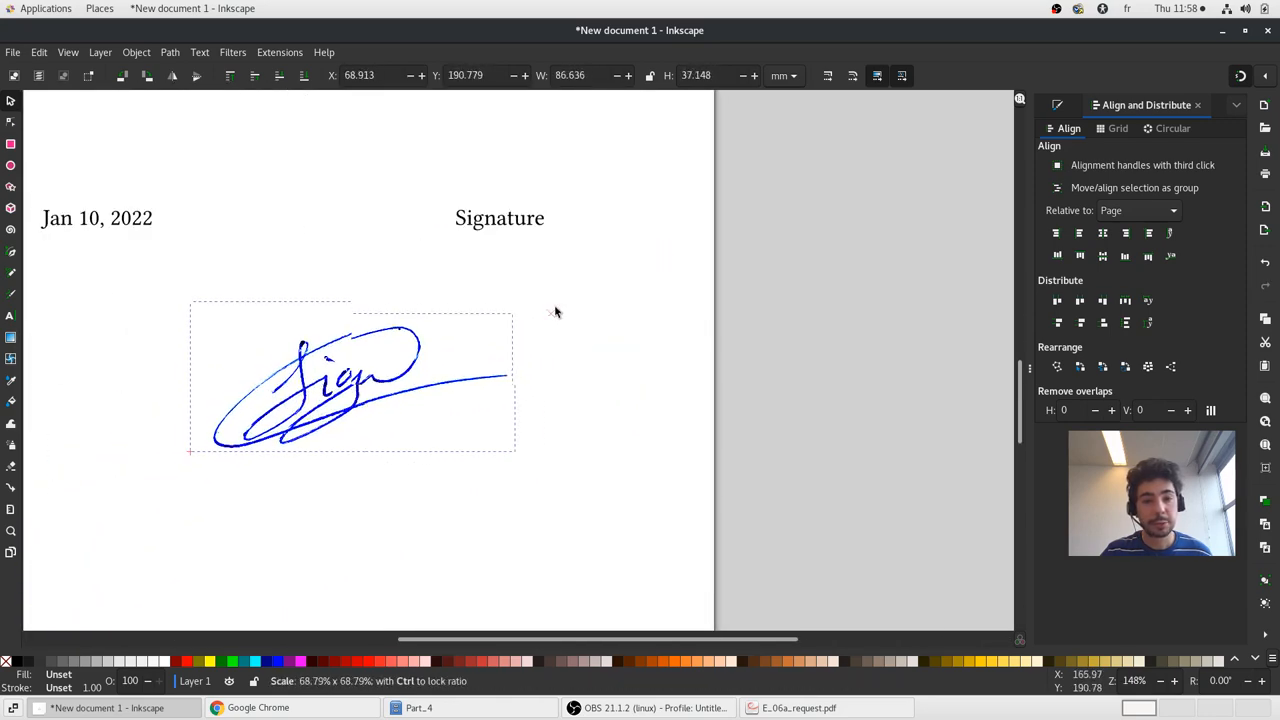
Move the signature beneath the 'Signature' label, across from the date.
drag(350, 380, 510, 320)
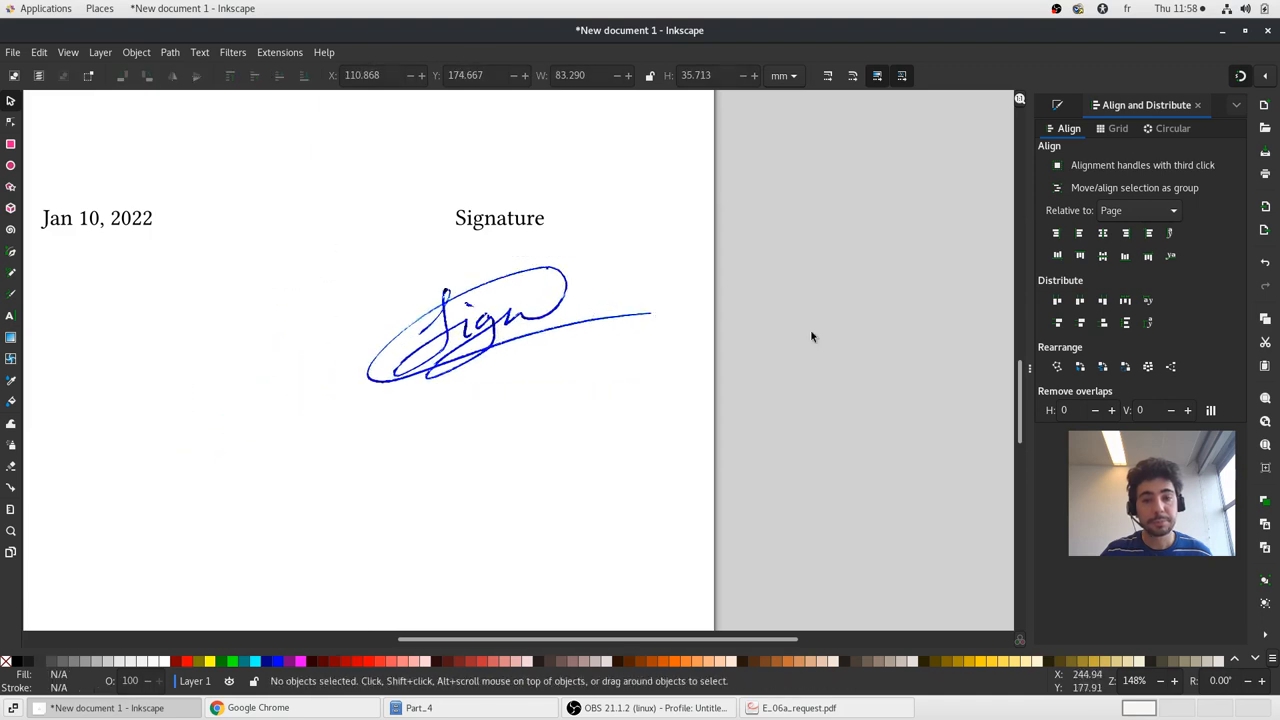
Save a copy of the signed letter as signed.pdf in the Part_4 folder.
click(12, 52)
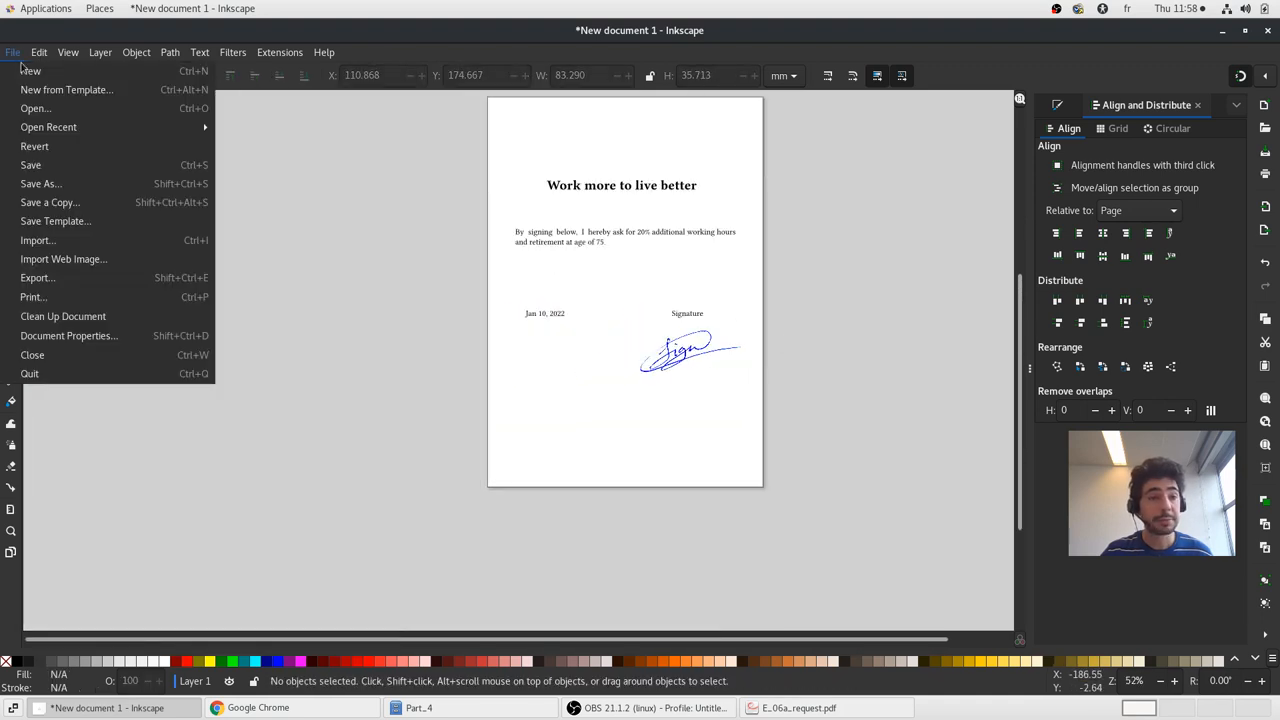
click(36, 276)
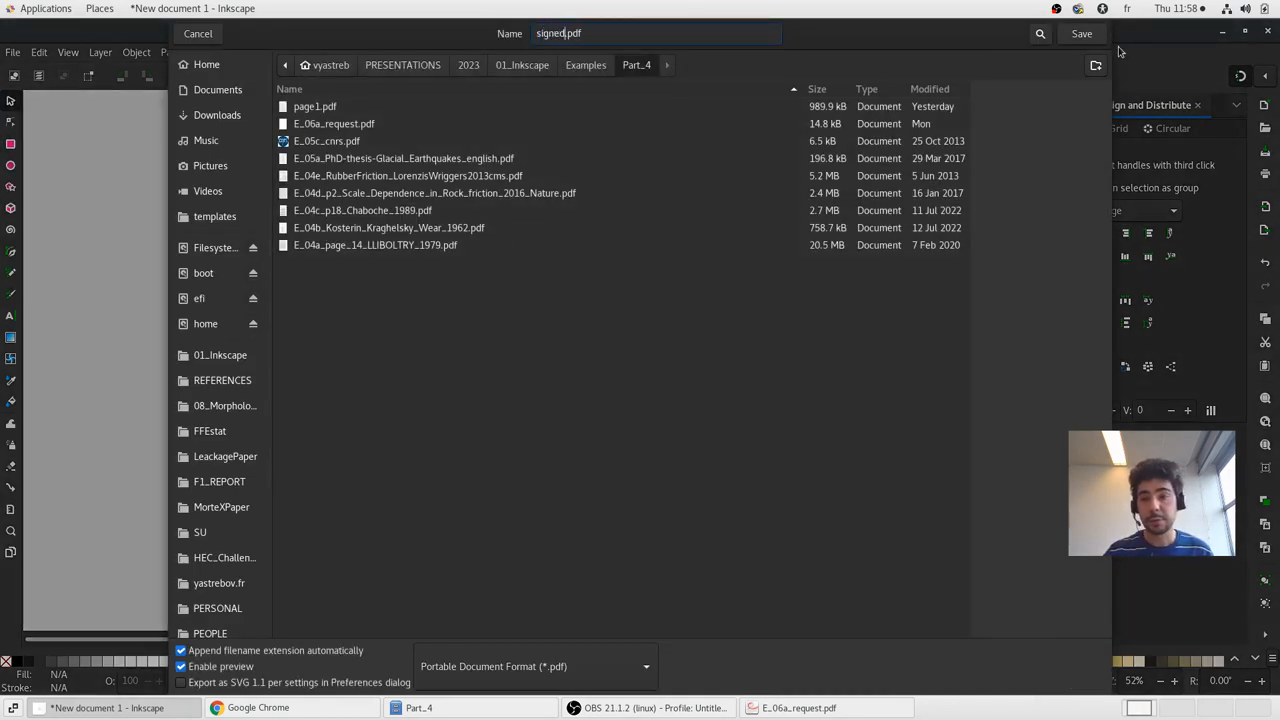
click(1080, 32)
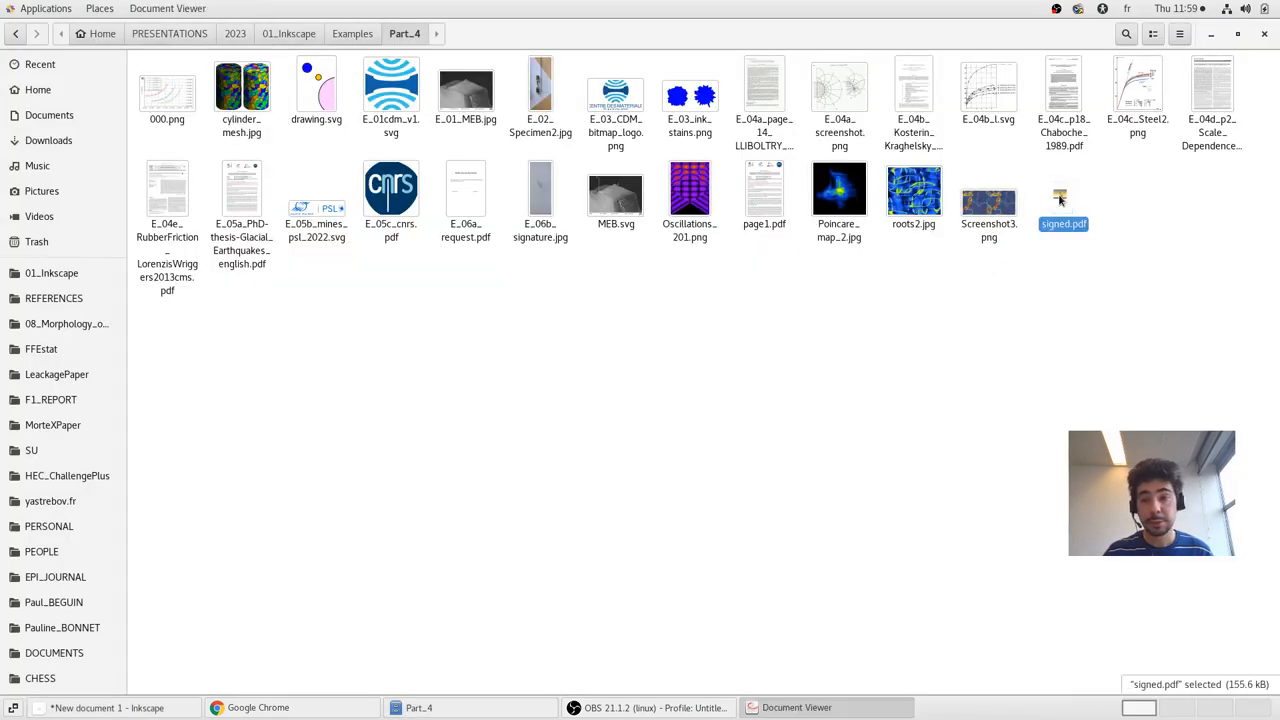
double_click(1064, 196)
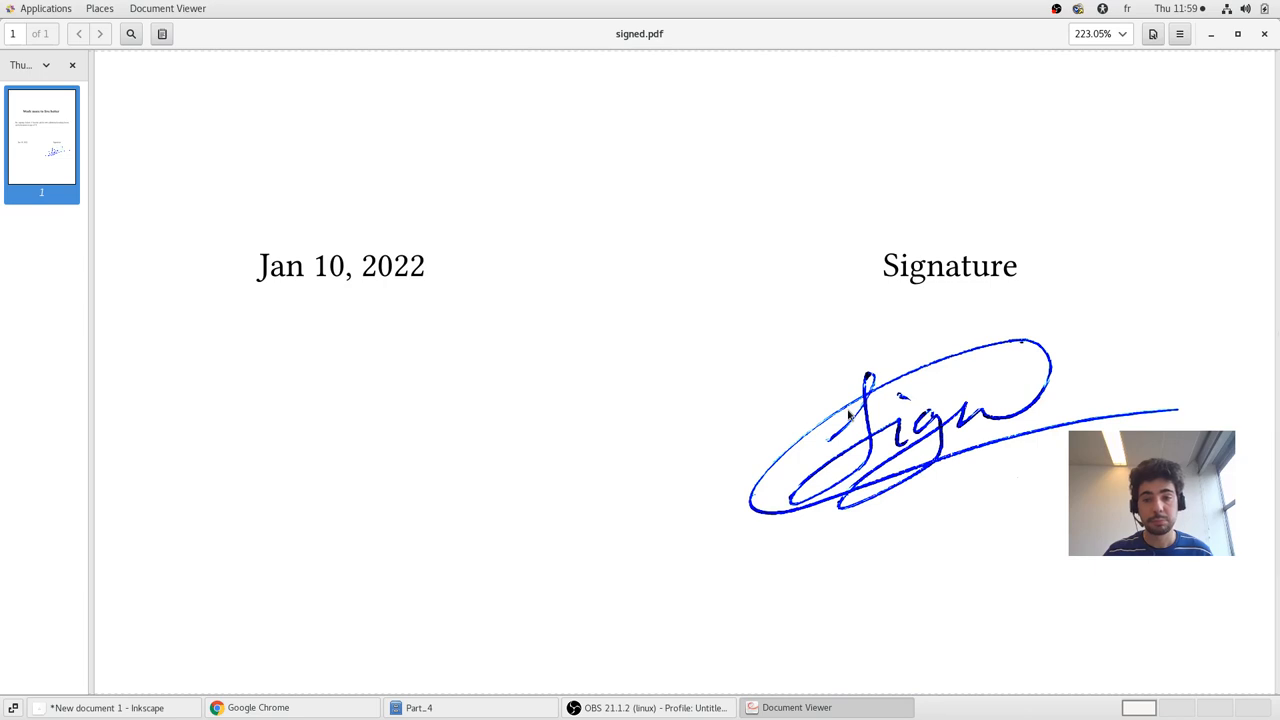
click(420, 708)
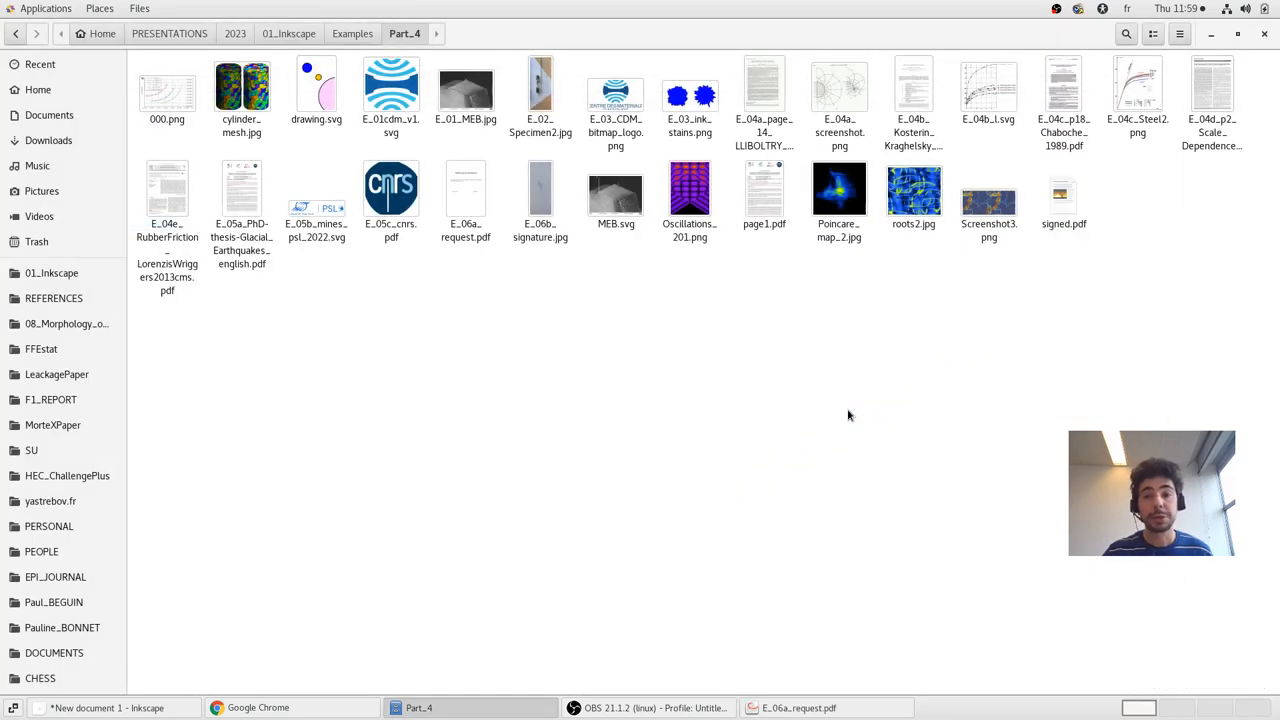
click(108, 708)
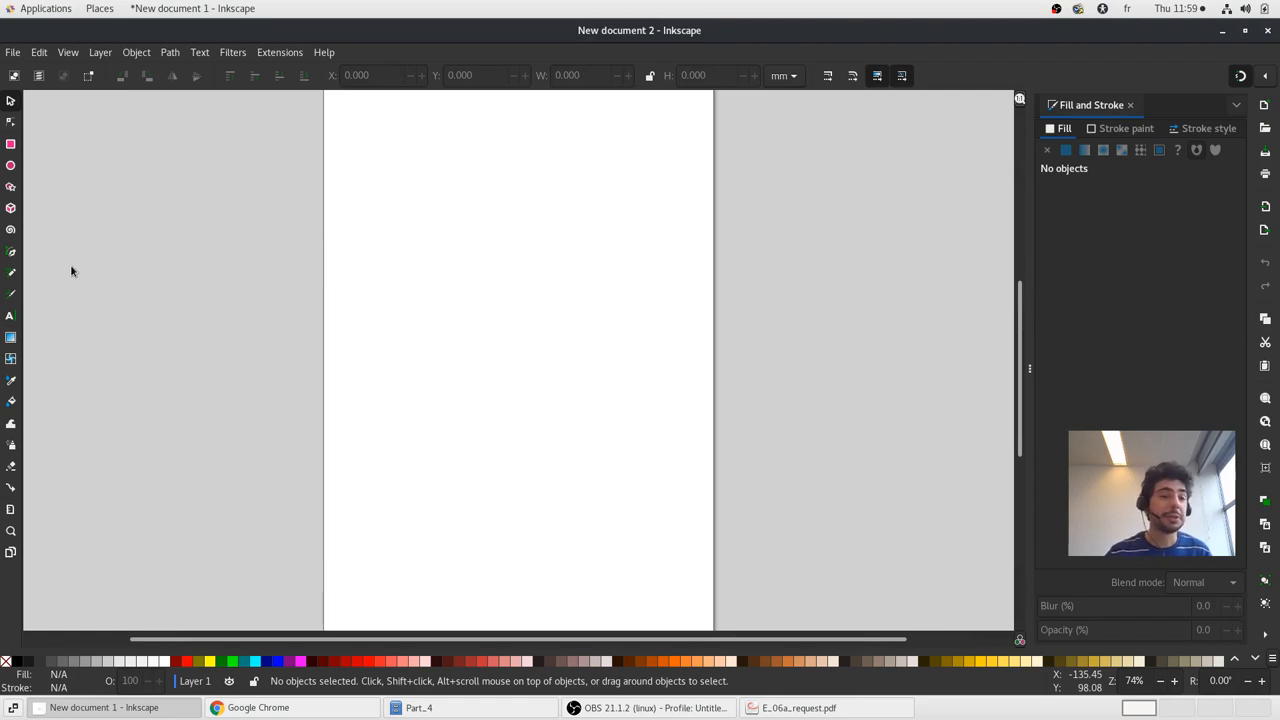
Add the text 'A secret message...' and fill it white so it disappears.
click(10, 316)
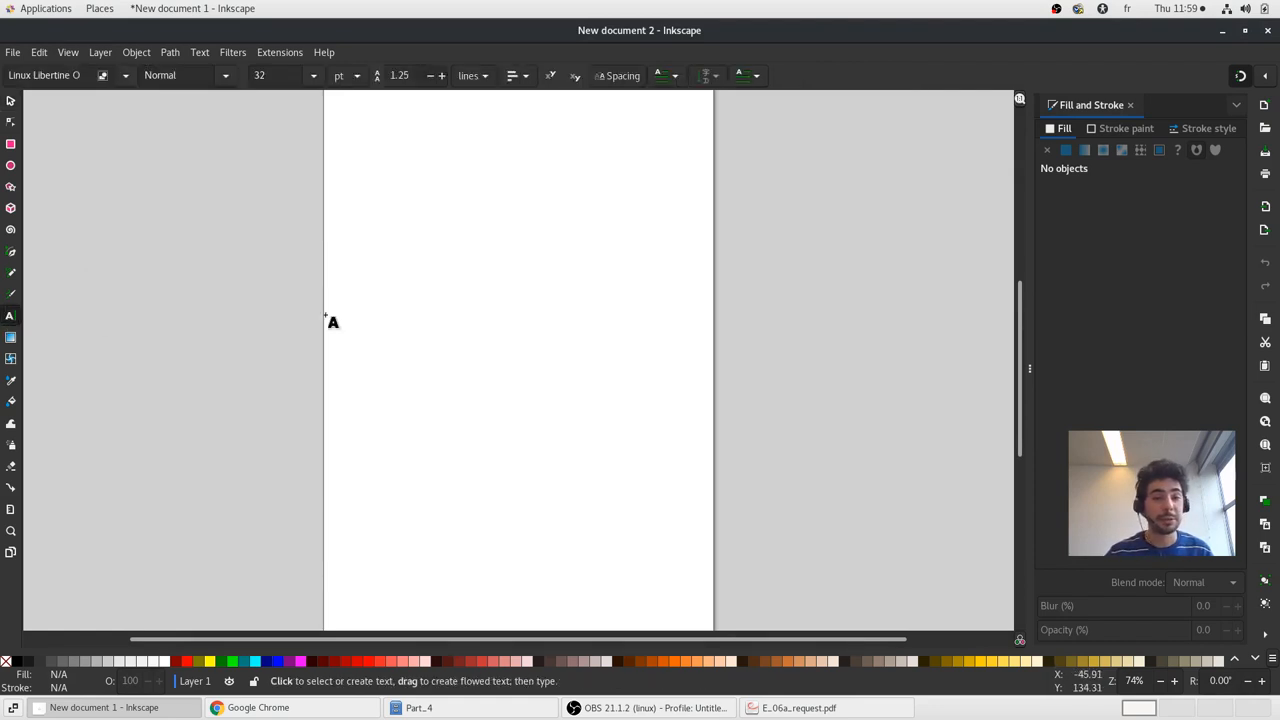
click(400, 308)
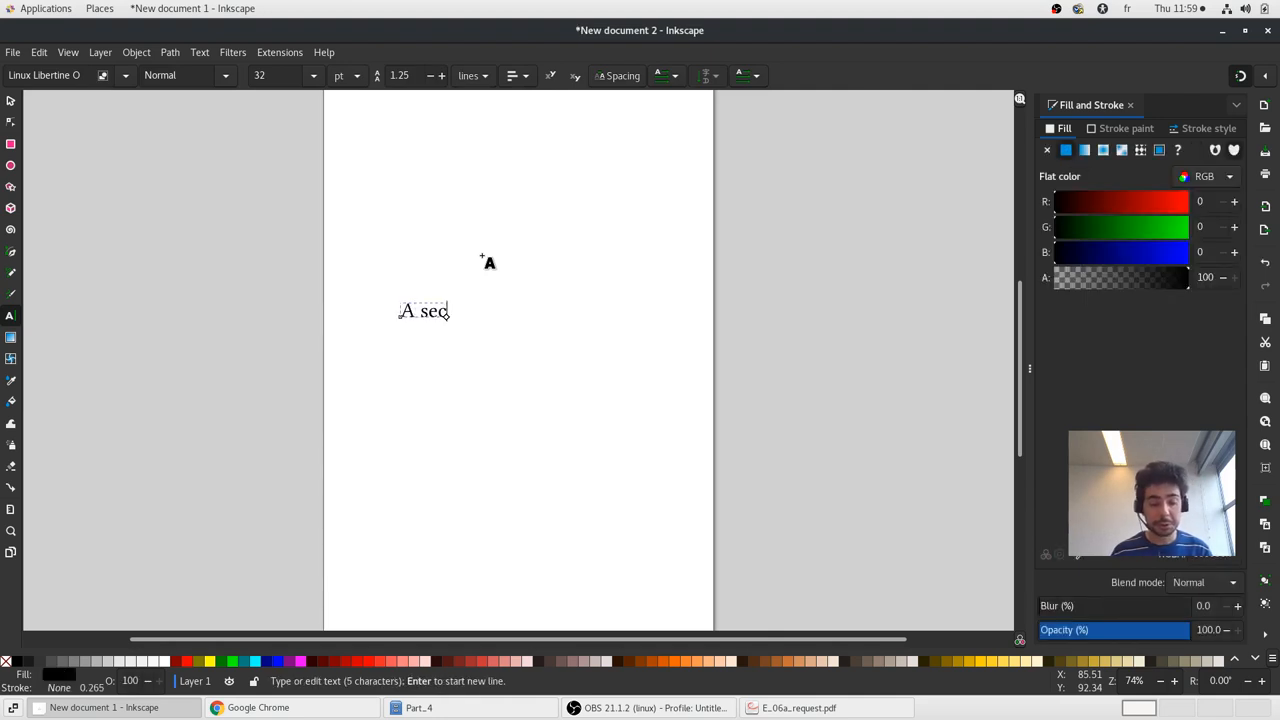
text(ret message...)
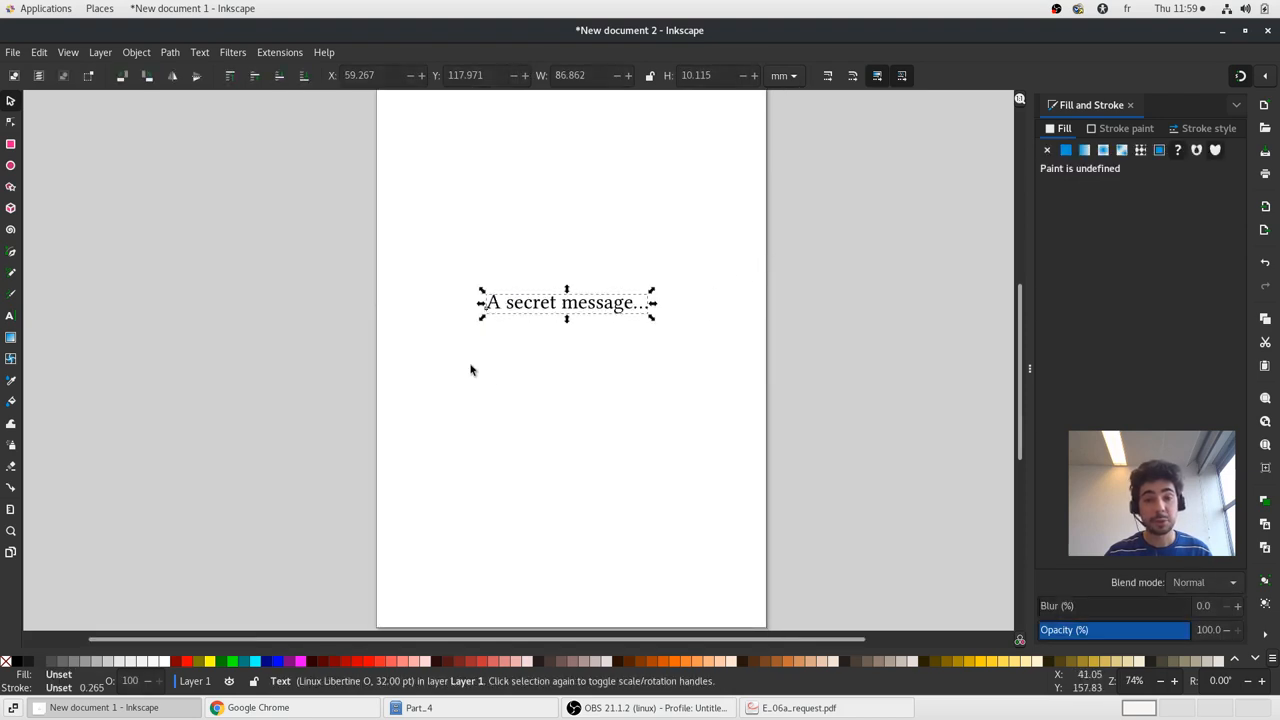
click(1064, 150)
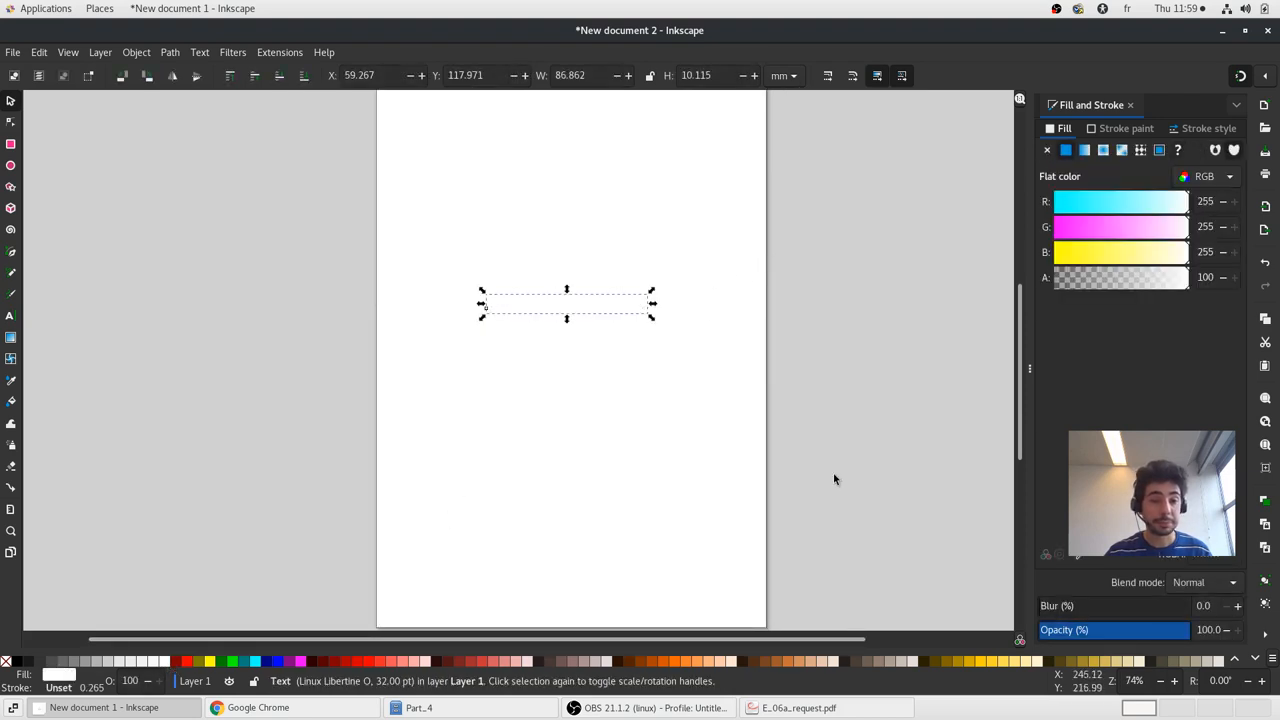
mouse_move(800, 420)
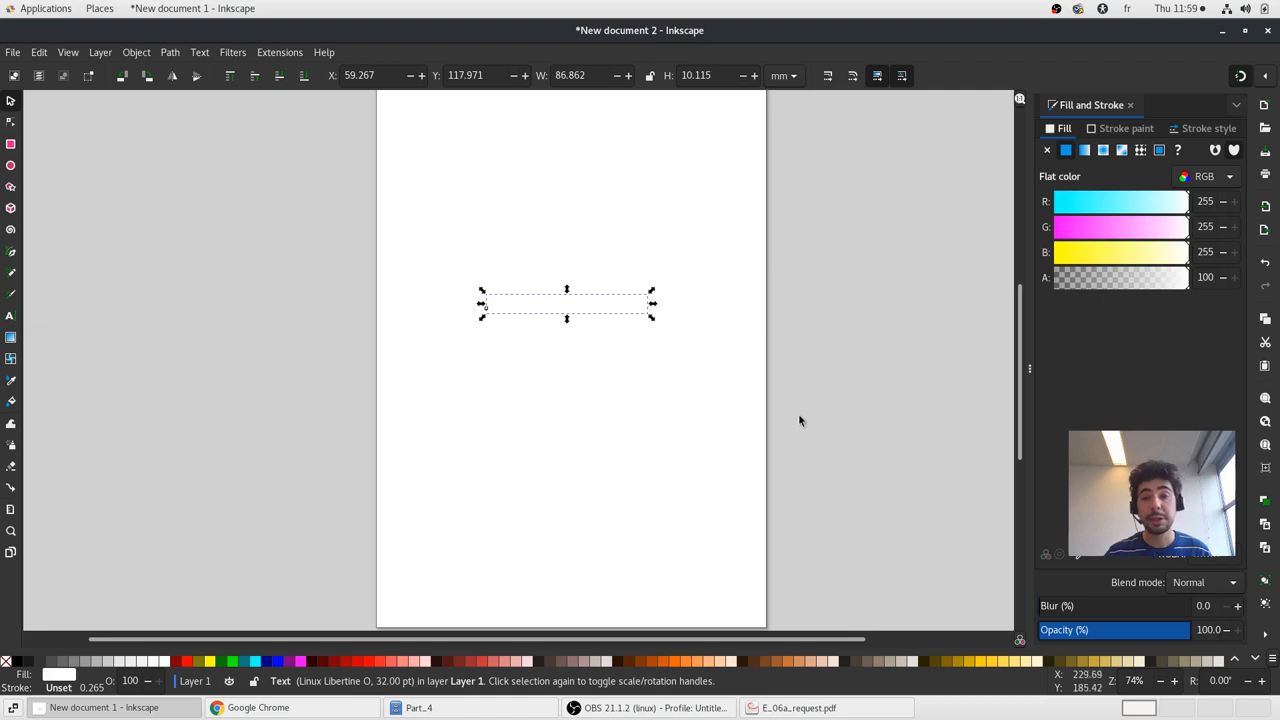
mouse_move(782, 412)
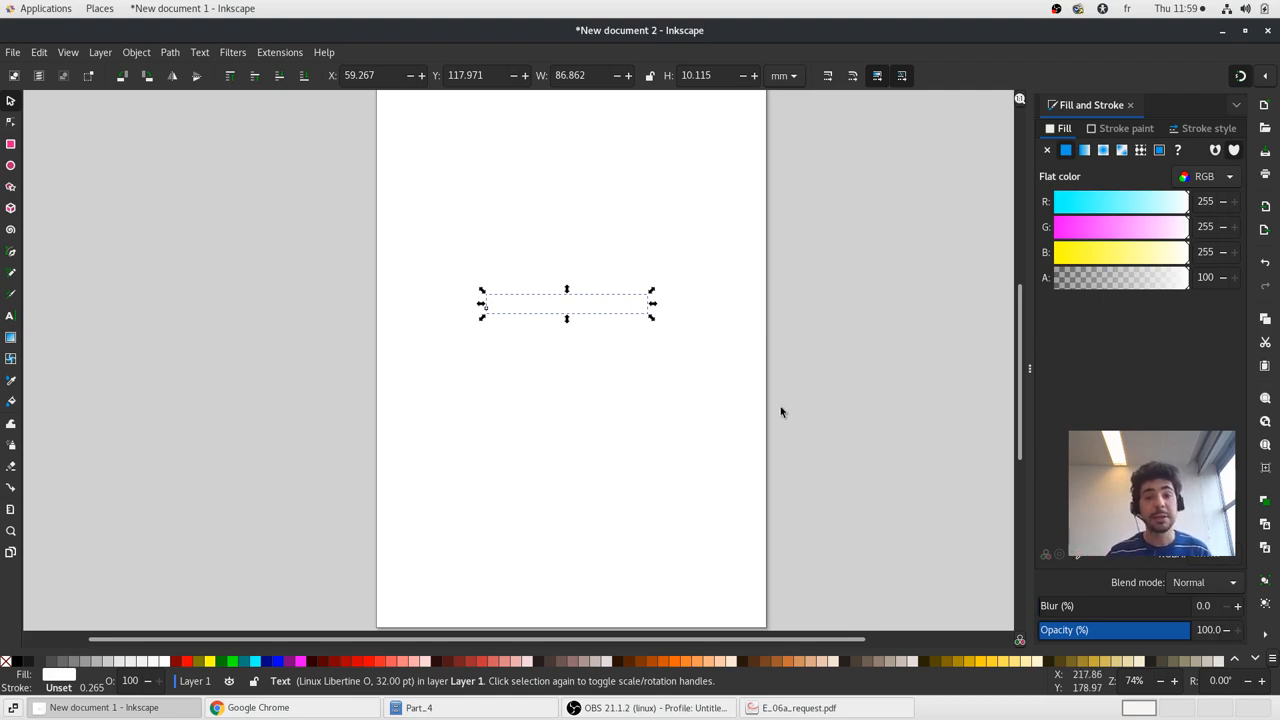
mouse_move(604, 316)
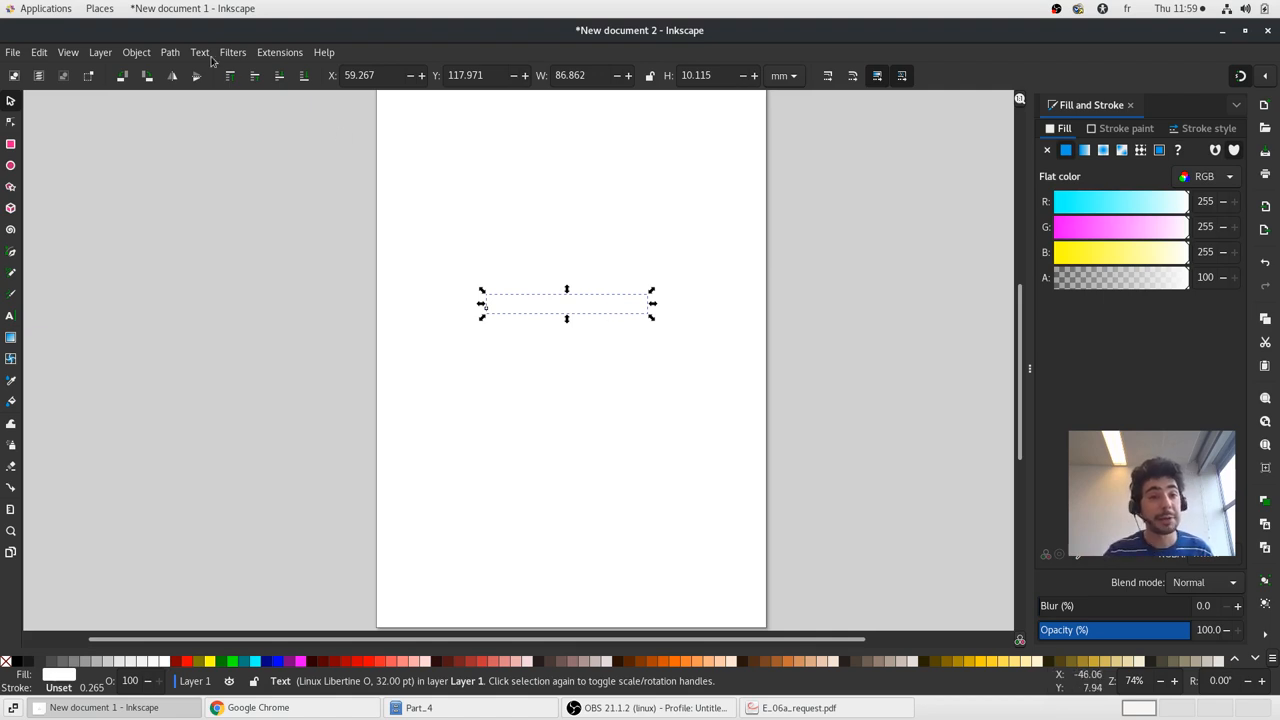
Stretch a rectangle from the page's top-left to bottom-right corner, covering the hidden text.
click(170, 52)
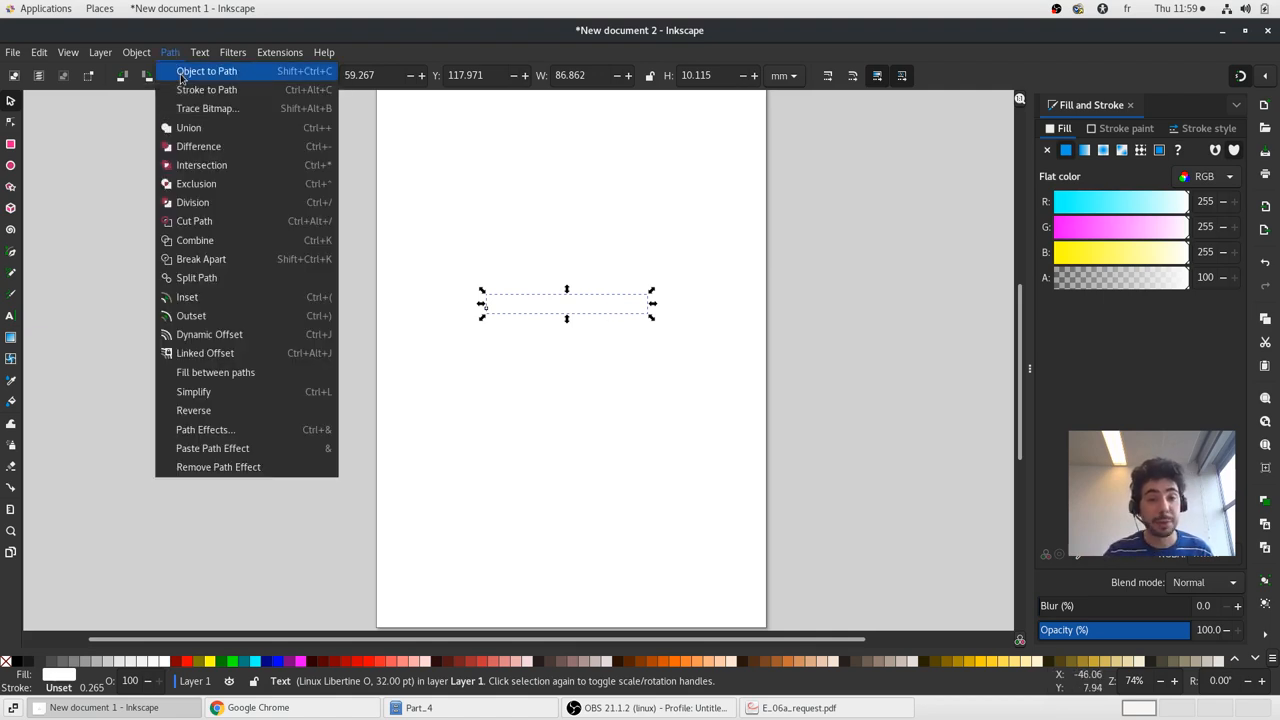
click(206, 70)
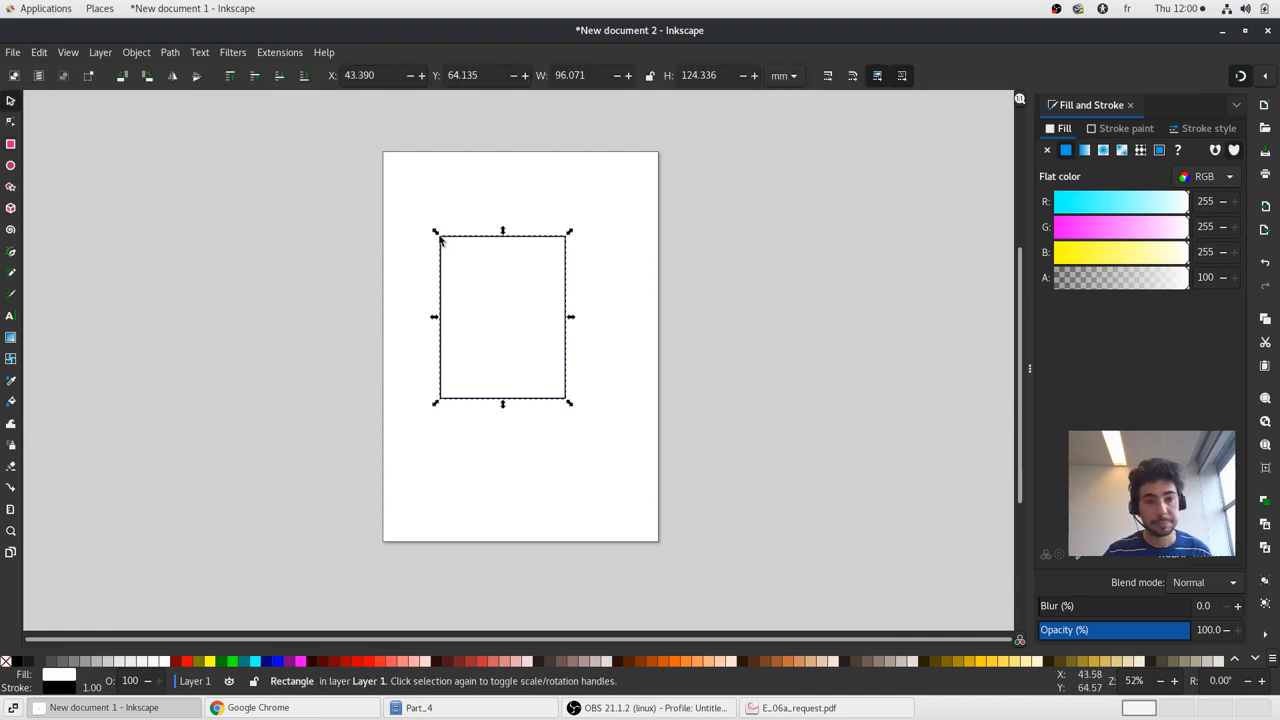
drag(438, 232, 404, 176)
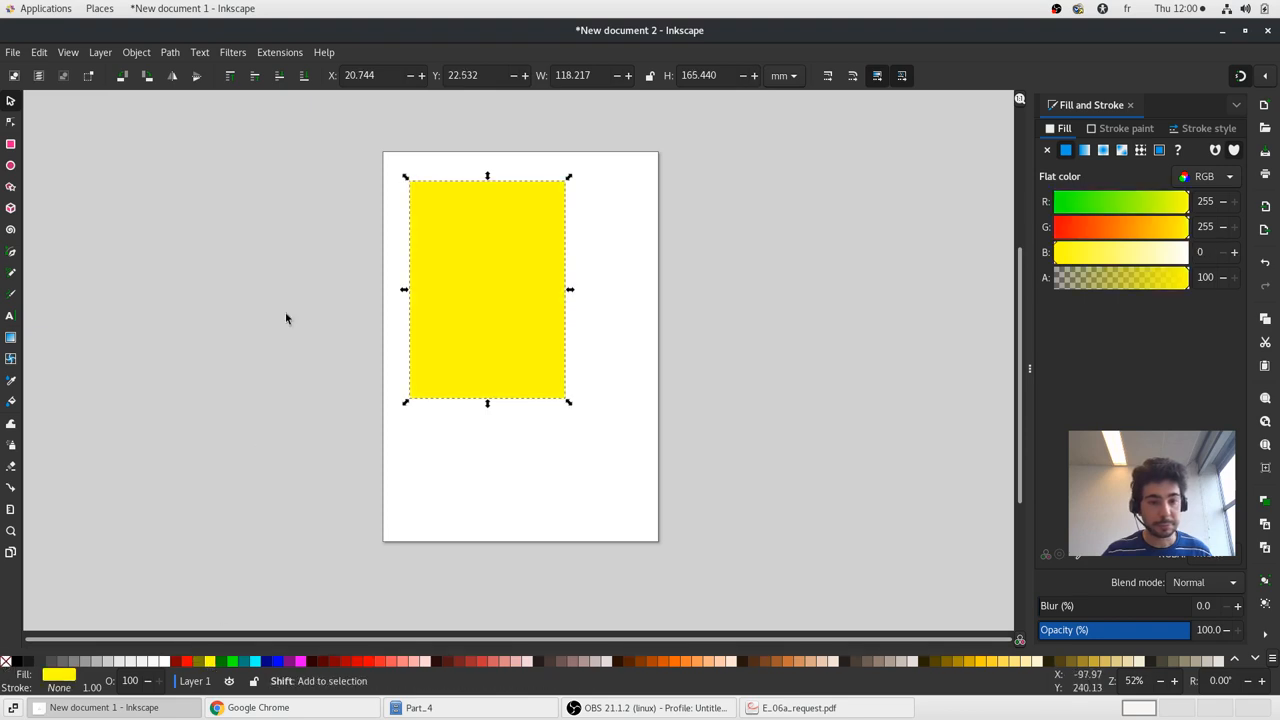
mouse_move(404, 180)
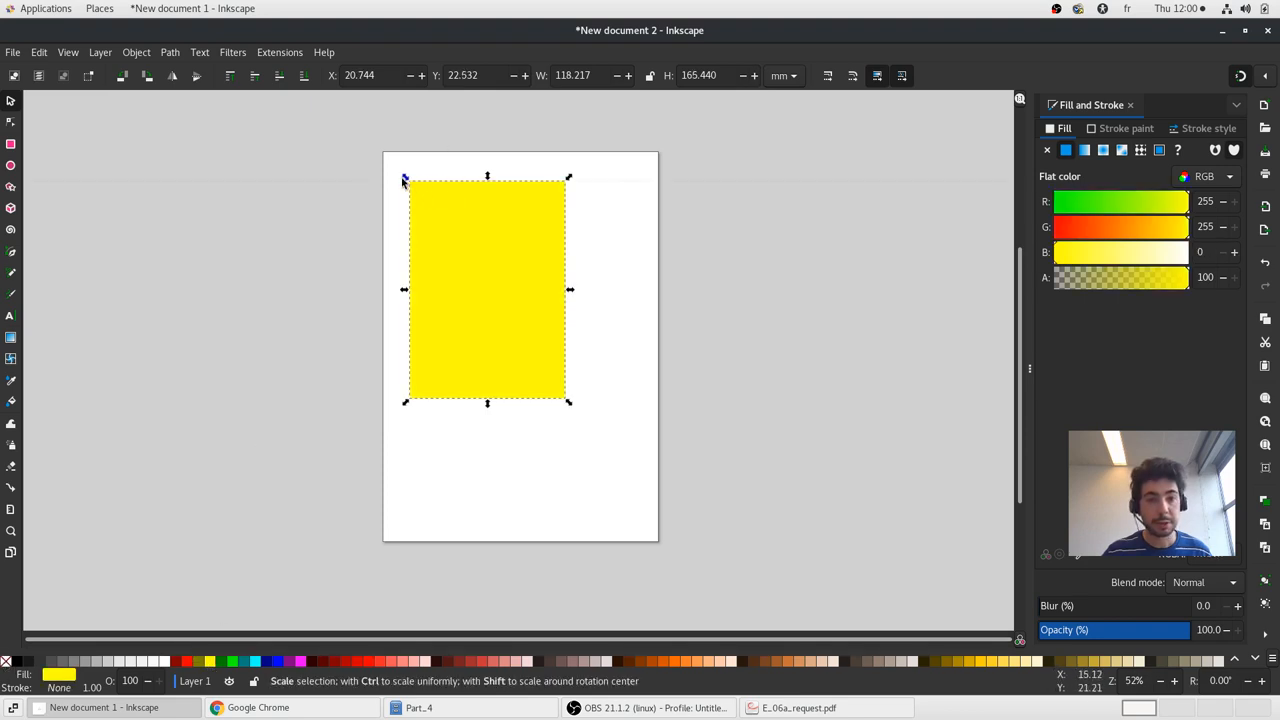
drag(404, 178, 384, 152)
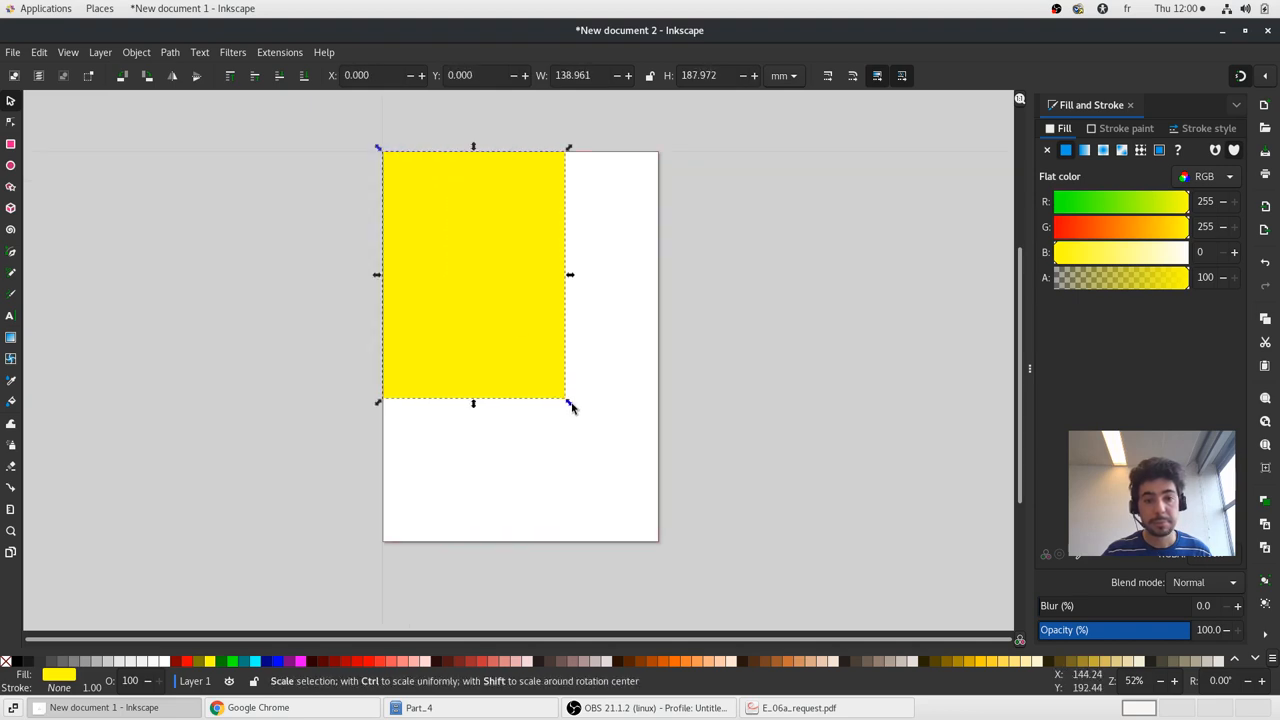
drag(570, 404, 660, 544)
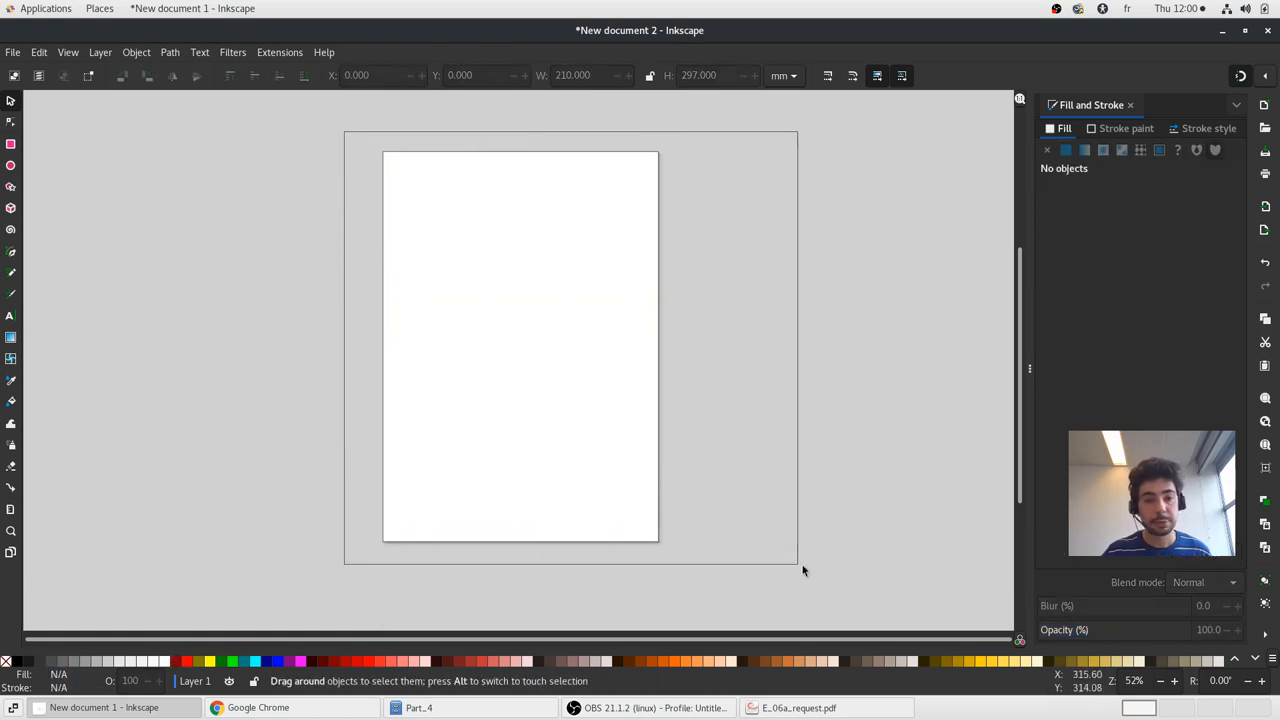
Write the visible text 'Not a secret message...' near the top of the page.
click(520, 344)
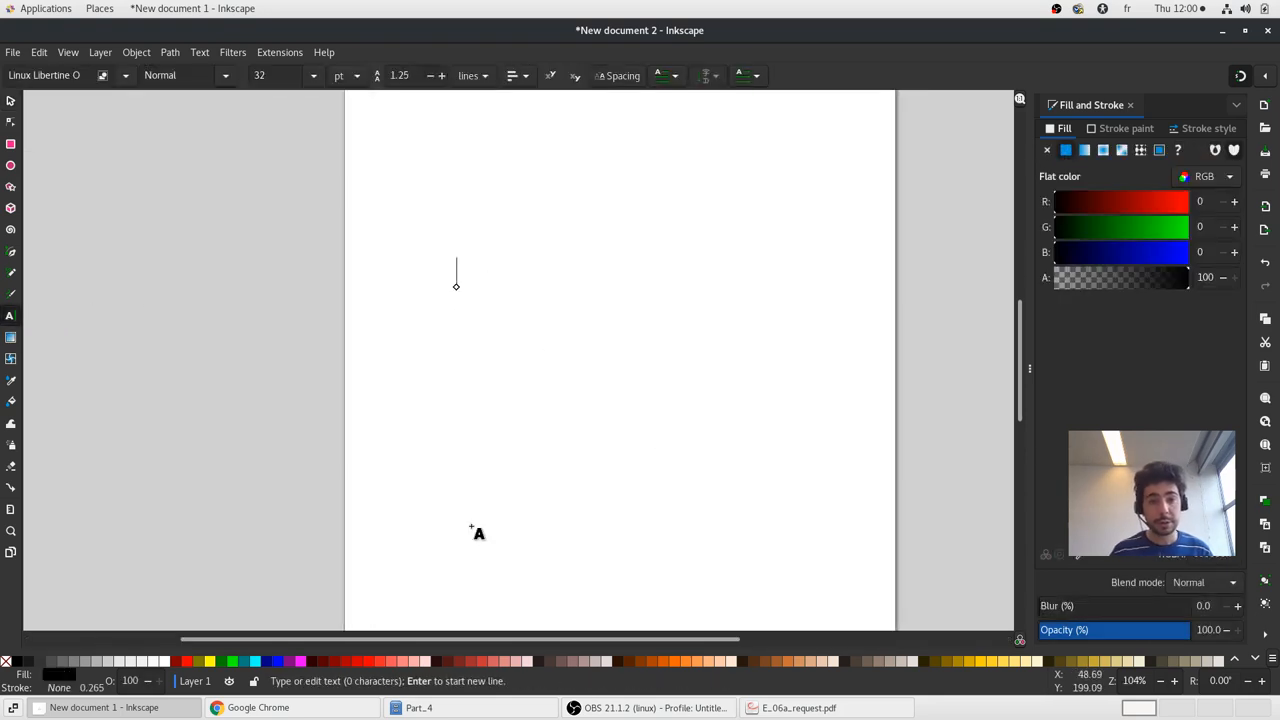
text(Not a)
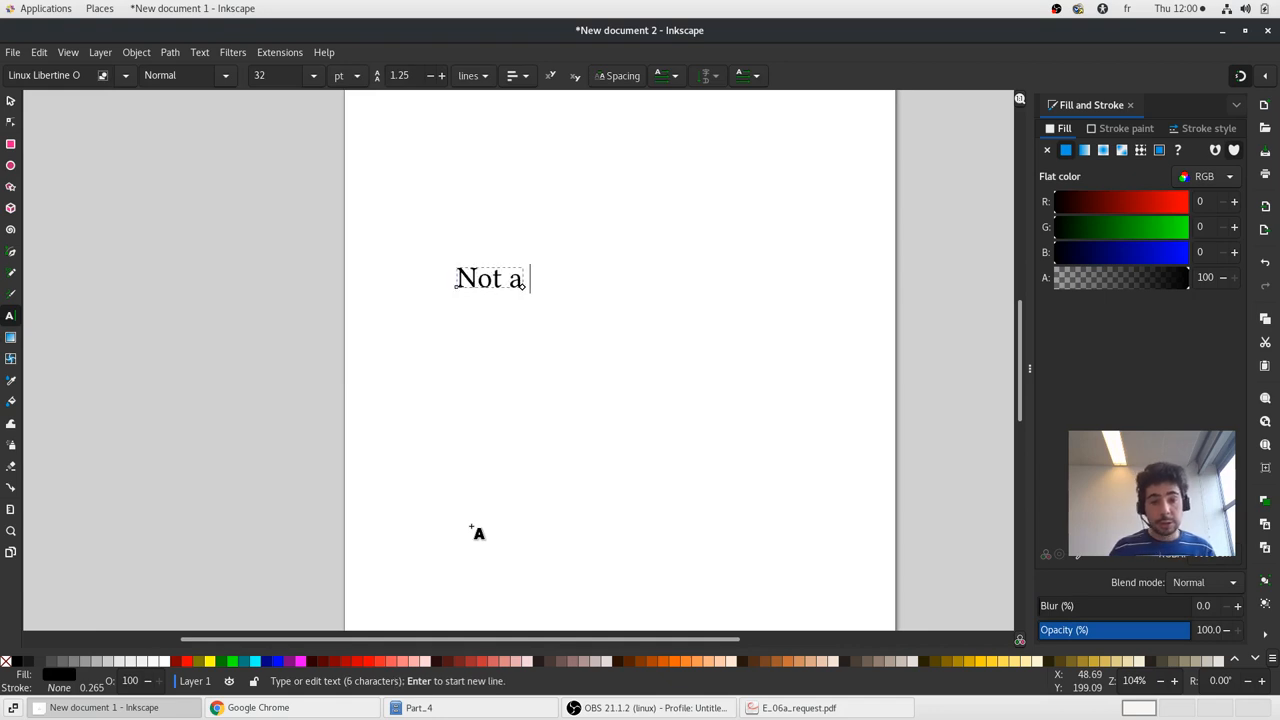
text(secret me)
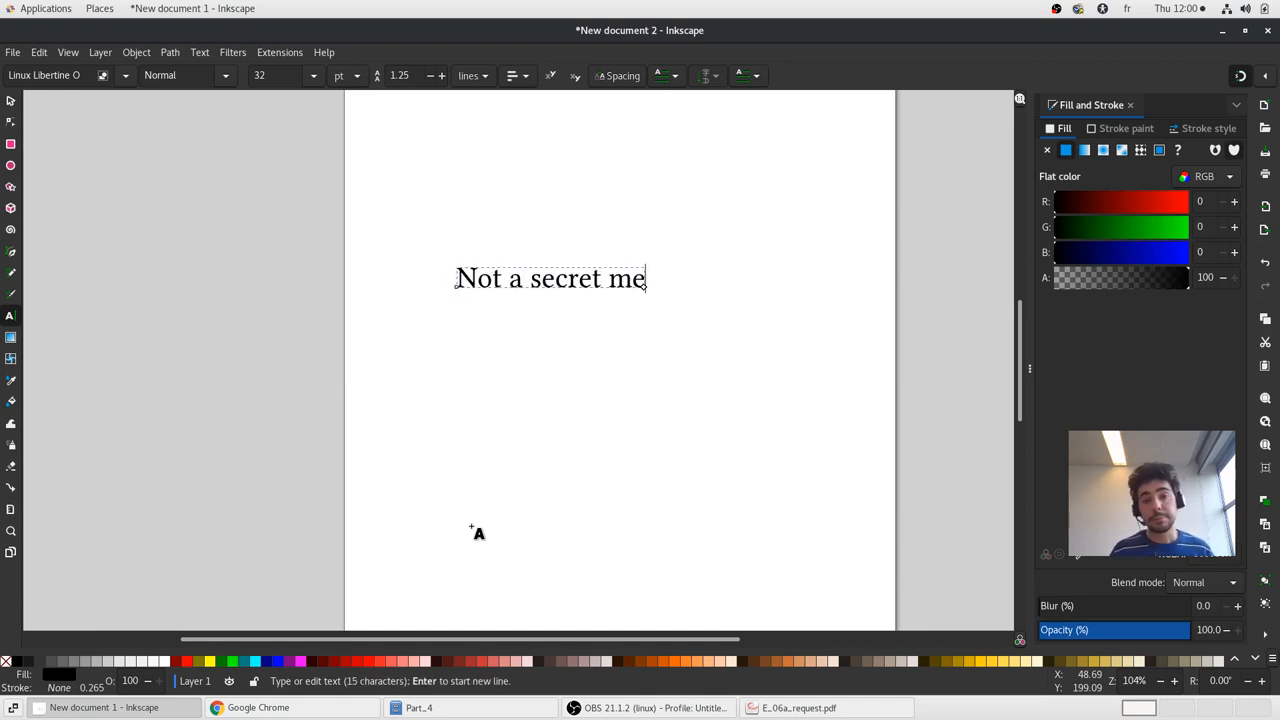
text(ssage...)
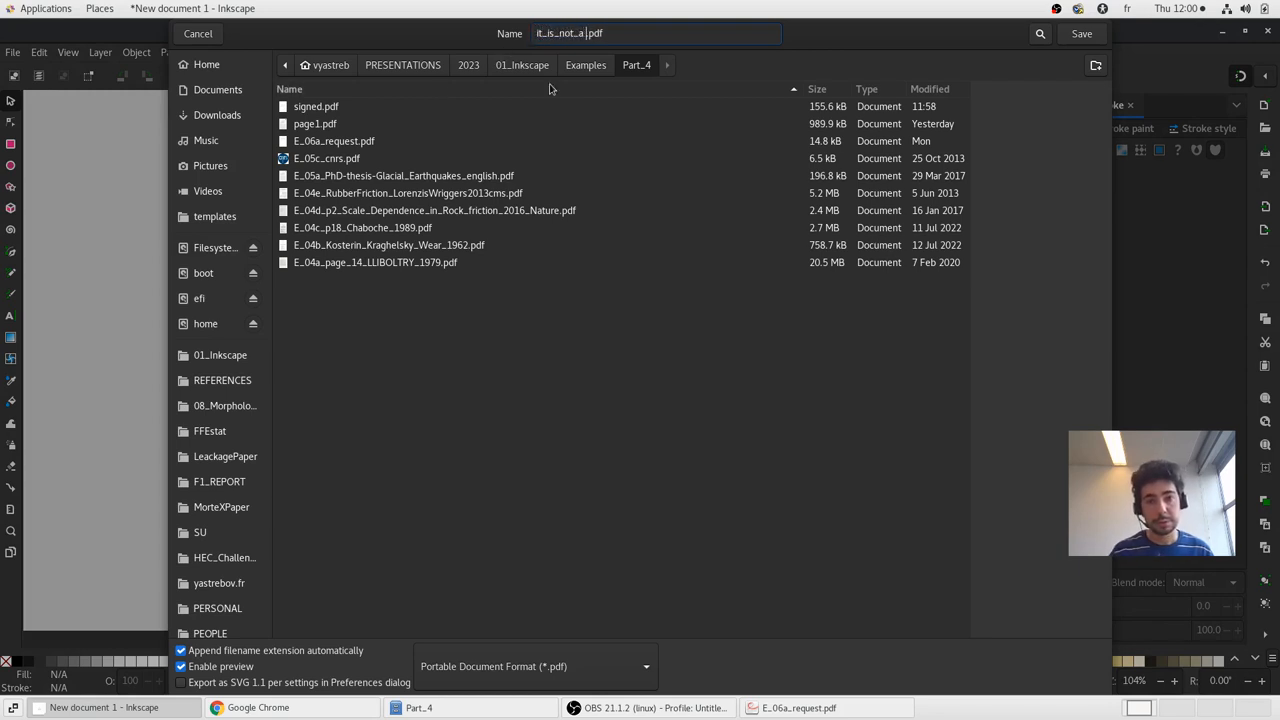
Save a copy as it_is_not_a_secret_message.pdf, accepting the PDF output settings.
text(_secret)
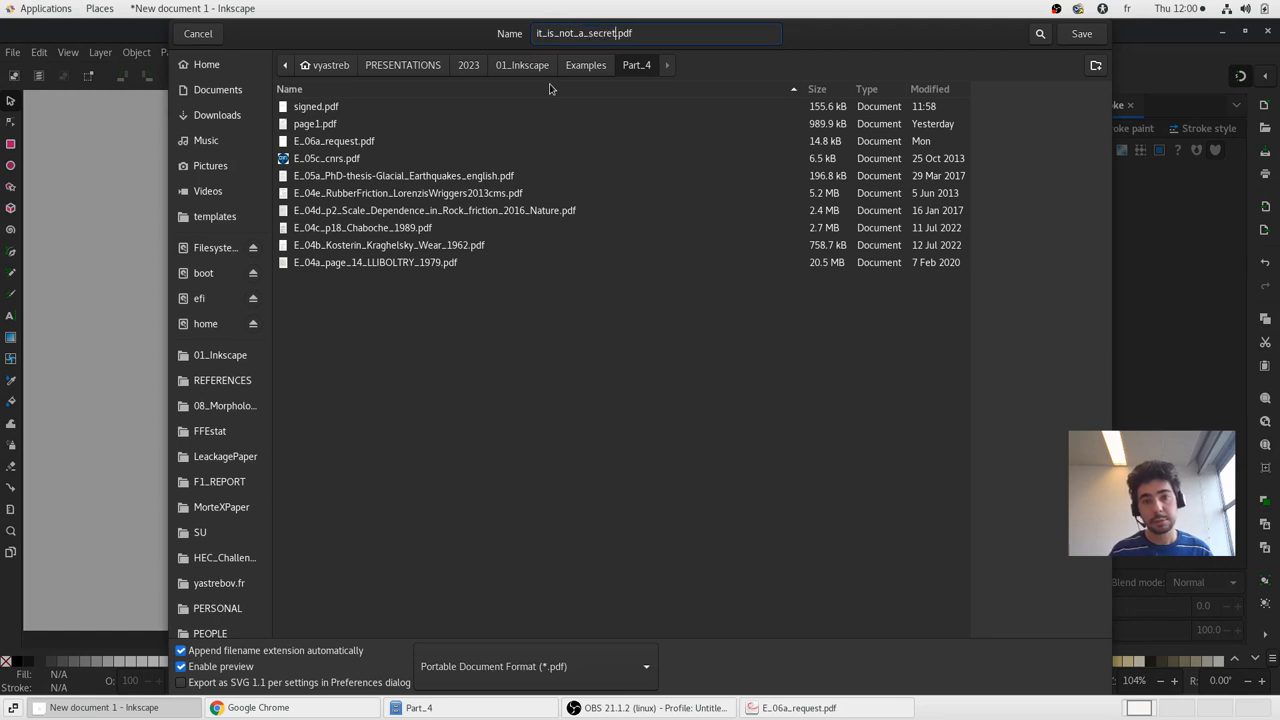
text(_message)
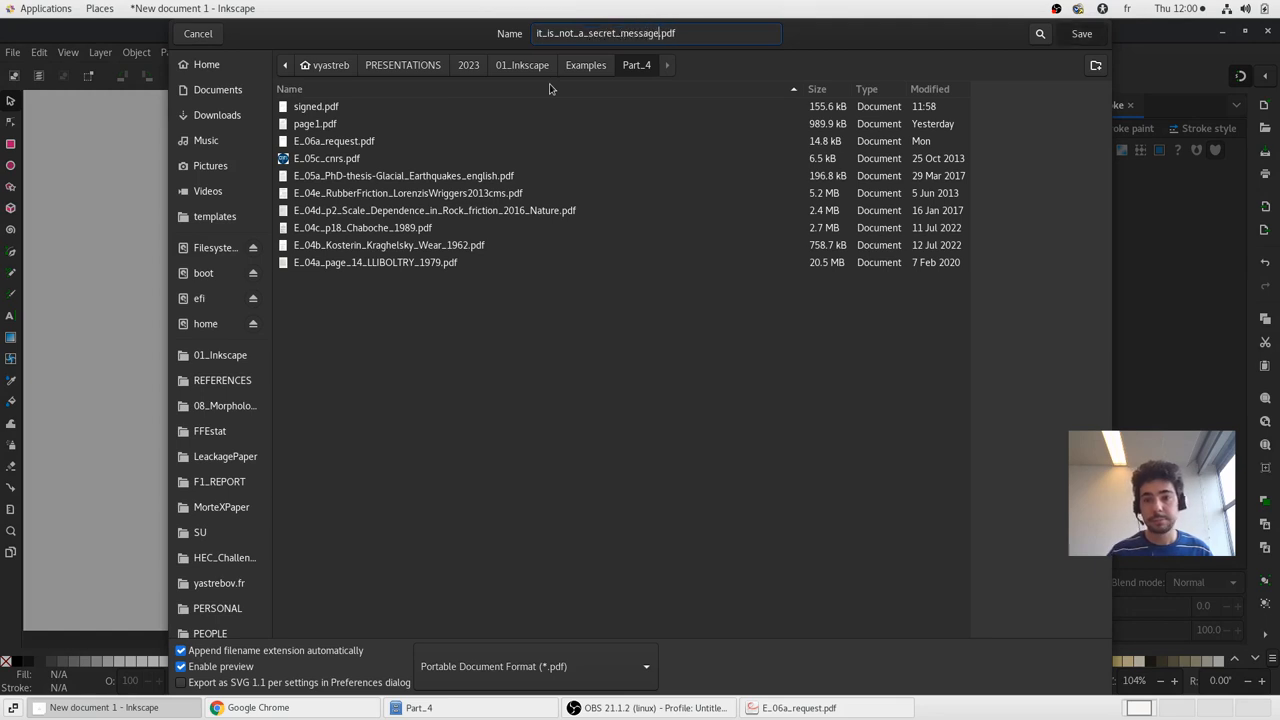
click(1082, 32)
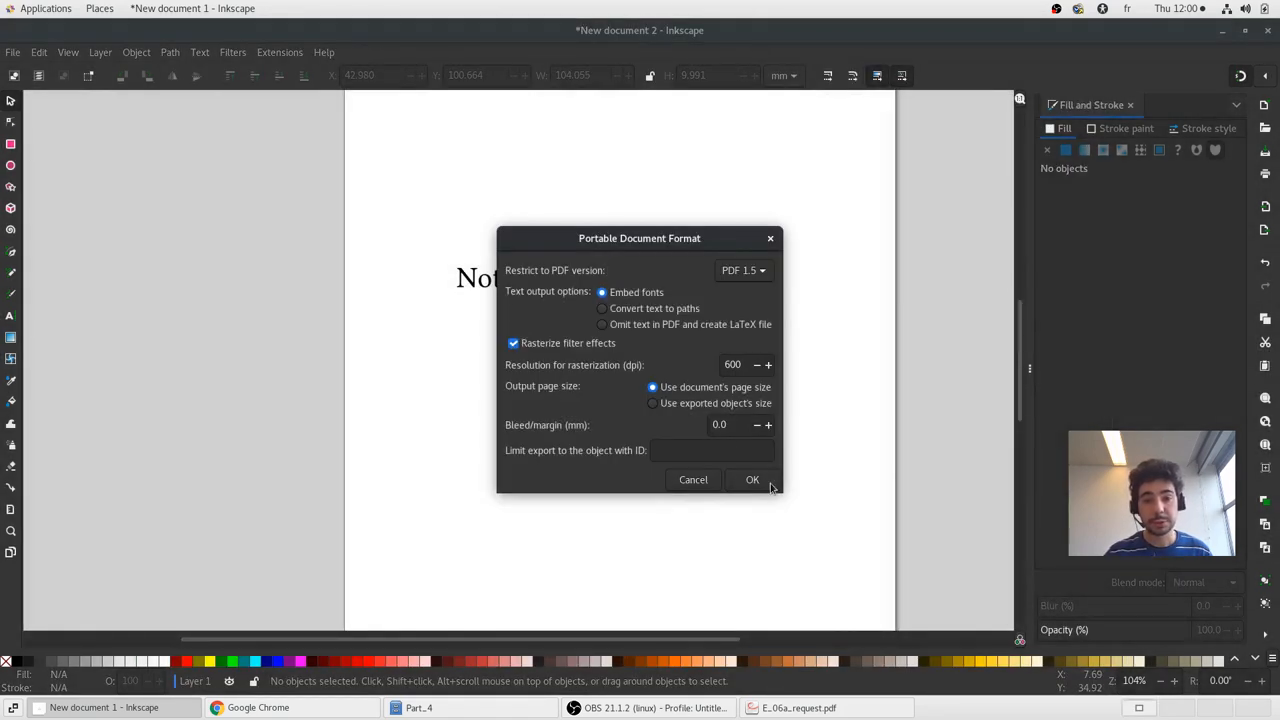
click(752, 480)
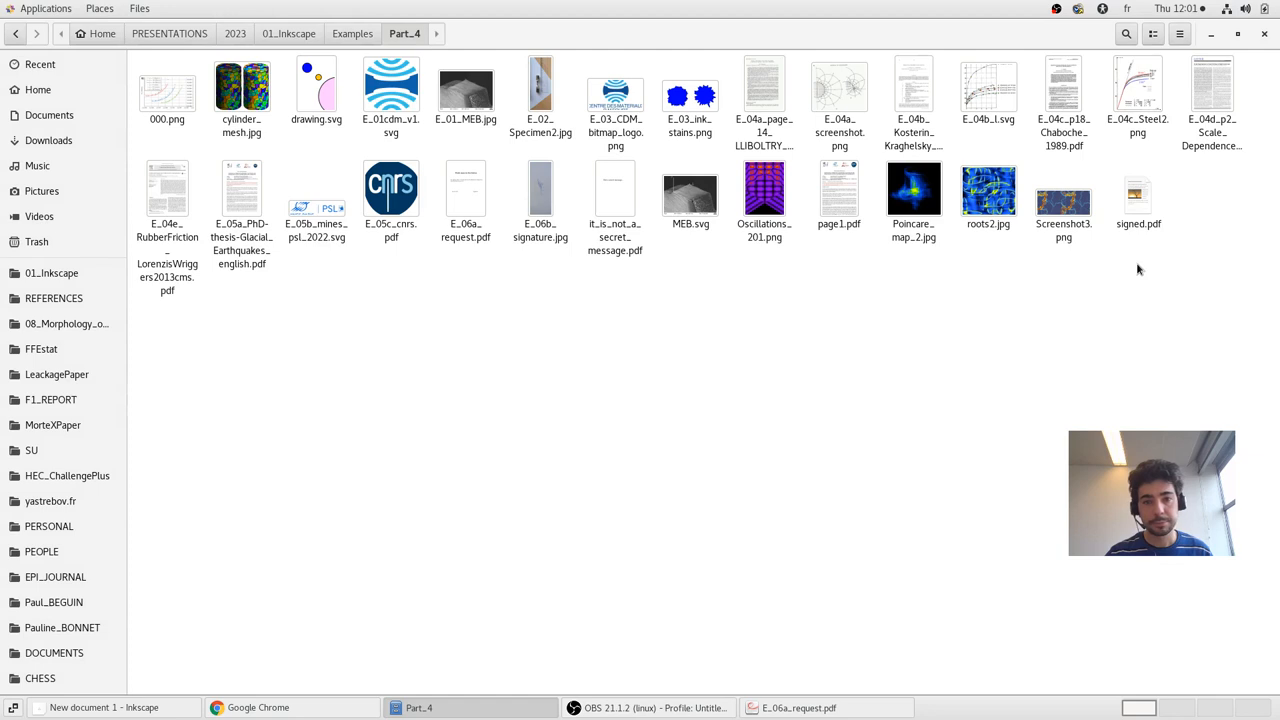
View it_is_not_a_secret_message.pdf in Document Viewer, showing only 'Not a secret message...'.
double_click(614, 190)
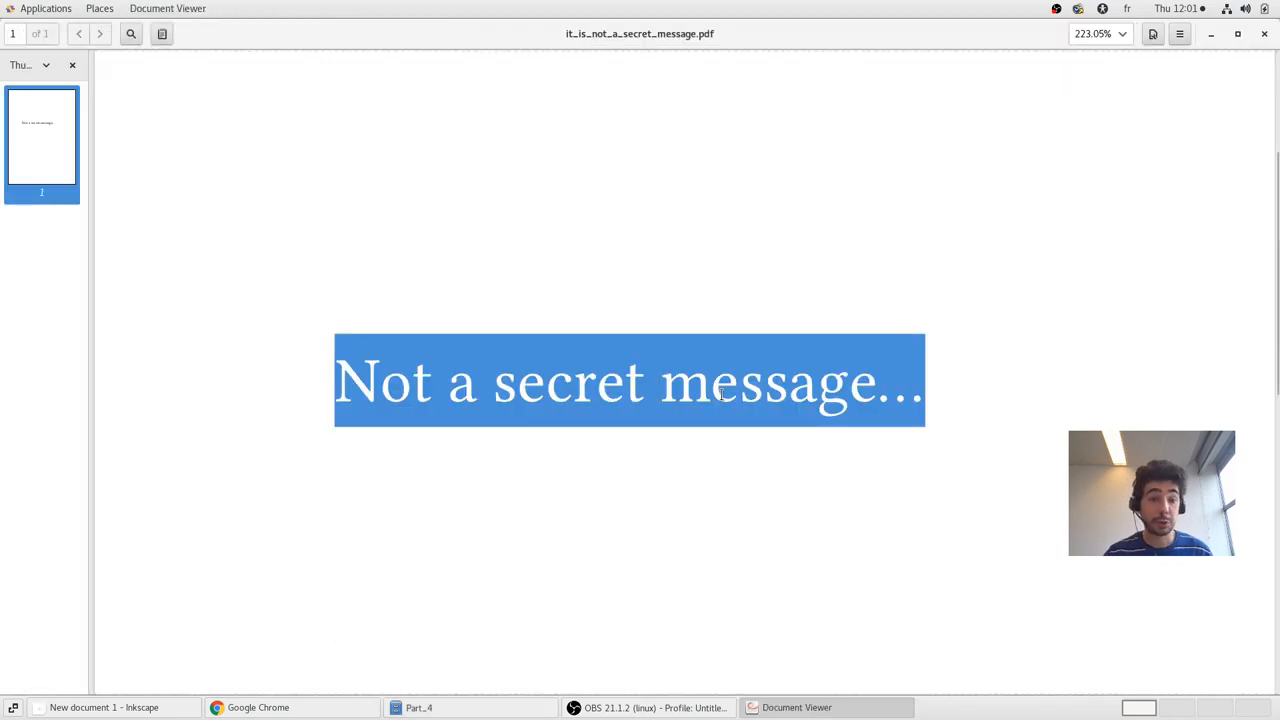
scroll(up, 3)
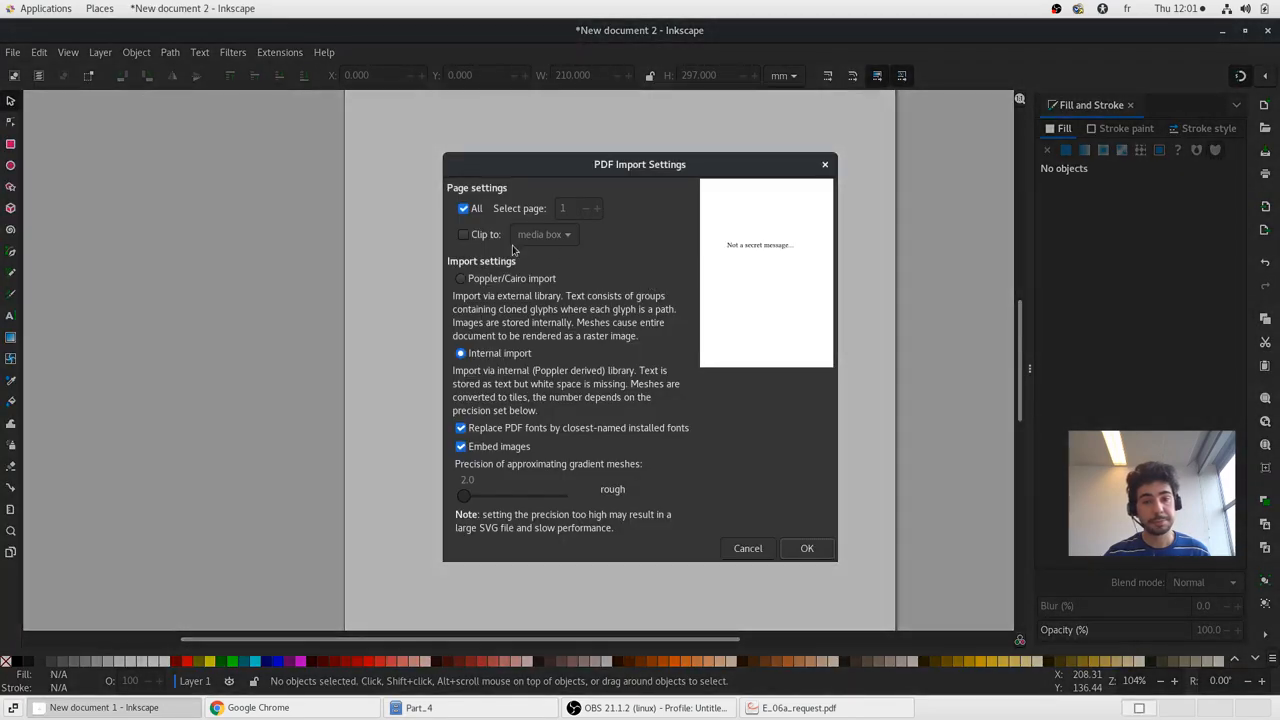
Inspect the re-imported PDF's text objects, revealing the hidden copy beneath the visible line.
click(808, 548)
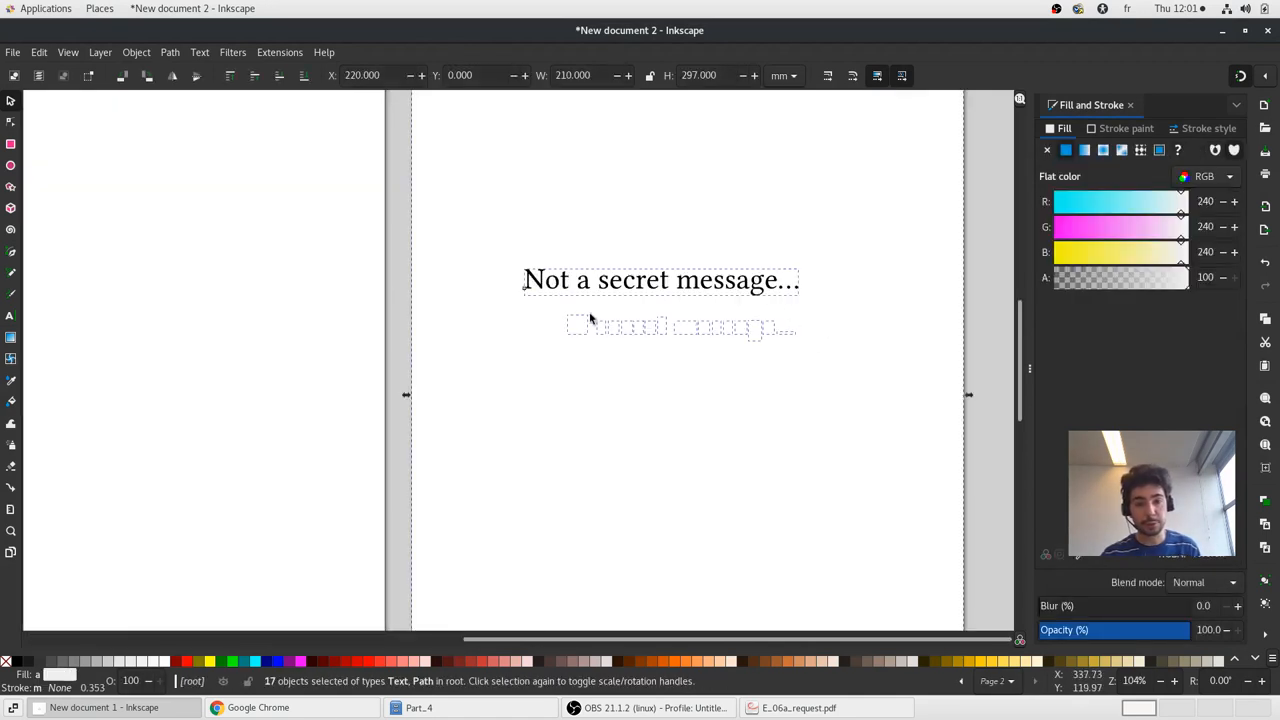
click(660, 280)
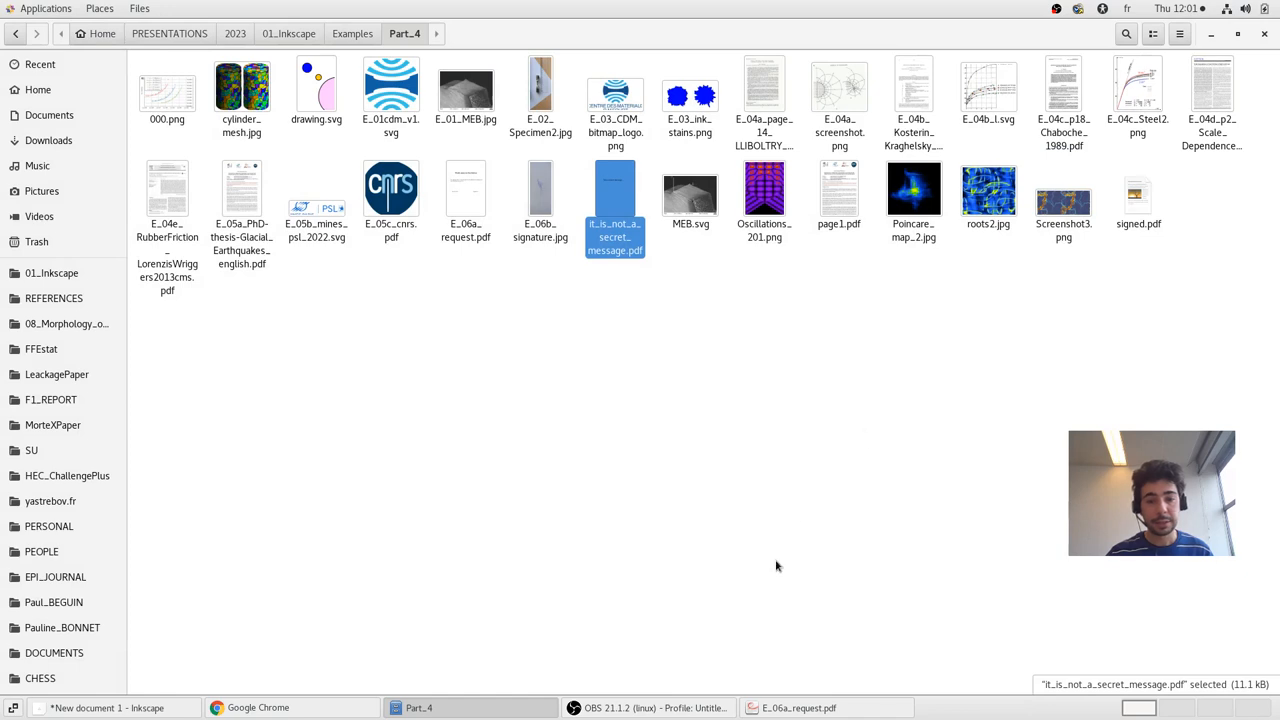
Launch Inkscape from the terminal with the inkscape command.
text(inkscape)
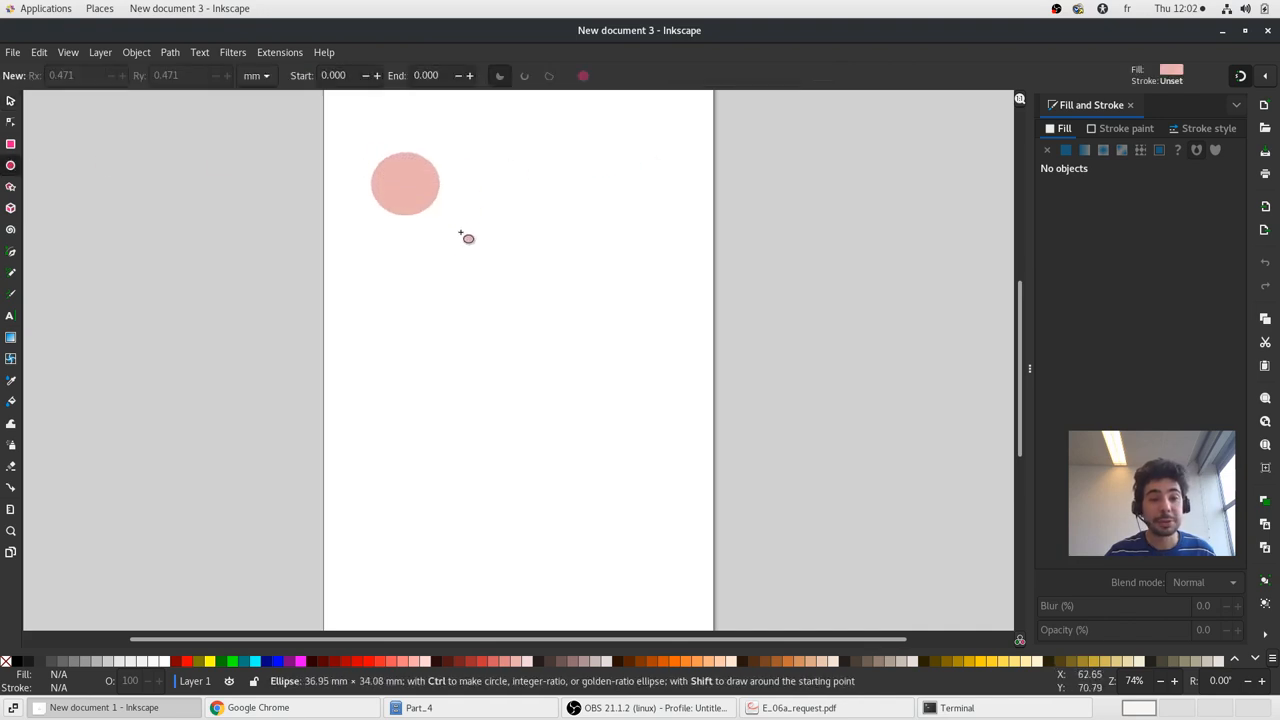
Draw a pink circle near the top-left and give it a black outline.
drag(436, 184, 504, 280)
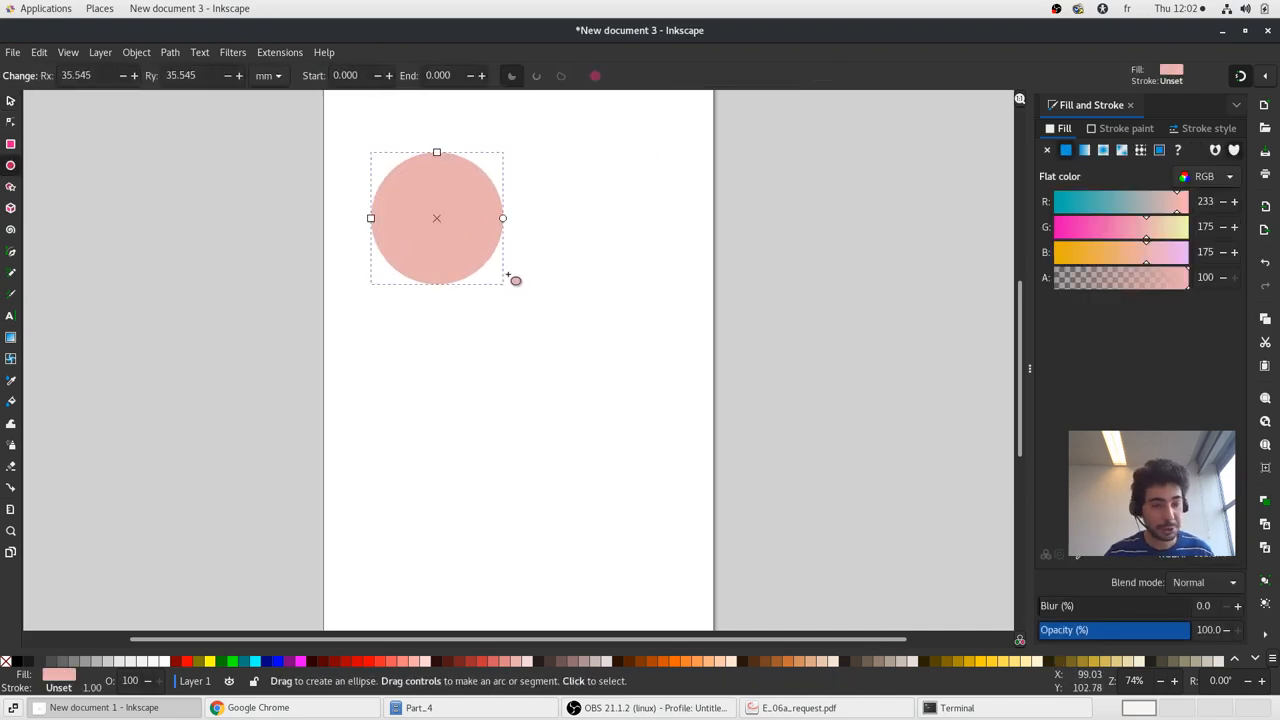
click(12, 100)
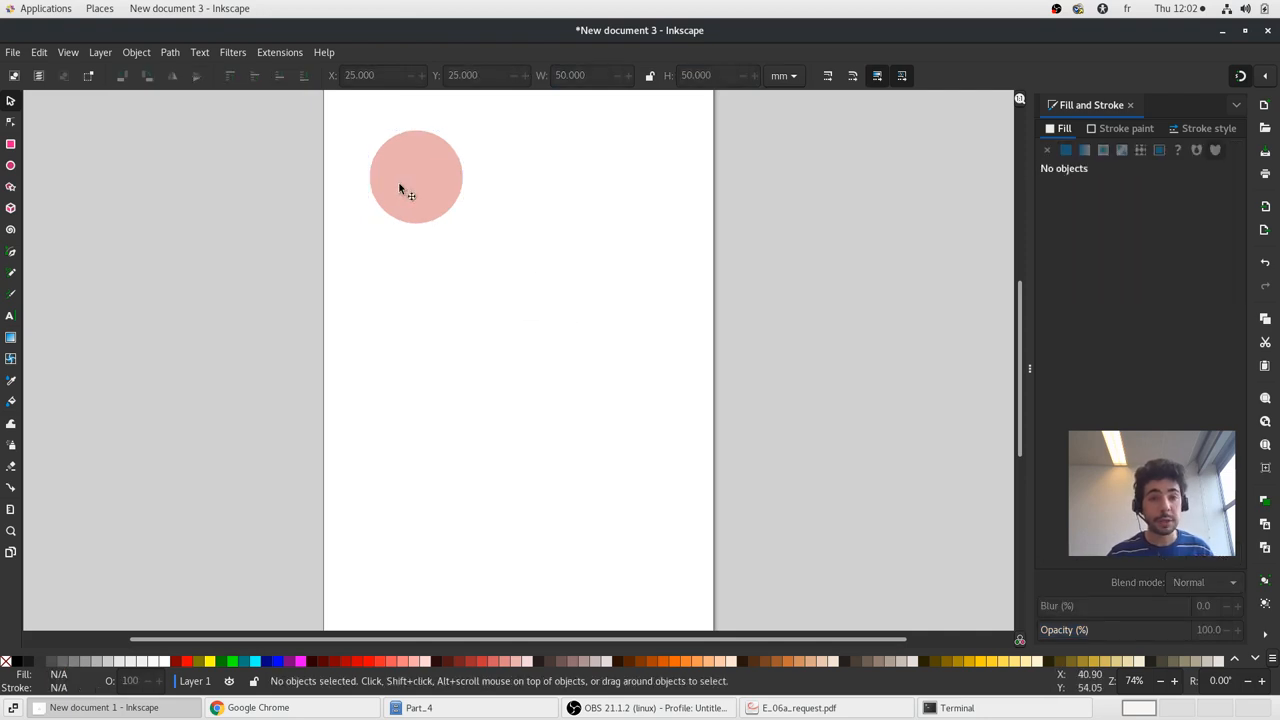
click(416, 176)
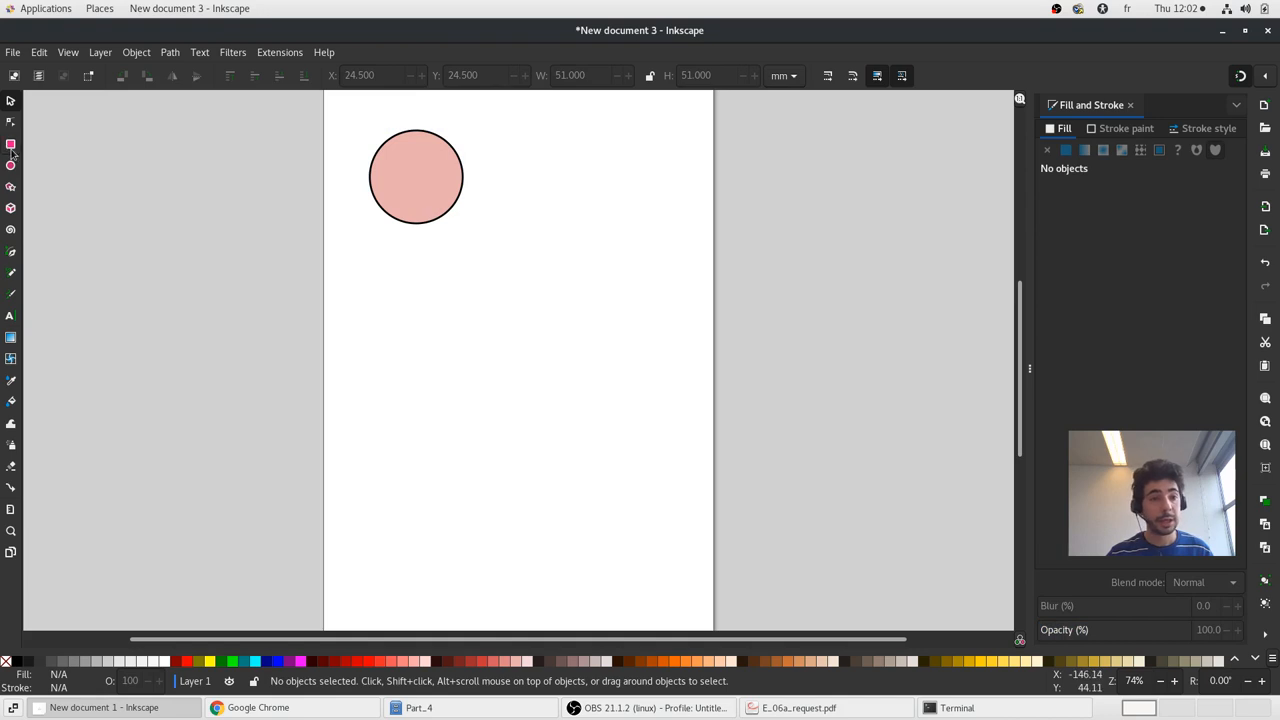
Draw a red rectangle below-right of the circle with a blue outline, then start saving.
drag(480, 248, 668, 336)
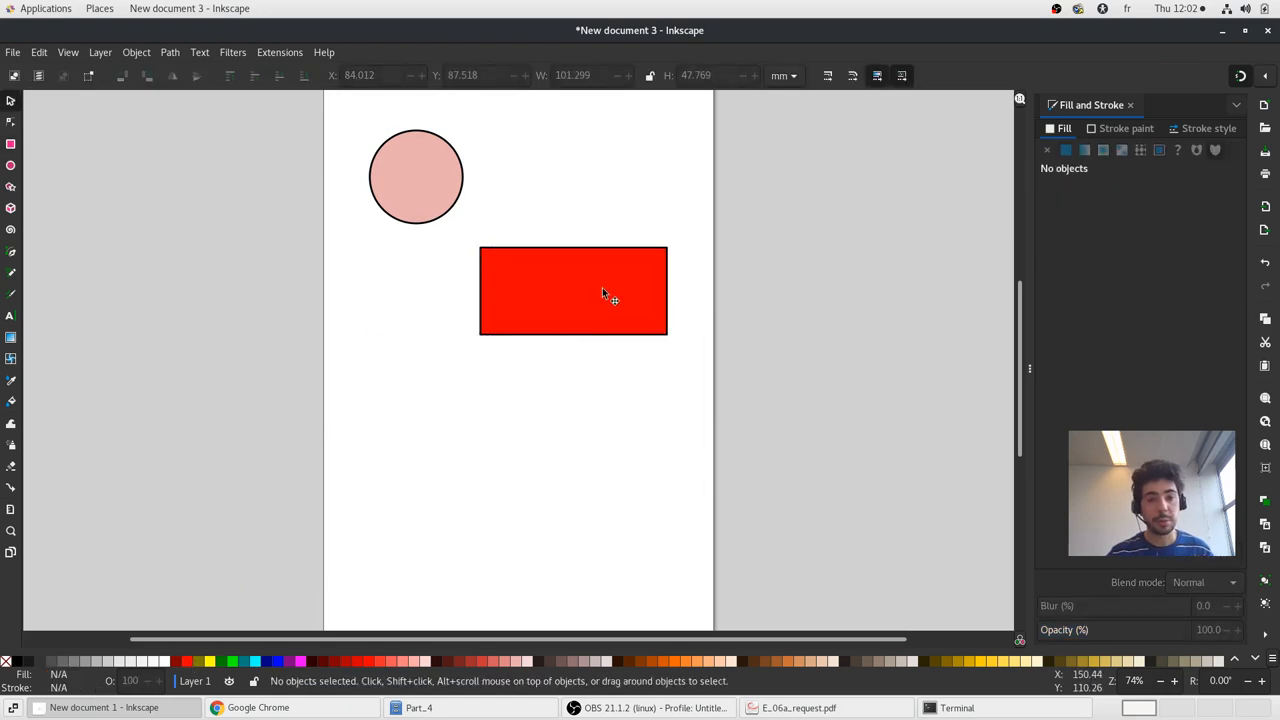
click(572, 292)
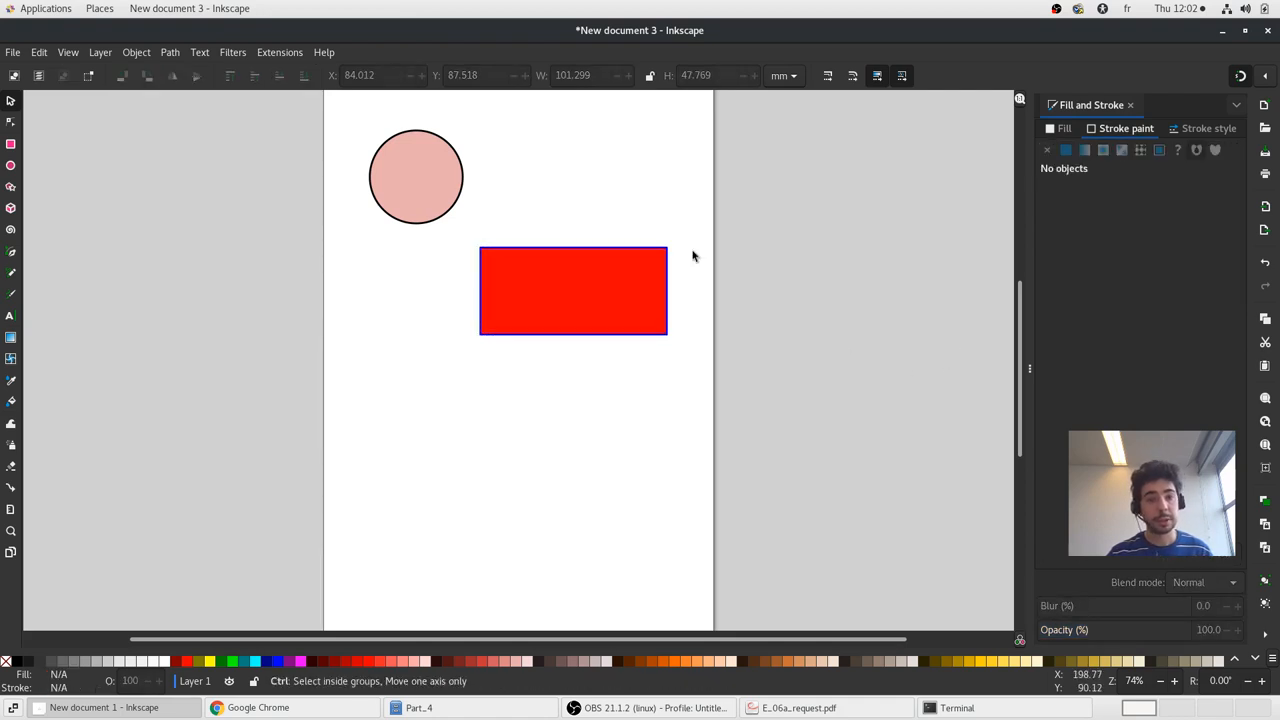
key(ctrl+shift+s)
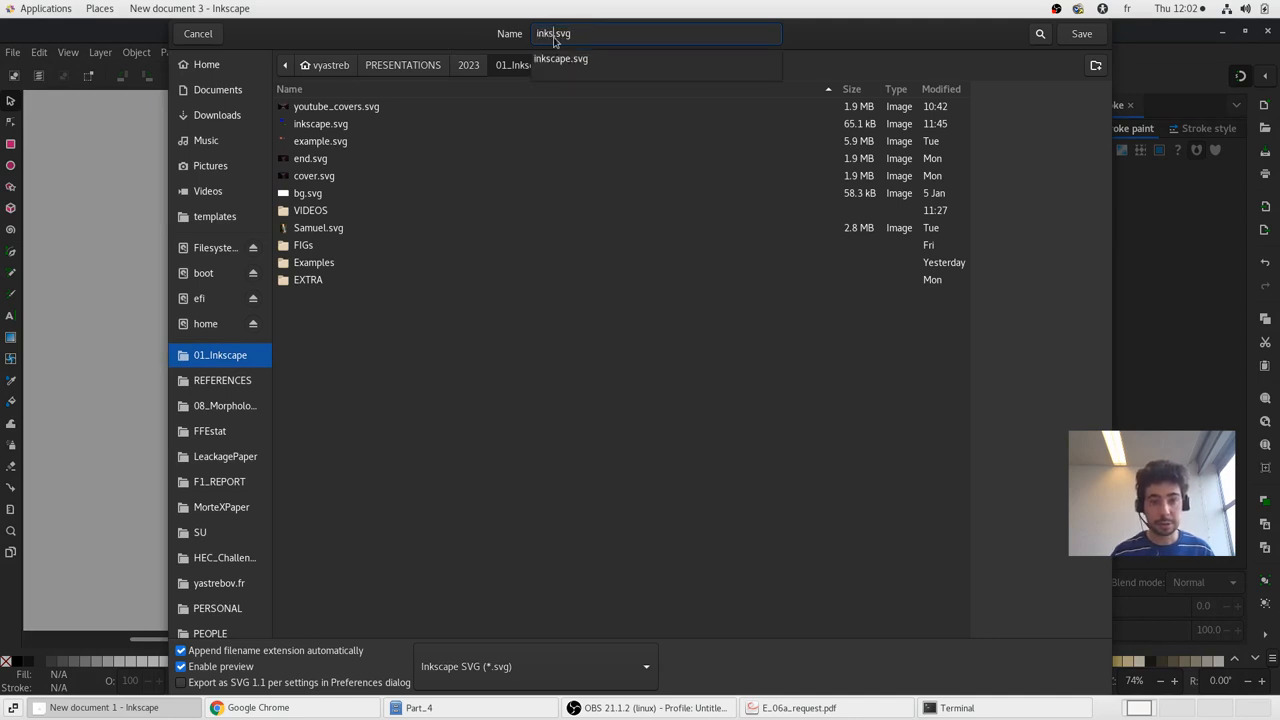
Save the circle-and-rectangle drawing as inkscape.svg.
click(1080, 32)
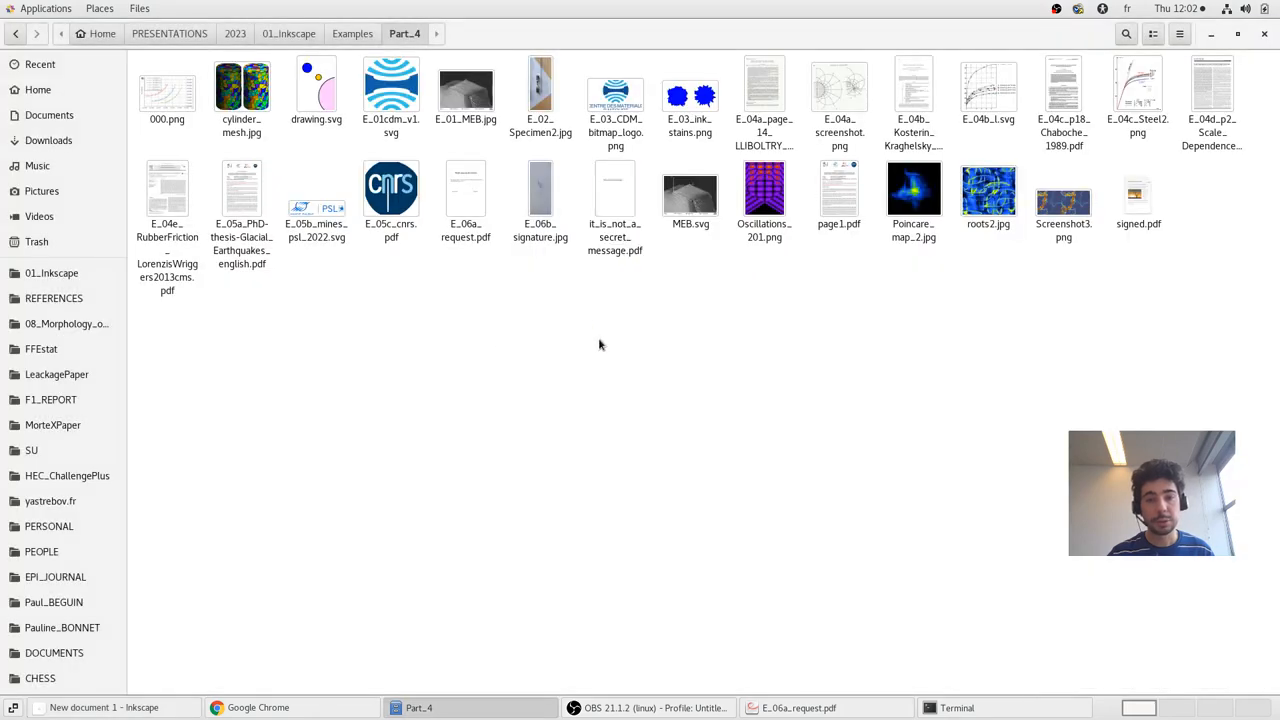
In a terminal, enter the Inkscape folder and launch inkscape.svg in VS Code.
click(956, 708)
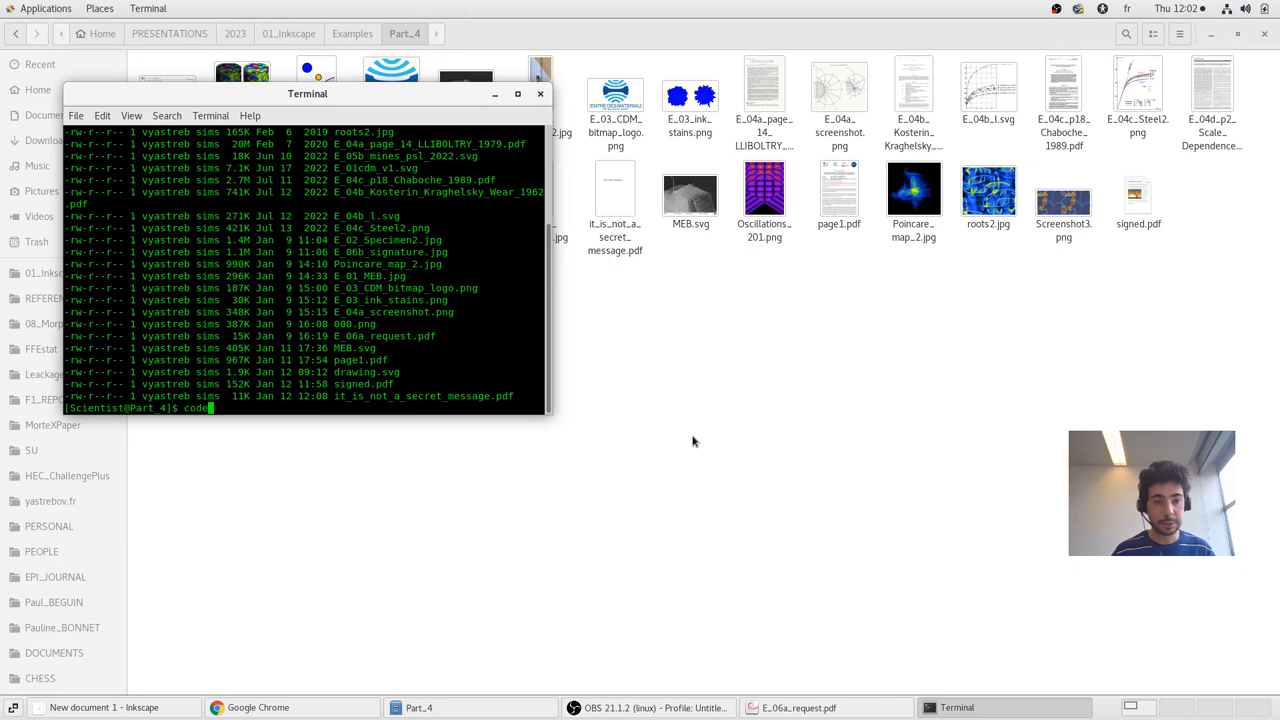
text(in)
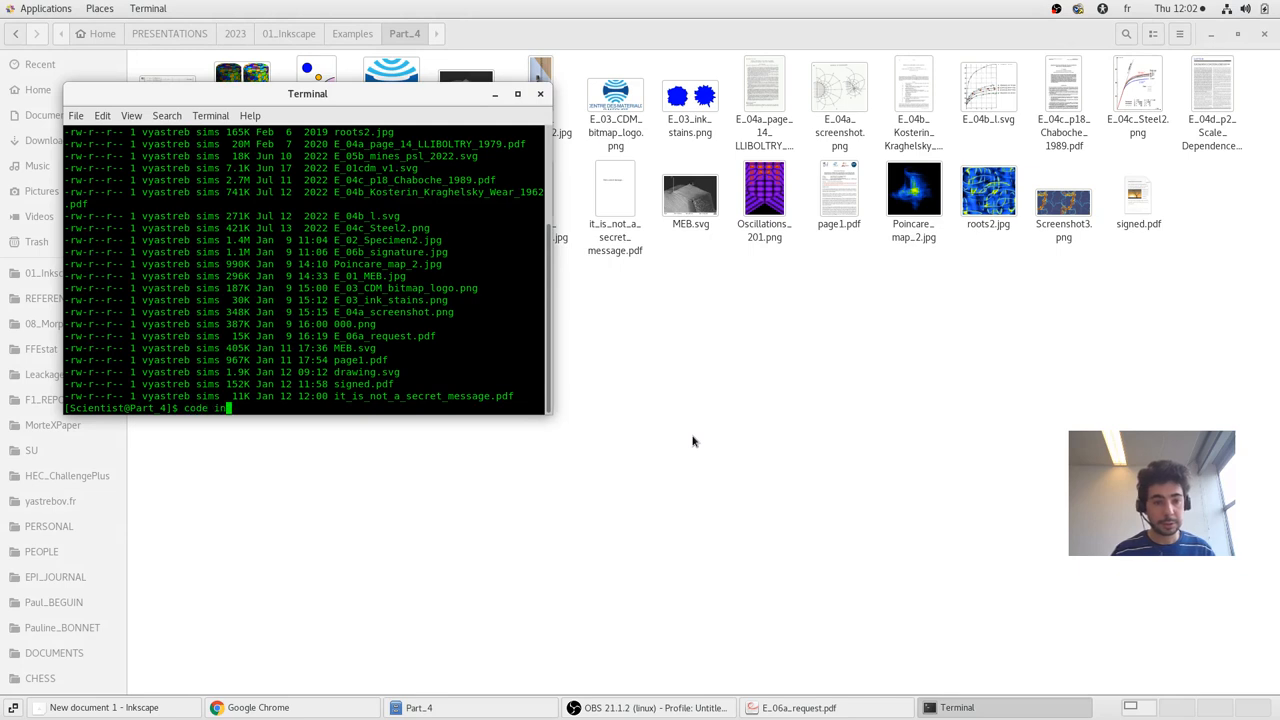
key(ctrl+c)
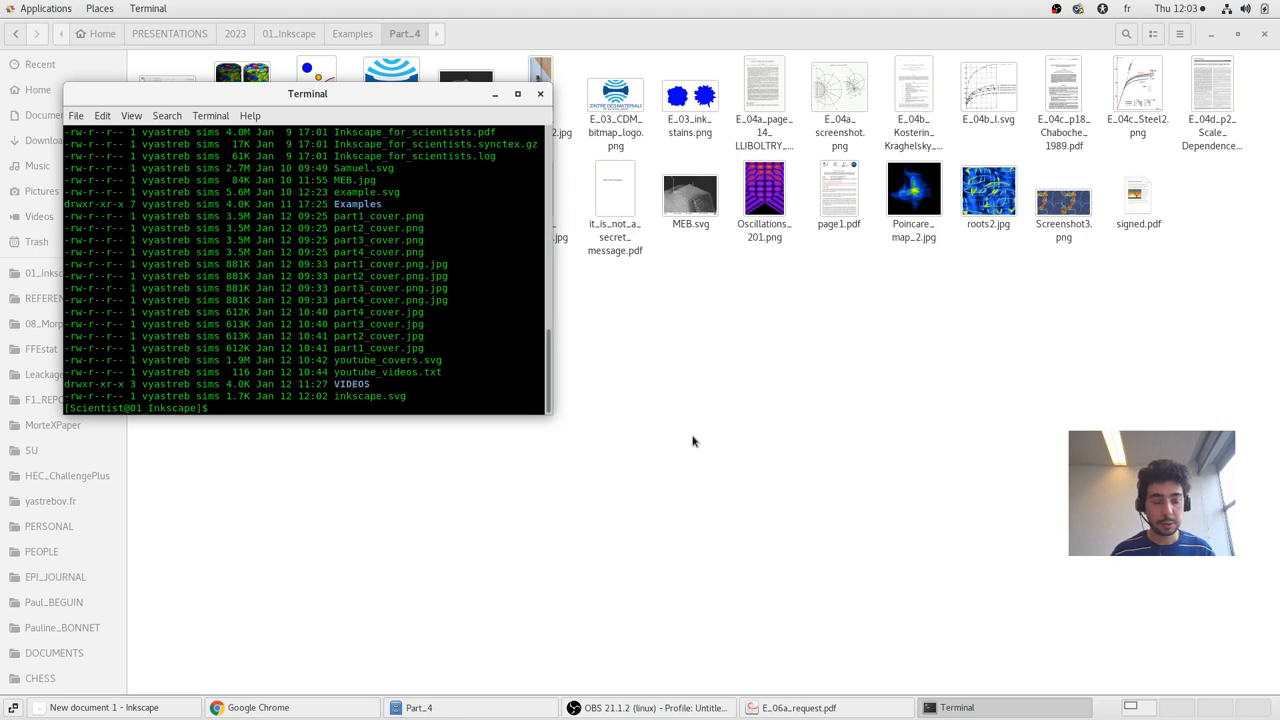
text(code in)
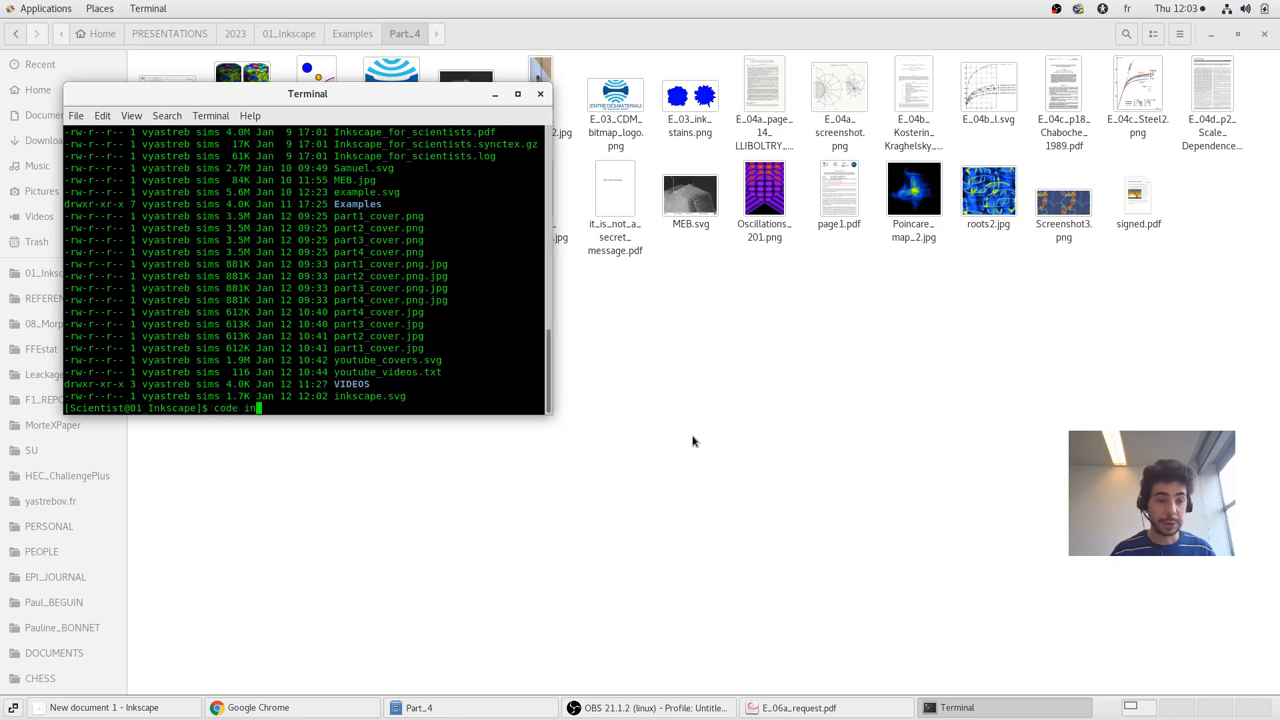
key(Return)
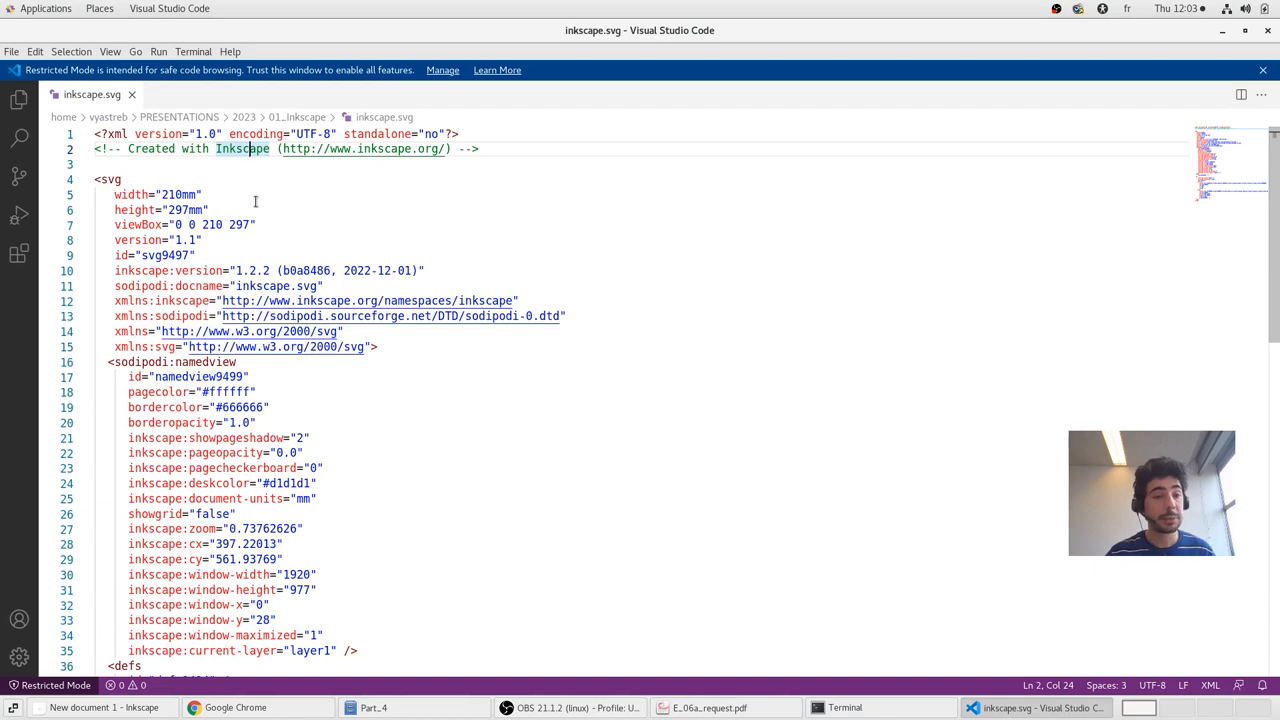
Change the pink circle's stroke-width from 0.999996 to 1 in the SVG source.
scroll(down, 3)
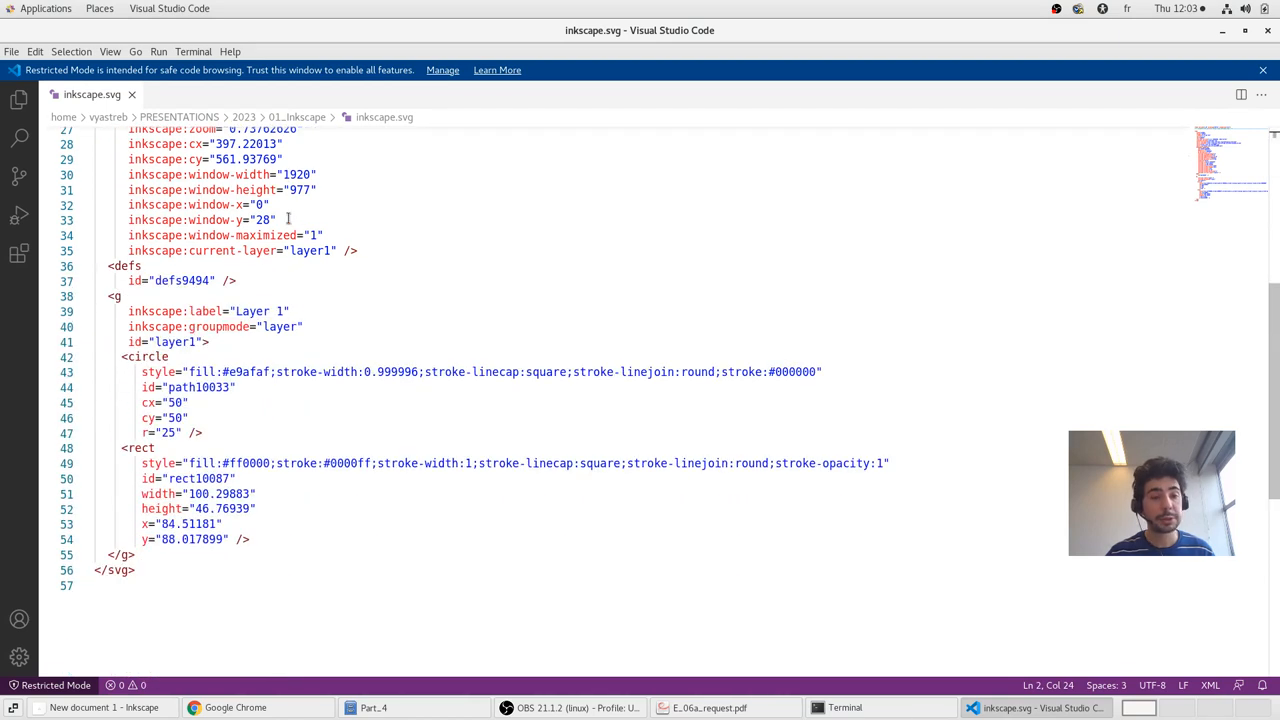
double_click(144, 276)
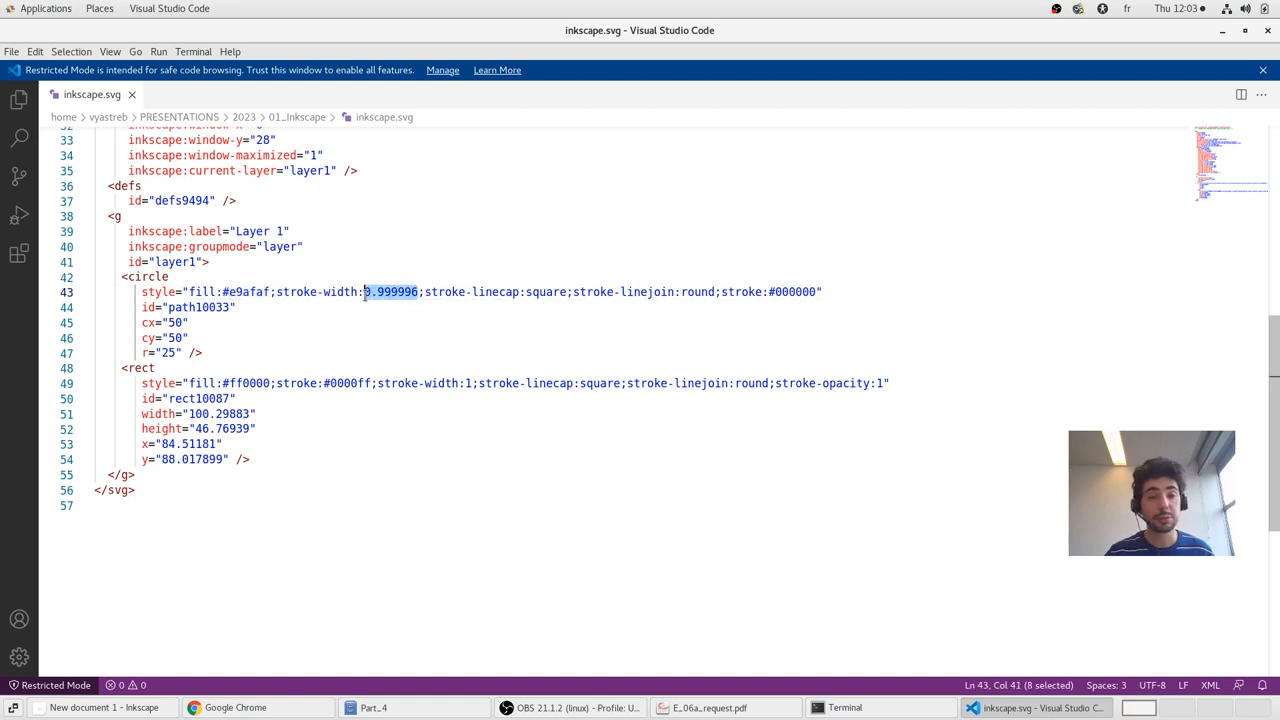
text(1)
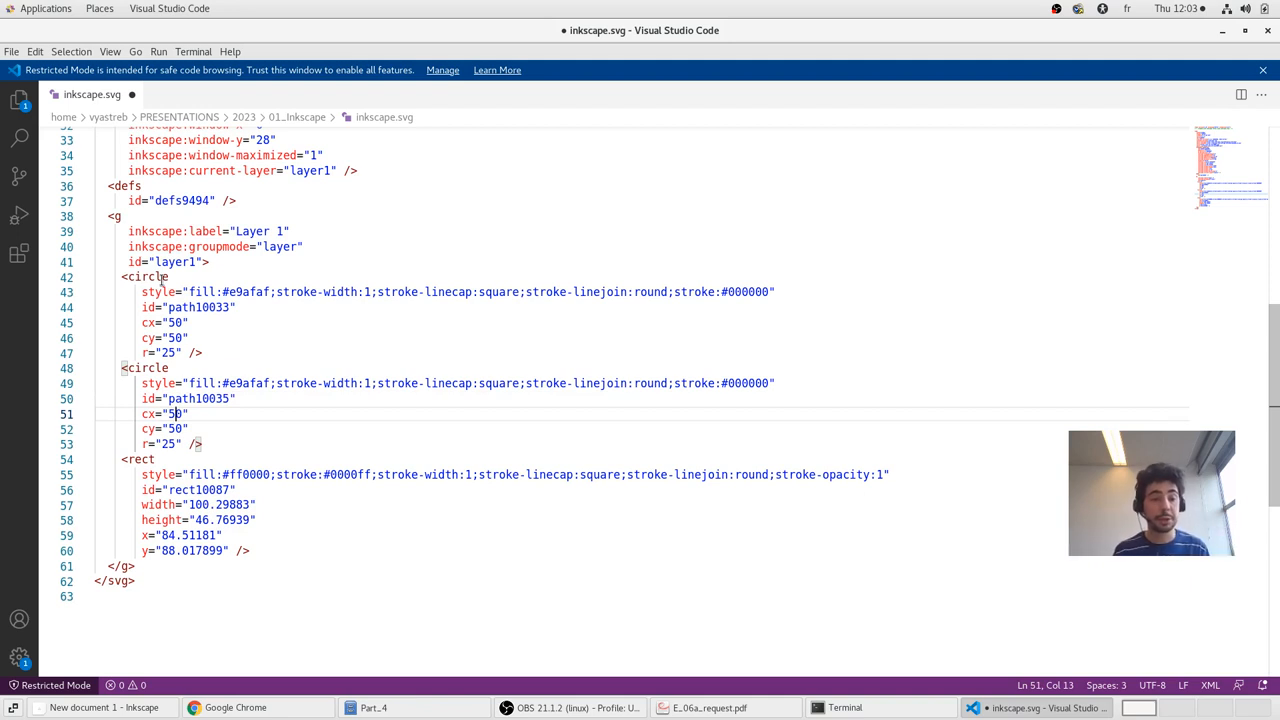
Edit the duplicated circle to cx/cy 150, r 50, fill #ff0000, stroke #0000ff and save.
text(150)
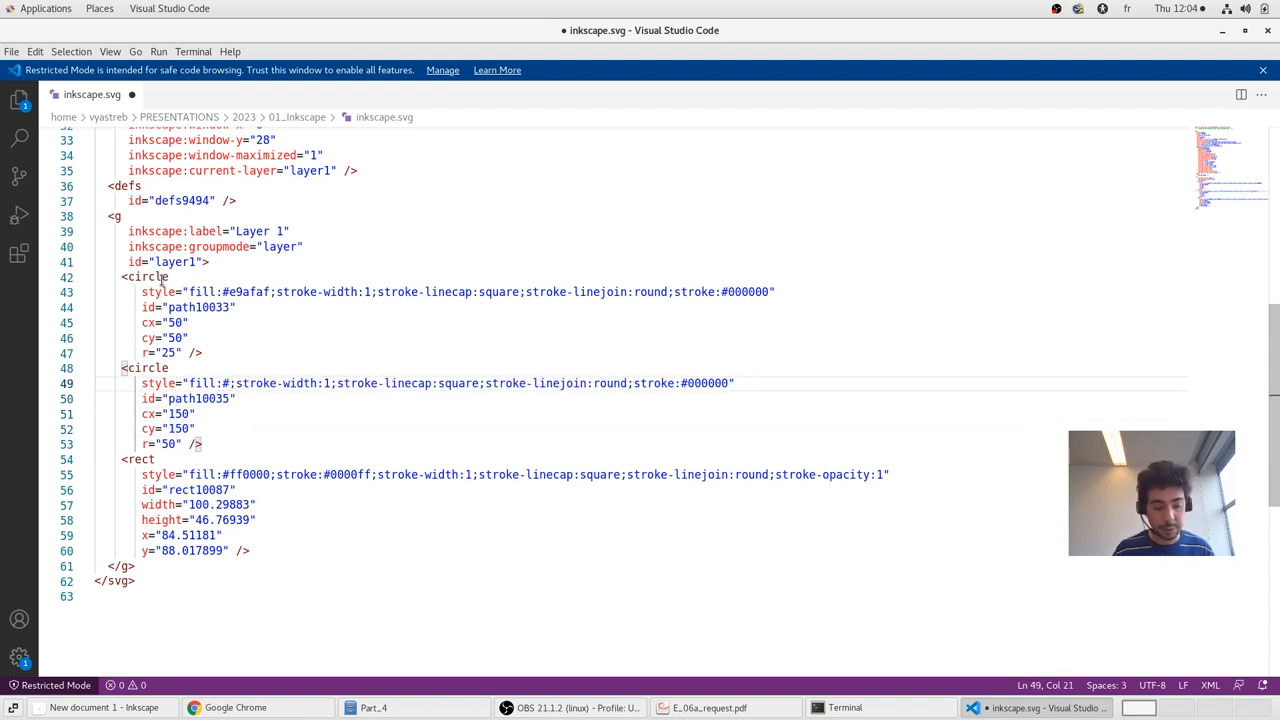
text(ff0000)
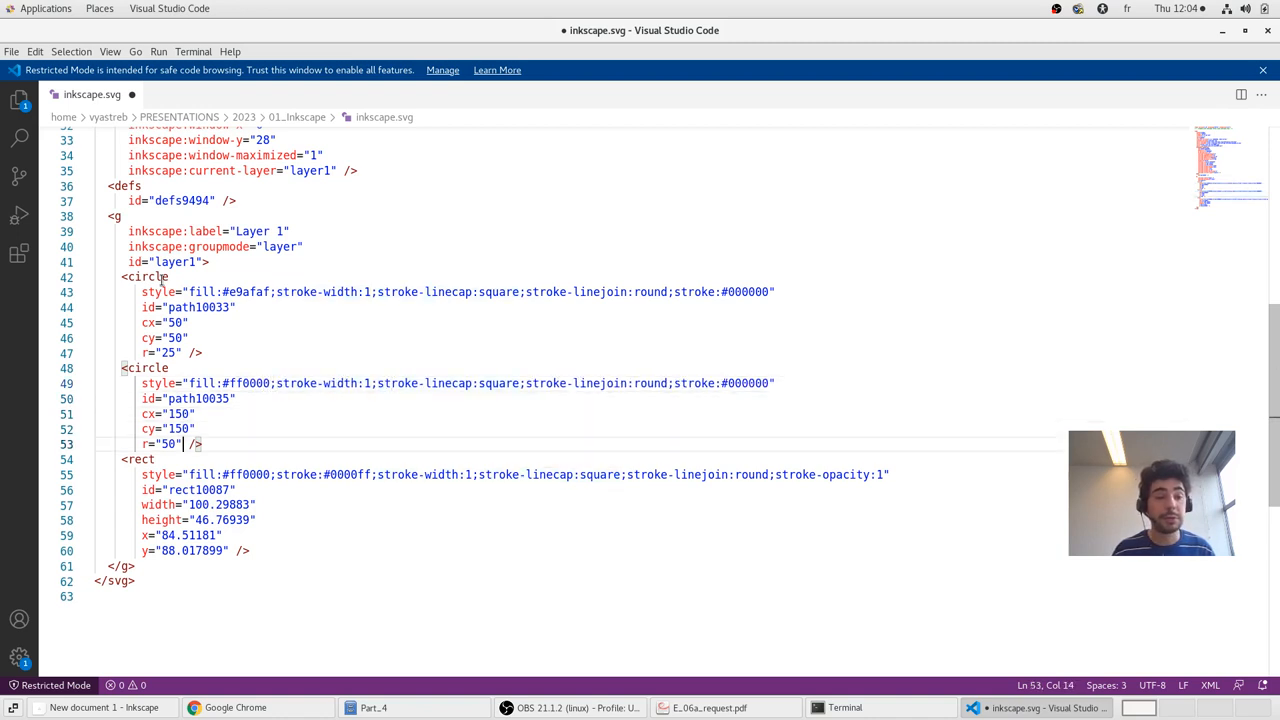
click(172, 398)
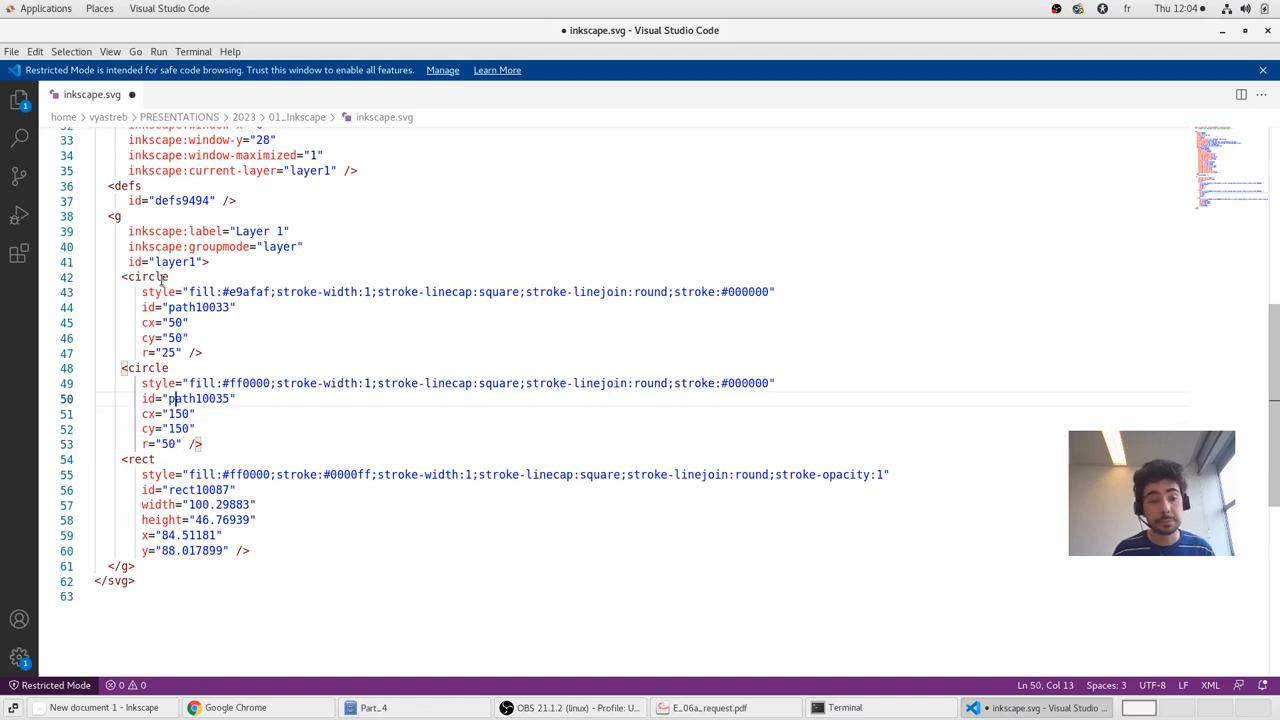
double_click(750, 384)
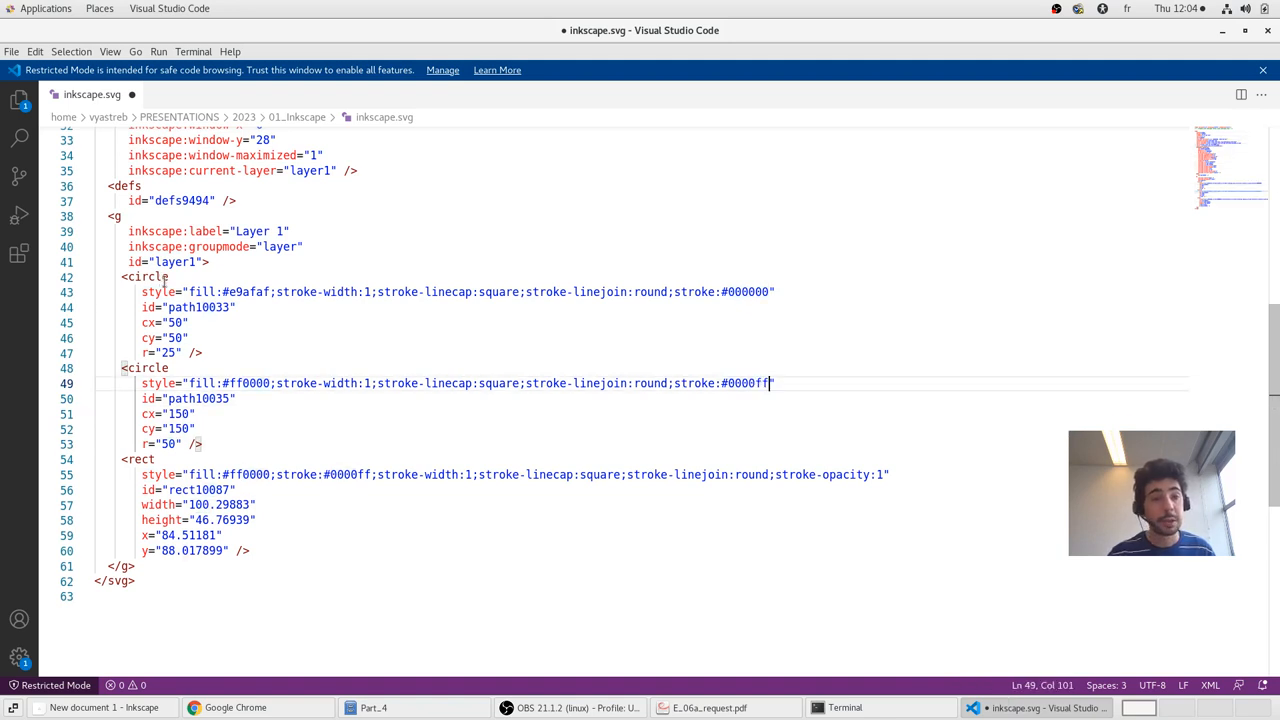
key(alt+Tab)
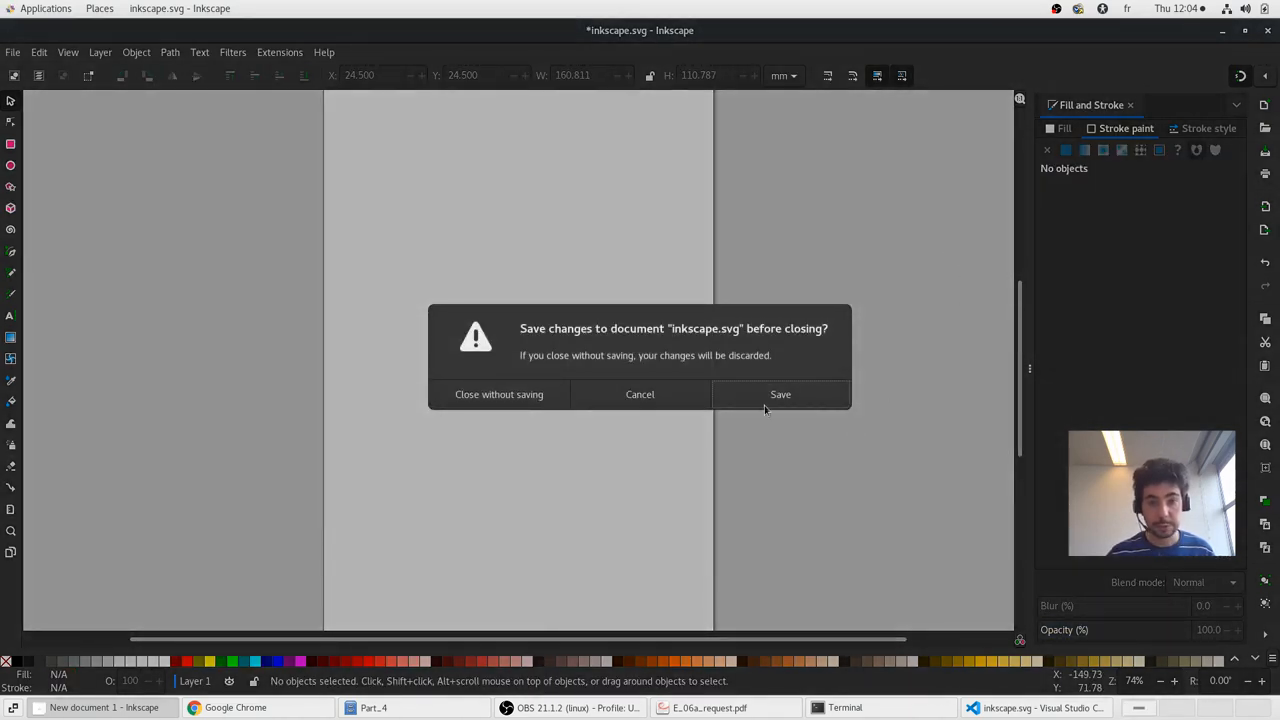
Close the old window without saving and reopen inkscape.svg from Open Recent.
click(500, 394)
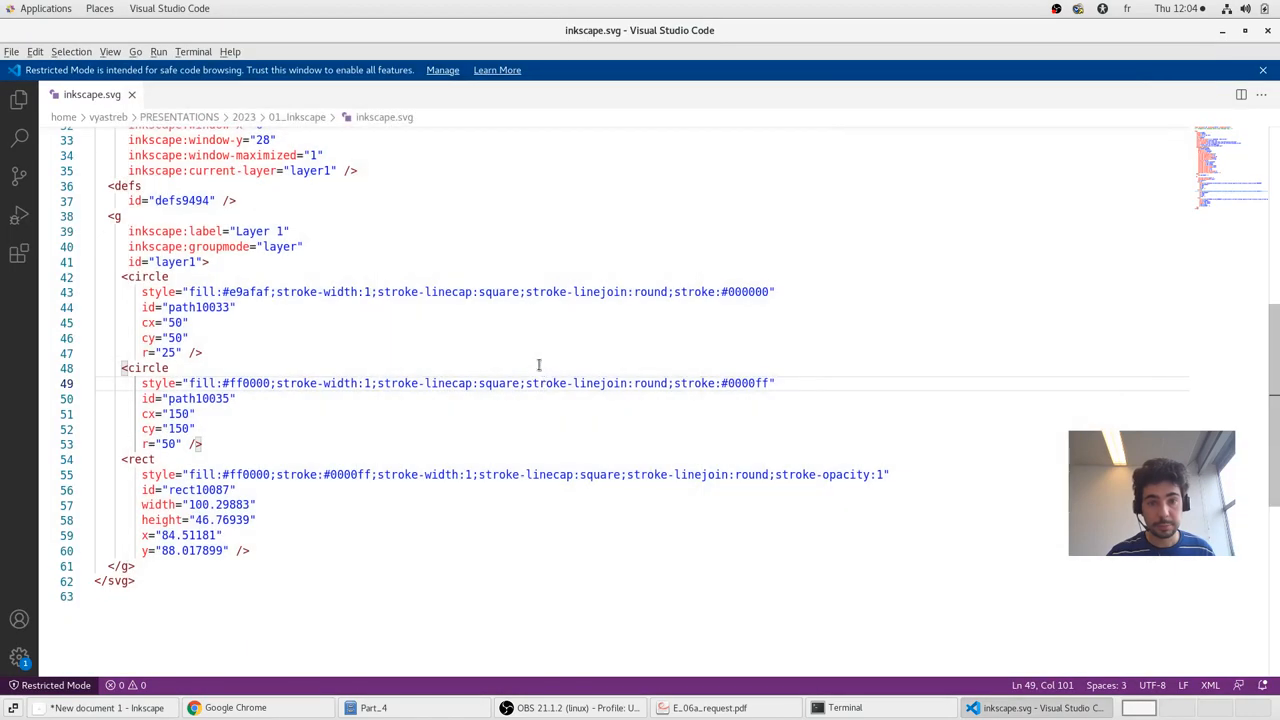
click(844, 708)
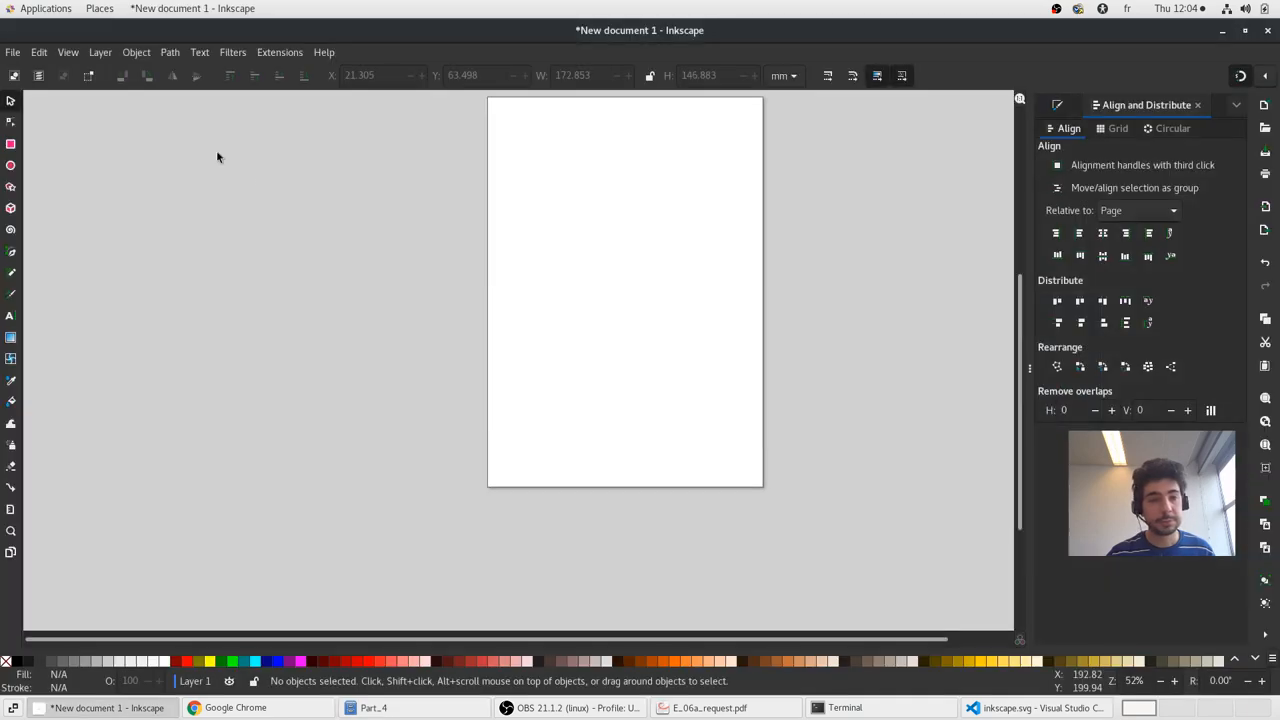
click(12, 52)
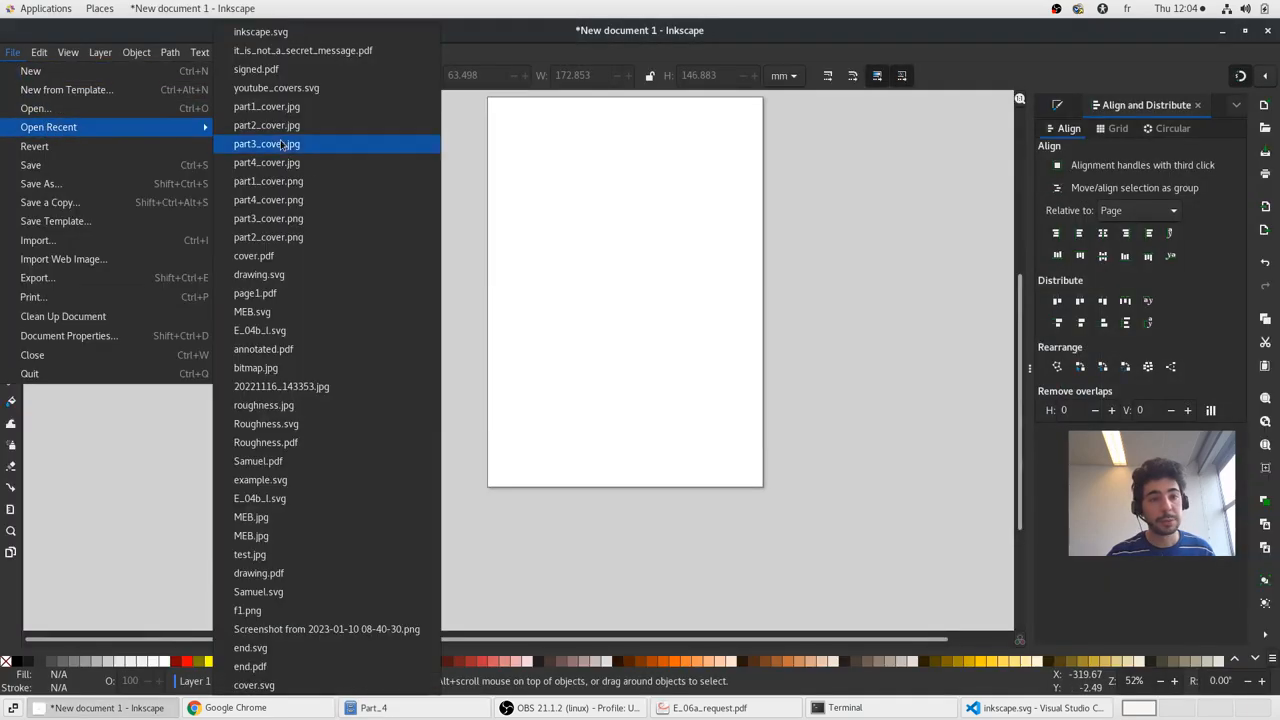
click(688, 340)
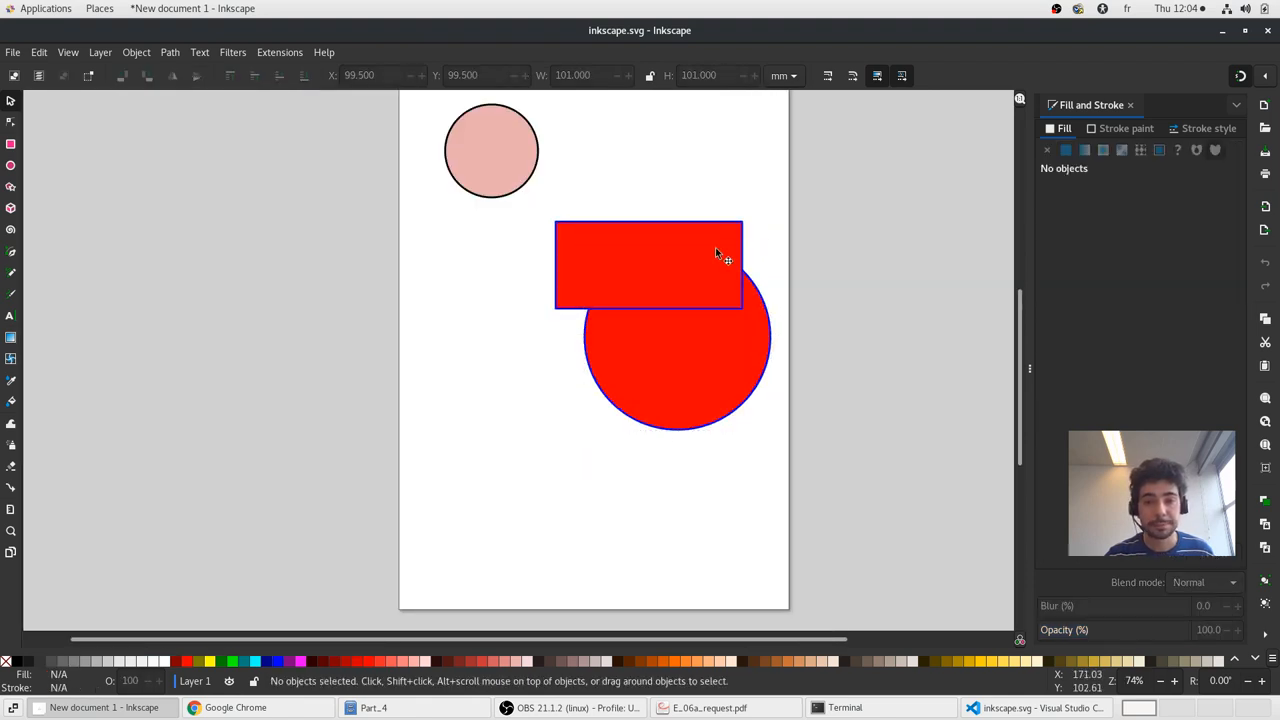
Delete the red rectangle, leaving both circles, and switch between Inkscape windows.
key(Delete)
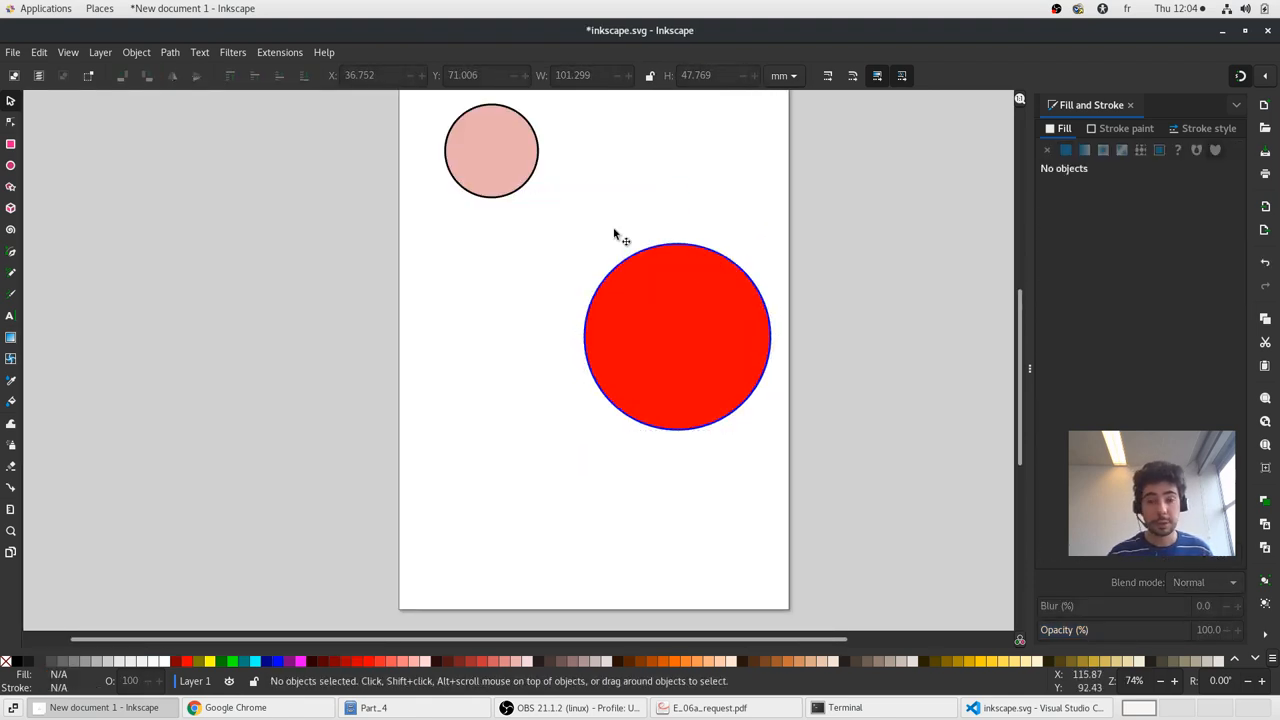
key(alt+Tab)
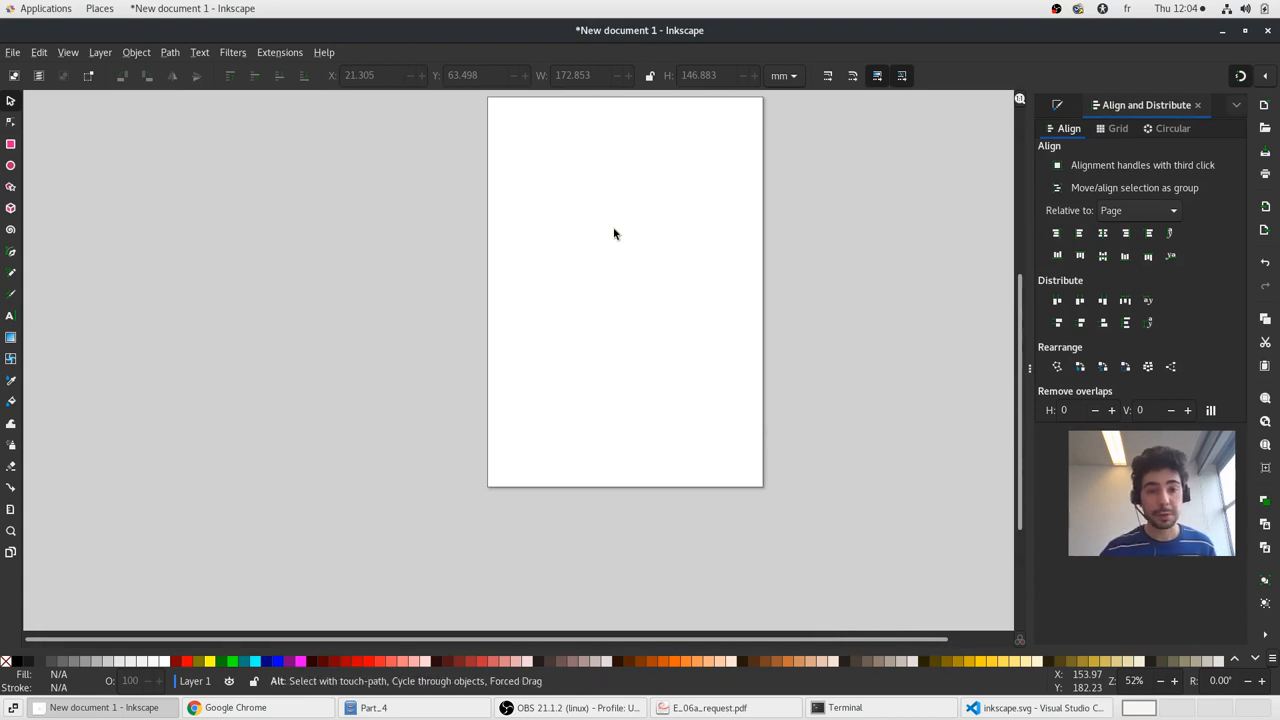
key(alt+Tab)
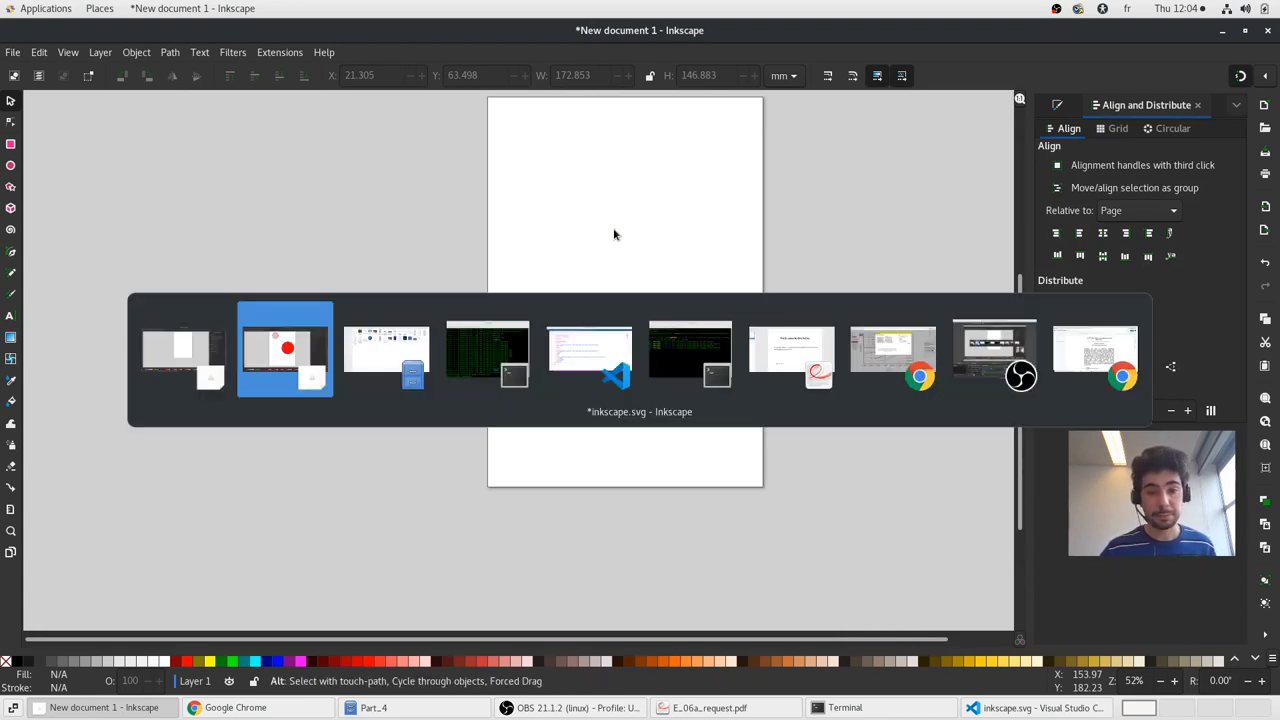